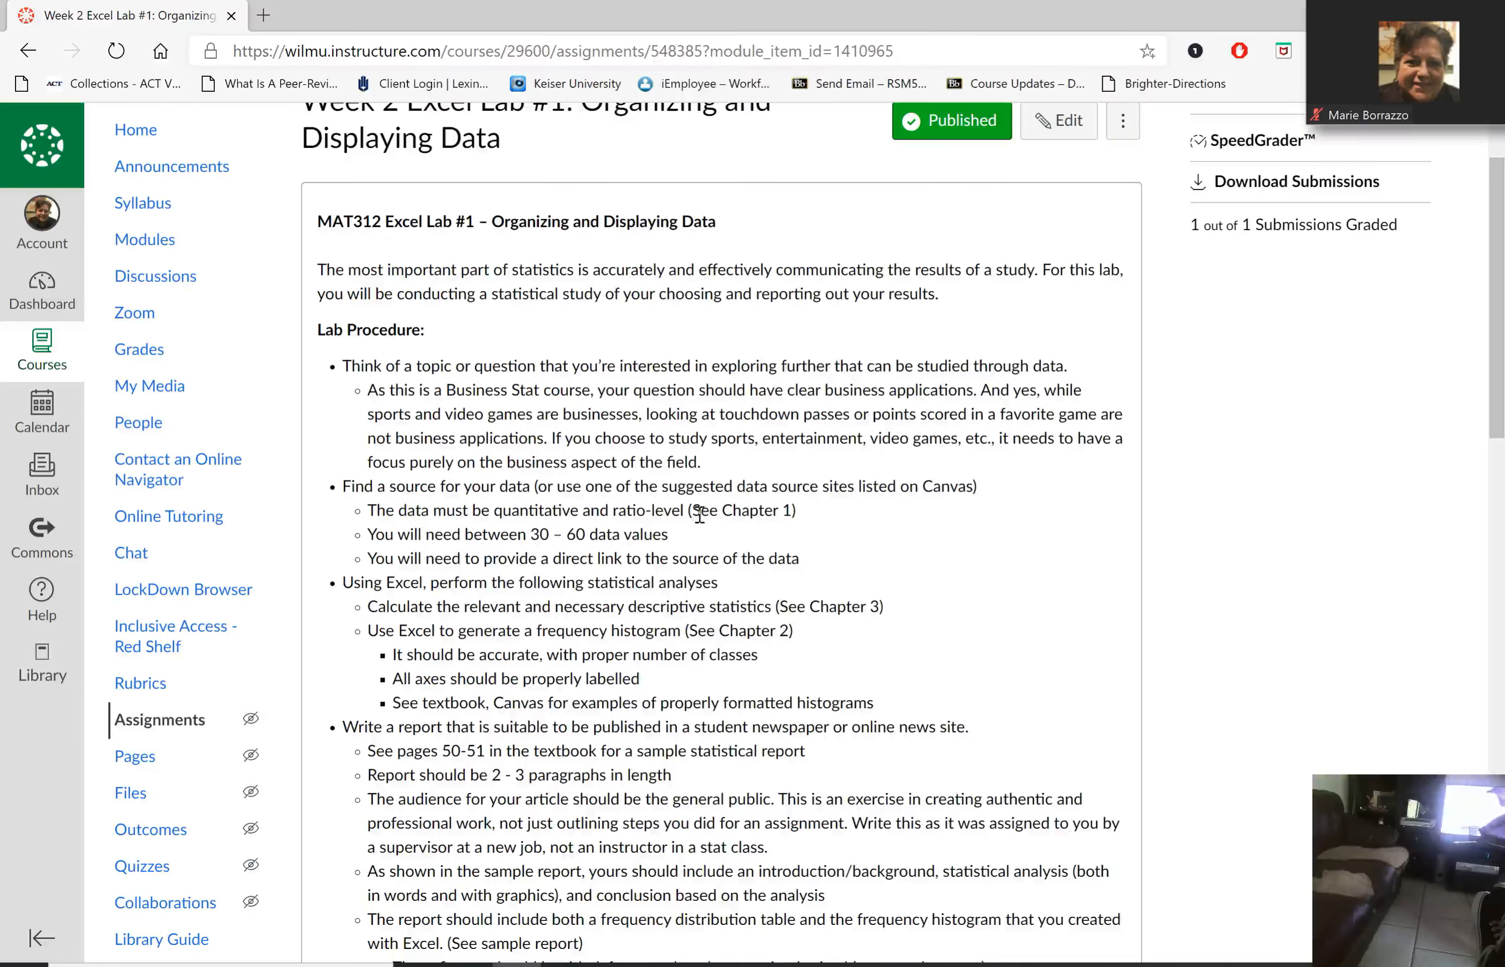
{"action": "mouse_move", "coordinate": [675, 528]}
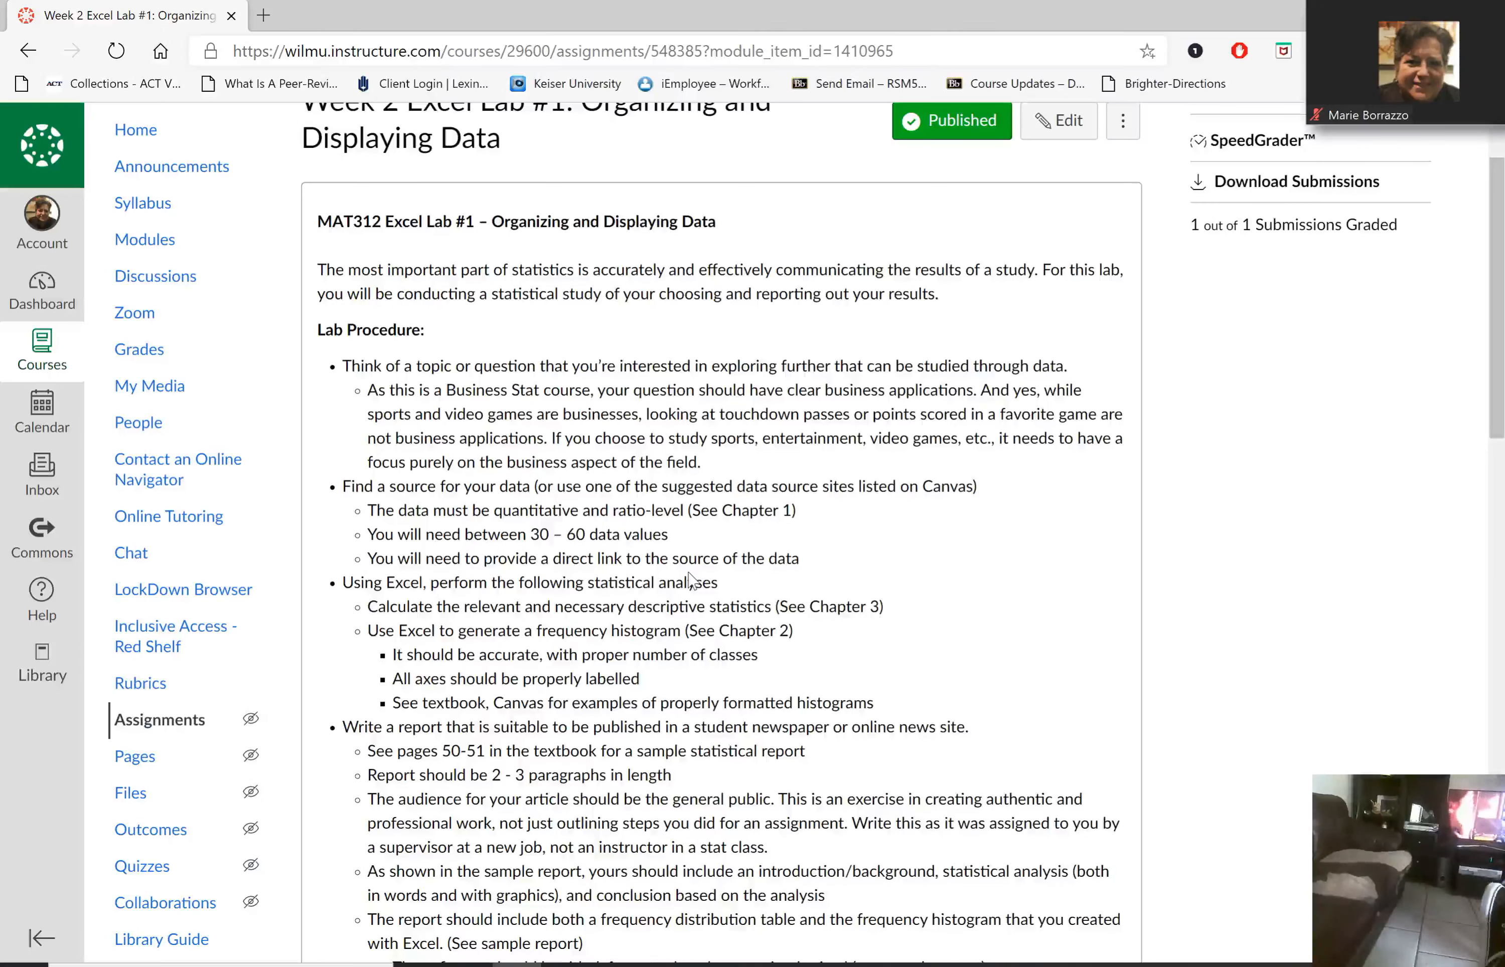
Step: Scroll the Excel Lab #1 assignment to reveal the procedure and submission requirements
{"action": "scroll", "scroll_direction": "down", "scroll_amount": 3}
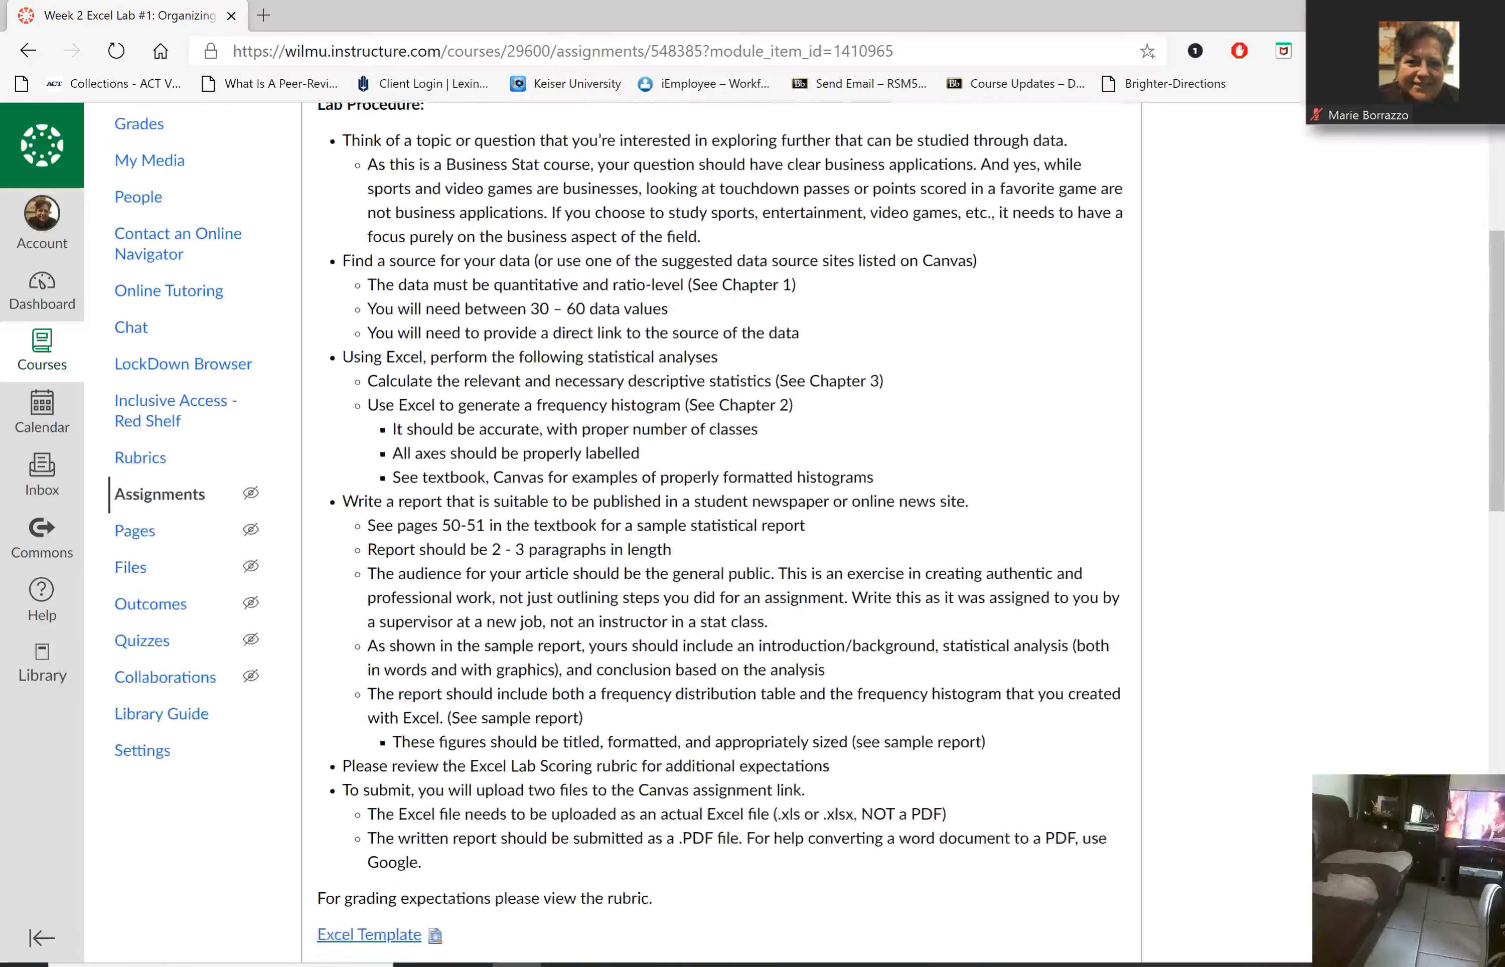
Step: Scroll further to reveal the Excel Template and Sample Written Report links
{"action": "scroll", "scroll_direction": "down", "scroll_amount": 3}
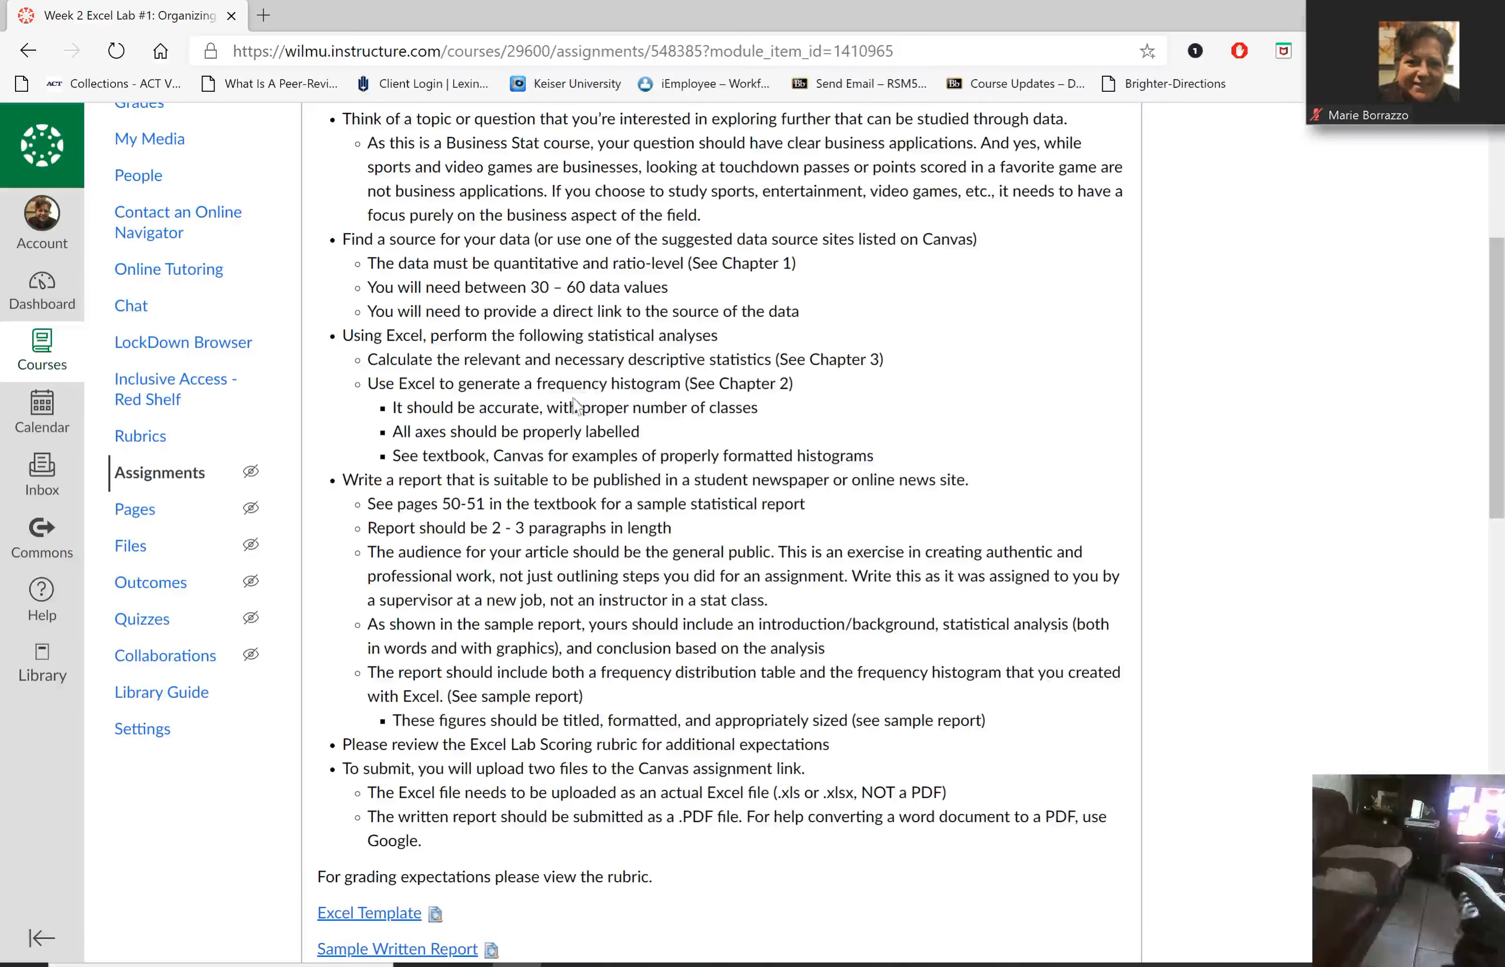
{"action": "mouse_move", "coordinate": [477, 402]}
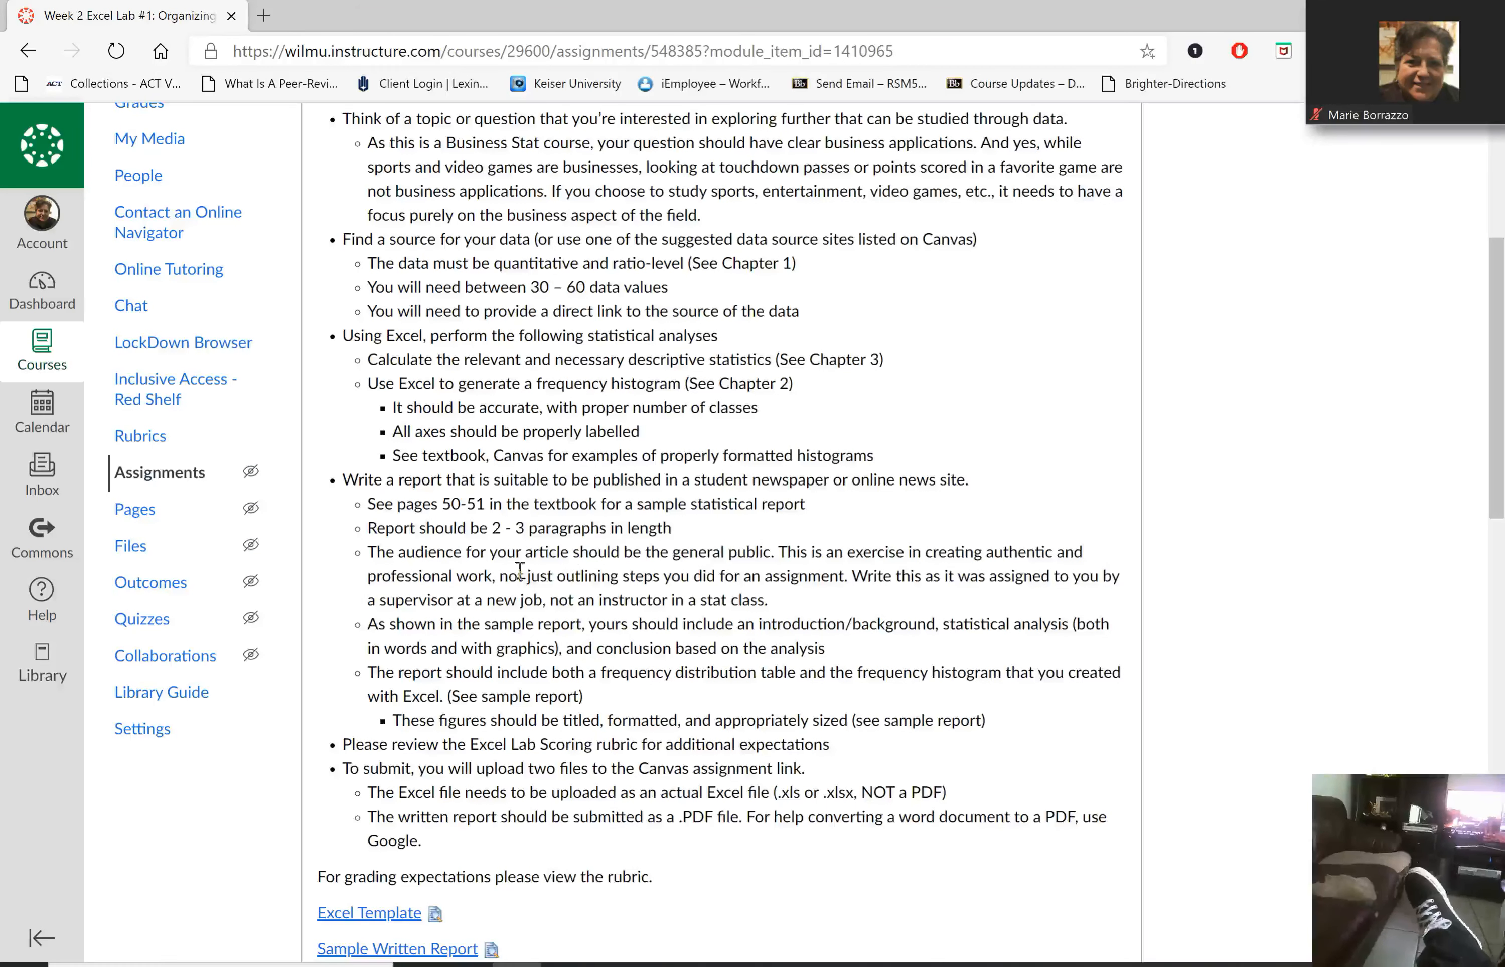
{"action": "mouse_move", "coordinate": [542, 550]}
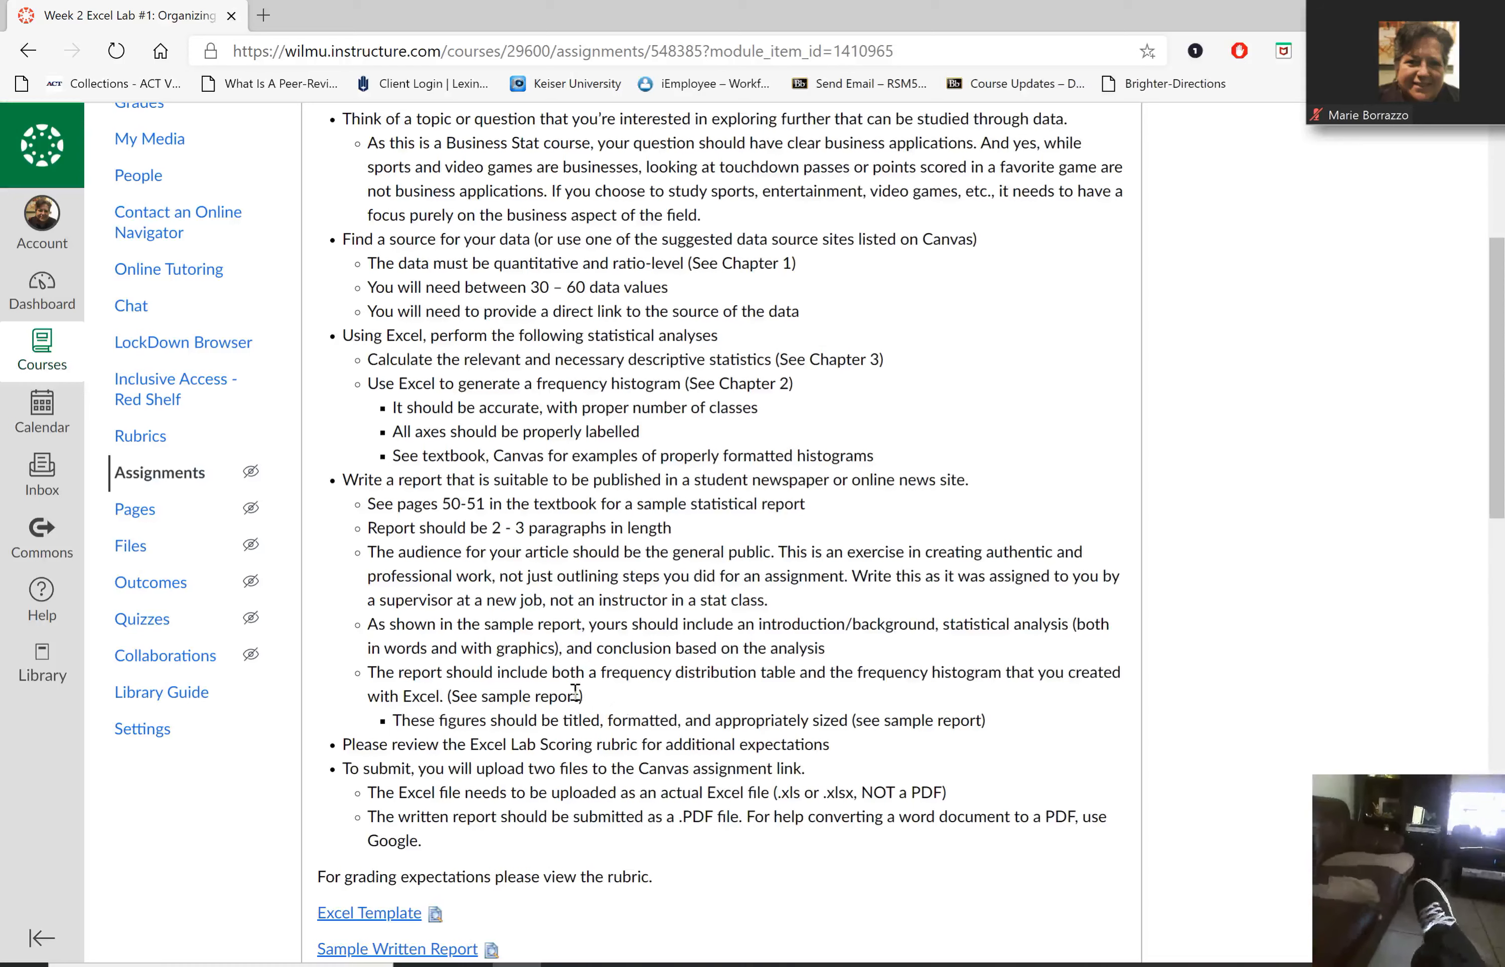
{"action": "mouse_move", "coordinate": [824, 693]}
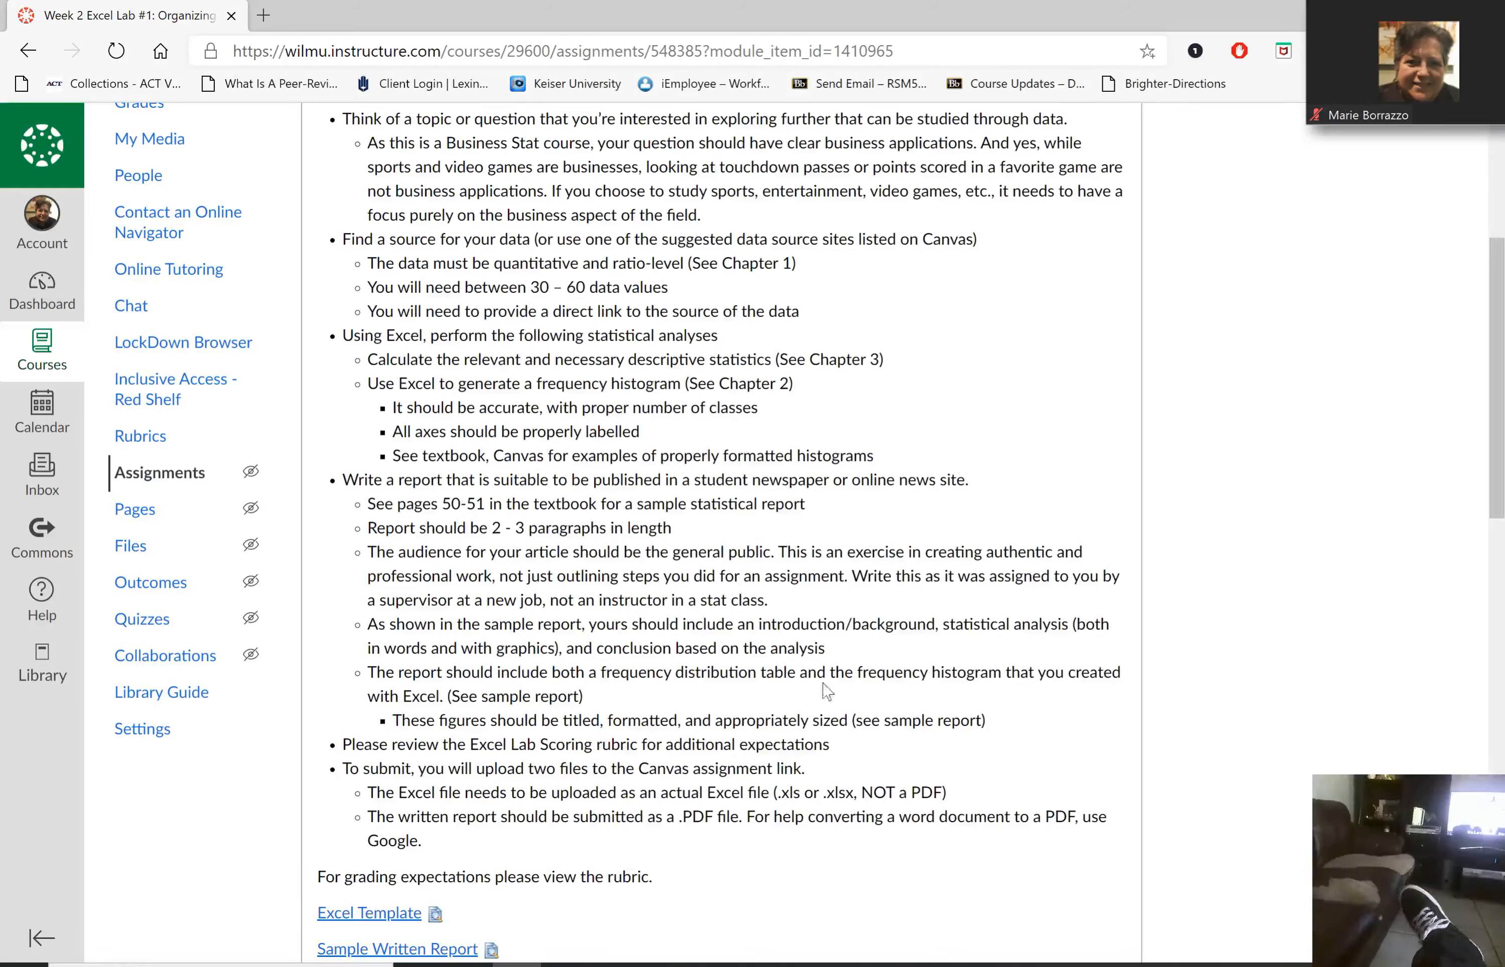
{"action": "mouse_move", "coordinate": [921, 696]}
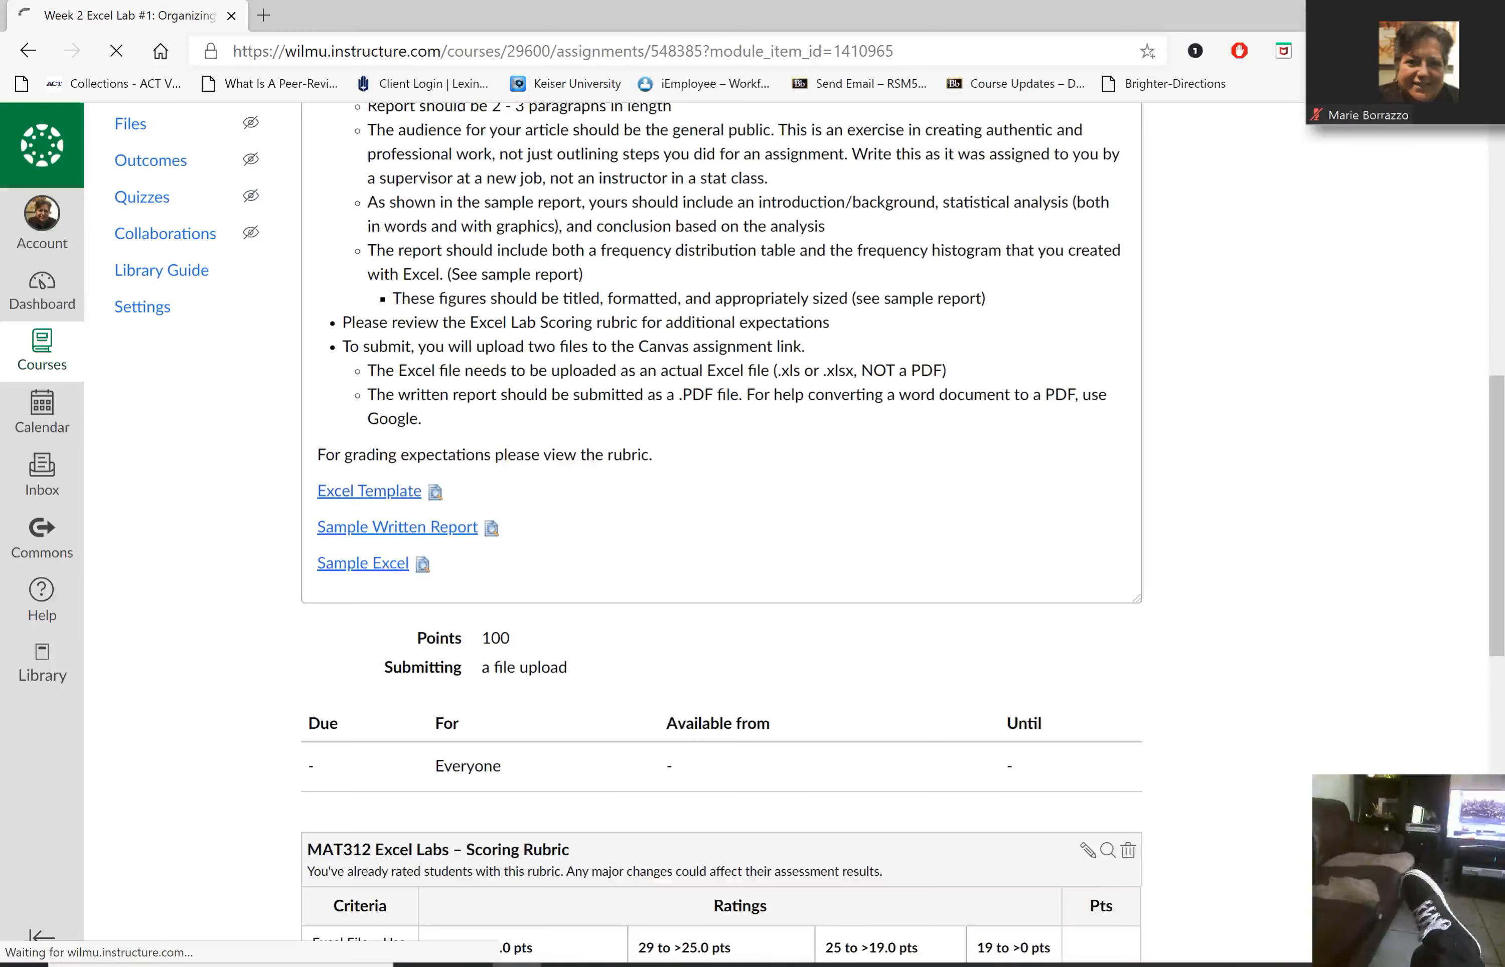
{"action": "mouse_move", "coordinate": [813, 643]}
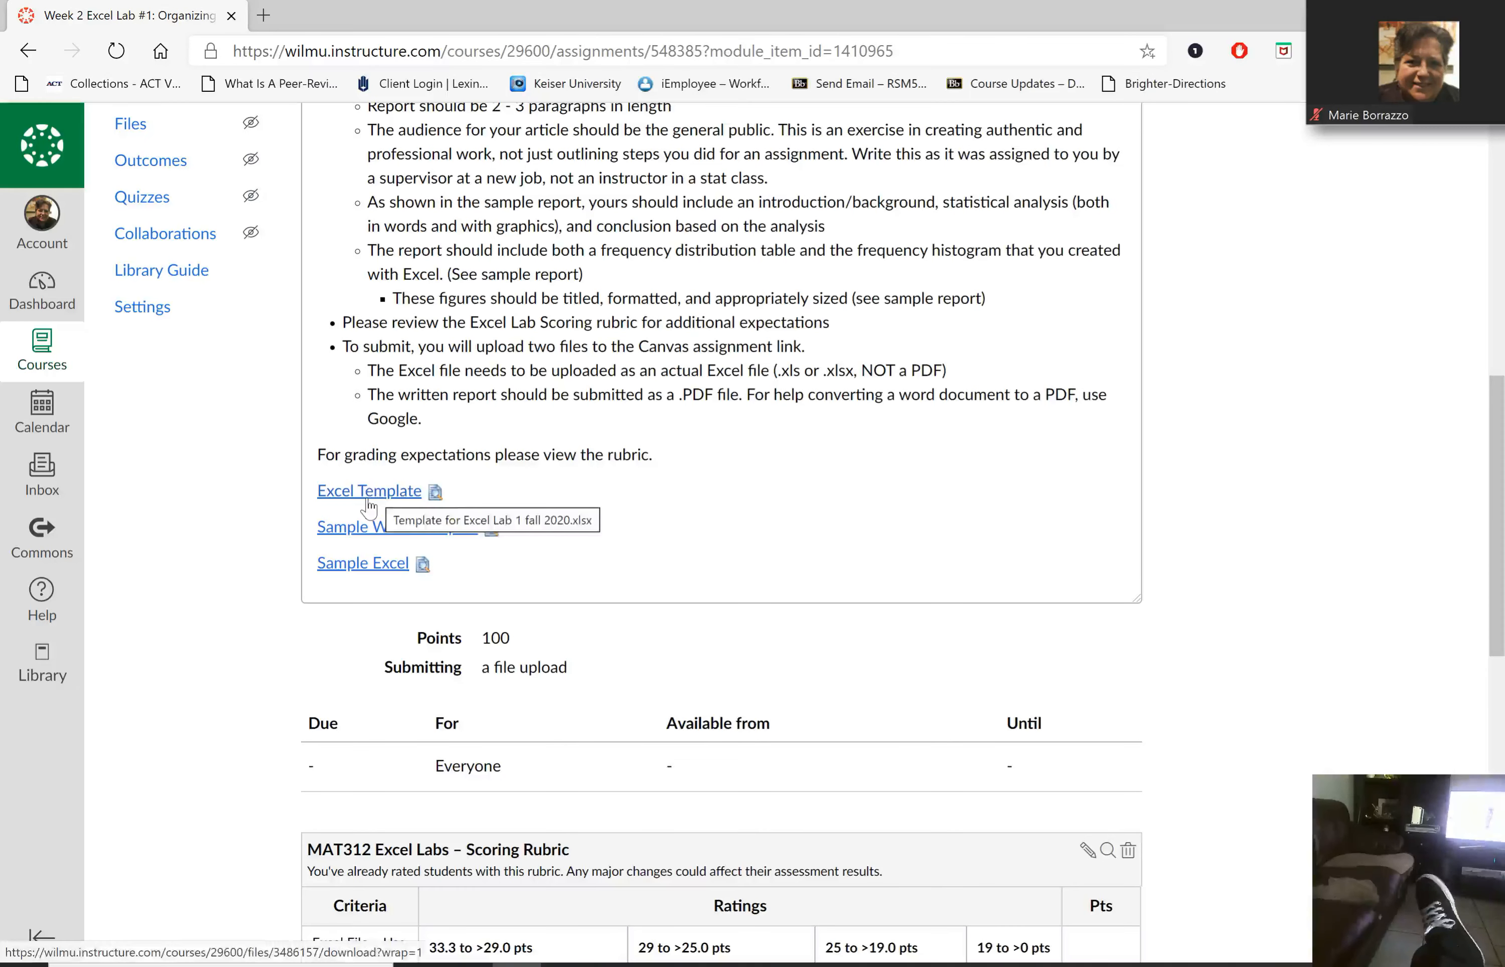
Step: Download the lab's Excel Template from the assignment page
{"action": "left_click", "coordinate": [368, 490]}
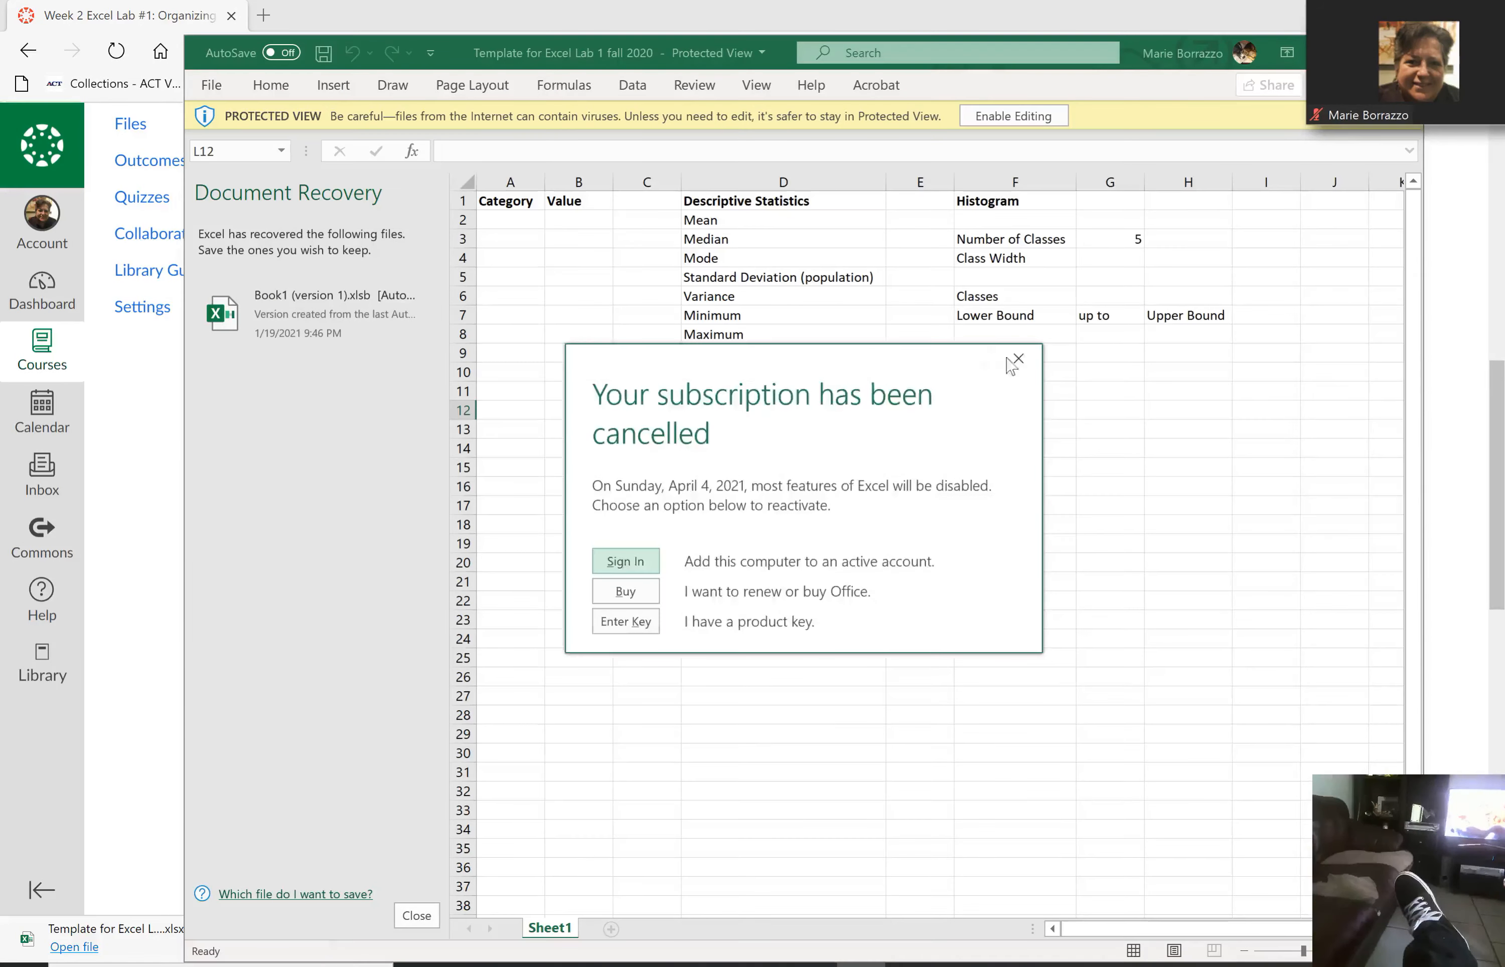
Step: Dismiss the subscription-cancelled notice and minimize the template workbook
{"action": "left_click", "coordinate": [1020, 360]}
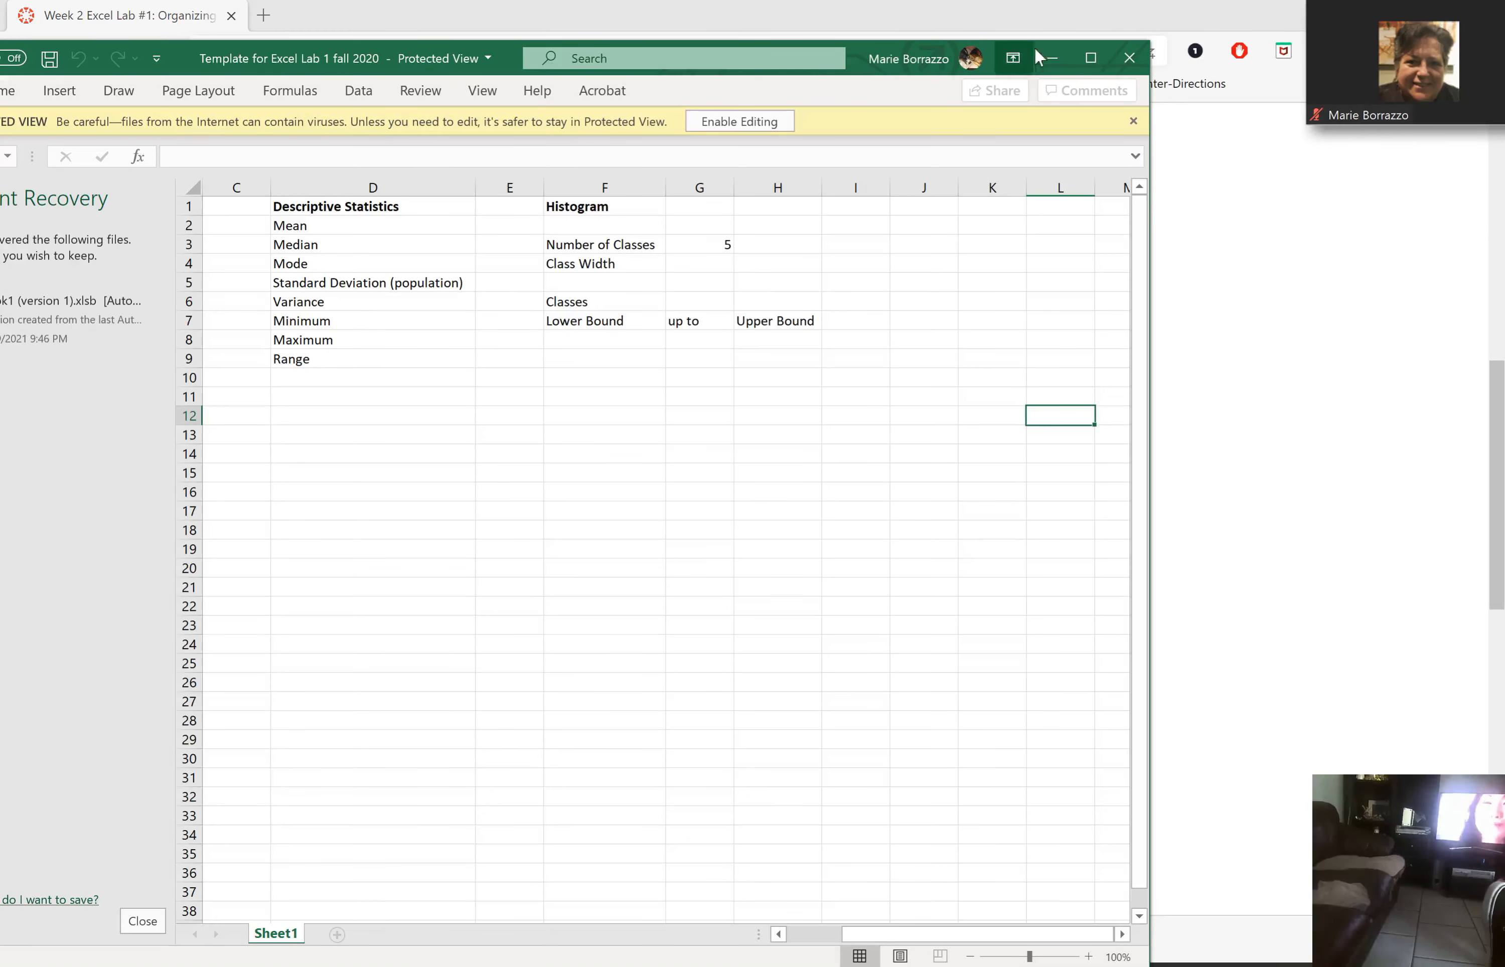
{"action": "mouse_move", "coordinate": [1050, 57]}
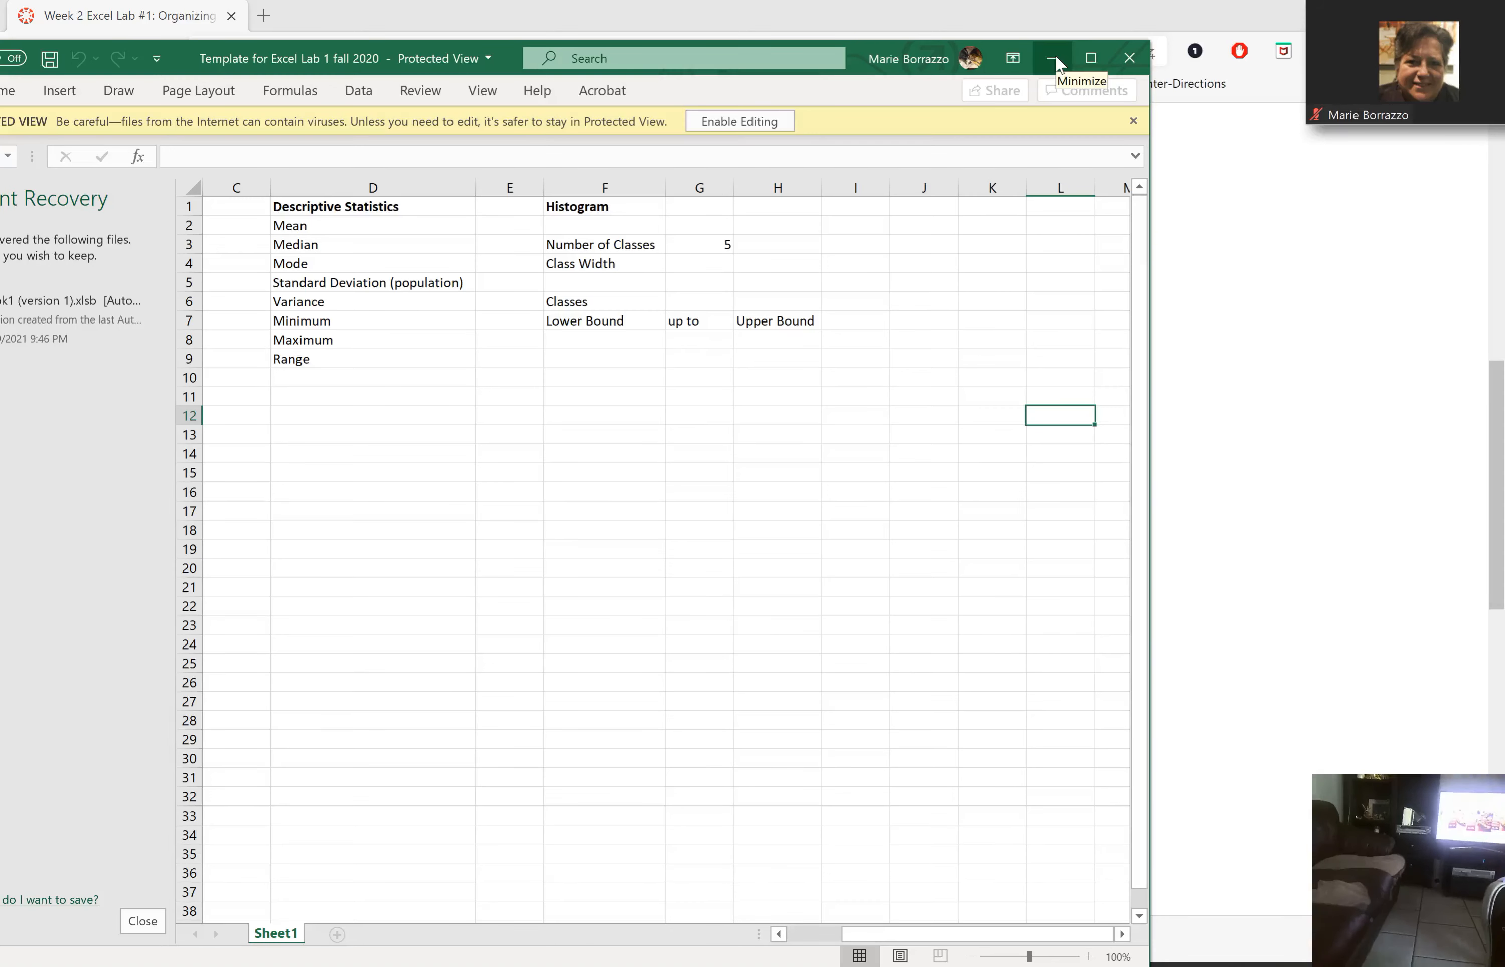
{"action": "left_click", "coordinate": [1053, 57]}
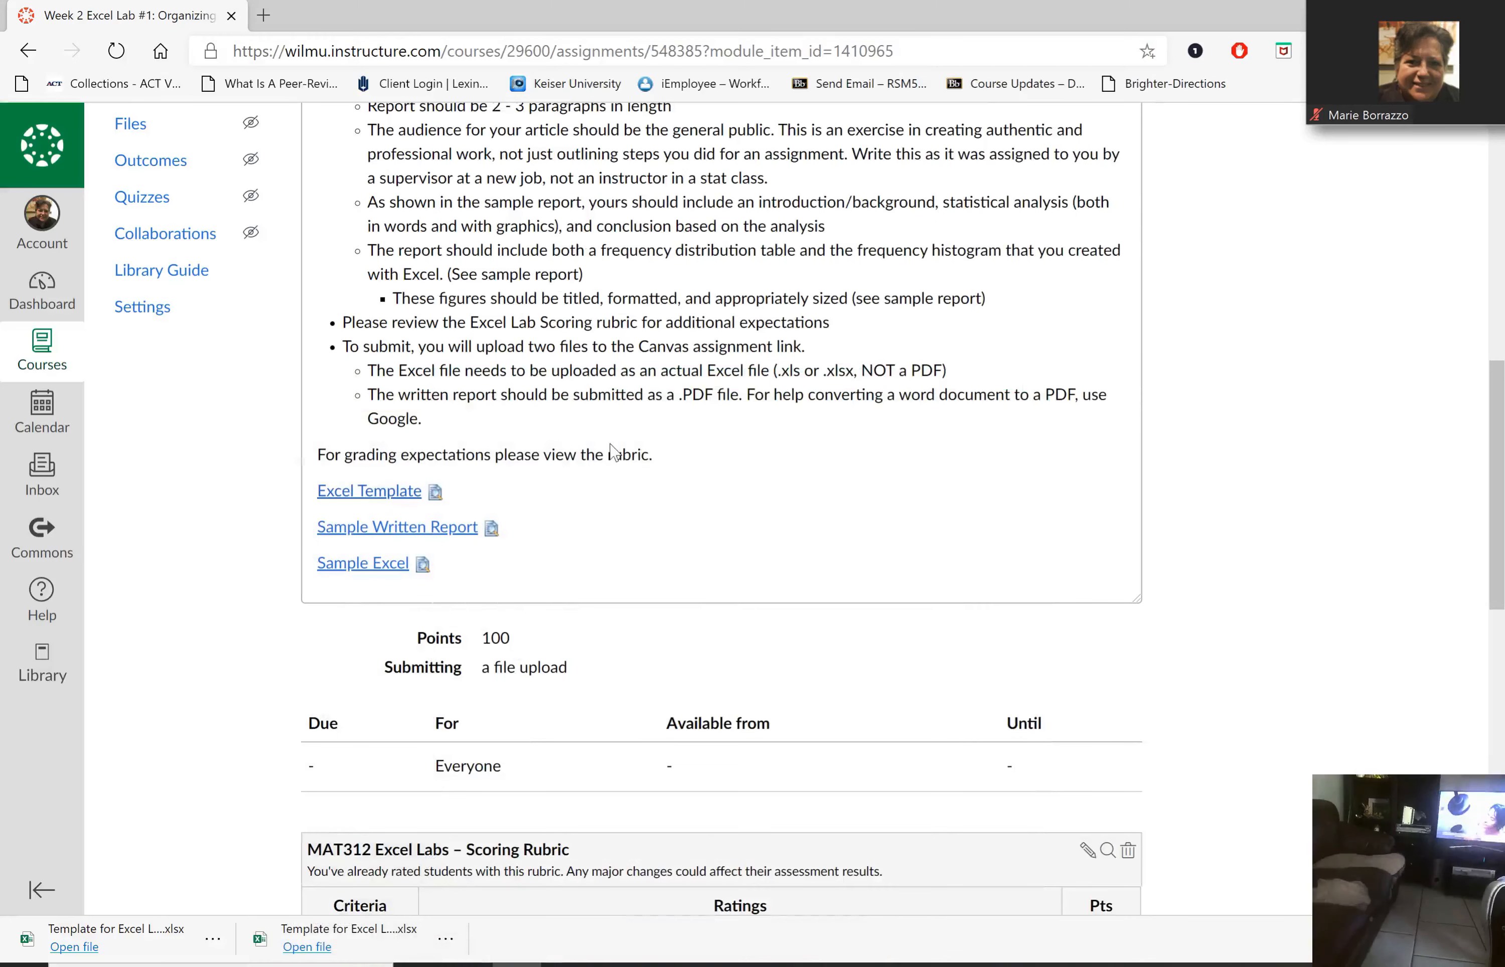
Step: Download the Sample Written Report and open the .docx in Word
{"action": "left_click", "coordinate": [396, 525]}
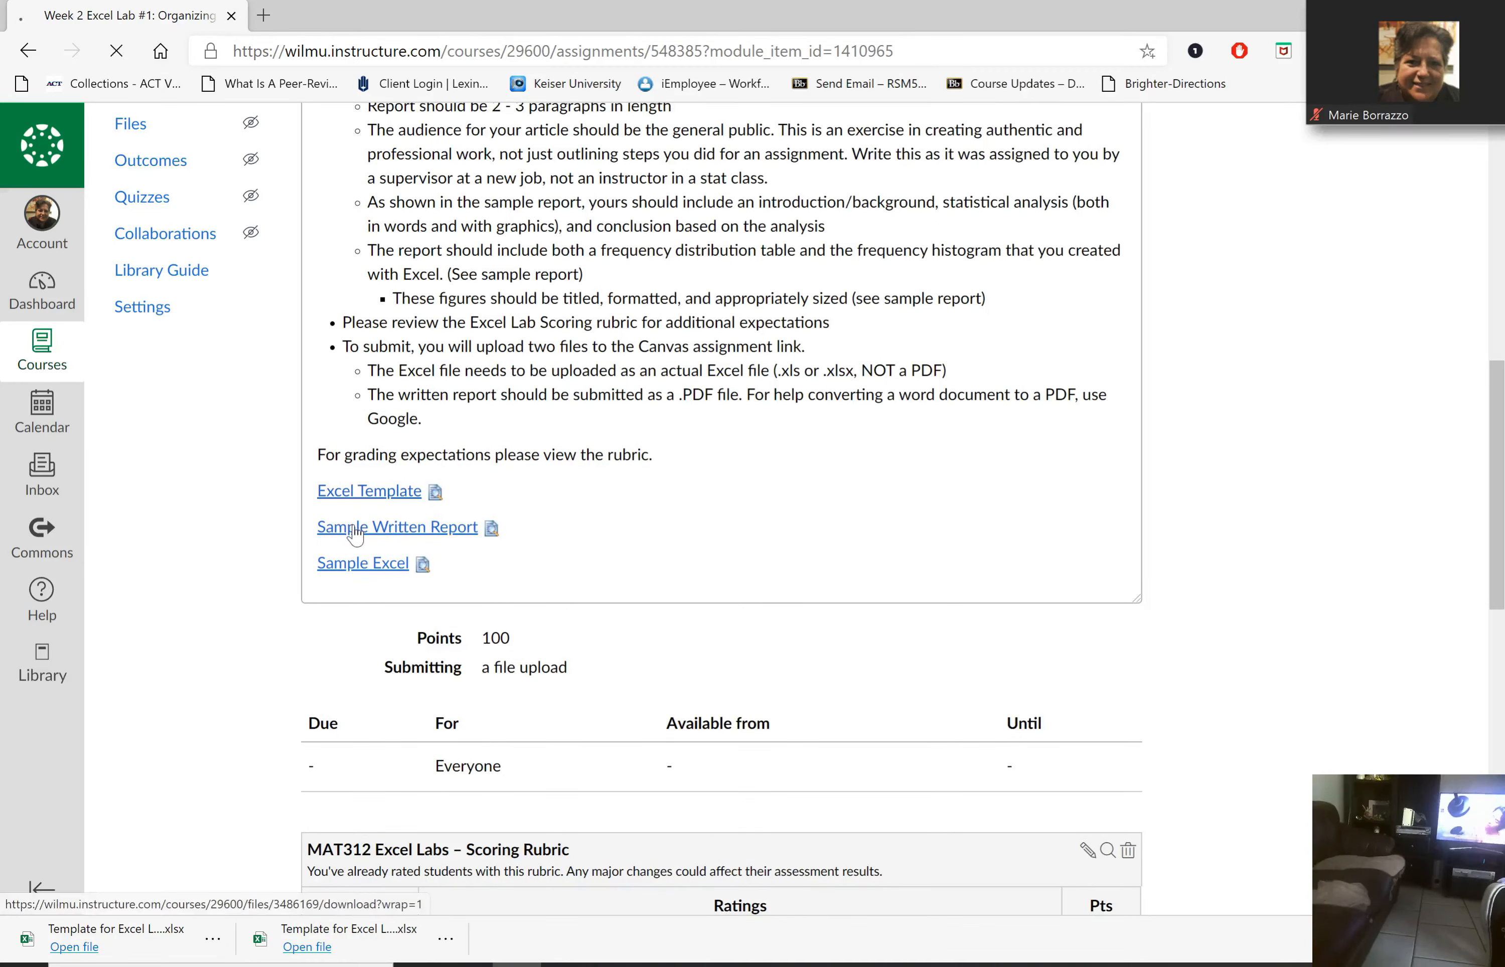
{"action": "left_click", "coordinate": [396, 527]}
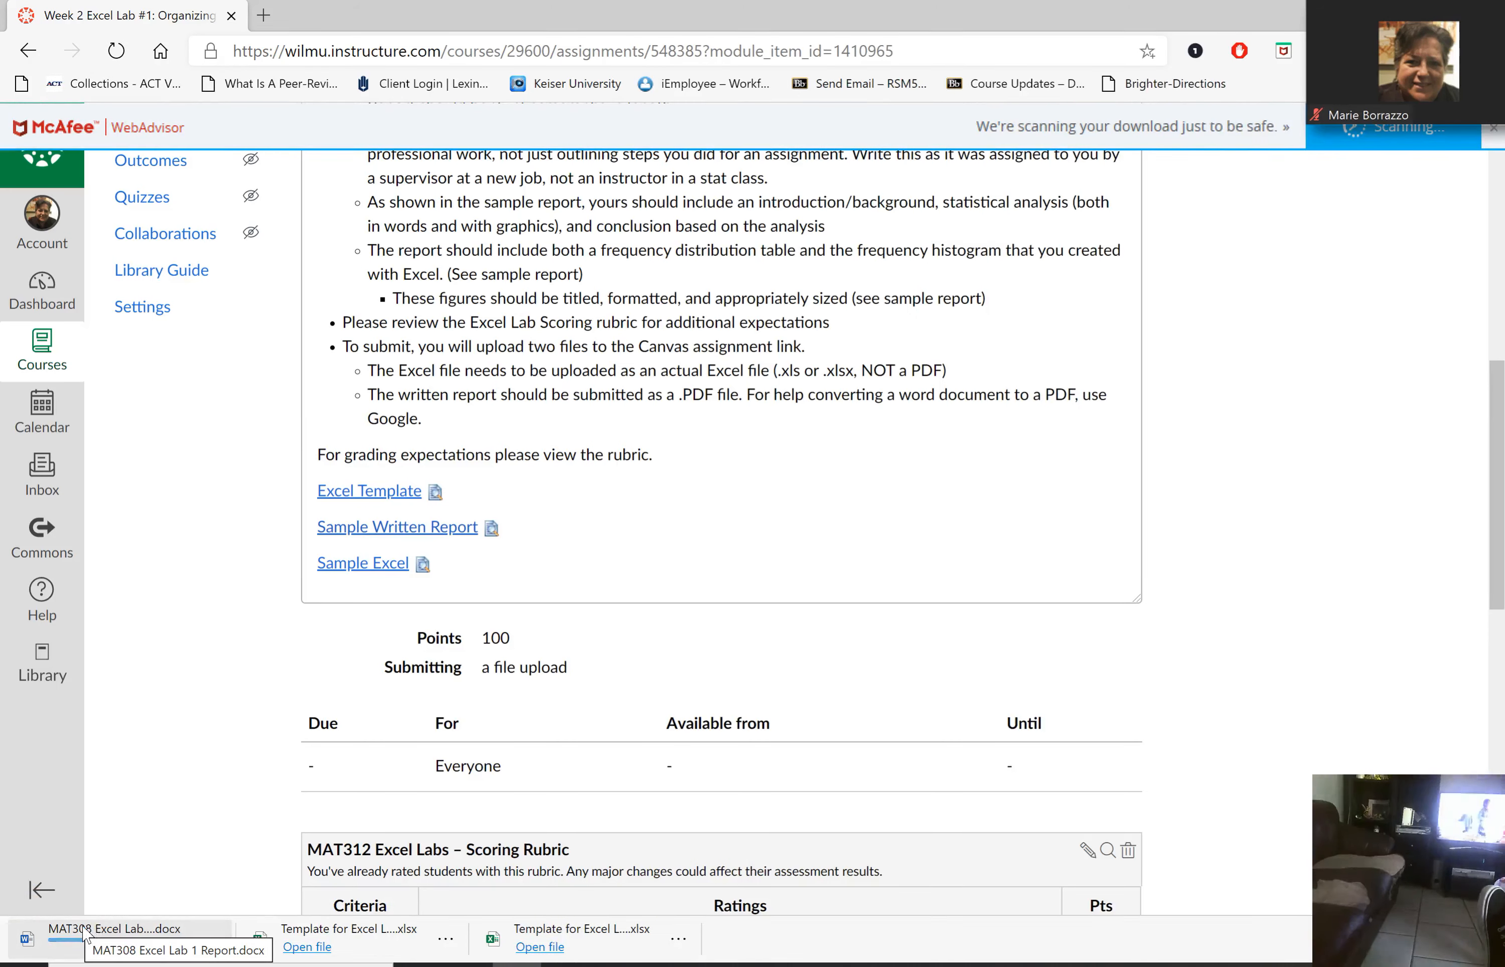
{"action": "left_click", "coordinate": [76, 947]}
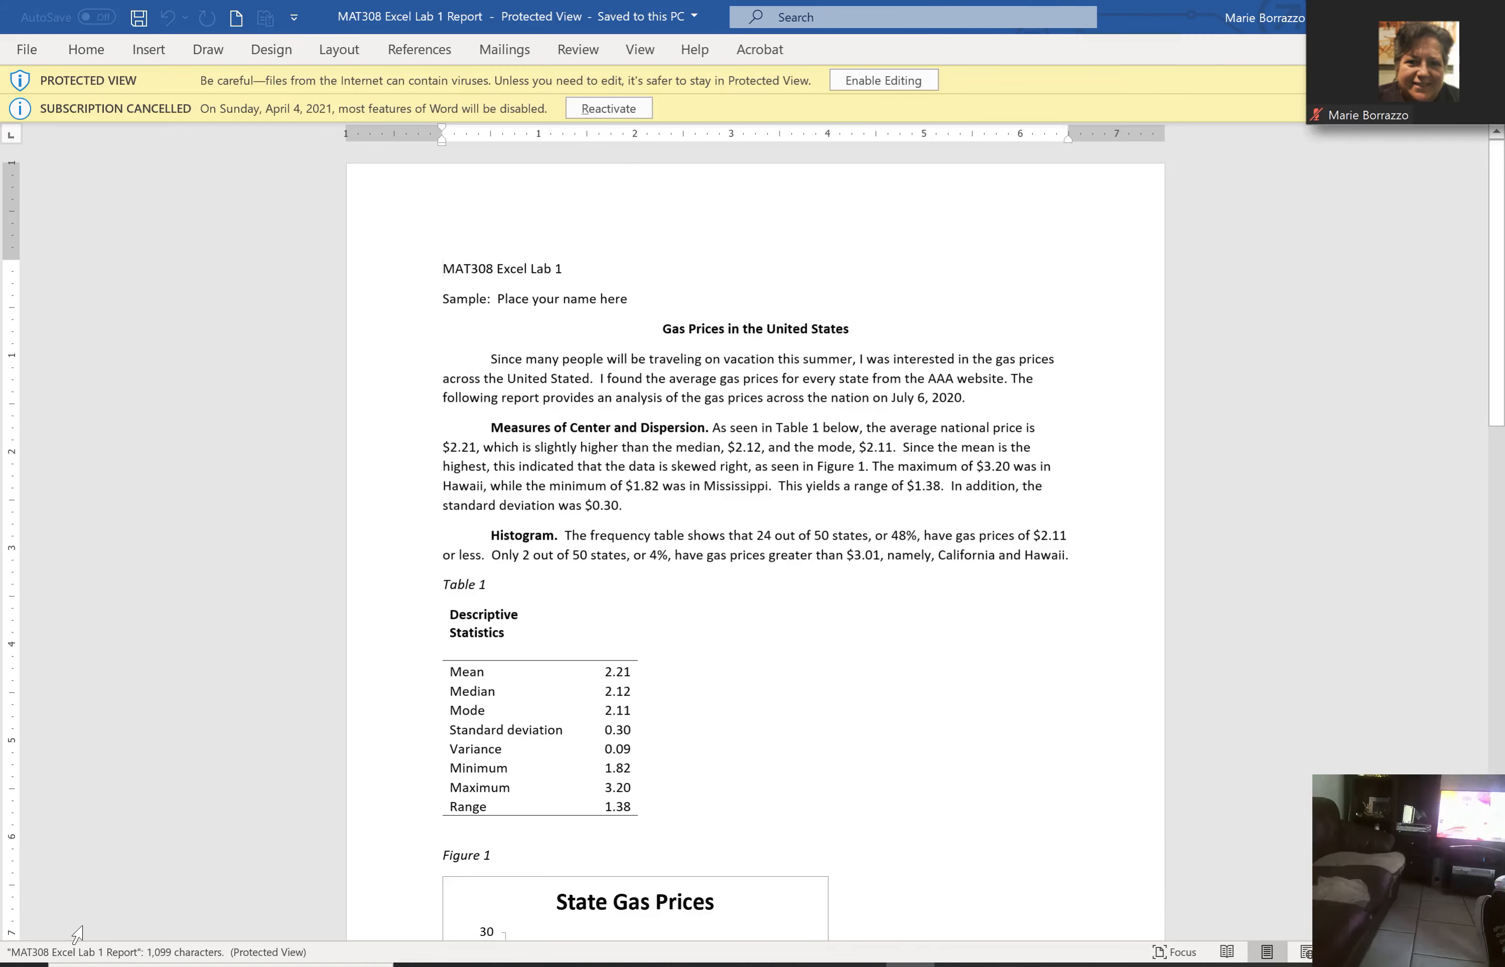
{"action": "scroll", "scroll_direction": "down", "scroll_amount": 3}
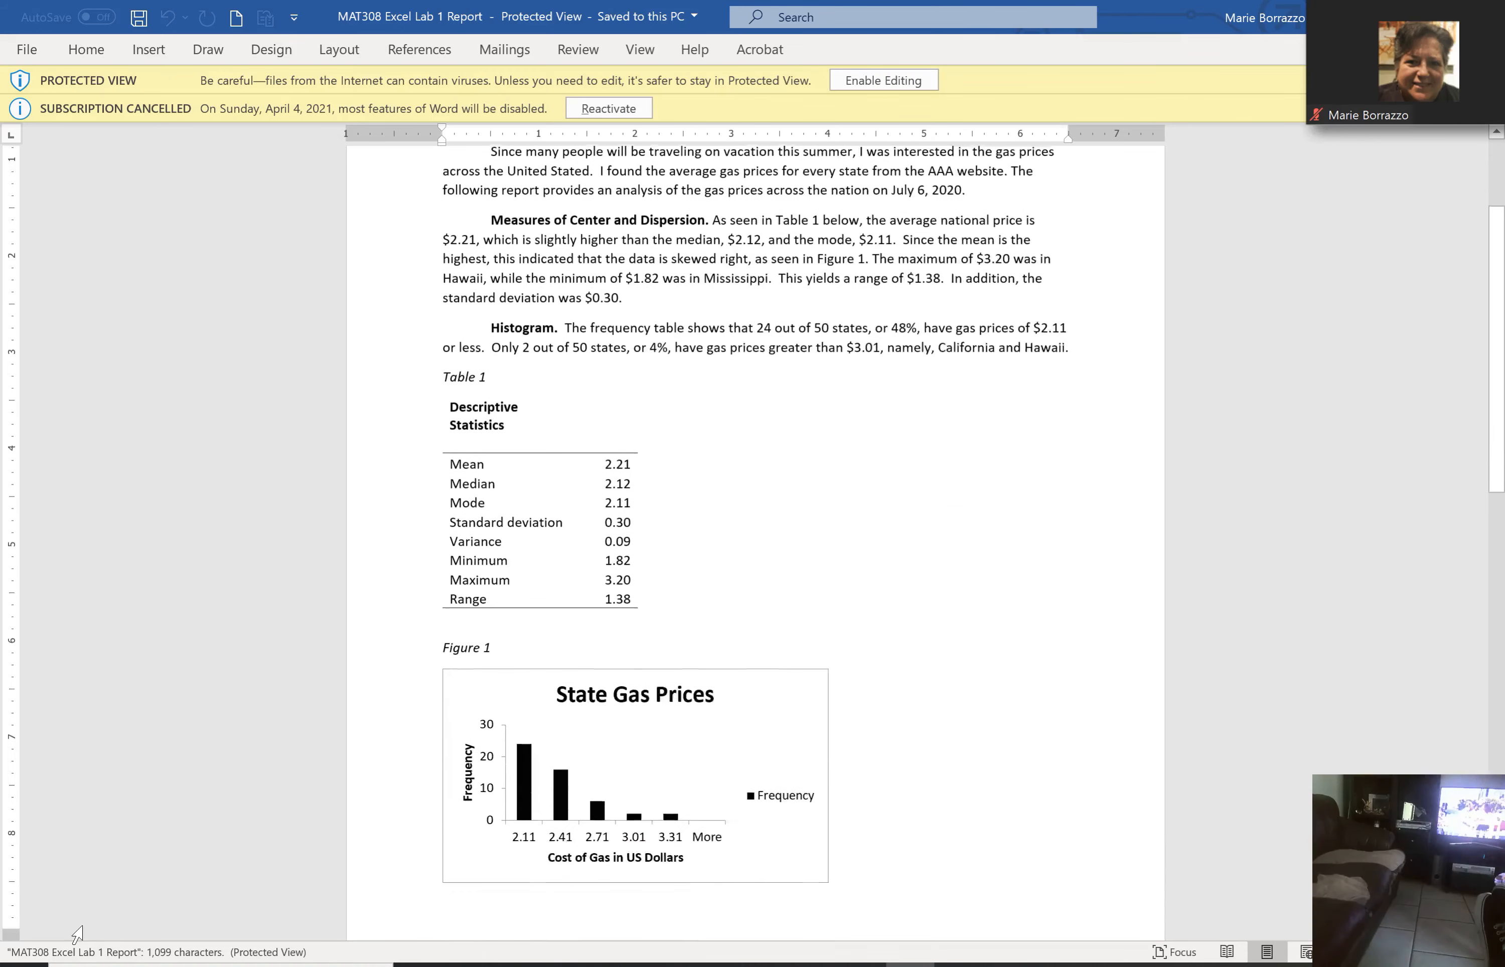
{"action": "scroll", "scroll_direction": "down", "scroll_amount": 3}
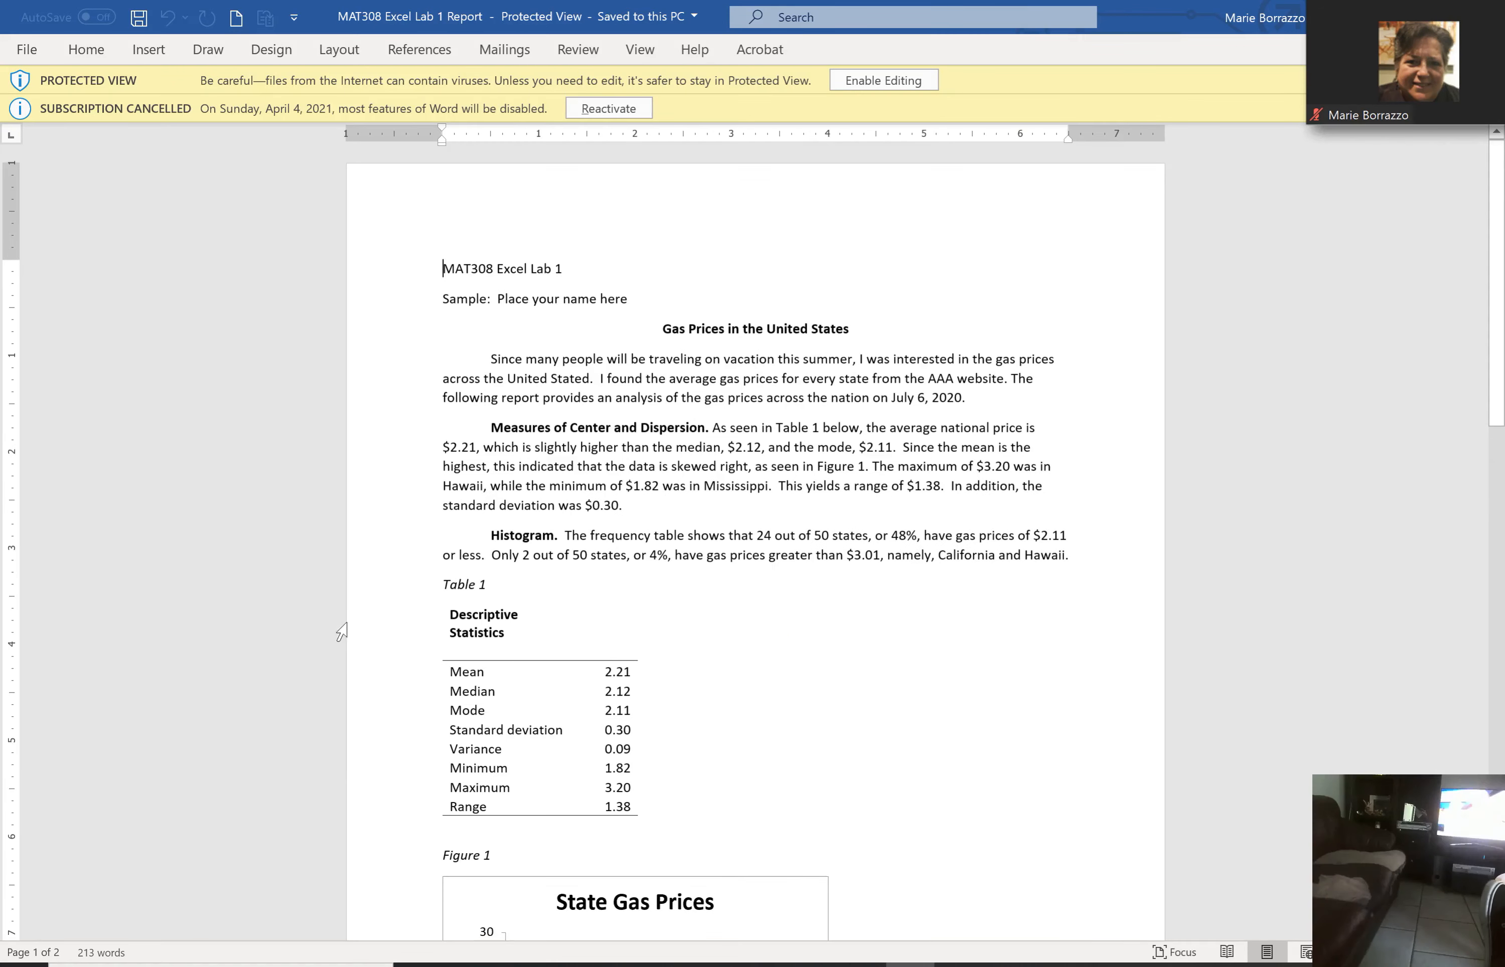
{"action": "mouse_move", "coordinate": [165, 250]}
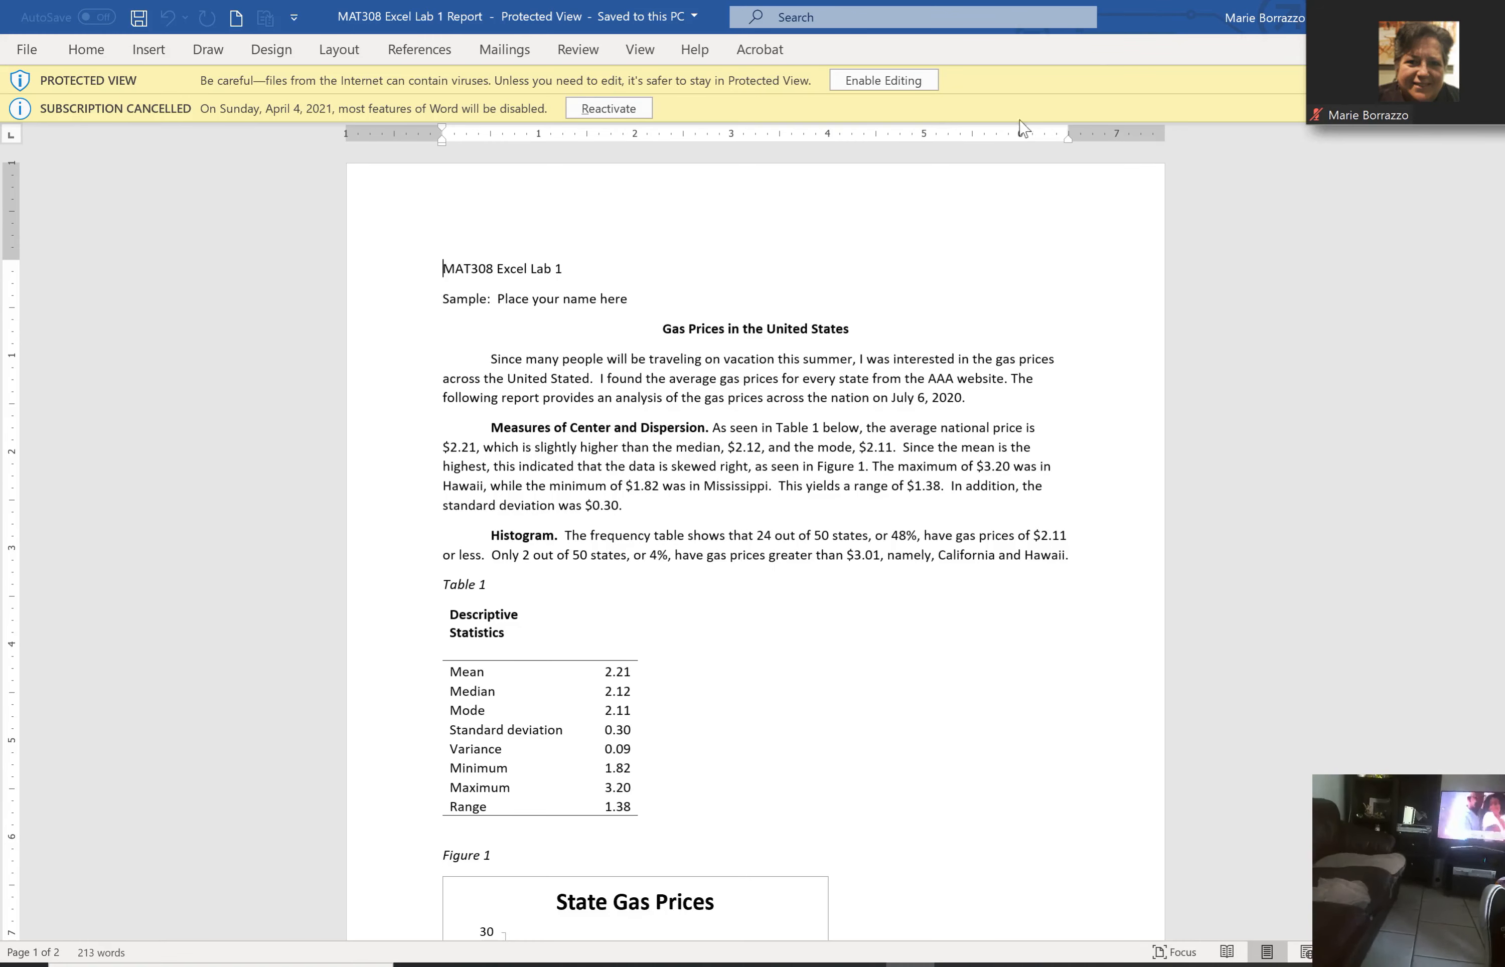
{"action": "mouse_move", "coordinate": [1162, 14]}
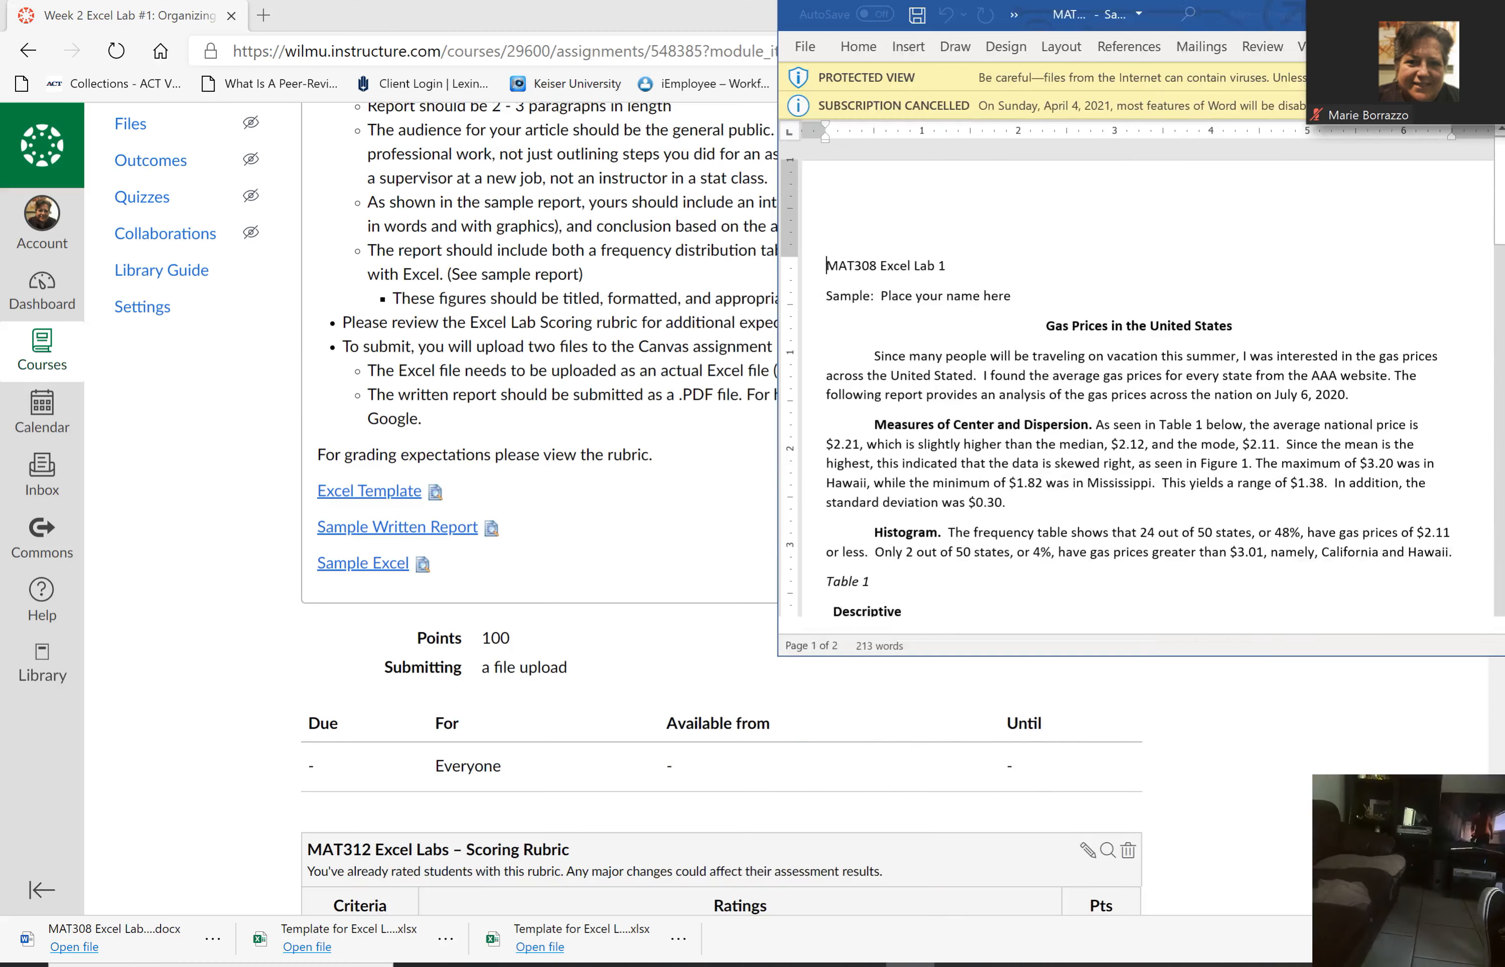
Step: Minimize the sample report and download the Sample Excel workbook
{"action": "left_click", "coordinate": [364, 563]}
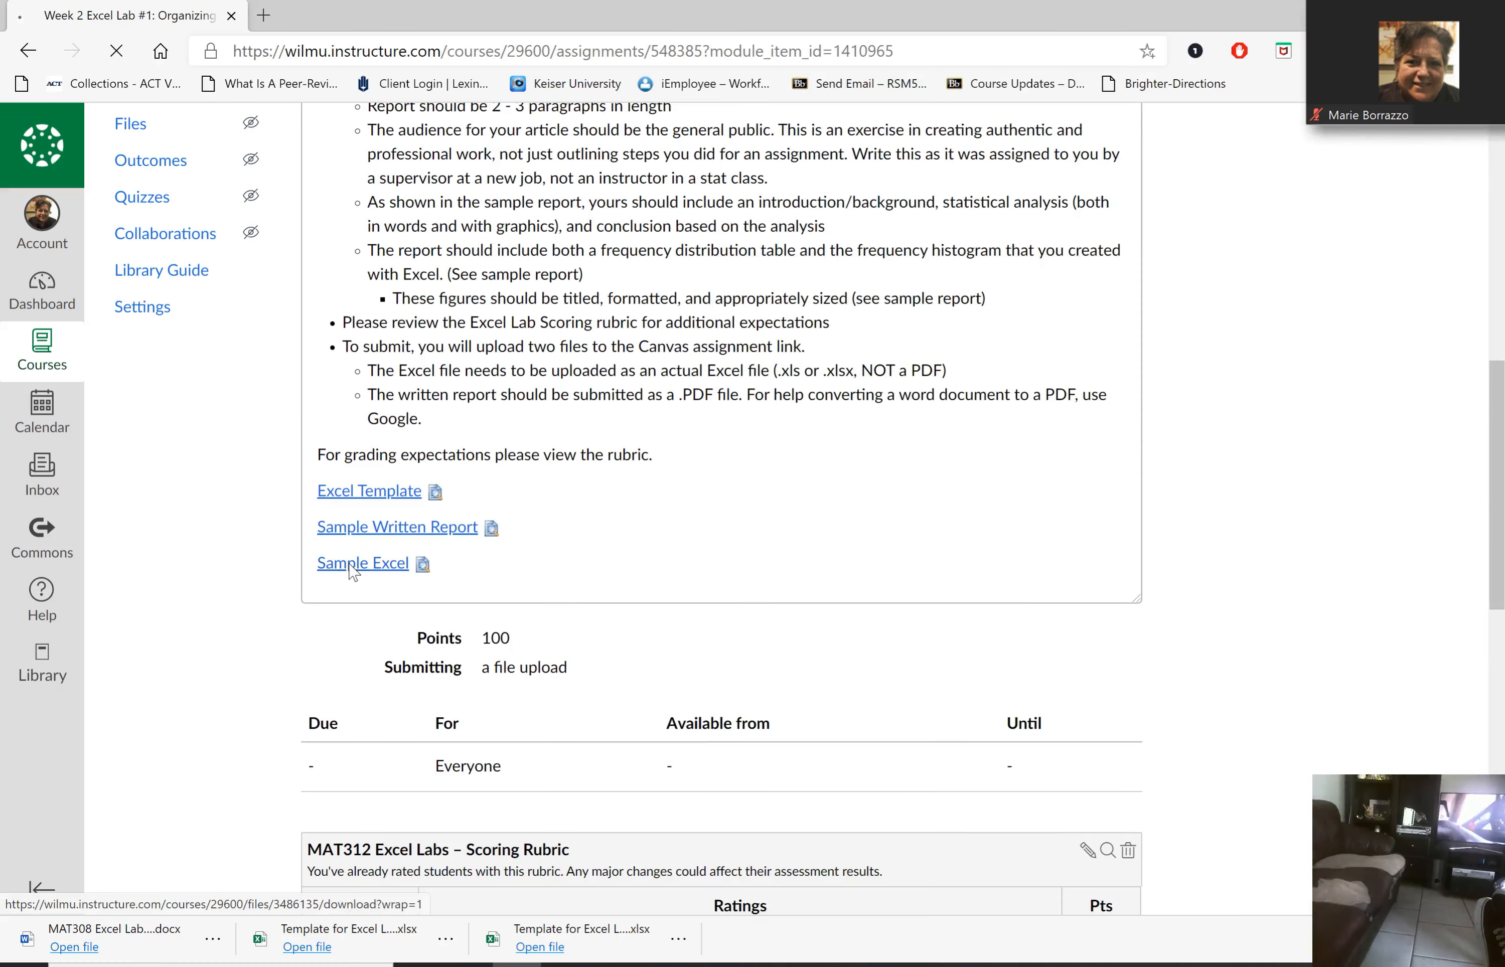
{"action": "left_click", "coordinate": [362, 562]}
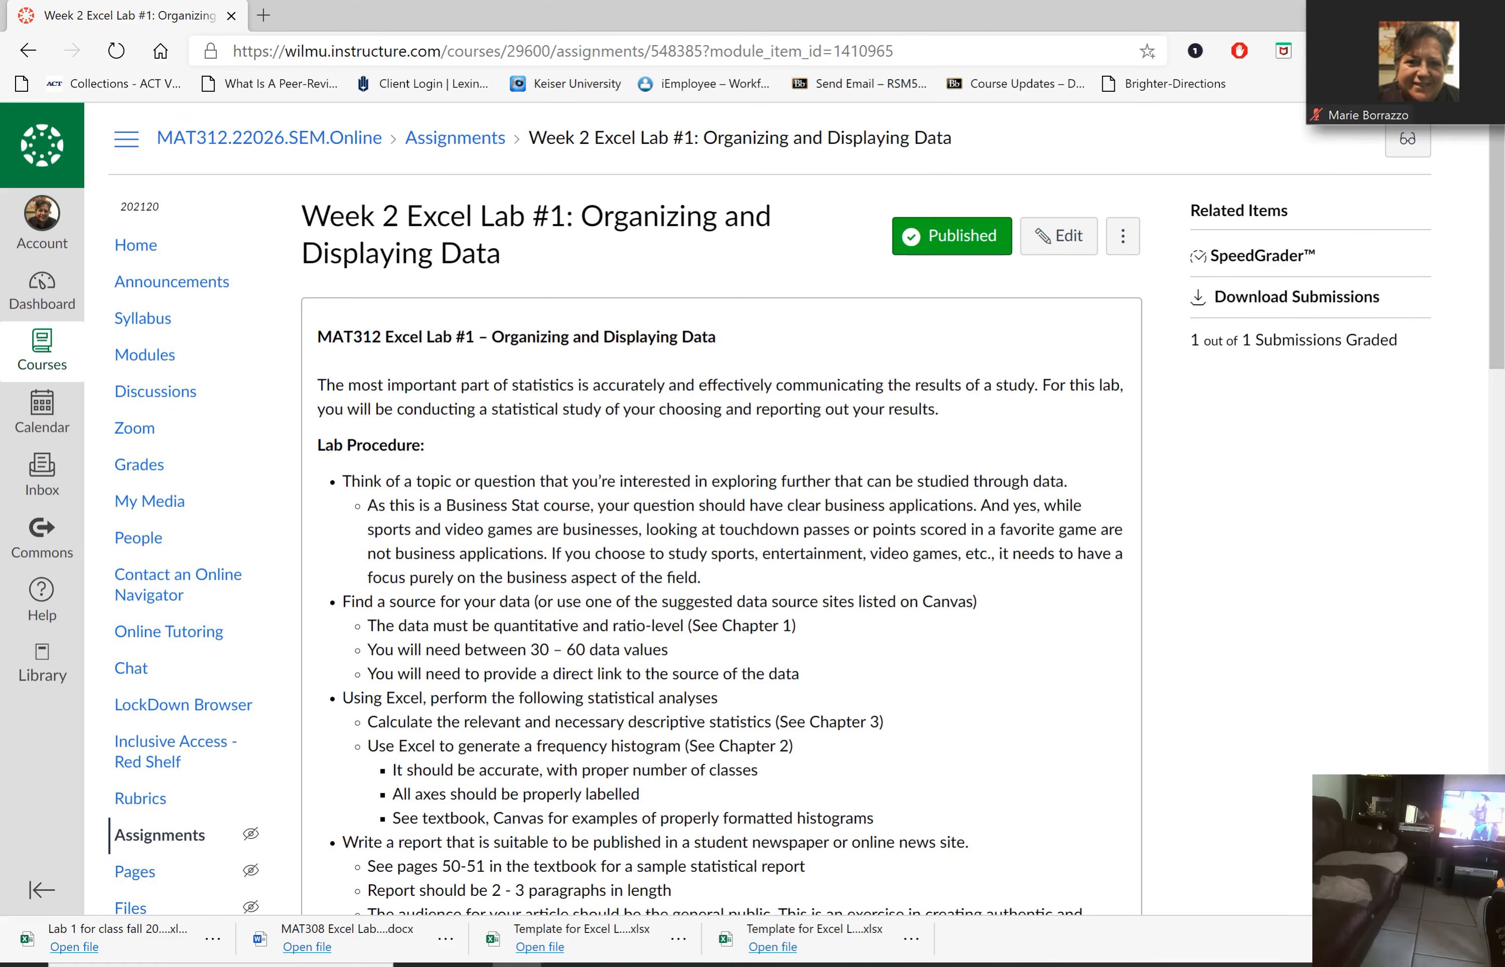
Step: Go to Modules, scroll to Week 2 and select Resources for The Excel Lab
{"action": "left_click", "coordinate": [144, 355]}
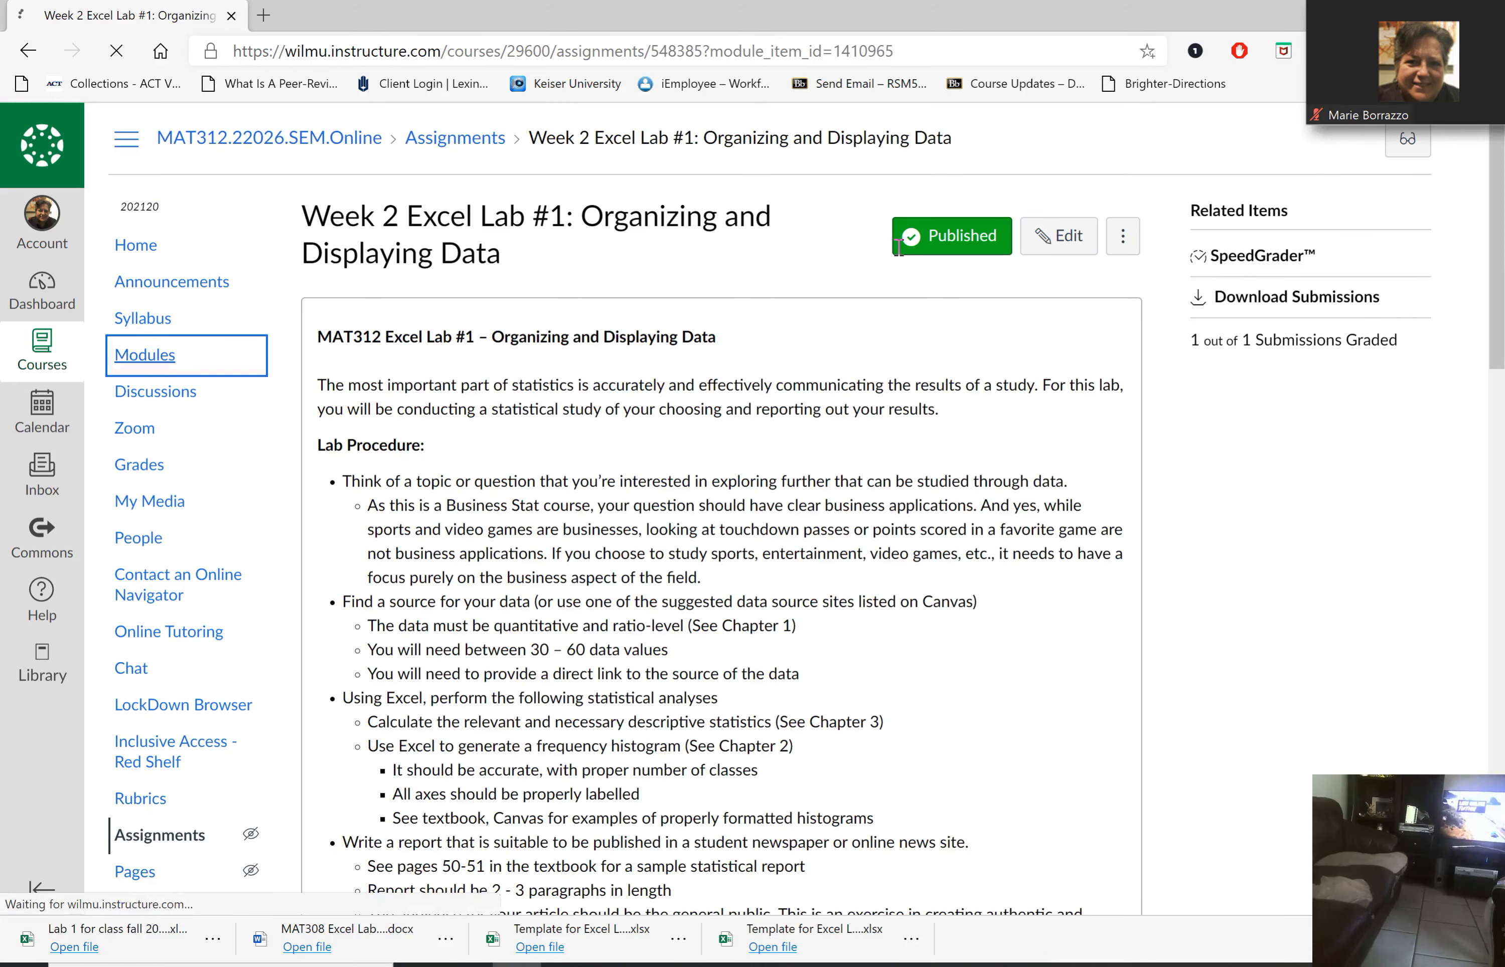
{"action": "left_click", "coordinate": [145, 354]}
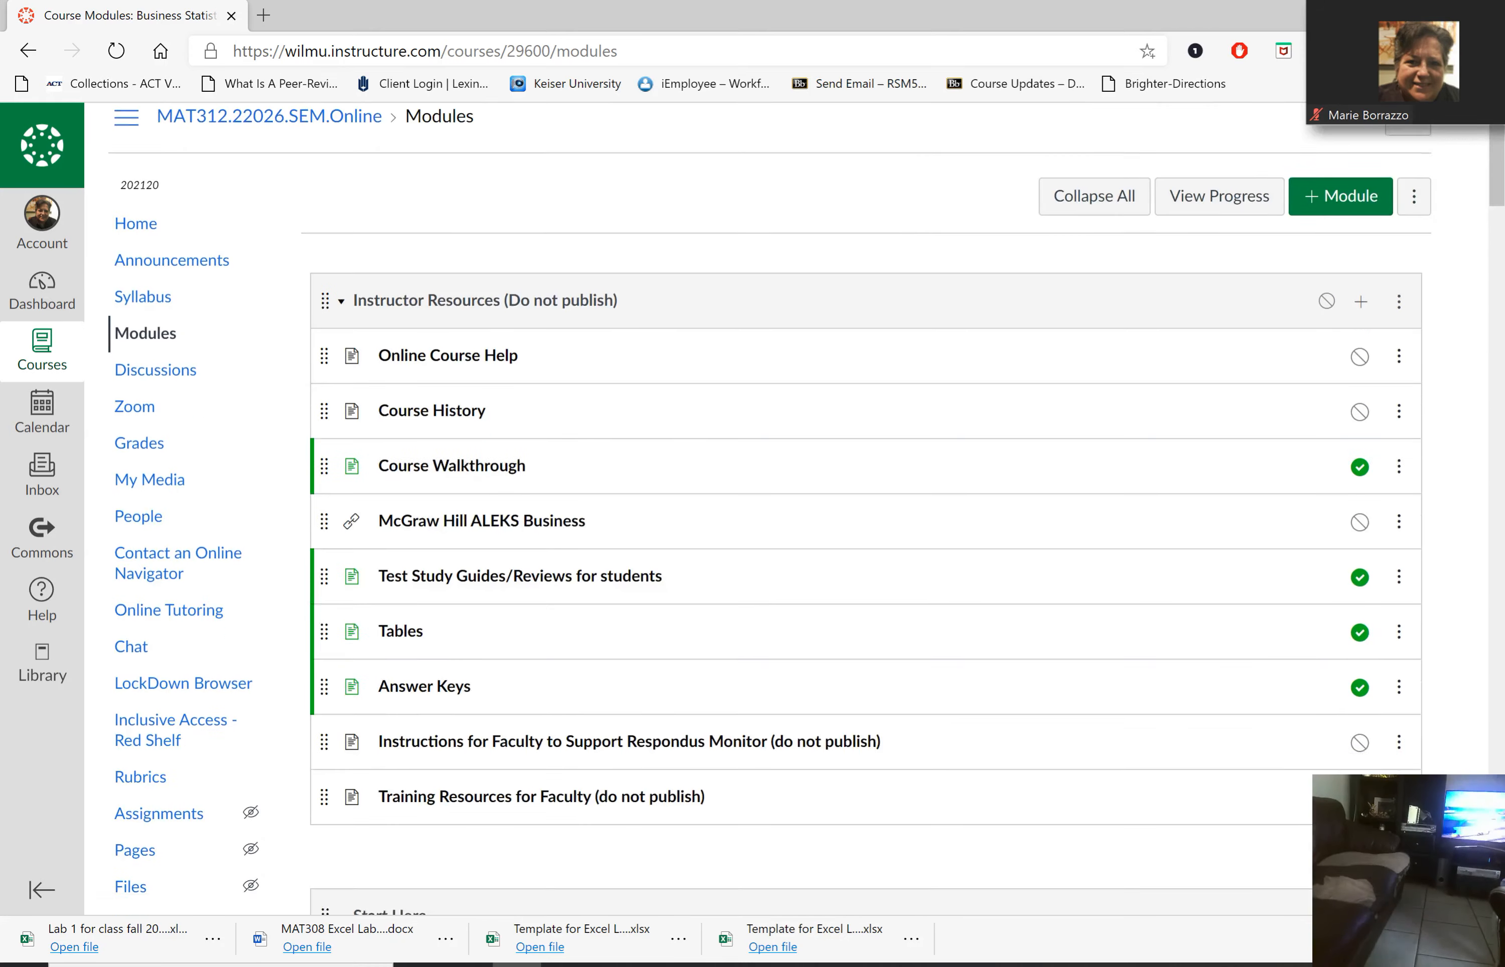
{"action": "scroll", "scroll_direction": "down", "scroll_amount": 3}
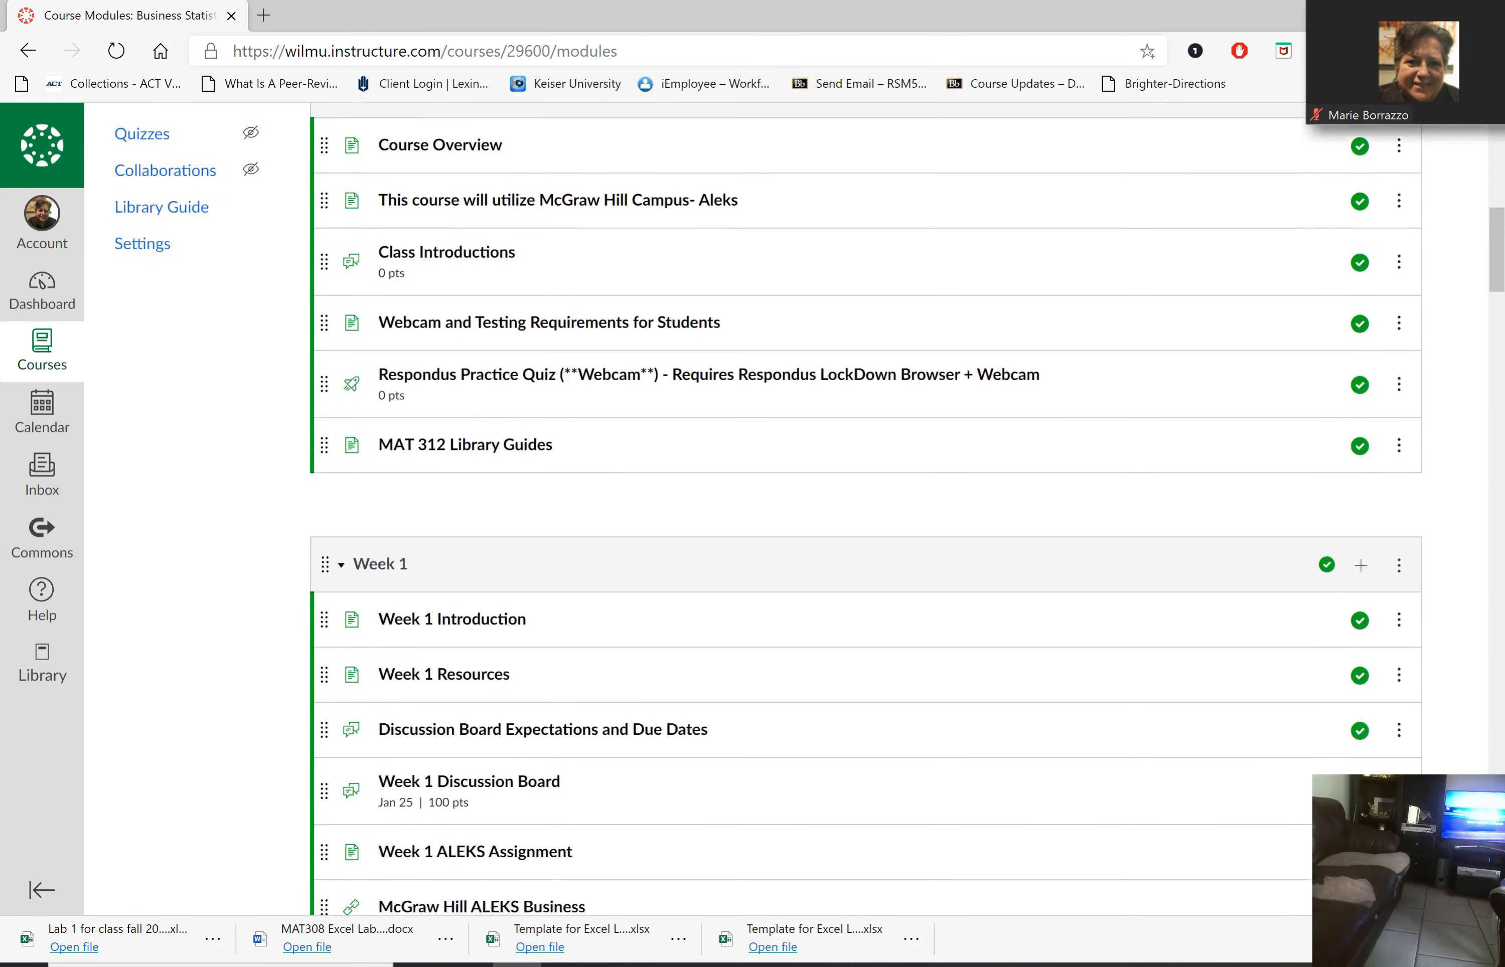
{"action": "scroll", "scroll_direction": "down", "scroll_amount": 3}
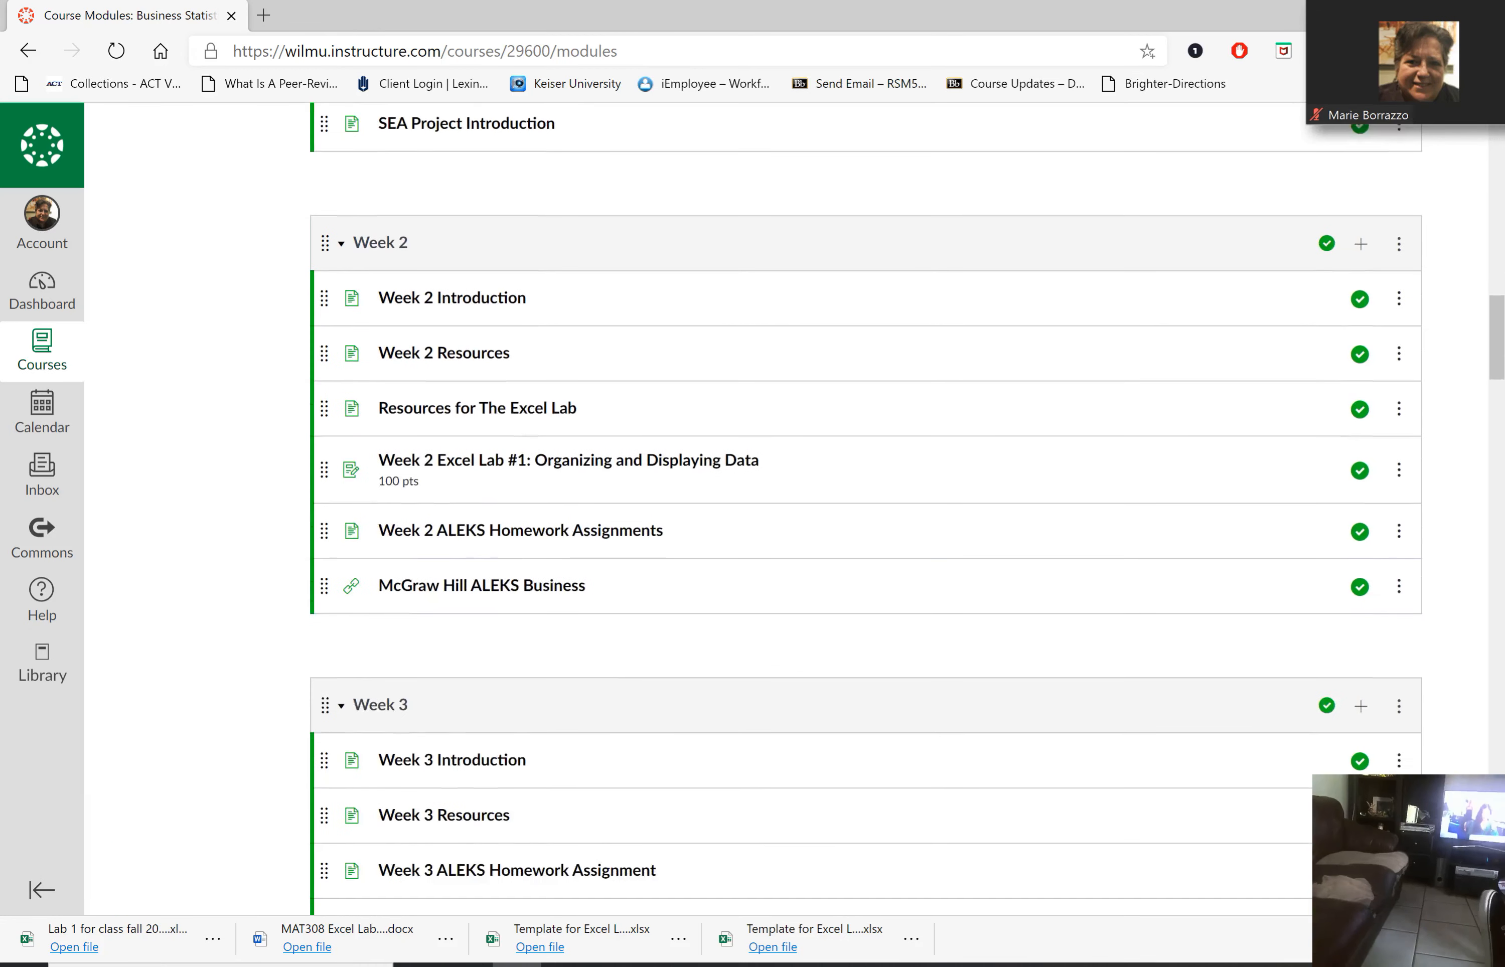
{"action": "mouse_move", "coordinate": [477, 399]}
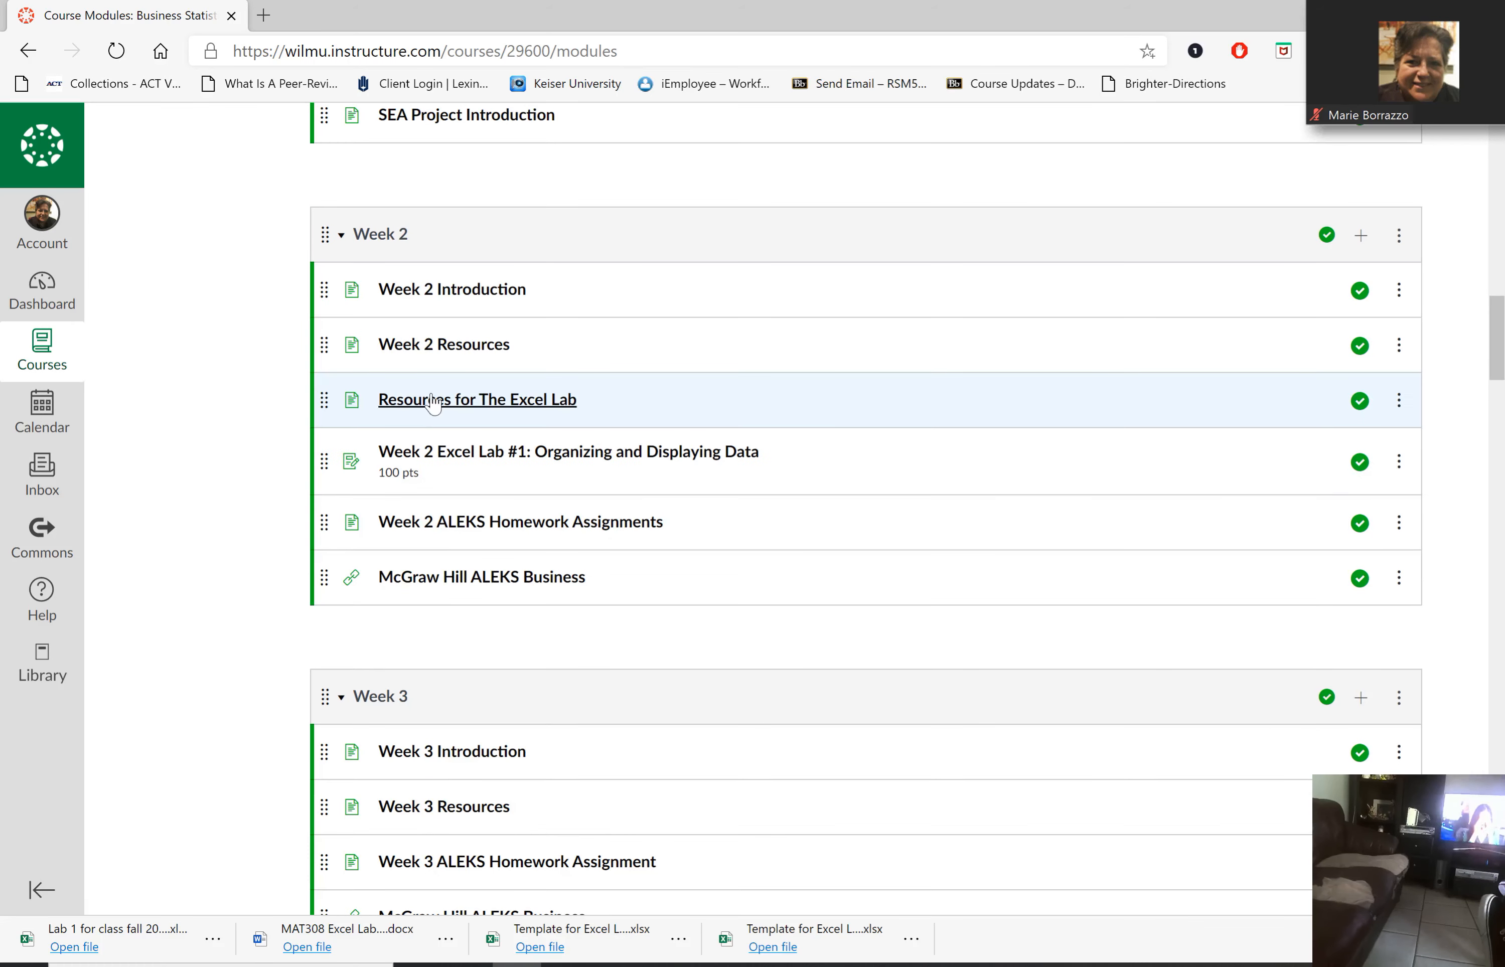
{"action": "mouse_move", "coordinate": [526, 403]}
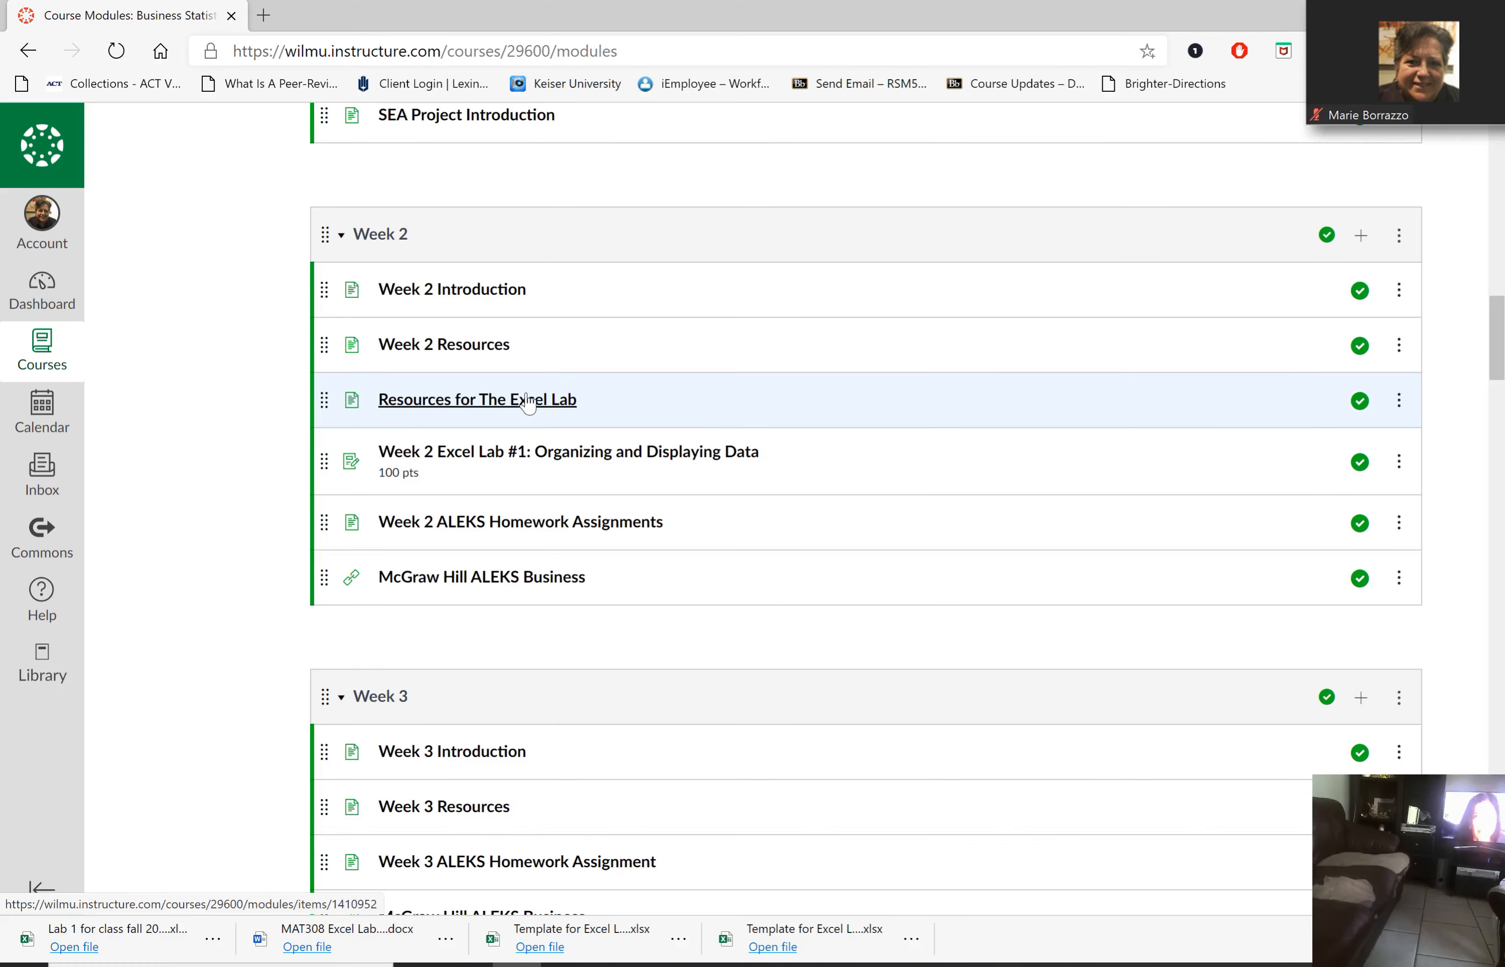
{"action": "left_click", "coordinate": [476, 399]}
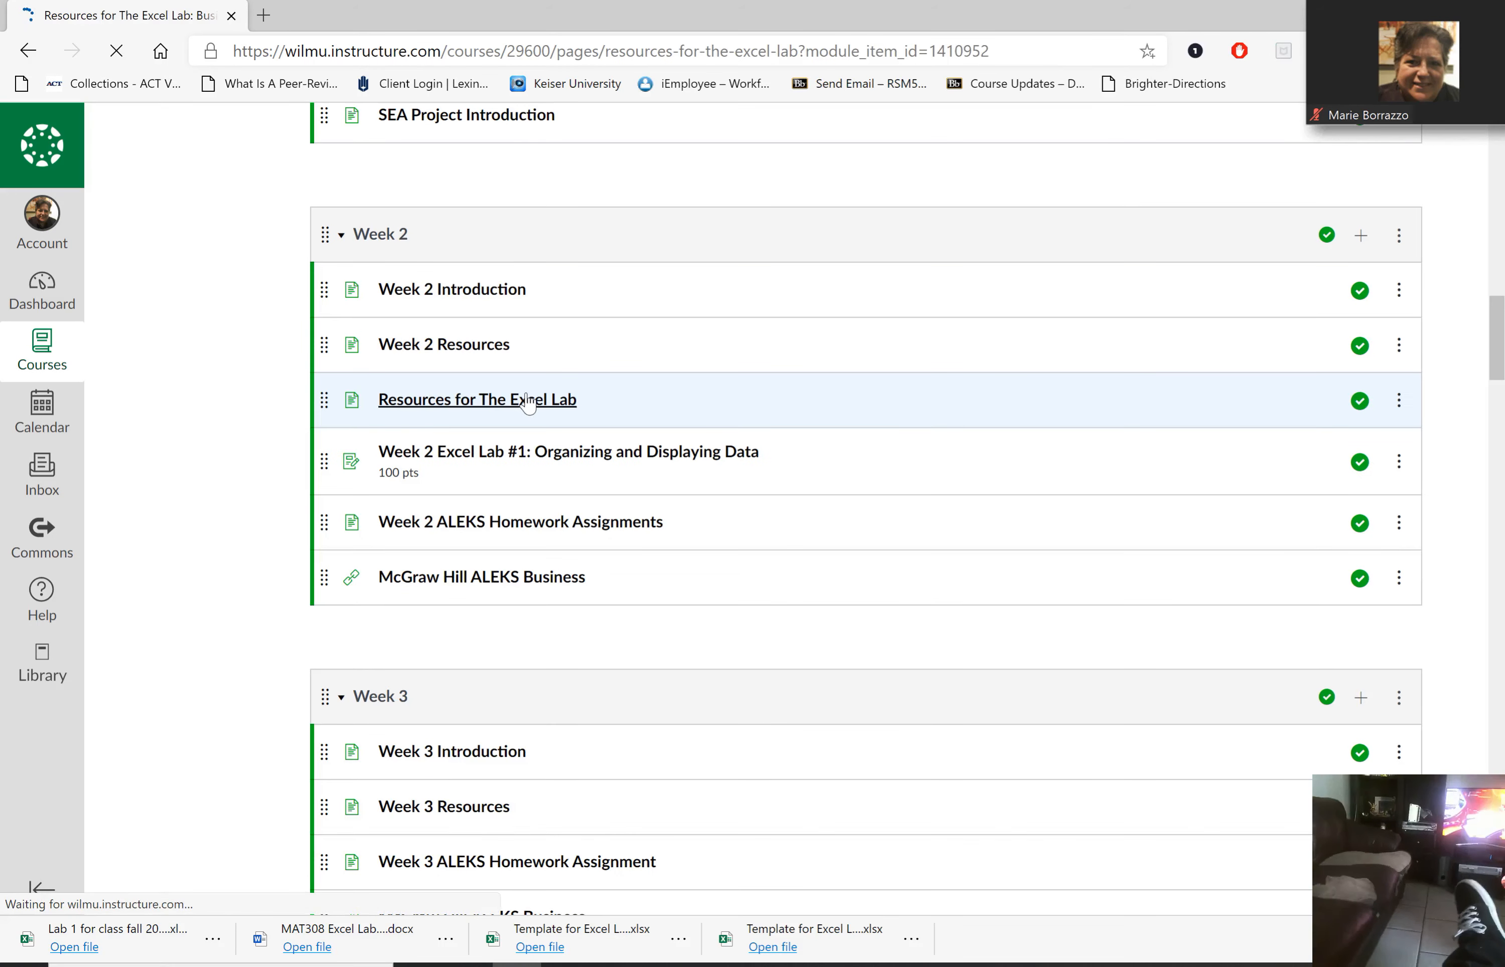
Step: Load the Resources for The Excel Lab page with its tutorial and data links
{"action": "left_click", "coordinate": [477, 401]}
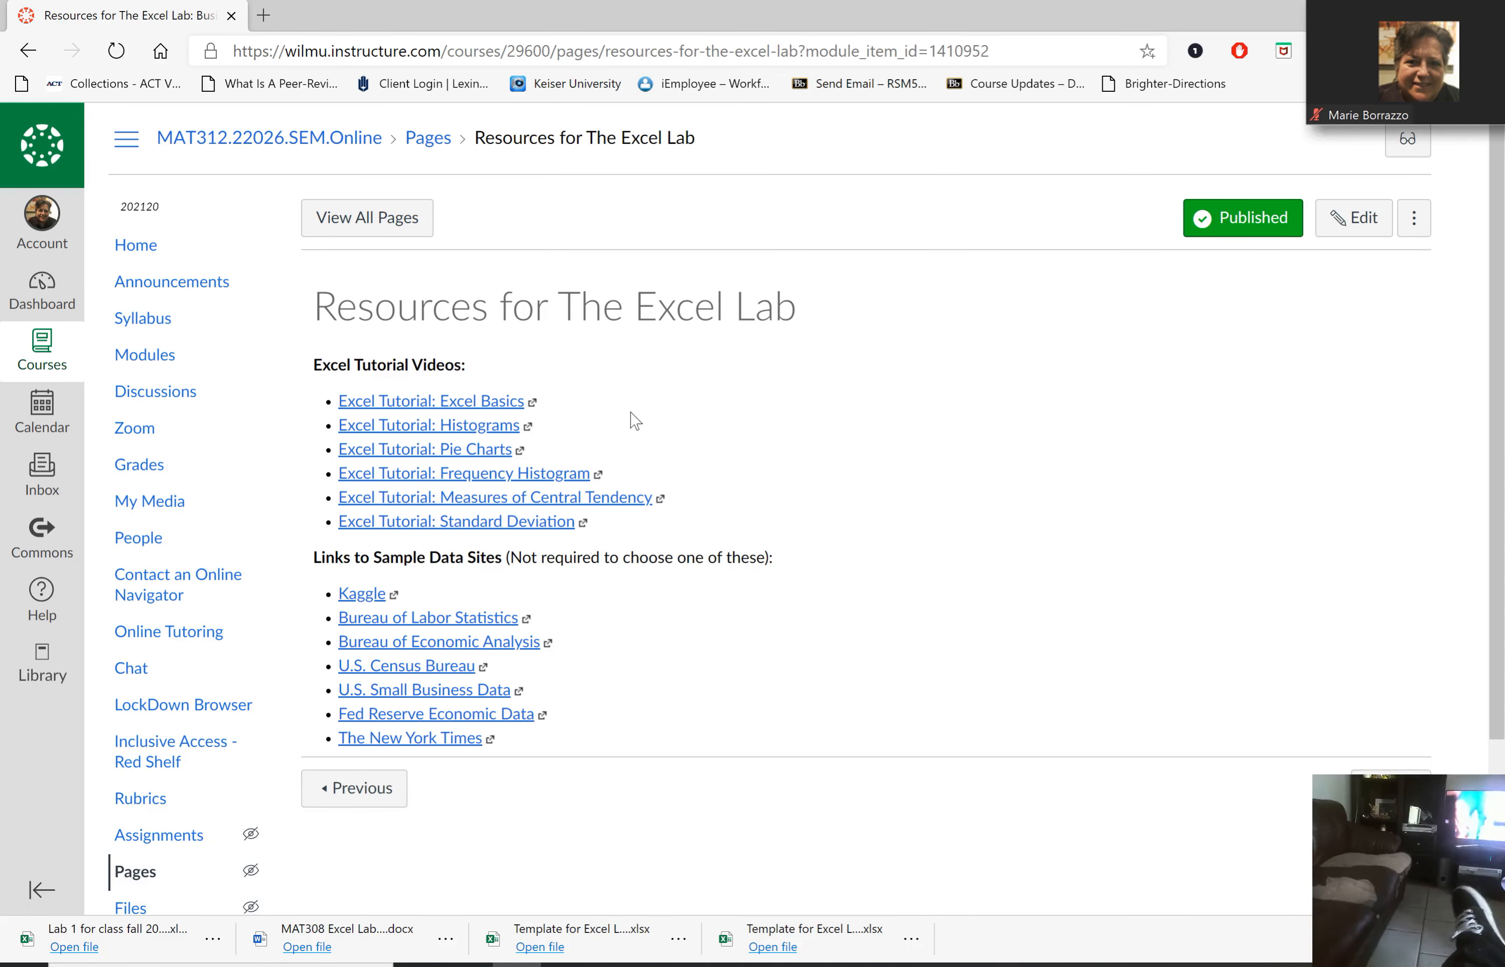
{"action": "mouse_move", "coordinate": [423, 391]}
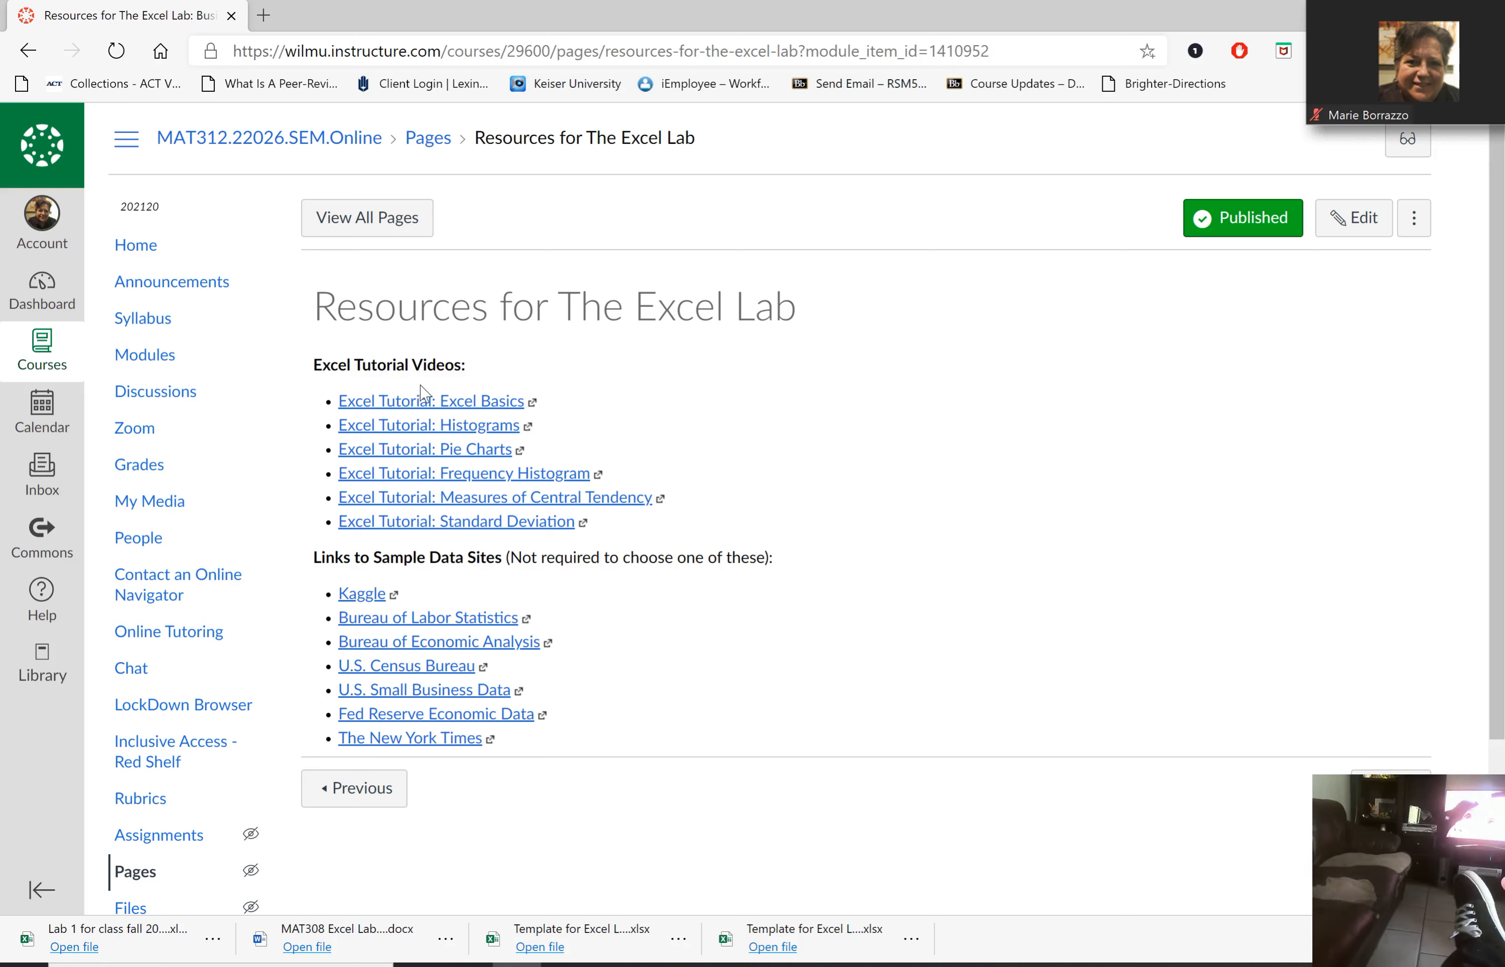
{"action": "mouse_move", "coordinate": [429, 426]}
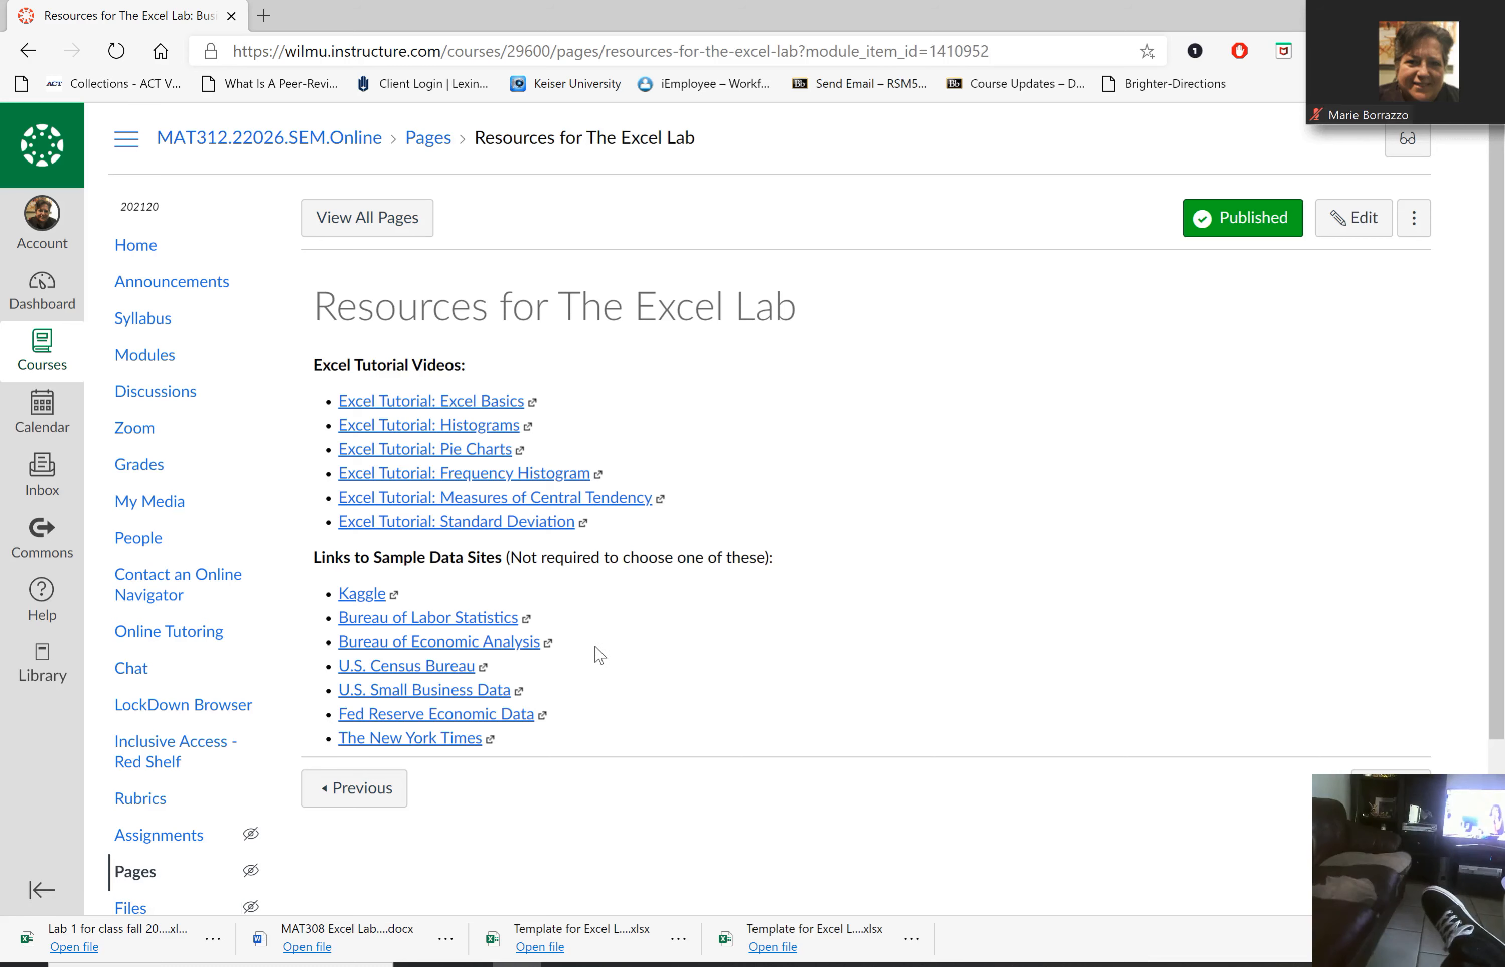
{"action": "mouse_move", "coordinate": [363, 594]}
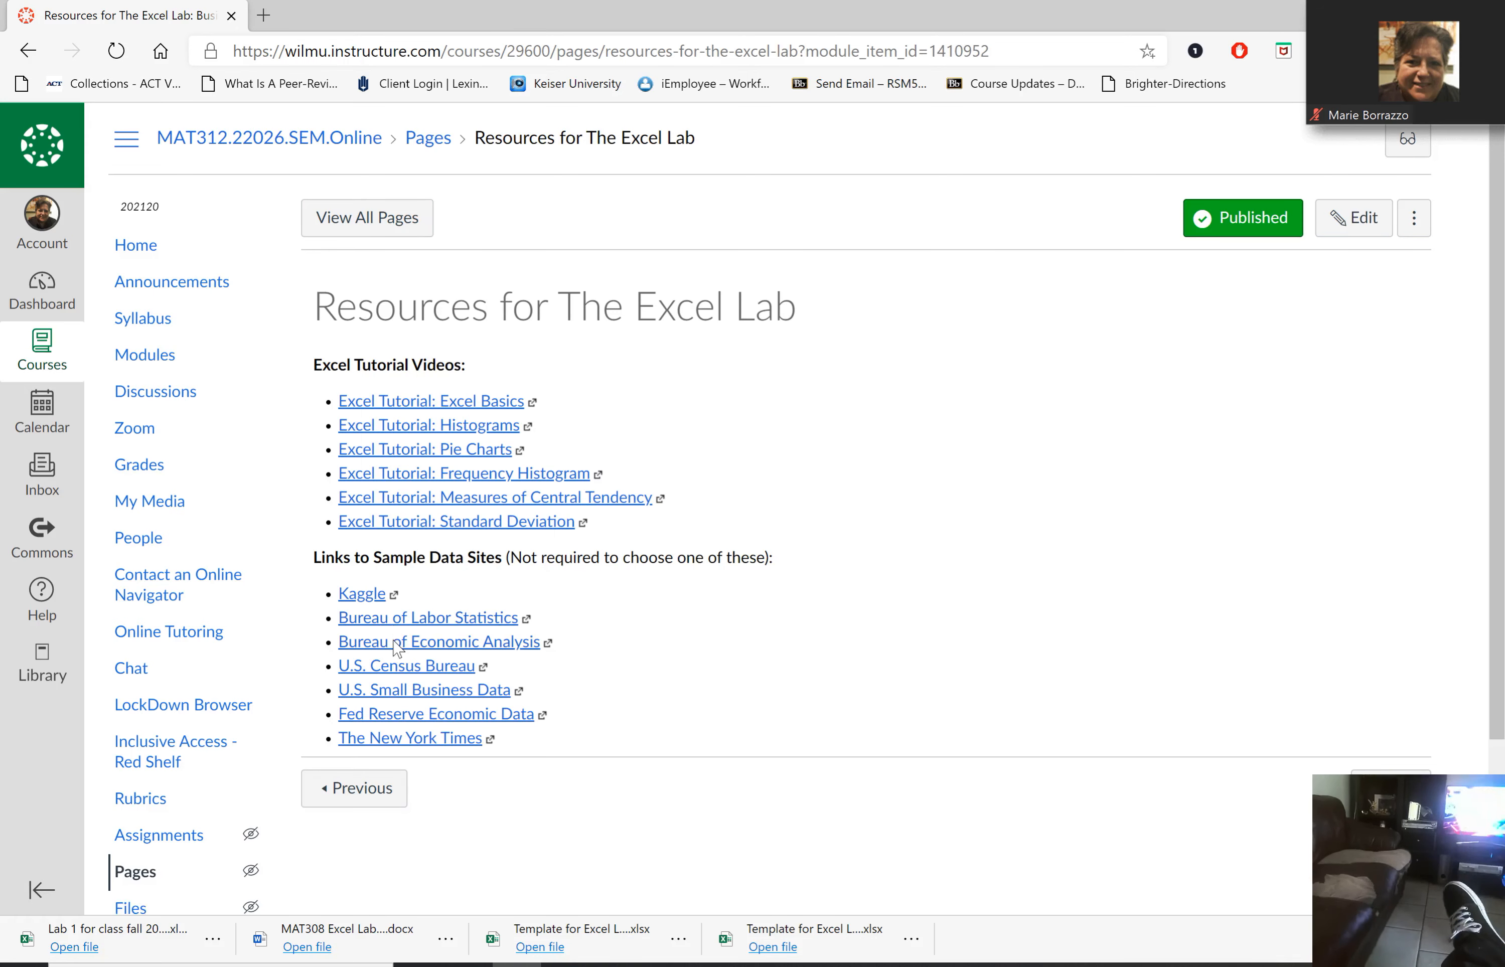
{"action": "left_click", "coordinate": [438, 642]}
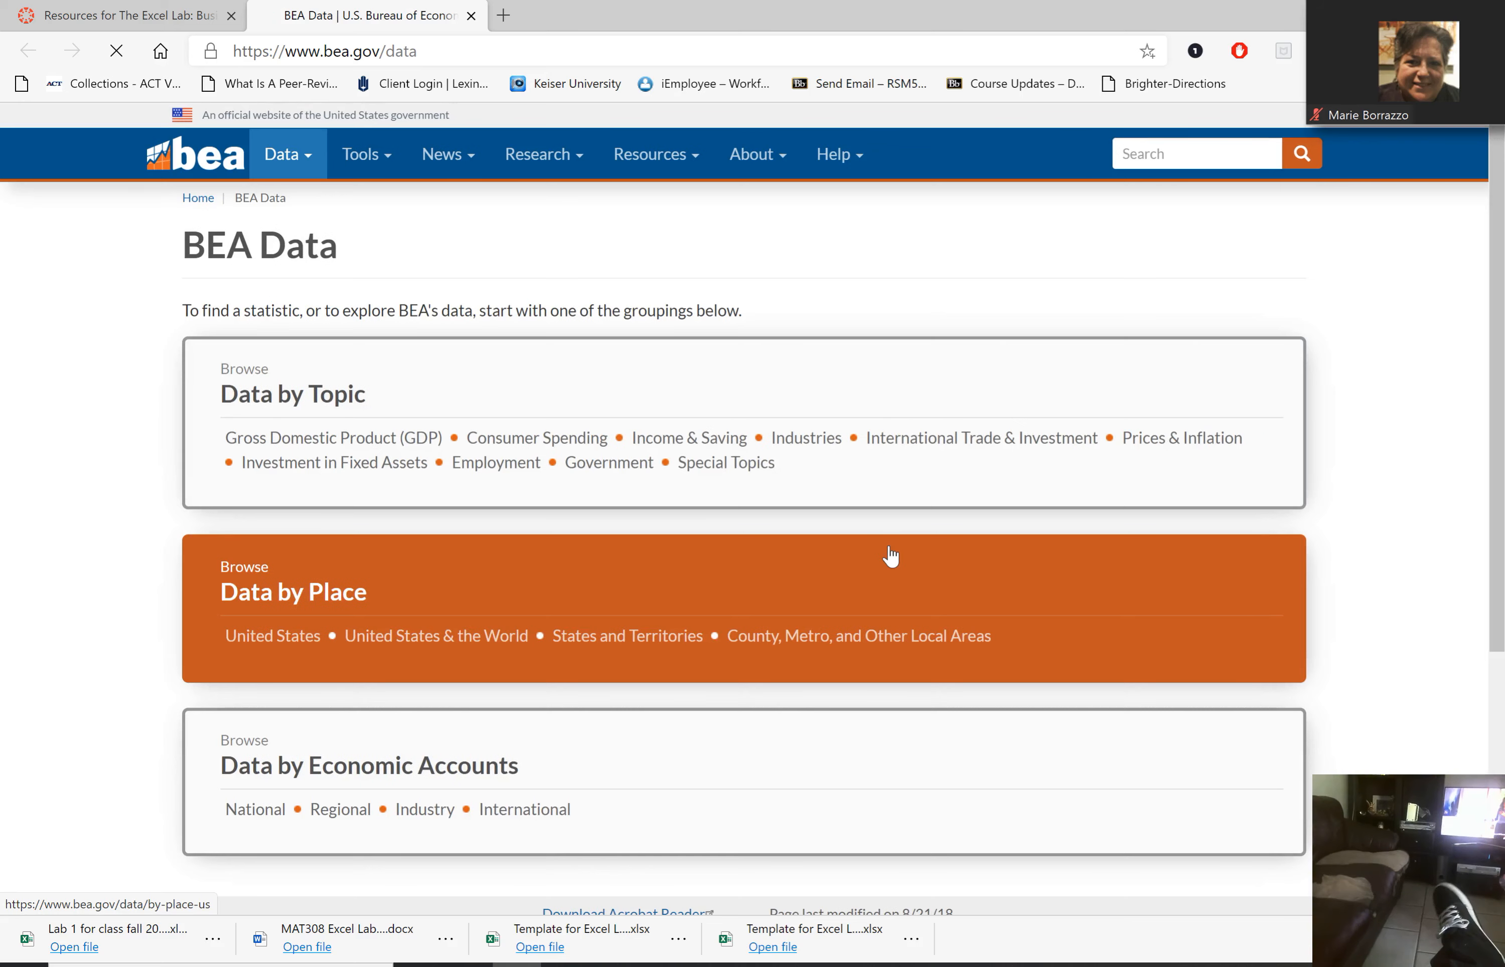
{"action": "scroll", "scroll_direction": "down", "scroll_amount": 3}
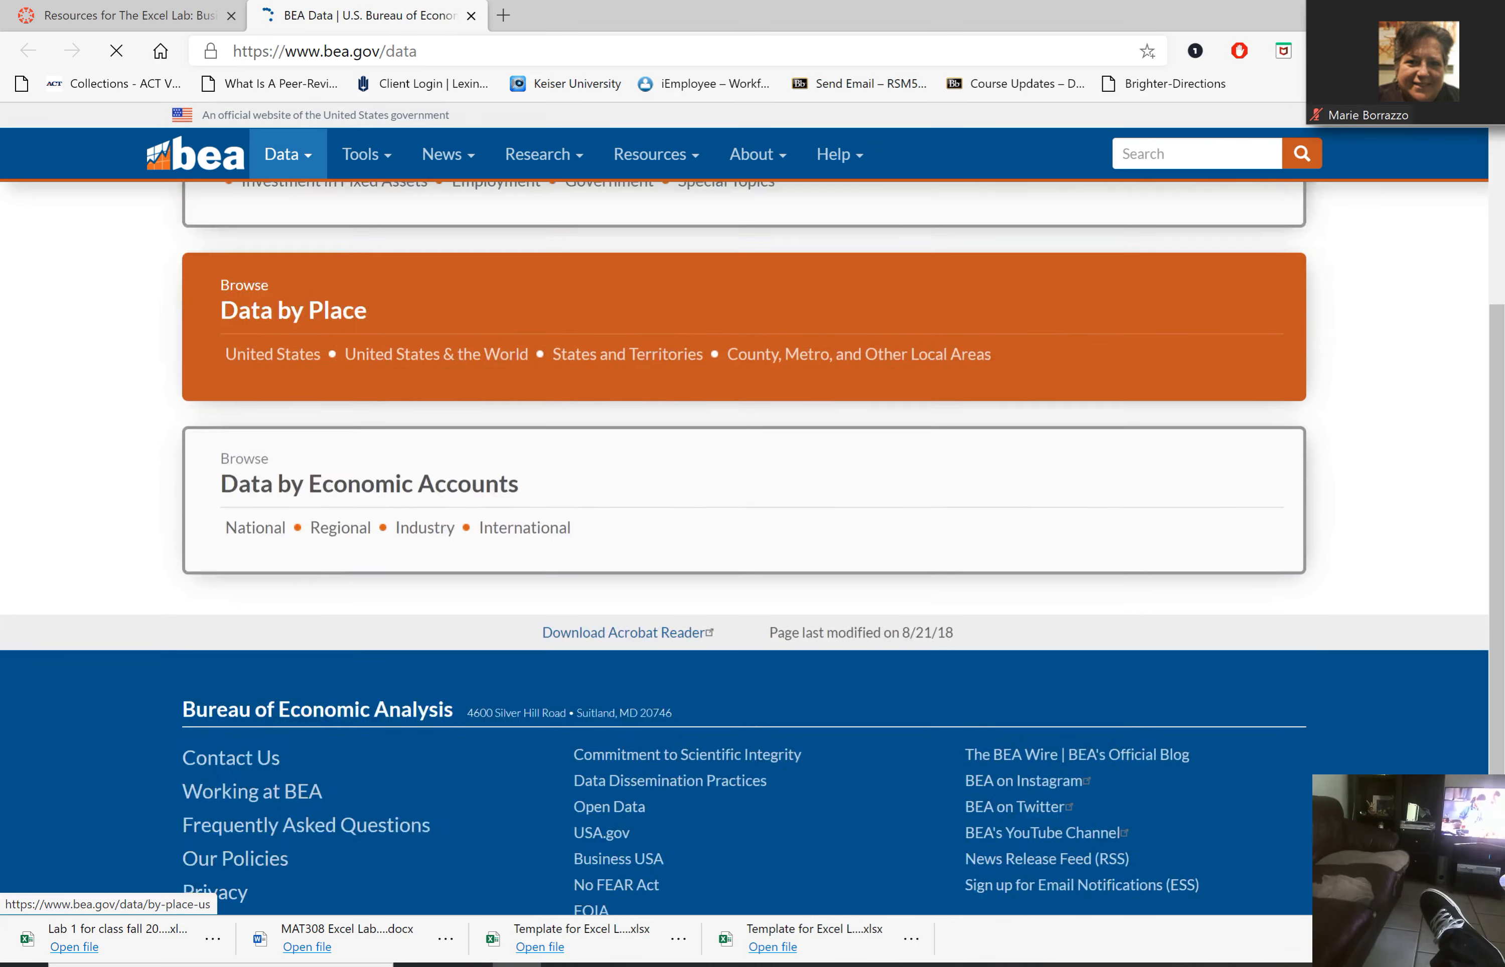
{"action": "scroll", "scroll_direction": "up", "scroll_amount": 3}
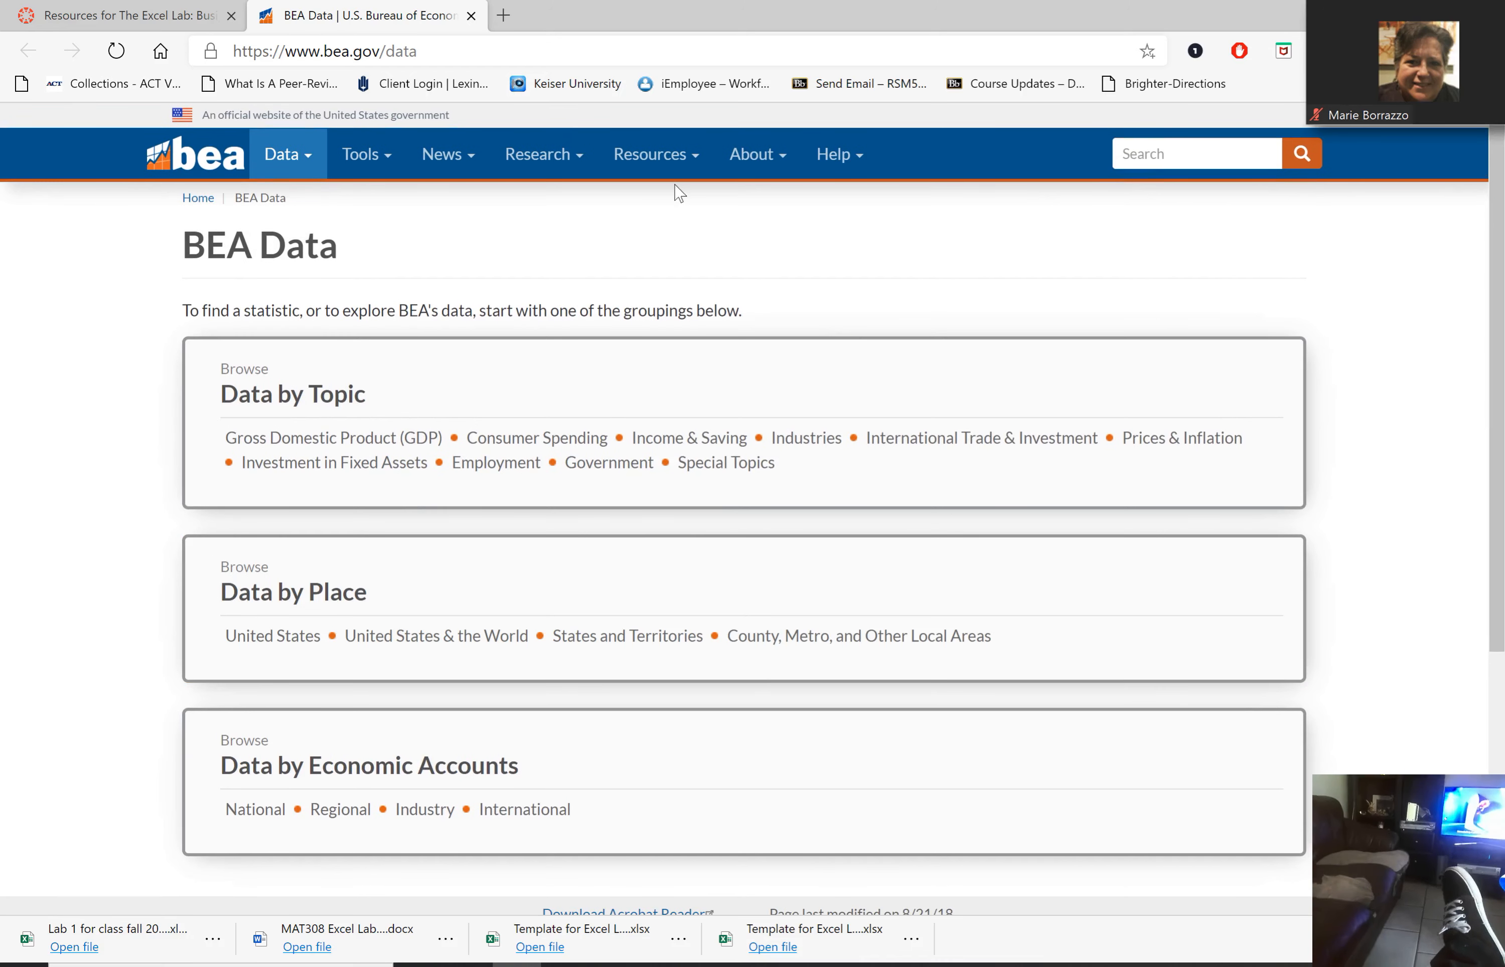
{"action": "left_click", "coordinate": [650, 154]}
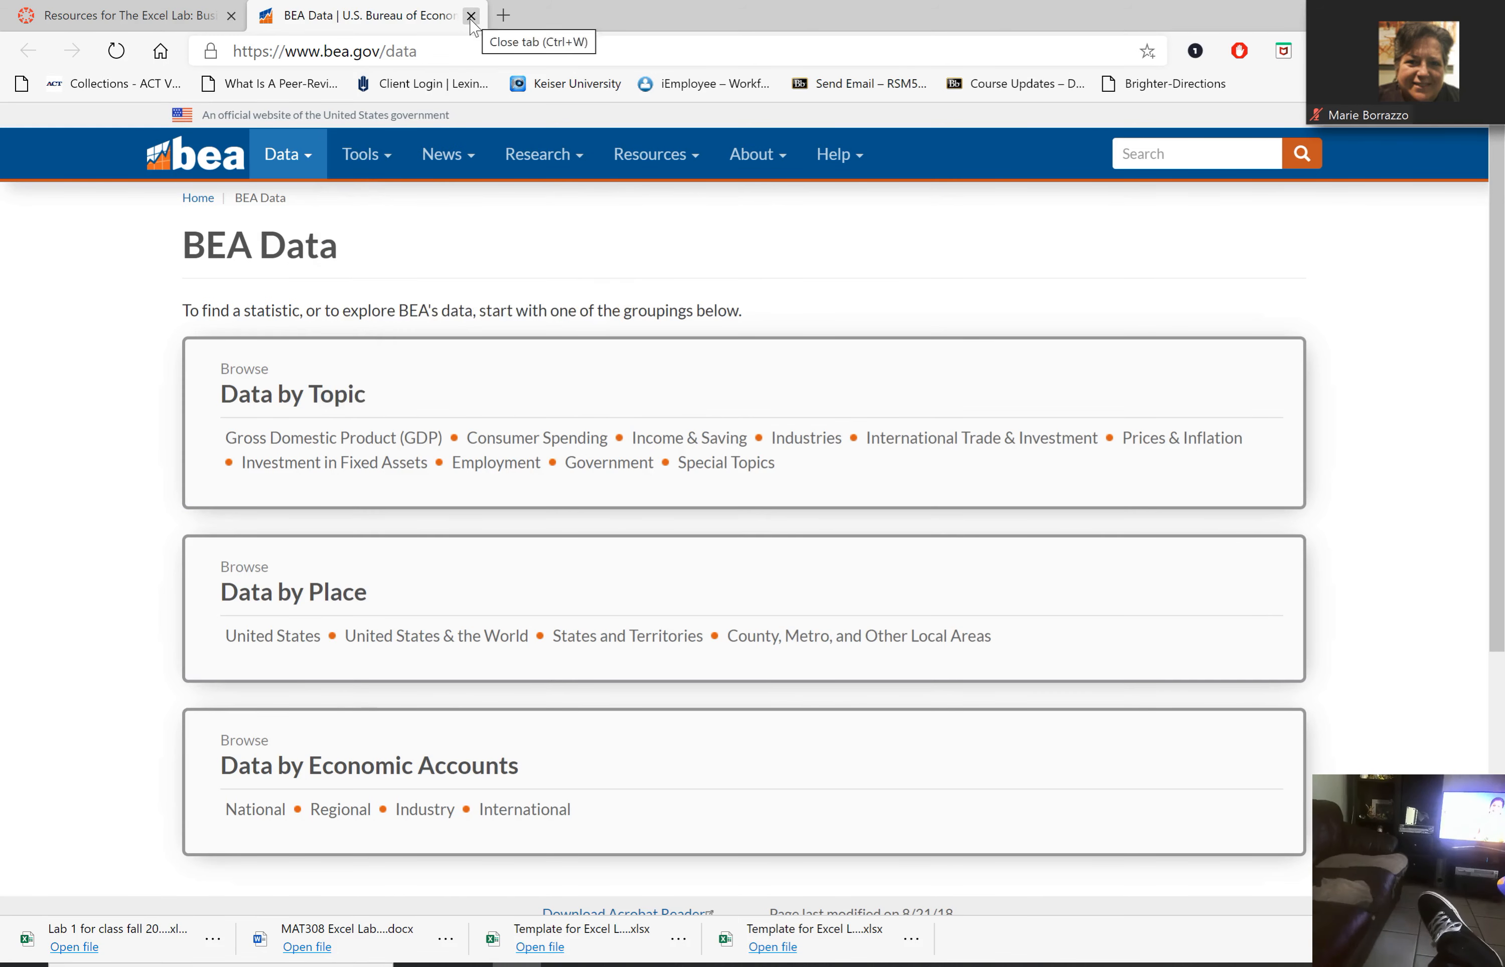
{"action": "left_click", "coordinate": [470, 15]}
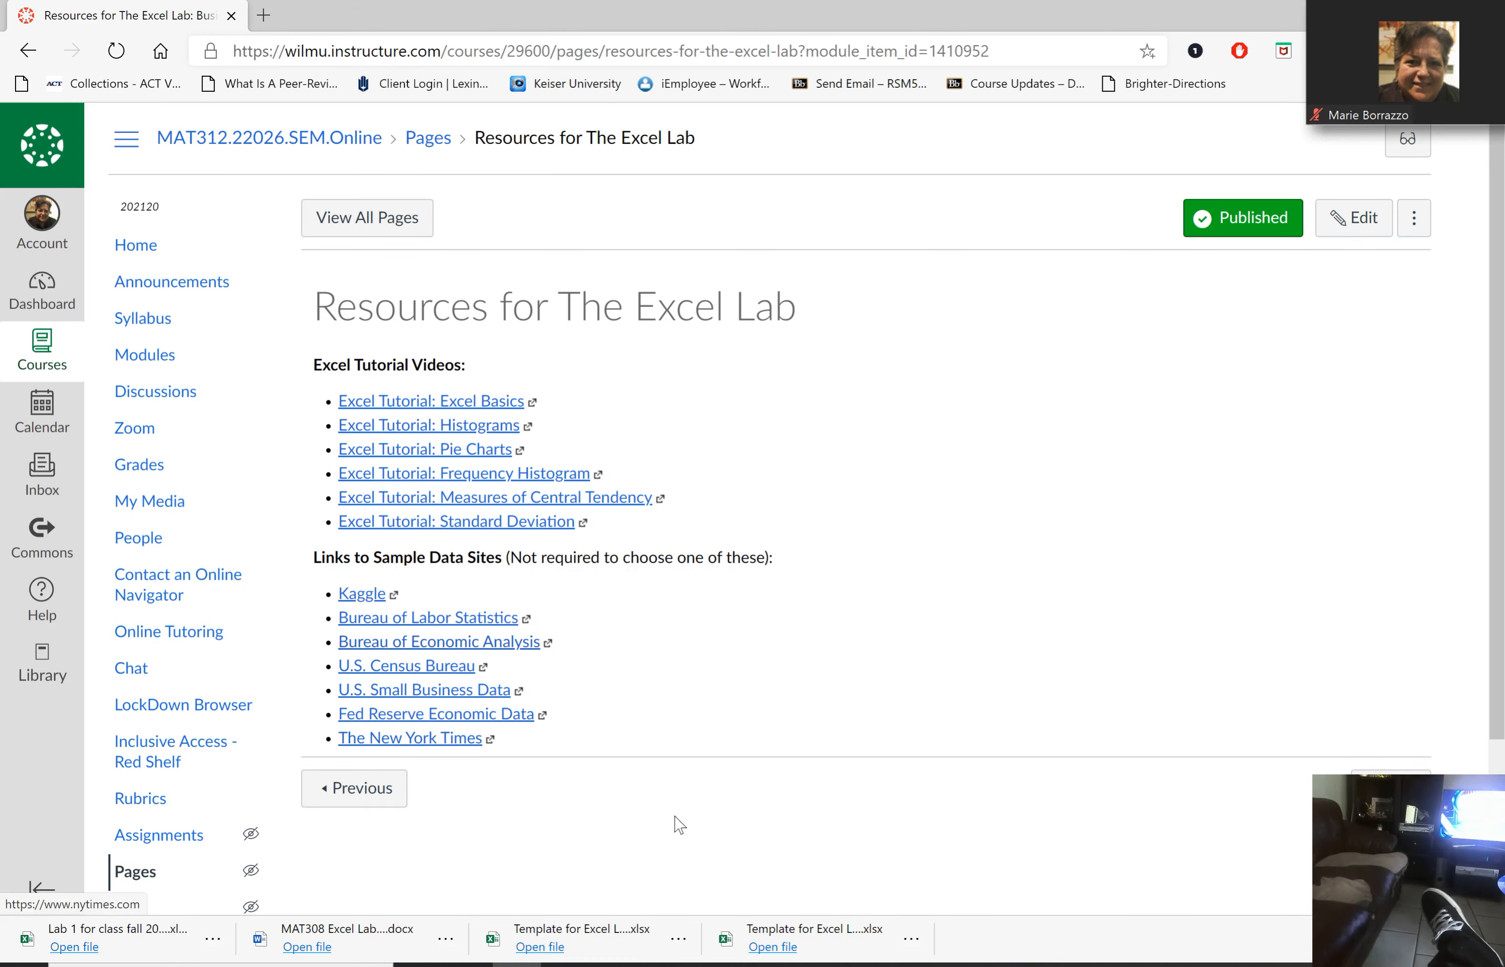
Step: Open the downloaded Lab 1 fall 2020 workbook from the download bar
{"action": "left_click", "coordinate": [73, 947]}
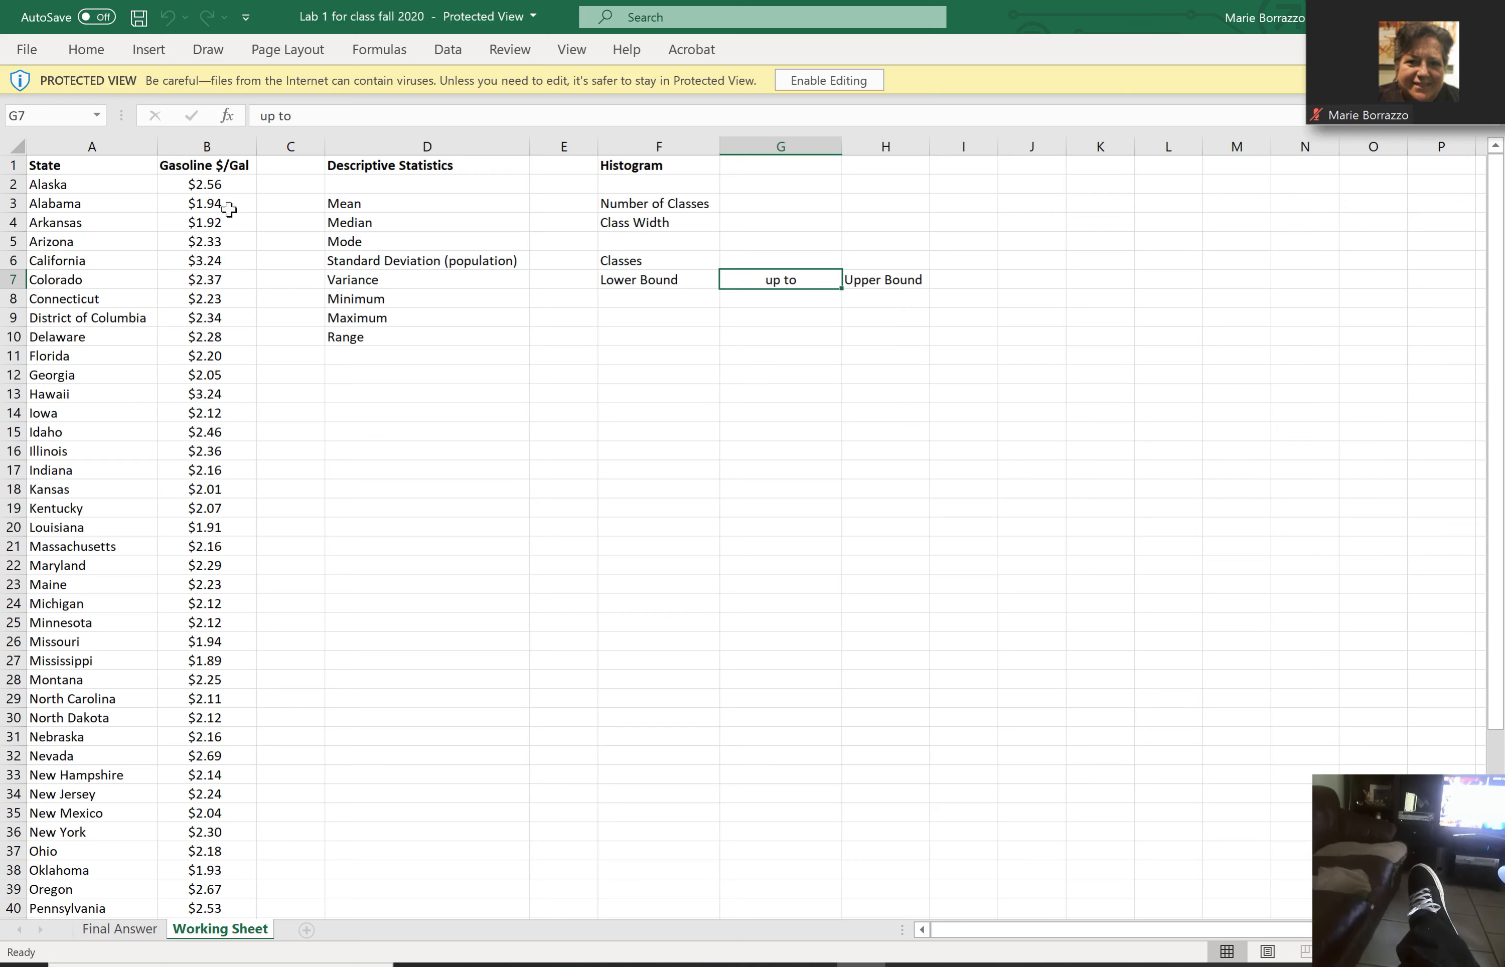
Step: Enable editing on the gas-price workbook and switch to the Data ribbon
{"action": "left_click", "coordinate": [206, 184]}
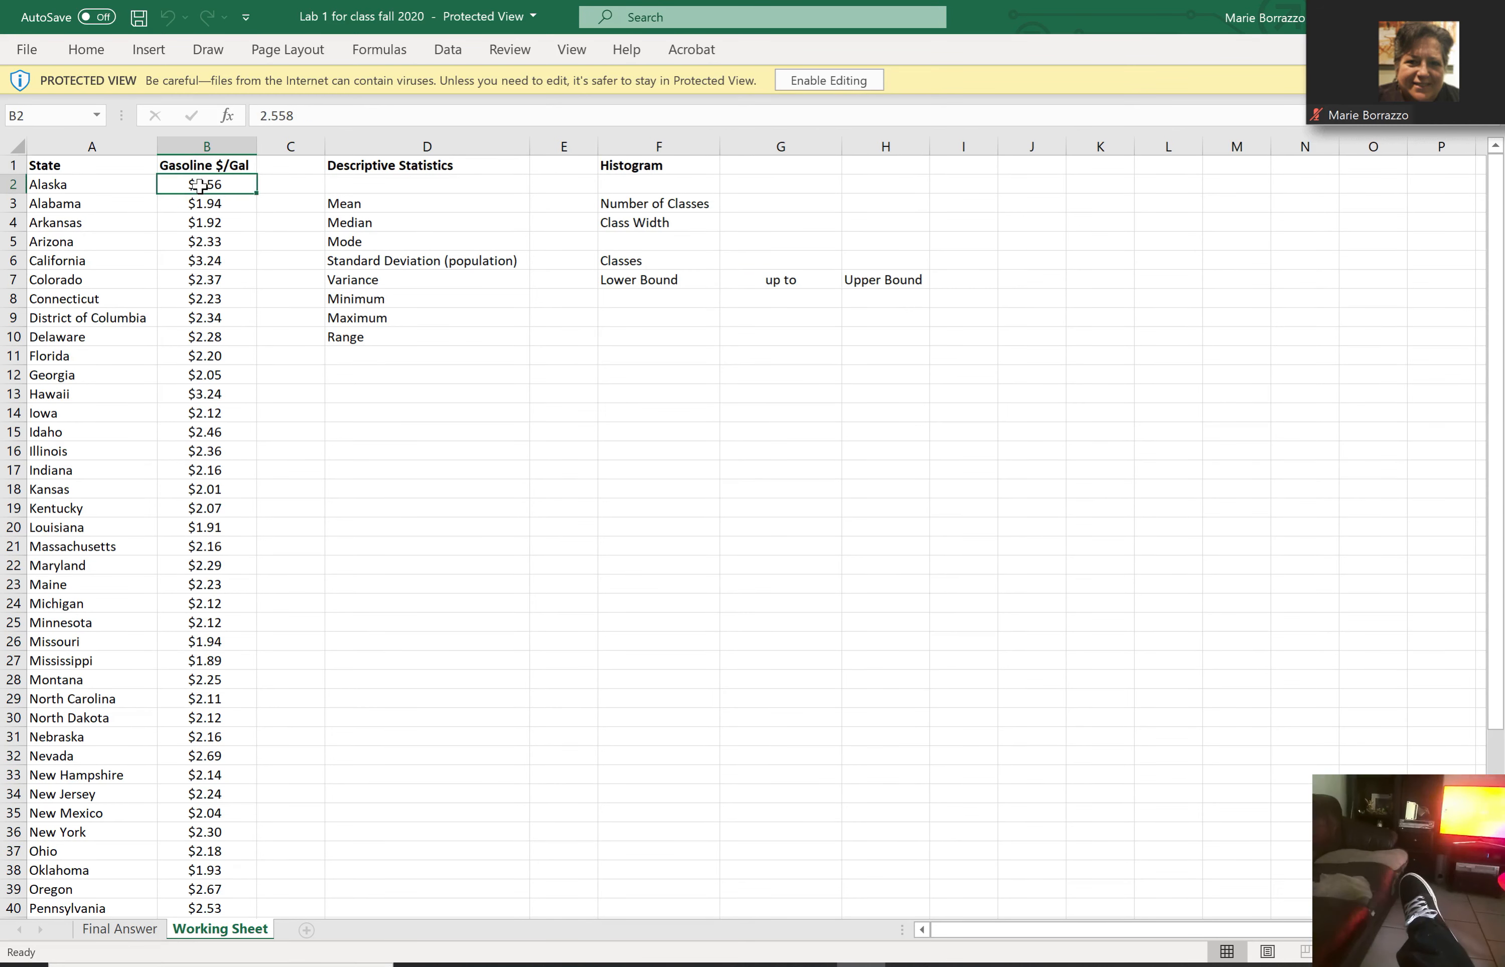
{"action": "scroll", "scroll_direction": "down", "scroll_amount": 3}
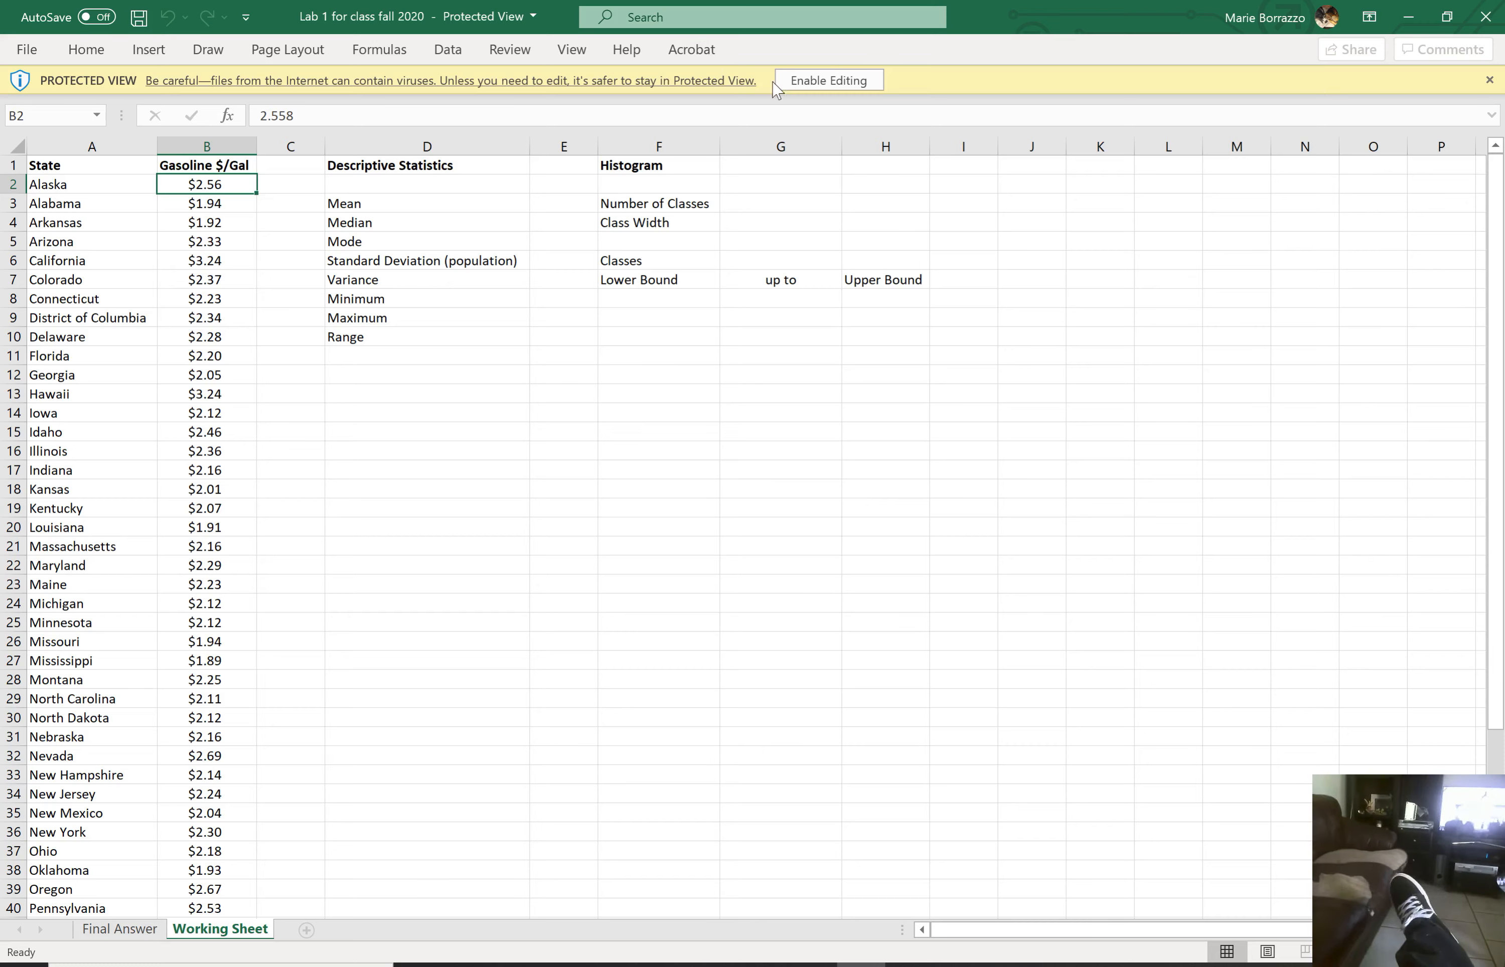
{"action": "left_click", "coordinate": [828, 79]}
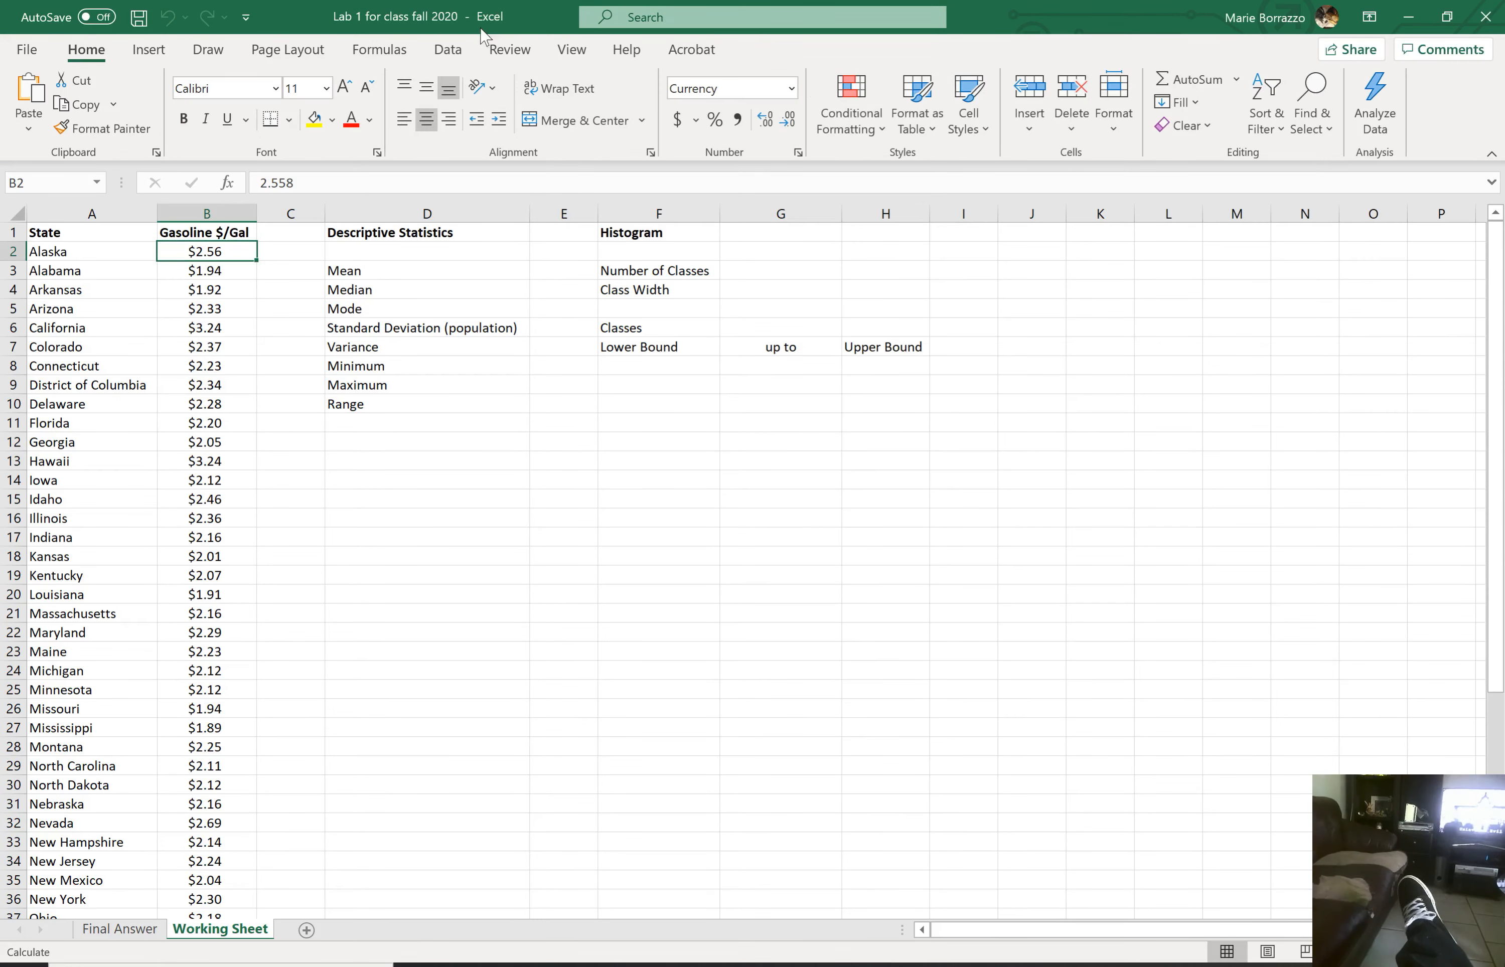
{"action": "left_click", "coordinate": [447, 49]}
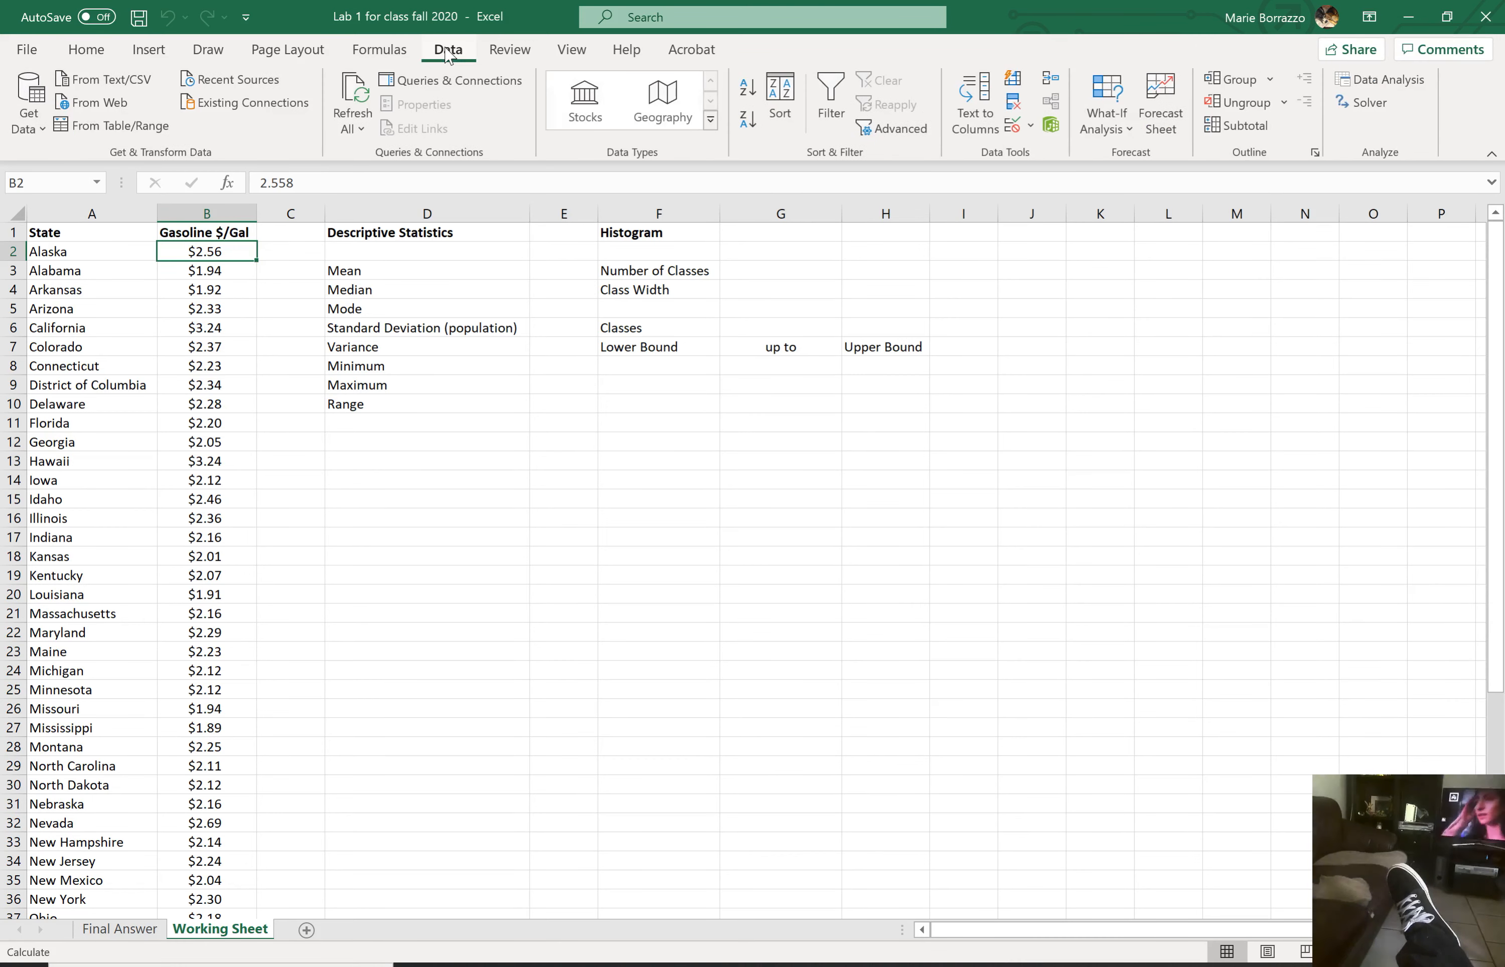
{"action": "mouse_move", "coordinate": [1388, 79]}
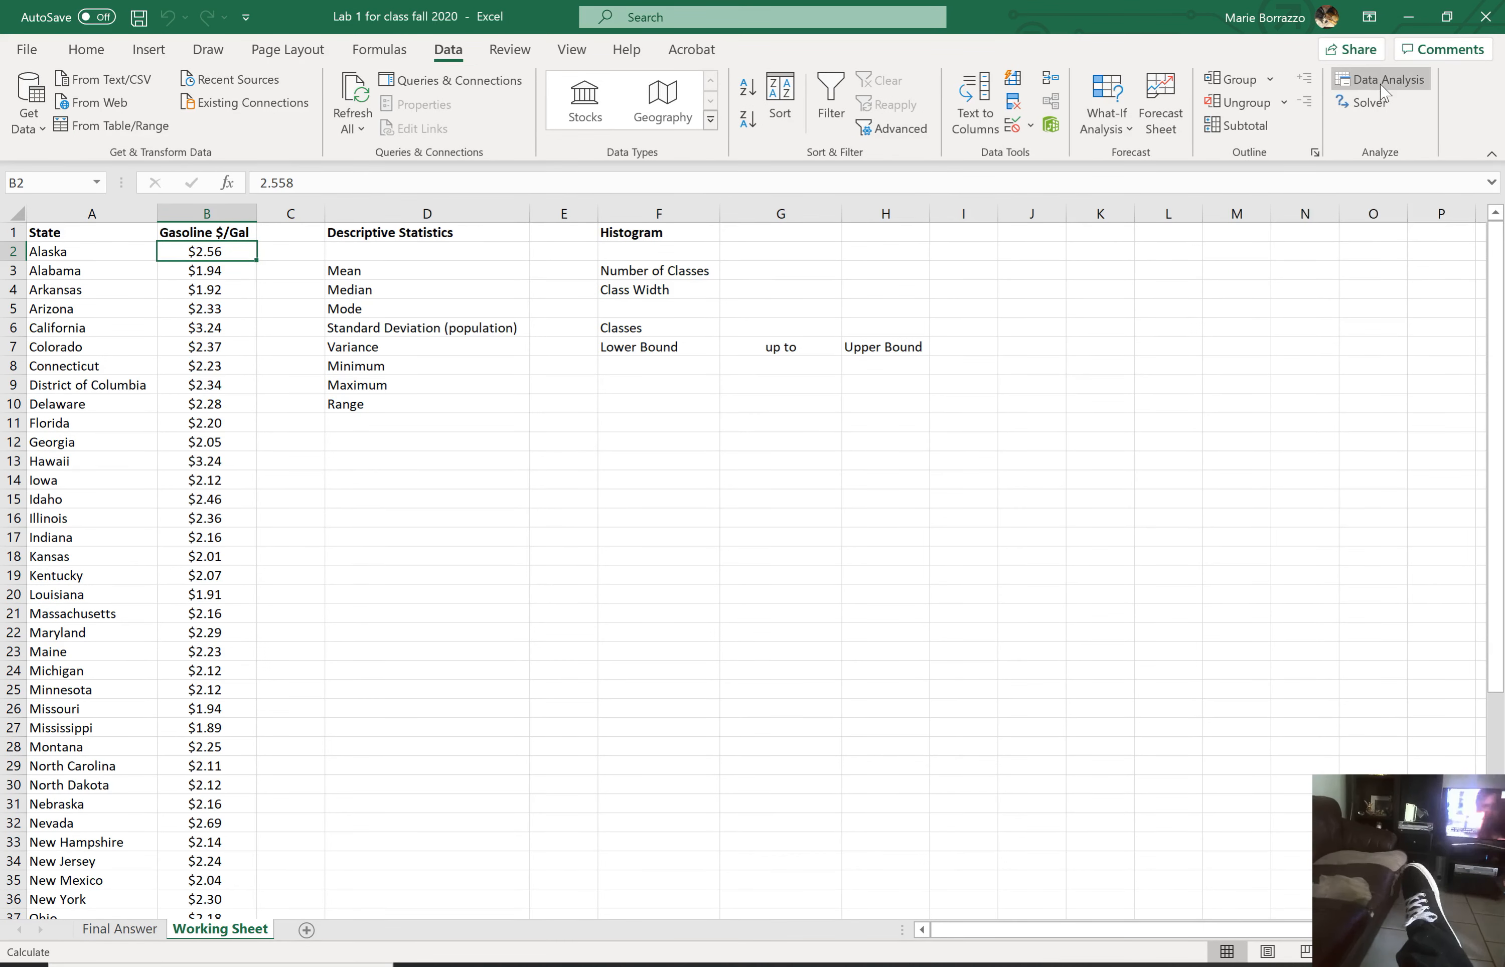
{"action": "mouse_move", "coordinate": [1380, 78]}
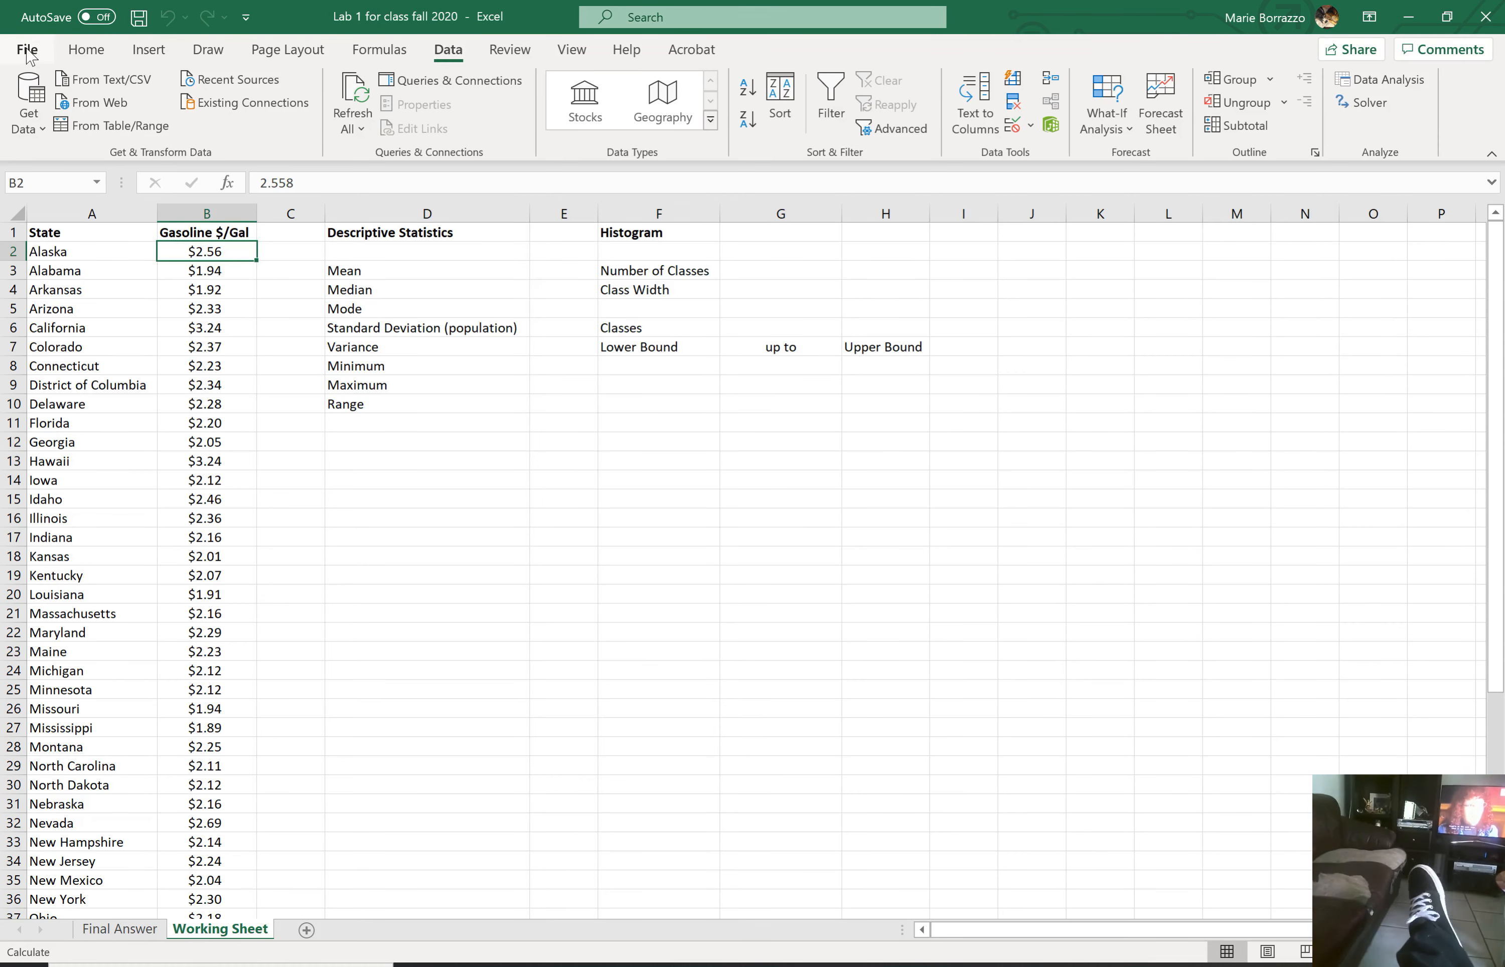
Step: Check in Excel Options > Add-ins that Analysis ToolPak is an active application add-in
{"action": "left_click", "coordinate": [28, 49]}
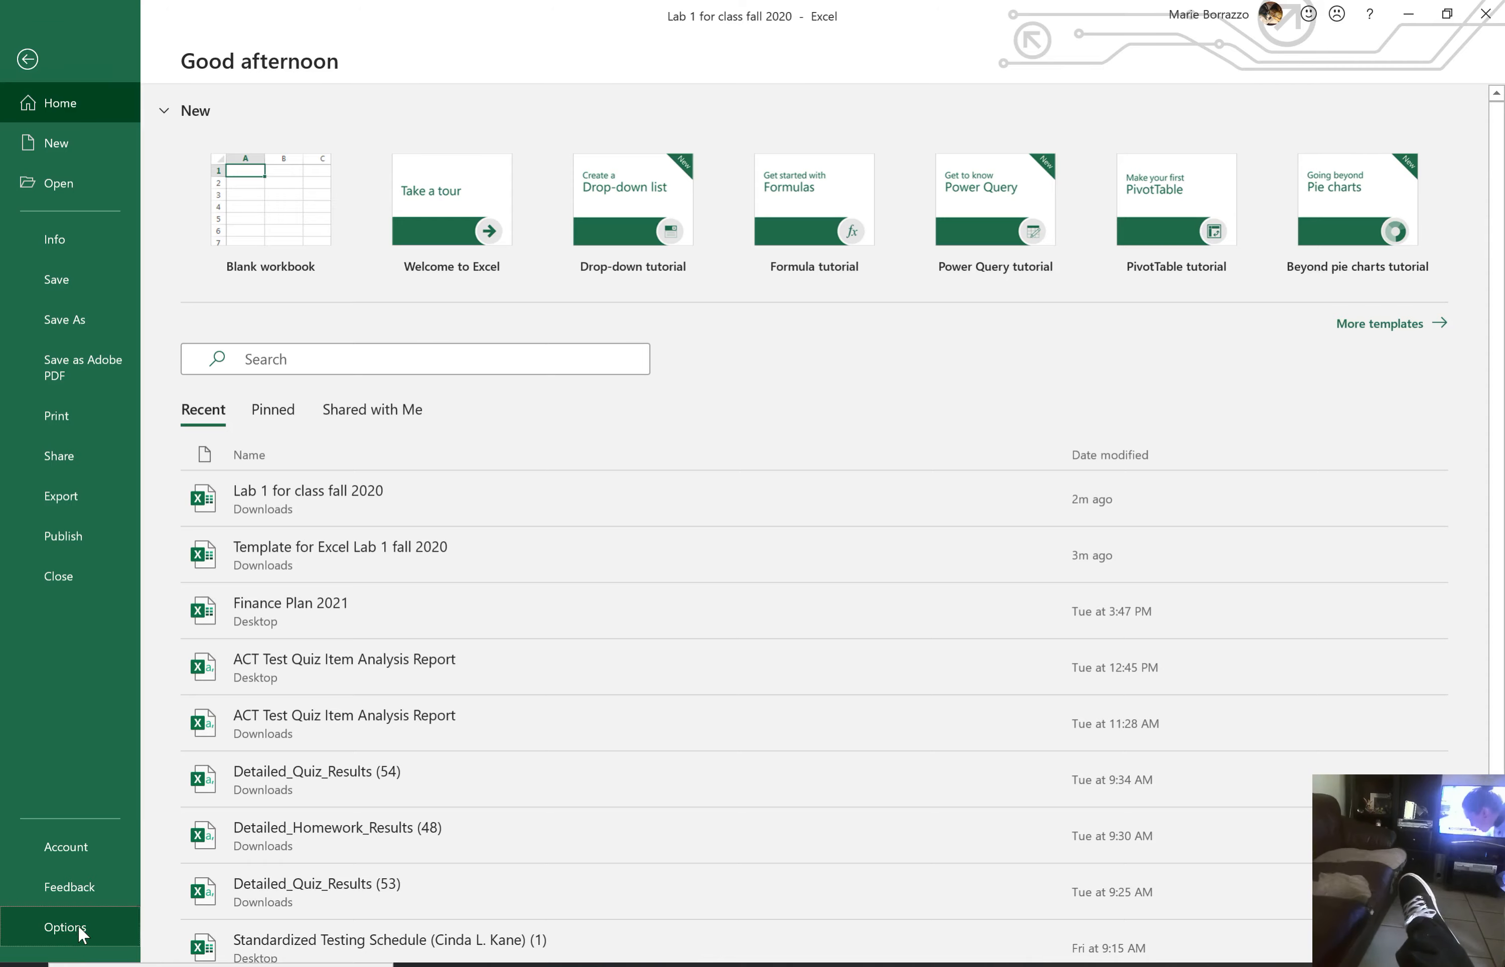
{"action": "left_click", "coordinate": [64, 928]}
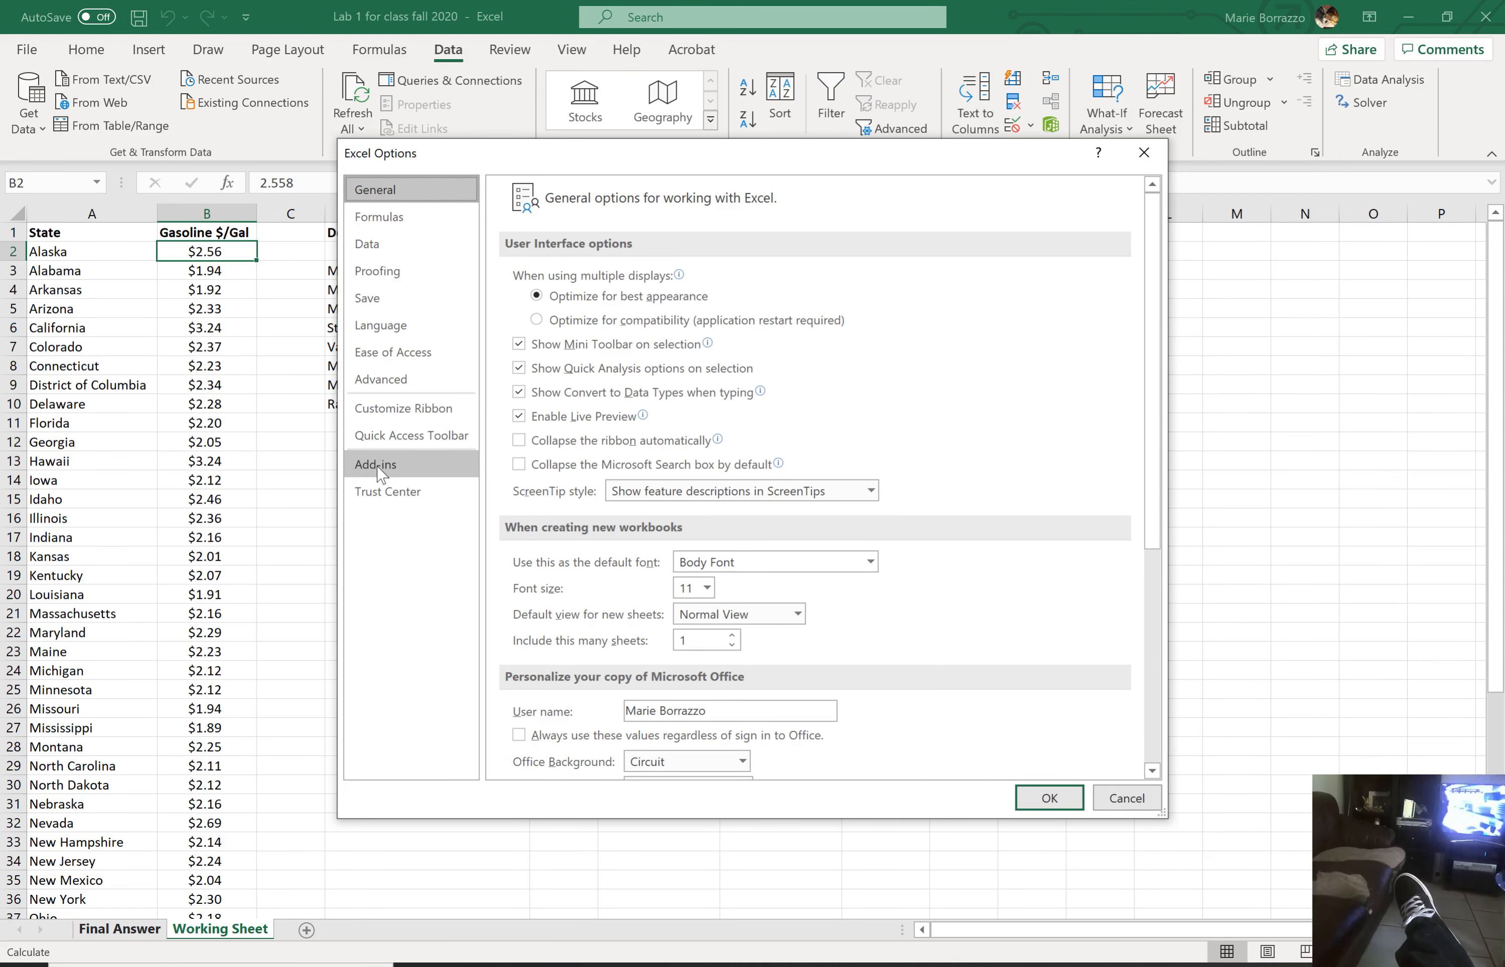
{"action": "left_click", "coordinate": [375, 464]}
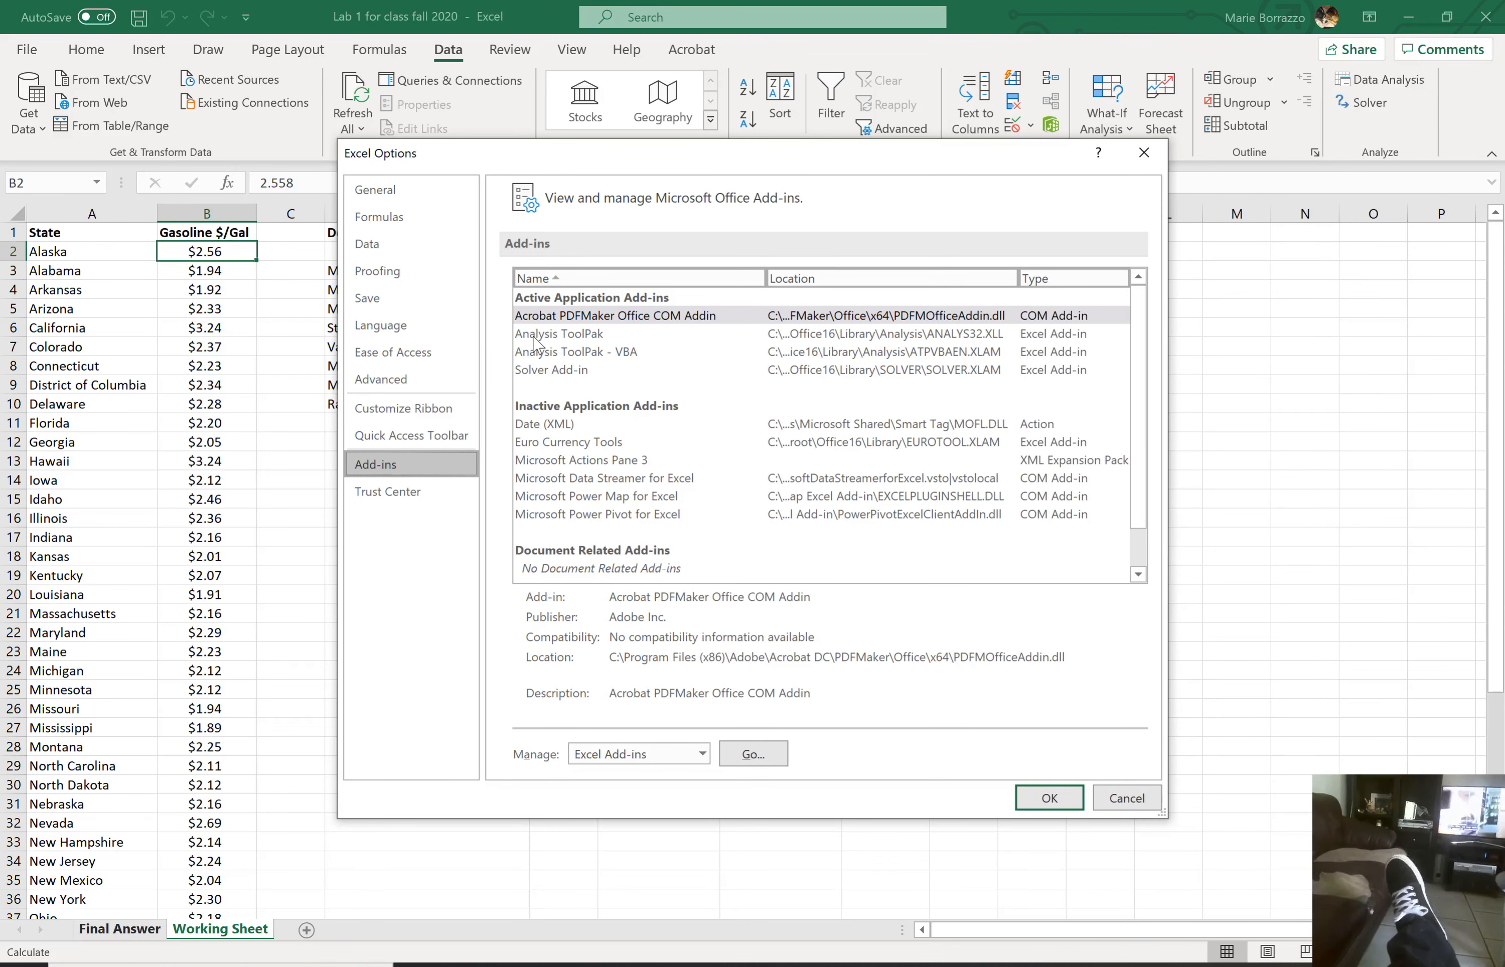
{"action": "left_click", "coordinate": [559, 333]}
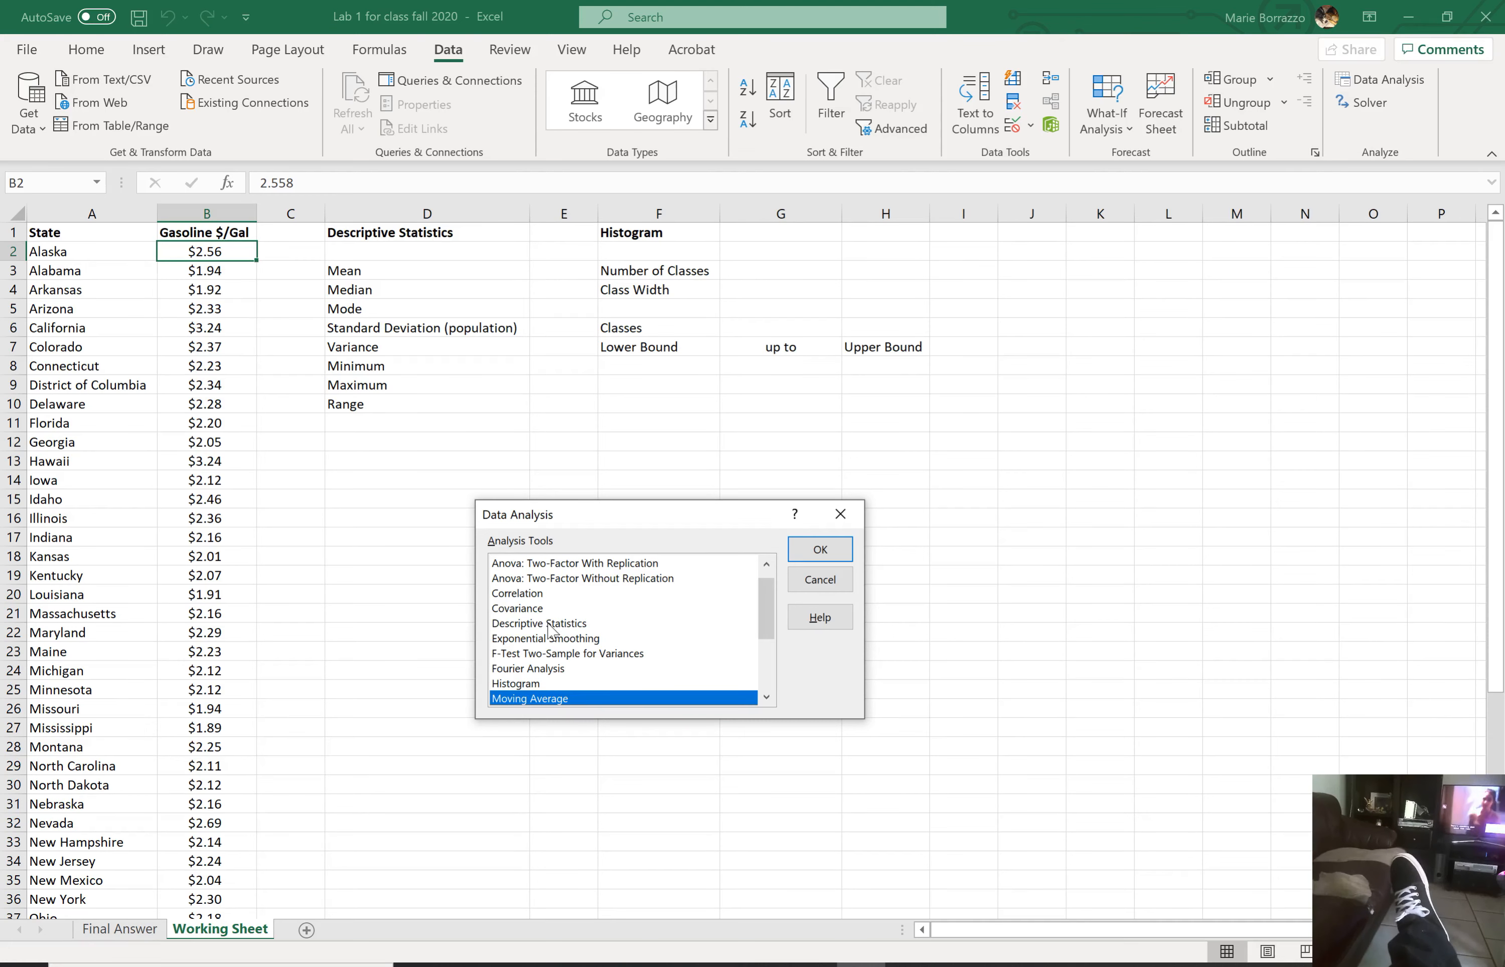
Step: Choose Descriptive Statistics in the Data Analysis dialog and confirm it
{"action": "left_click", "coordinate": [539, 623]}
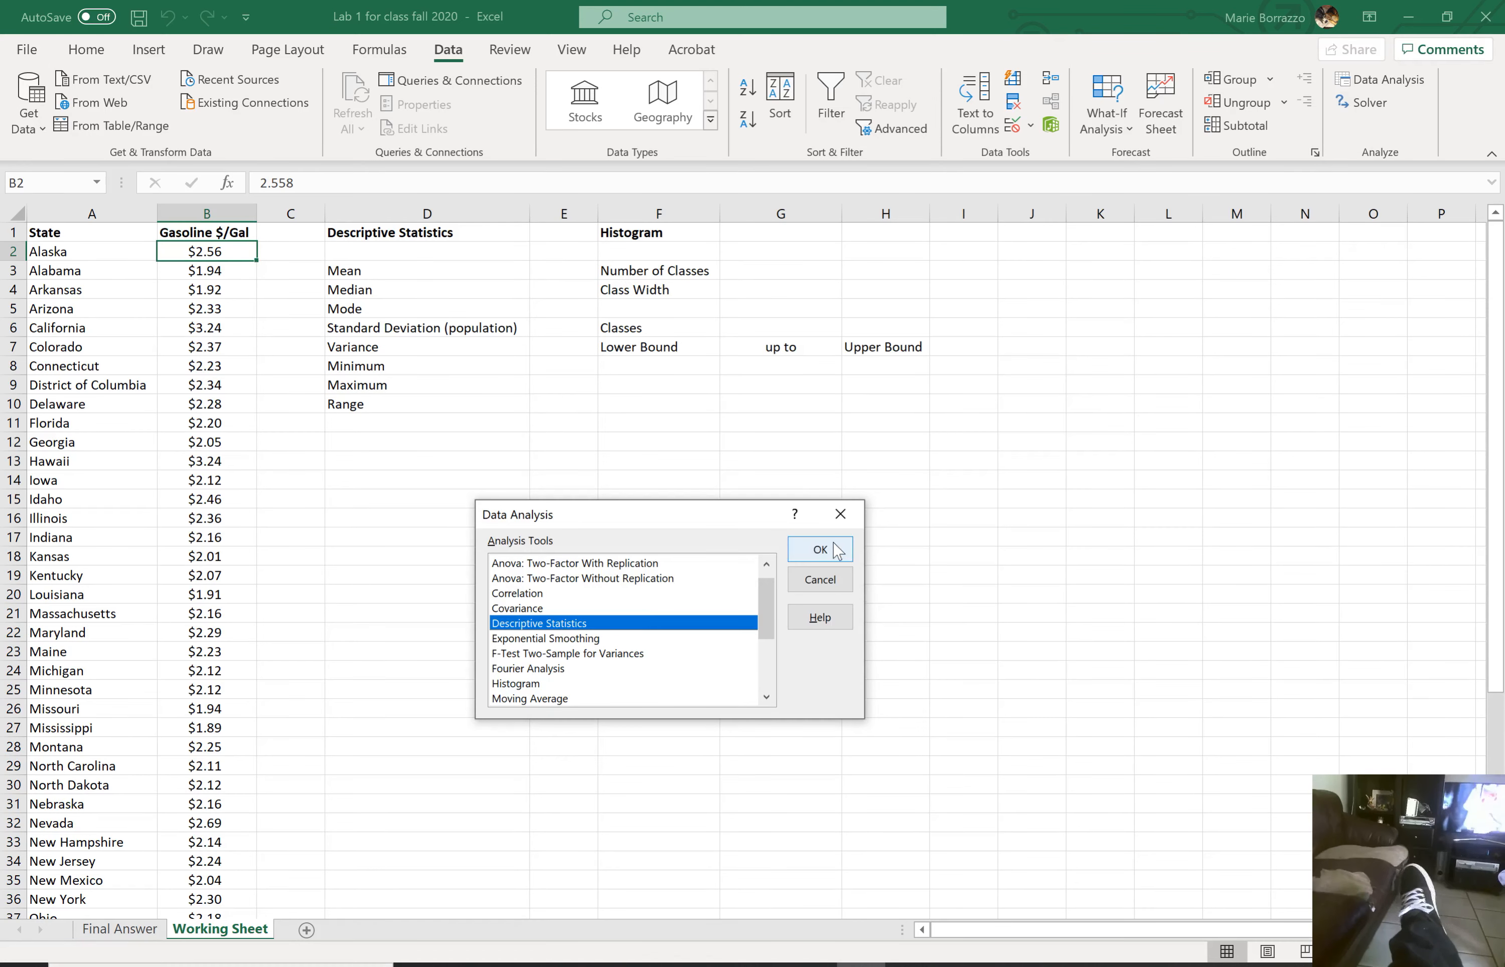
{"action": "left_click", "coordinate": [818, 550]}
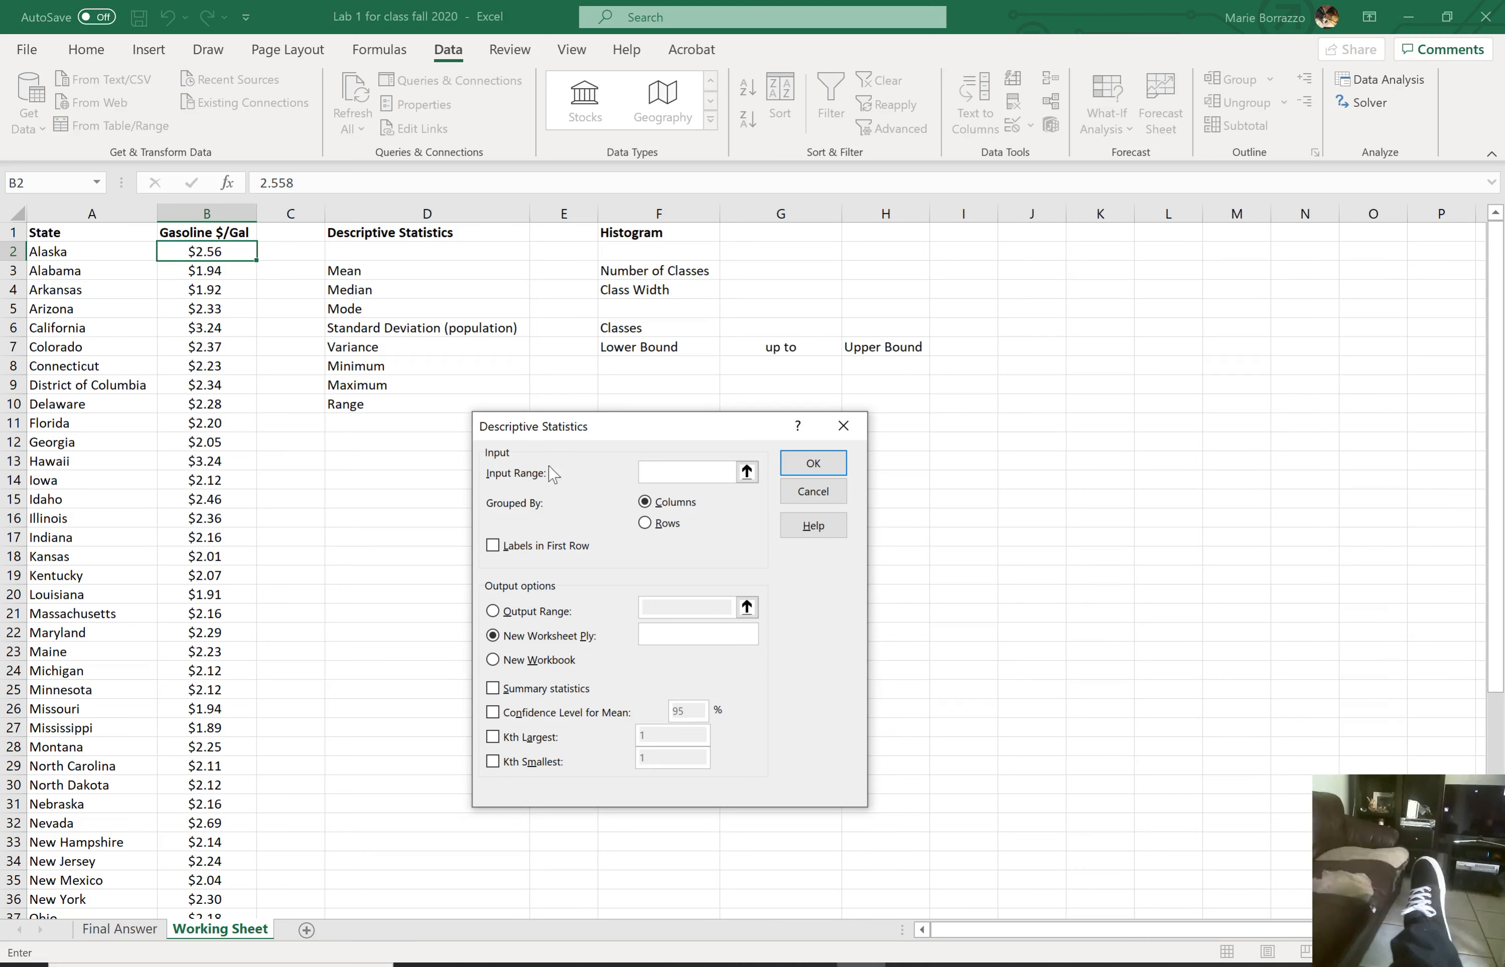
{"action": "mouse_move", "coordinate": [357, 315]}
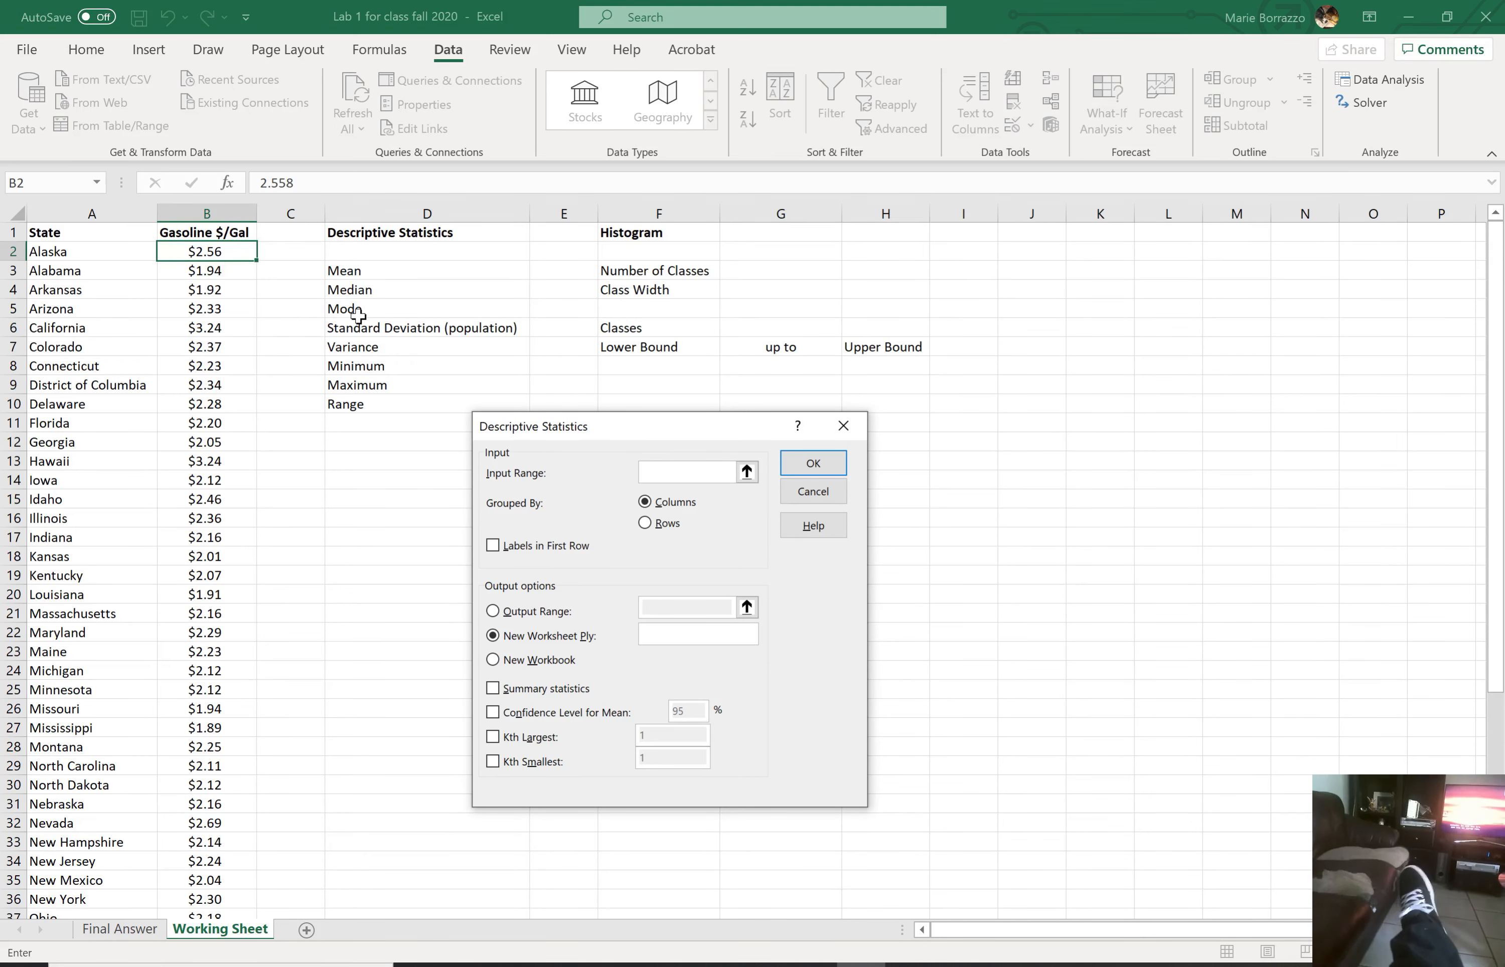
Step: Set input range $B$2:$B$52 and output range $J$1:$U$24 on this sheet
{"action": "left_click", "coordinate": [206, 252]}
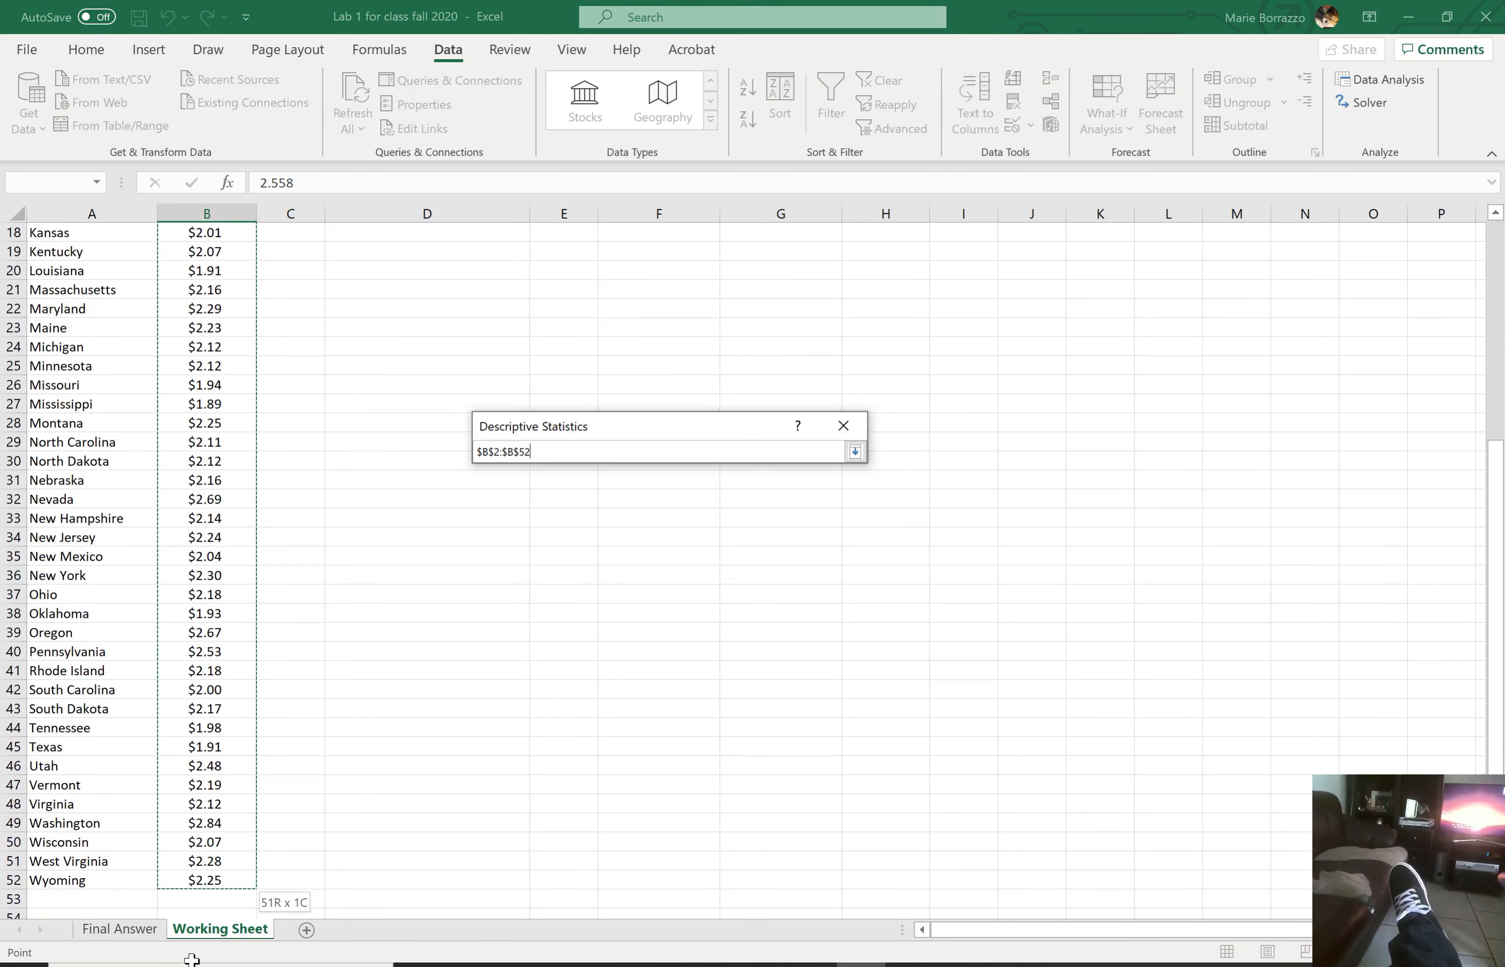
{"action": "left_click", "coordinate": [854, 450]}
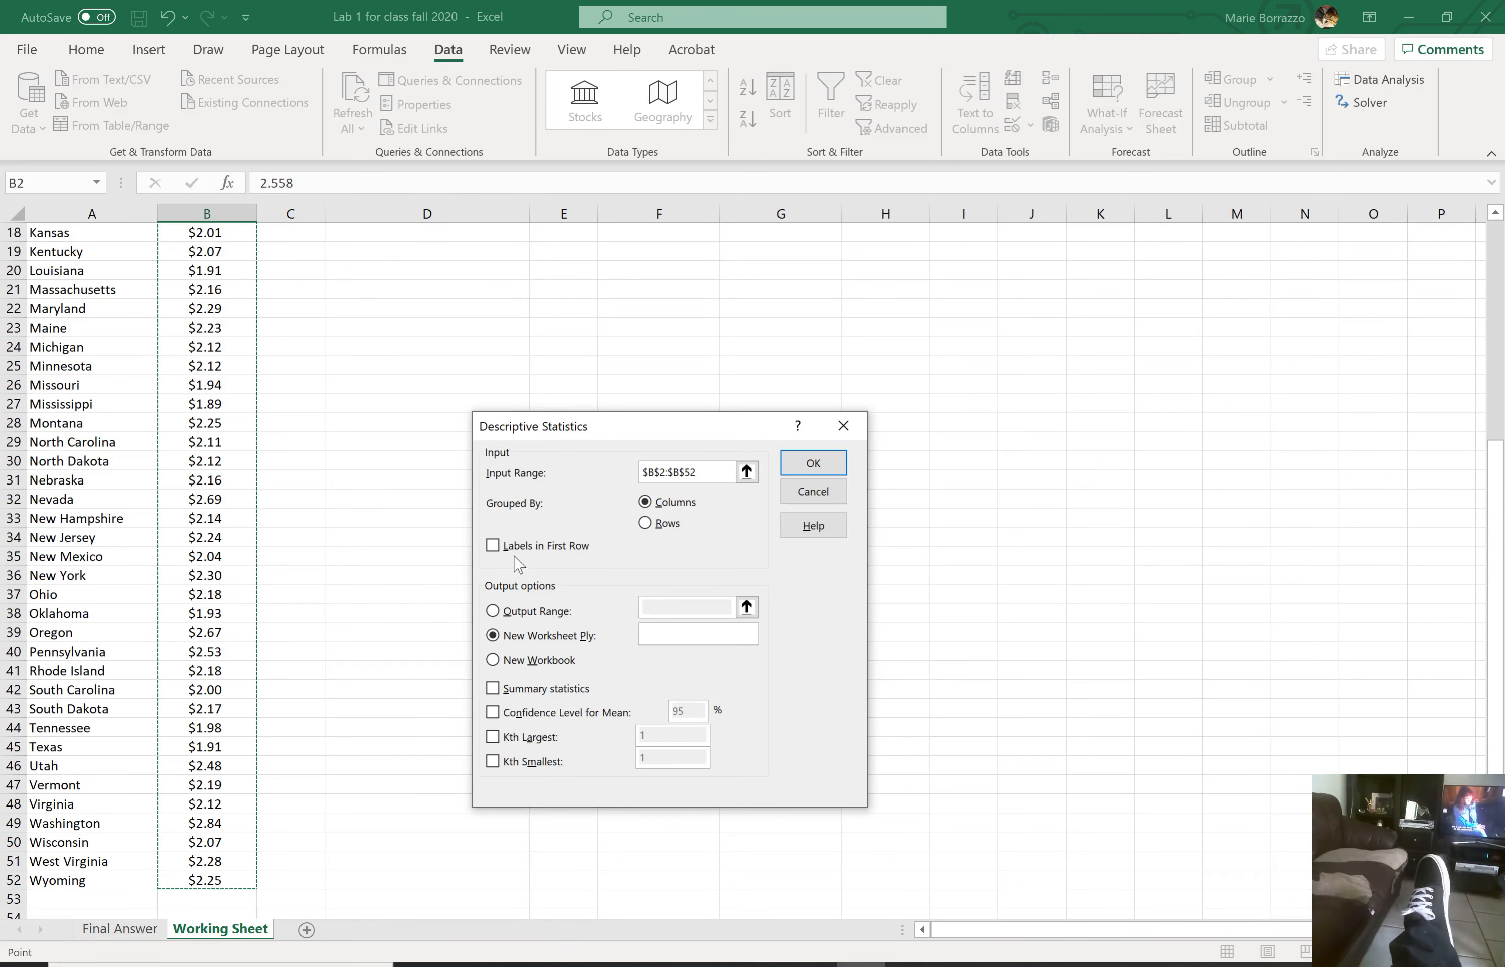
{"action": "scroll", "scroll_direction": "up", "scroll_amount": 3}
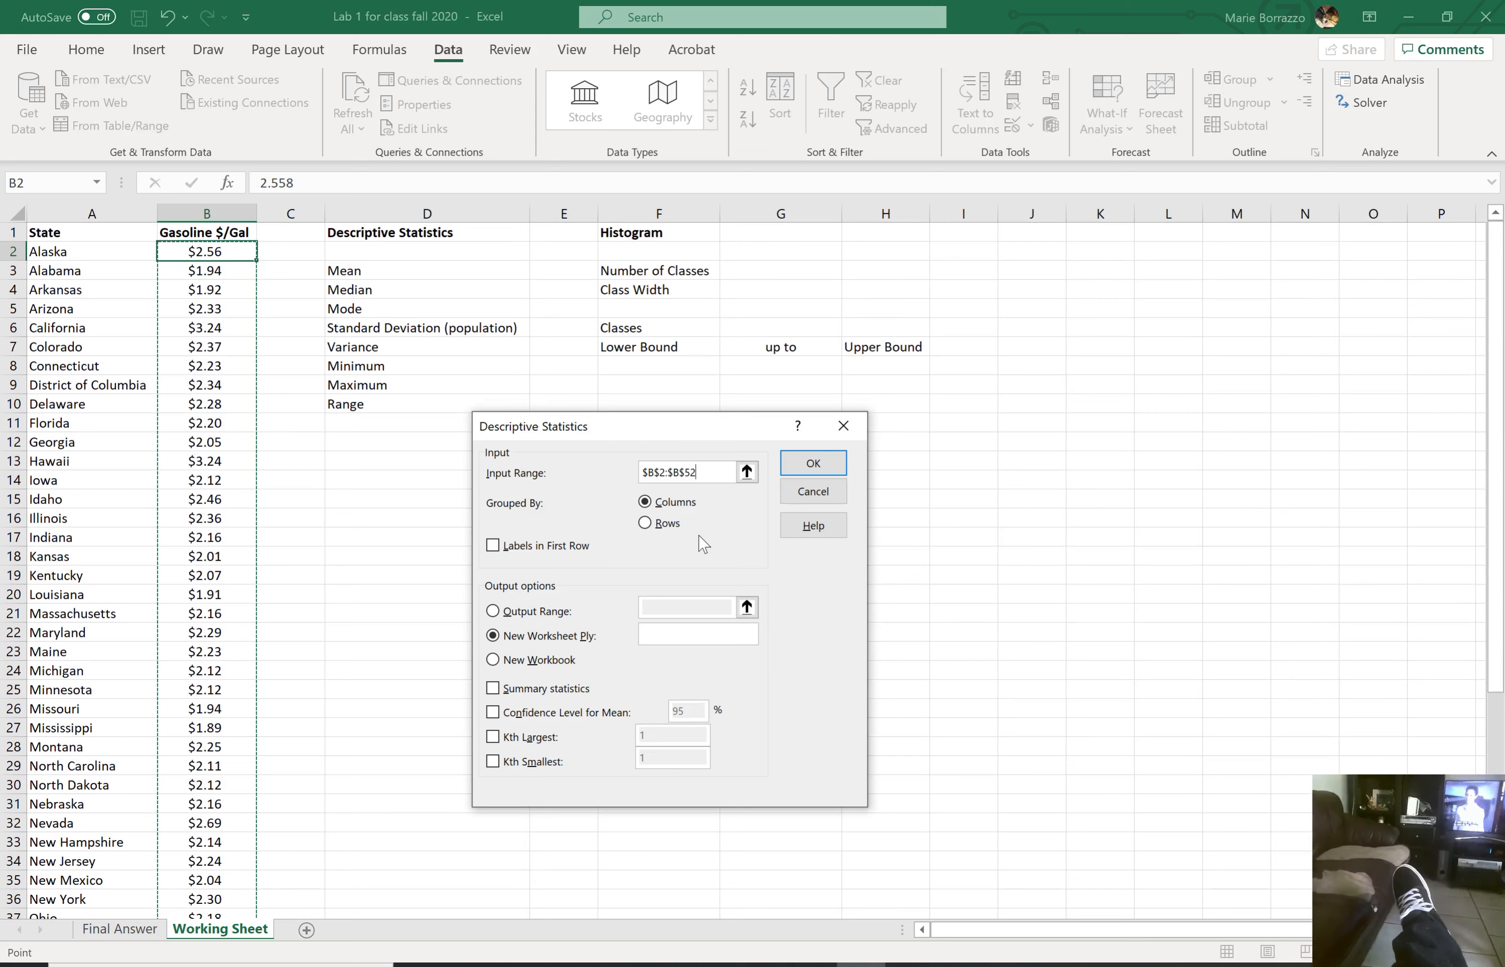
{"action": "mouse_move", "coordinate": [515, 564]}
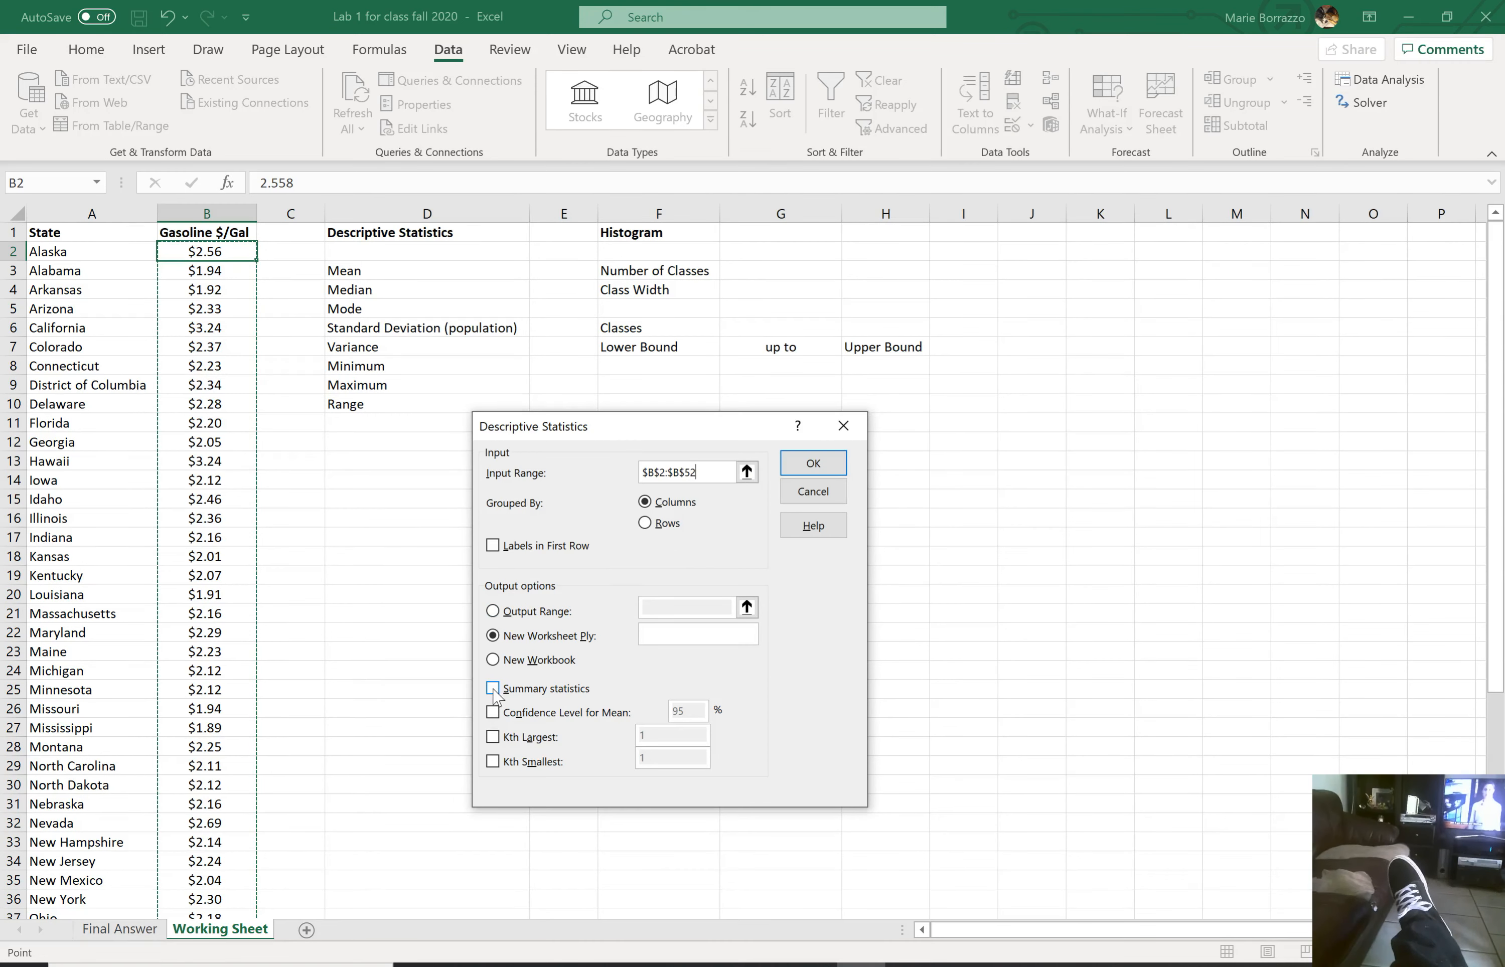
{"action": "left_click", "coordinate": [491, 610]}
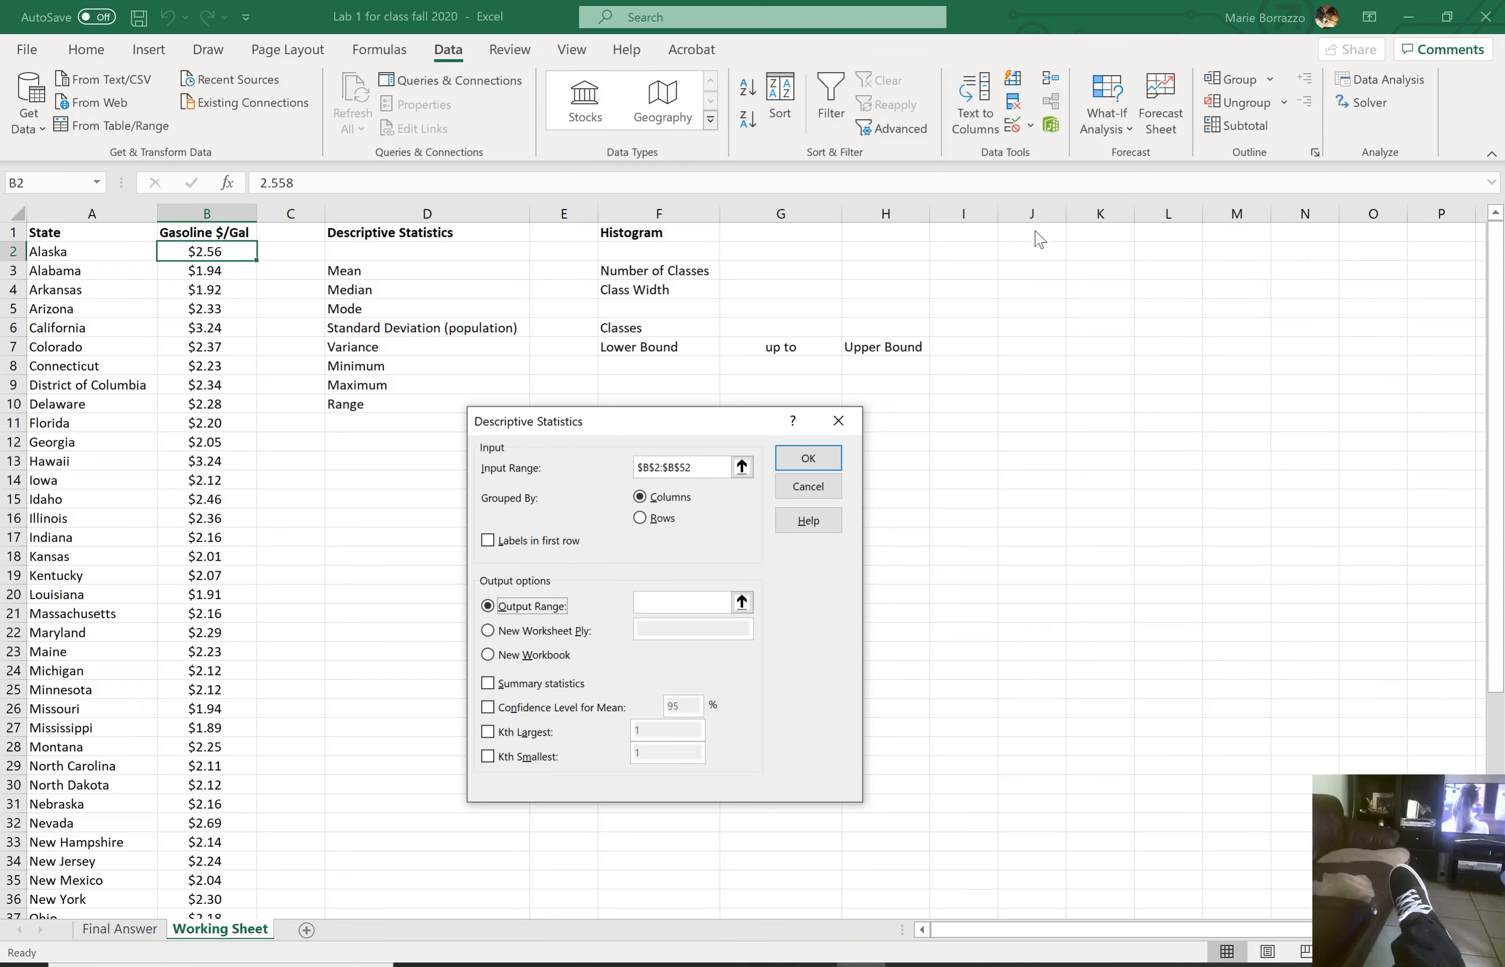
{"action": "left_click", "coordinate": [682, 602]}
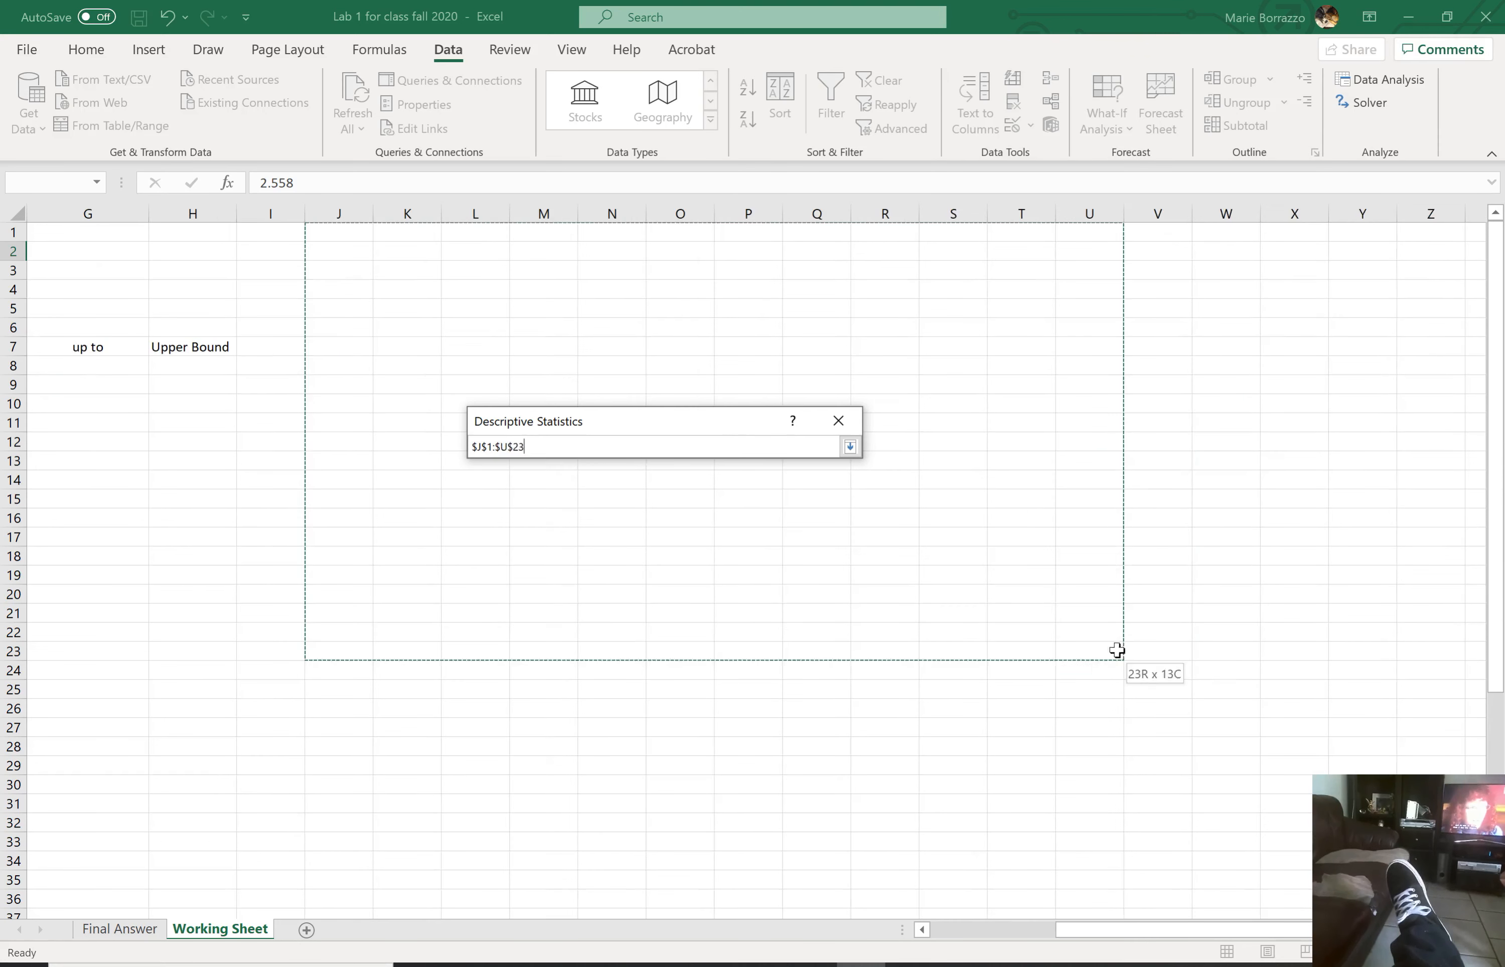
{"action": "left_click", "coordinate": [849, 446]}
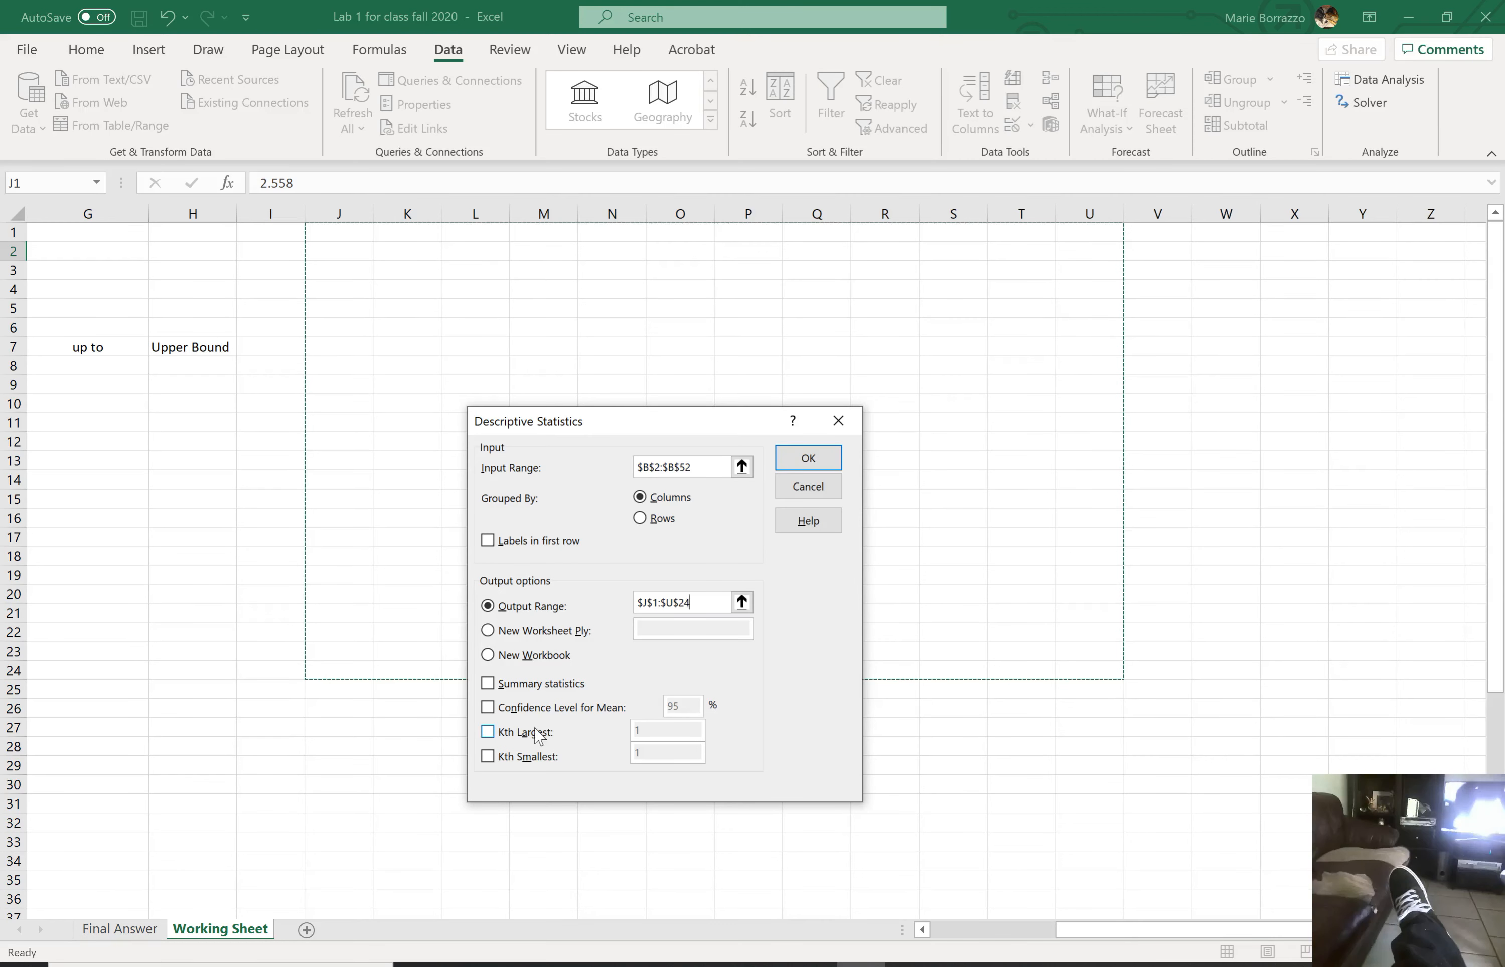
Step: Include summary statistics and a 95% confidence level for the mean, then run the analysis
{"action": "left_click", "coordinate": [487, 683]}
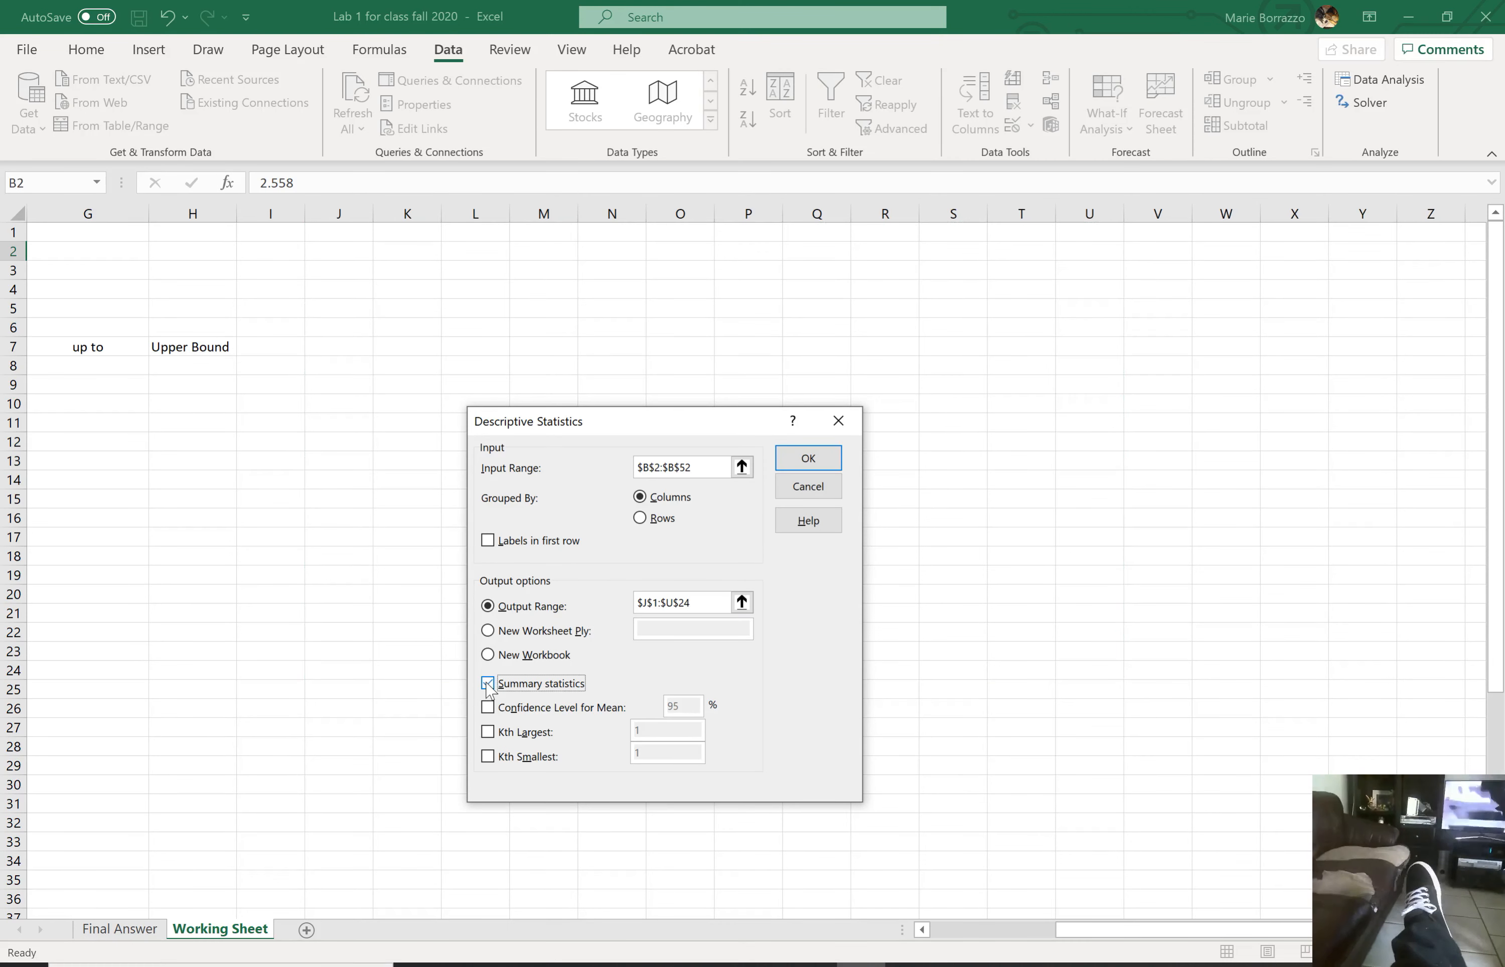
{"action": "left_click", "coordinate": [487, 683]}
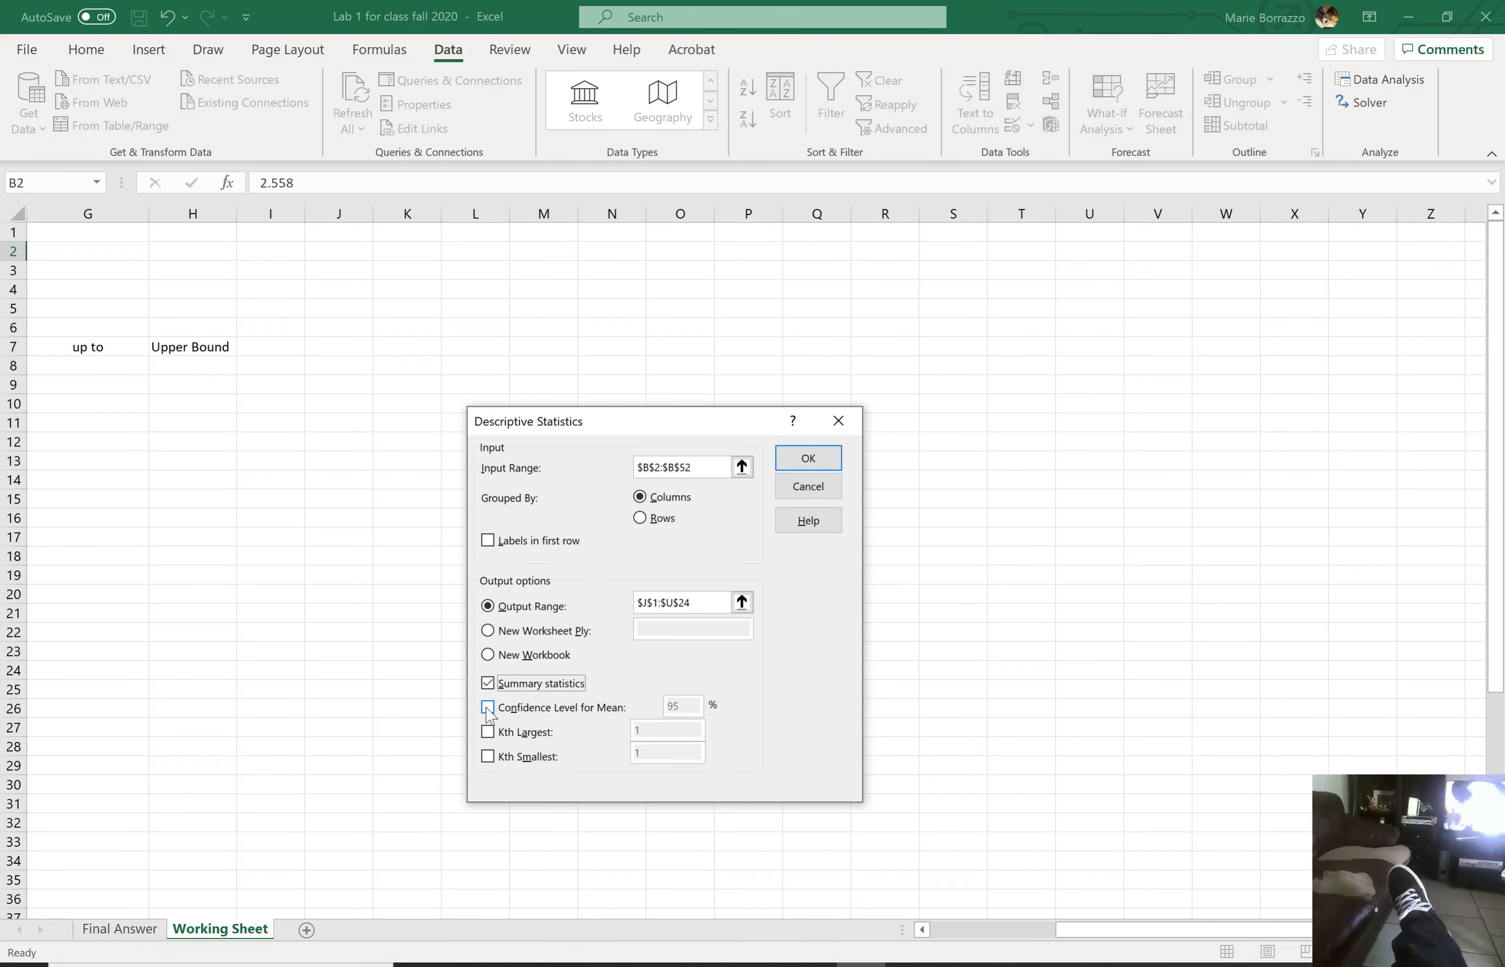
{"action": "left_click", "coordinate": [487, 707]}
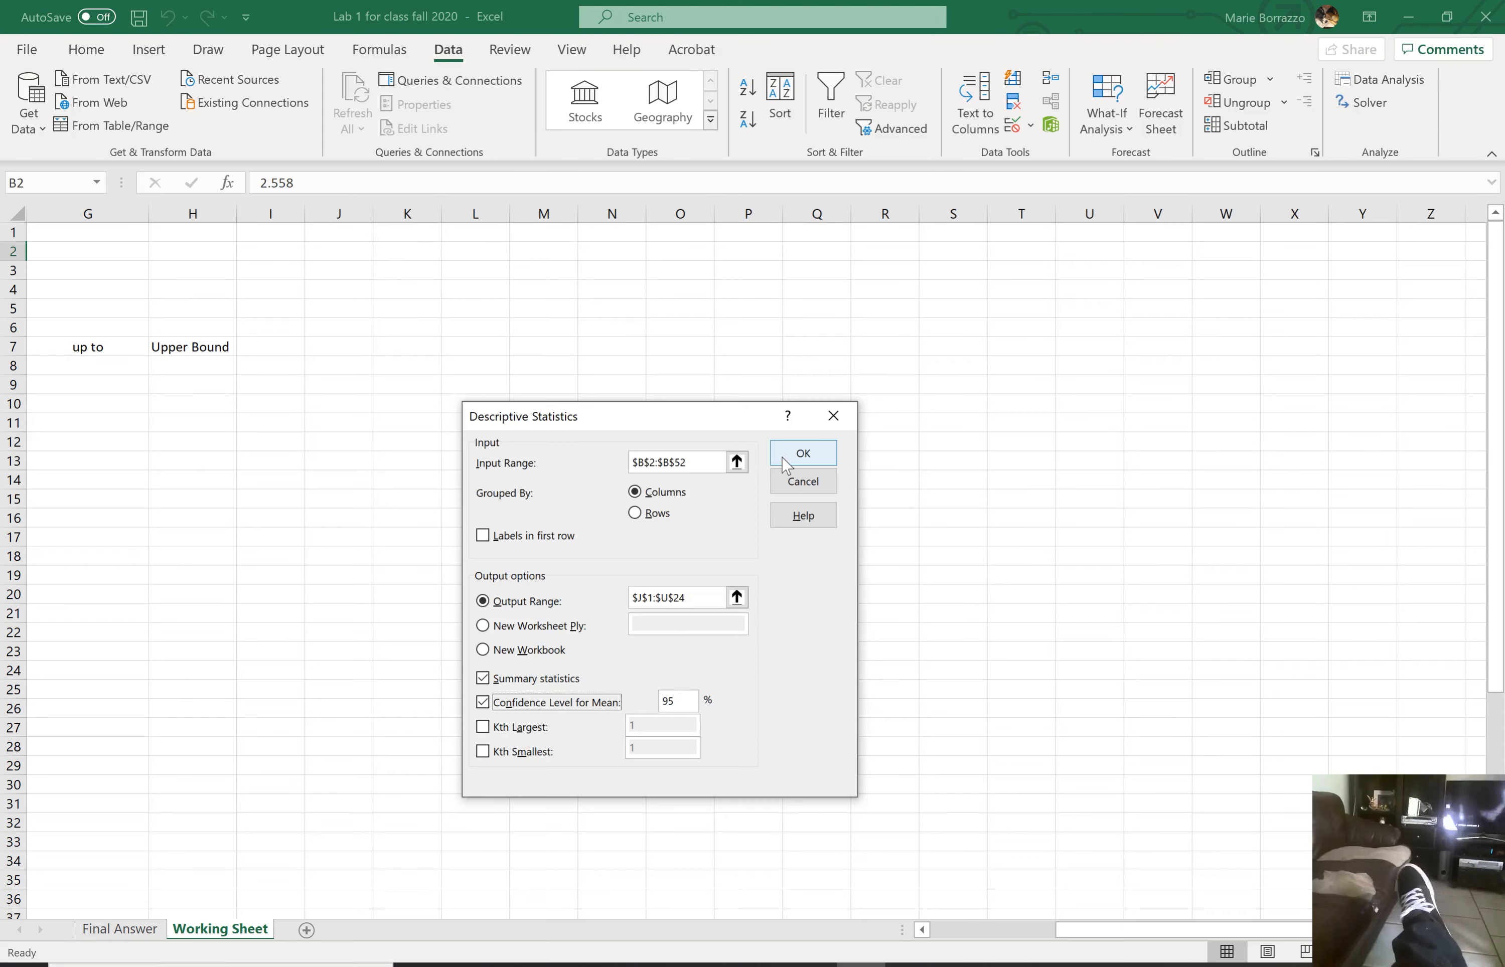
{"action": "left_click", "coordinate": [803, 452]}
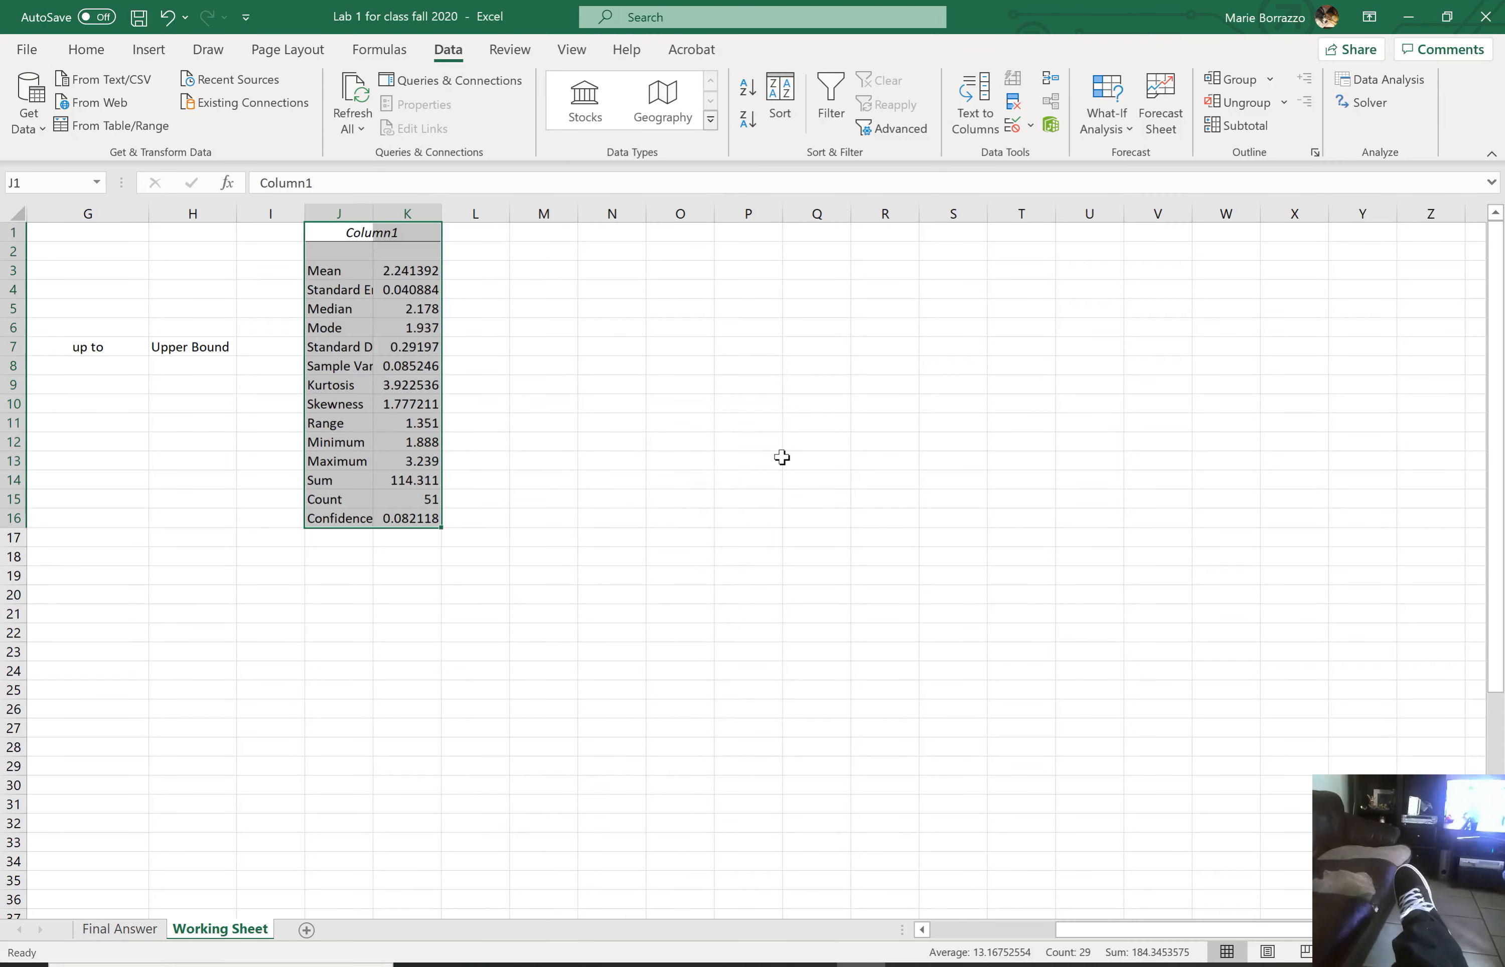
{"action": "scroll", "scroll_direction": "left", "scroll_amount": 3}
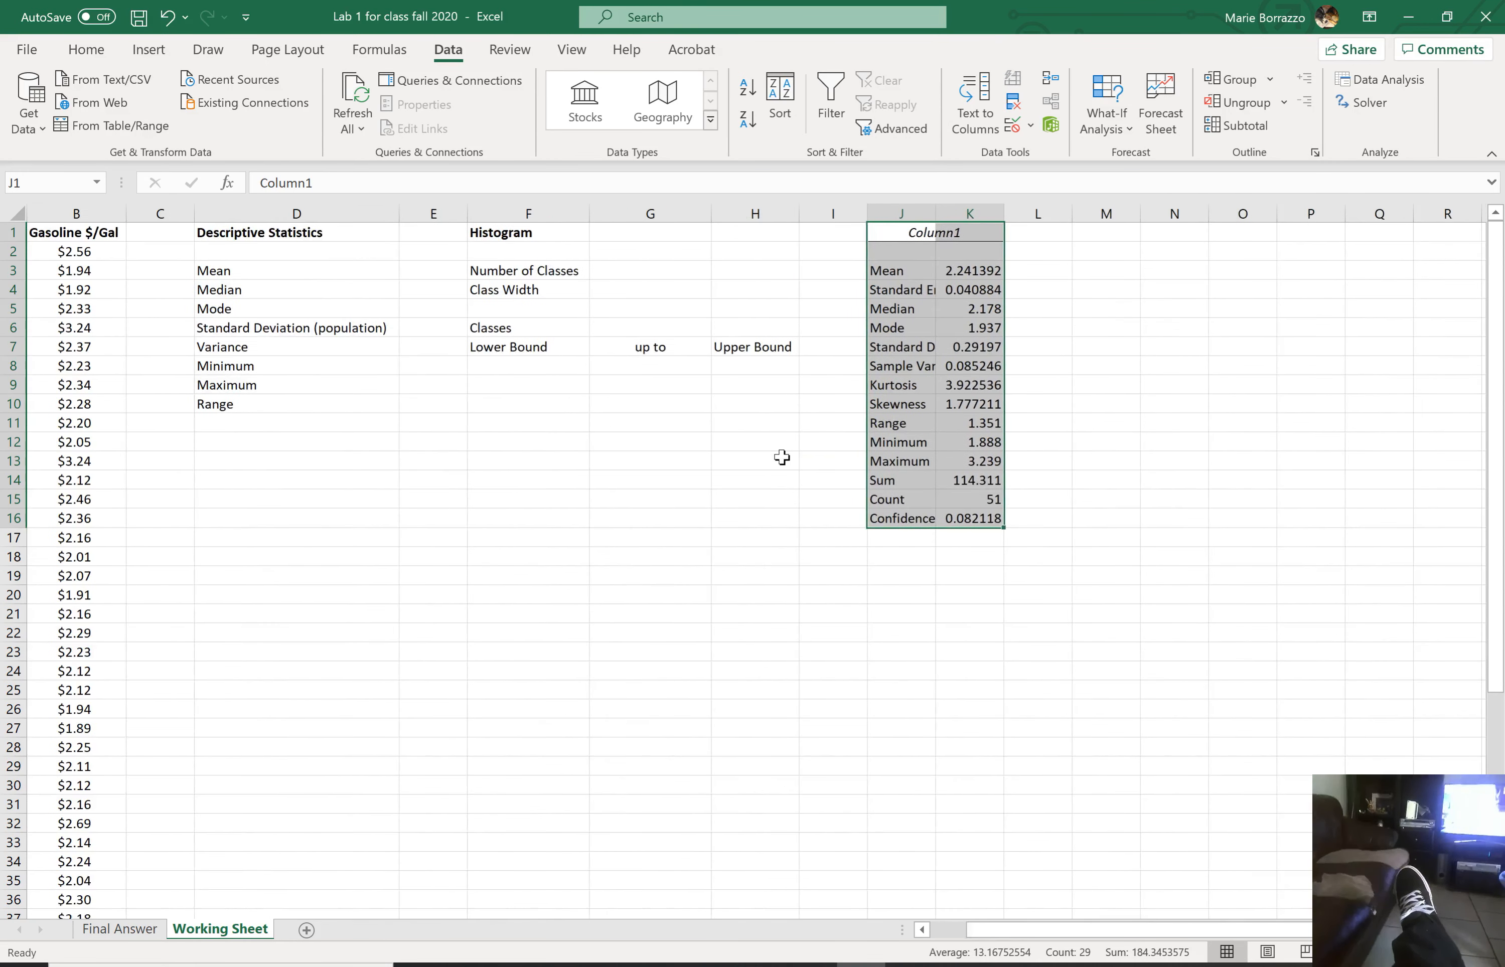
{"action": "mouse_move", "coordinate": [428, 294]}
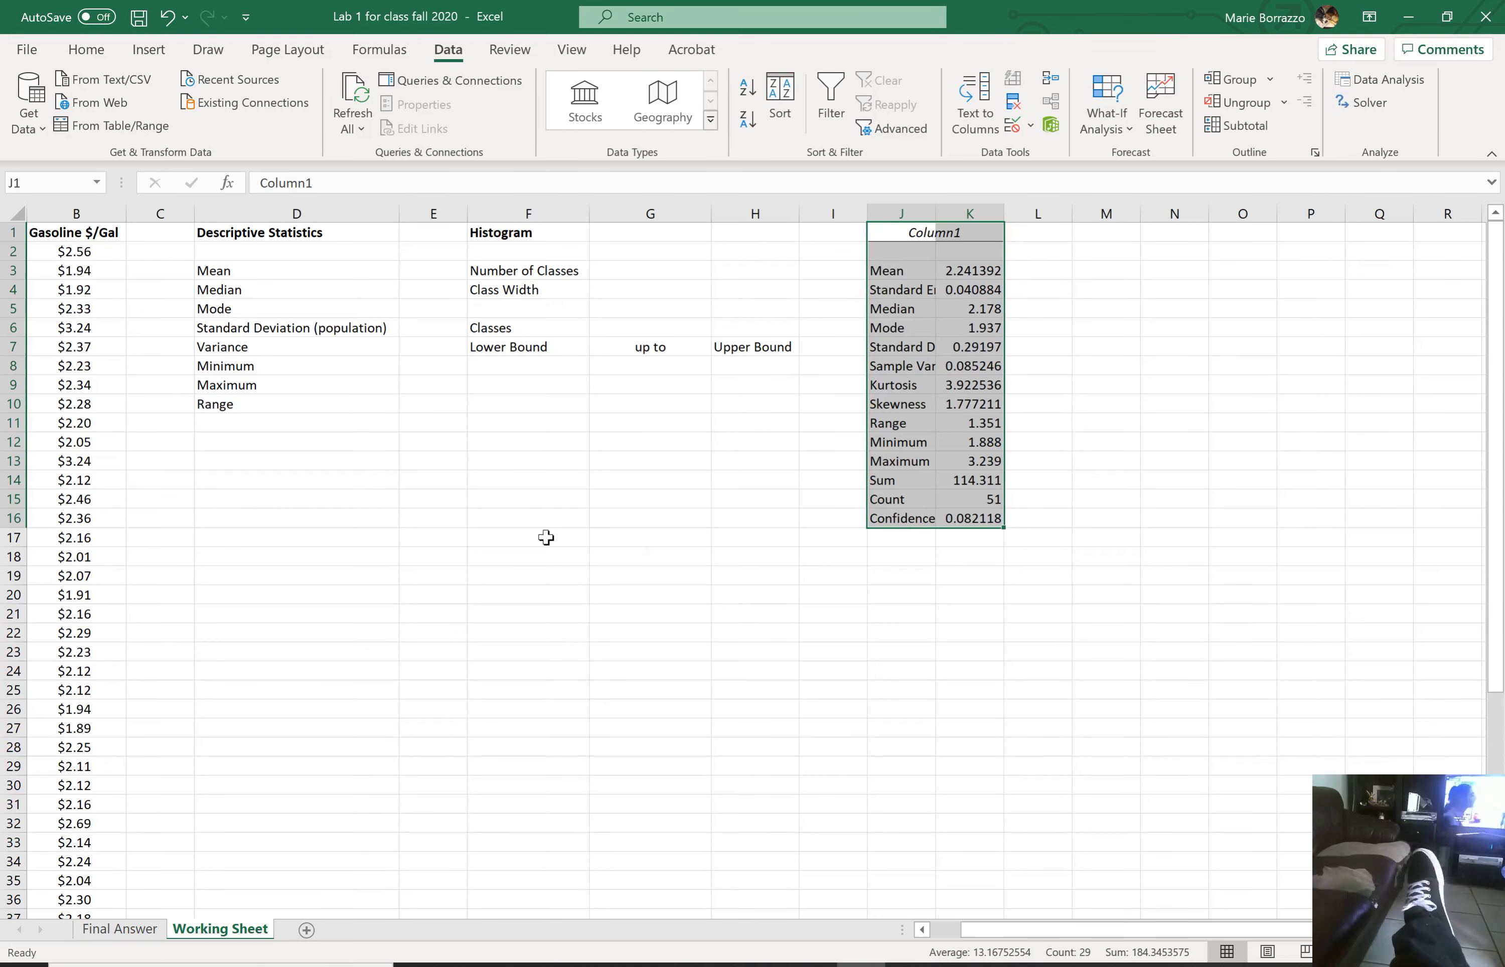
{"action": "left_click", "coordinate": [432, 271]}
{"action": "type", "text": "="}
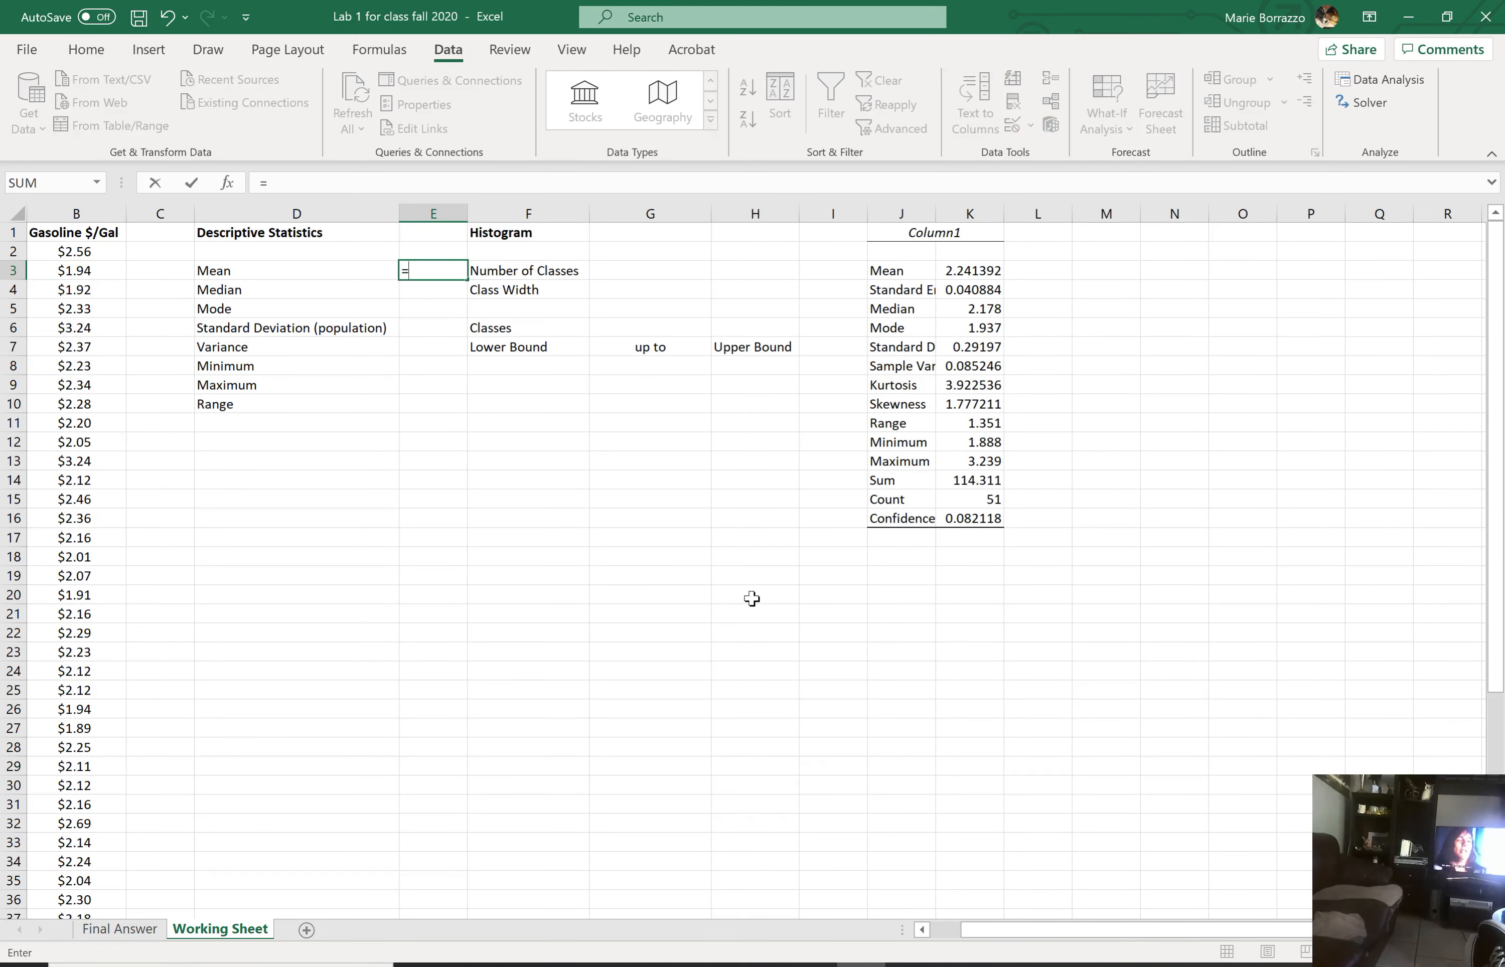
Step: Enter =AVERAGE(B2:B52) beside the Mean label, giving $2.24
{"action": "type", "text": "aver"}
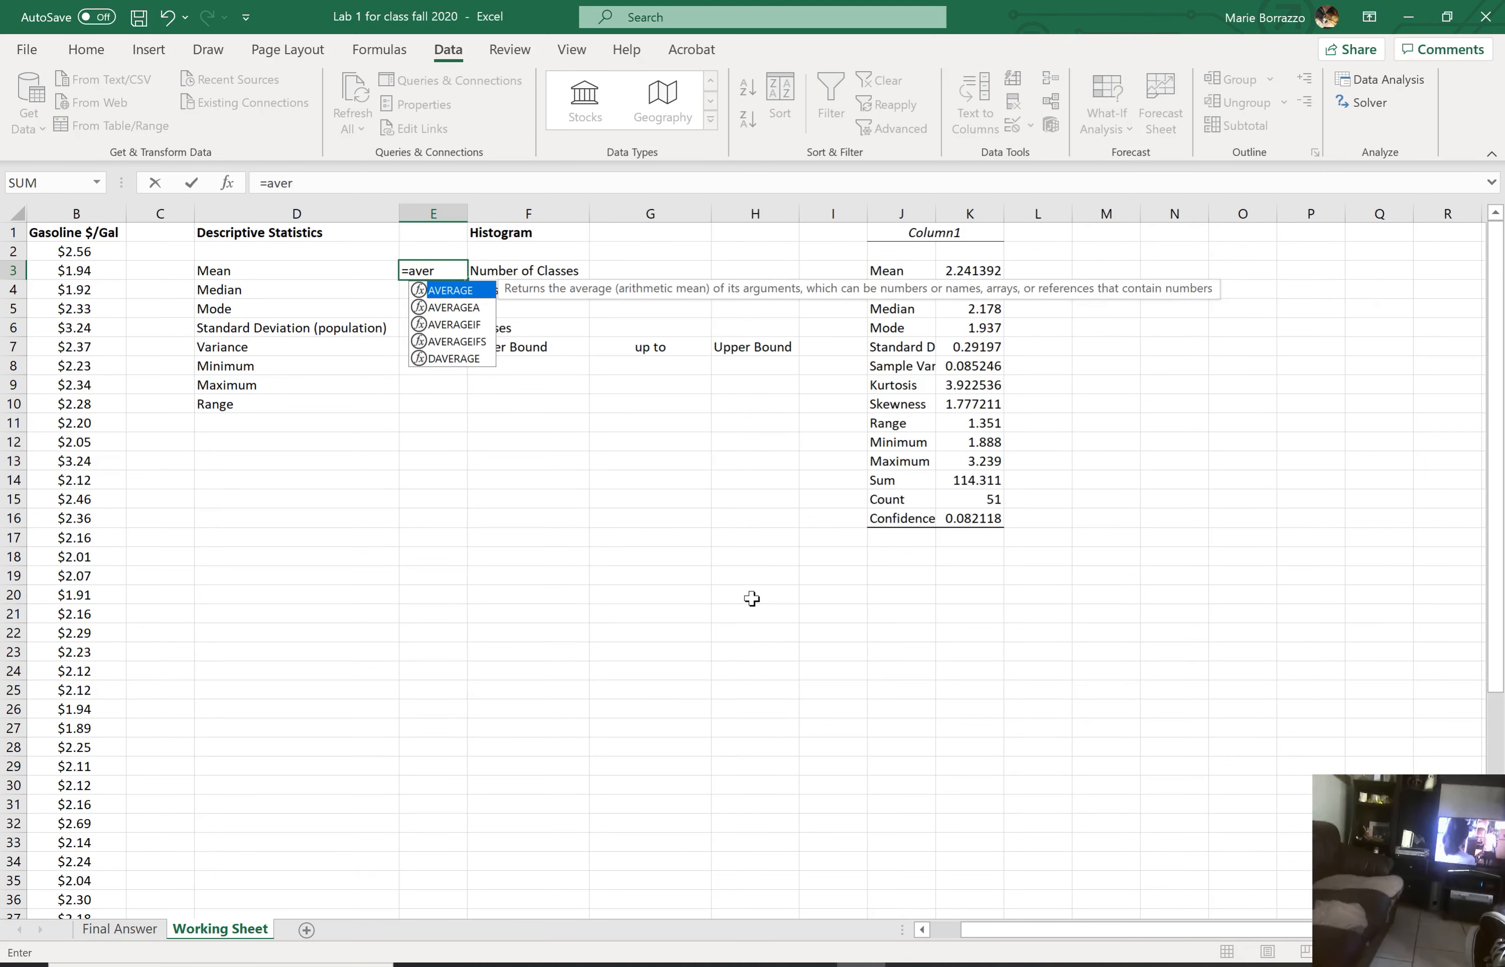
{"action": "mouse_move", "coordinate": [577, 323]}
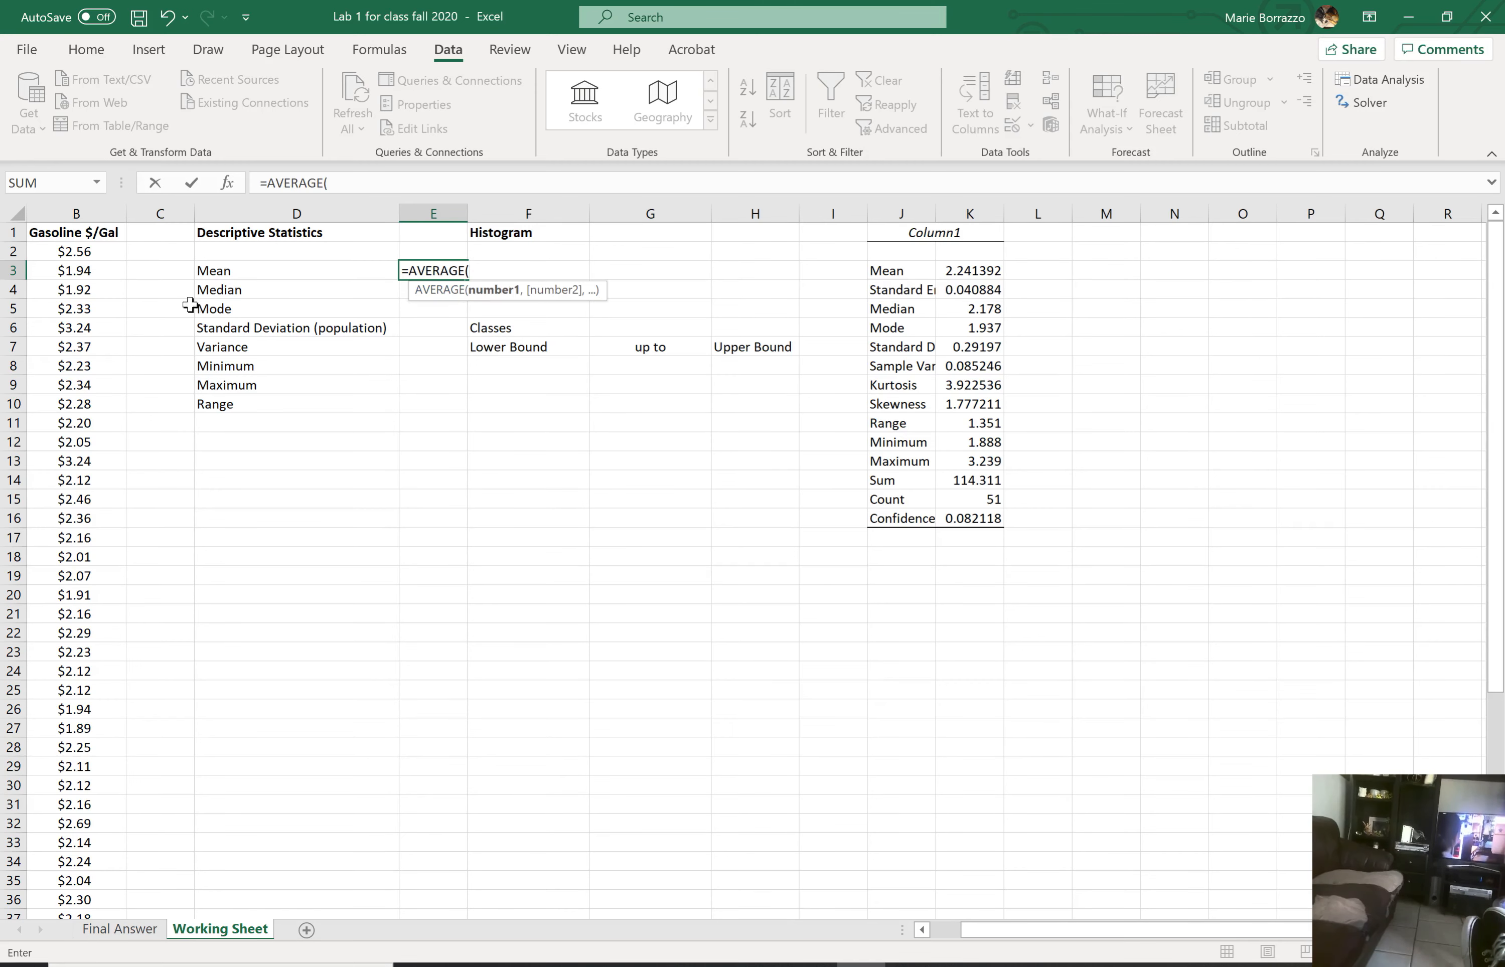
{"action": "left_click_drag", "start_coordinate": [76, 252], "coordinate": [76, 689]}
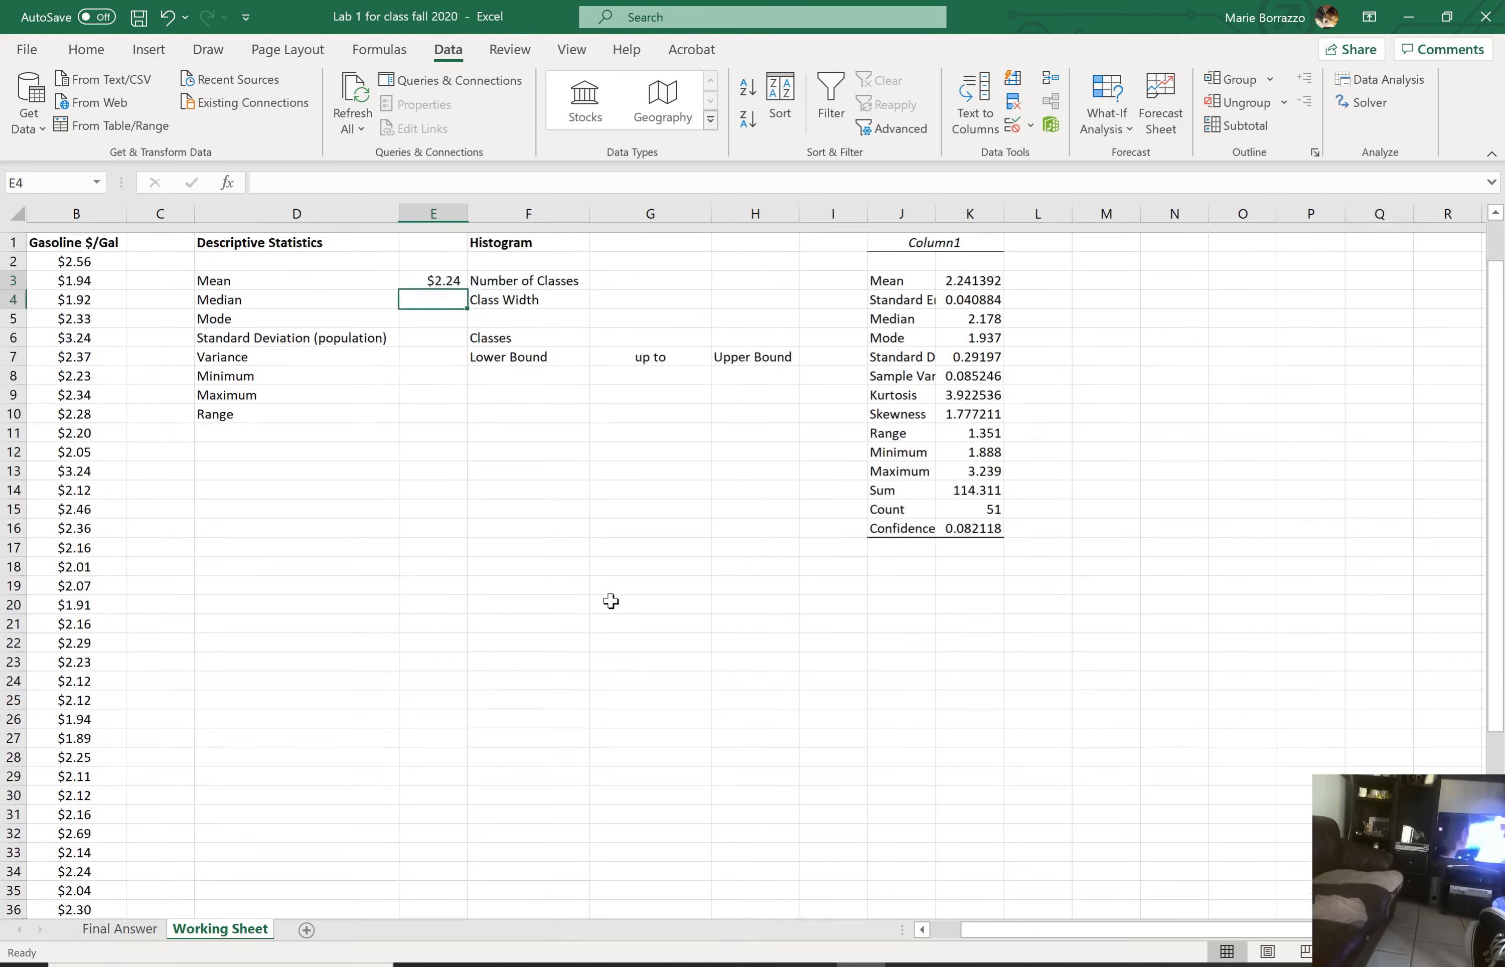
{"action": "scroll", "scroll_direction": "up", "scroll_amount": 3}
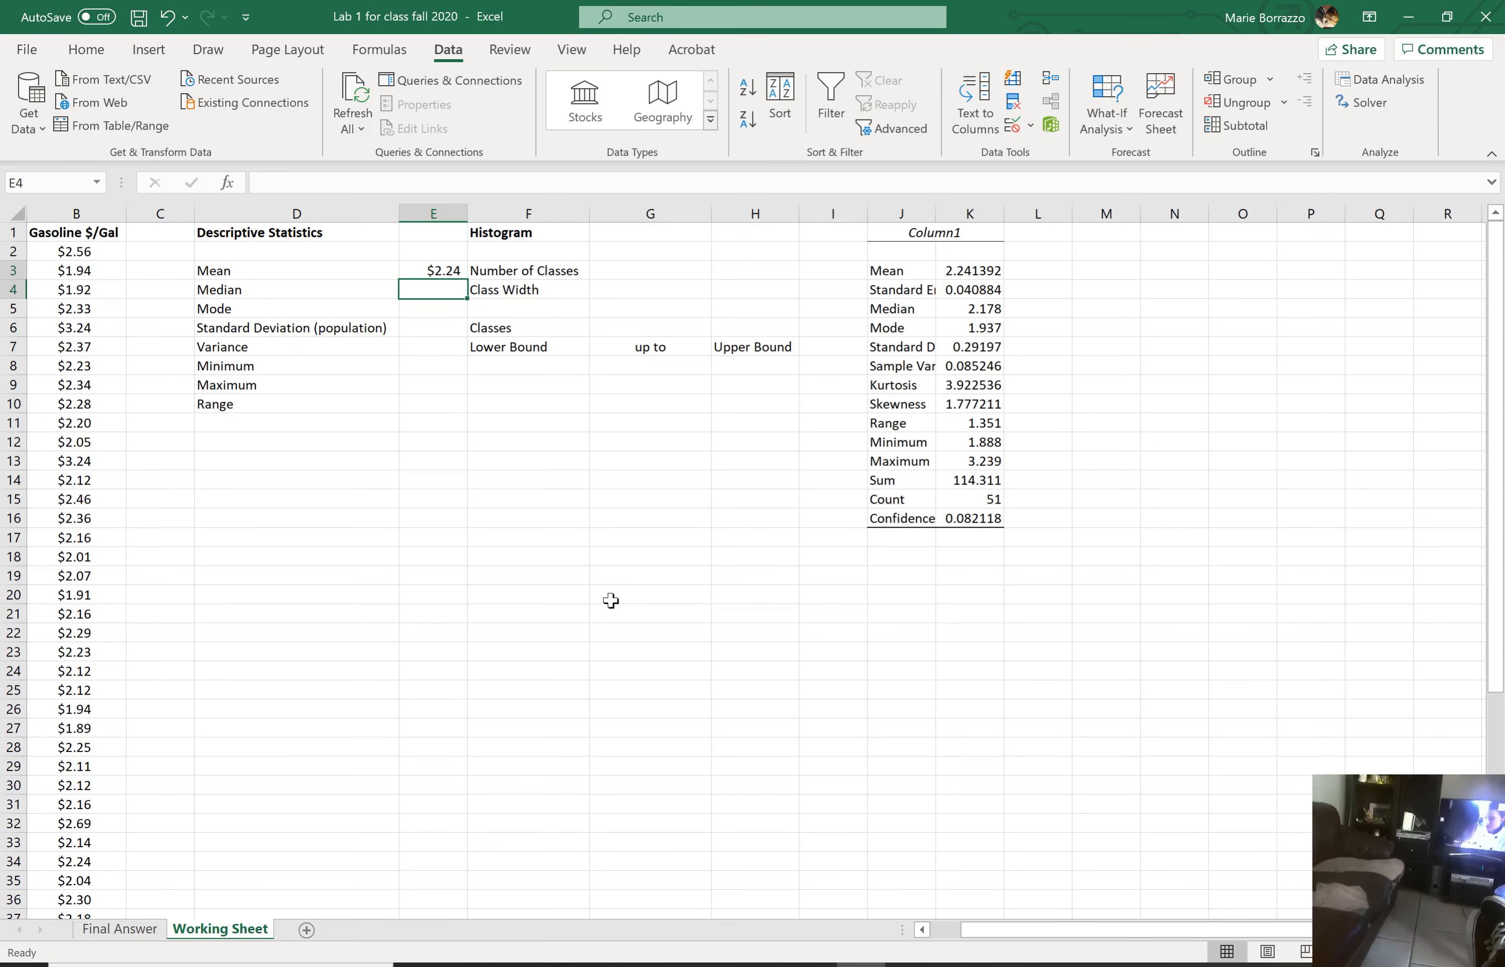
{"action": "mouse_move", "coordinate": [428, 290]}
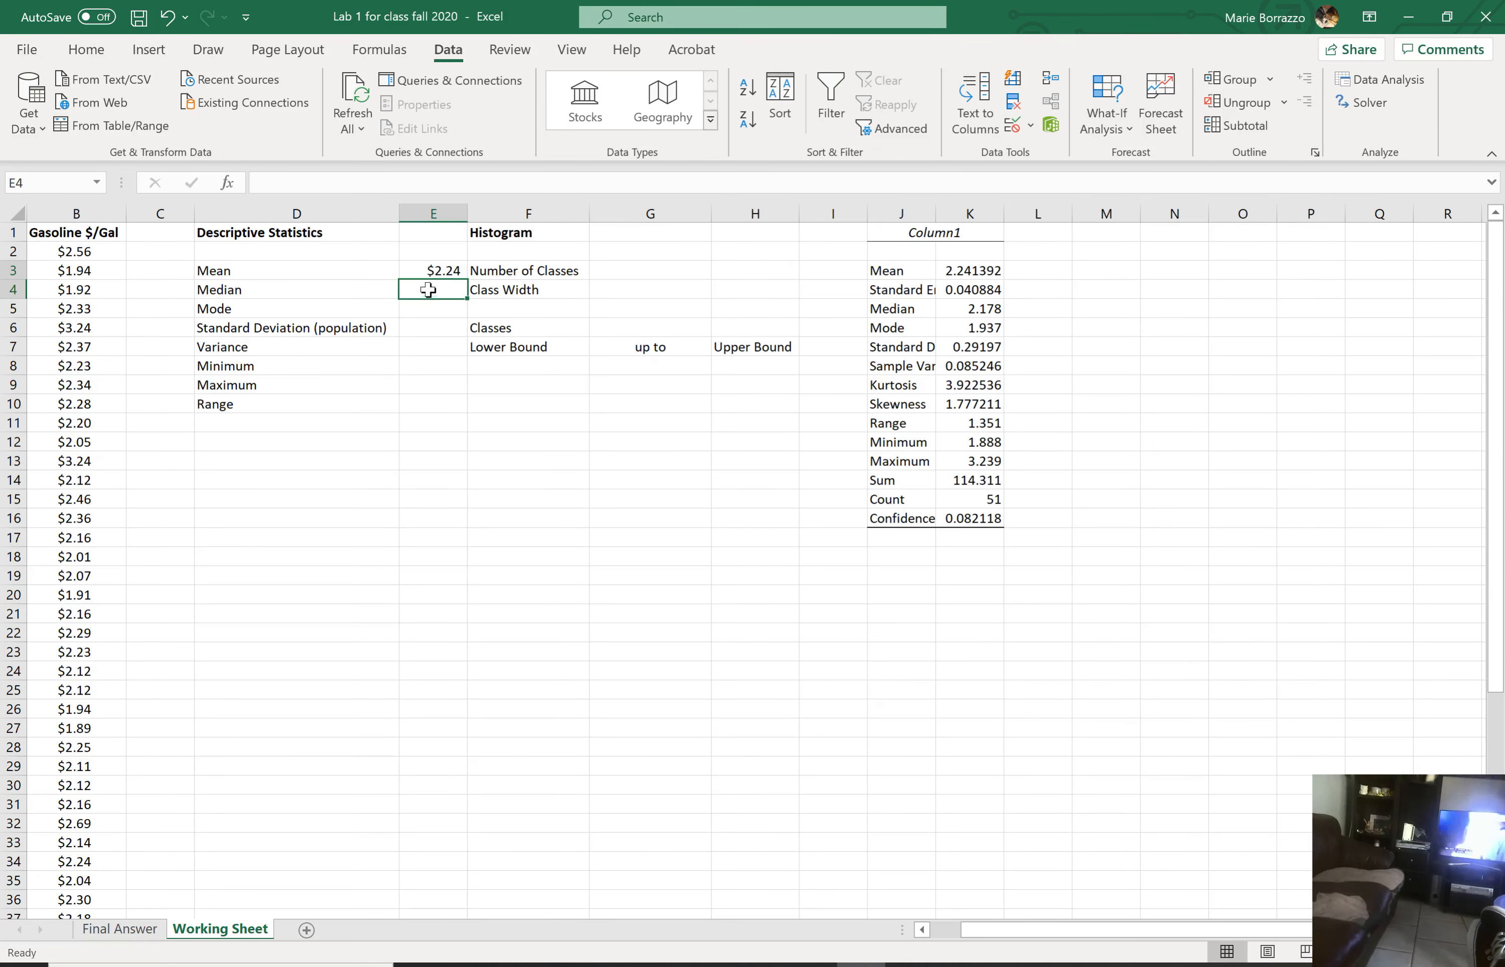
{"action": "mouse_move", "coordinate": [1051, 281]}
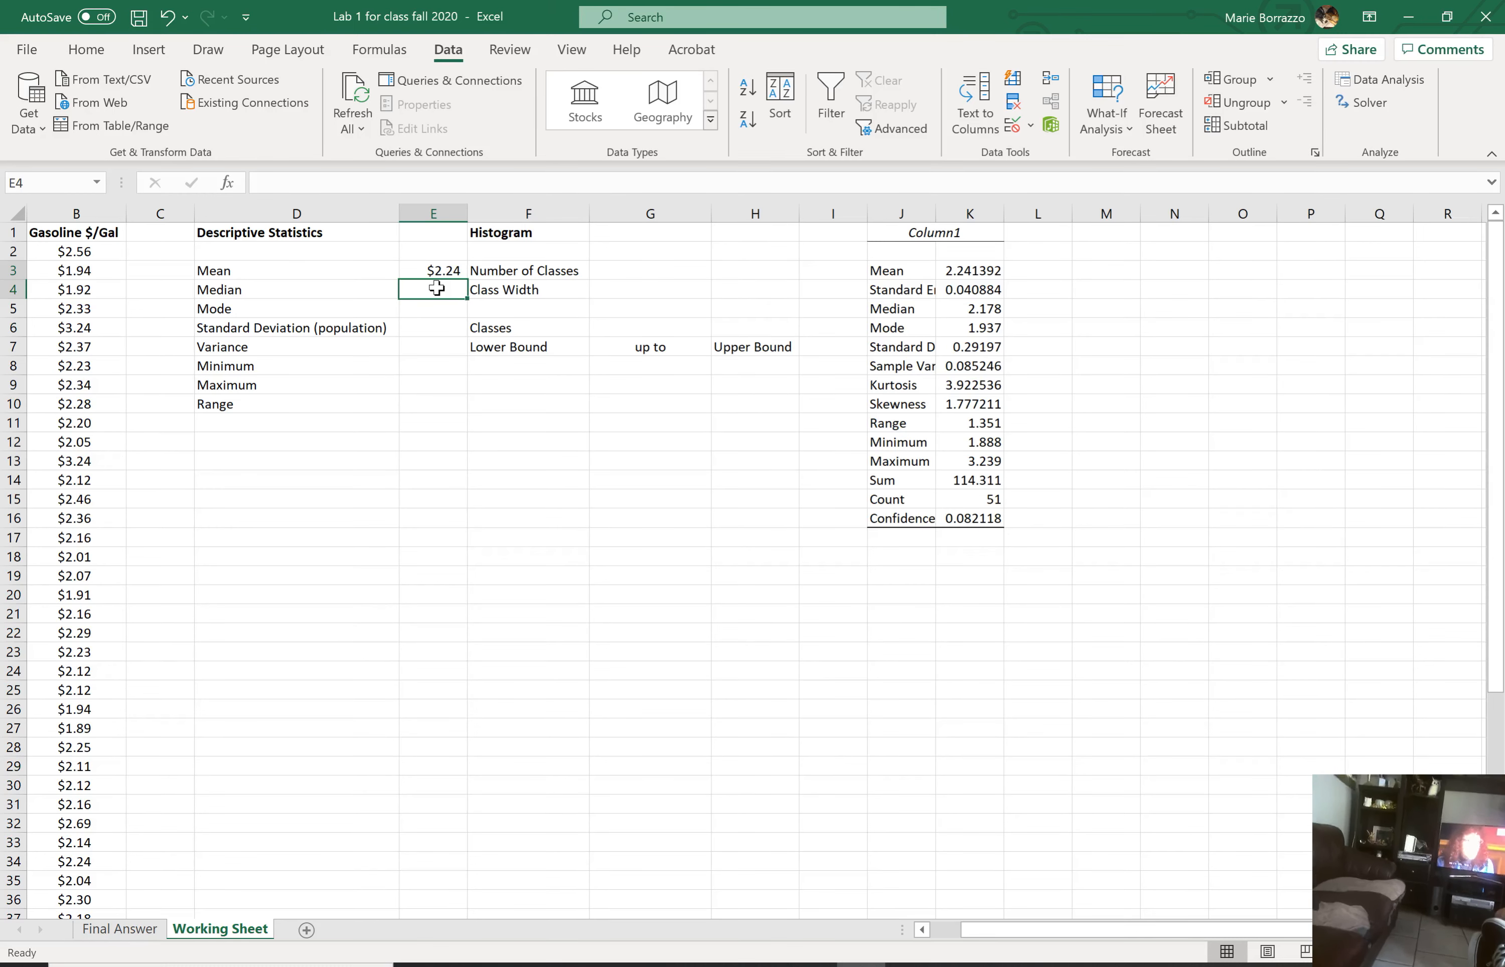
Step: Enter =MEDIAN(B2:B52) in E4 and add one decimal so it shows $2.178
{"action": "type", "text": "=me"}
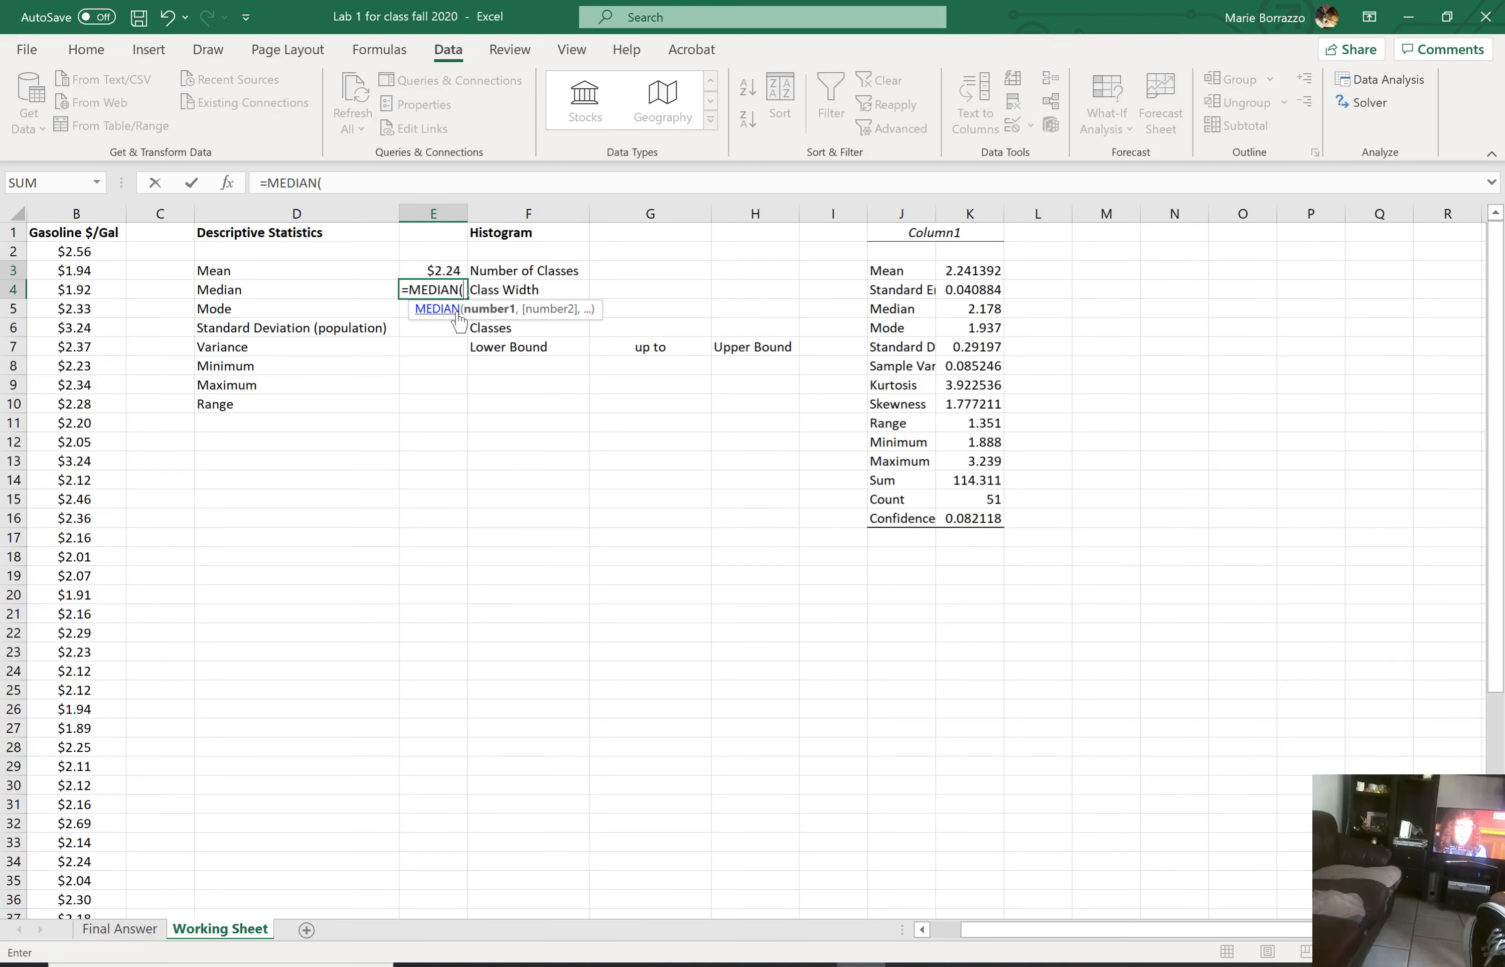
{"action": "left_click", "coordinate": [76, 252]}
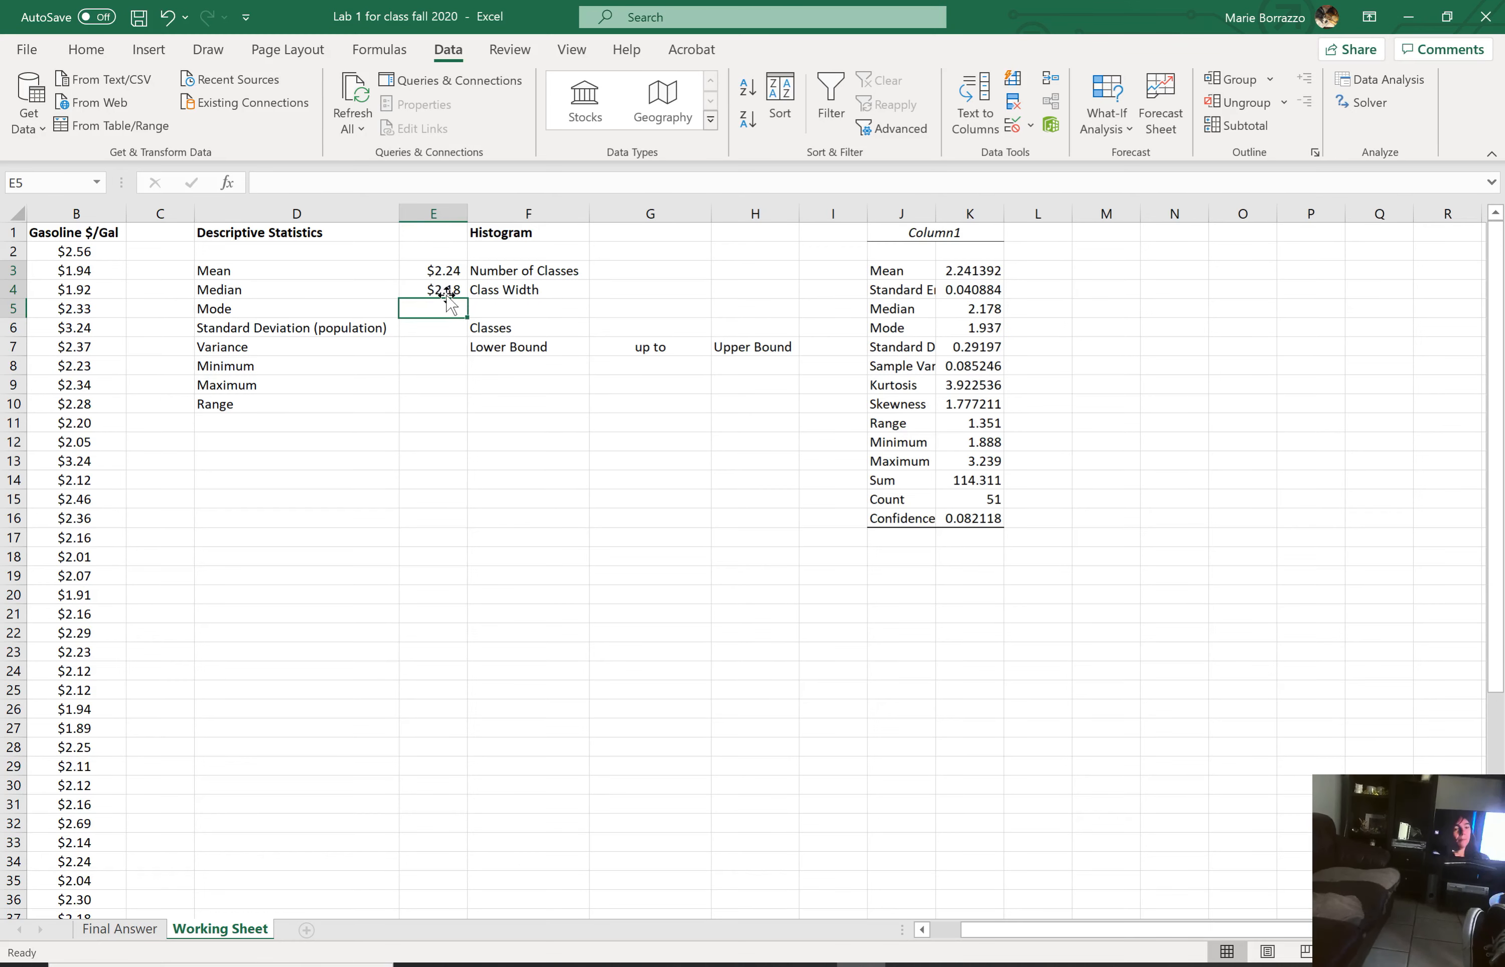
{"action": "left_click", "coordinate": [433, 290]}
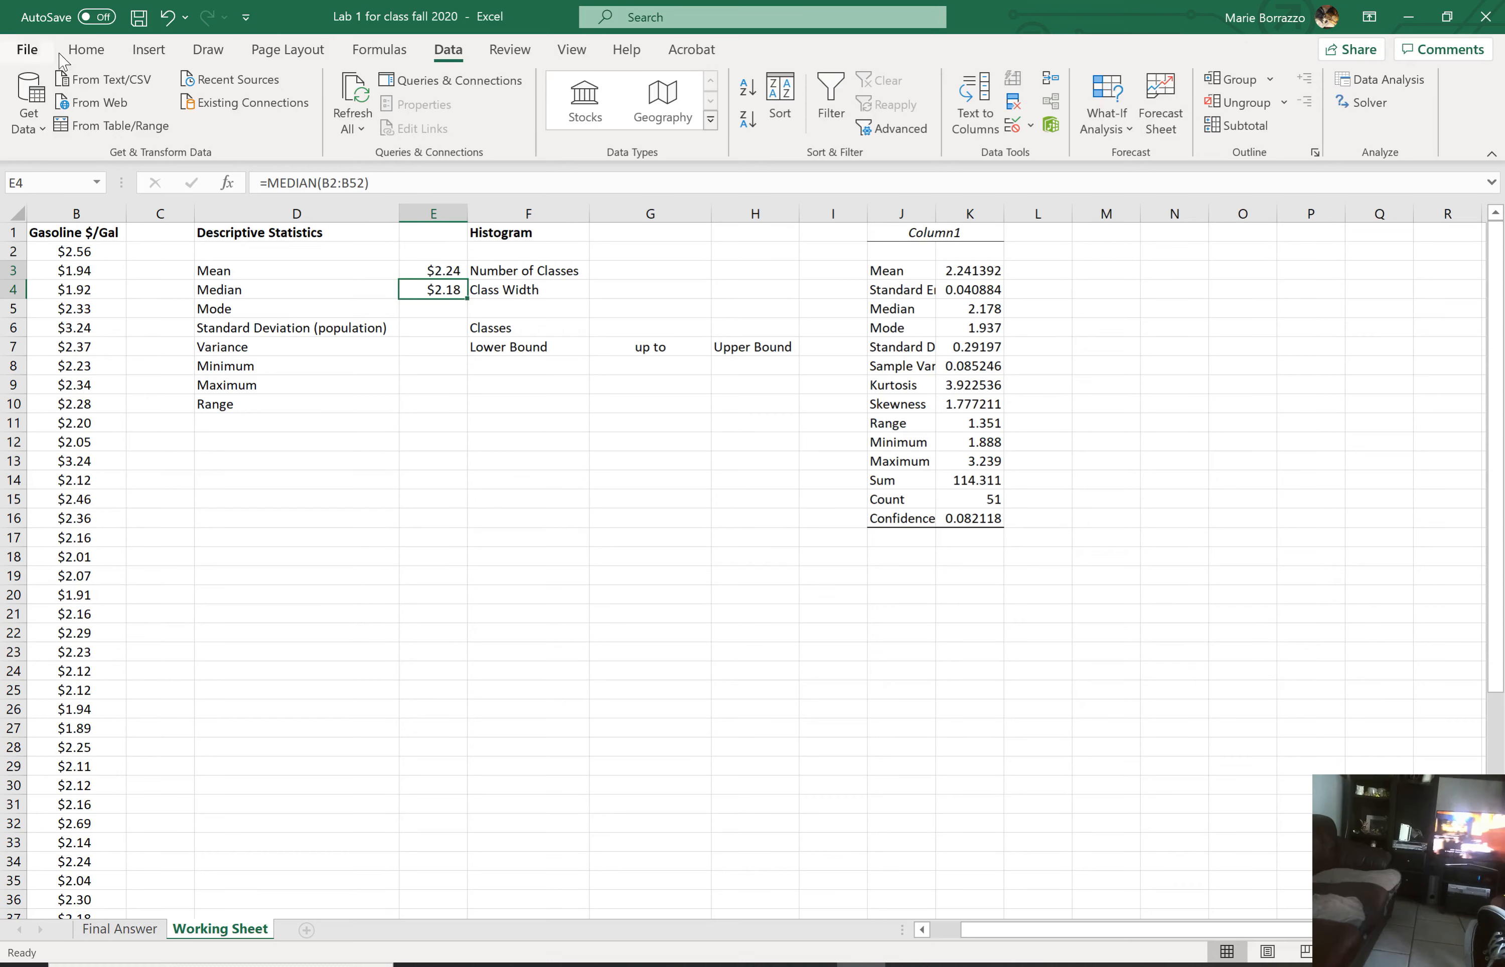
{"action": "left_click", "coordinate": [86, 49]}
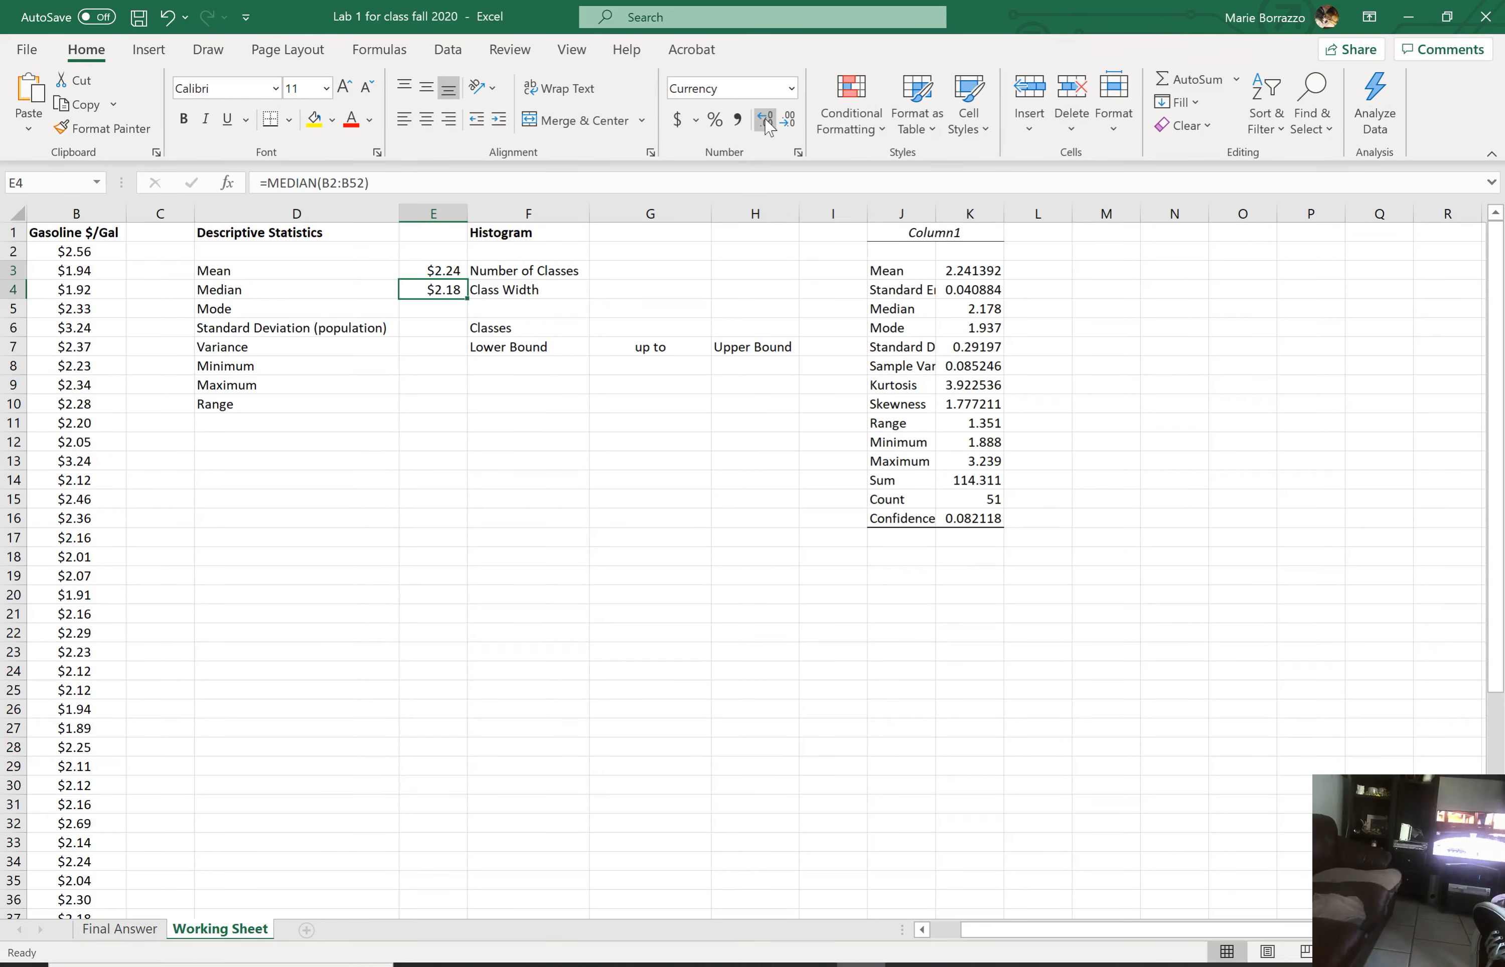
{"action": "left_click", "coordinate": [765, 120]}
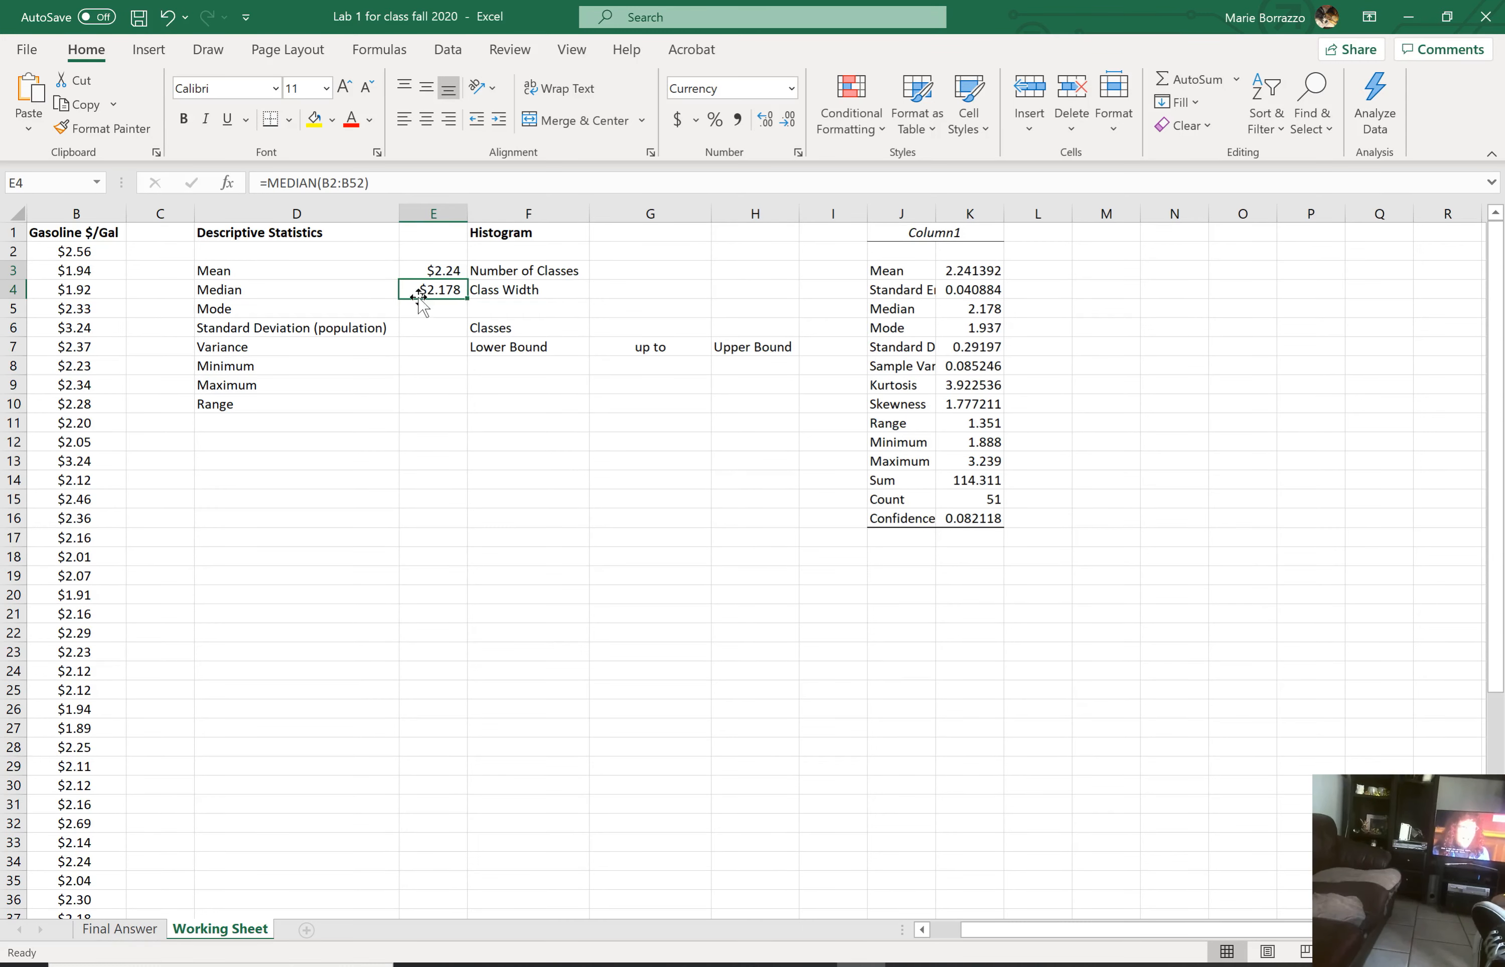
{"action": "mouse_move", "coordinate": [979, 327]}
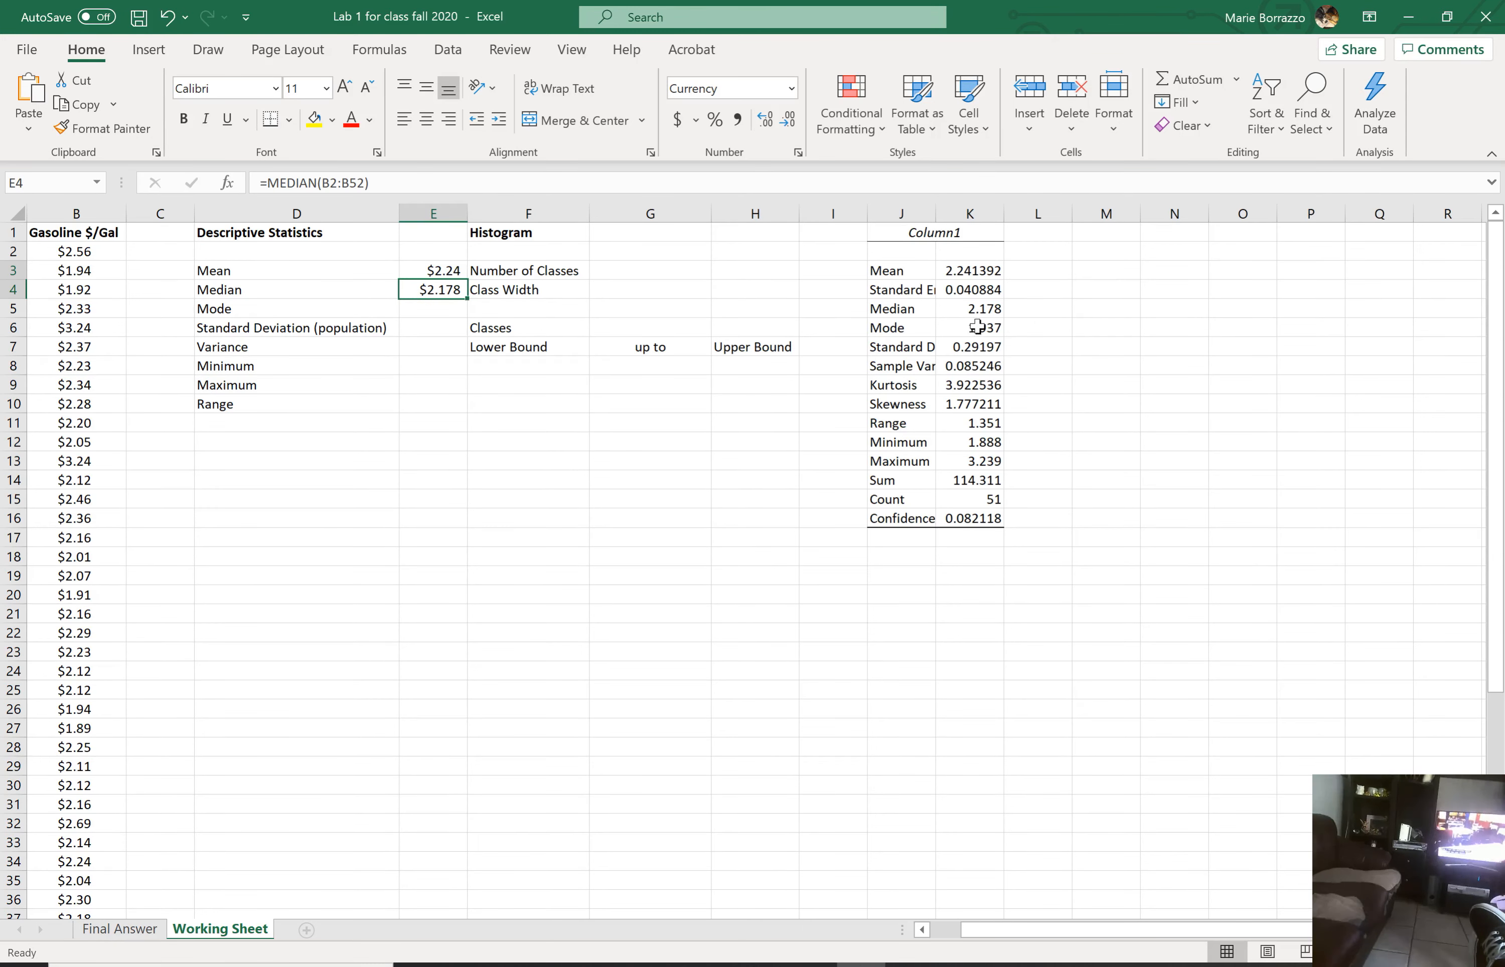
{"action": "left_click", "coordinate": [432, 308]}
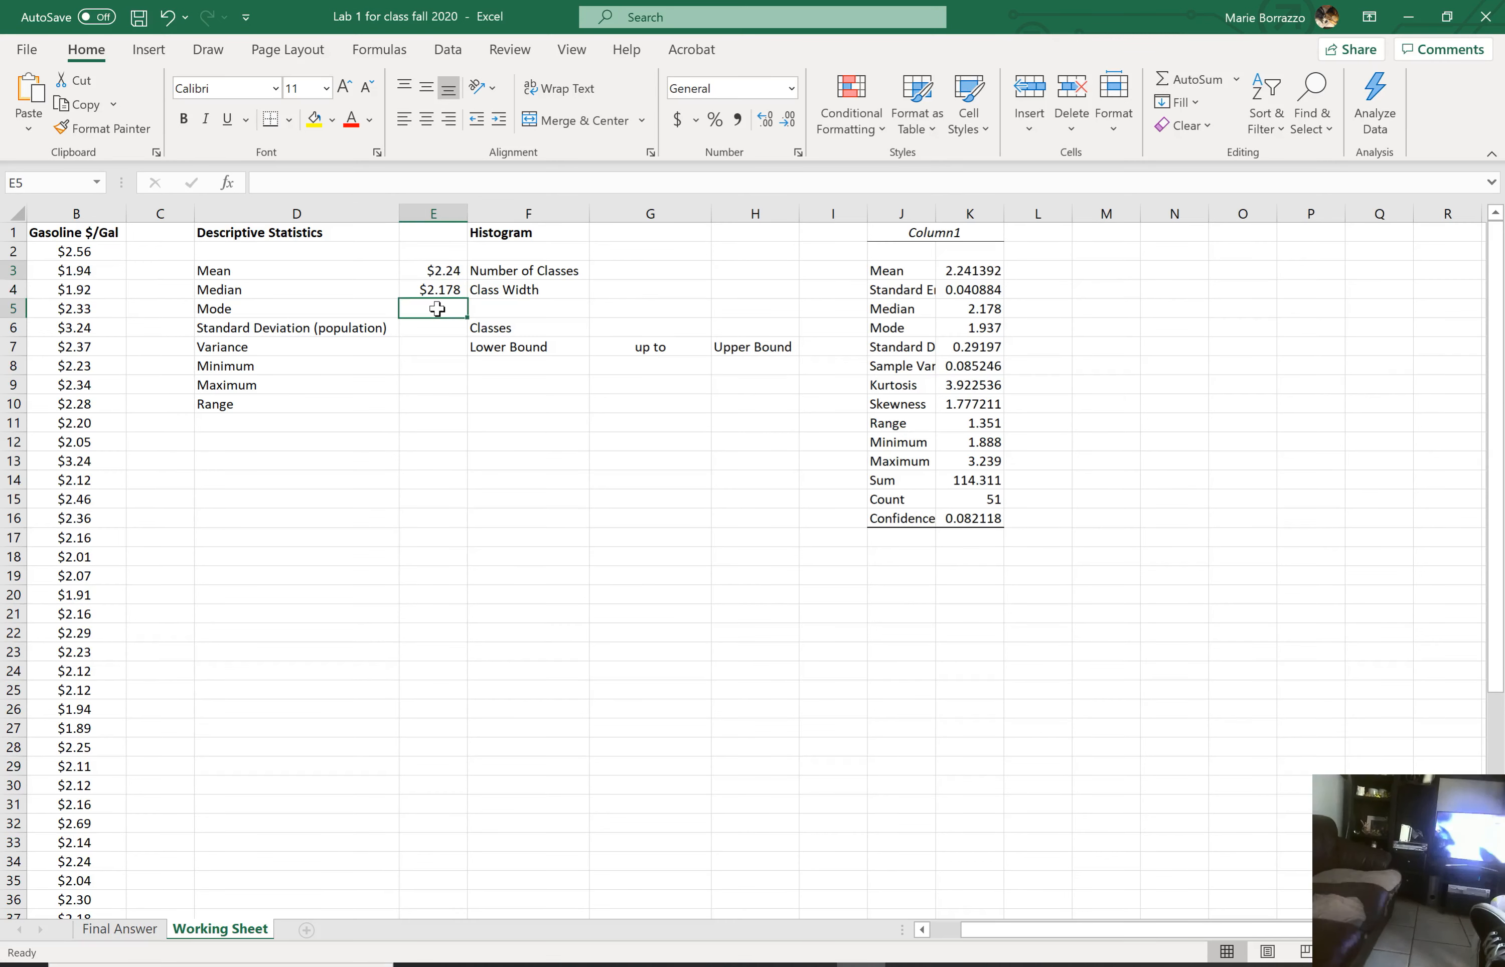
Step: Enter =MODE(B2:B52) in E5, giving 1.937, and verify the formula
{"action": "type", "text": "=m"}
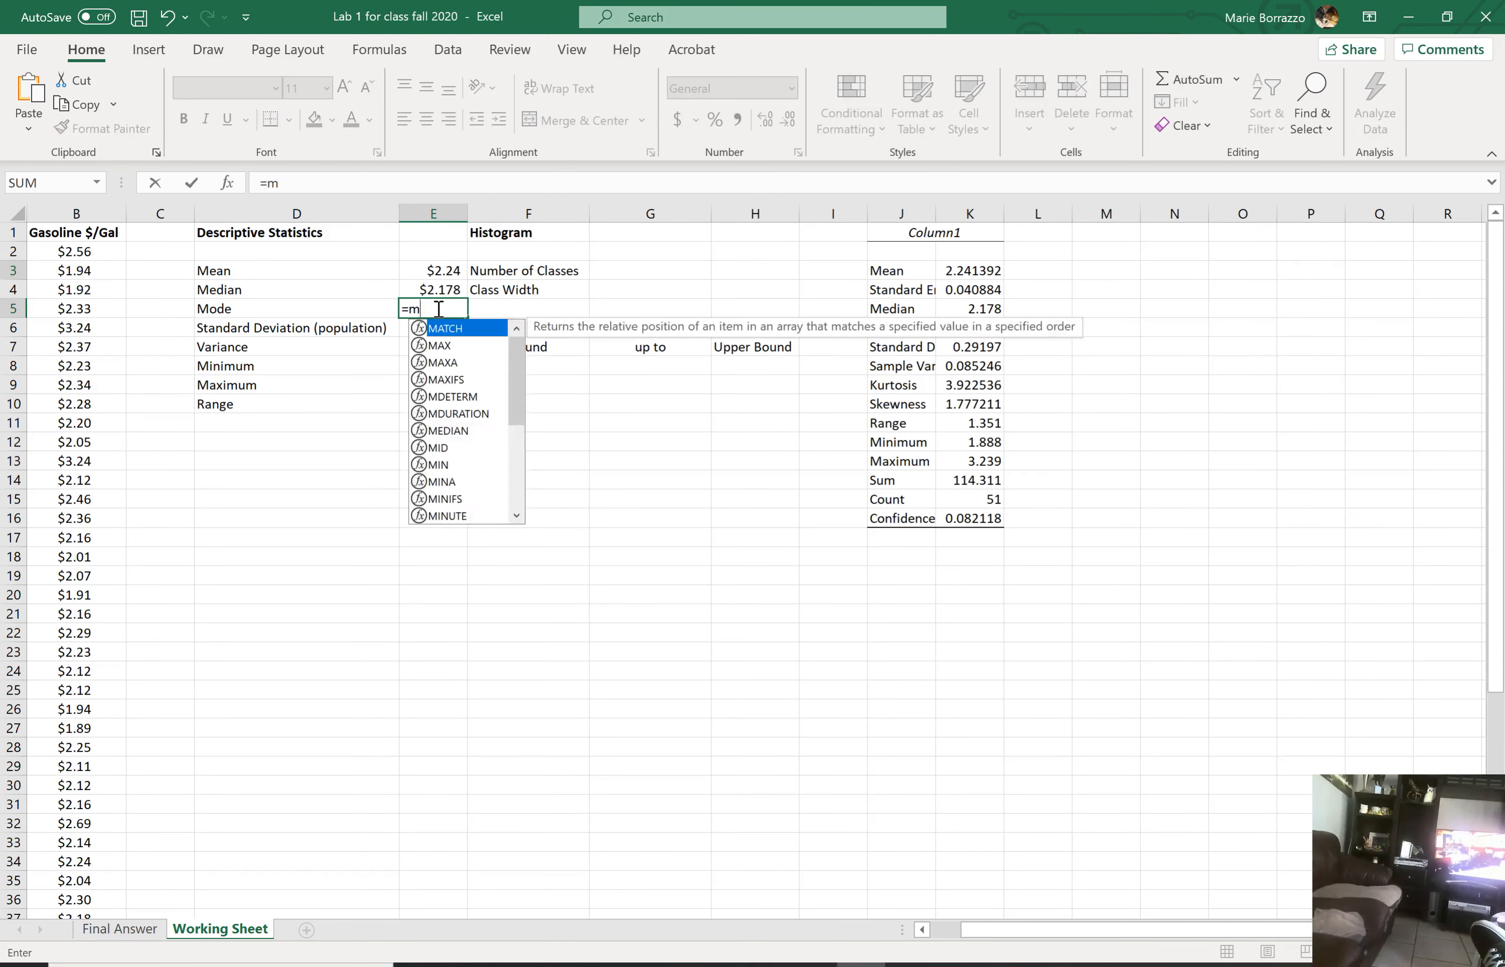
{"action": "type", "text": "o"}
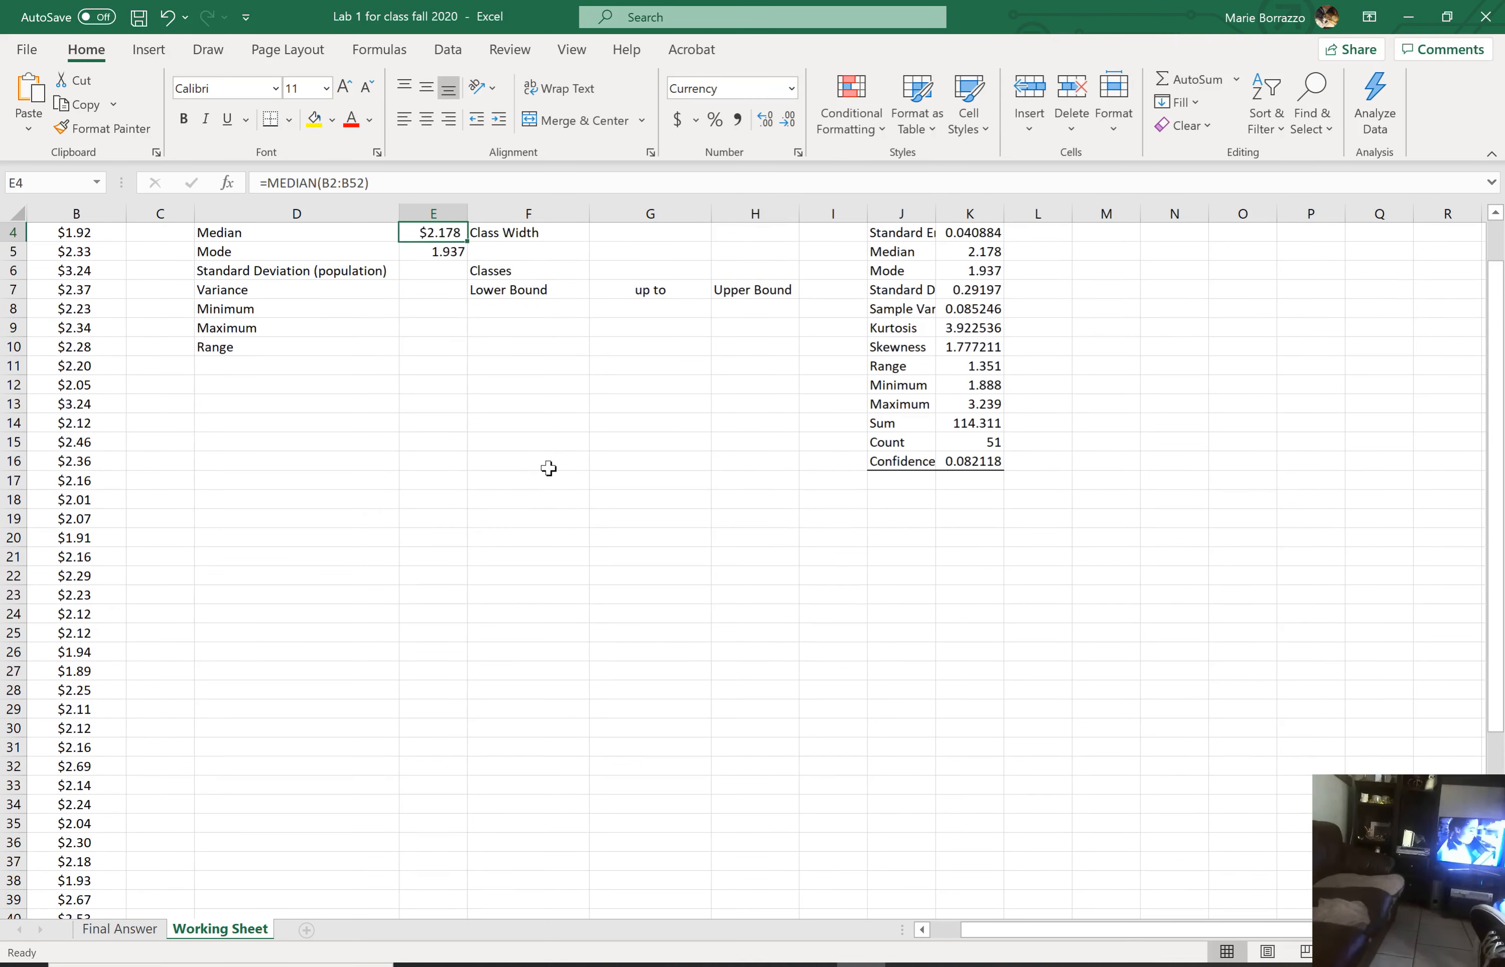
{"action": "left_click", "coordinate": [432, 252]}
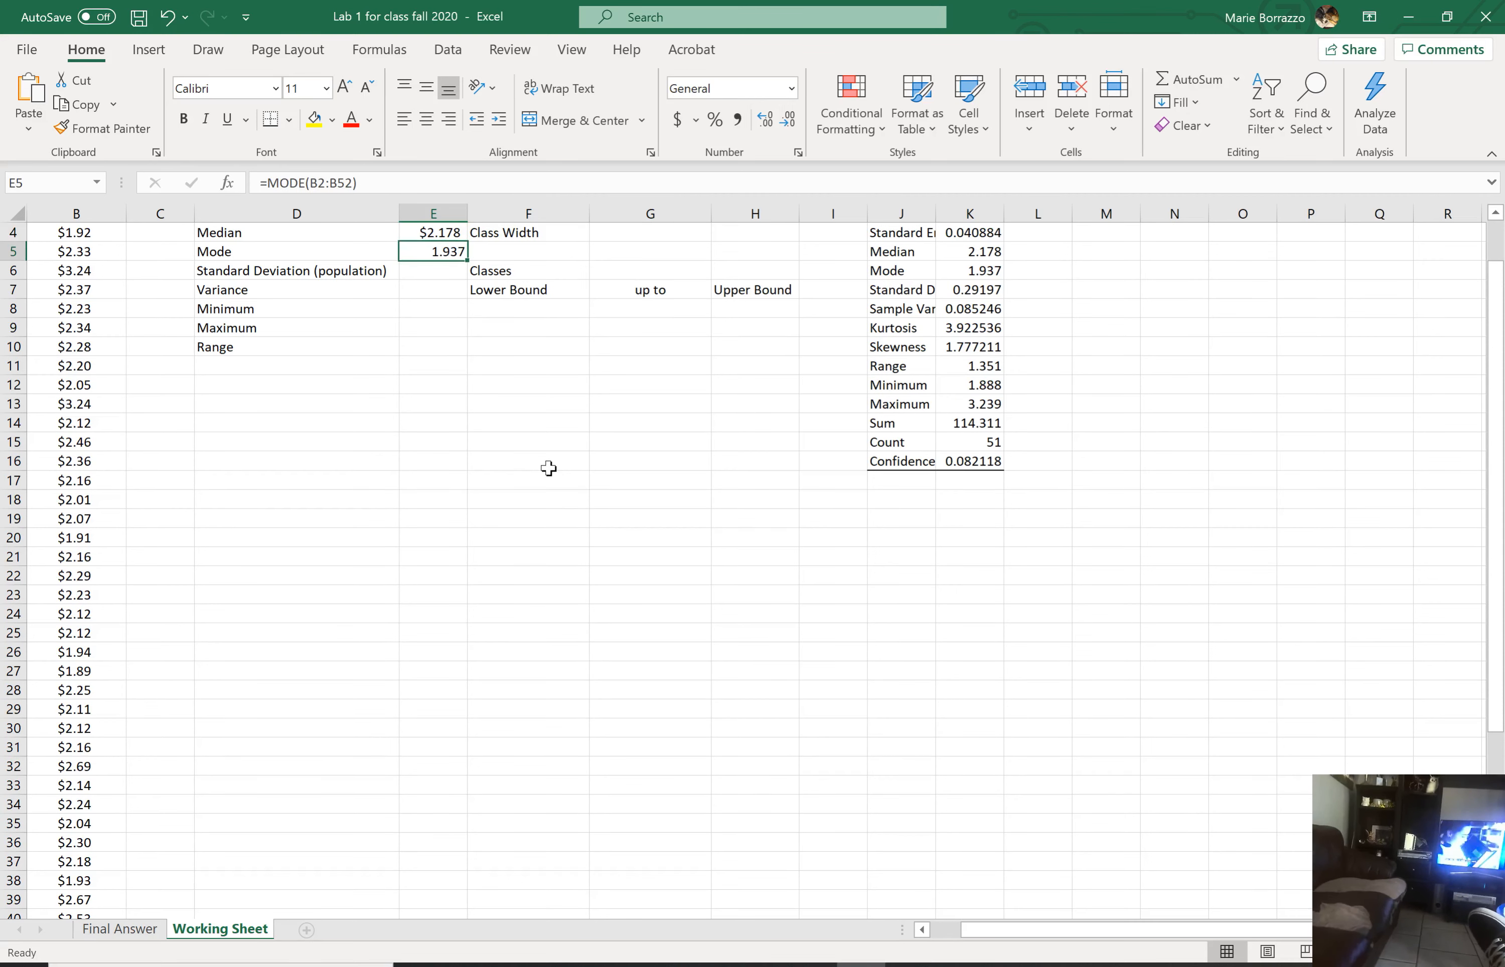
{"action": "left_click", "coordinate": [969, 252]}
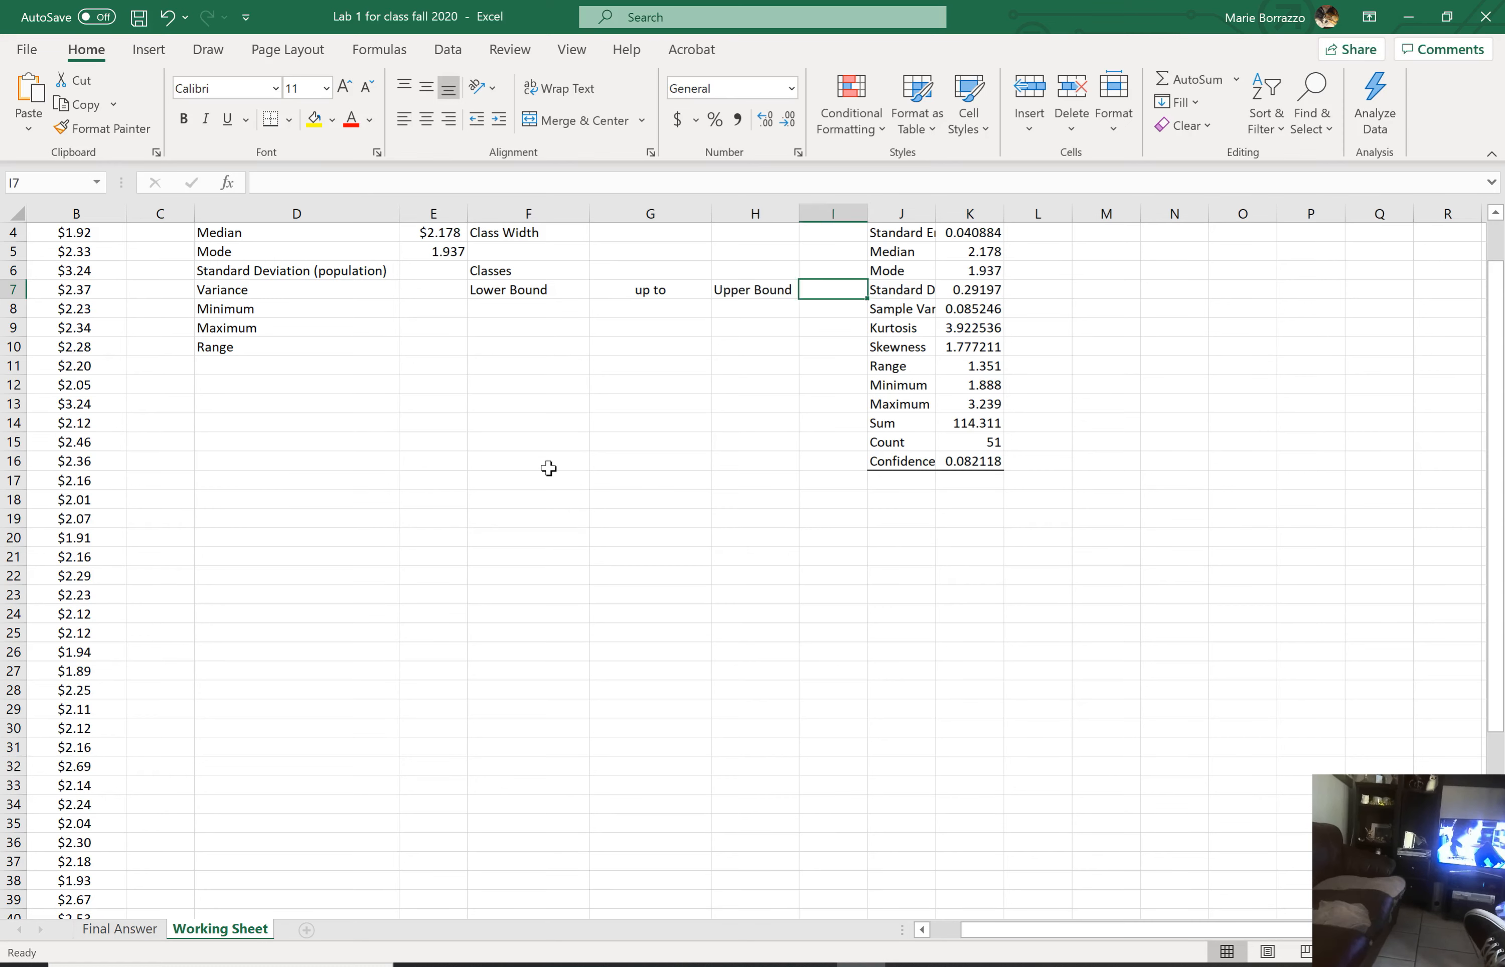
Step: Start =std in E6 beside the population standard deviation label
{"action": "left_click", "coordinate": [432, 270]}
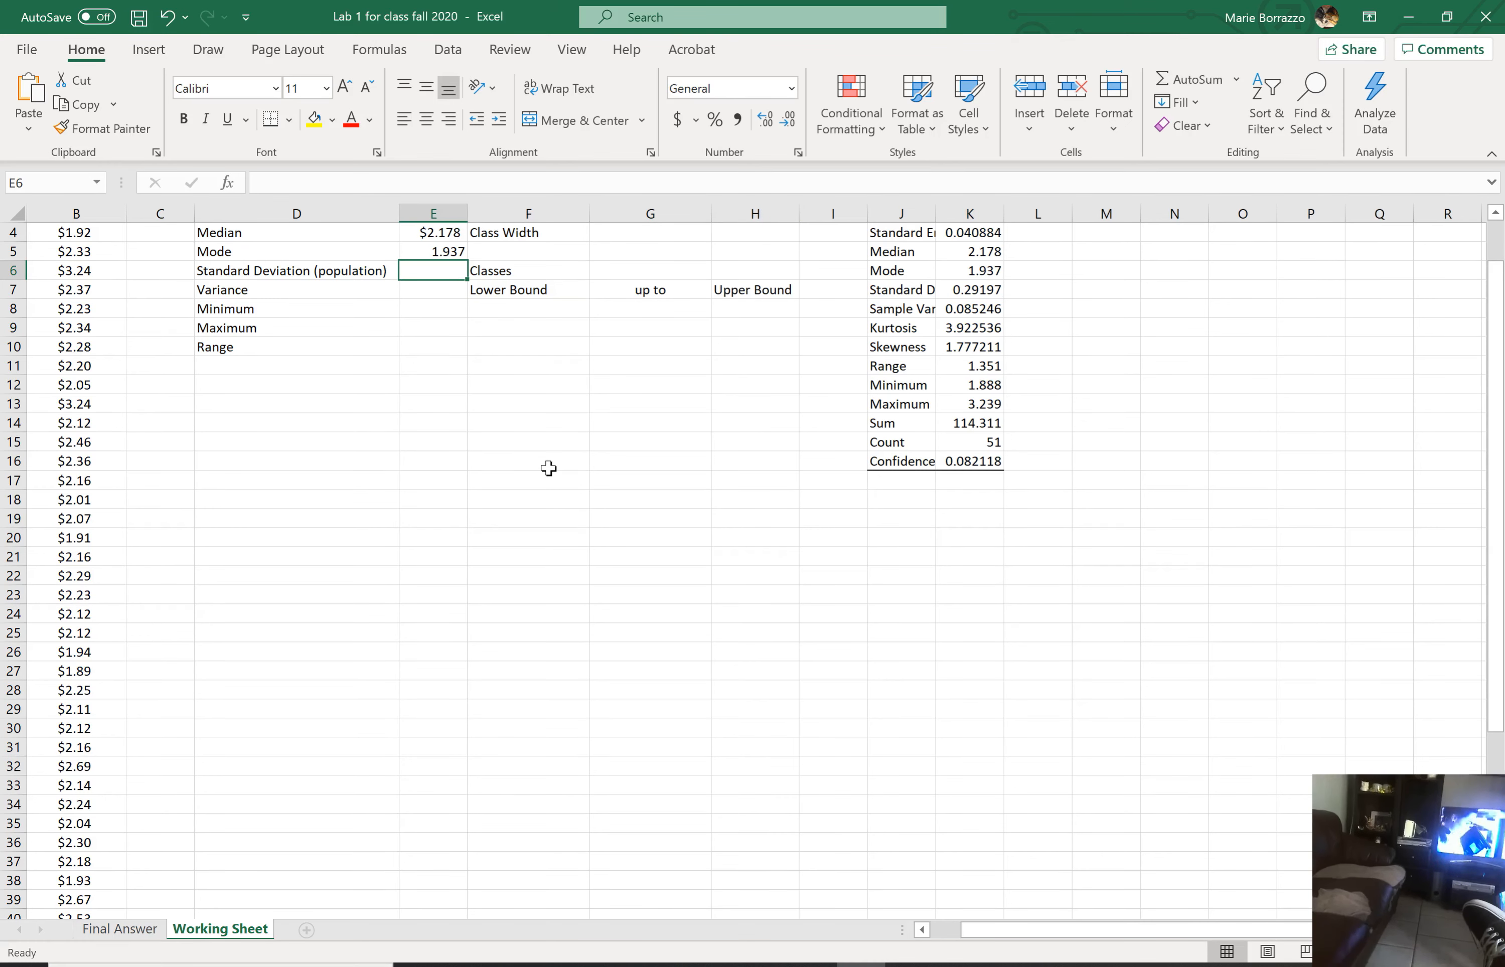
{"action": "type", "text": "="}
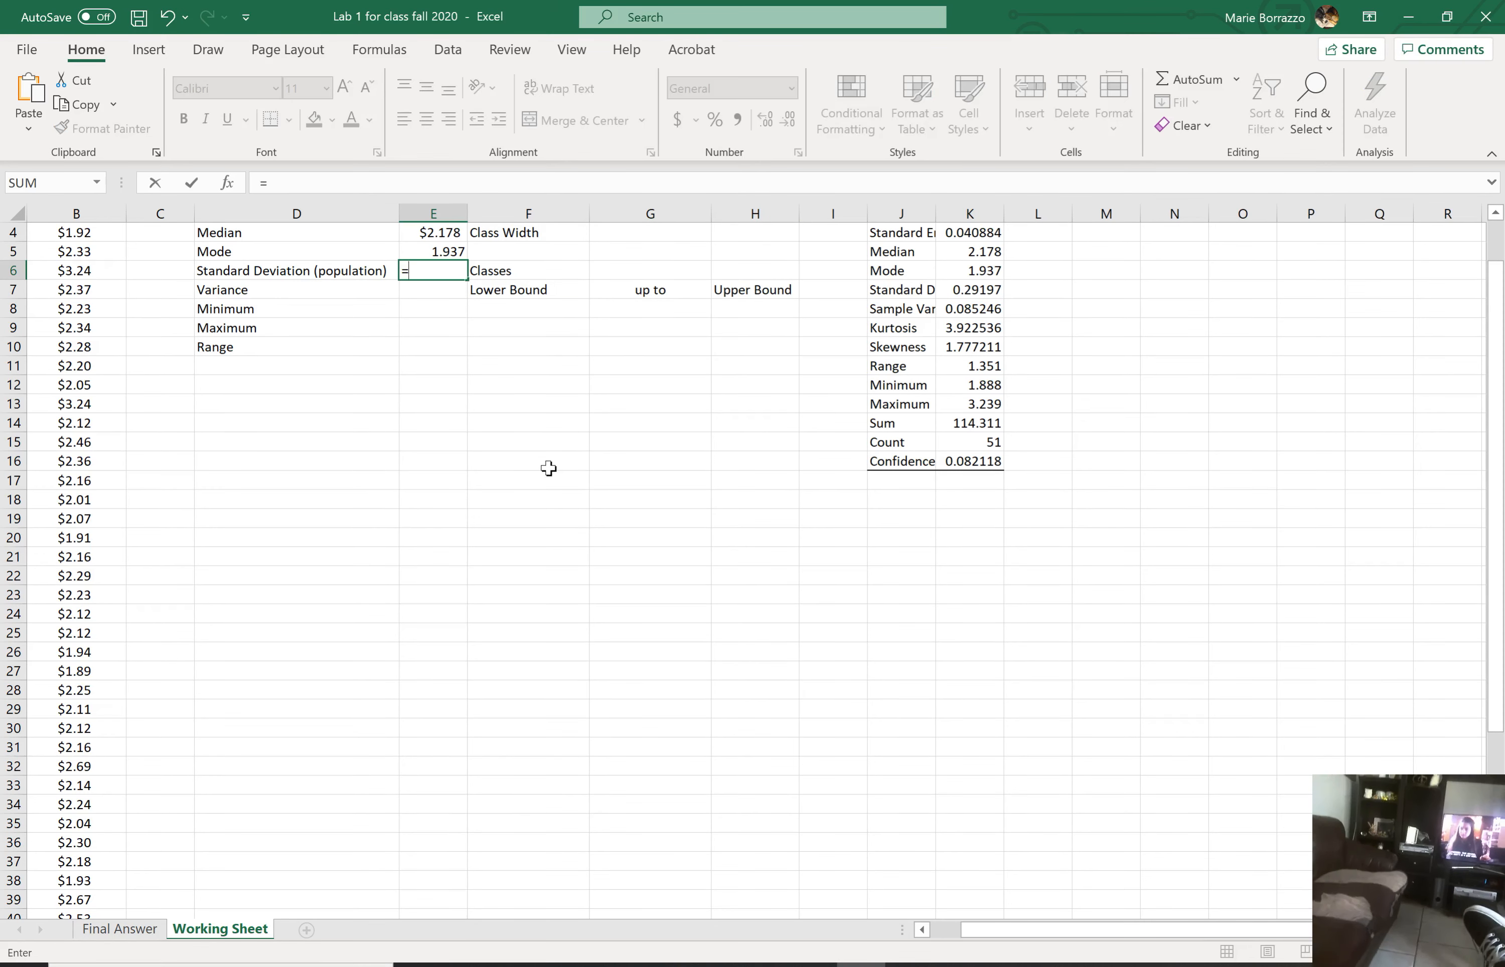
{"action": "type", "text": "std"}
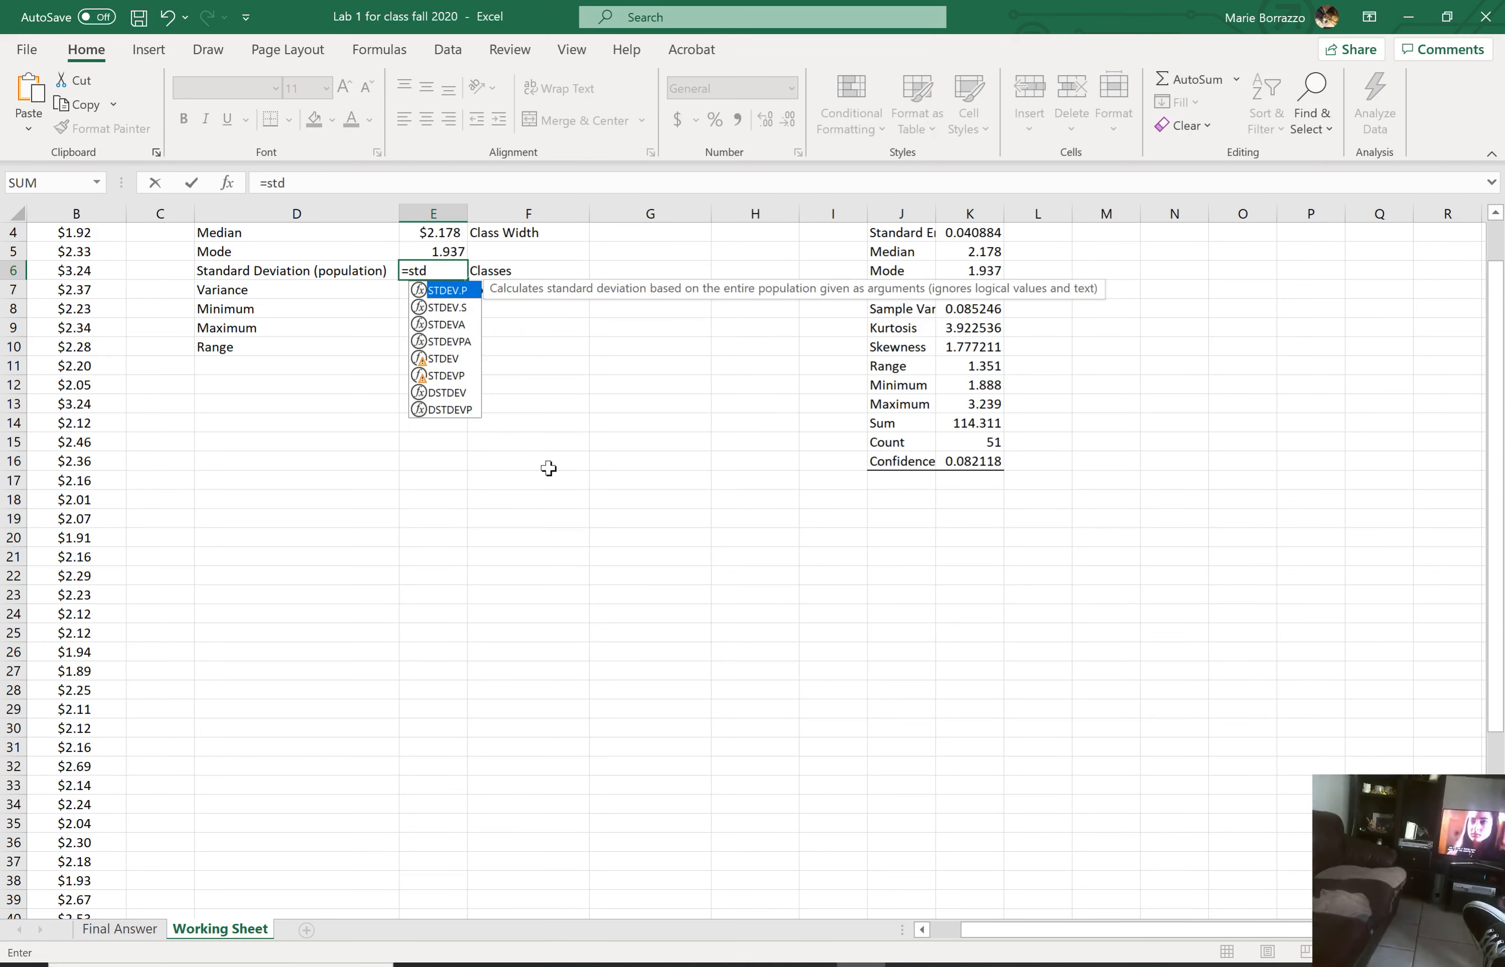
{"action": "mouse_move", "coordinate": [443, 307]}
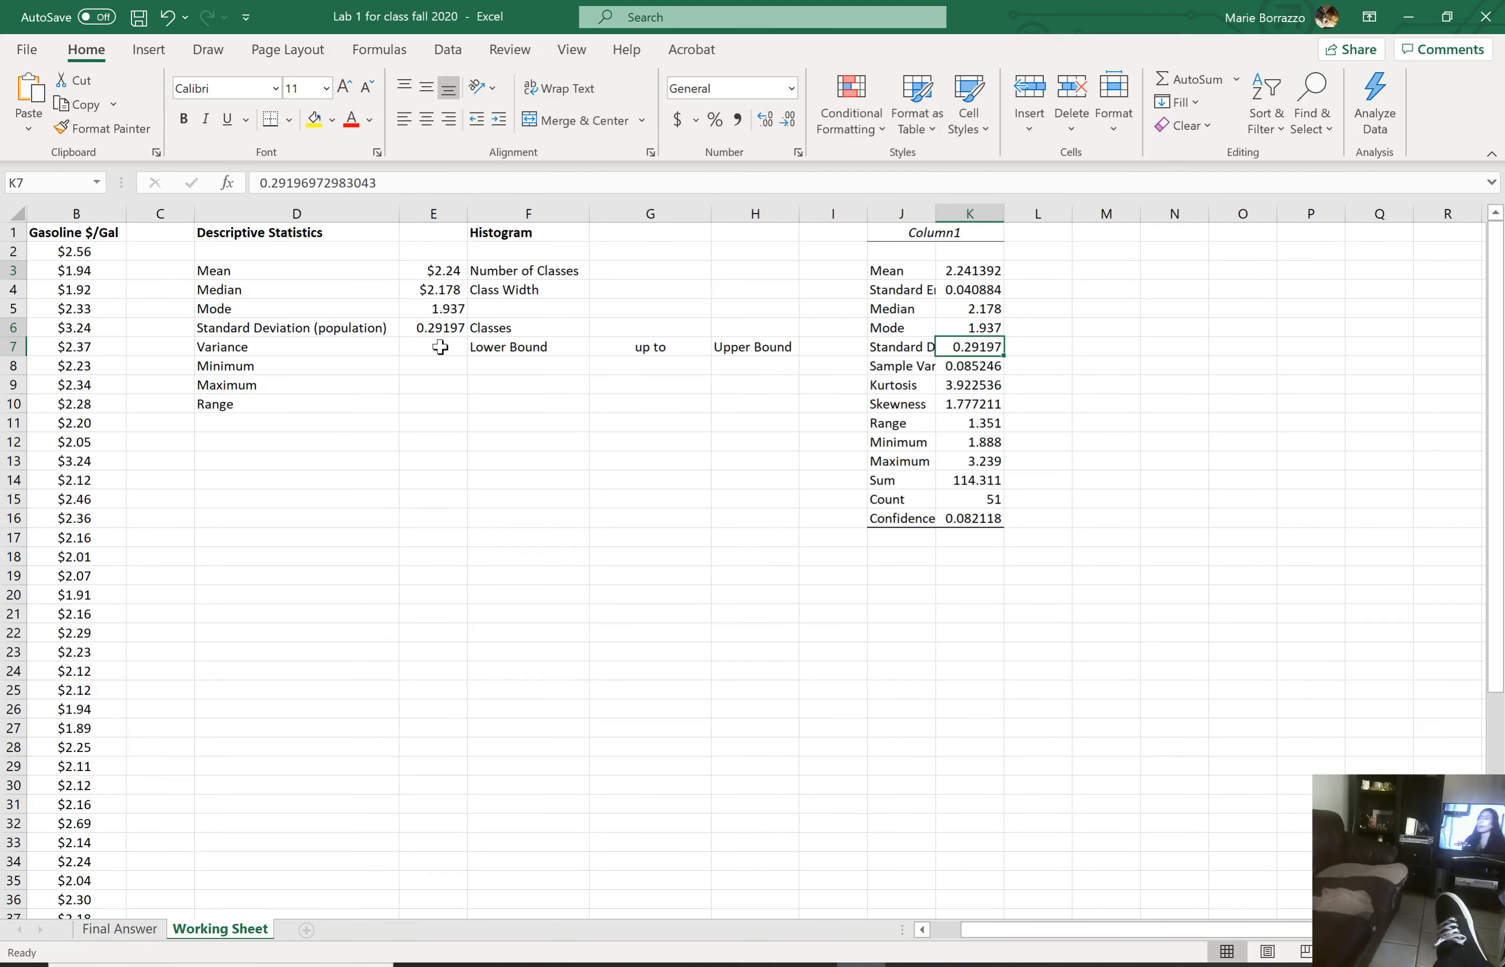
Step: Compute the Variance in E7 as =E6^2, giving 0.085246, and check it against =var
{"action": "left_click", "coordinate": [432, 346]}
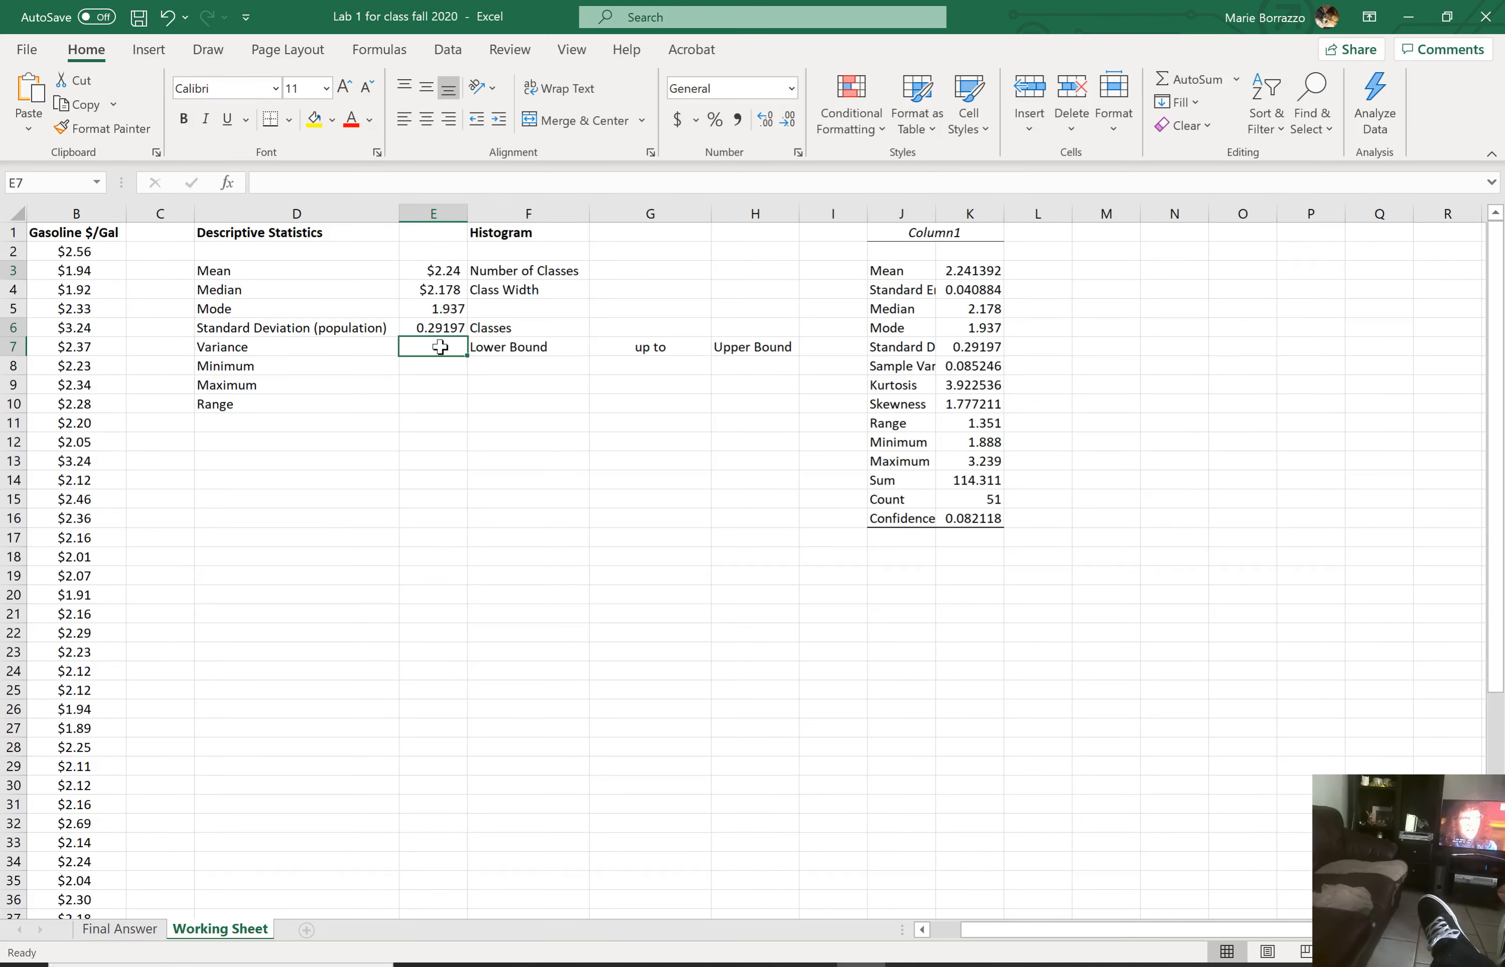
{"action": "type", "text": "=E6"}
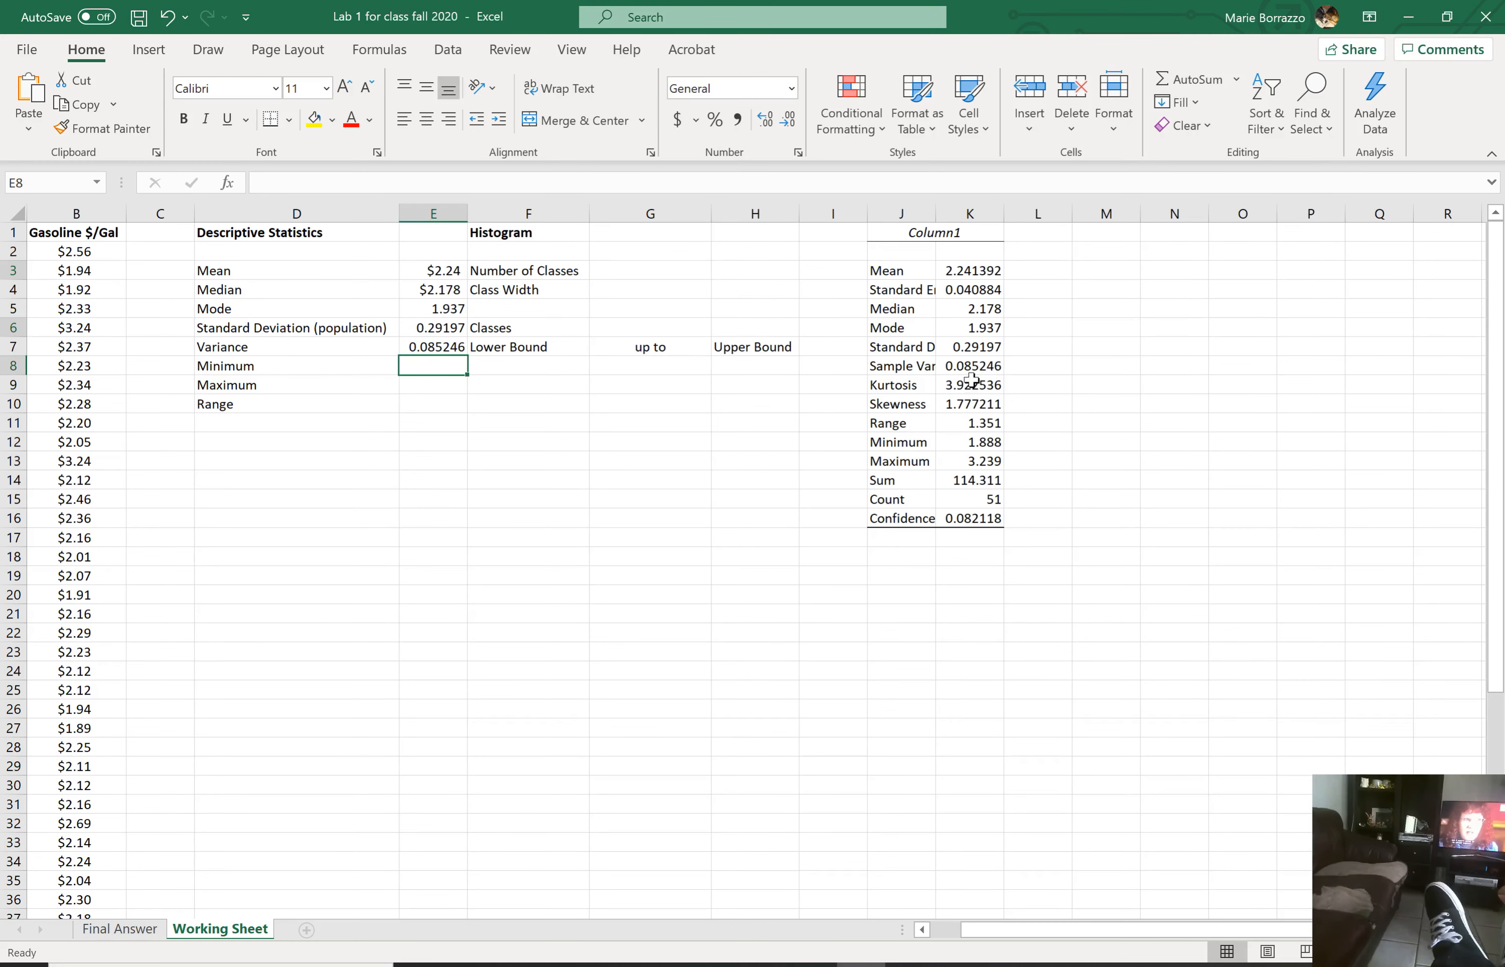
{"action": "mouse_move", "coordinate": [695, 430]}
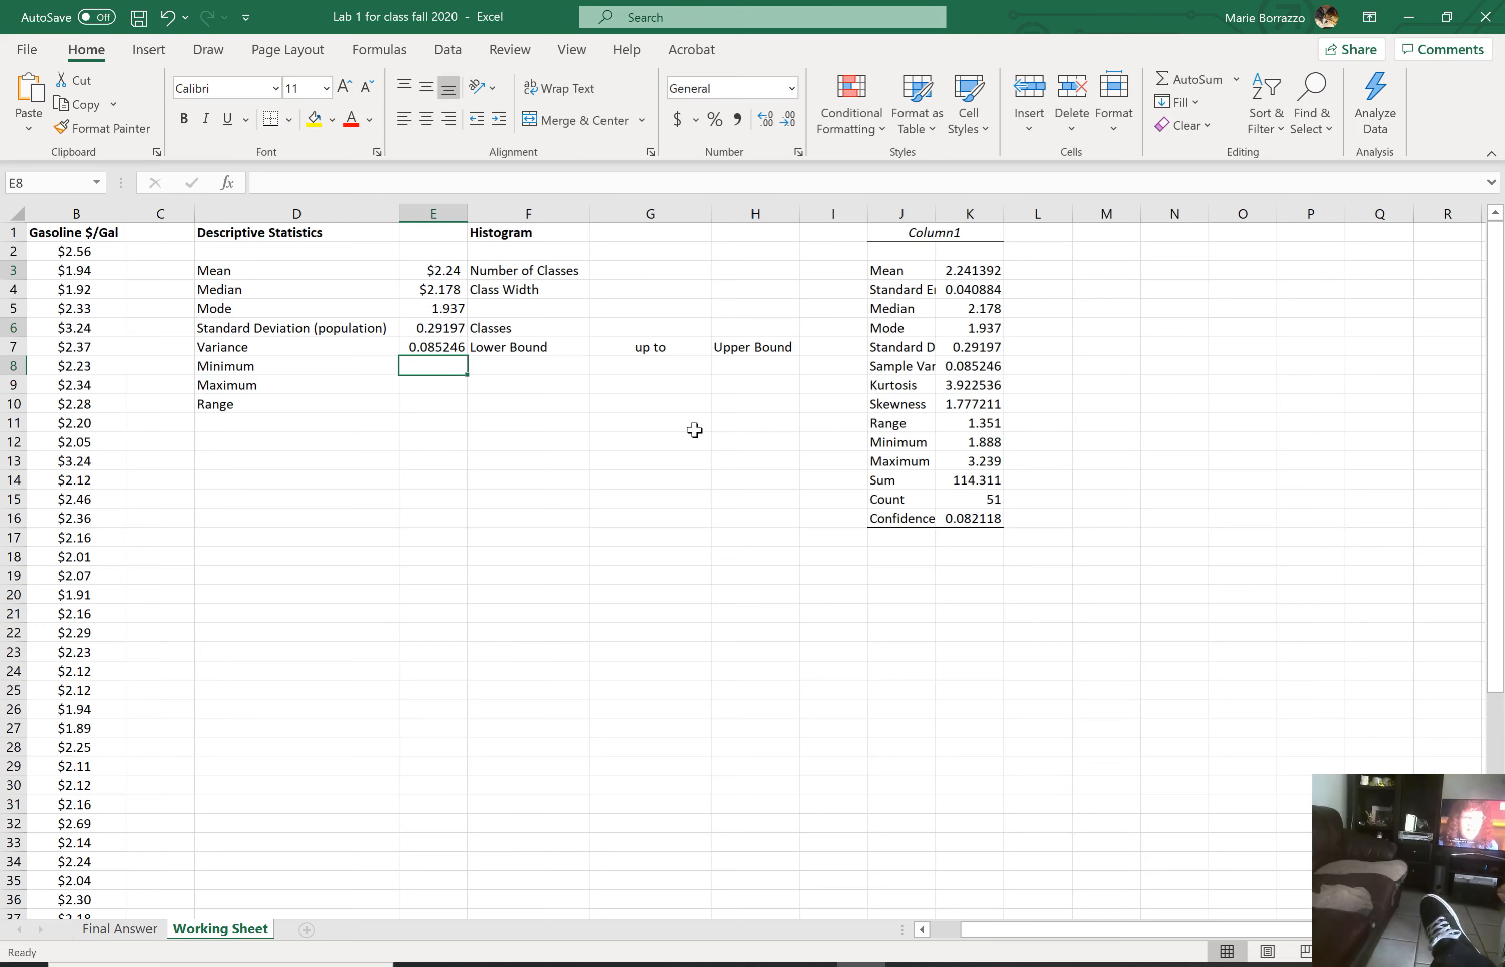
{"action": "left_click", "coordinate": [432, 346]}
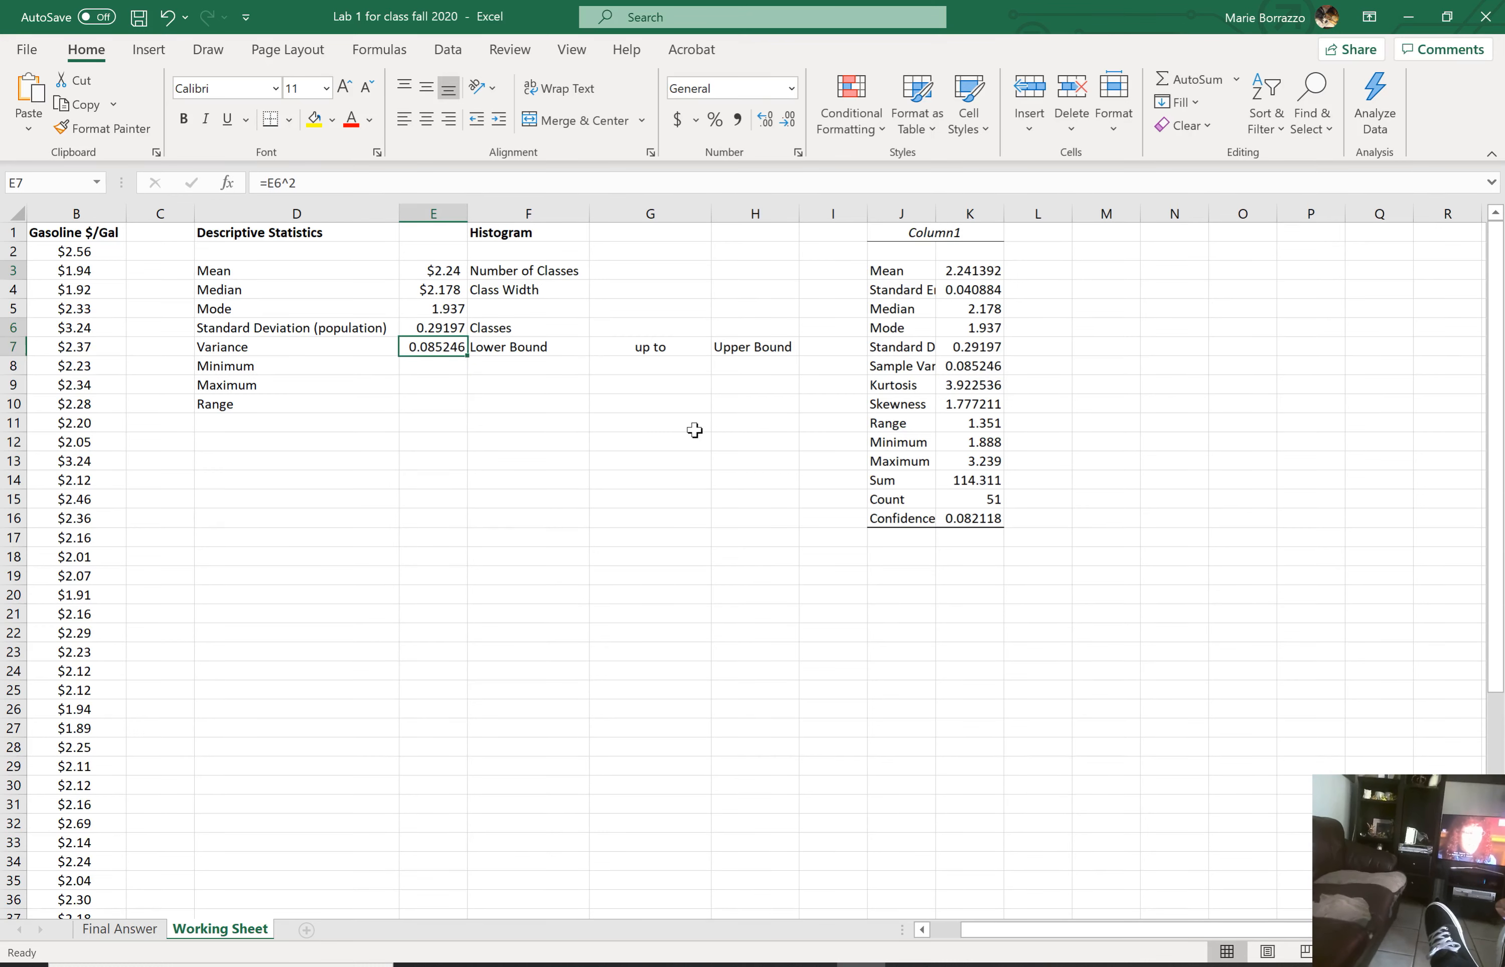
{"action": "type", "text": "=var"}
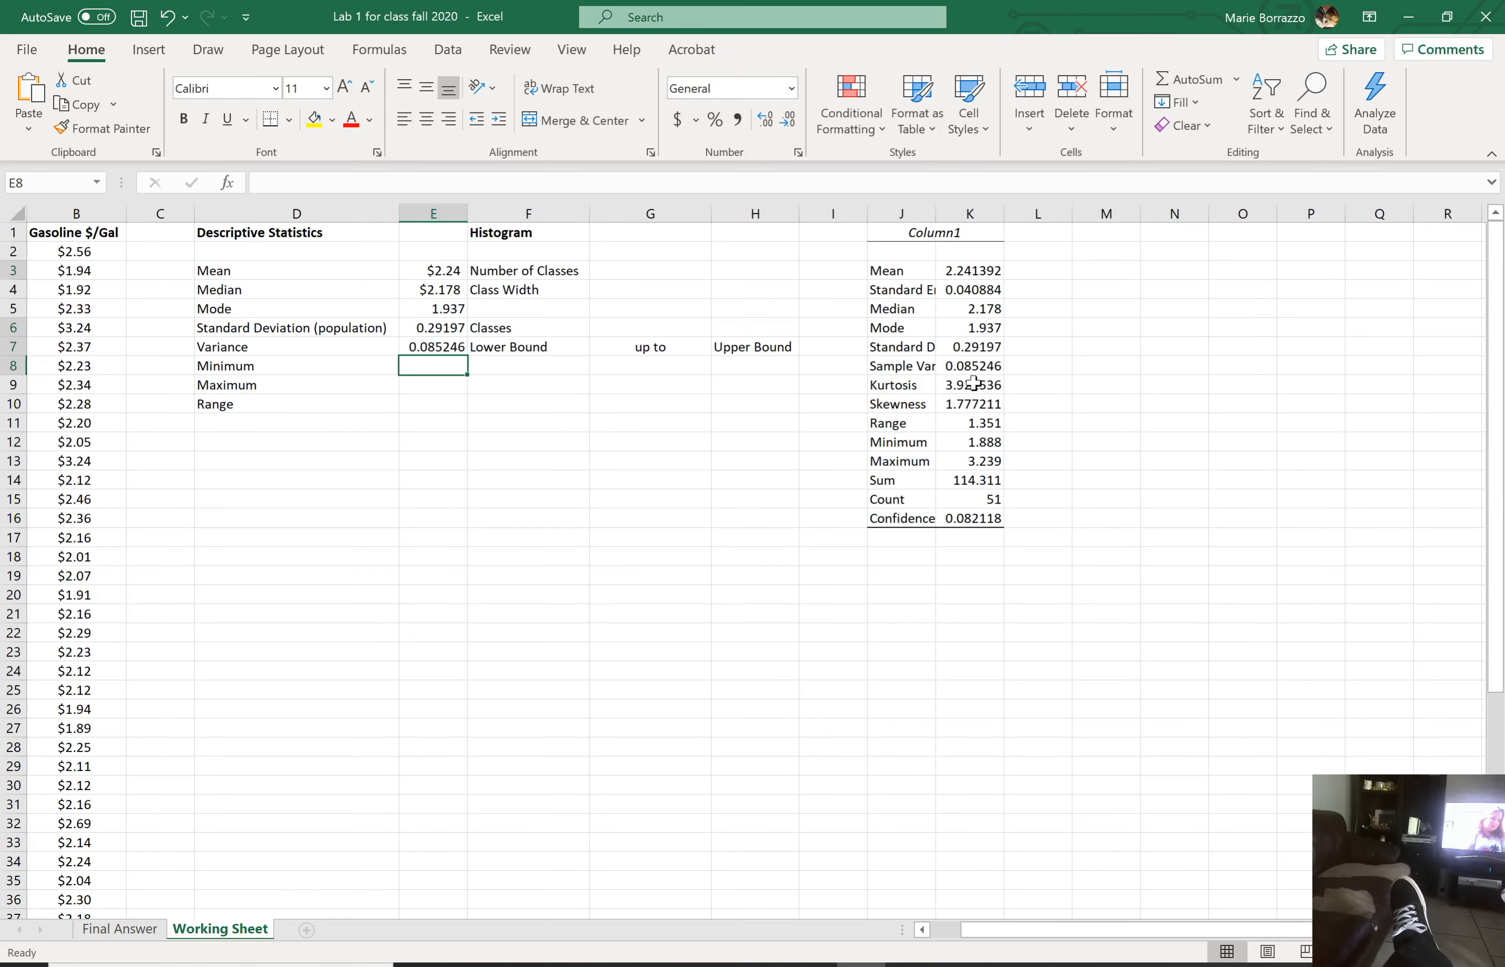
Step: Enter a MIN formula over the gas prices in E8 beside the Minimum label
{"action": "left_click", "coordinate": [969, 404]}
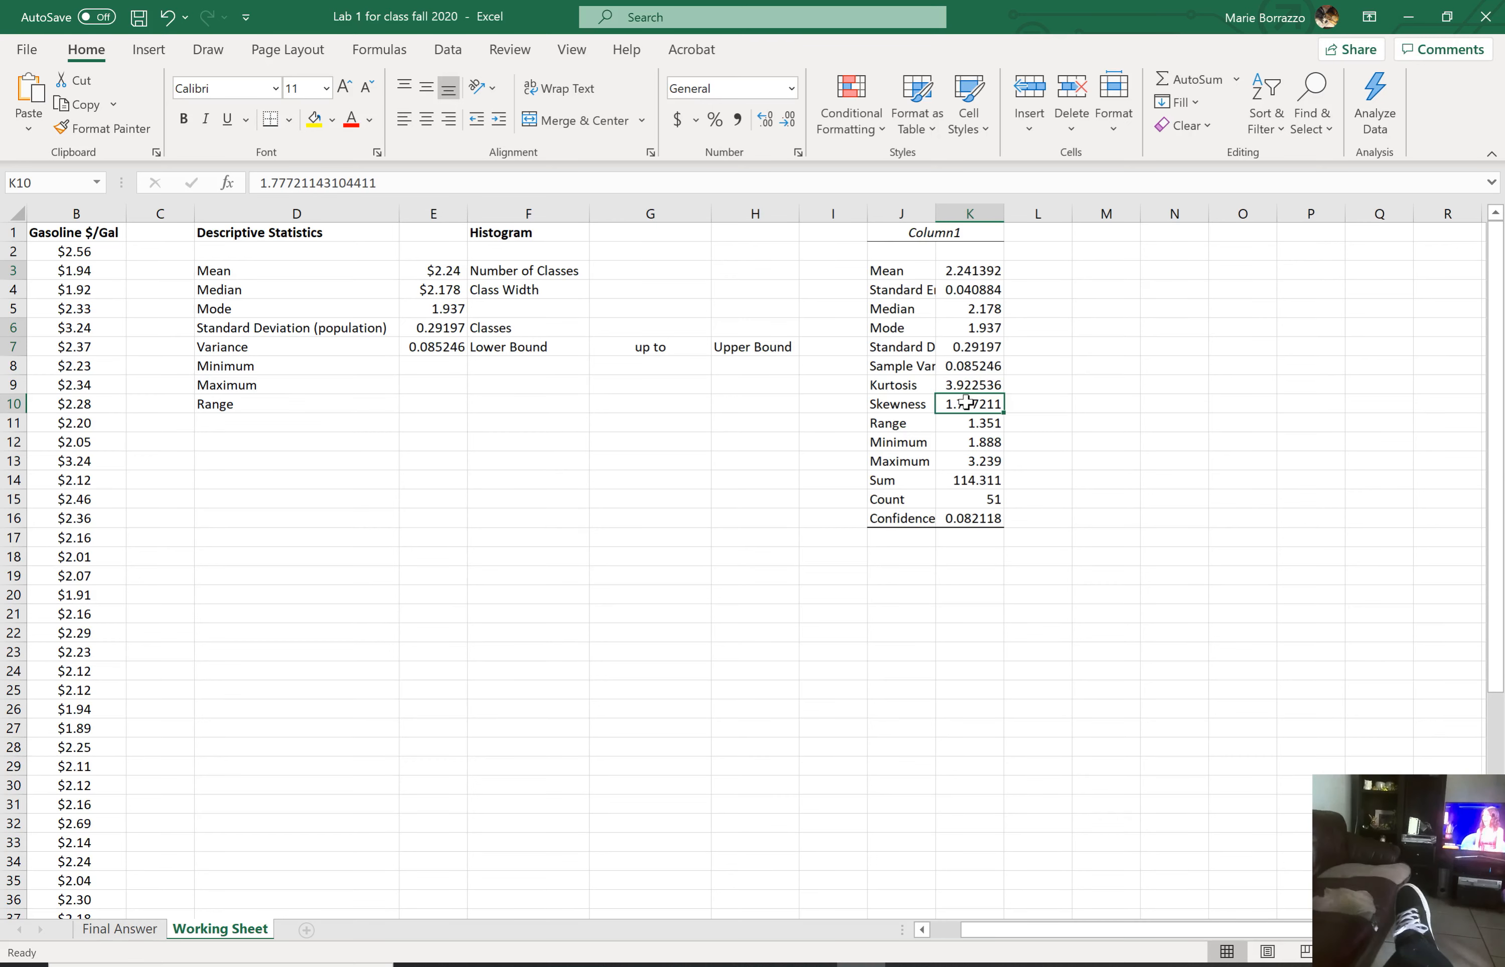
{"action": "mouse_move", "coordinate": [443, 363]}
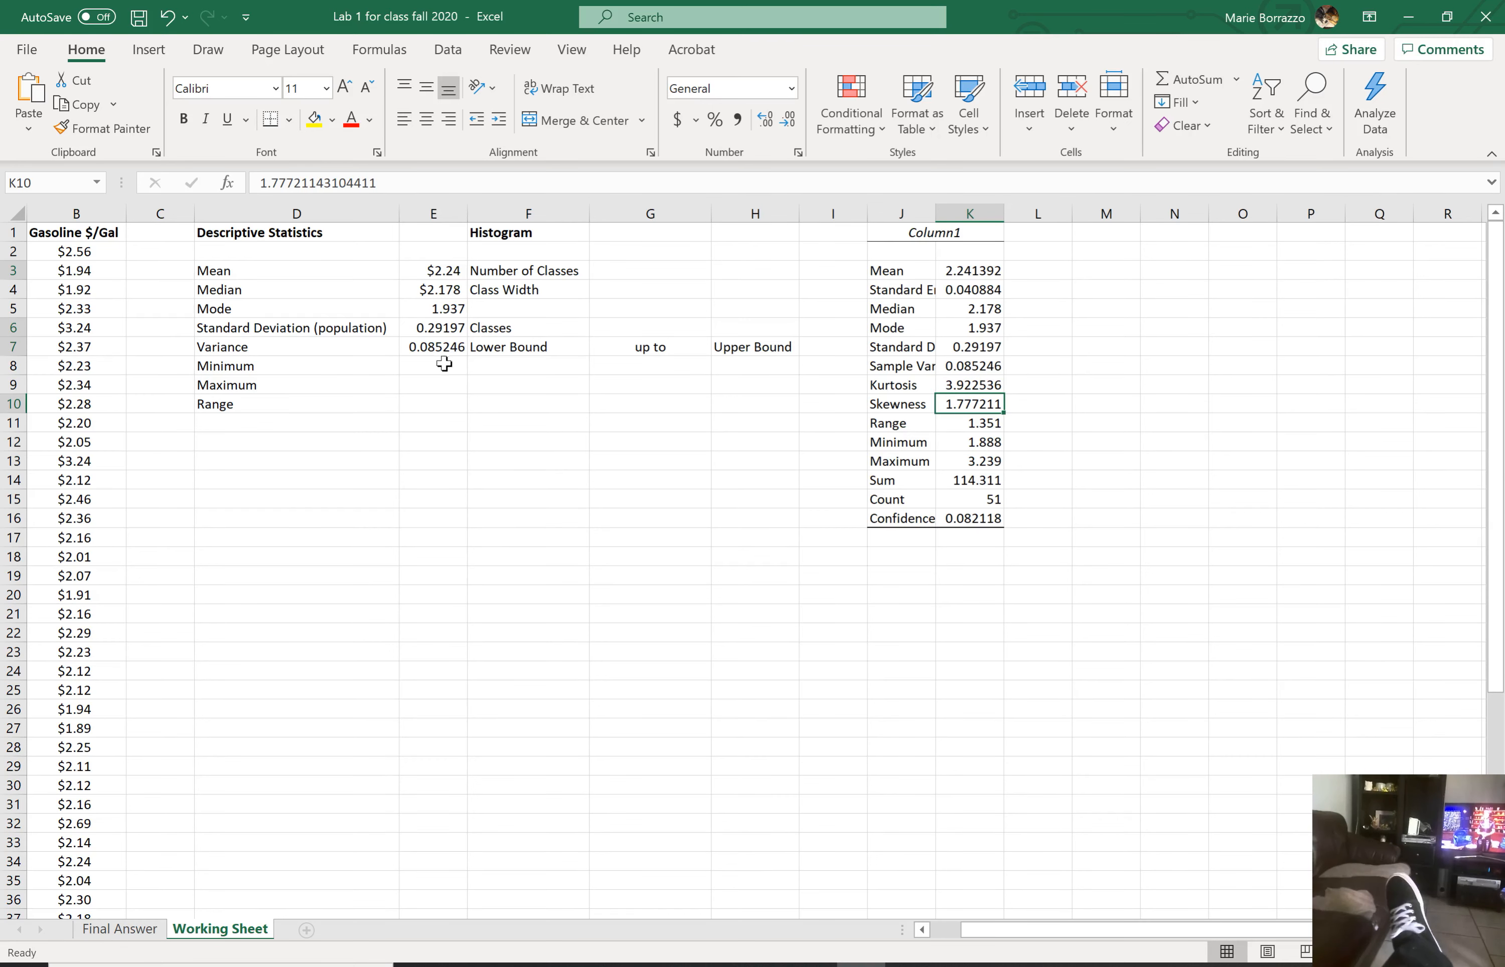
{"action": "left_click", "coordinate": [433, 366]}
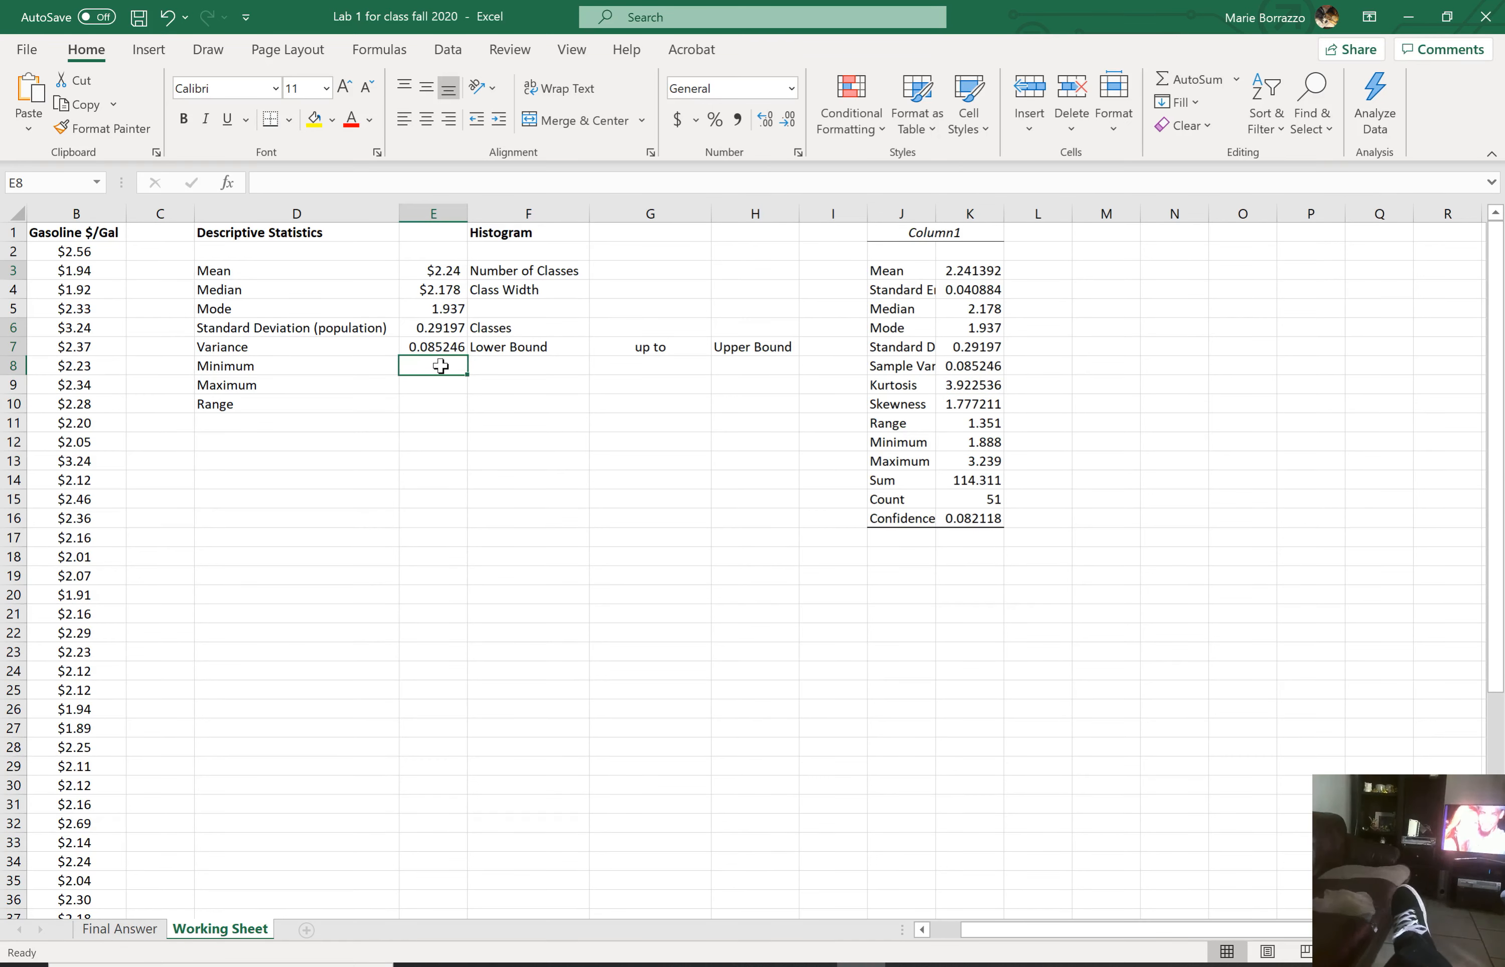
{"action": "type", "text": "-m"}
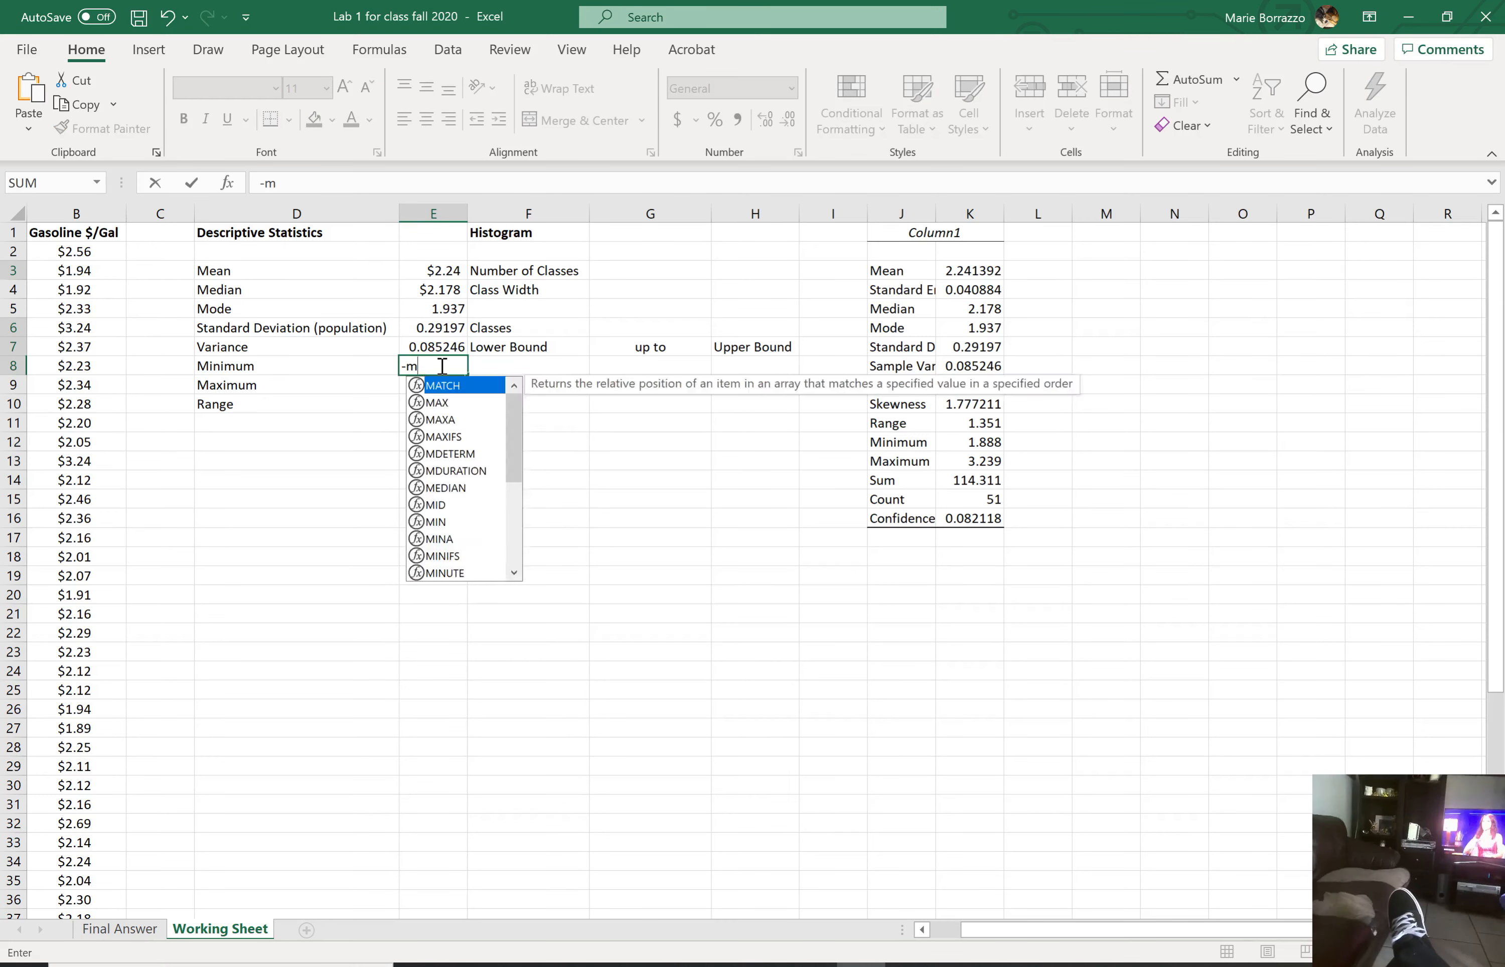
{"action": "type", "text": "in"}
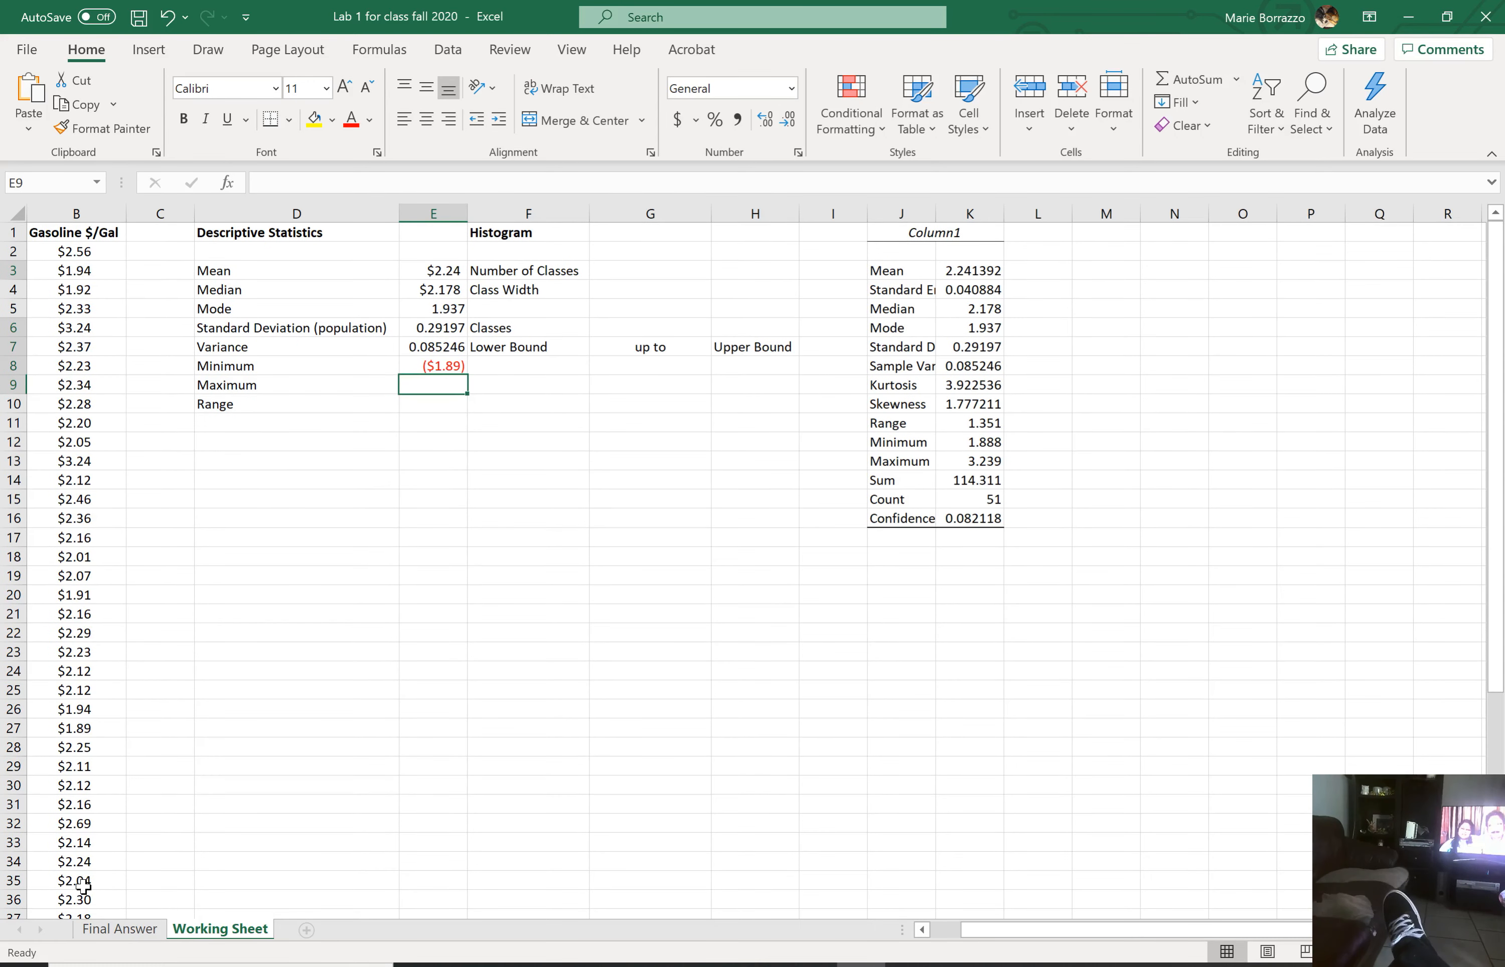
{"action": "left_click", "coordinate": [432, 365]}
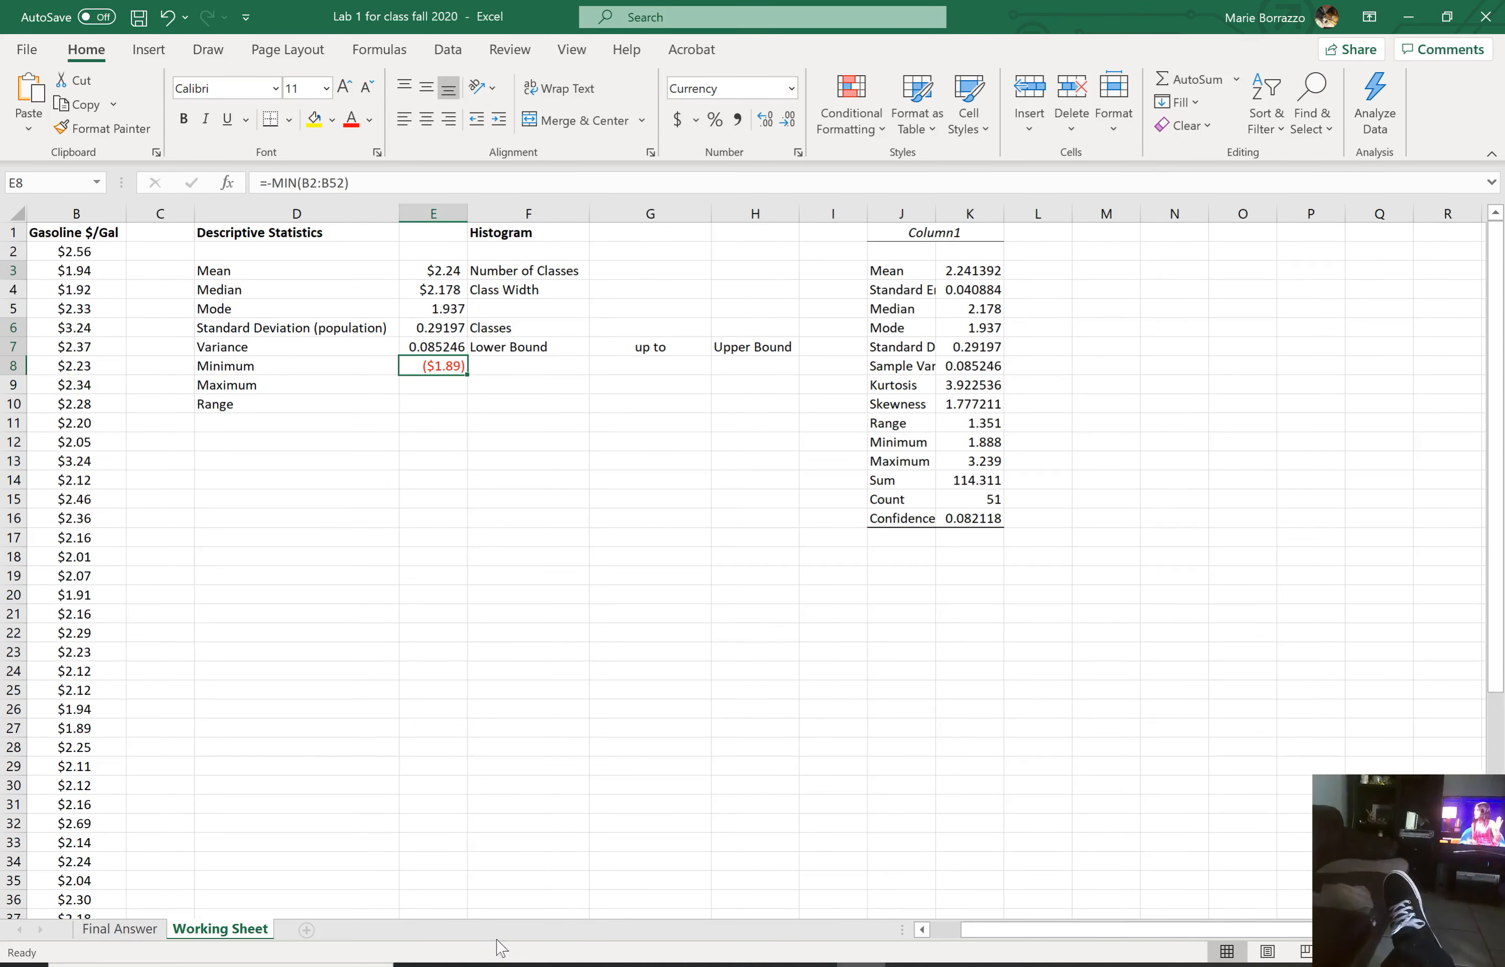
Step: Round the output table's Minimum from 1.888 to 1.89 with Decrease Decimal
{"action": "left_click", "coordinate": [968, 441]}
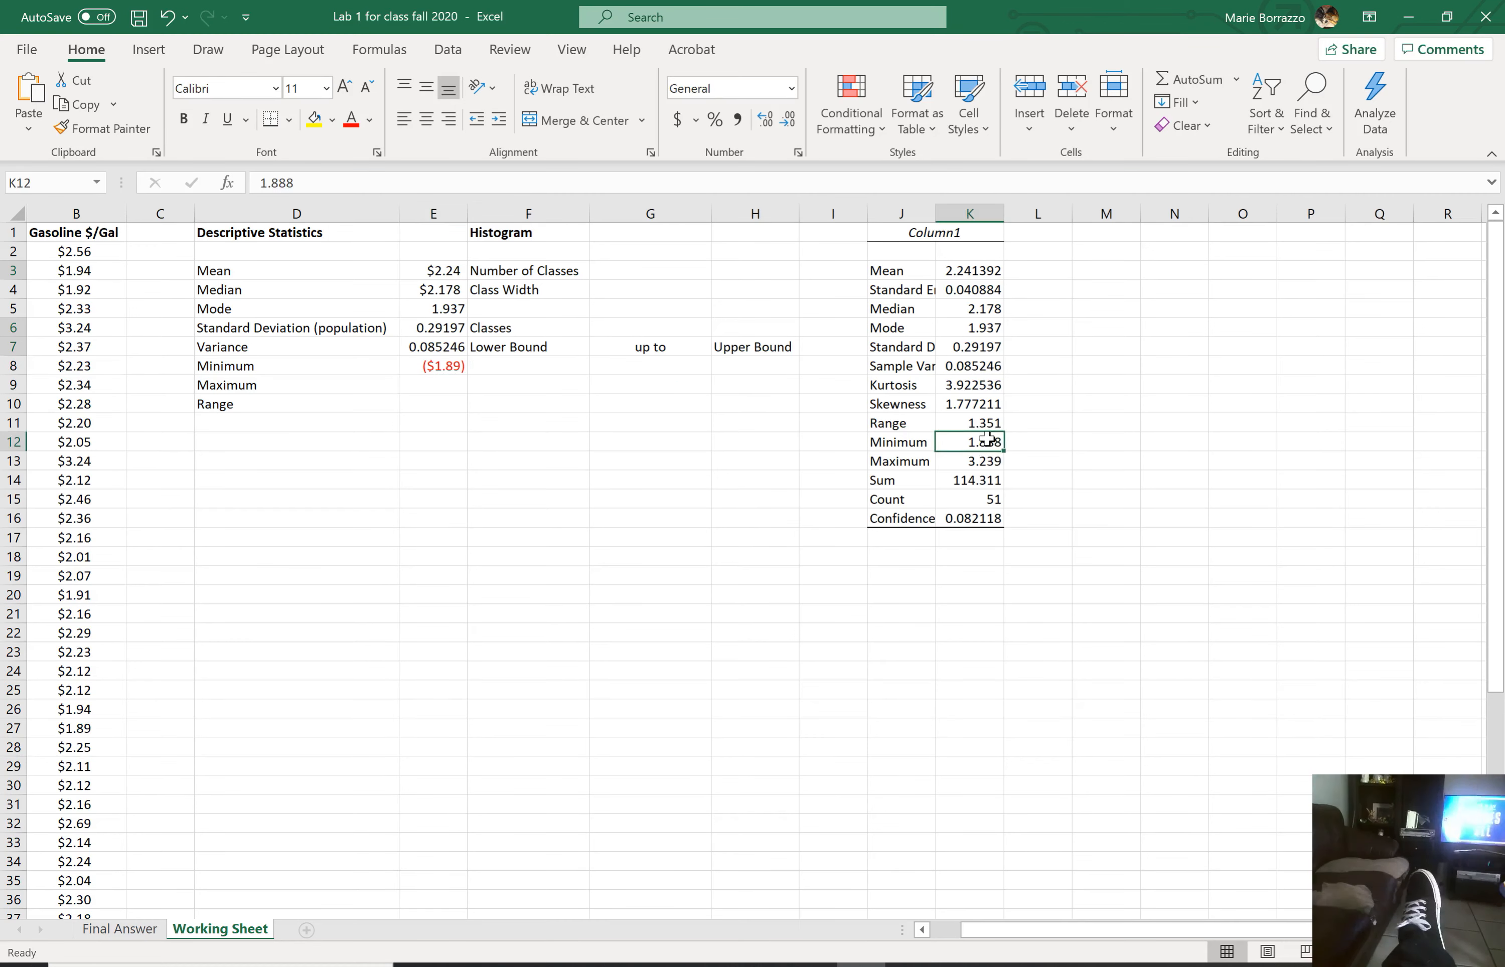
{"action": "left_click", "coordinate": [786, 119]}
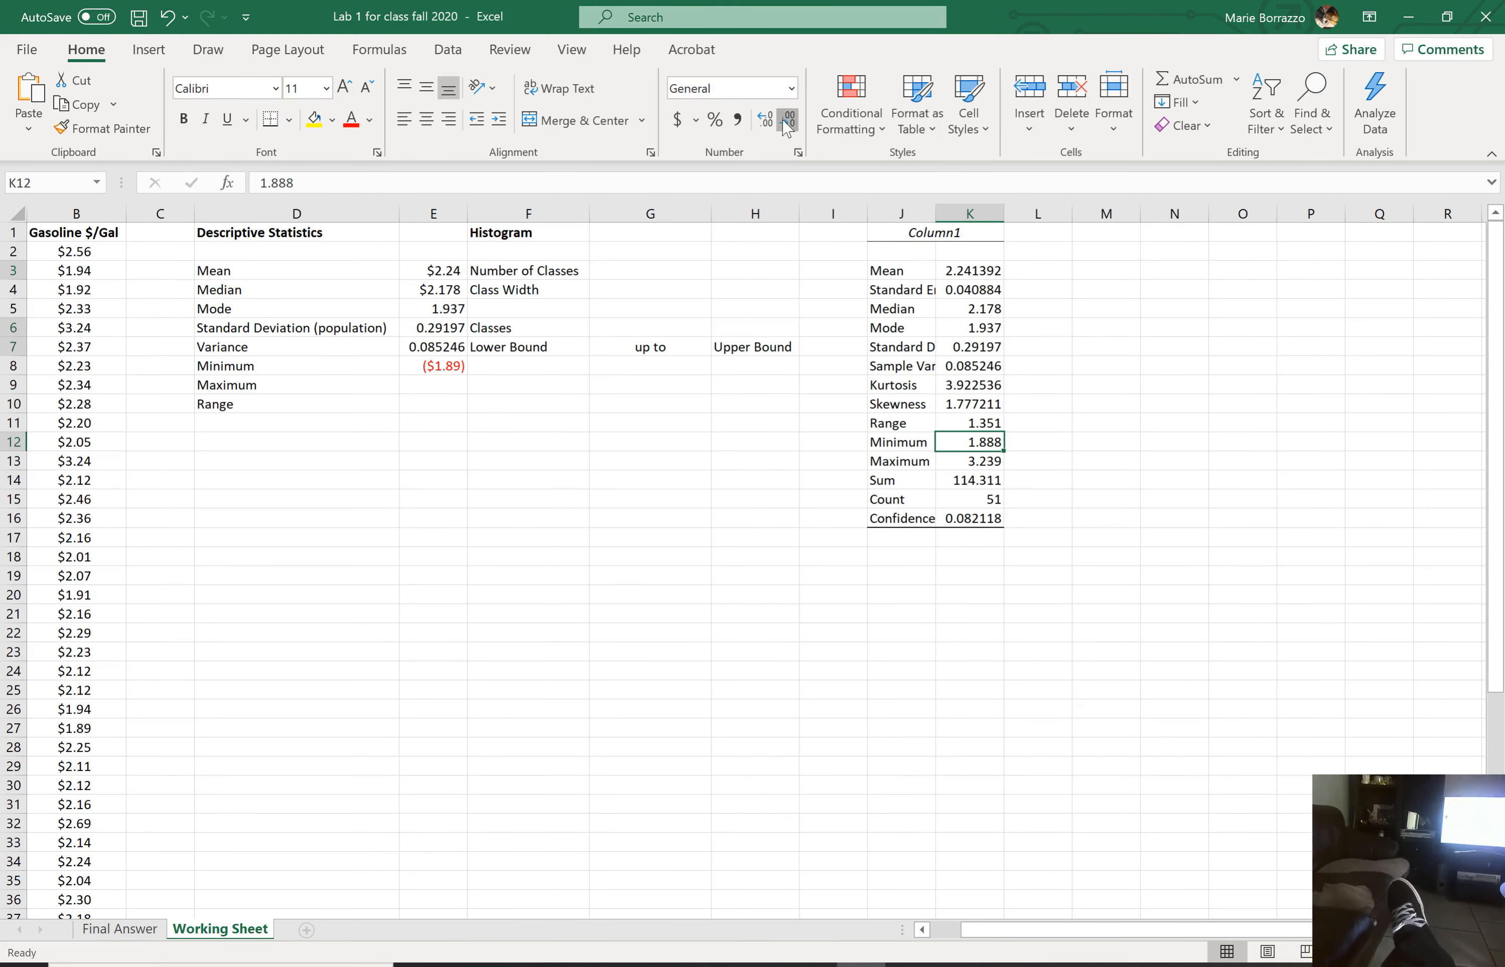
{"action": "left_click", "coordinate": [787, 119]}
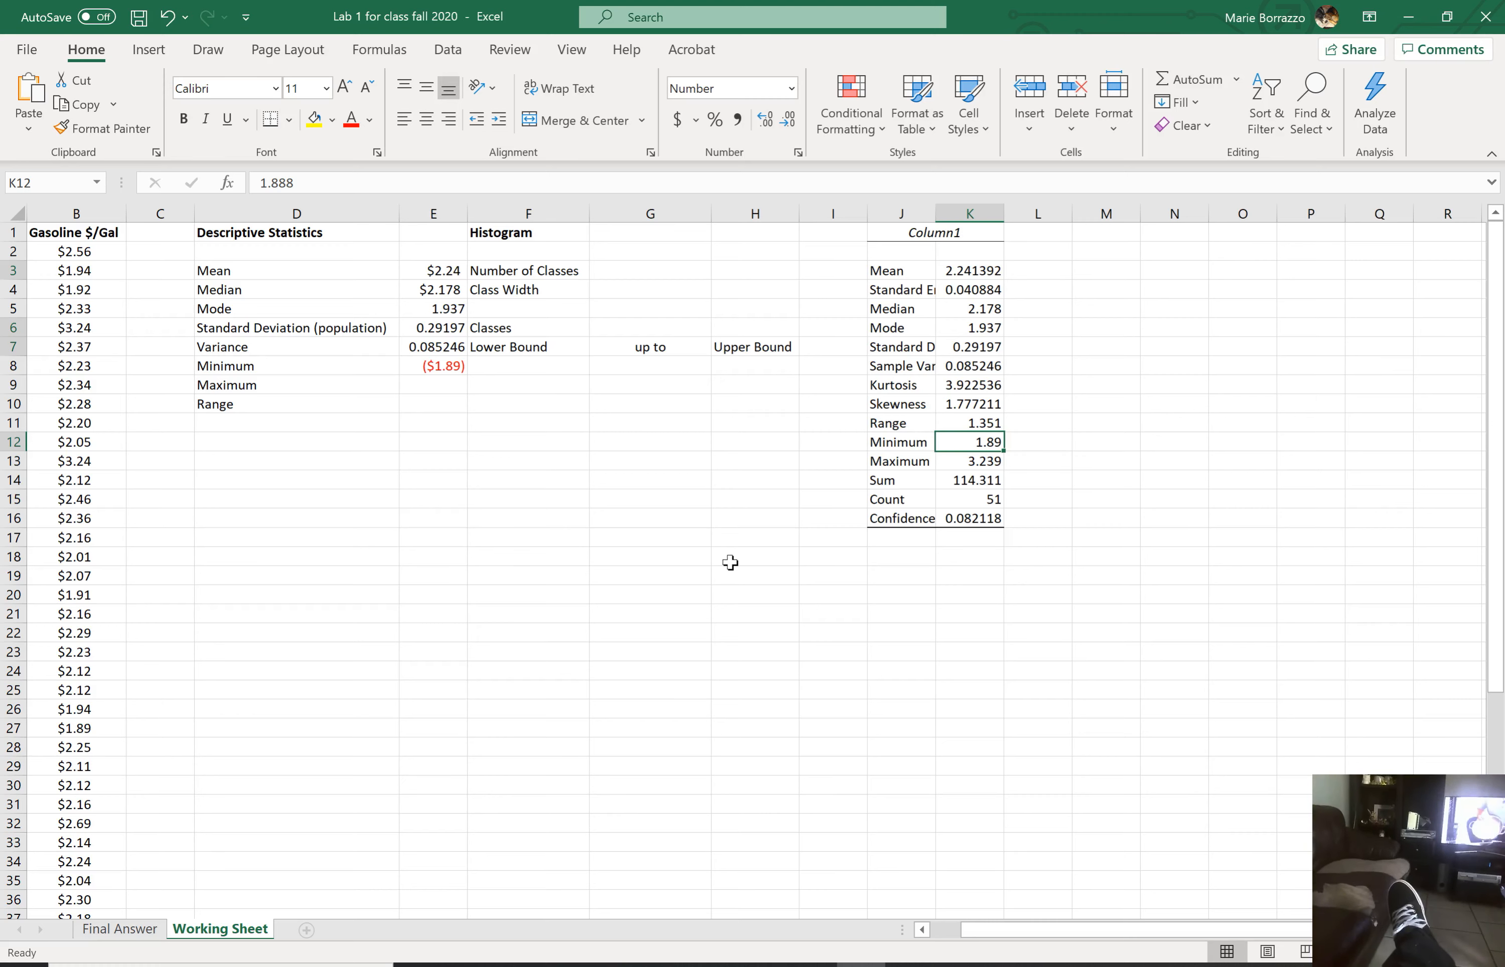
{"action": "mouse_move", "coordinate": [405, 386]}
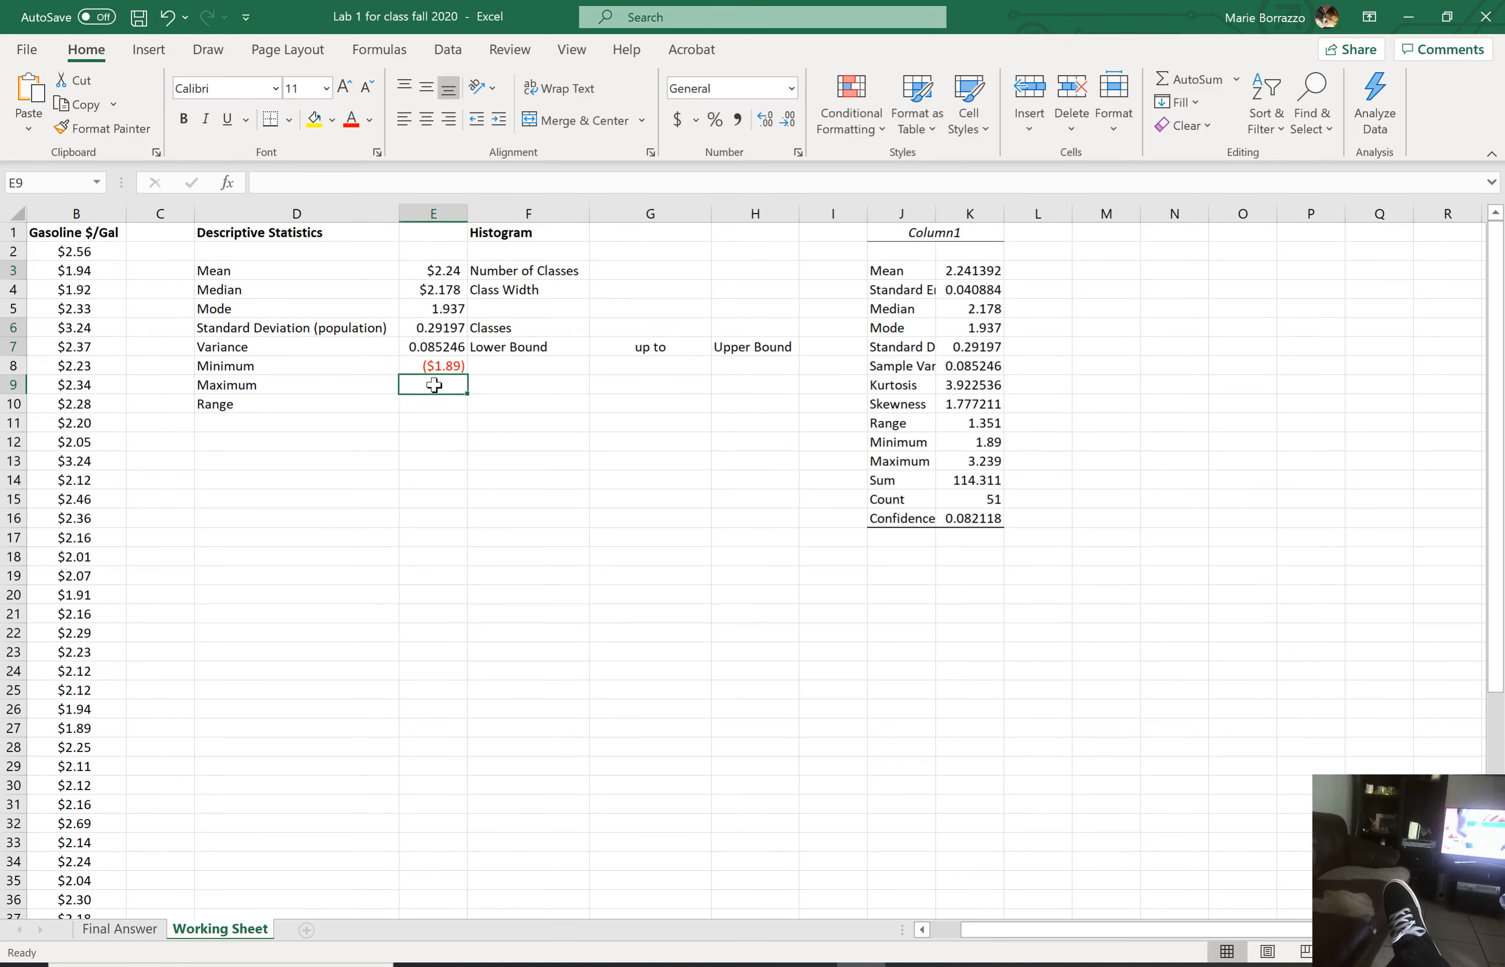
Step: Enter =MAX(B2:B52) in E9 for the highest gasoline price
{"action": "type", "text": "="}
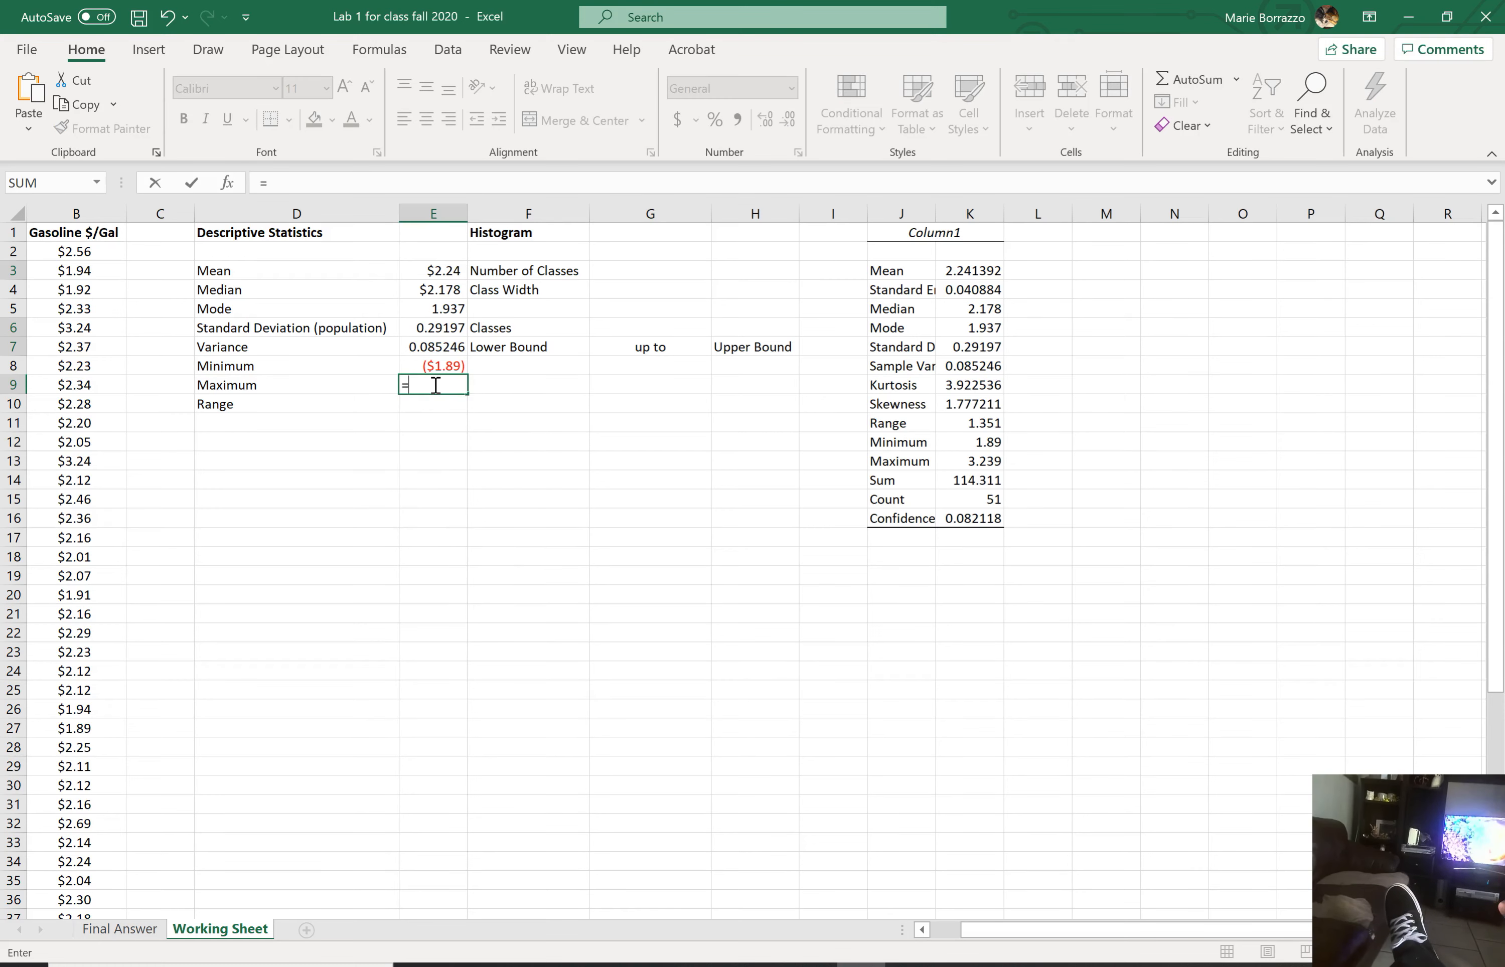
{"action": "type", "text": "MAX("}
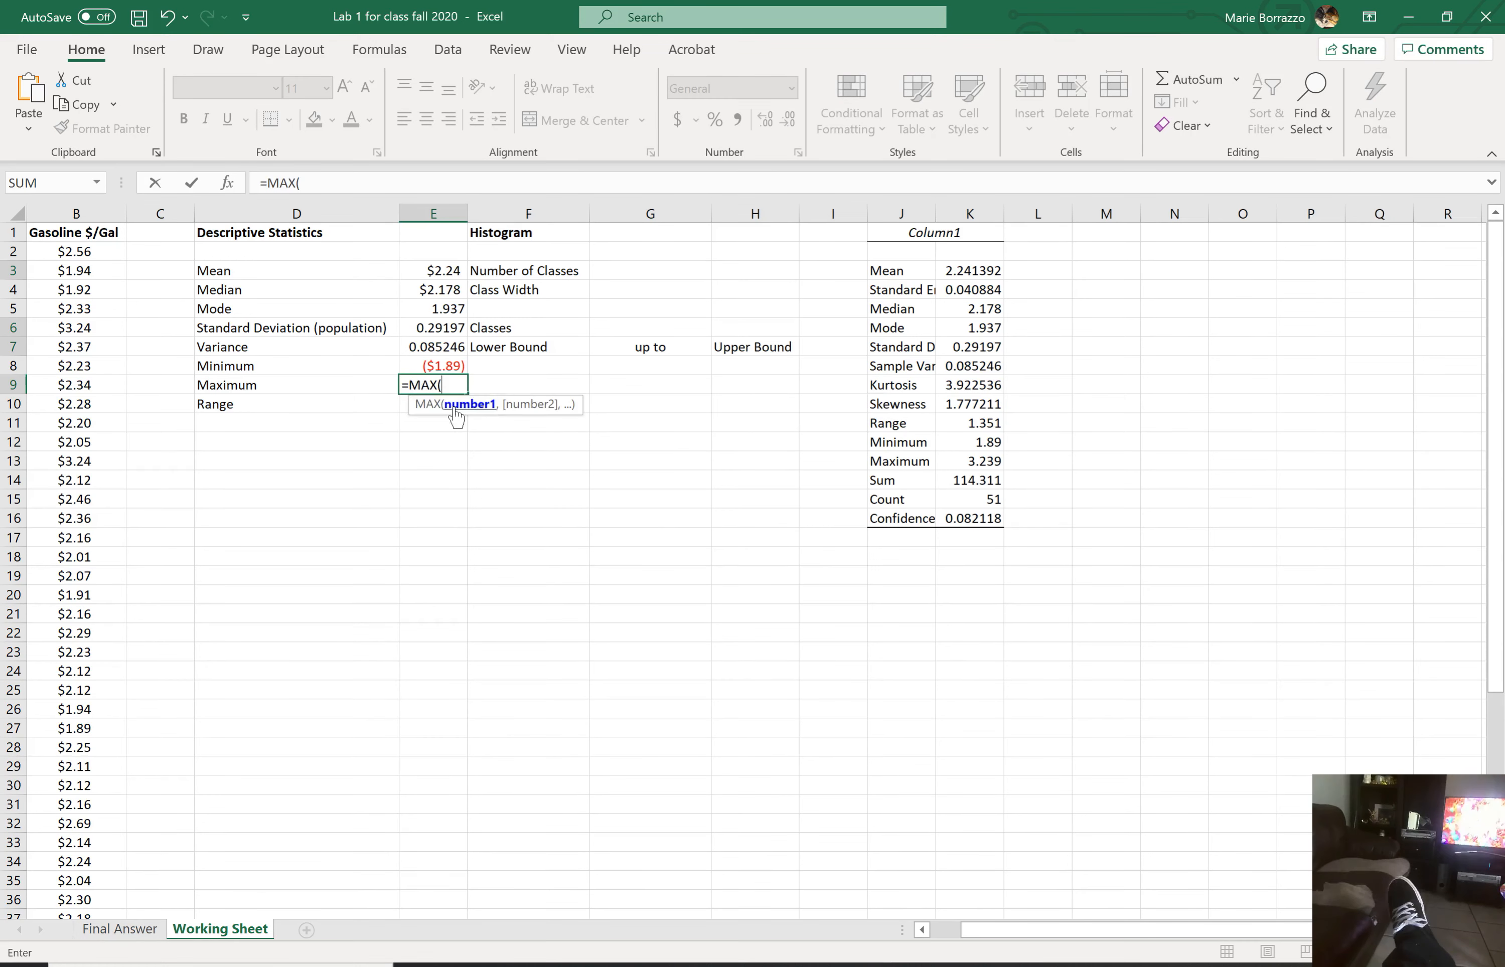
{"action": "left_click_drag", "start_coordinate": [76, 252], "coordinate": [77, 271]}
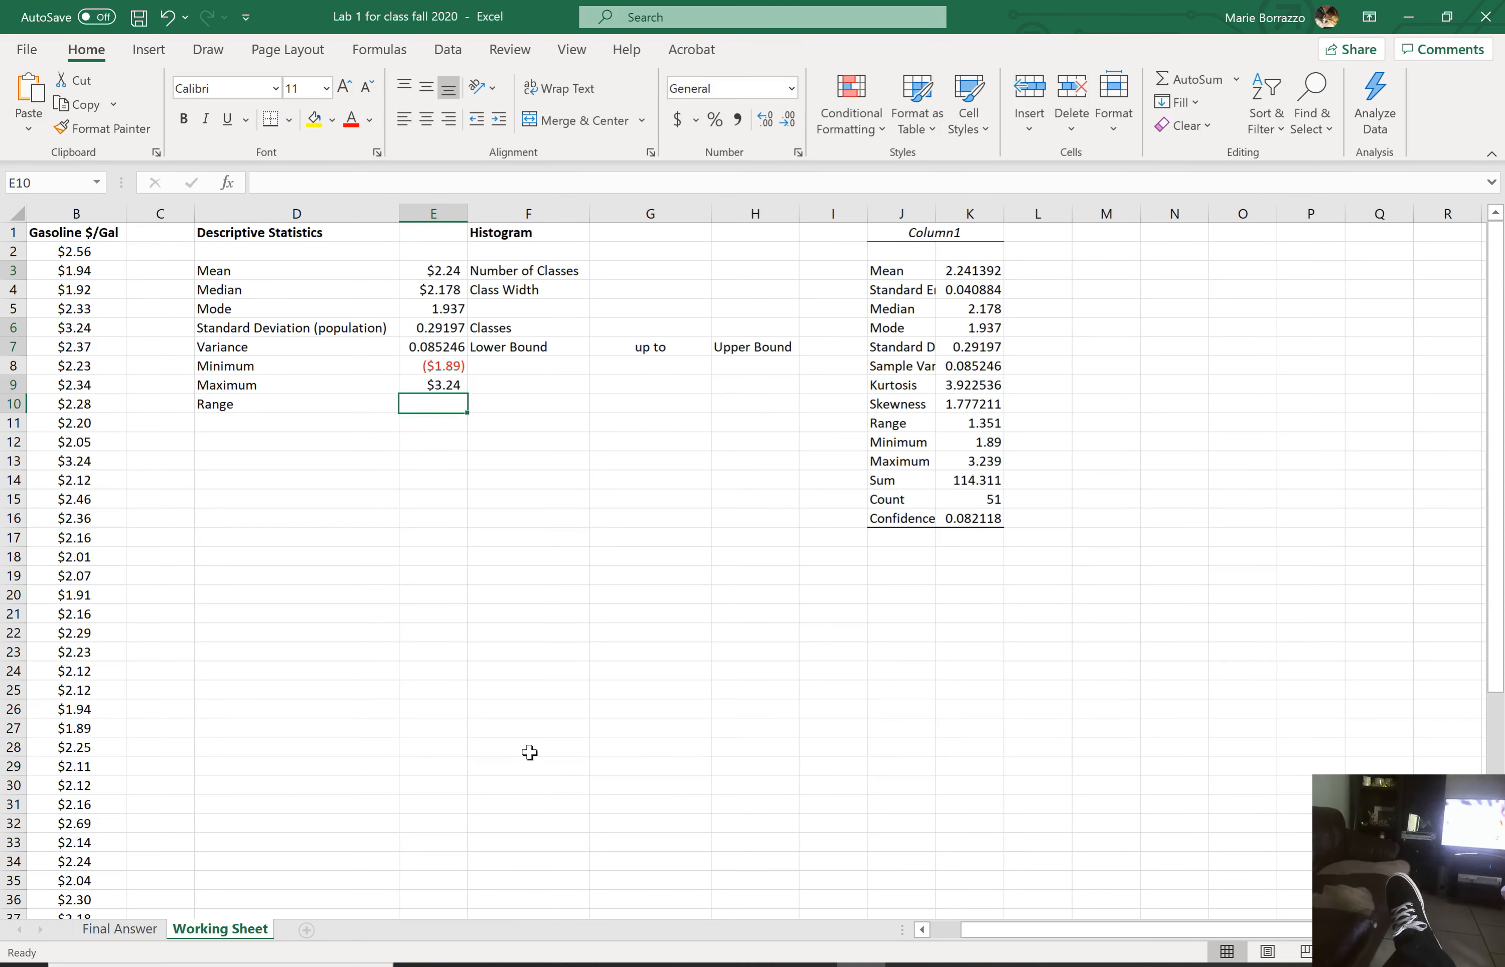
Step: Adjust decimals so E9 and the output Maximum both show 3.239
{"action": "left_click", "coordinate": [969, 461]}
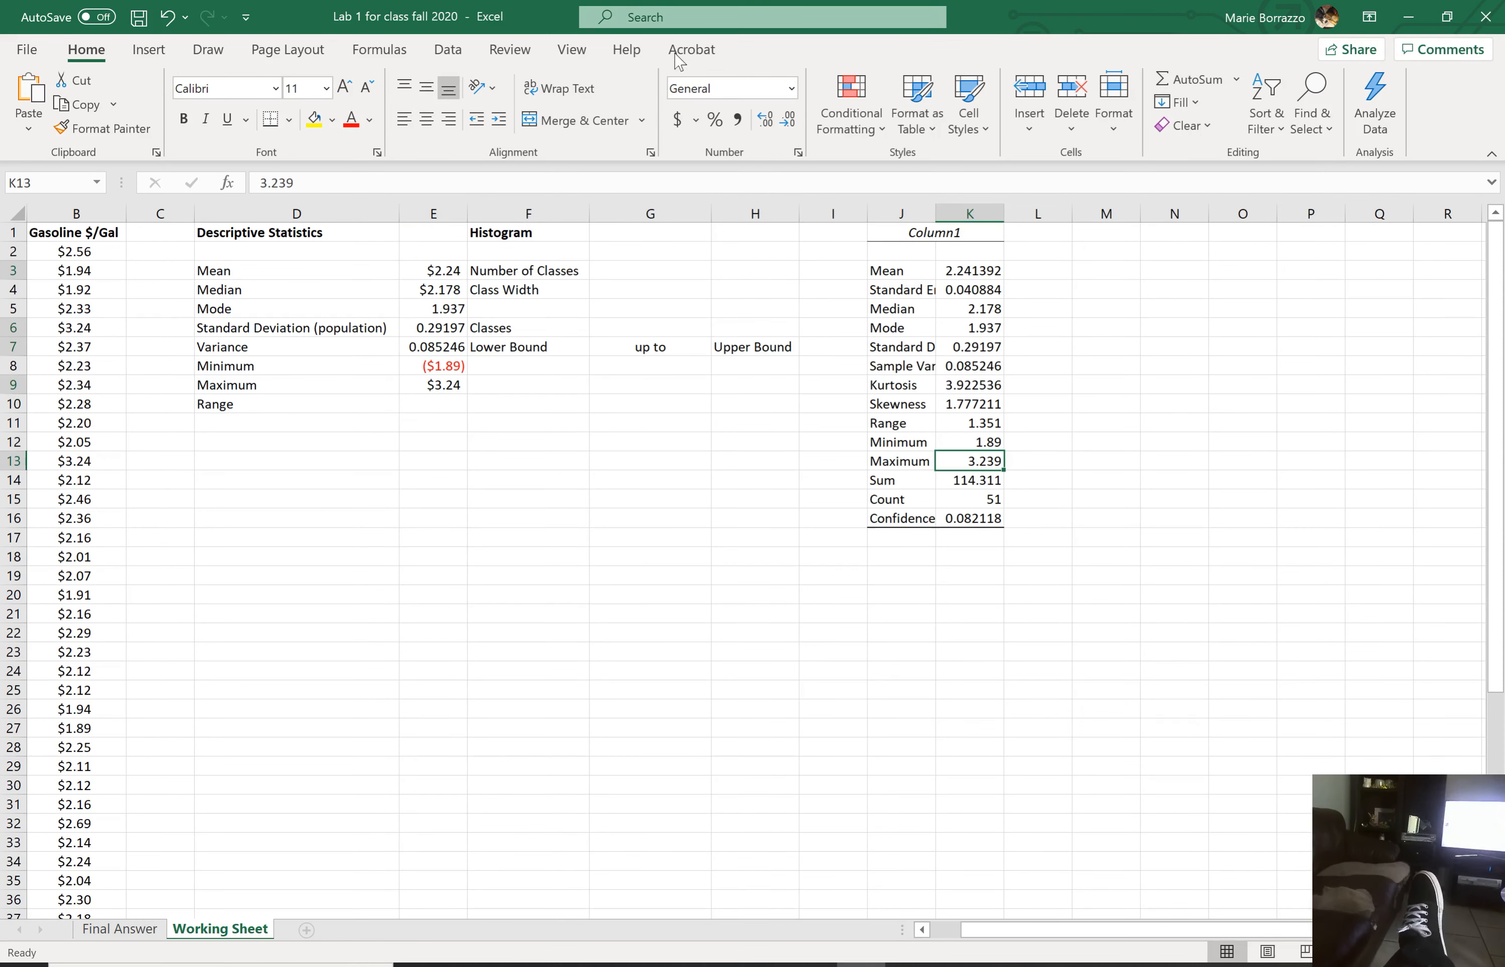
{"action": "left_click", "coordinate": [766, 120]}
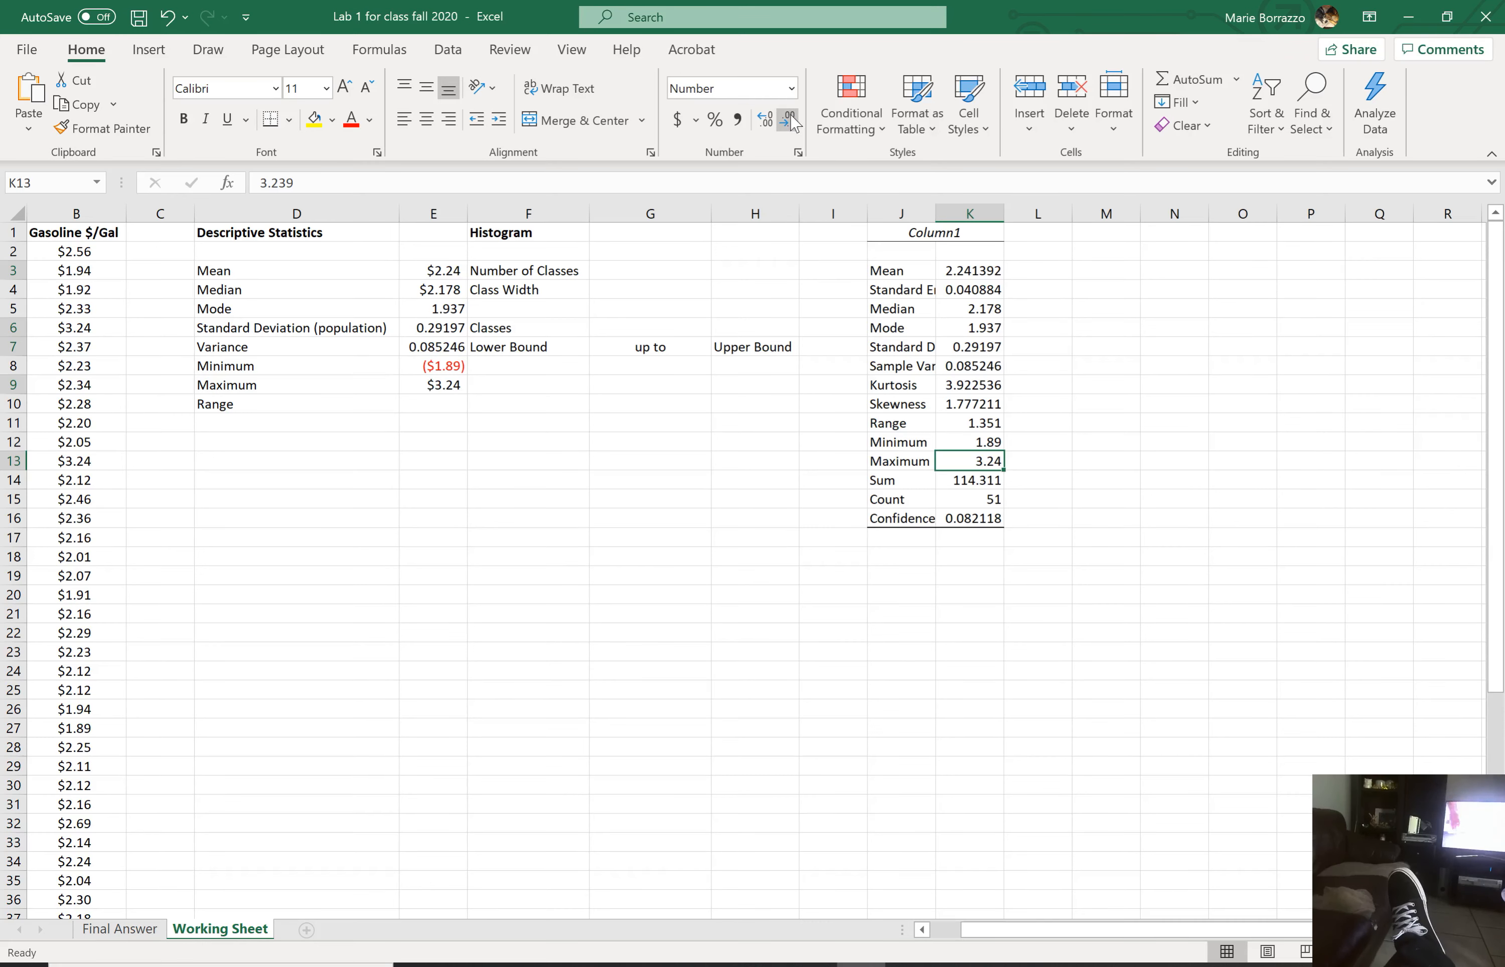
{"action": "left_click", "coordinate": [433, 384]}
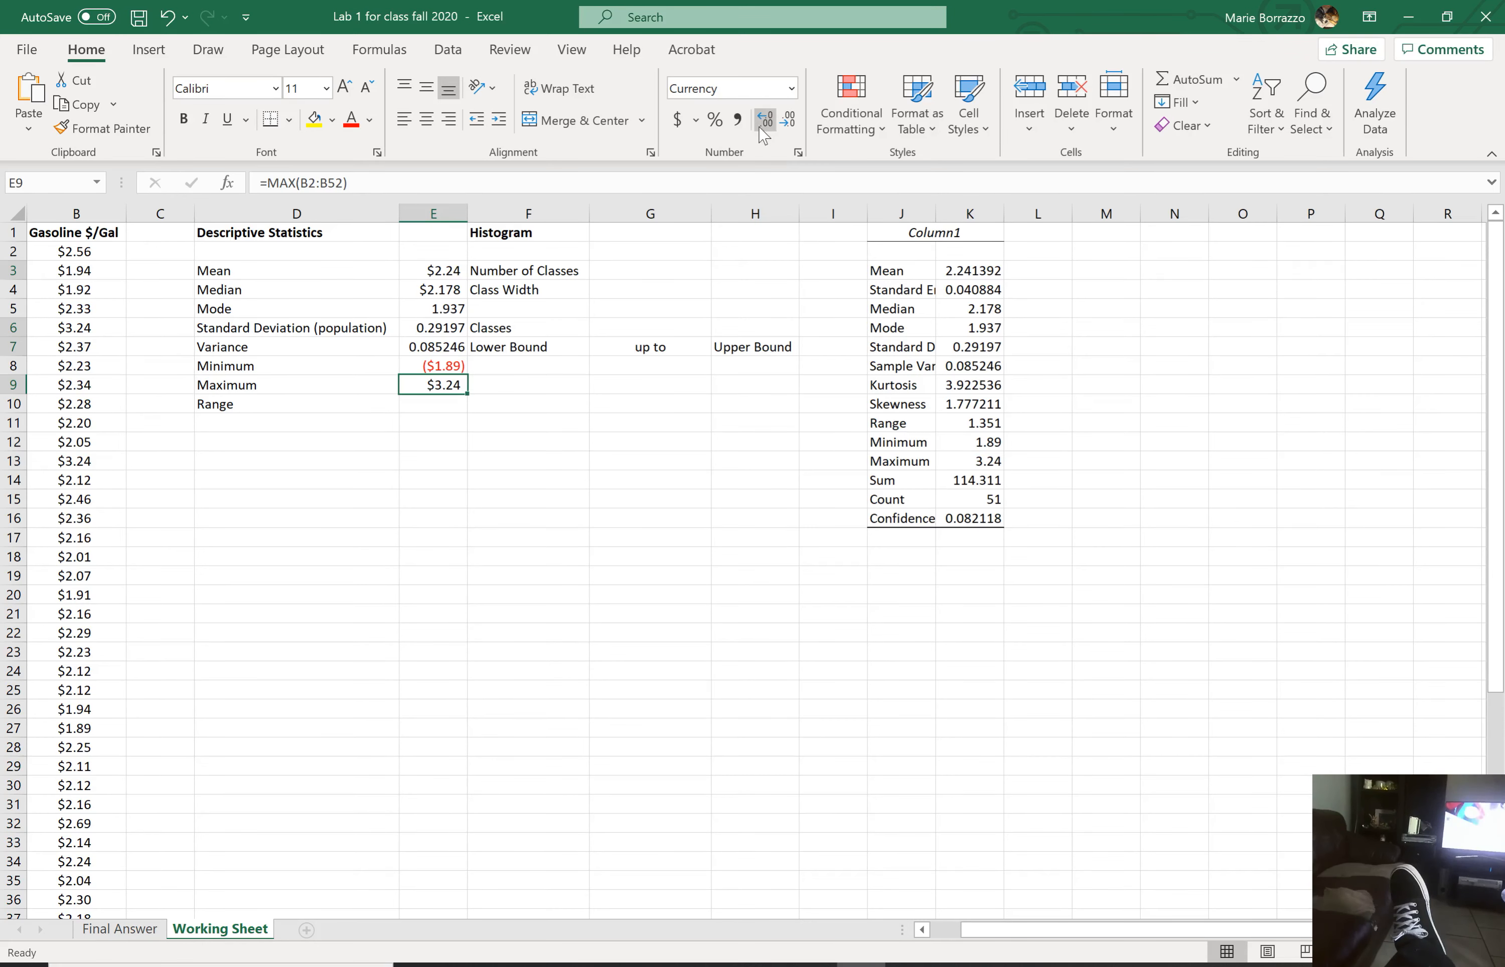
{"action": "left_click", "coordinate": [765, 120]}
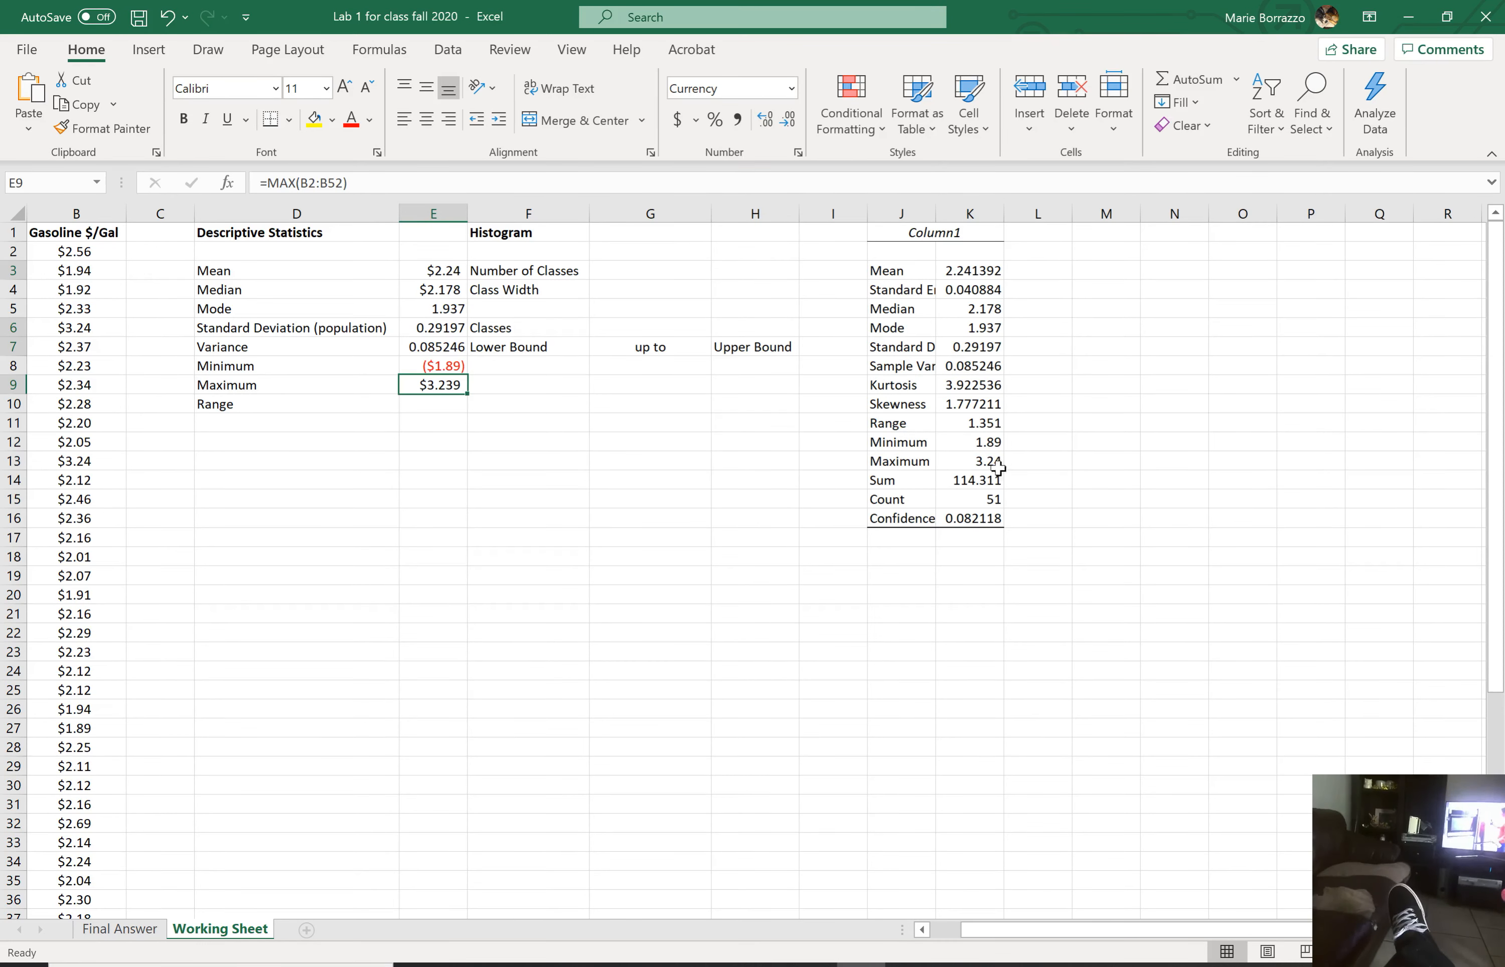
{"action": "left_click", "coordinate": [969, 461]}
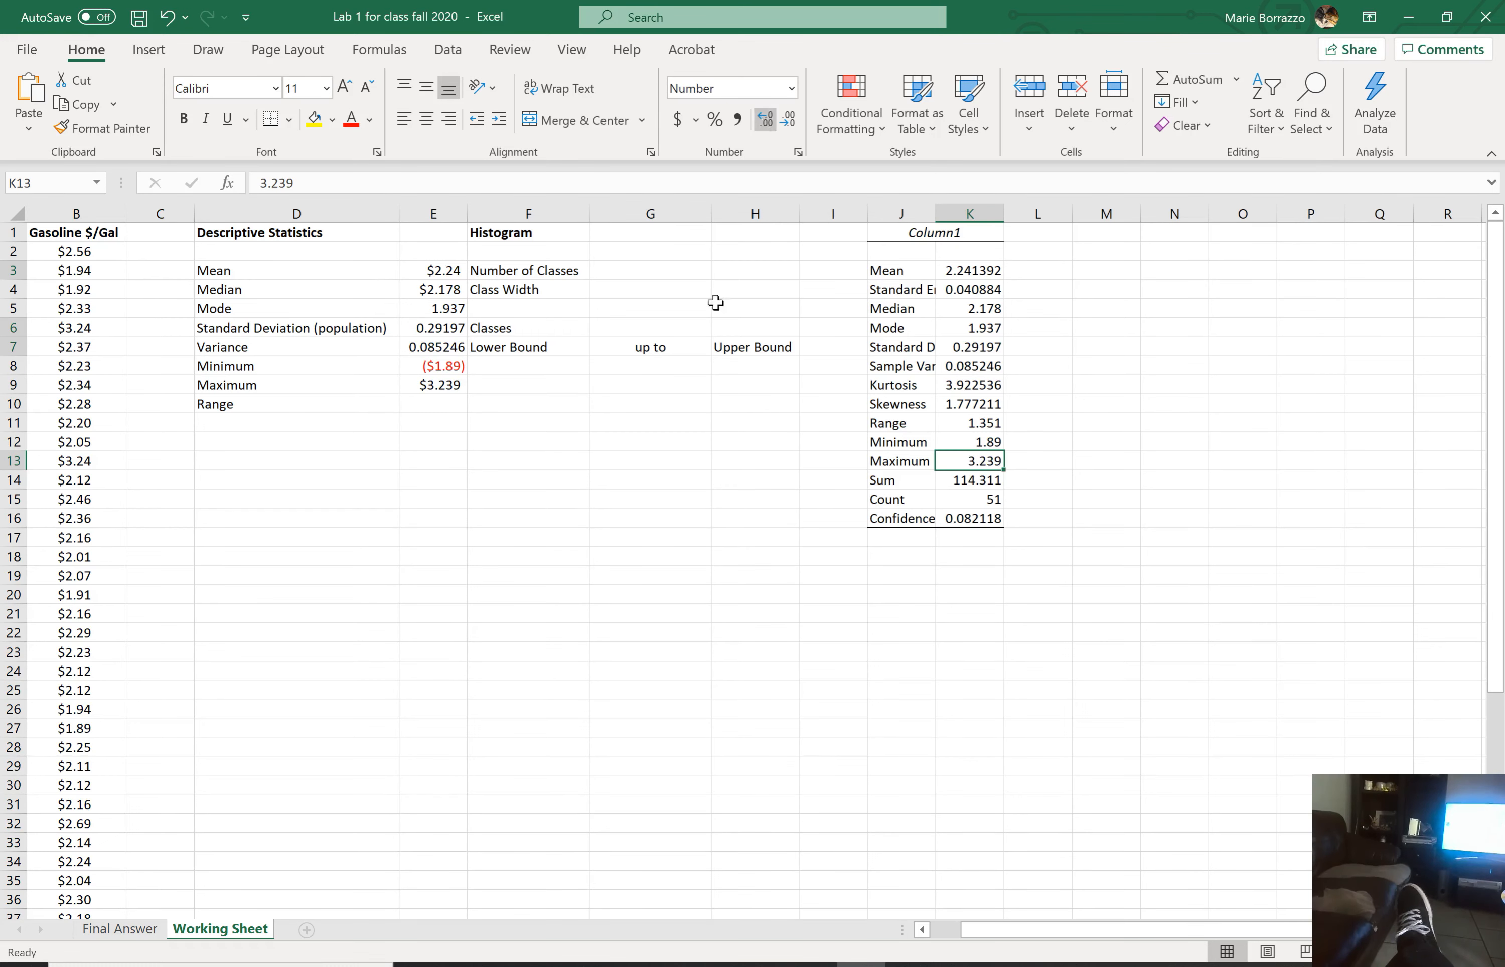
{"action": "left_click", "coordinate": [650, 575]}
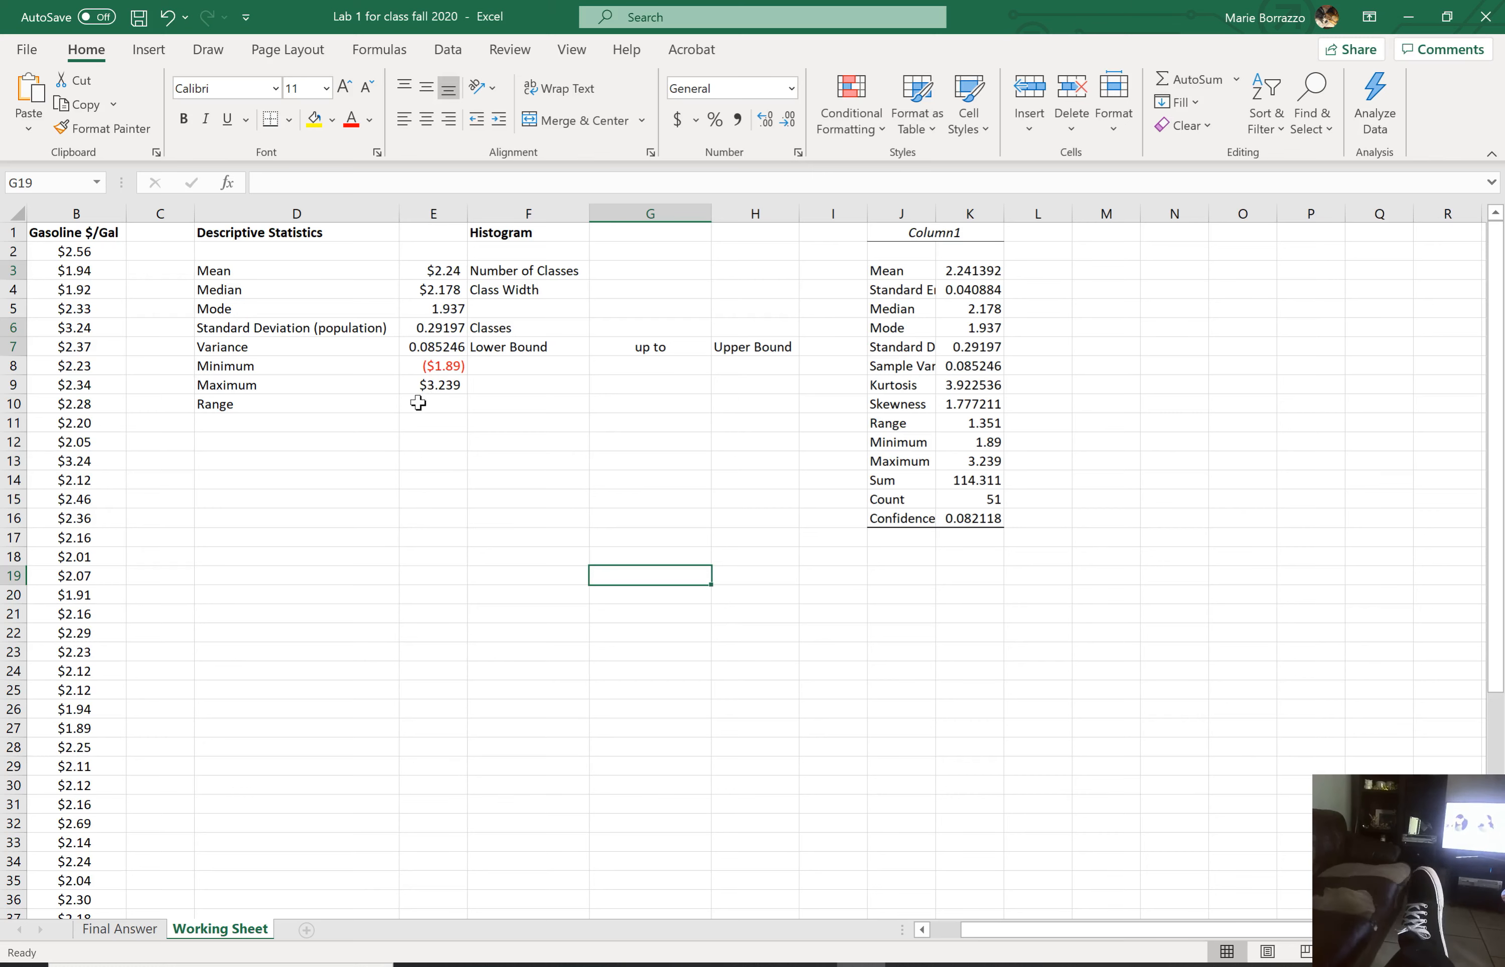
Step: Enter in E10 a Maximum-minus-Minimum formula giving $5.127, then pick the Confidence value
{"action": "left_click", "coordinate": [432, 403]}
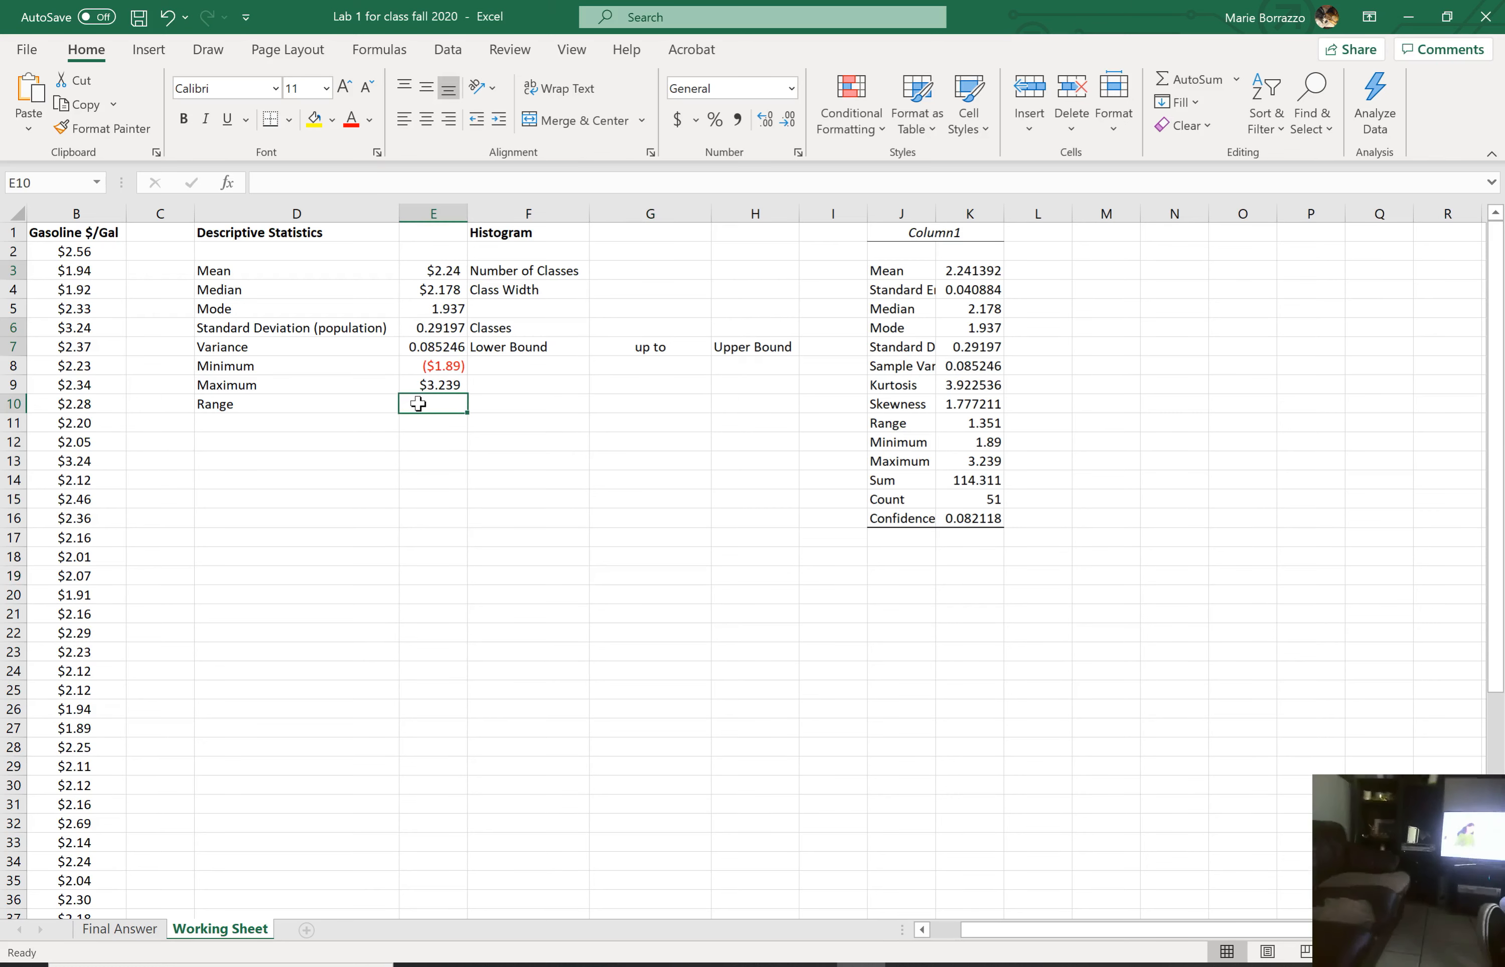
{"action": "type", "text": "=r"}
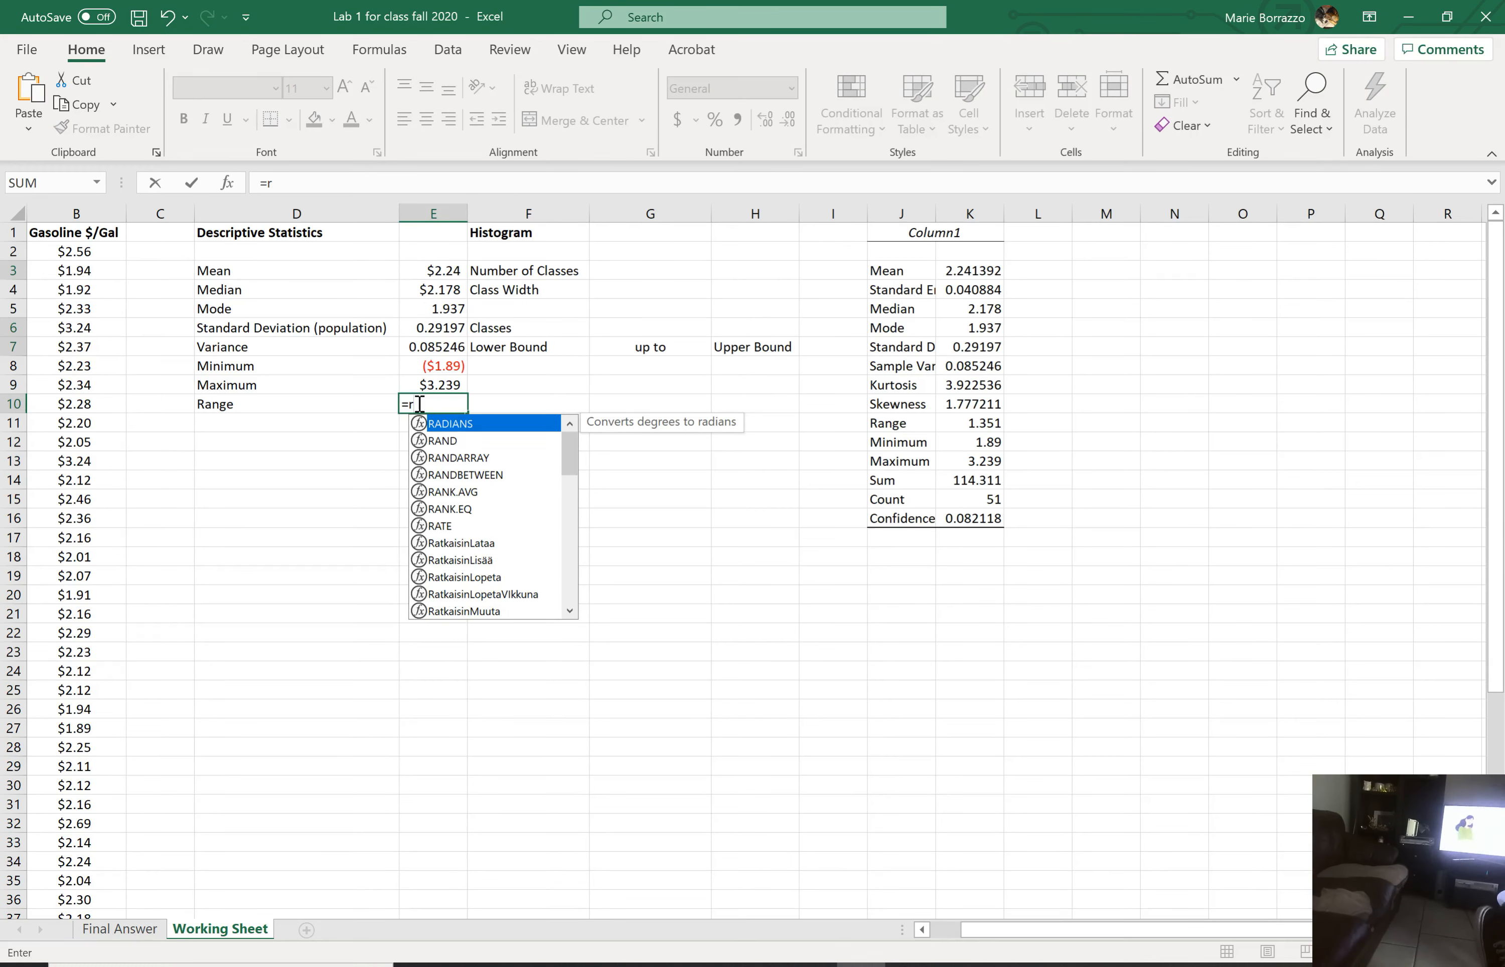
{"action": "mouse_move", "coordinate": [472, 563]}
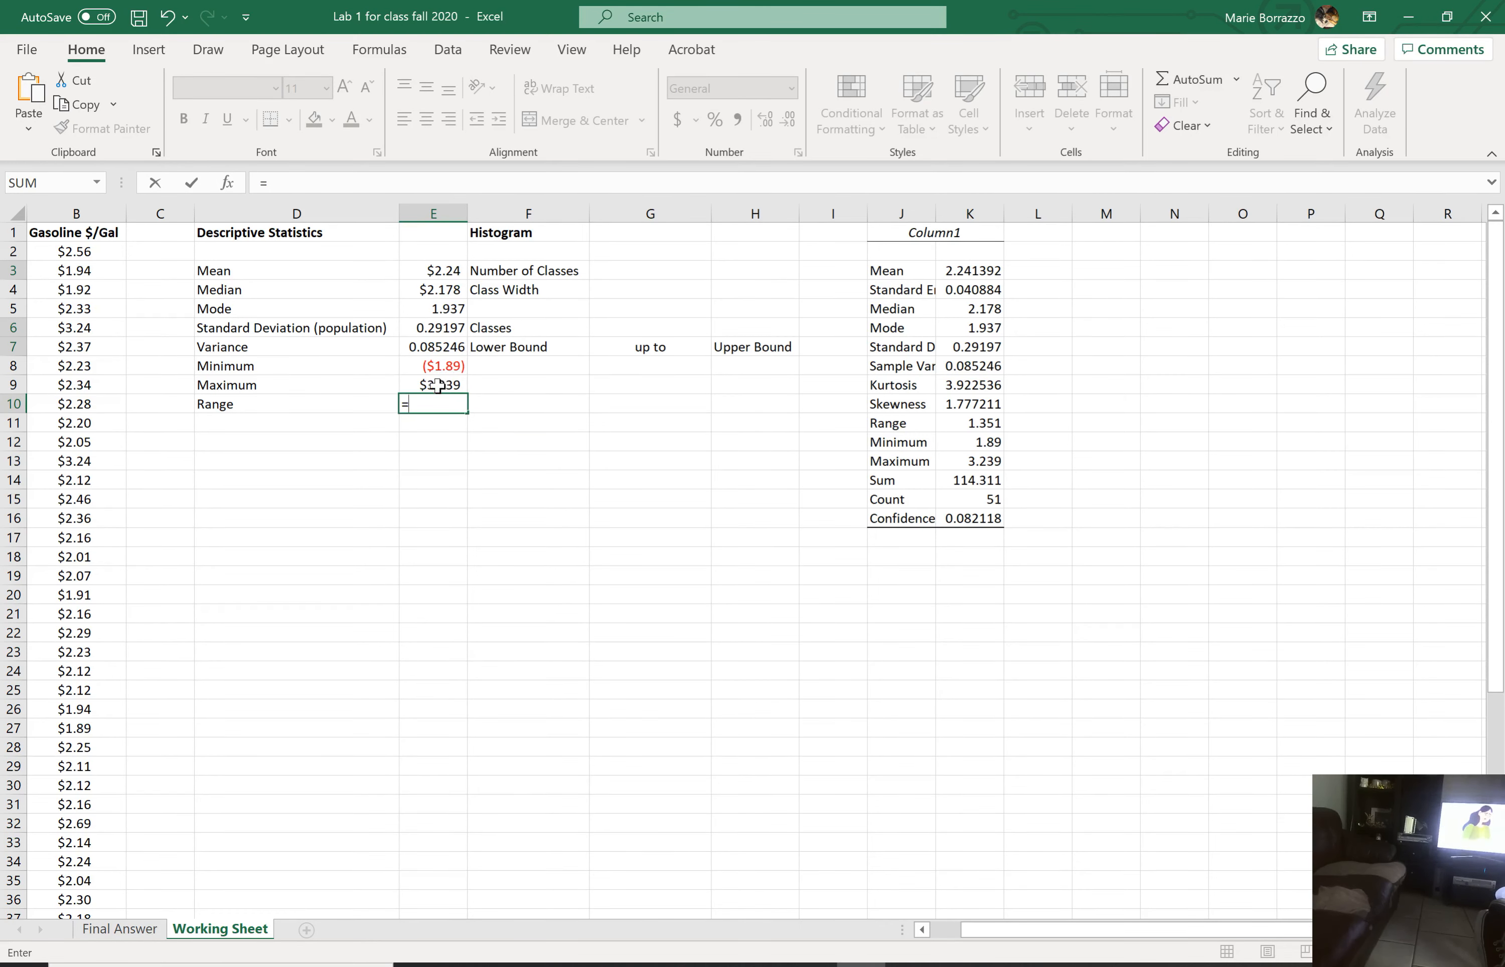
{"action": "left_click", "coordinate": [432, 385]}
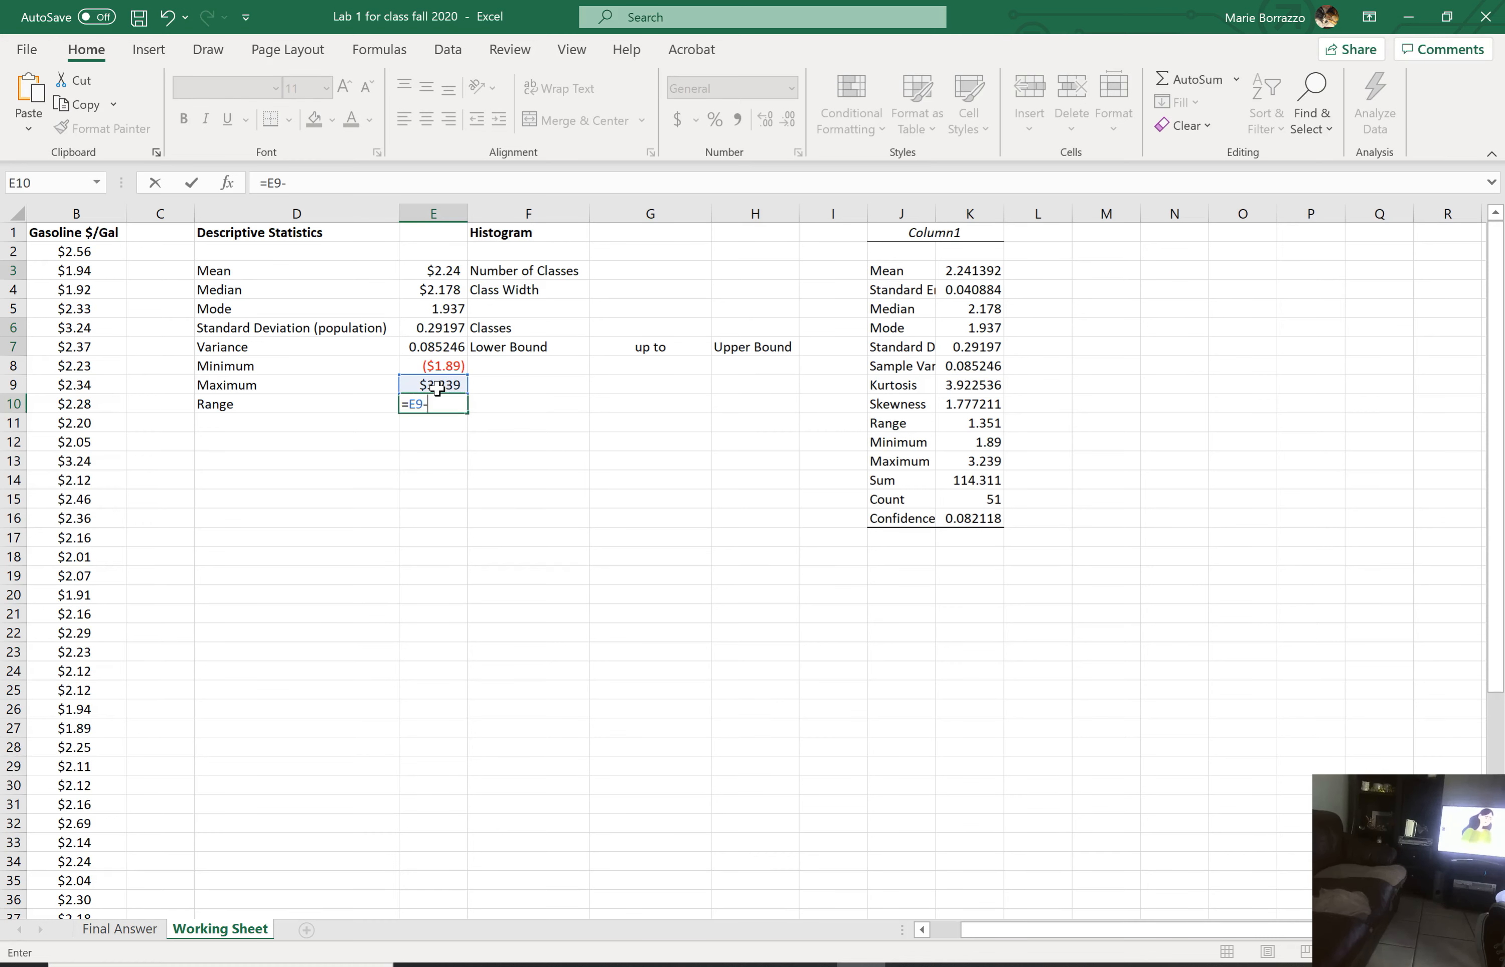
{"action": "key", "text": "enter"}
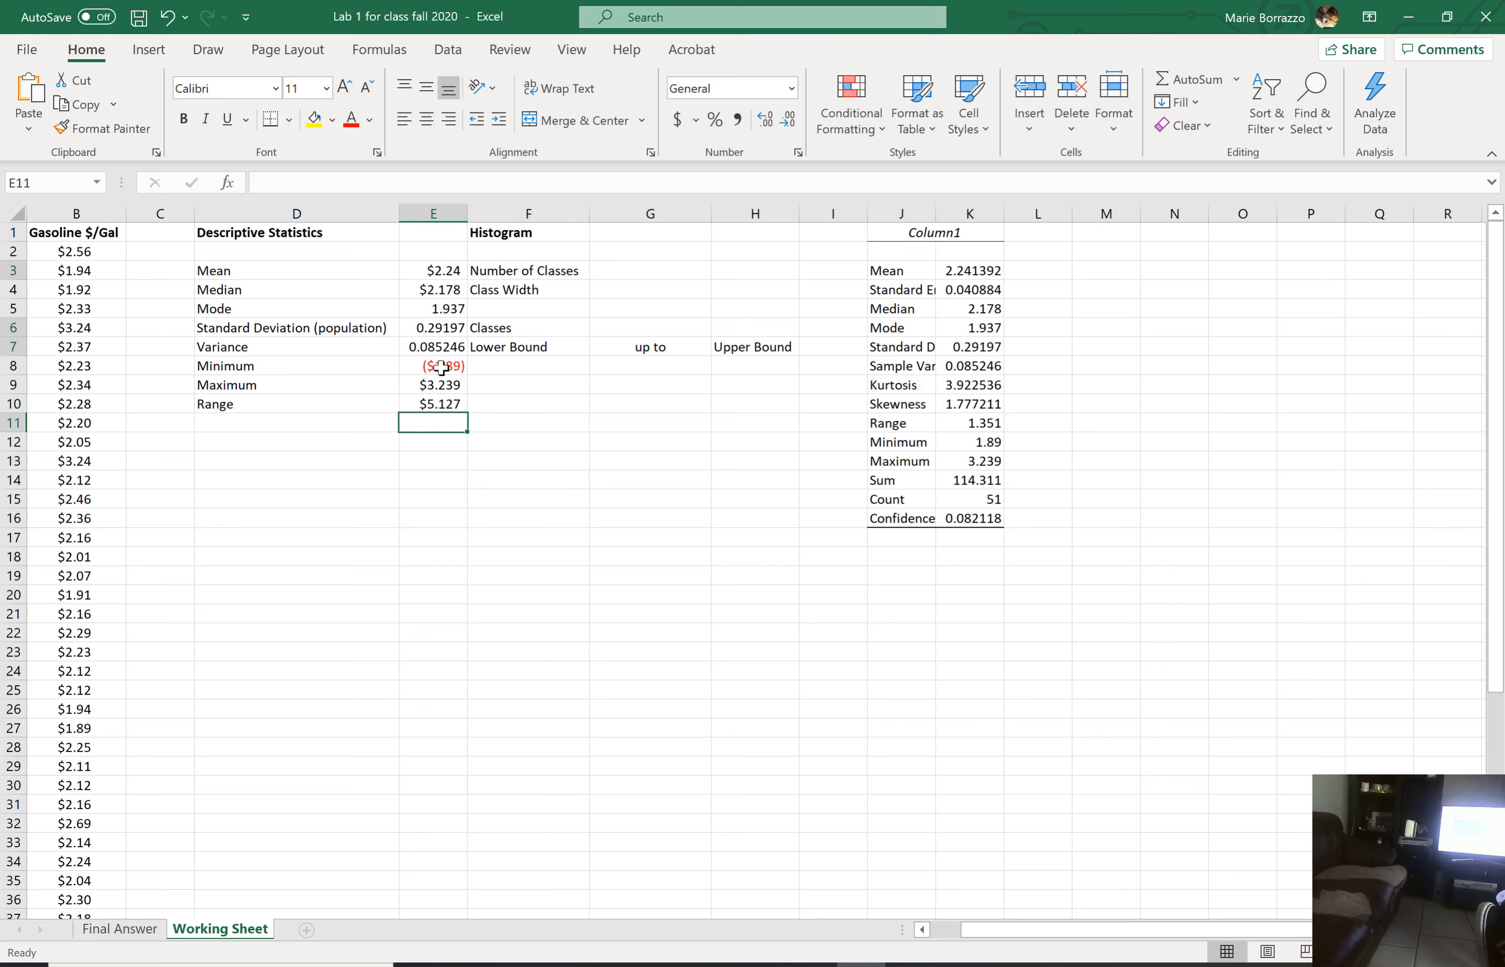
{"action": "mouse_move", "coordinate": [995, 536]}
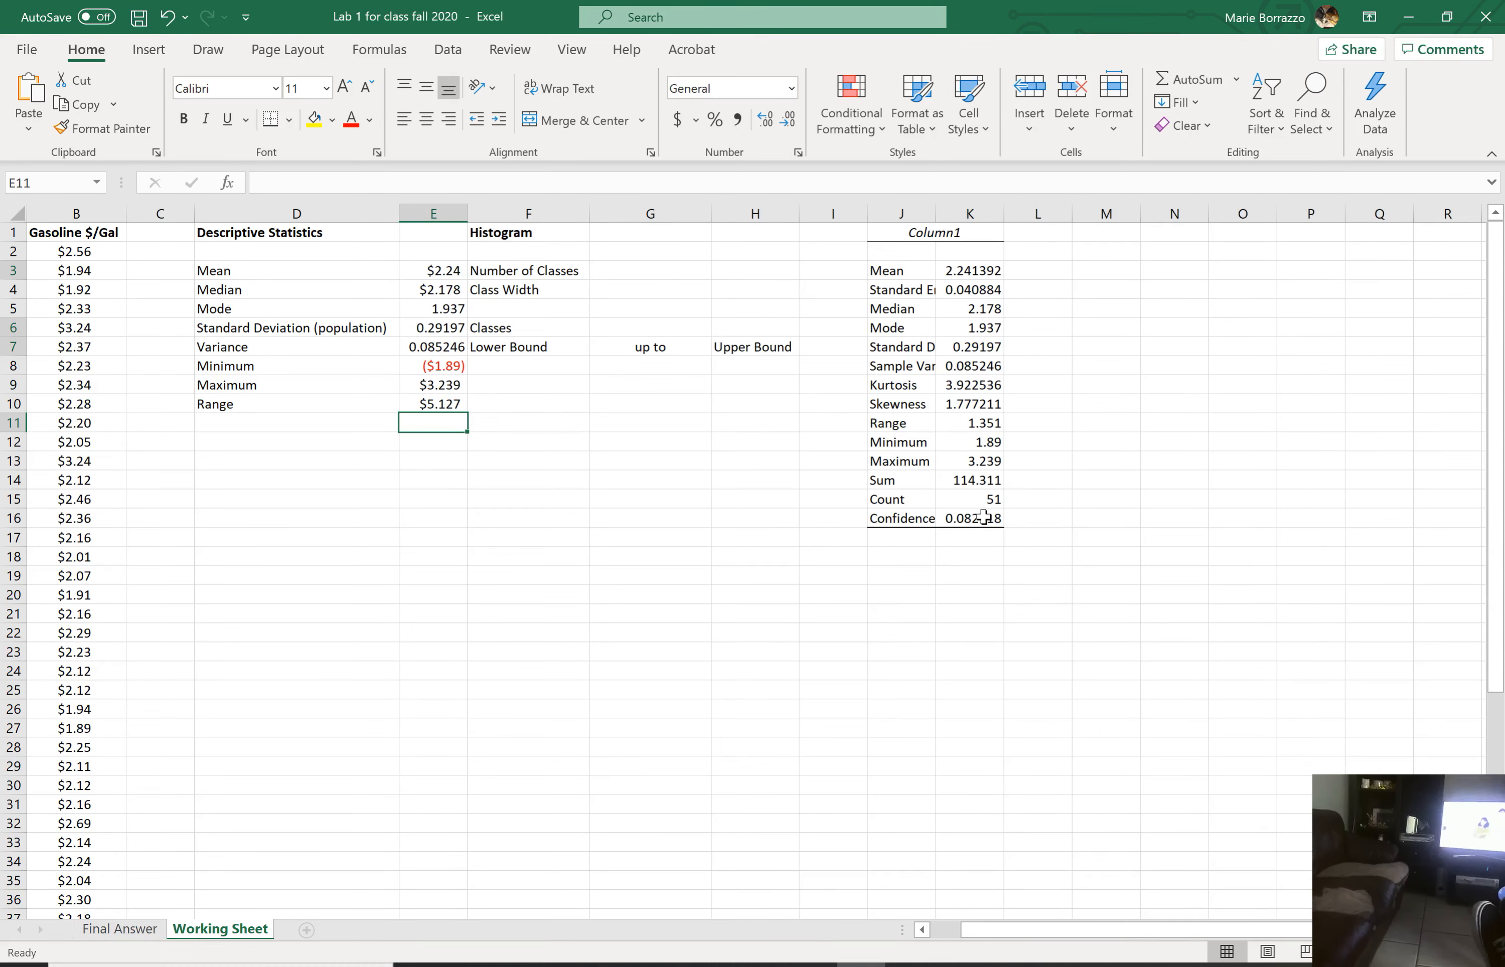
{"action": "left_click", "coordinate": [971, 517]}
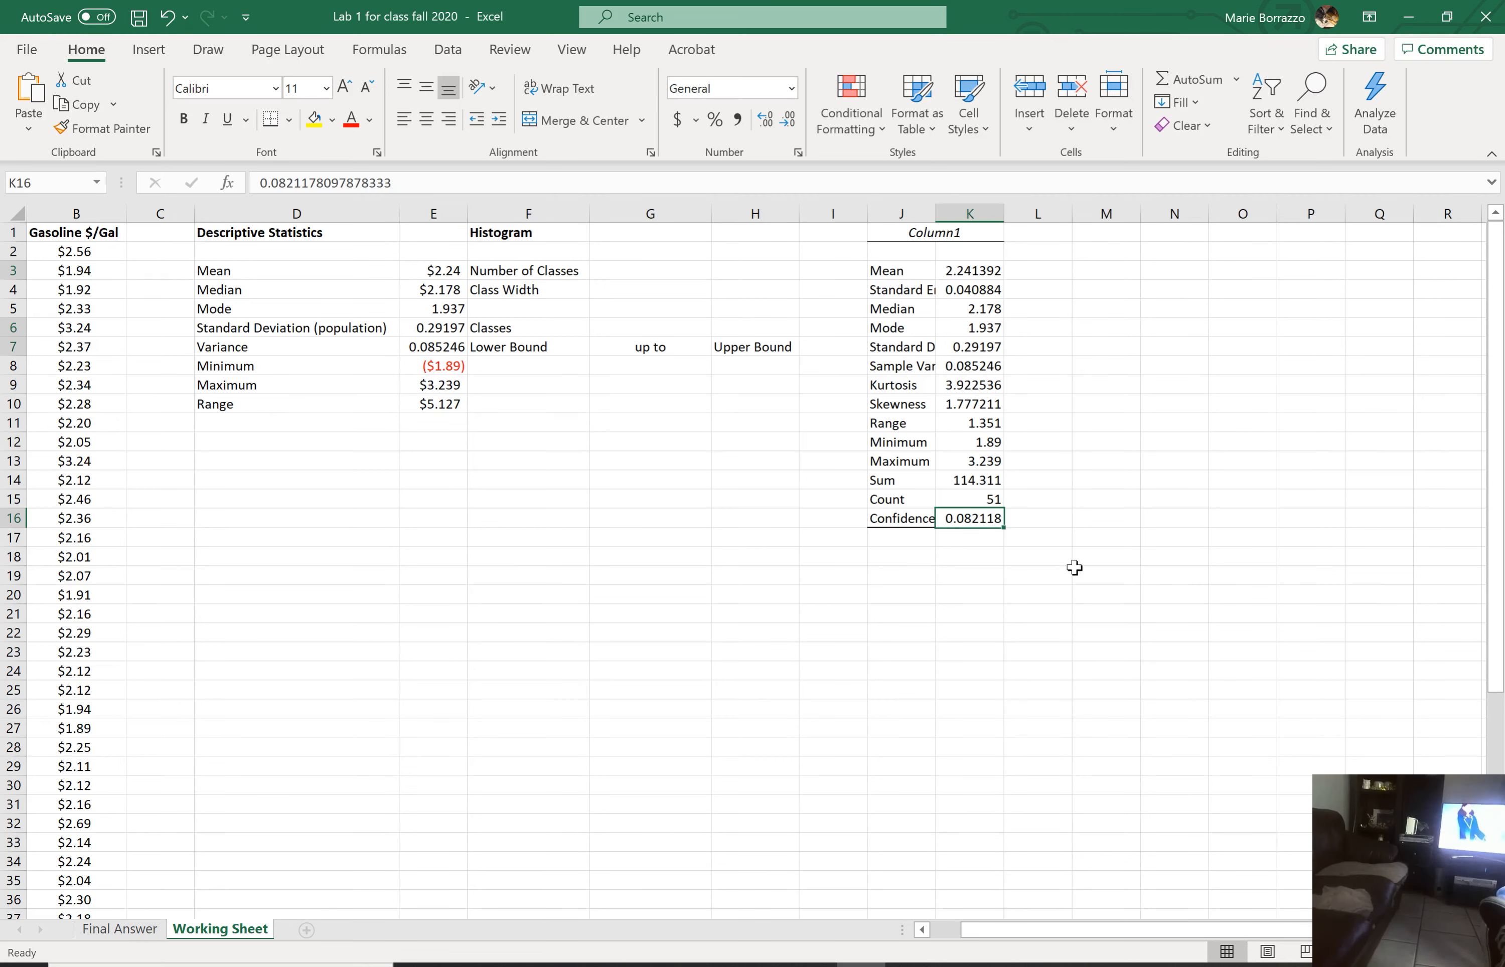
{"action": "mouse_move", "coordinate": [1103, 622]}
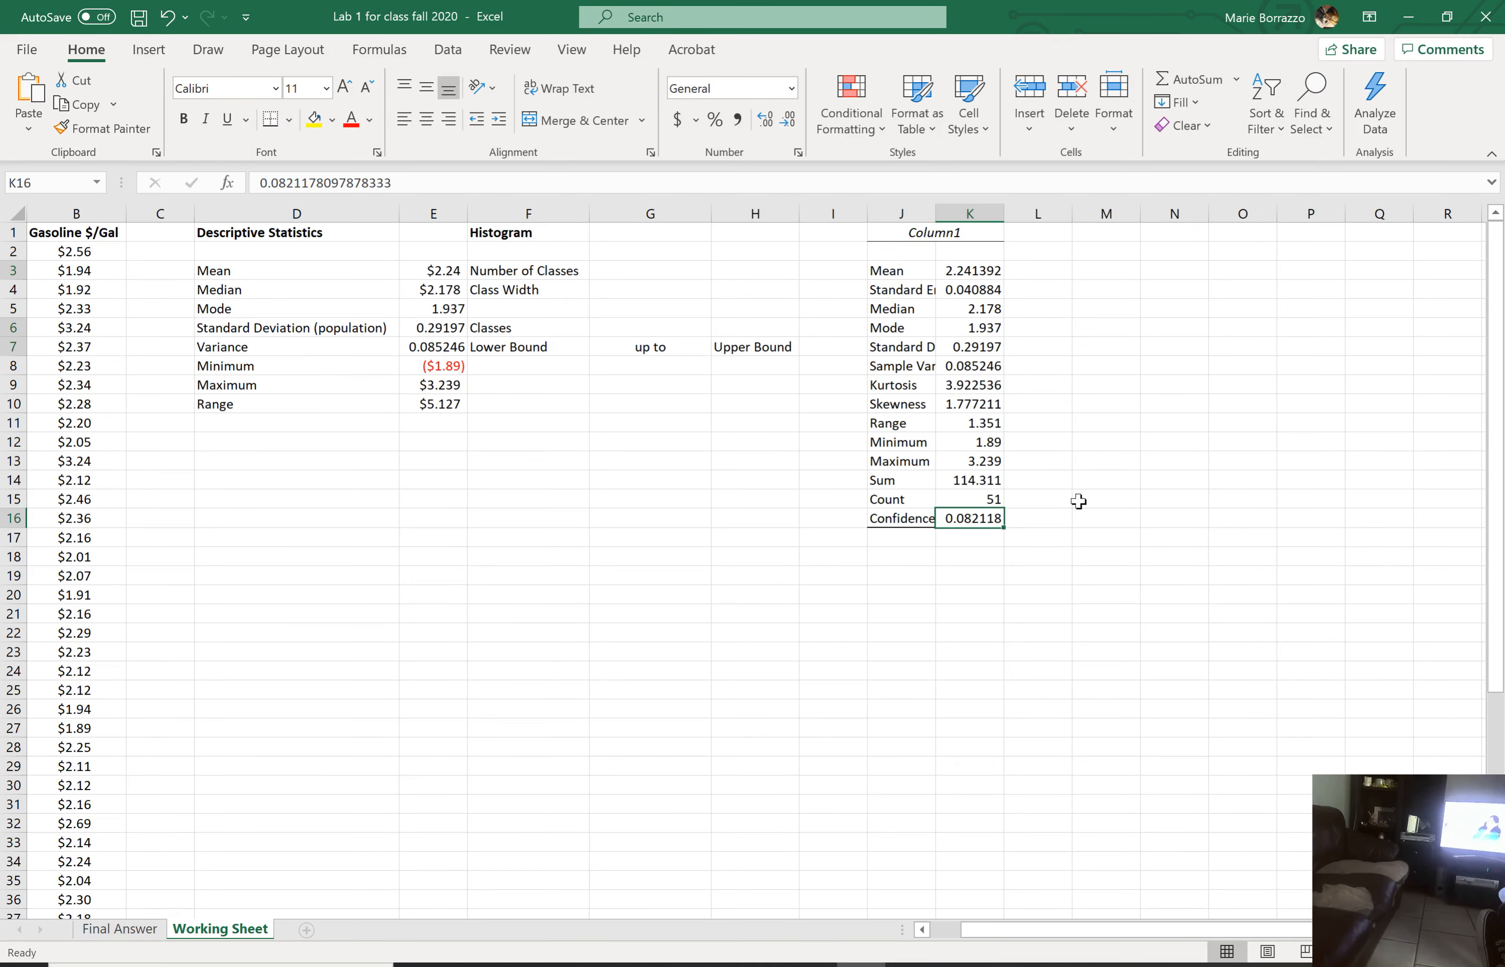
{"action": "mouse_move", "coordinate": [861, 473]}
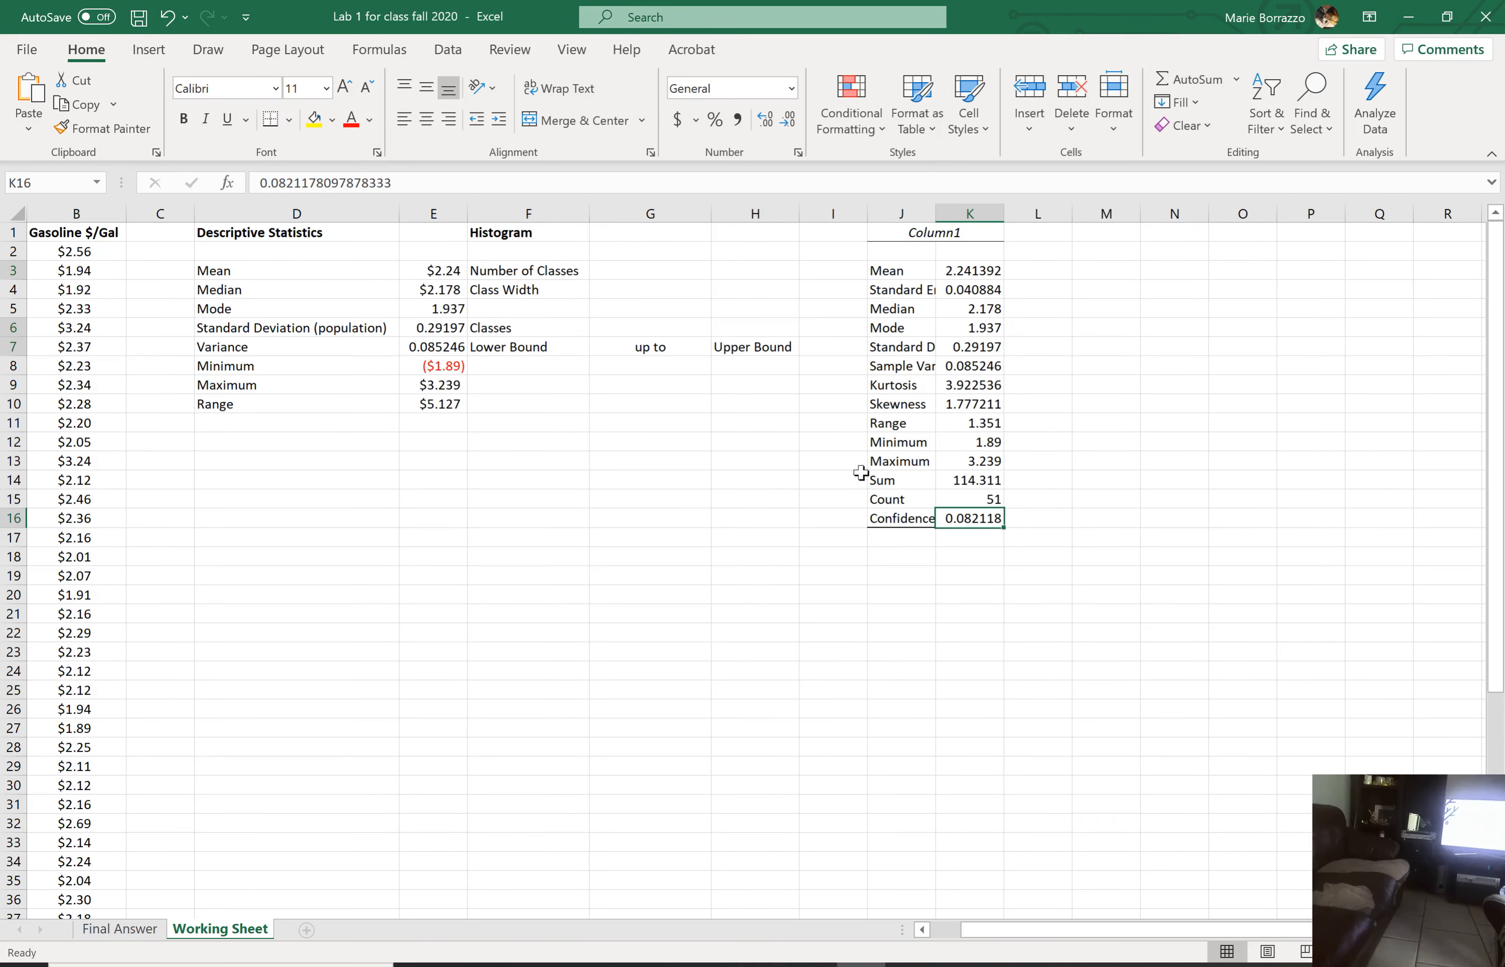
Step: Highlight the Confidence value, add LCL/UCL labels, and start the LCL formula from the mean
{"action": "left_click", "coordinate": [971, 518]}
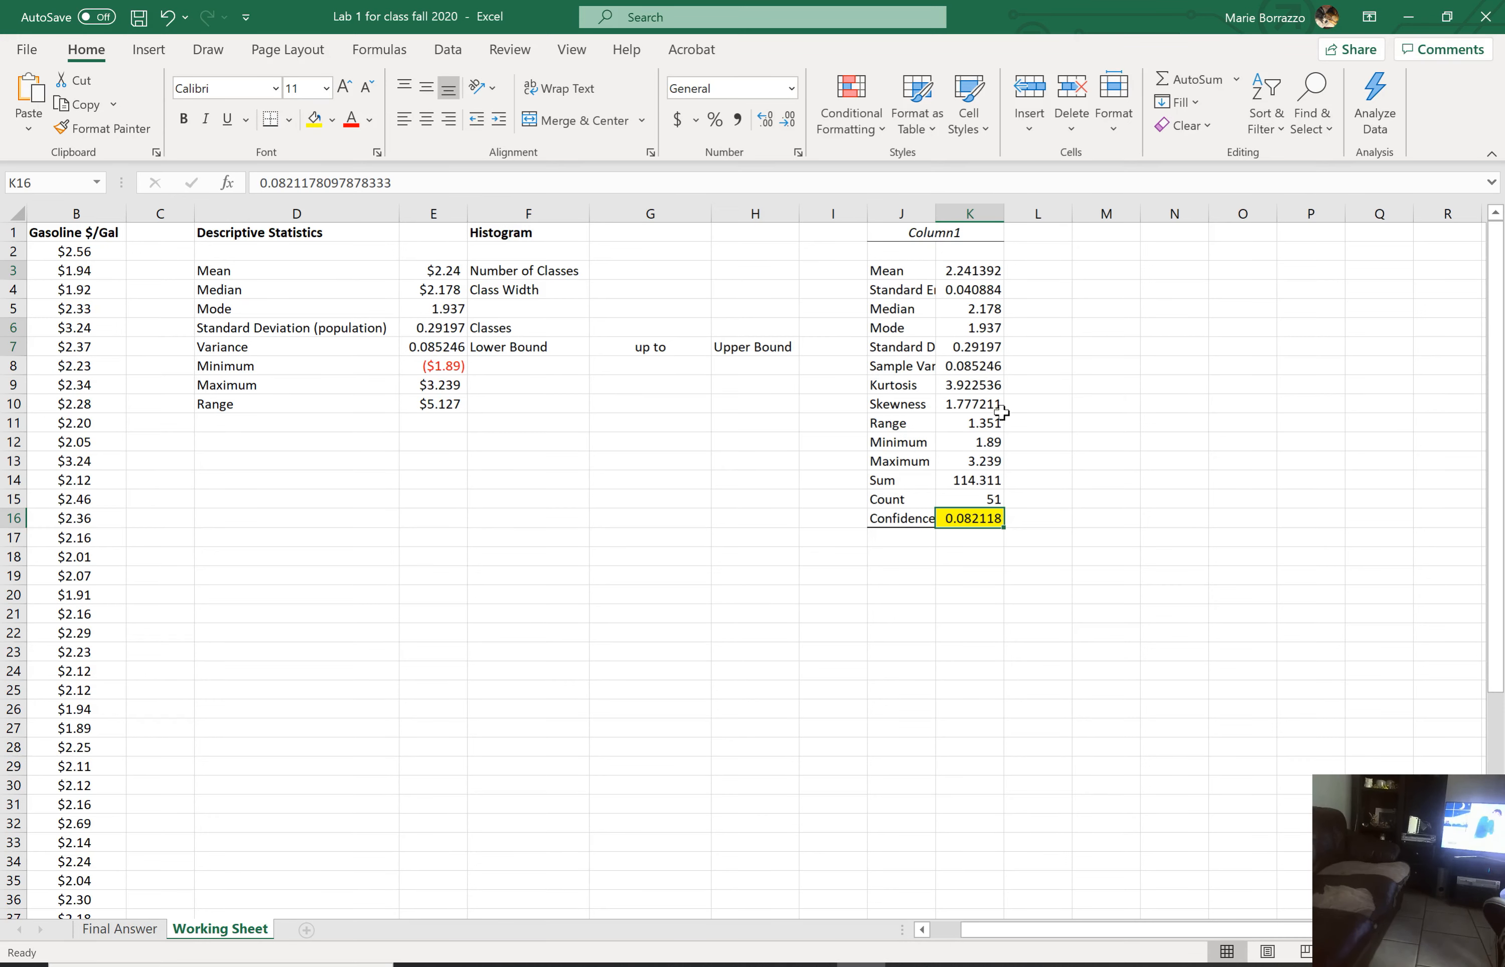
{"action": "mouse_move", "coordinate": [1090, 279]}
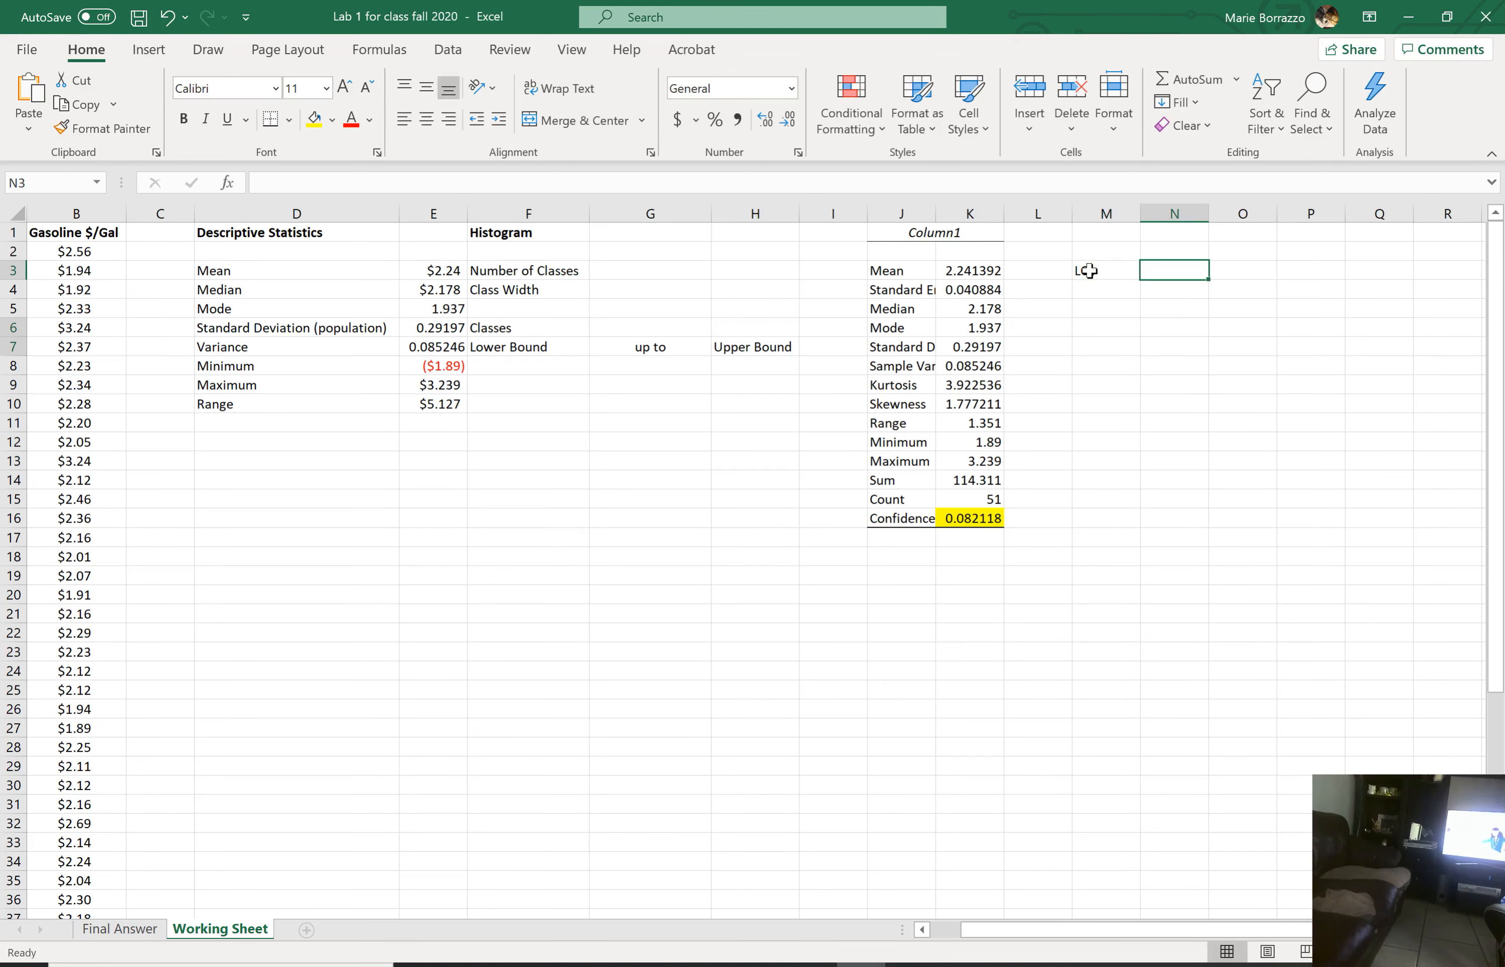
{"action": "type", "text": "UCL"}
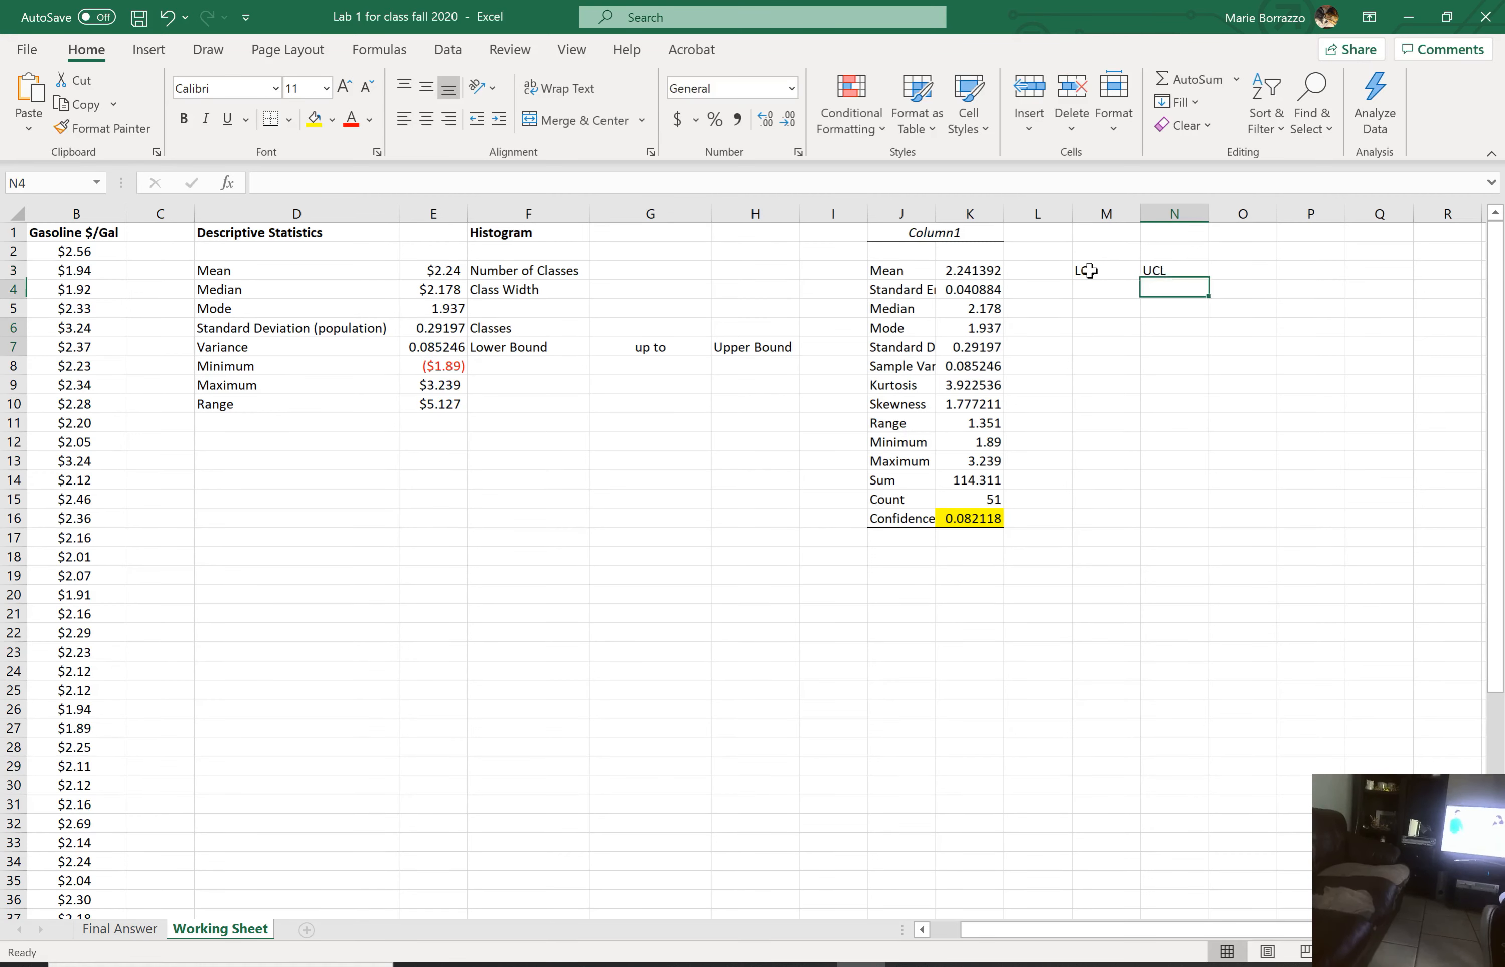
{"action": "left_click", "coordinate": [1106, 289]}
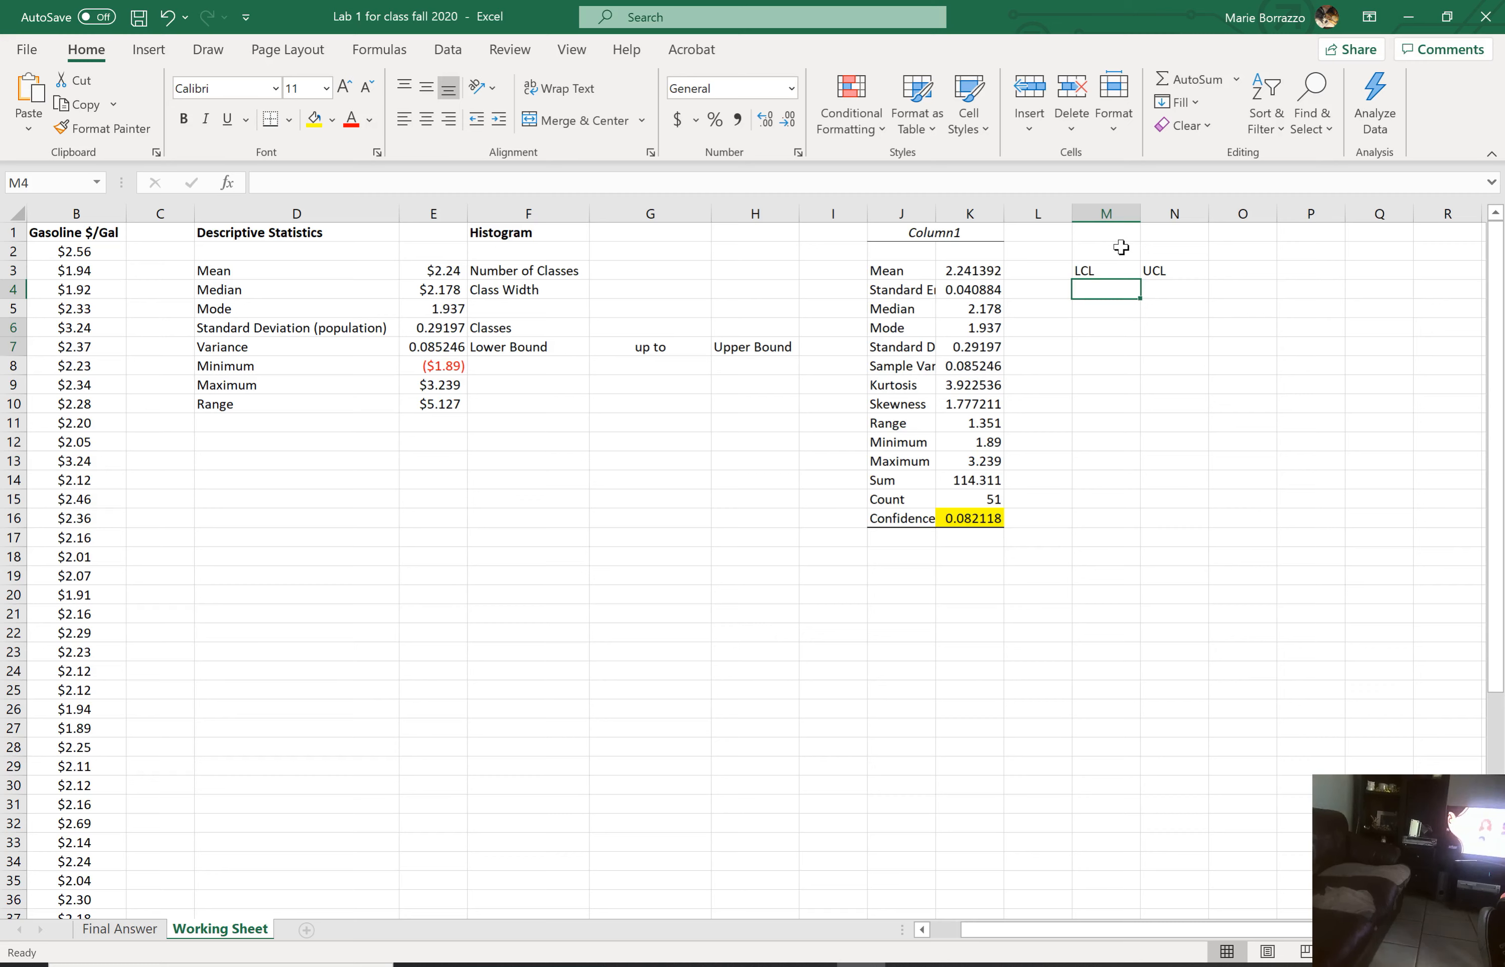
{"action": "type", "text": "="}
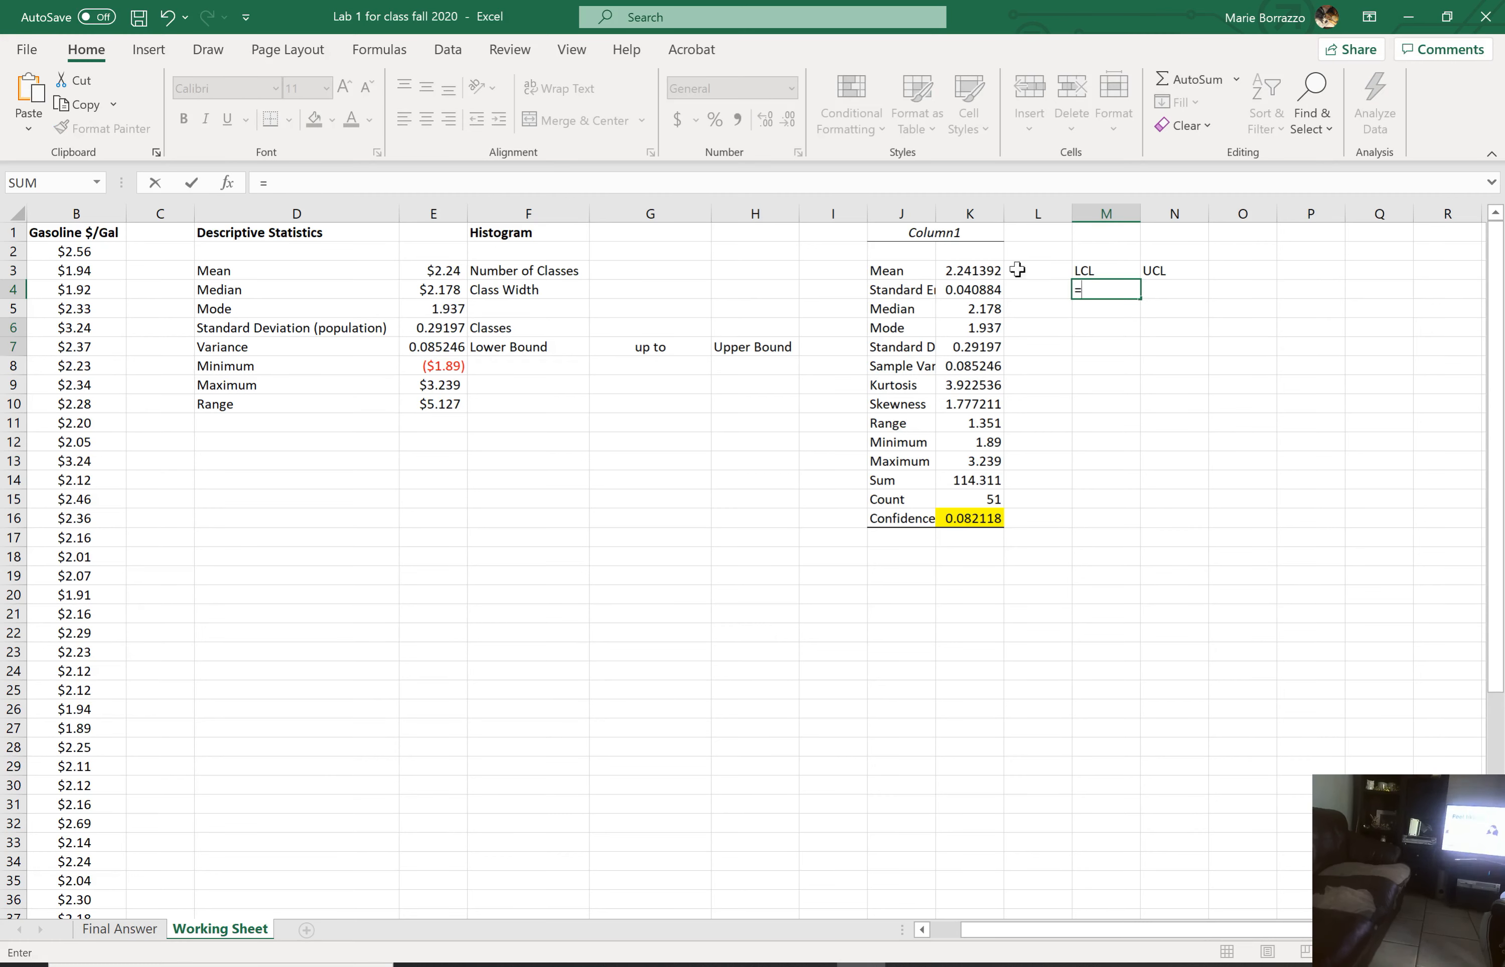
{"action": "left_click", "coordinate": [969, 270]}
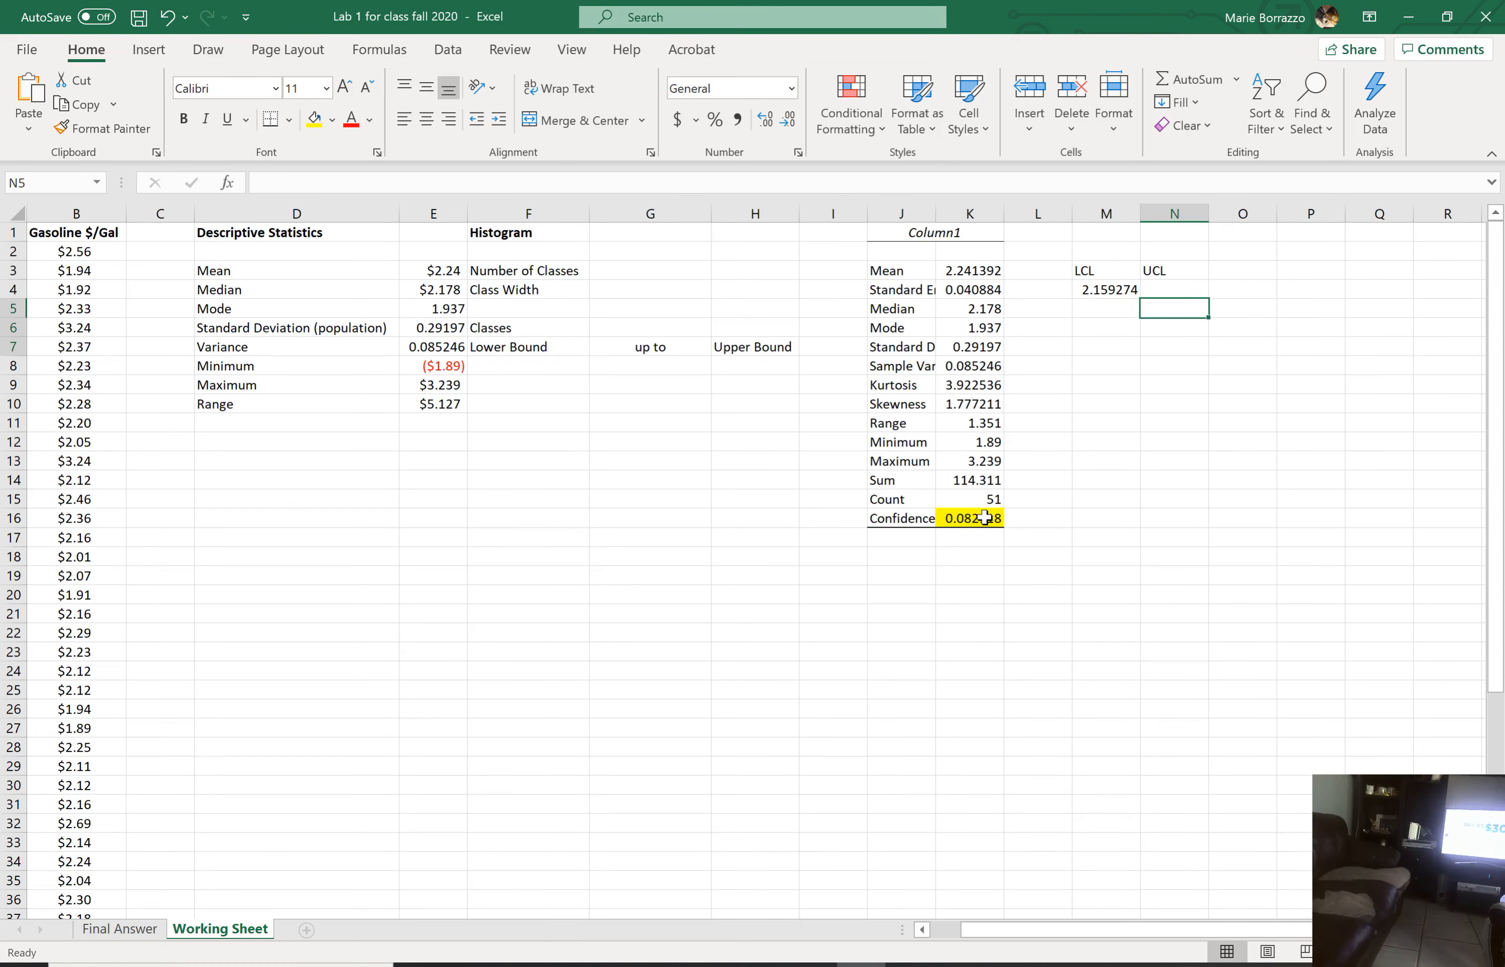
Step: Begin the UCL formula under its label as the mean plus the confidence value
{"action": "left_click", "coordinate": [1173, 289]}
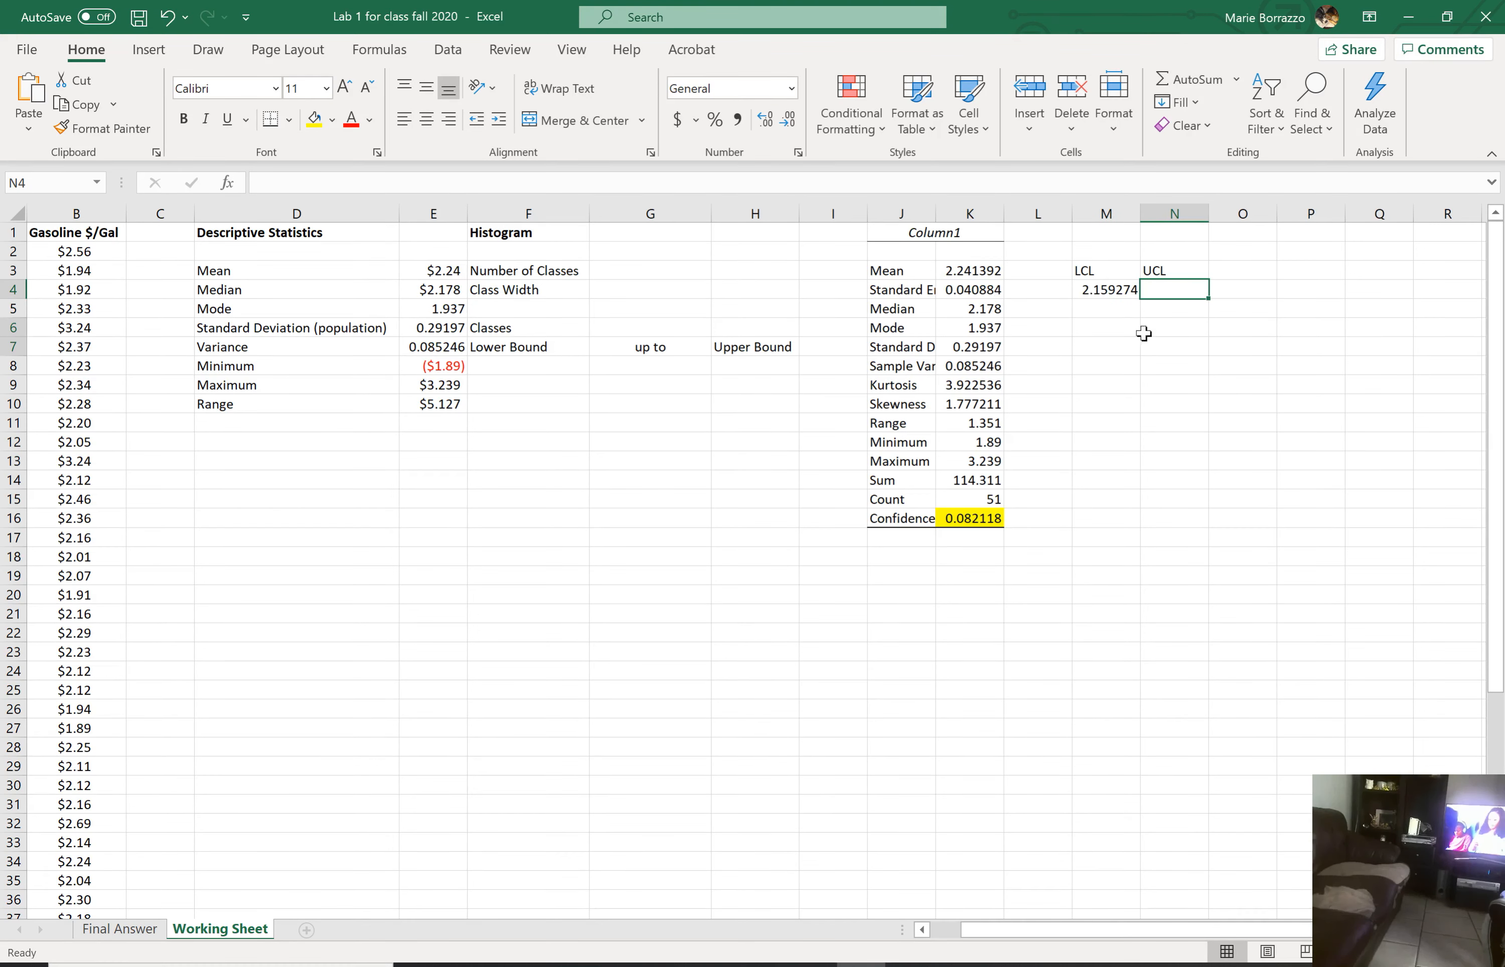
{"action": "type", "text": "-"}
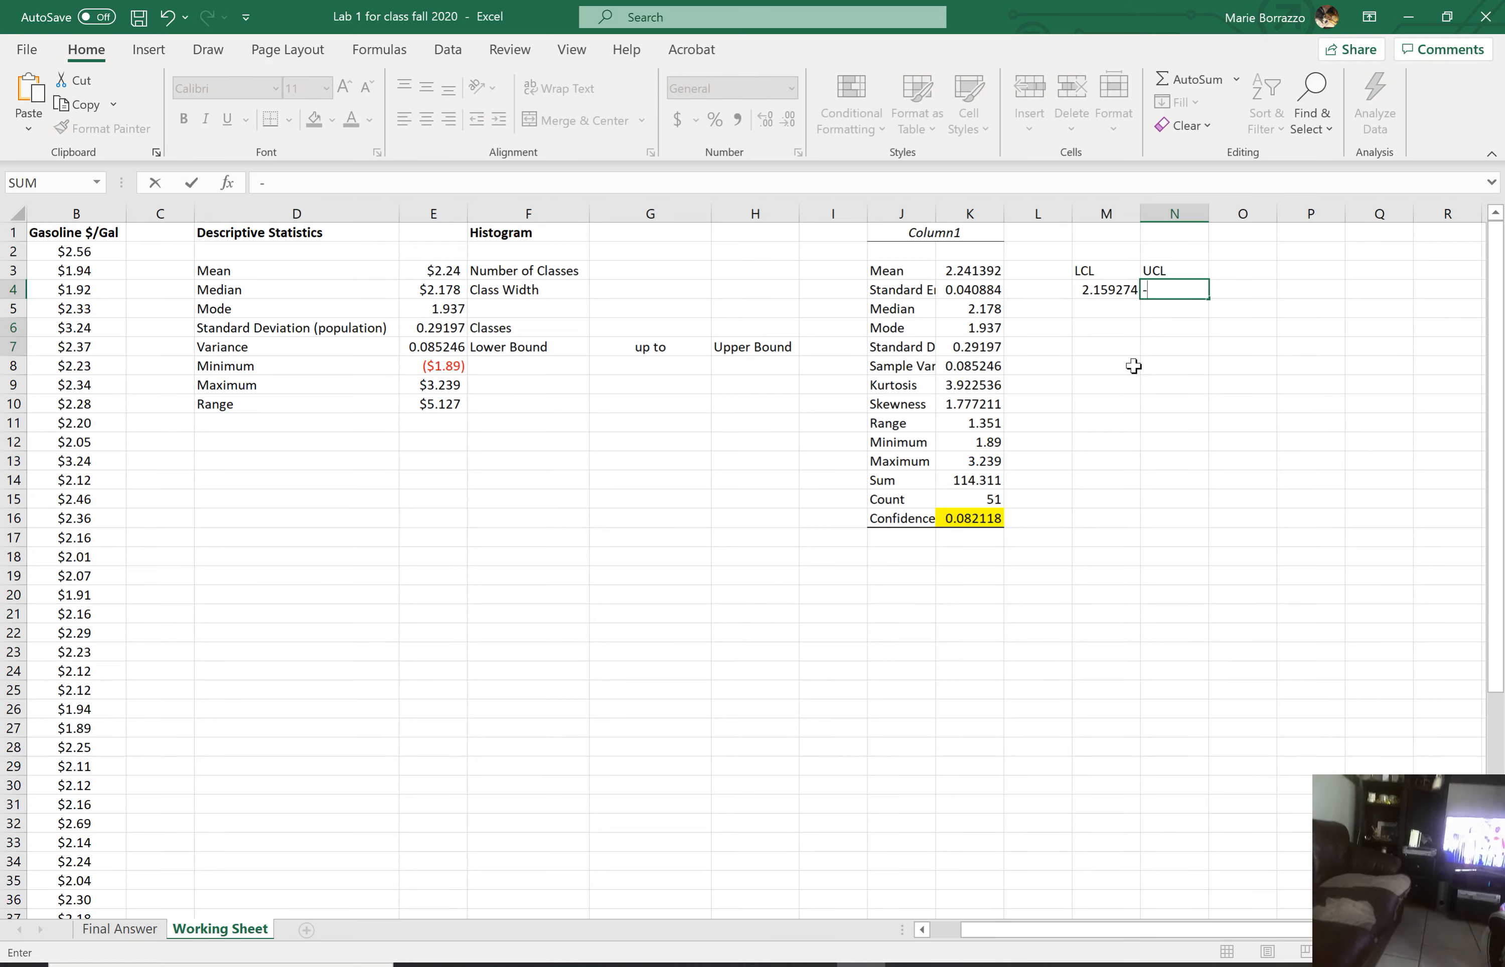
{"action": "type", "text": "=K3"}
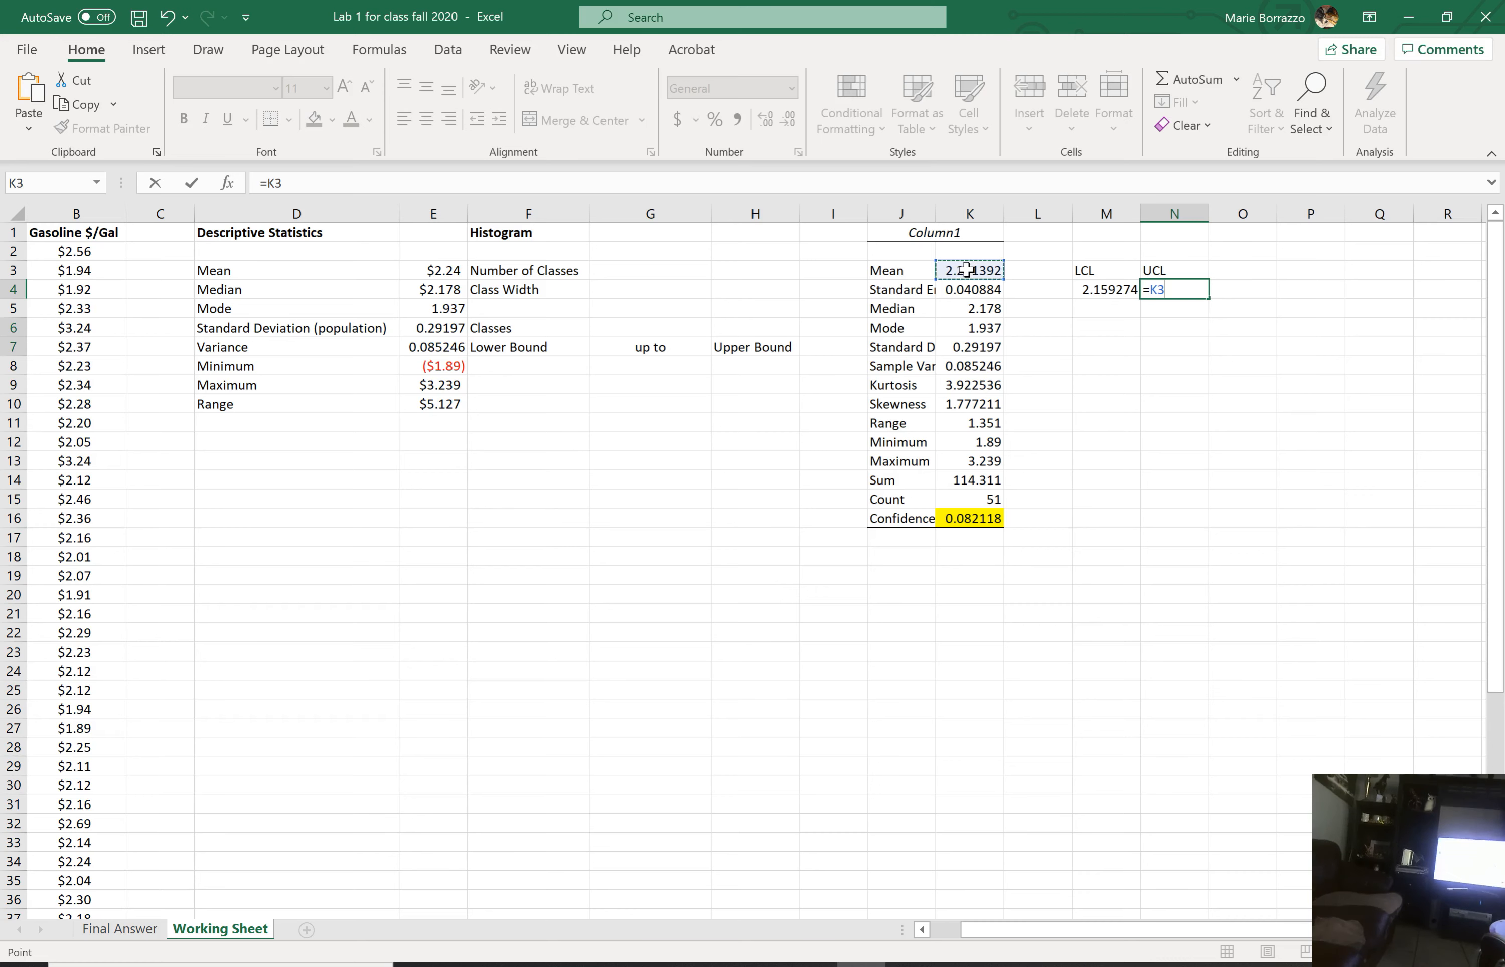
{"action": "type", "text": "+"}
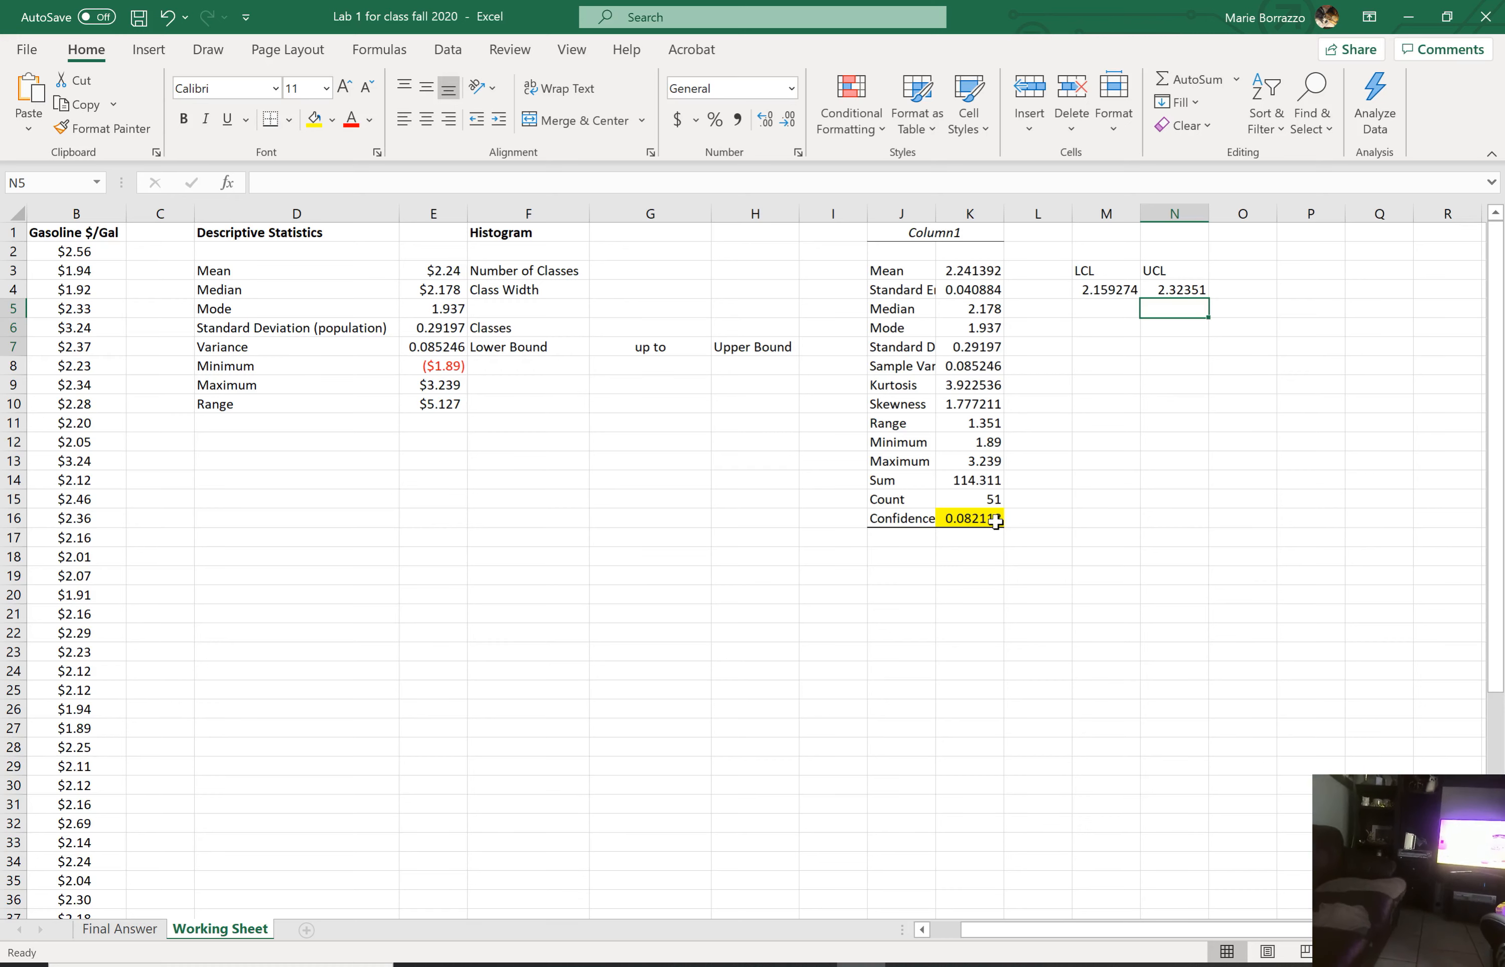
Step: Enter =(LCL+UCL)/2 in M7 giving 2.241392 and compare it with the mean in E3
{"action": "left_click", "coordinate": [1105, 346]}
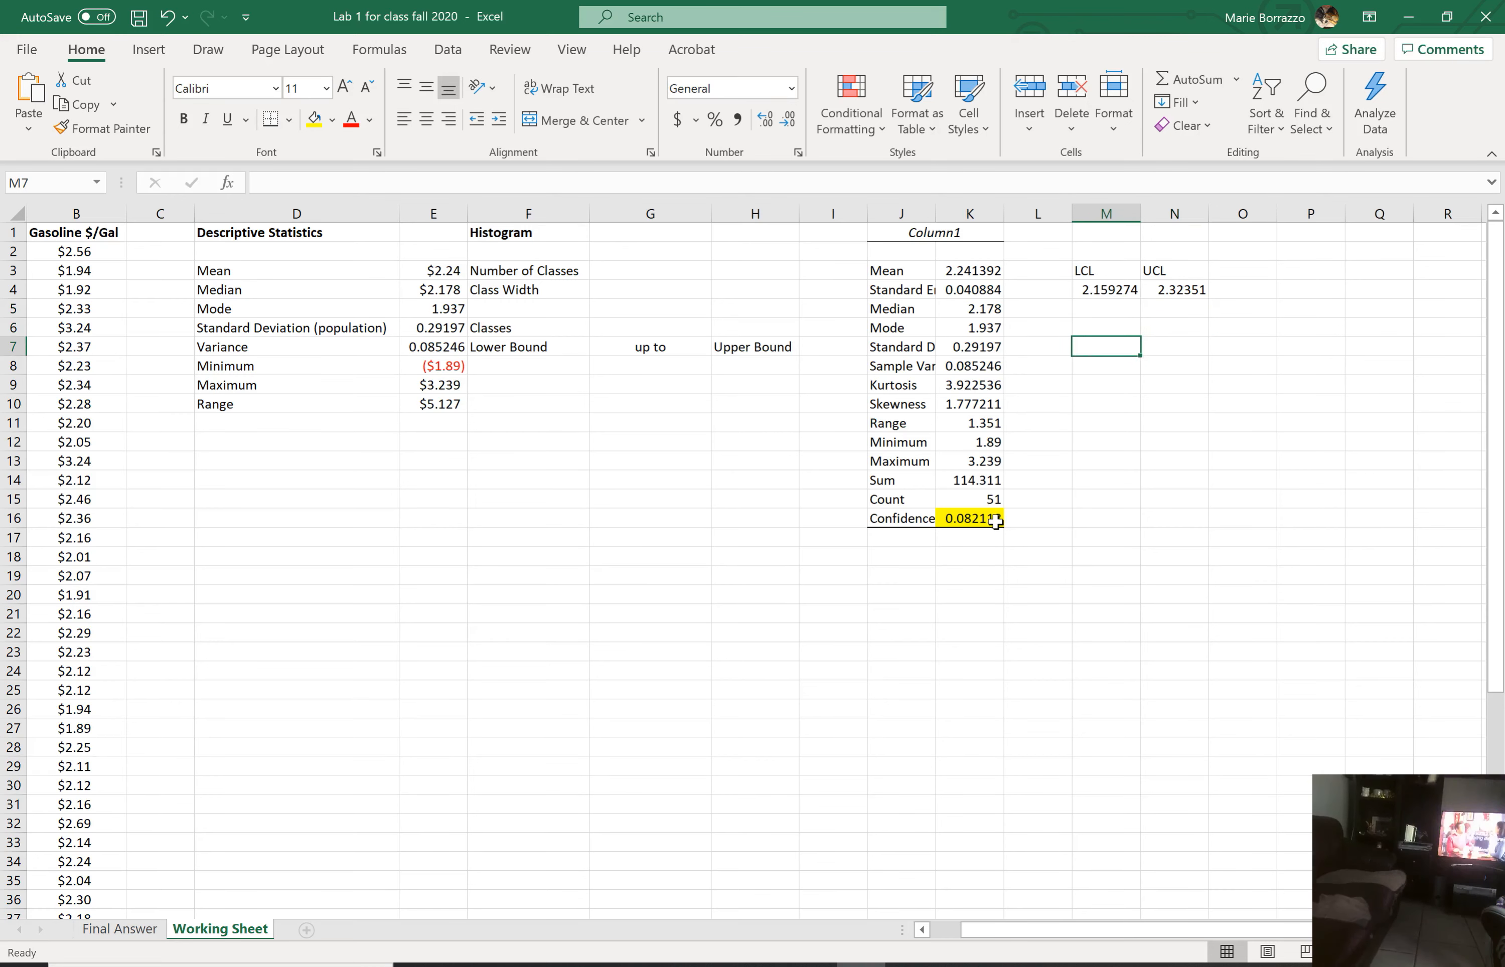
{"action": "type", "text": "="}
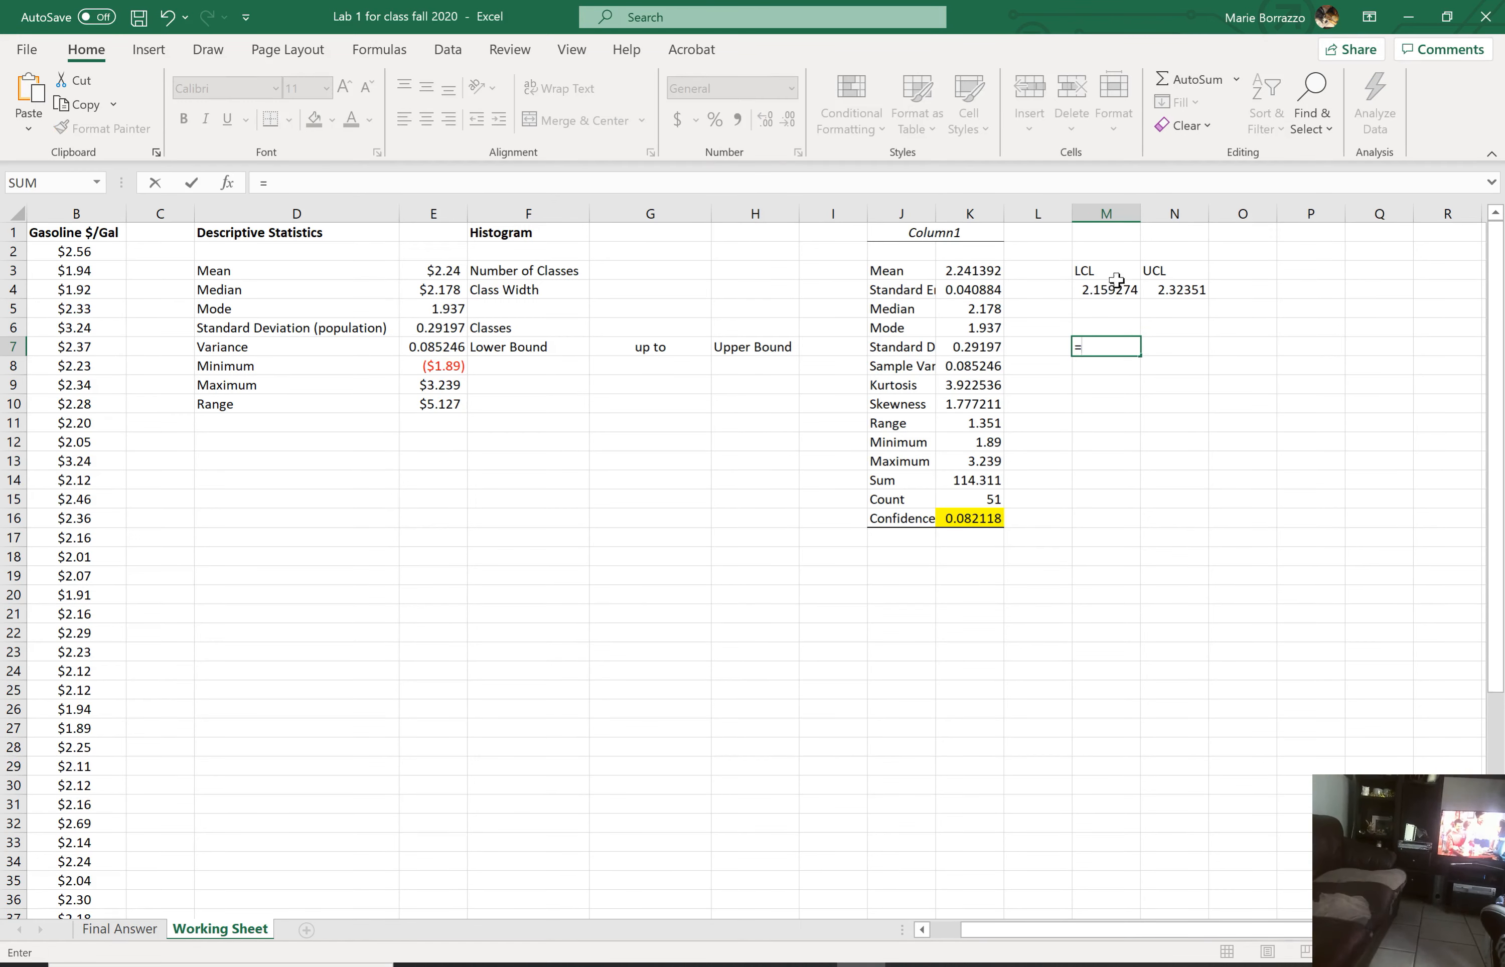
{"action": "type", "text": "("}
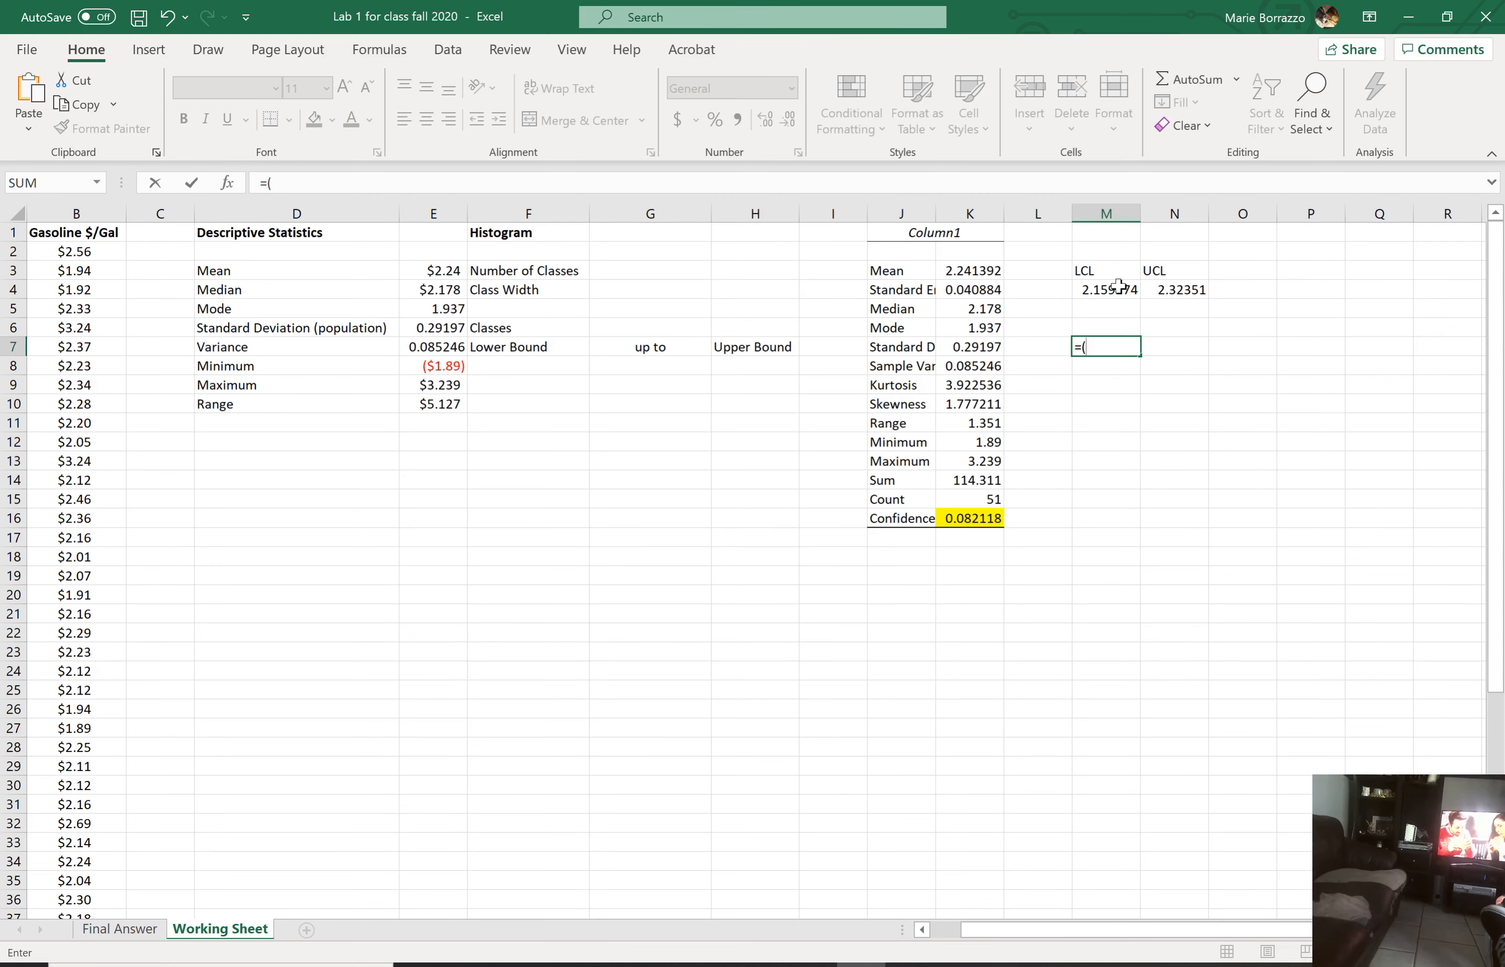
{"action": "left_click", "coordinate": [1106, 289]}
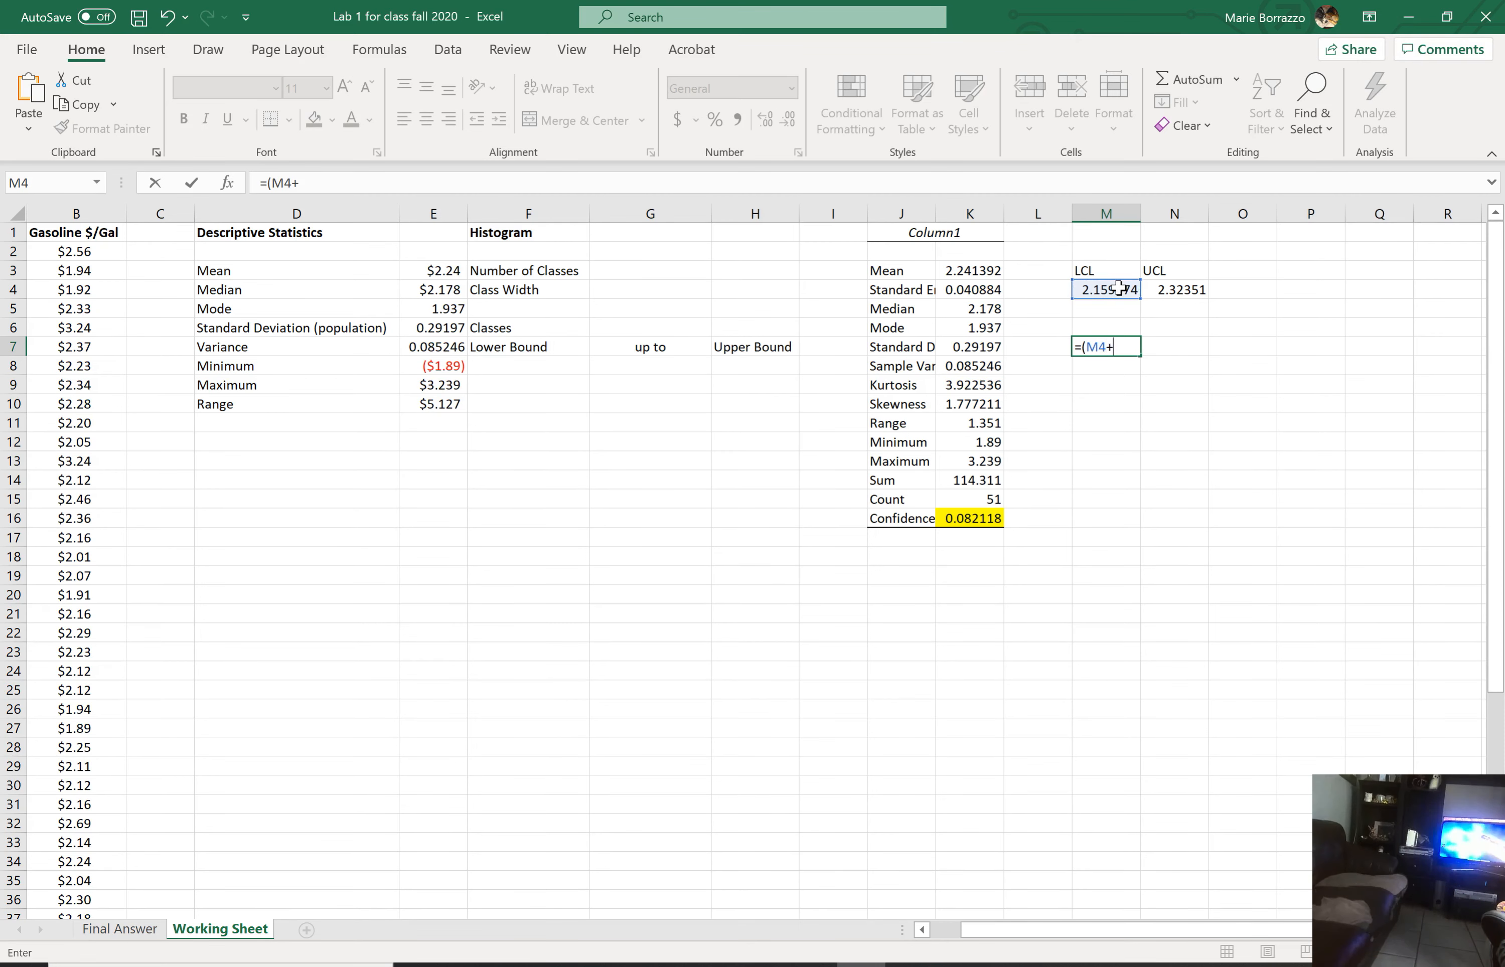
{"action": "left_click", "coordinate": [1174, 289]}
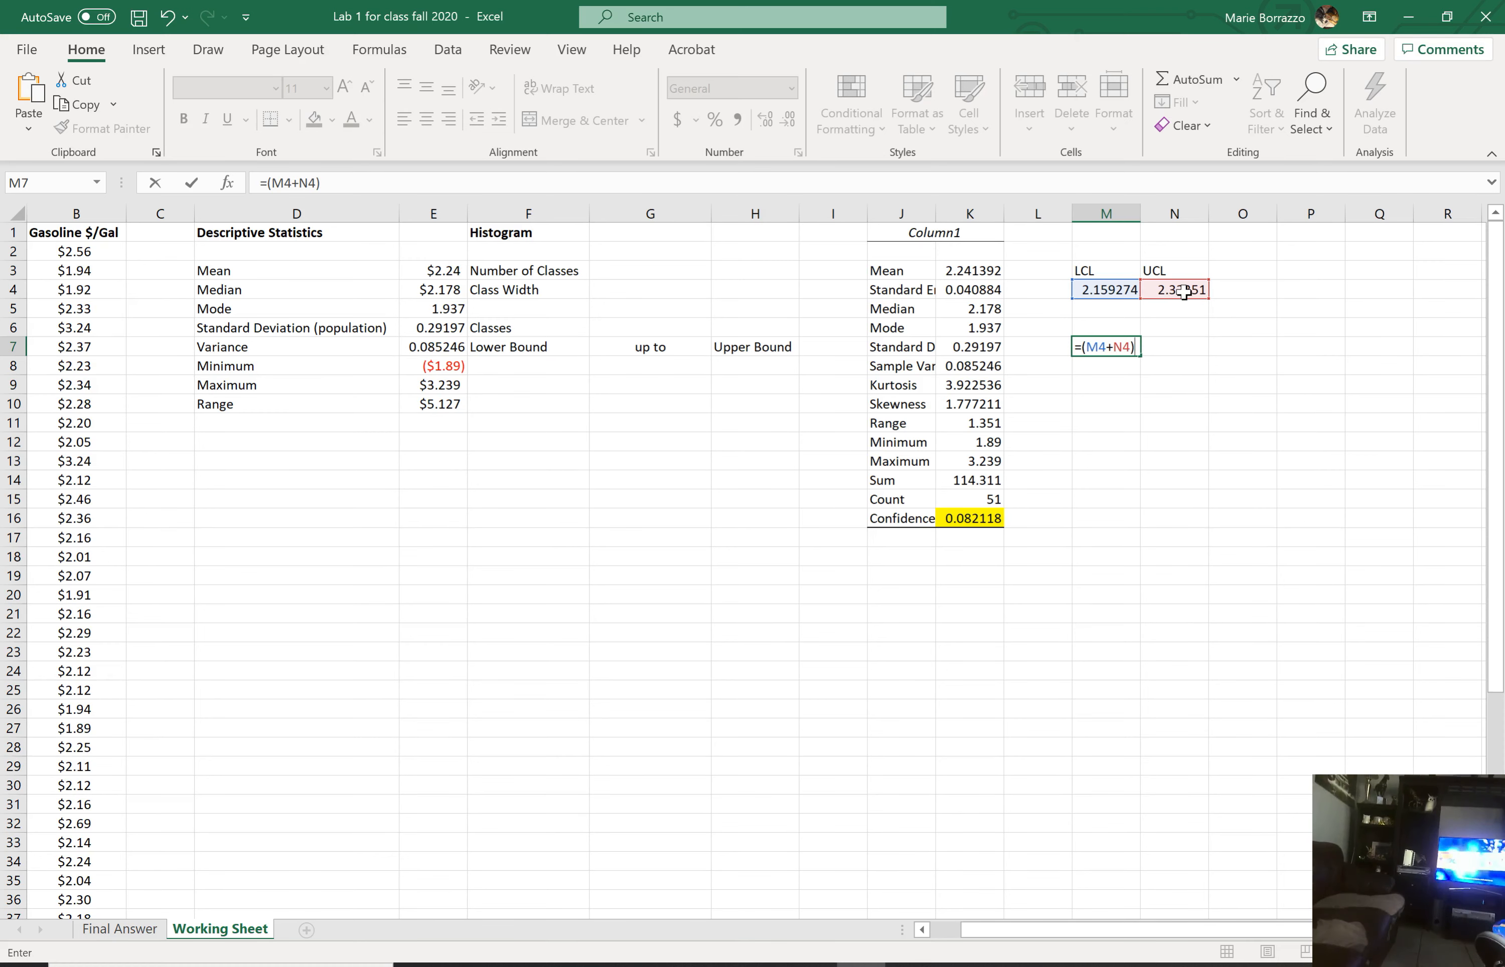
{"action": "type", "text": "/2"}
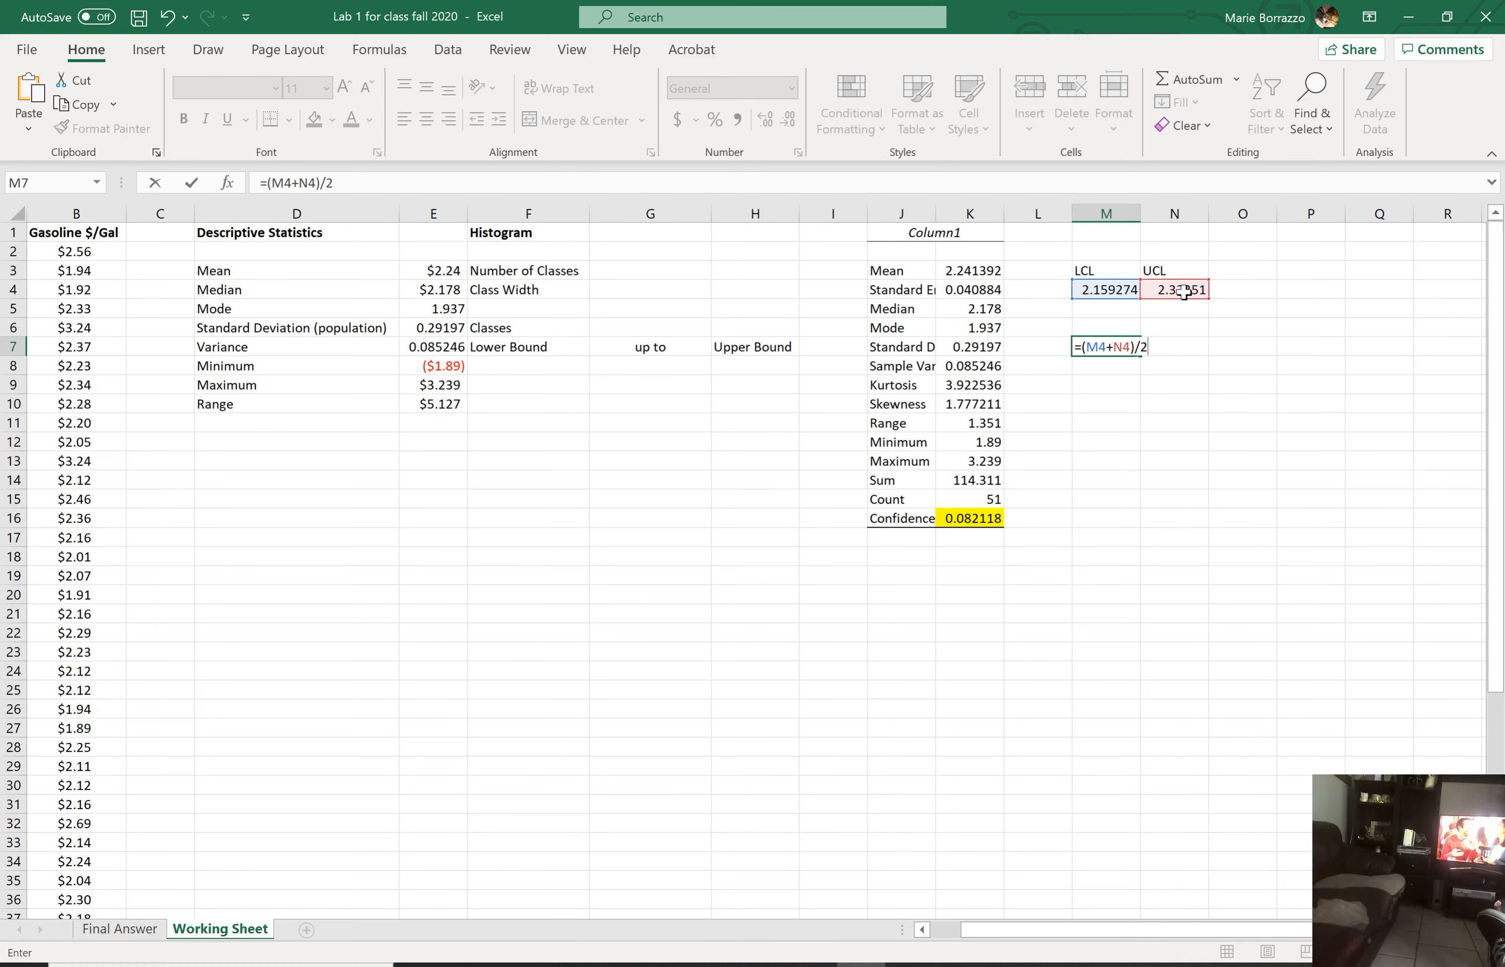
{"action": "key", "text": "Enter"}
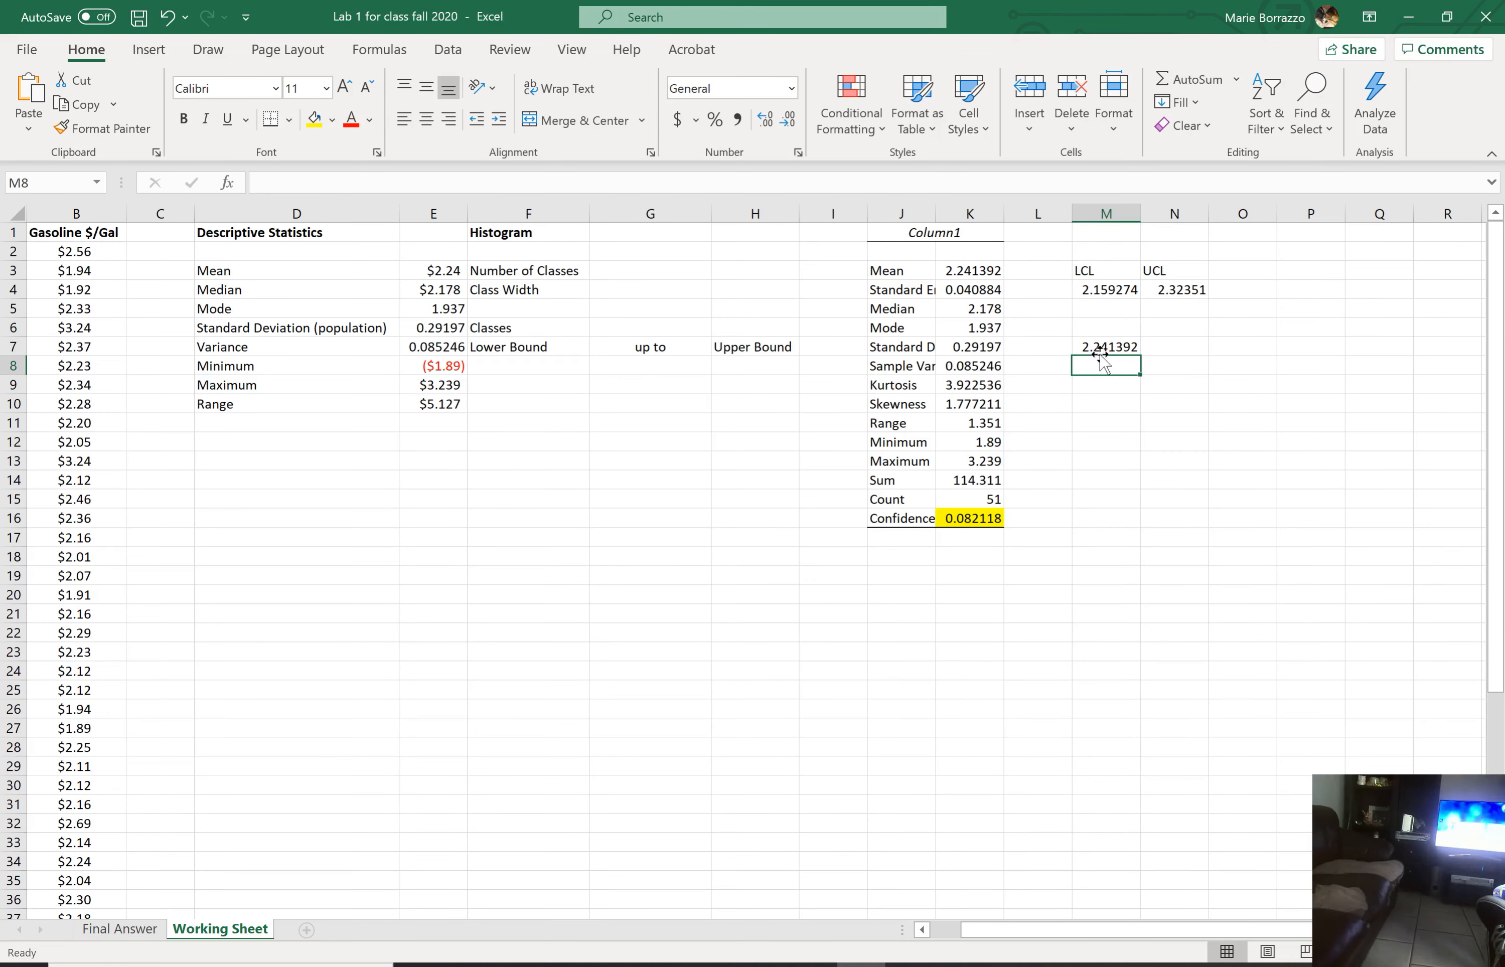
{"action": "left_click", "coordinate": [1105, 346]}
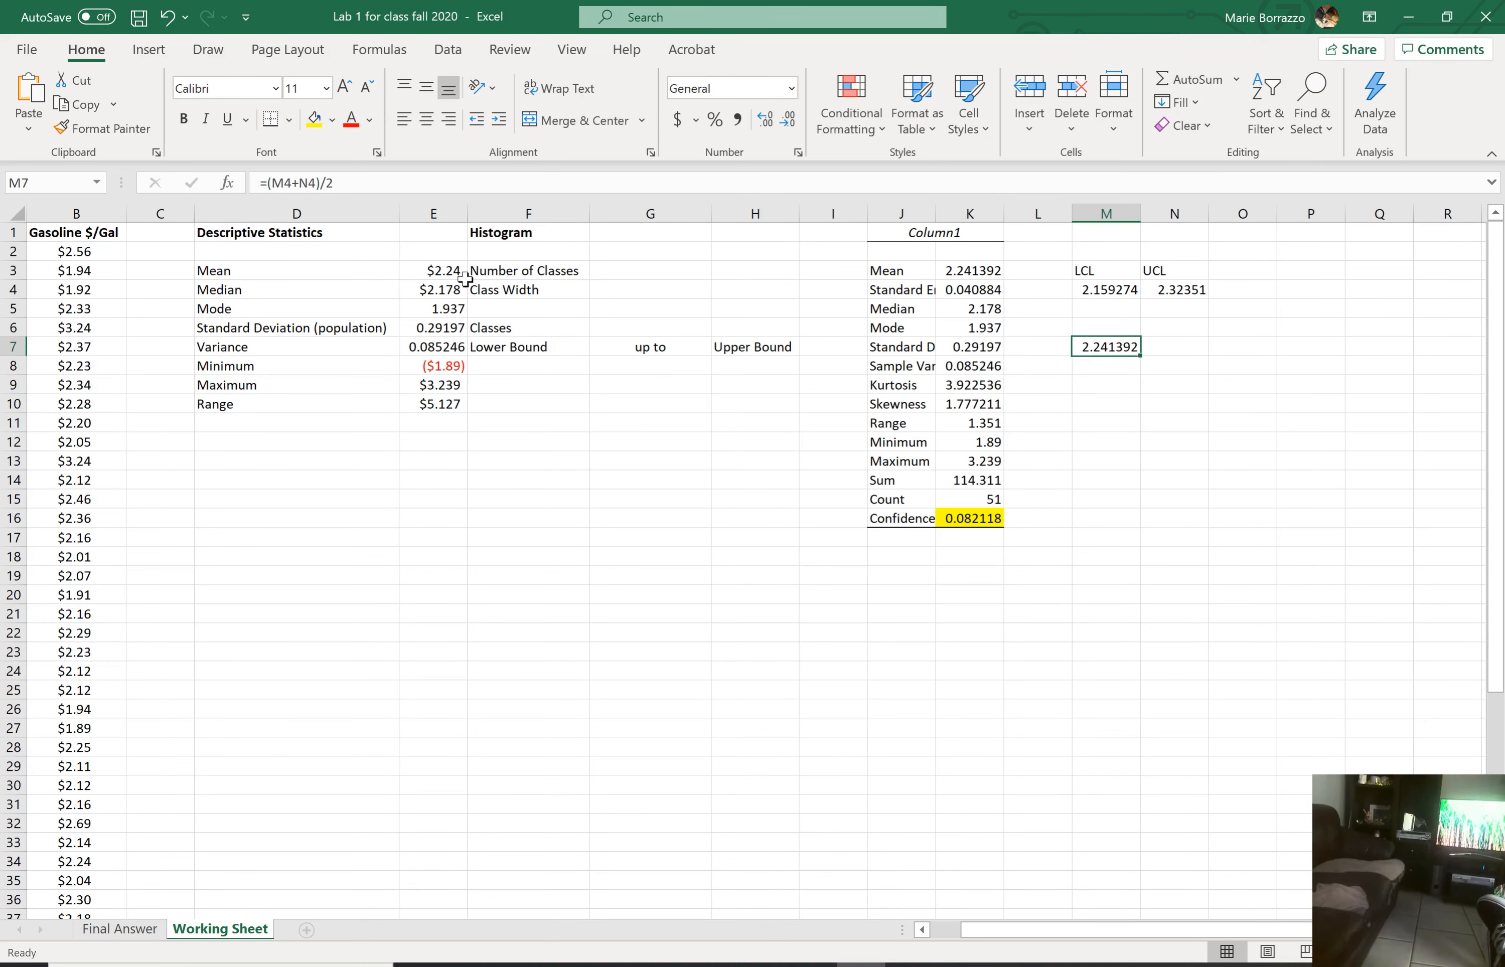
{"action": "left_click", "coordinate": [433, 270]}
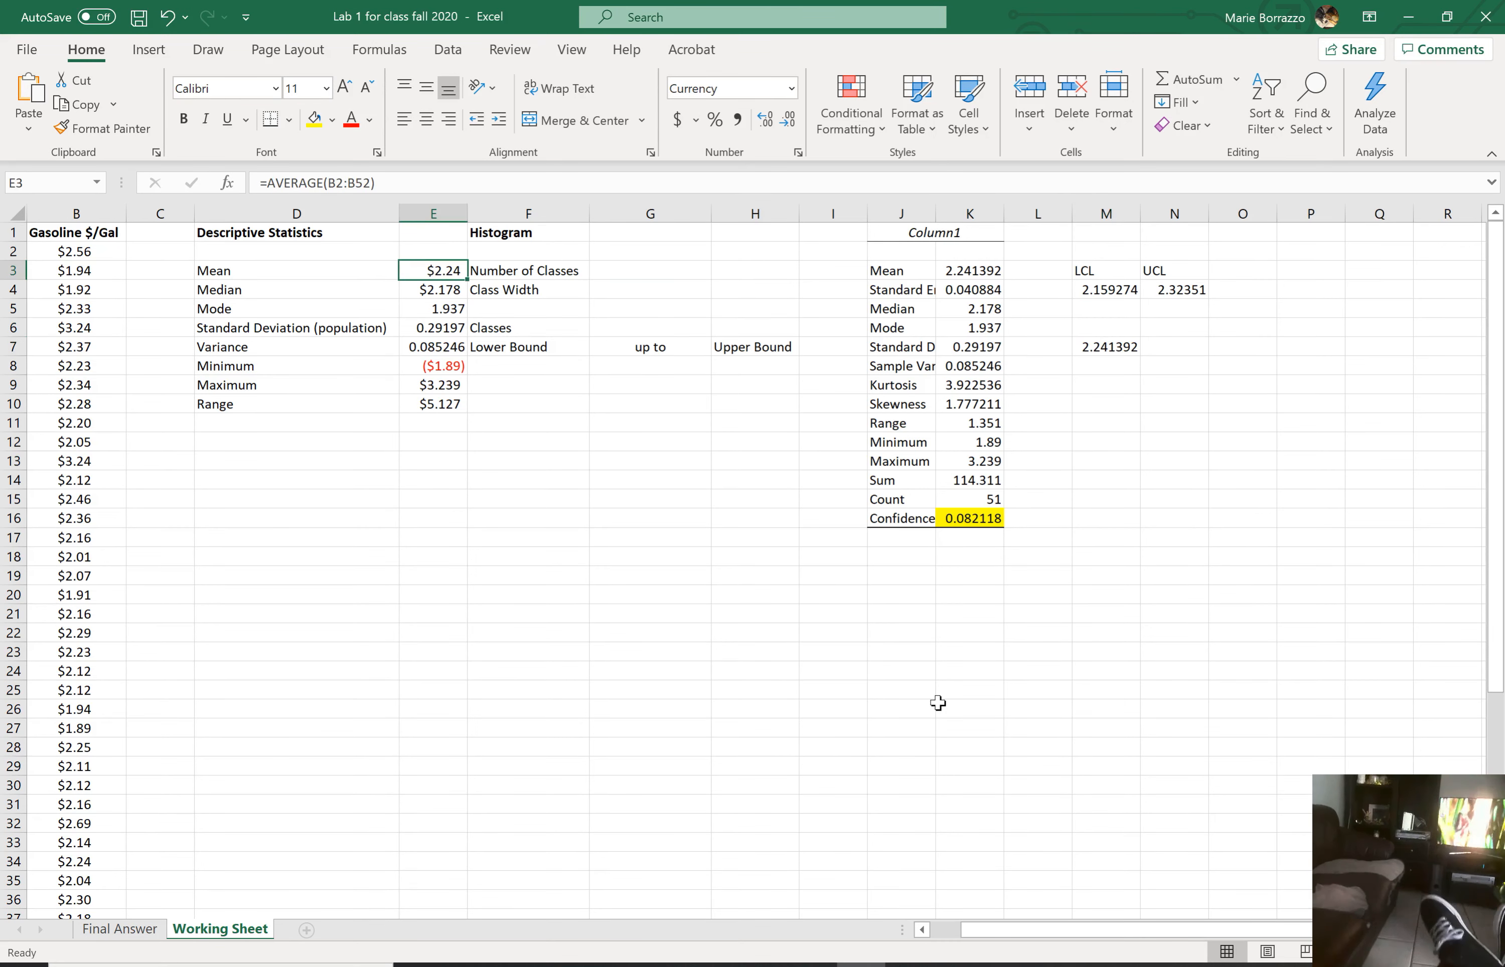
{"action": "mouse_move", "coordinate": [1207, 370]}
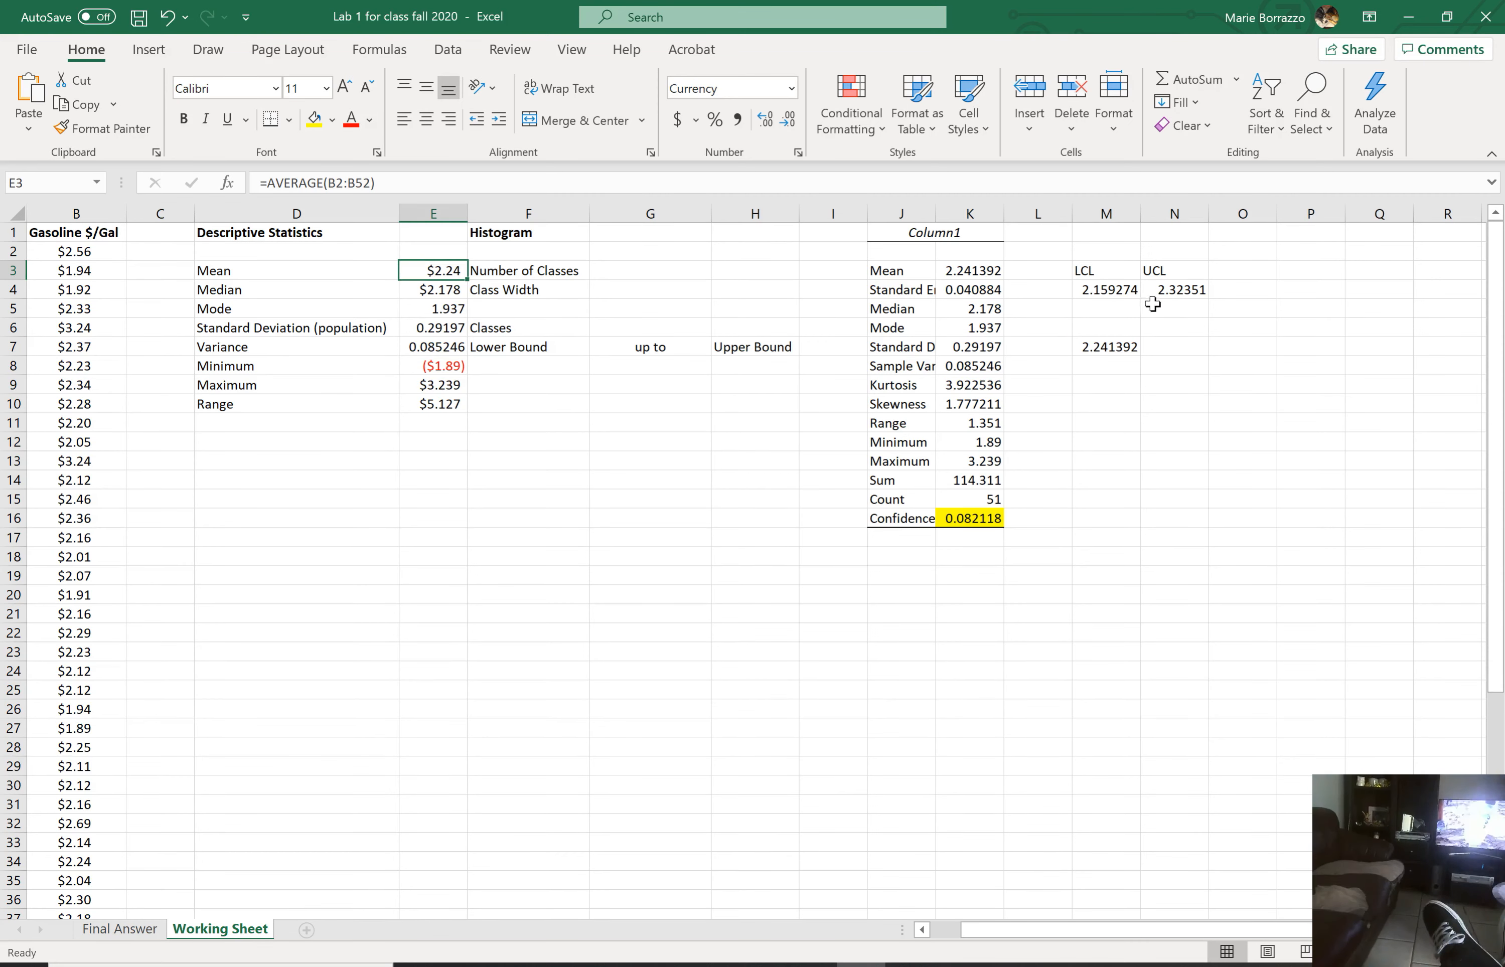
{"action": "mouse_move", "coordinate": [1178, 322]}
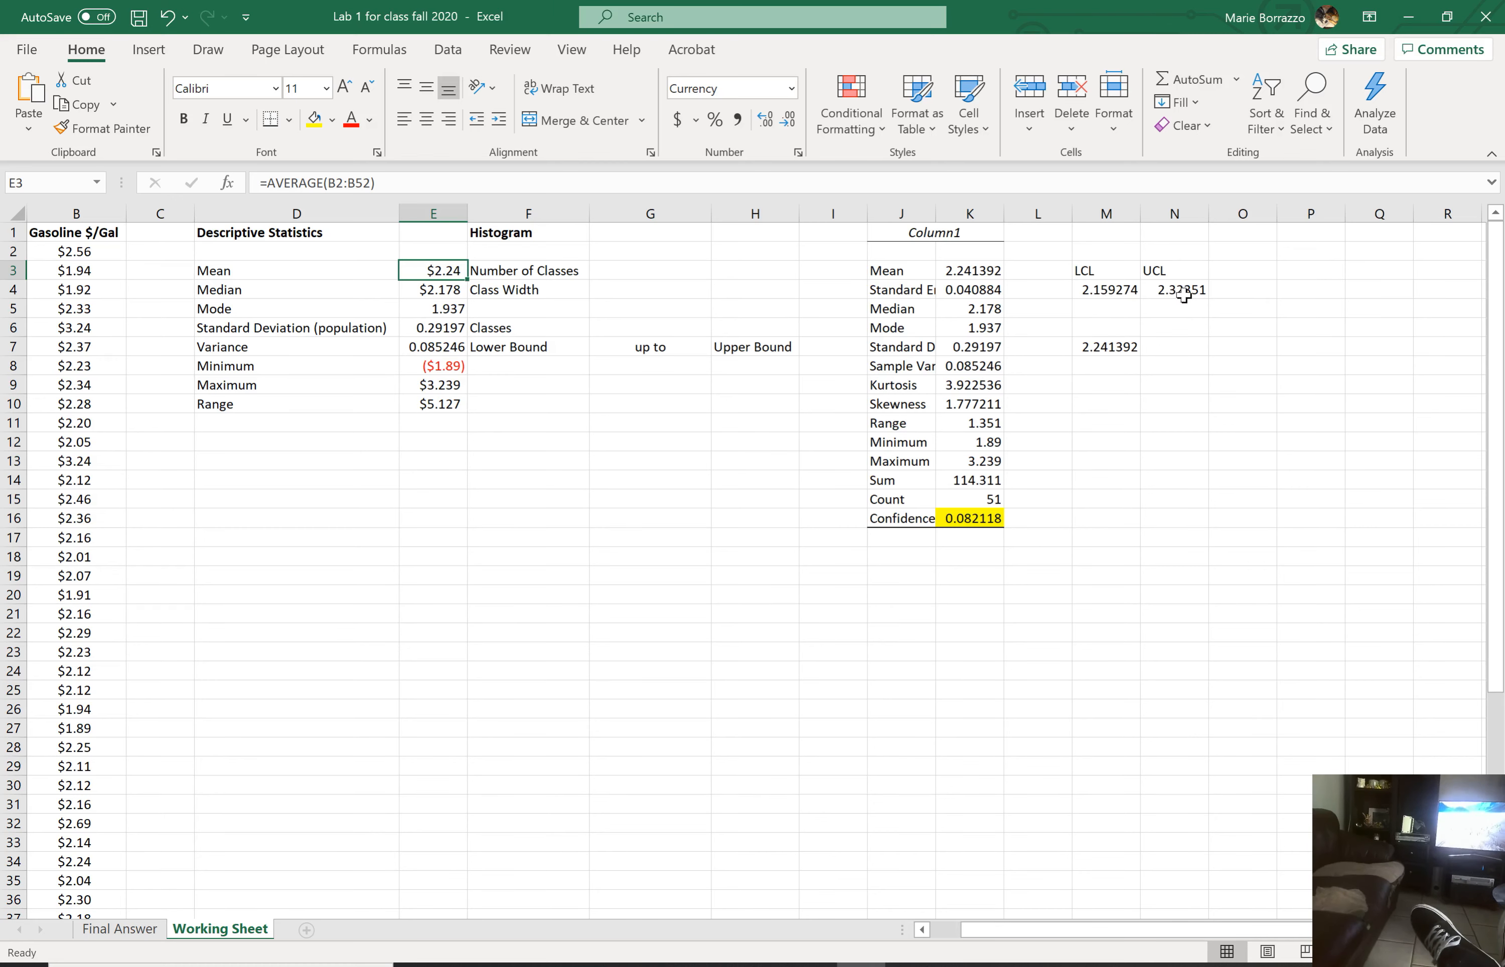
{"action": "mouse_move", "coordinate": [1184, 305]}
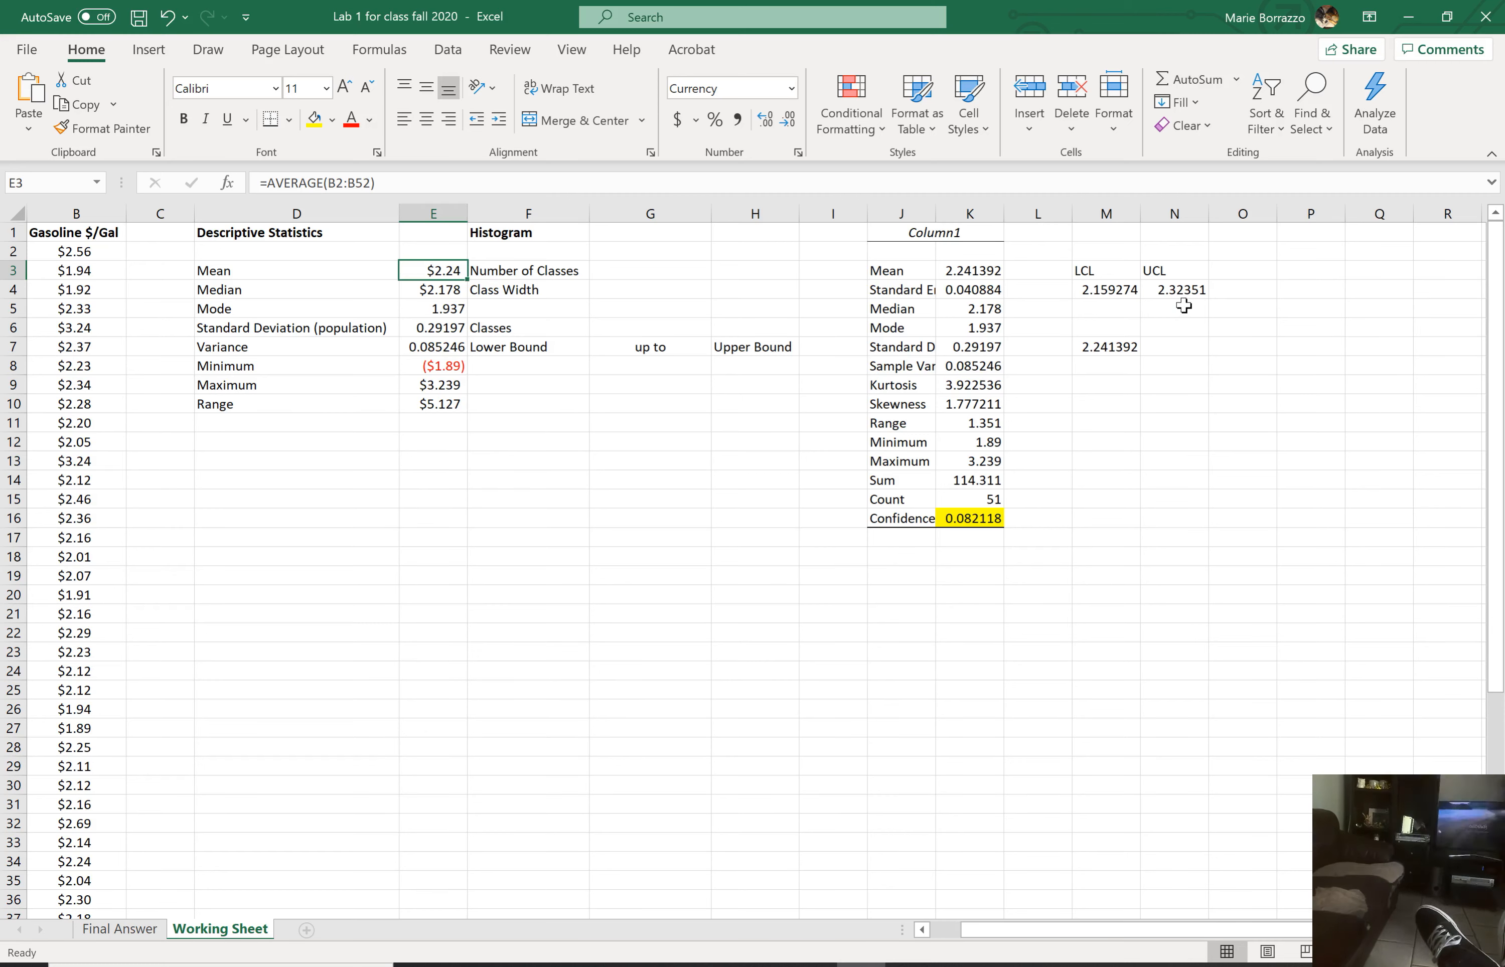
{"action": "mouse_move", "coordinate": [1106, 309]}
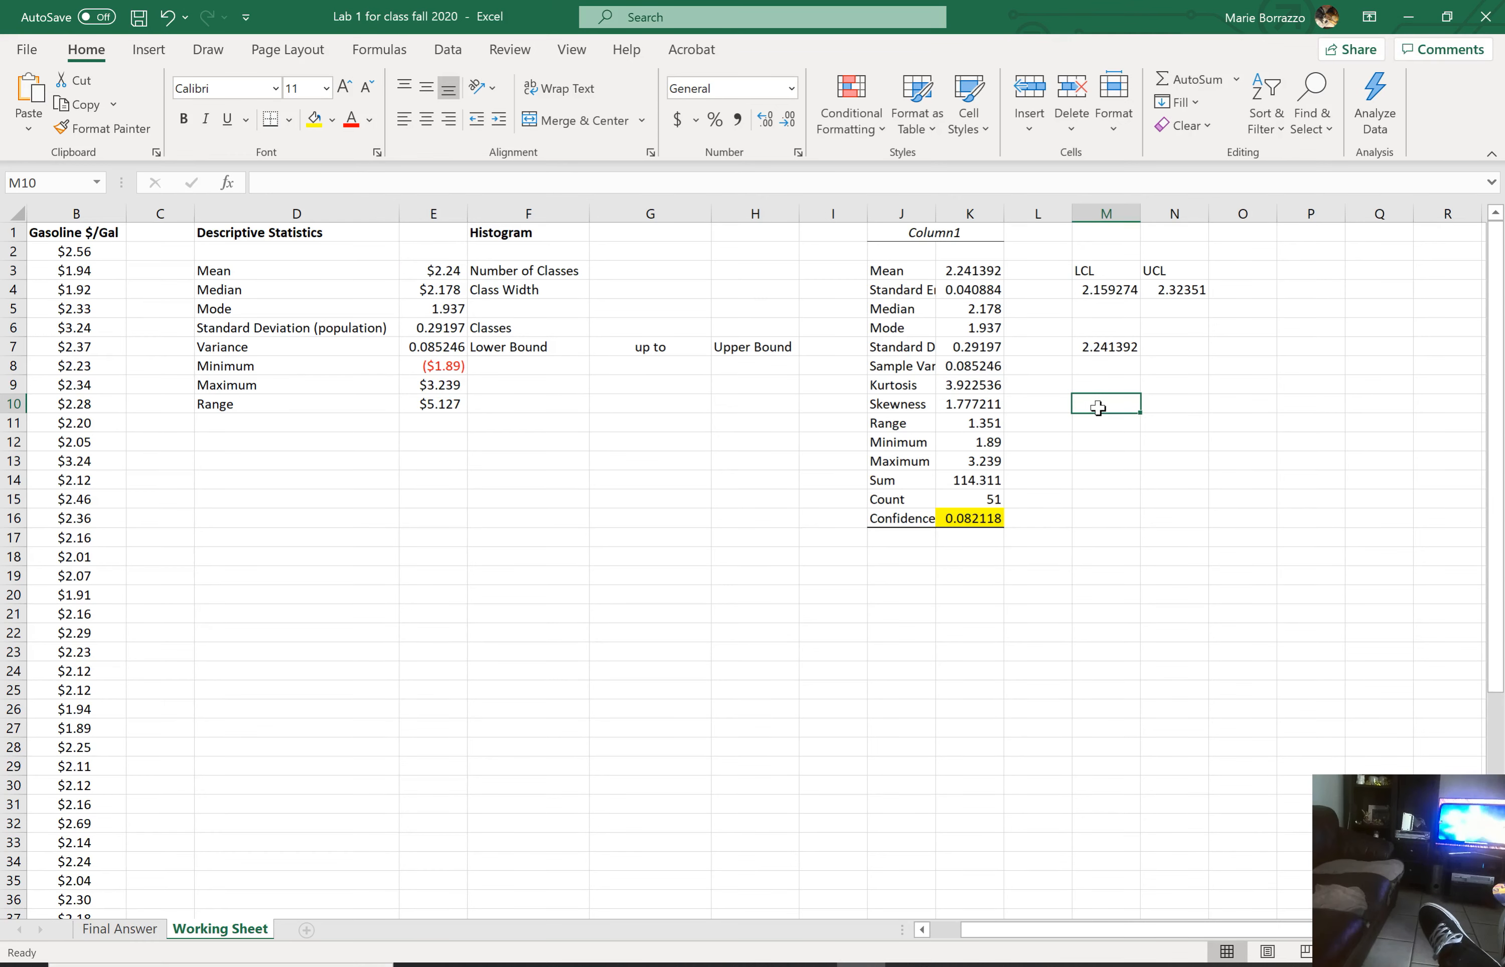
Step: Enter mean-minus-LCL and UCL-minus-mean formulas, each giving the 0.082118 margin
{"action": "type", "text": "="}
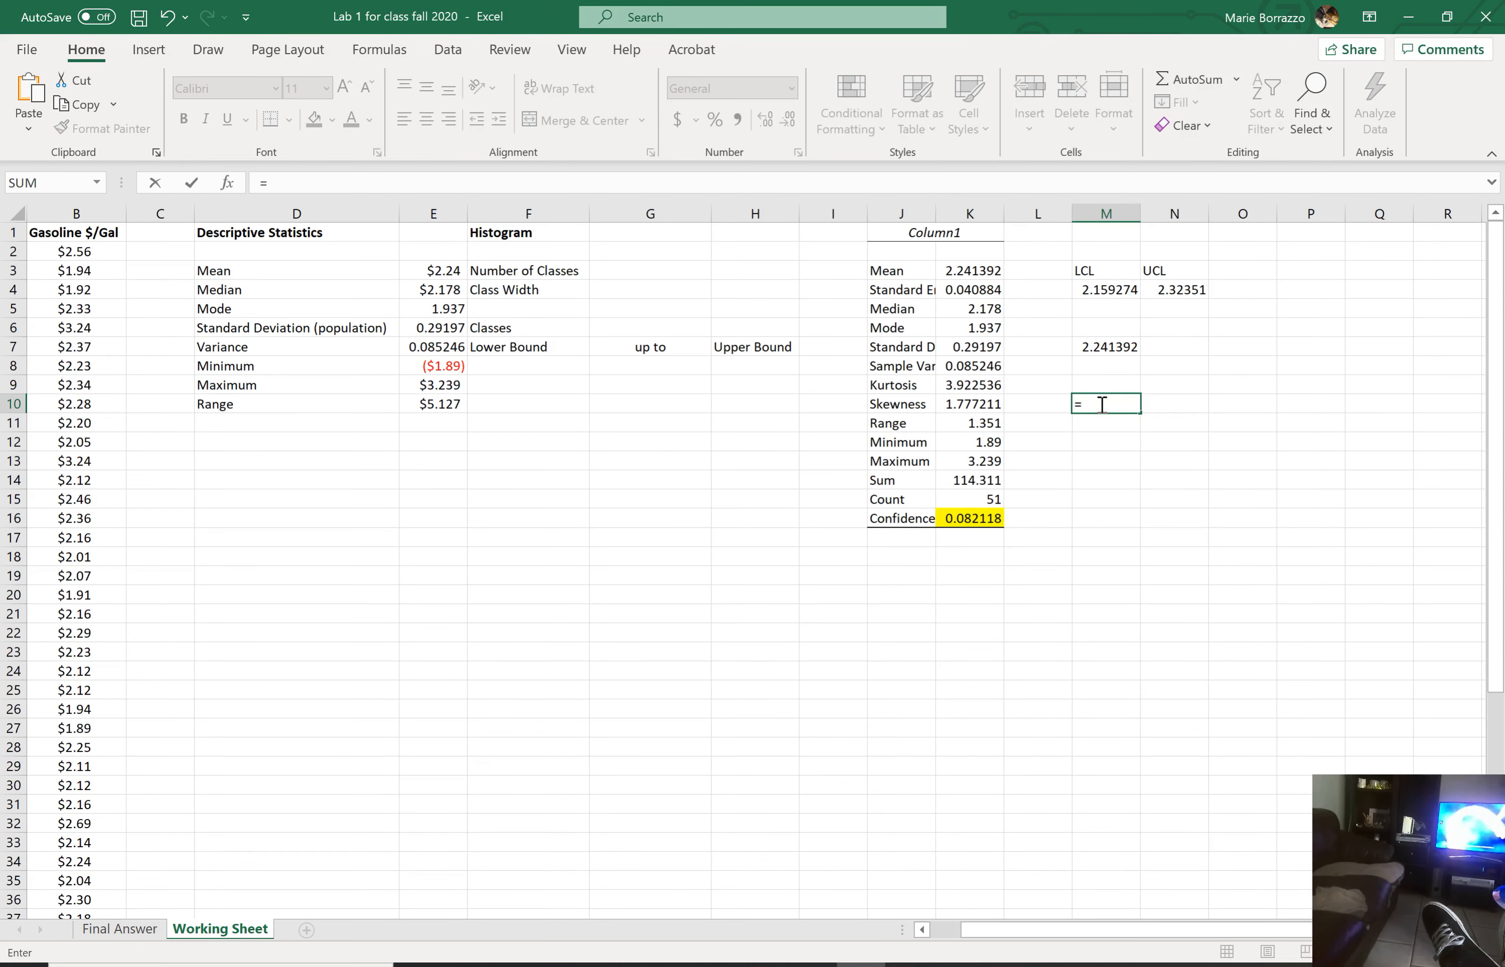
{"action": "left_click", "coordinate": [1106, 346]}
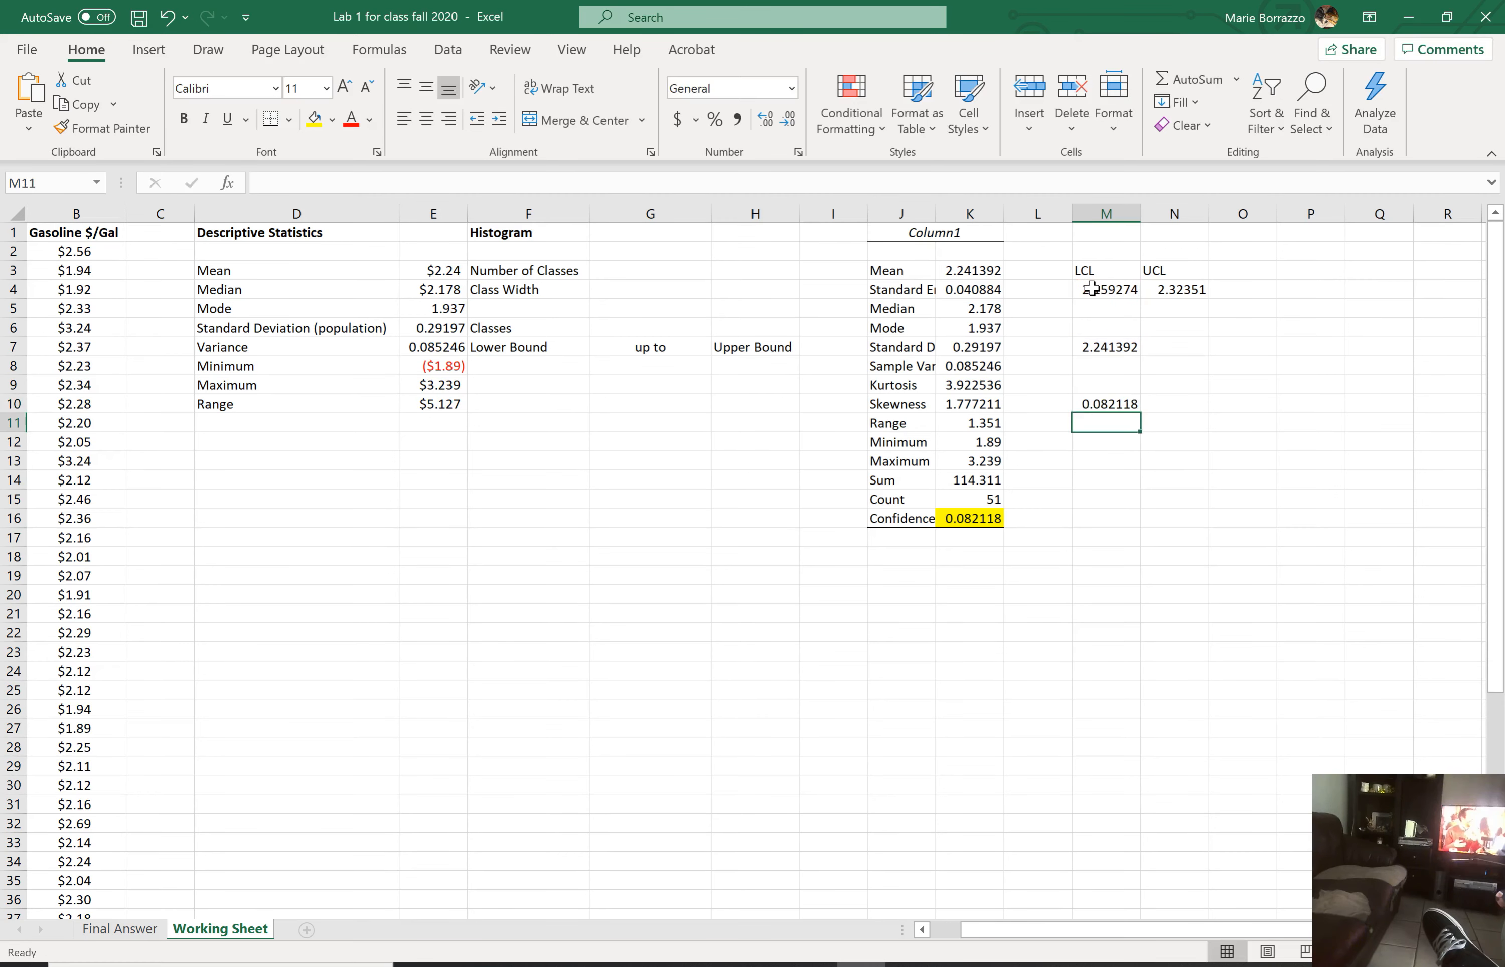
{"action": "left_click", "coordinate": [1172, 404]}
{"action": "type", "text": "=N4-"}
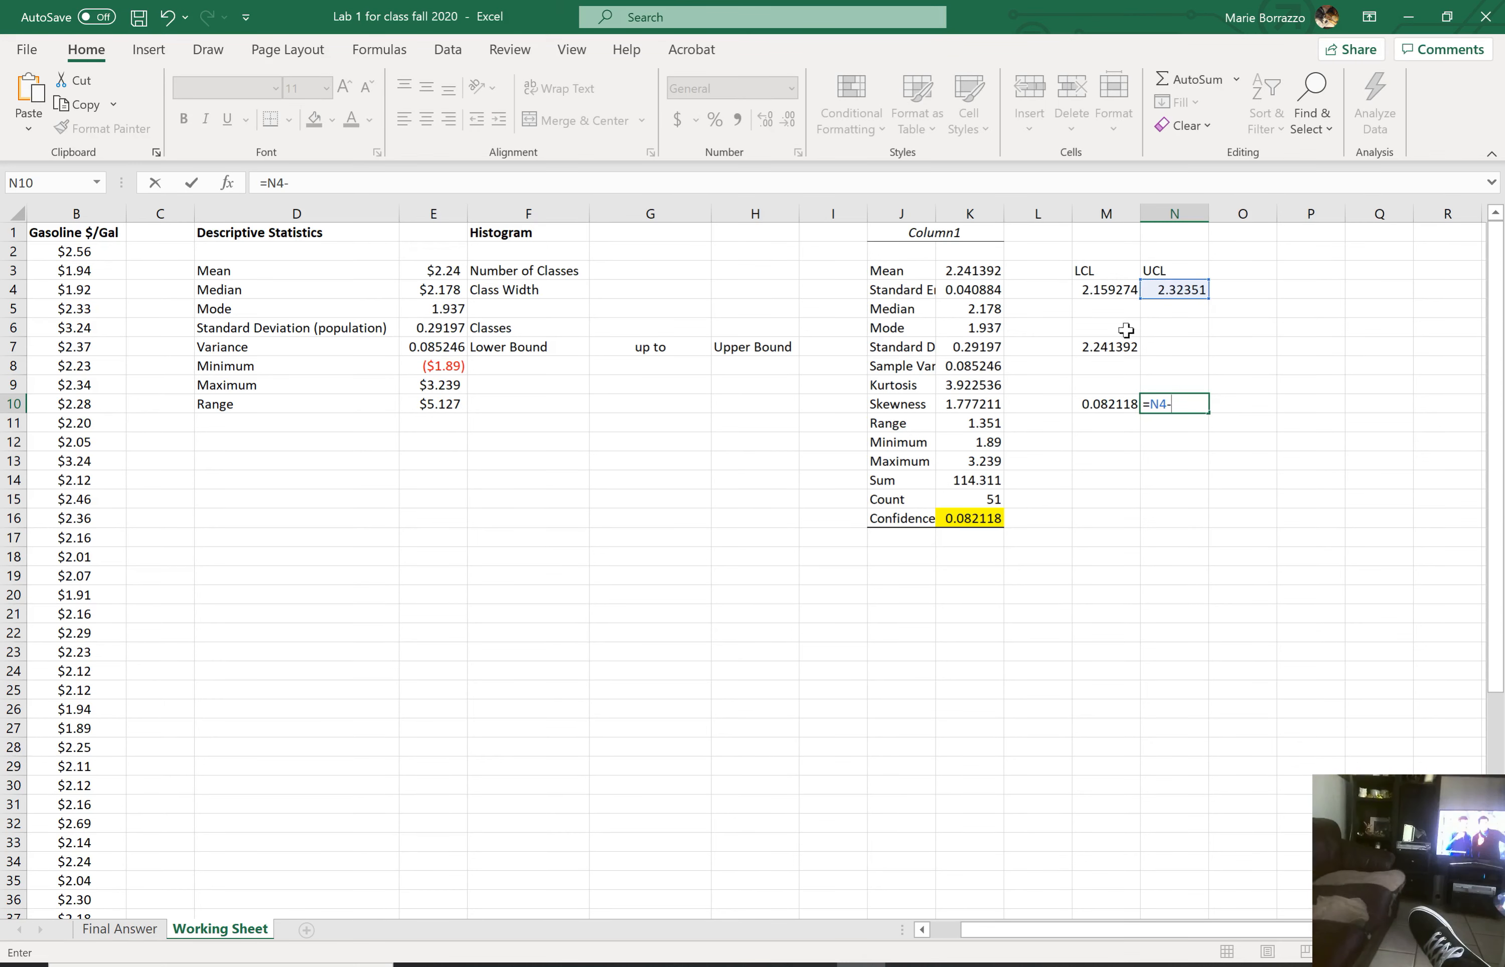
{"action": "key", "text": "enter"}
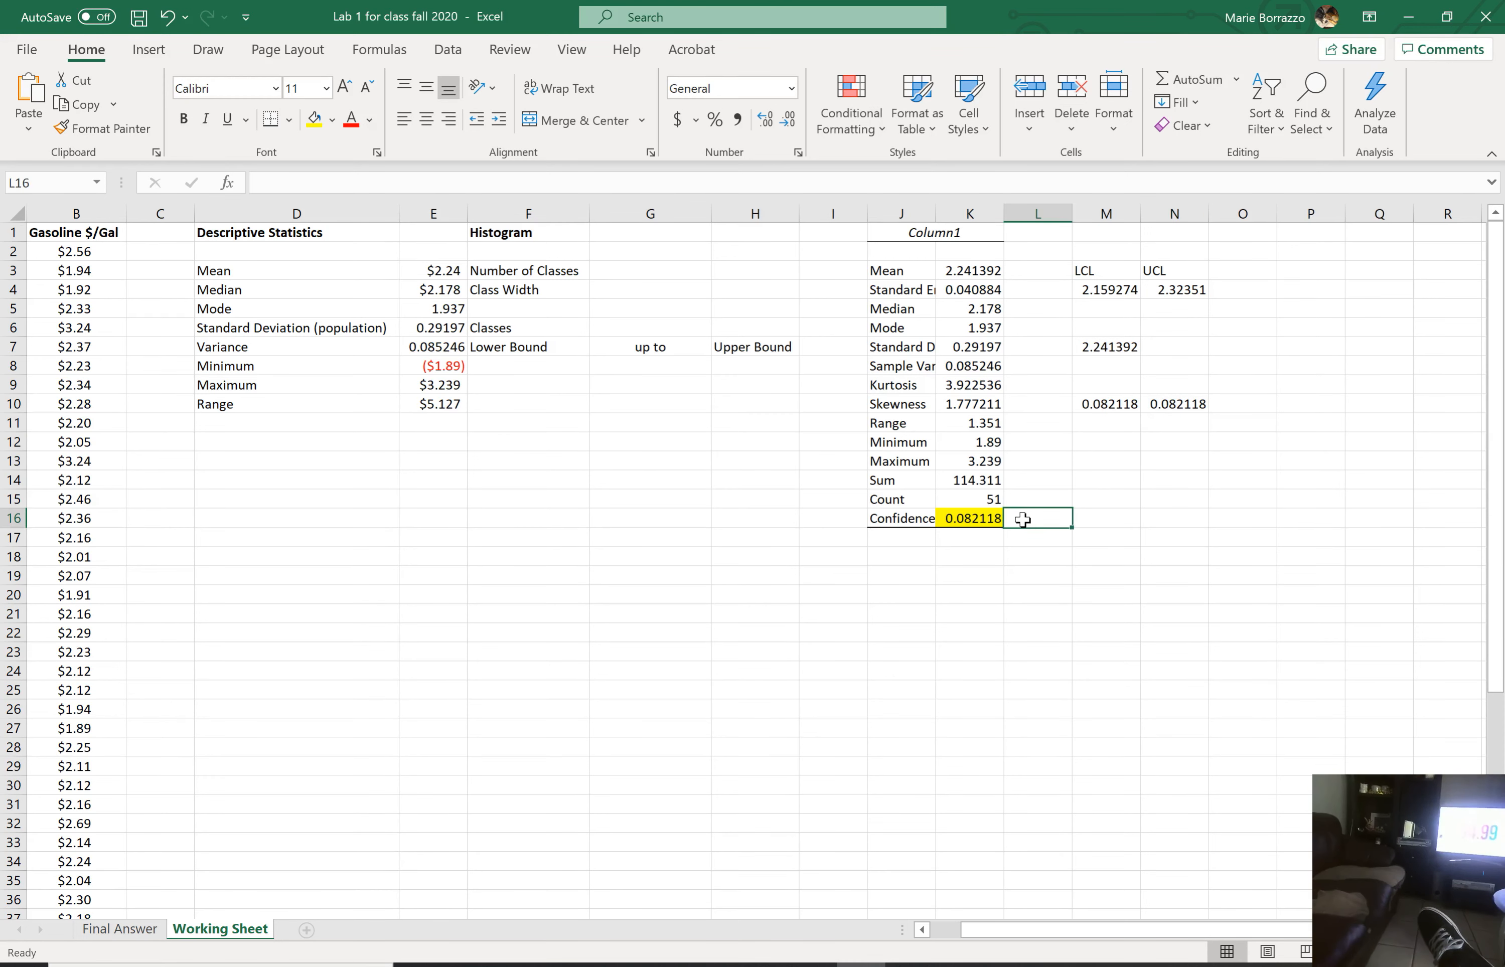
Step: Label the 0.082118 confidence value ME and review the Count, Range and Maximum values
{"action": "double_click", "coordinate": [1036, 518]}
{"action": "type", "text": "ME"}
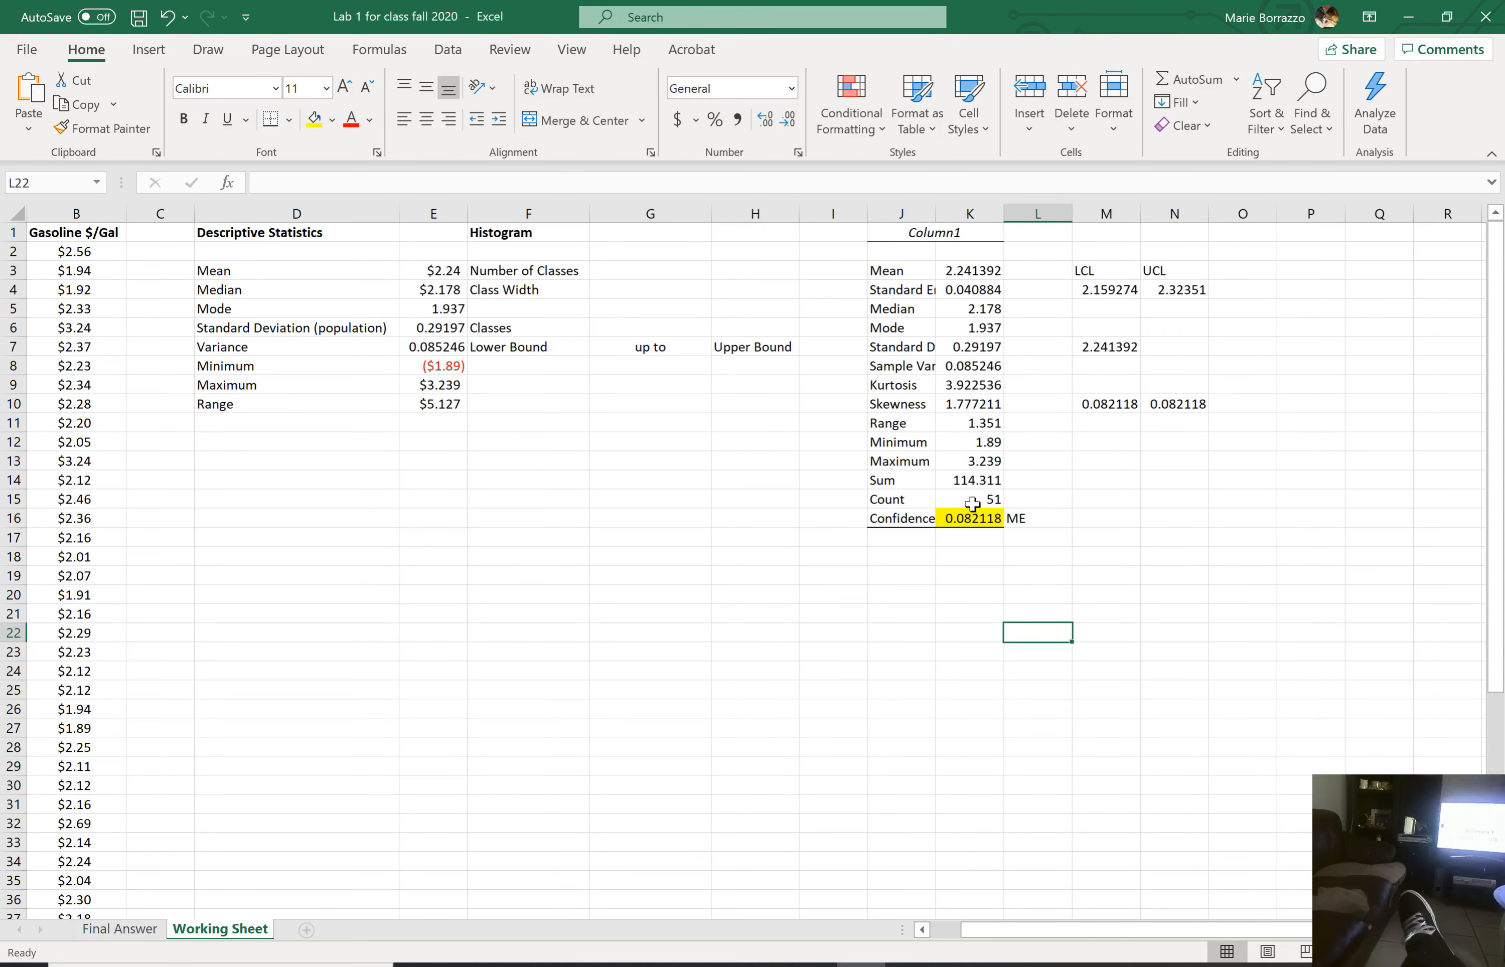
{"action": "left_click", "coordinate": [969, 499]}
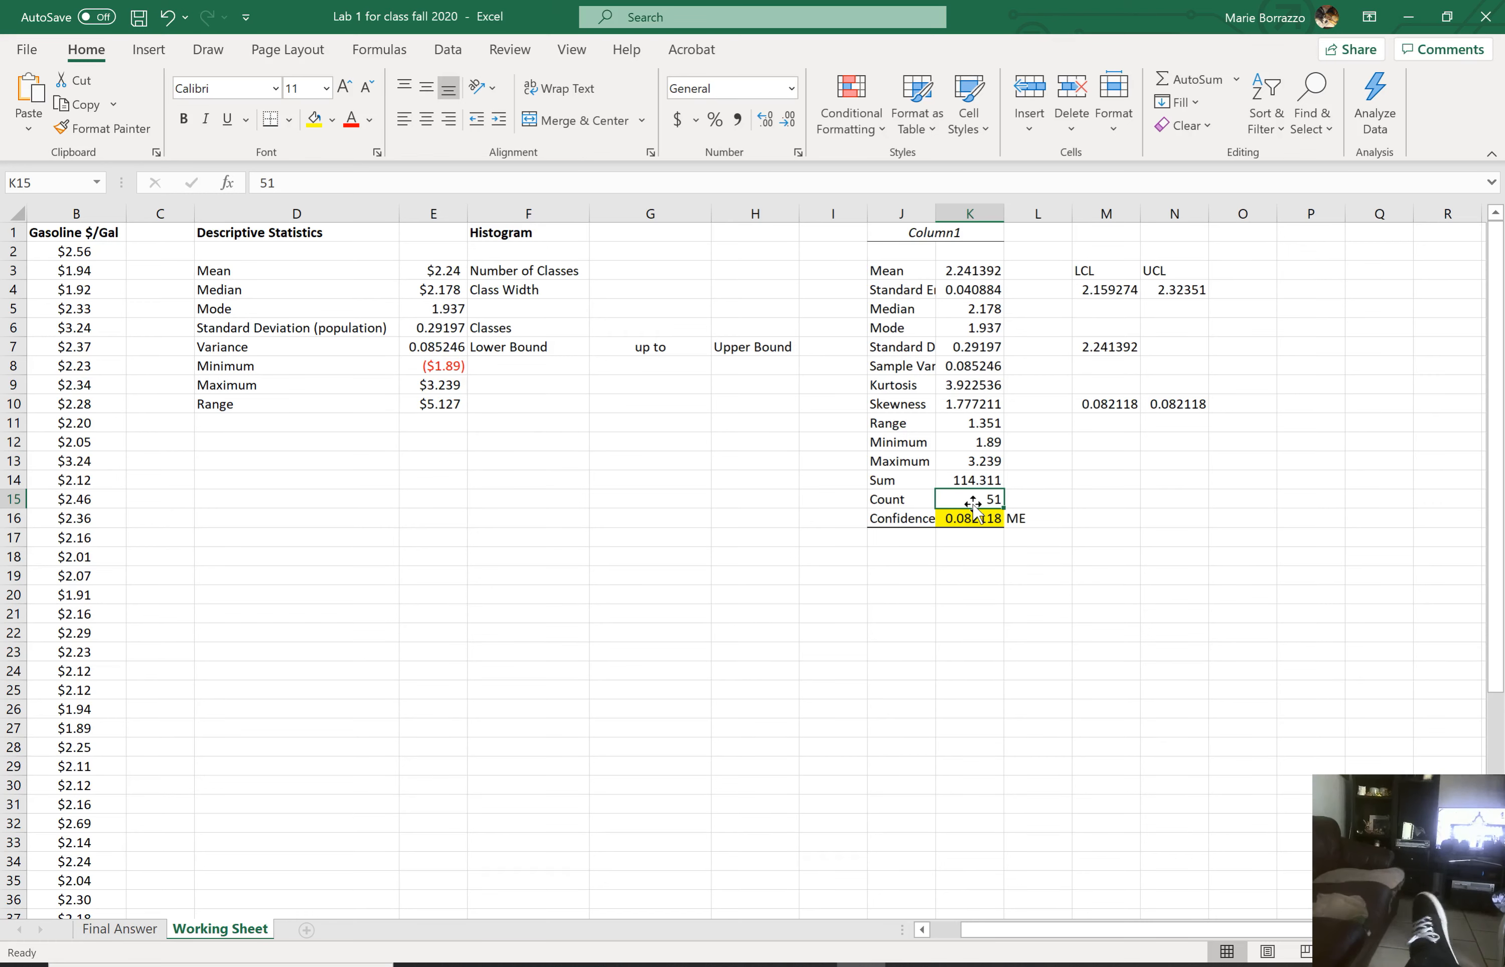
{"action": "left_click", "coordinate": [969, 423]}
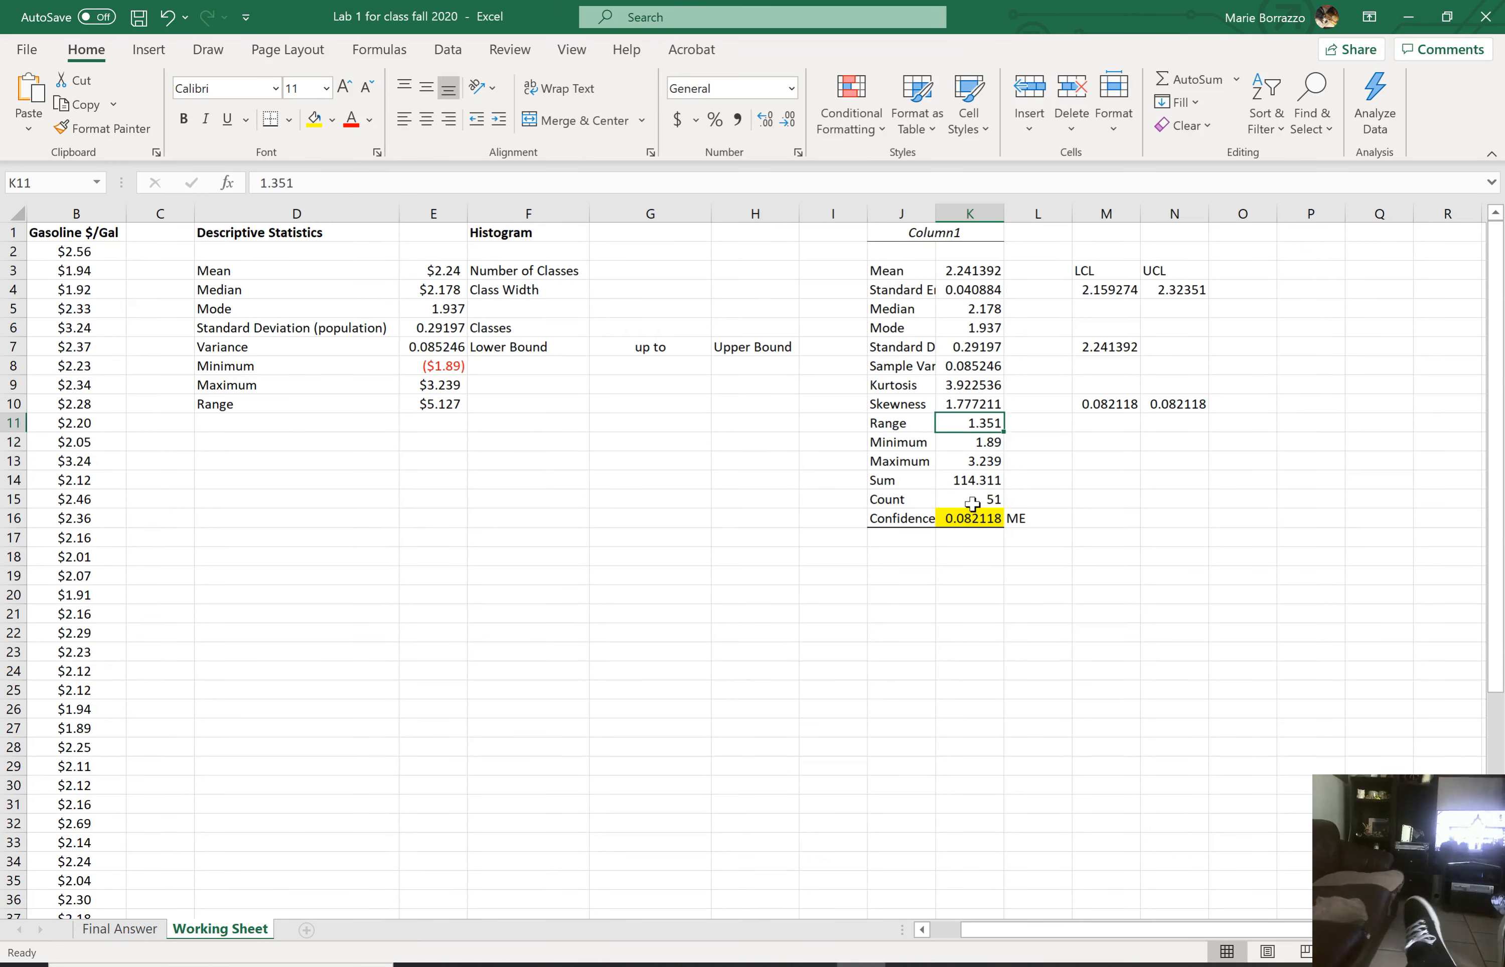
{"action": "left_click", "coordinate": [969, 290]}
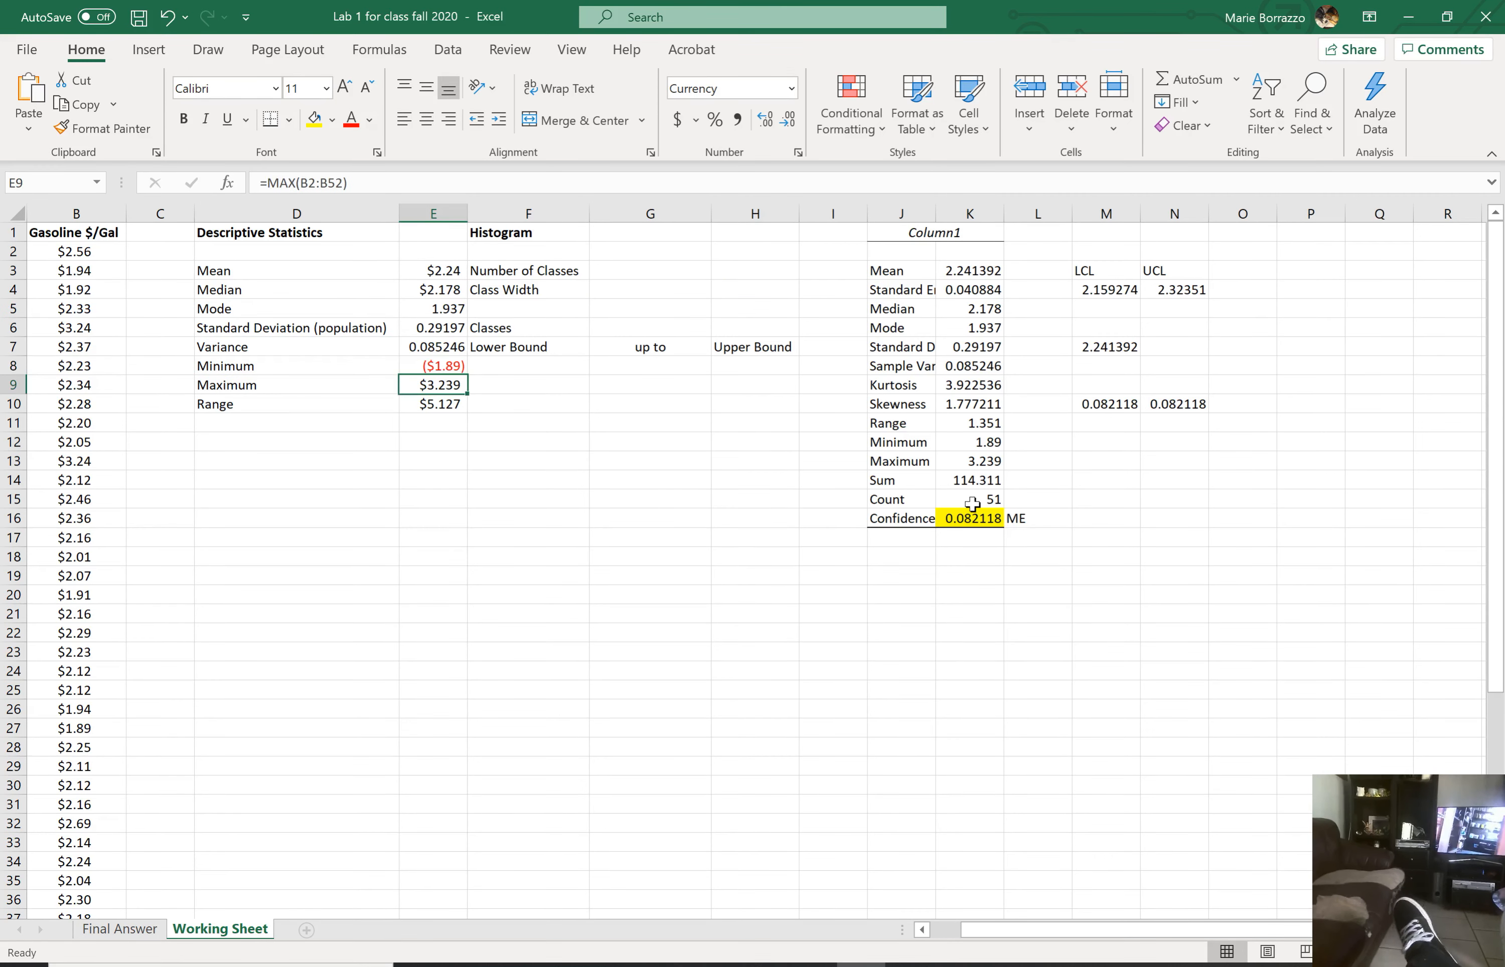
Step: Rewrite the E10 Range formula from E9 and E8 so it shows $1.351, matching the summary
{"action": "left_click", "coordinate": [432, 405]}
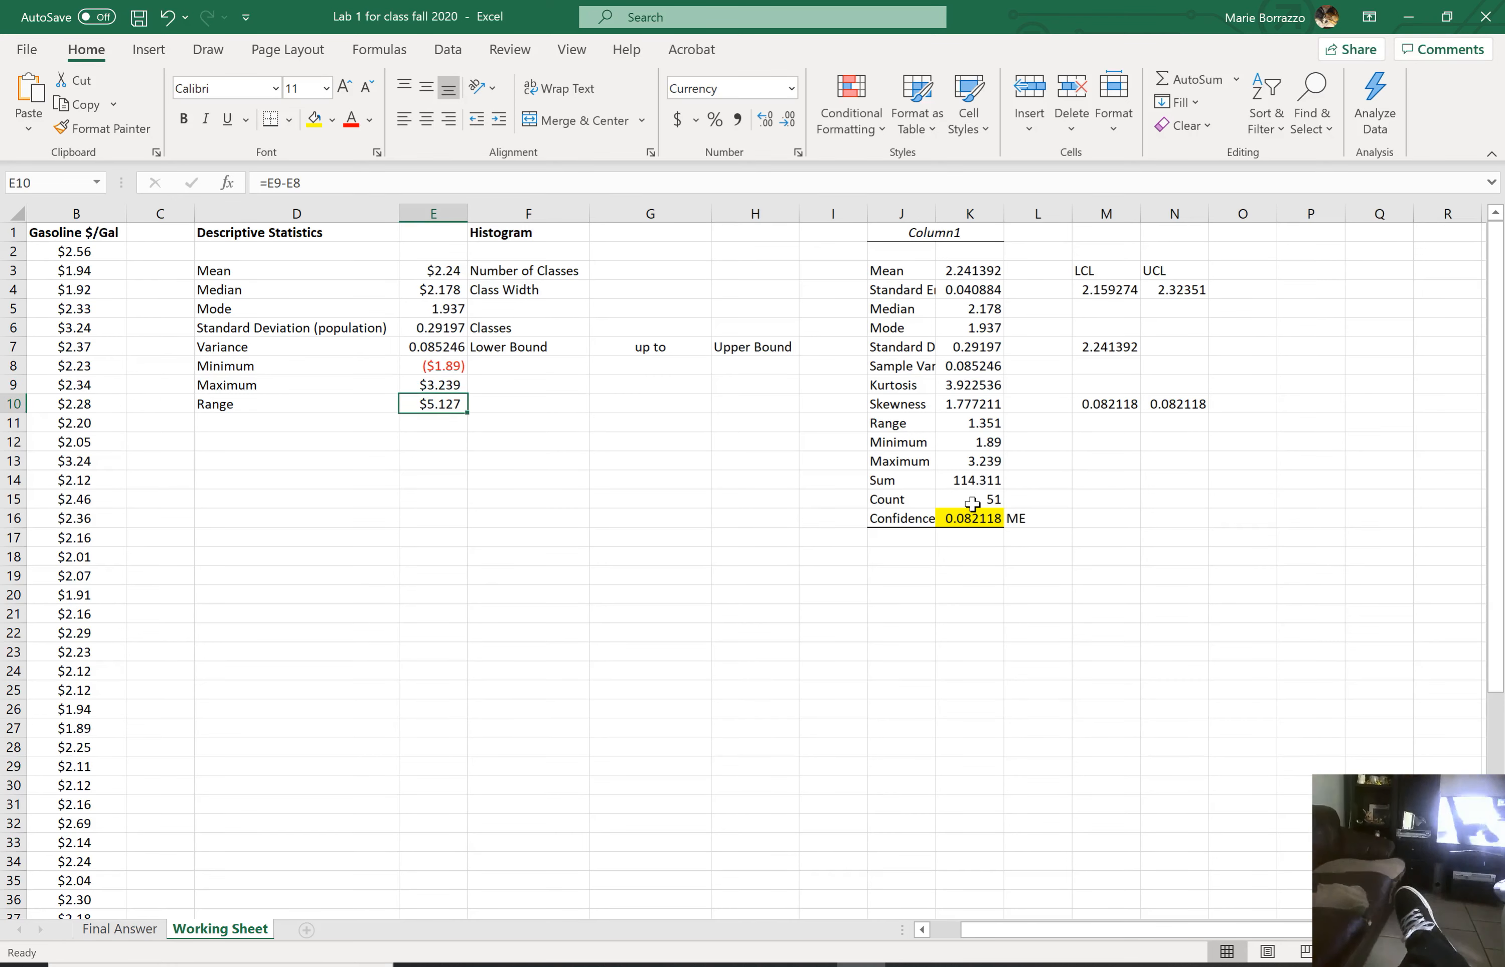
{"action": "type", "text": "="}
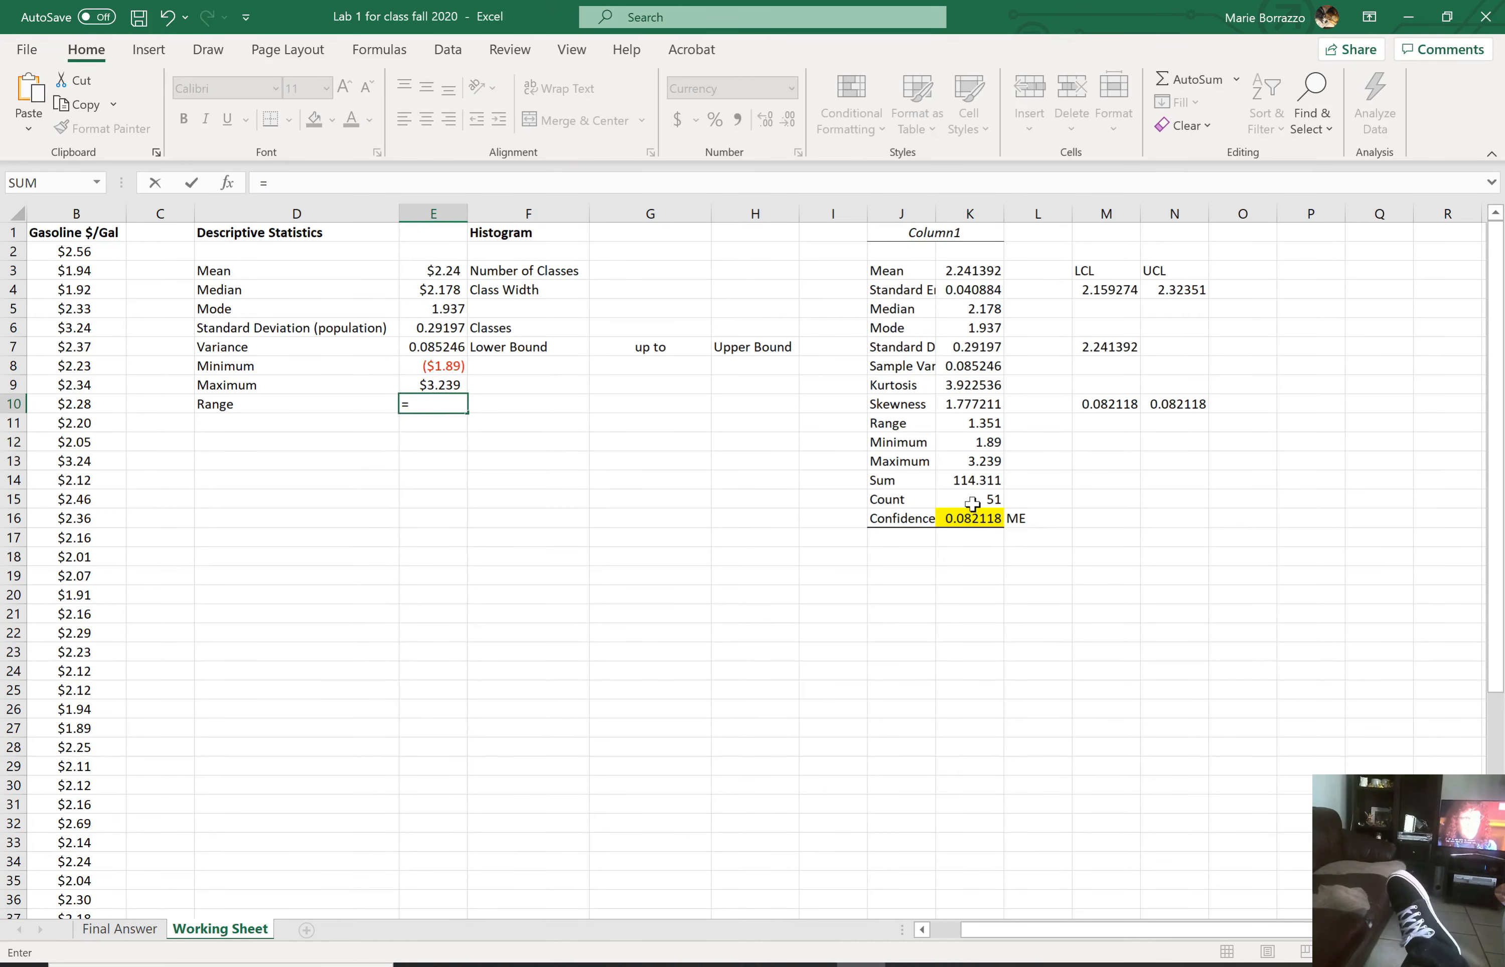
{"action": "left_click", "coordinate": [432, 385]}
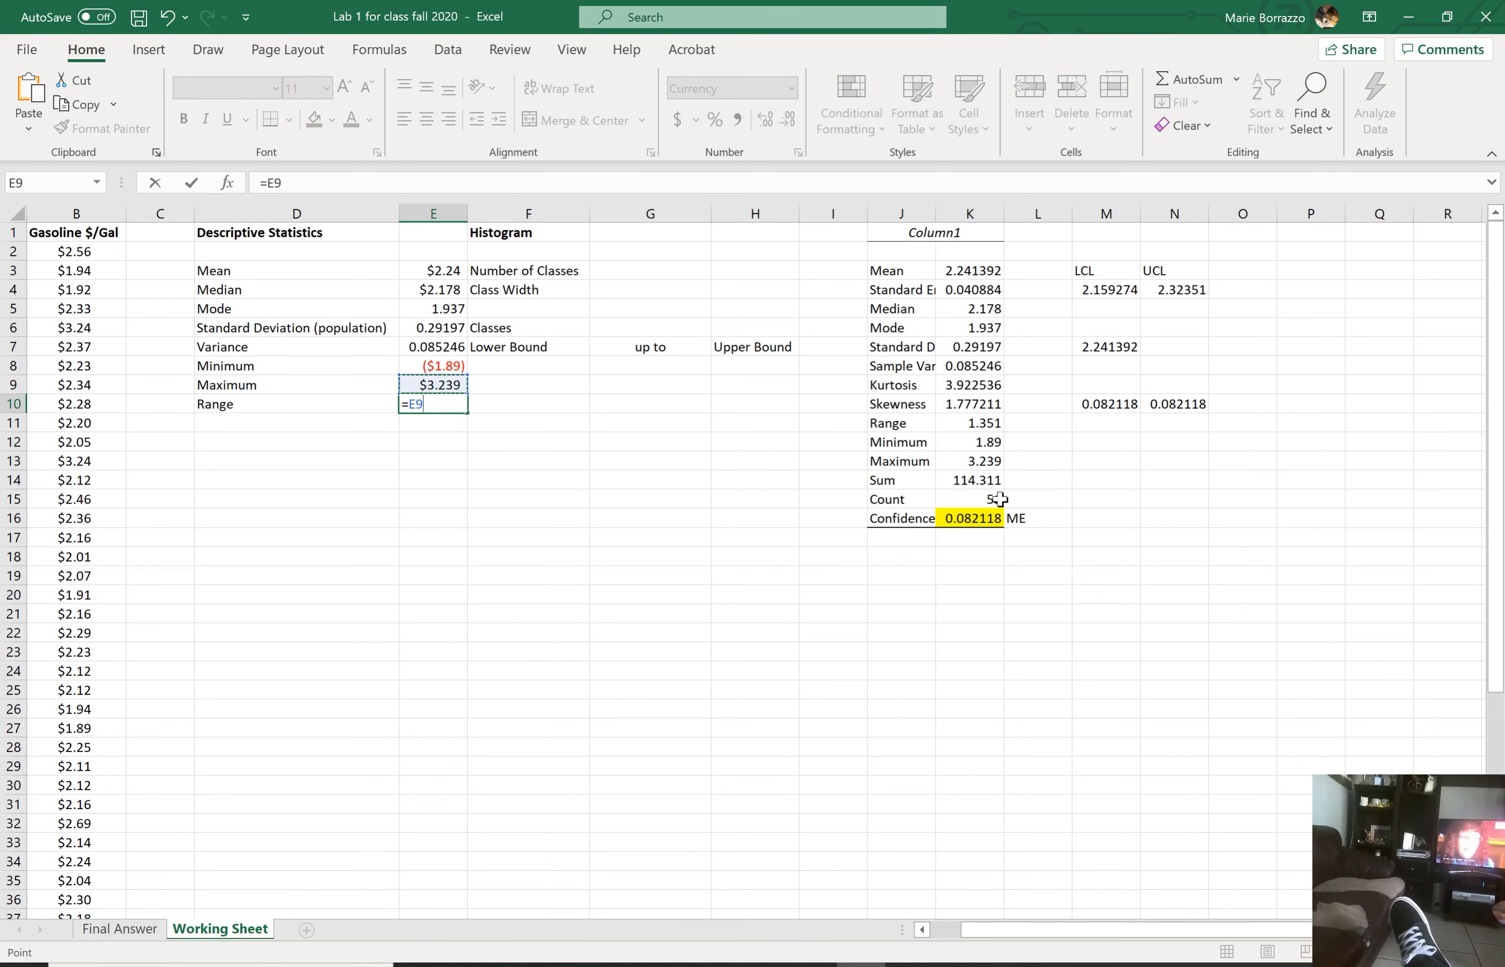
{"action": "type", "text": "+E9"}
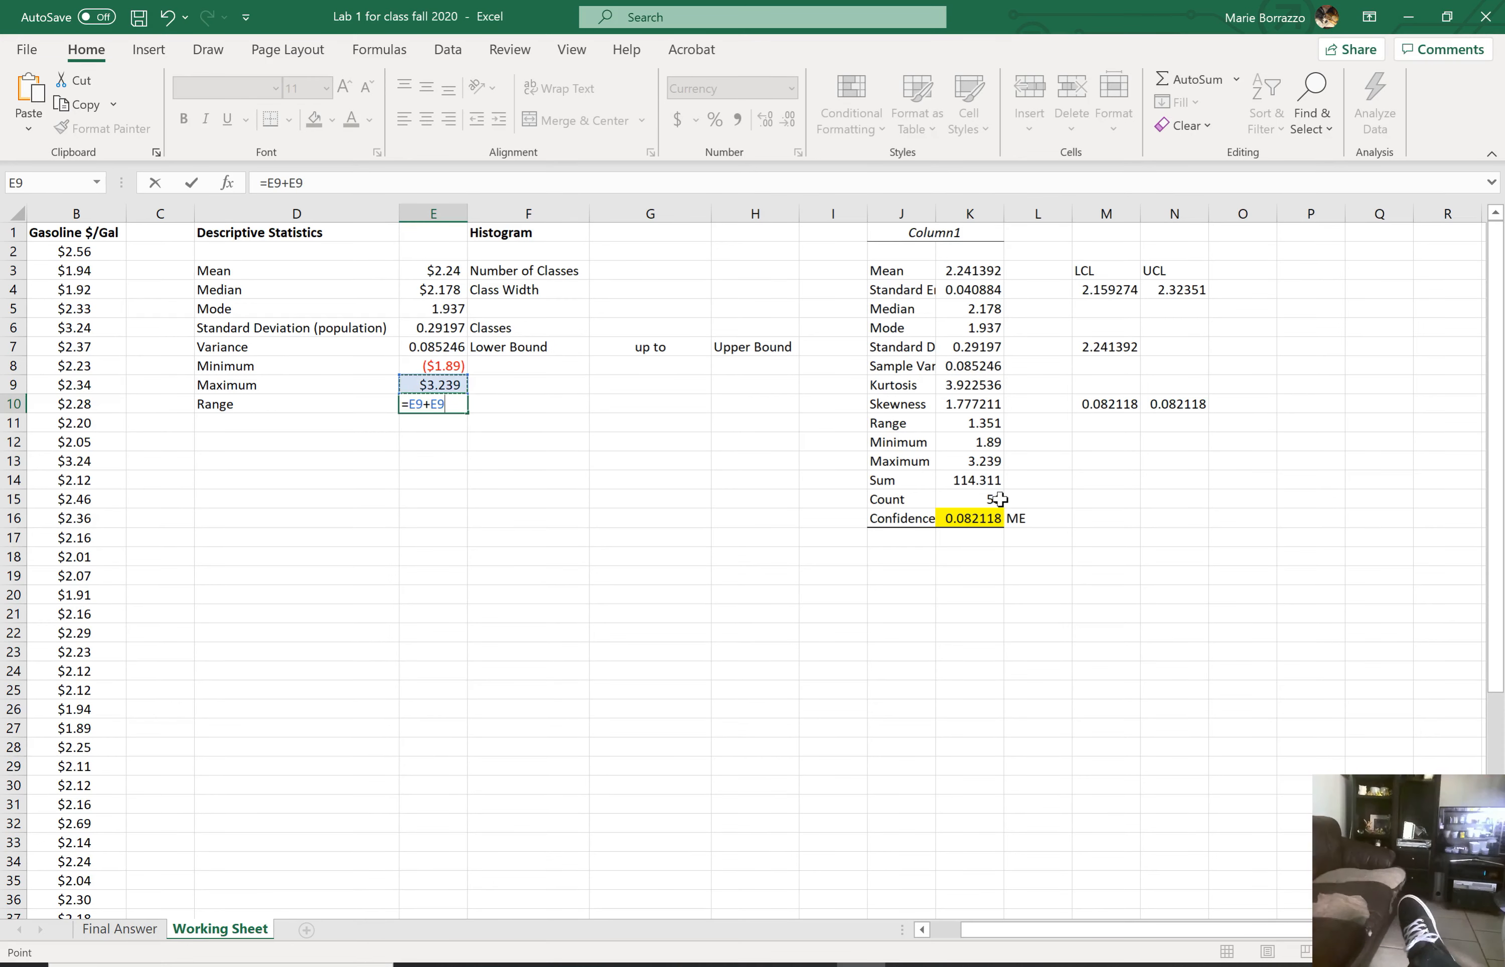
{"action": "key", "text": "Enter"}
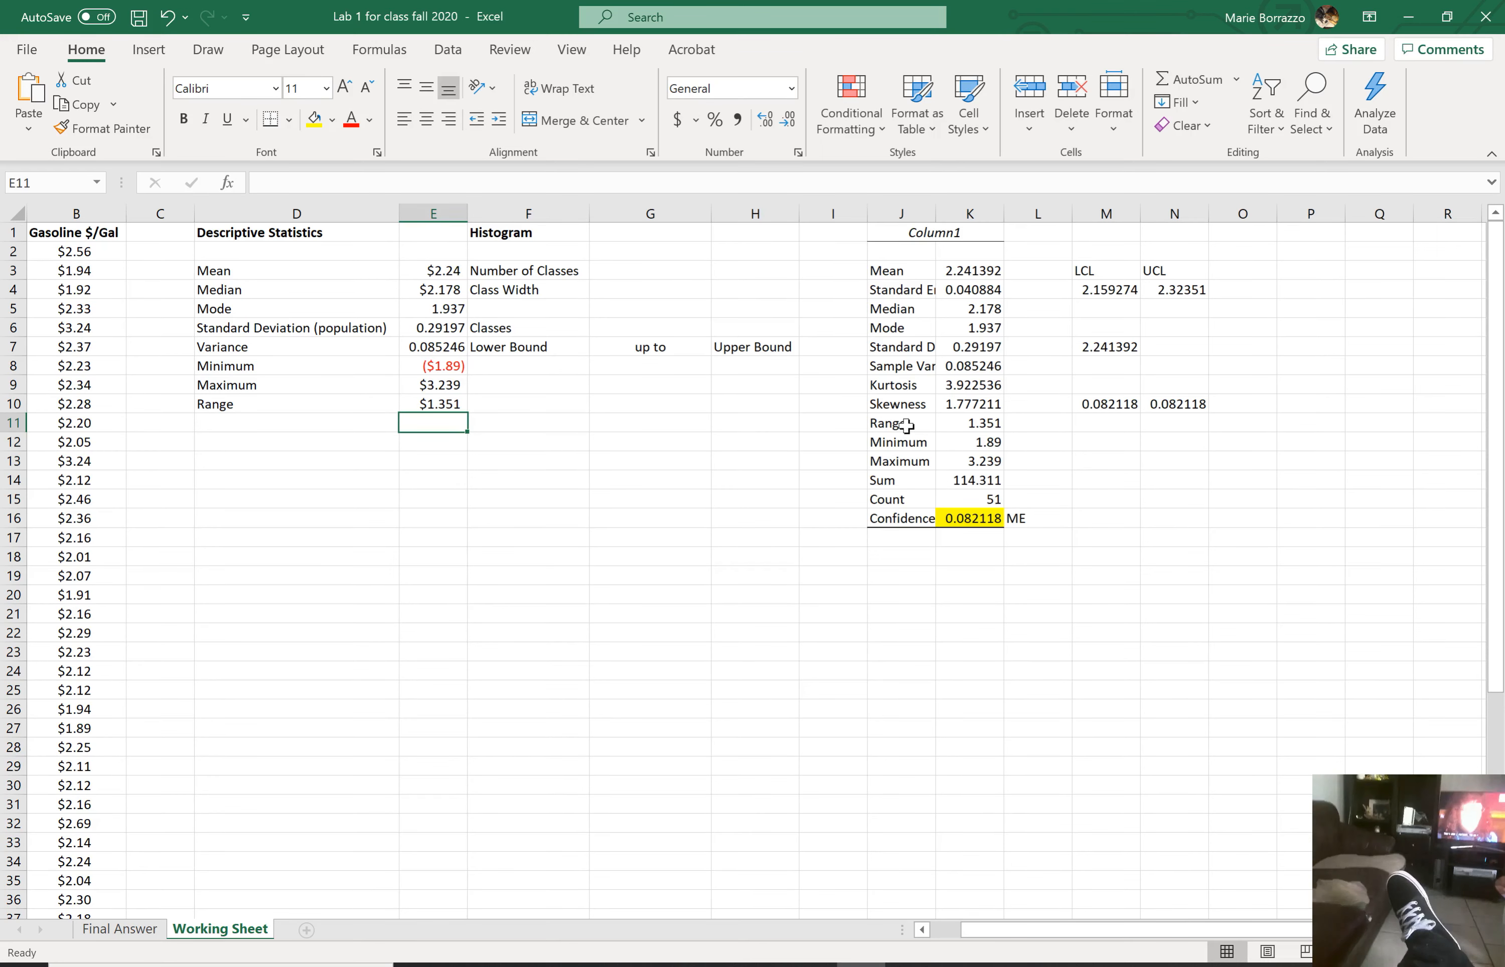
{"action": "left_click", "coordinate": [902, 423]}
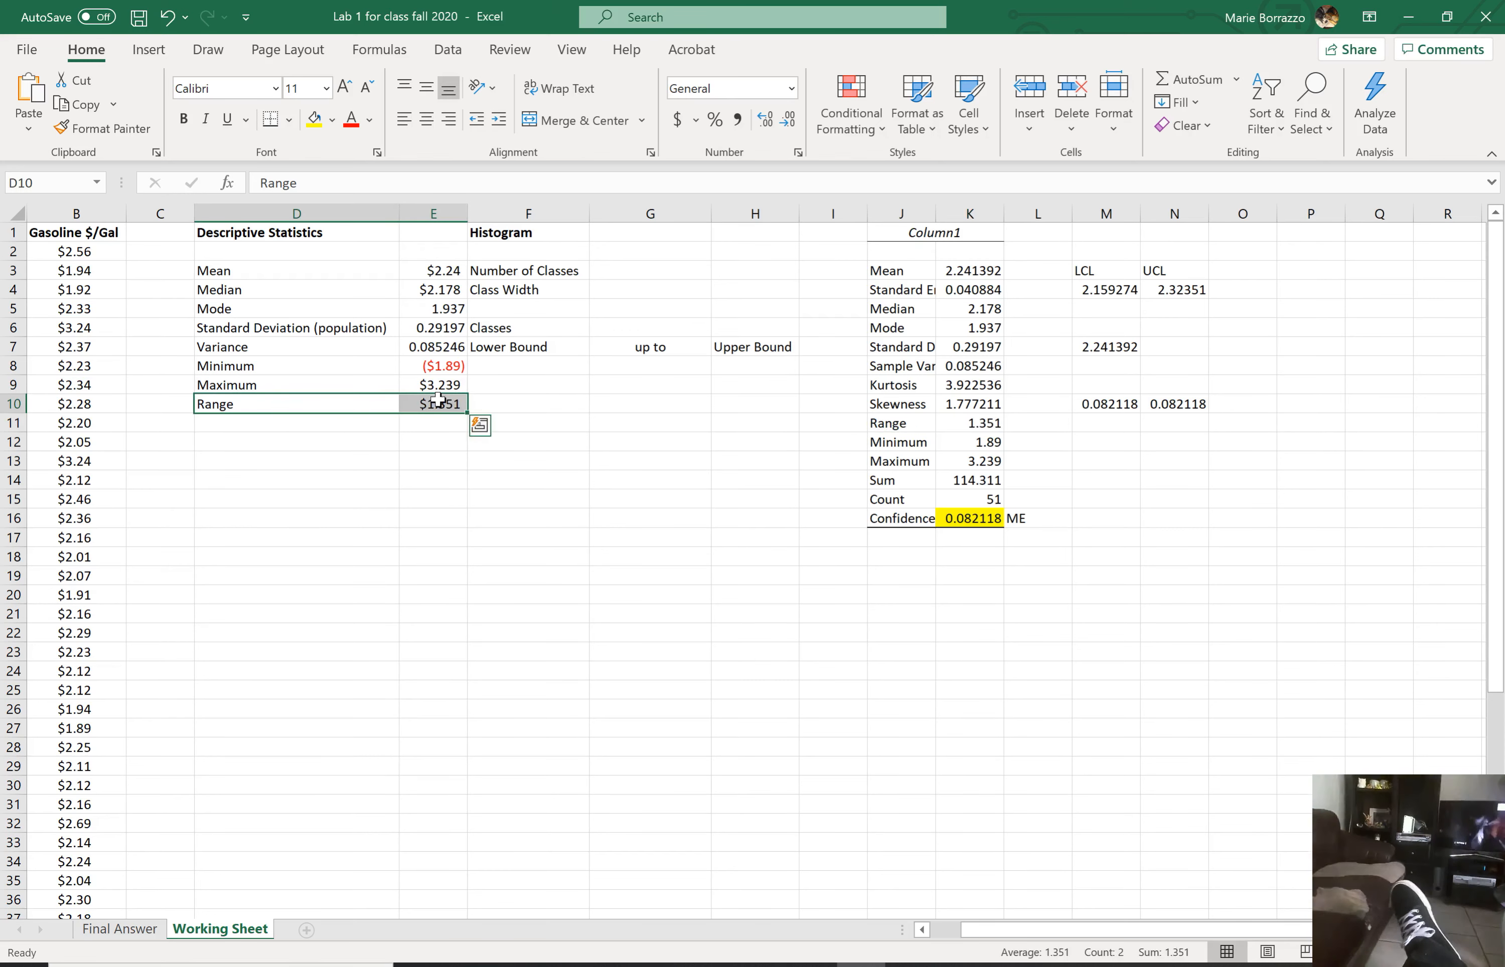
{"action": "left_click", "coordinate": [650, 632]}
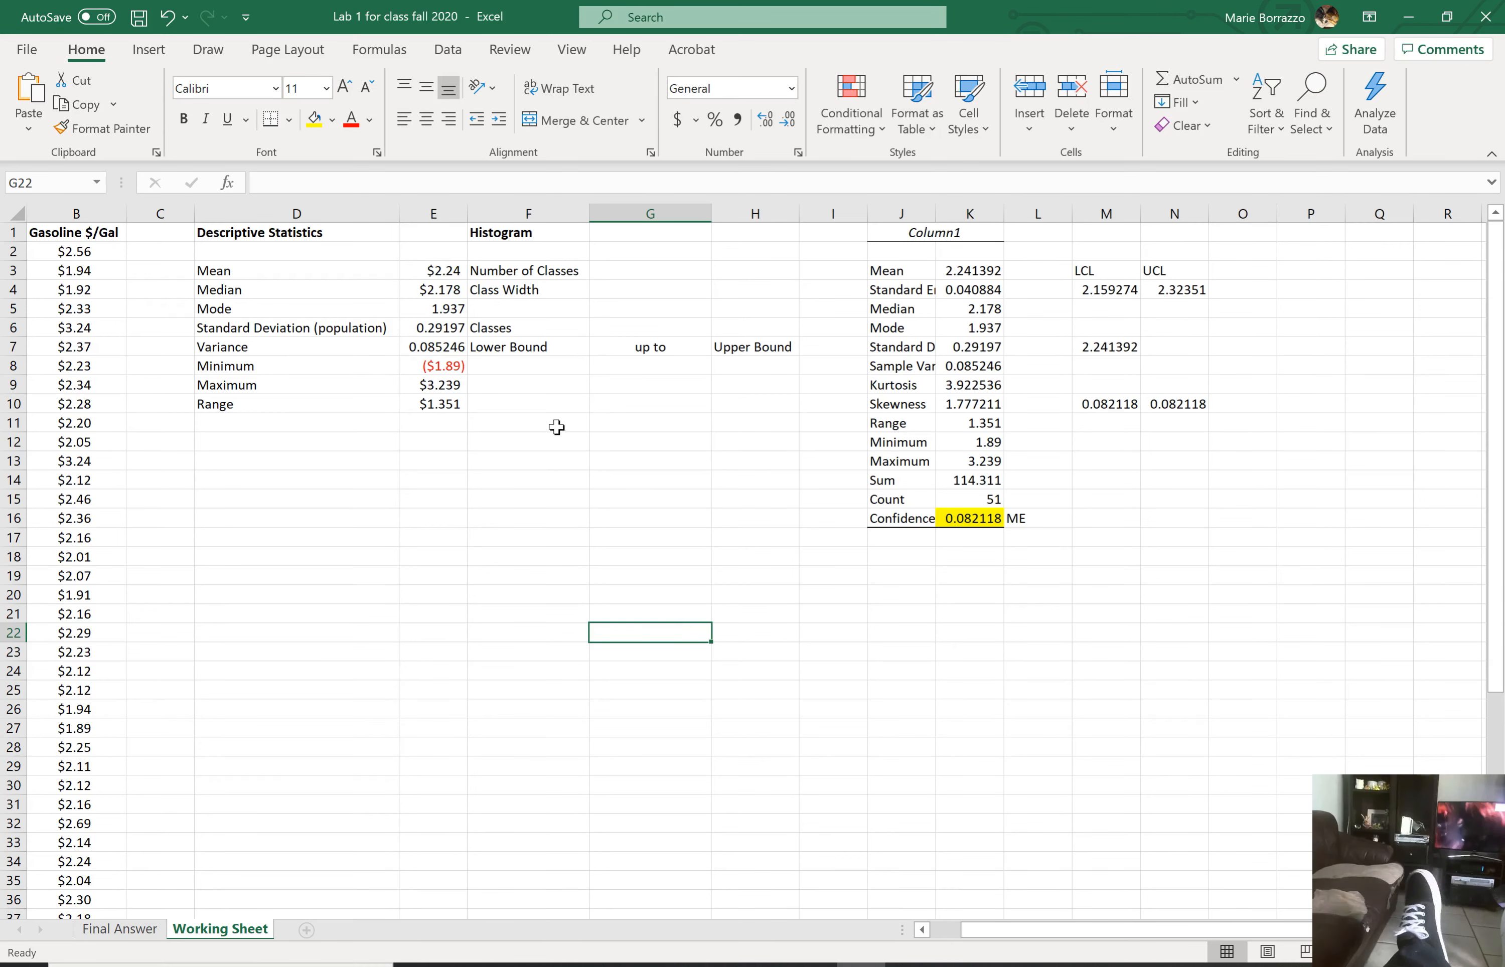
{"action": "mouse_move", "coordinate": [902, 347]}
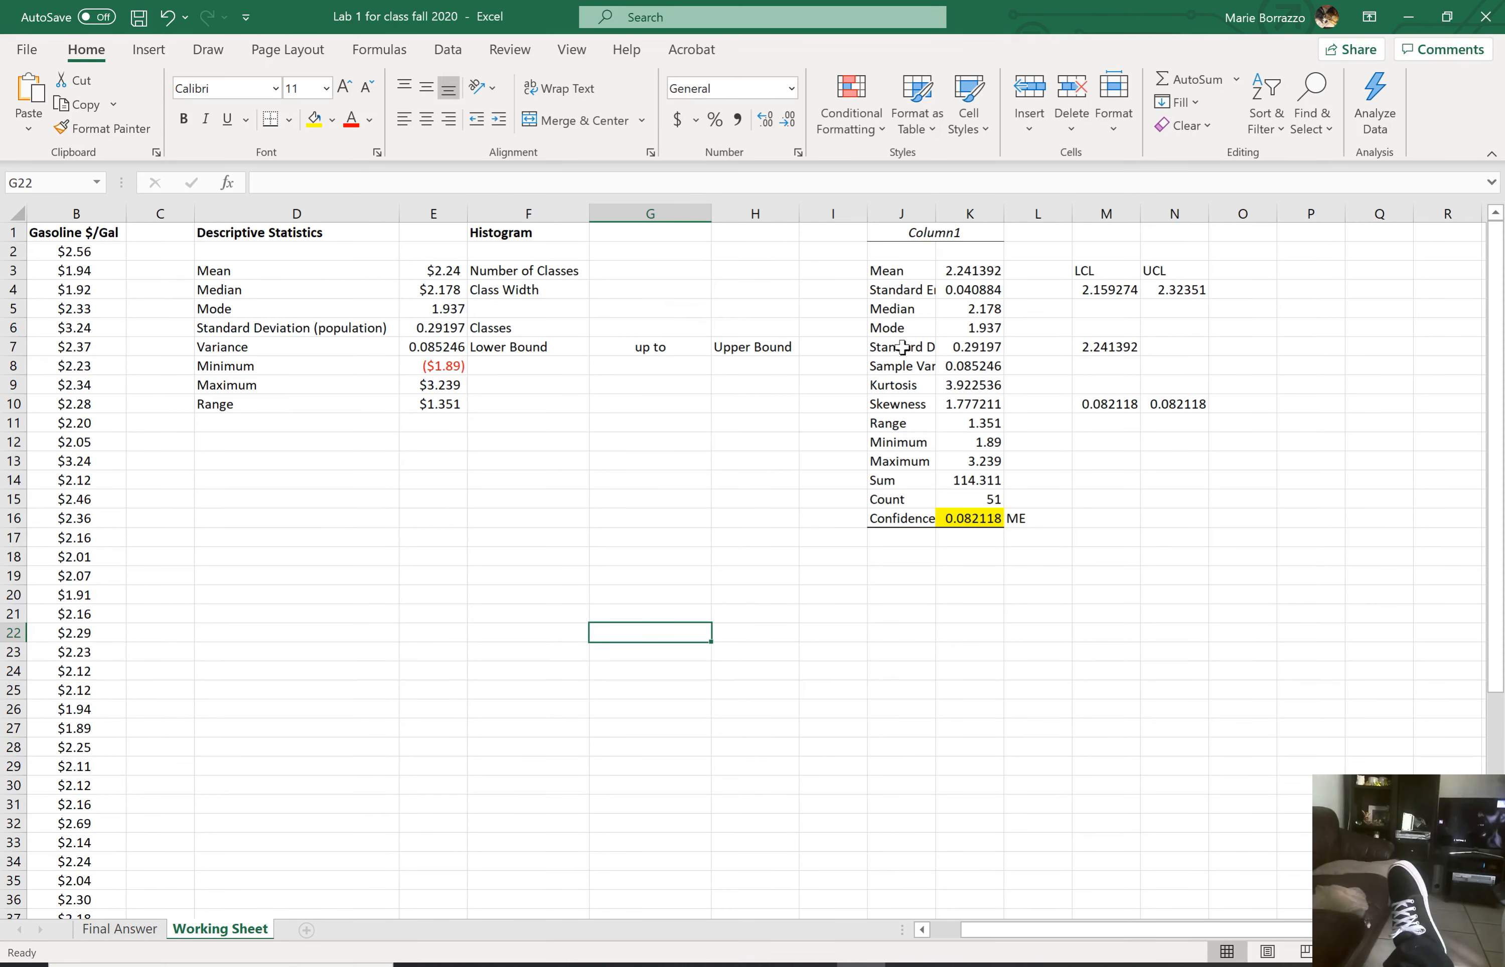
{"action": "mouse_move", "coordinate": [621, 660]}
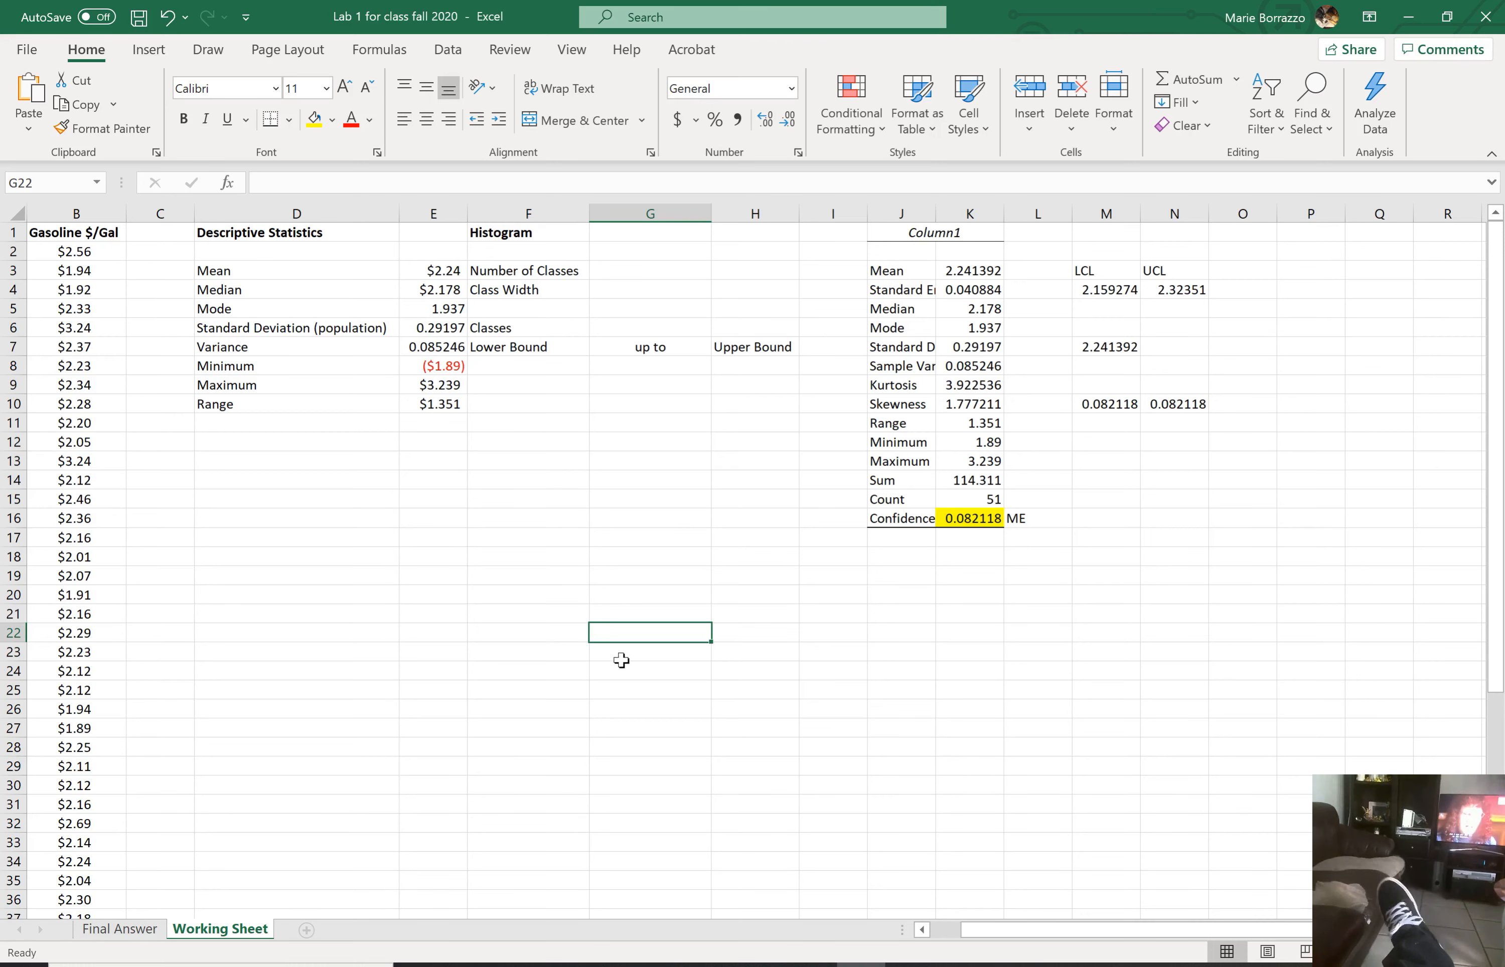
{"action": "mouse_move", "coordinate": [683, 798]}
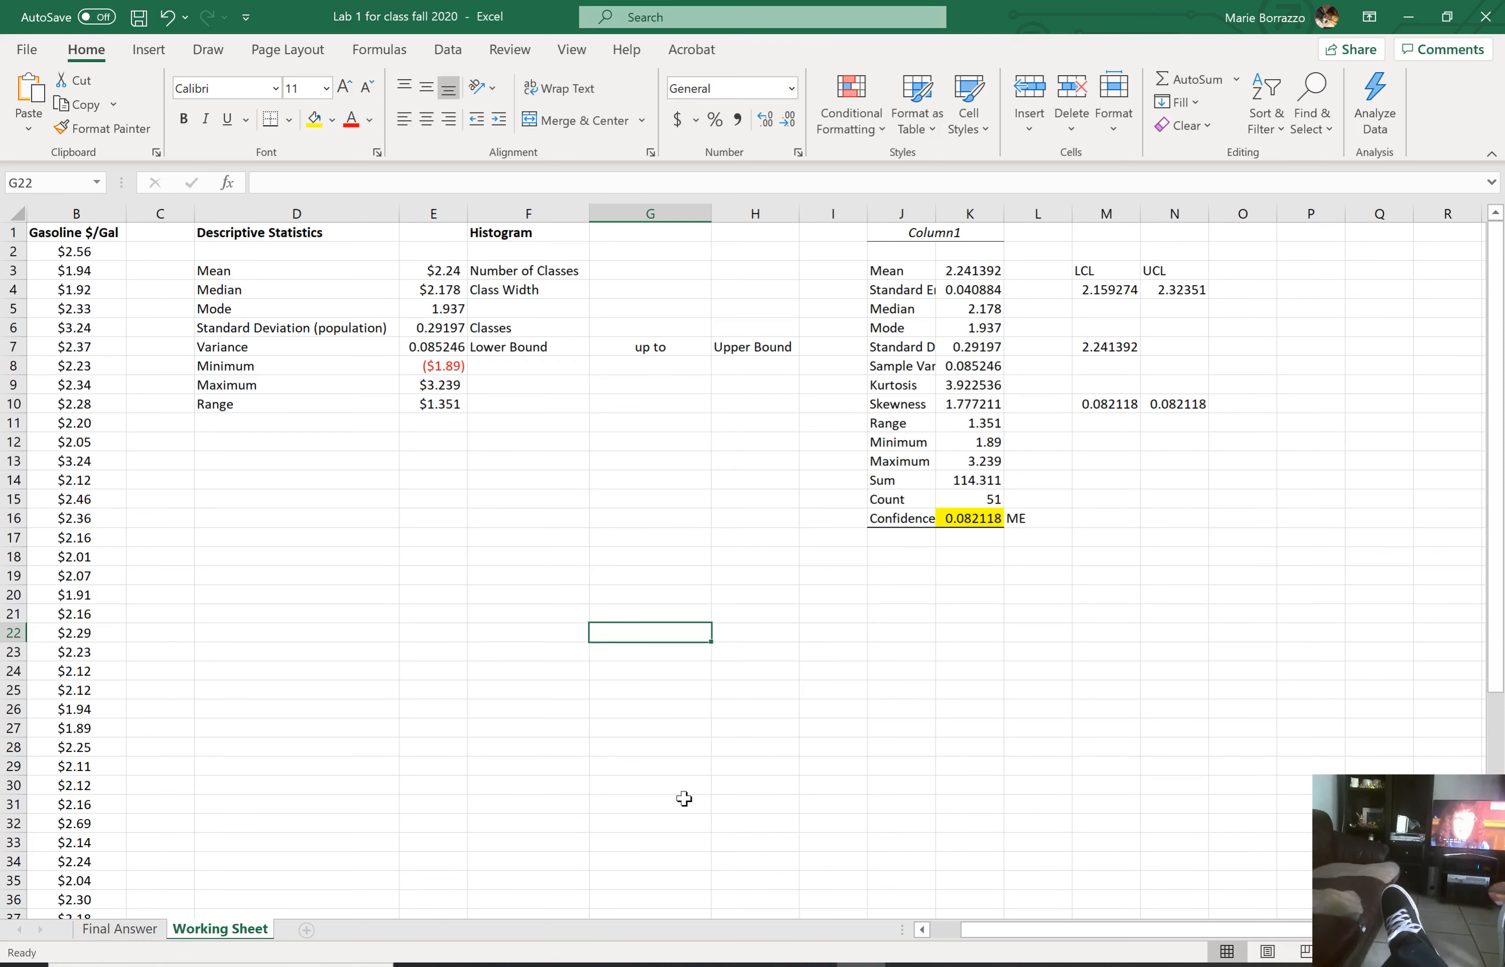
{"action": "mouse_move", "coordinate": [679, 944]}
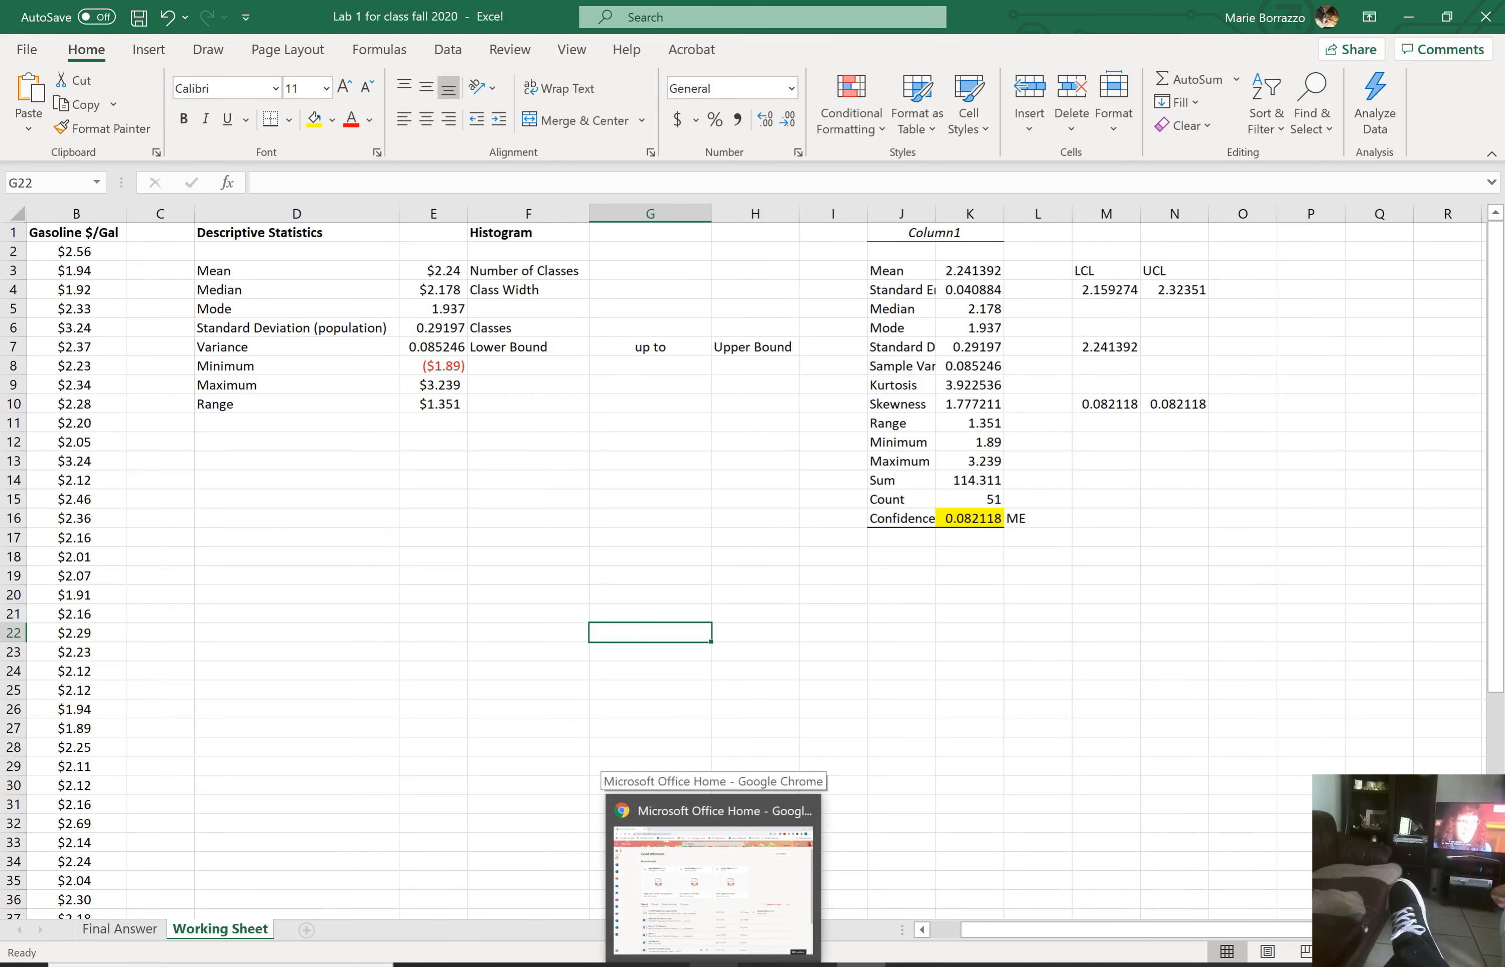
{"action": "mouse_move", "coordinate": [1043, 412]}
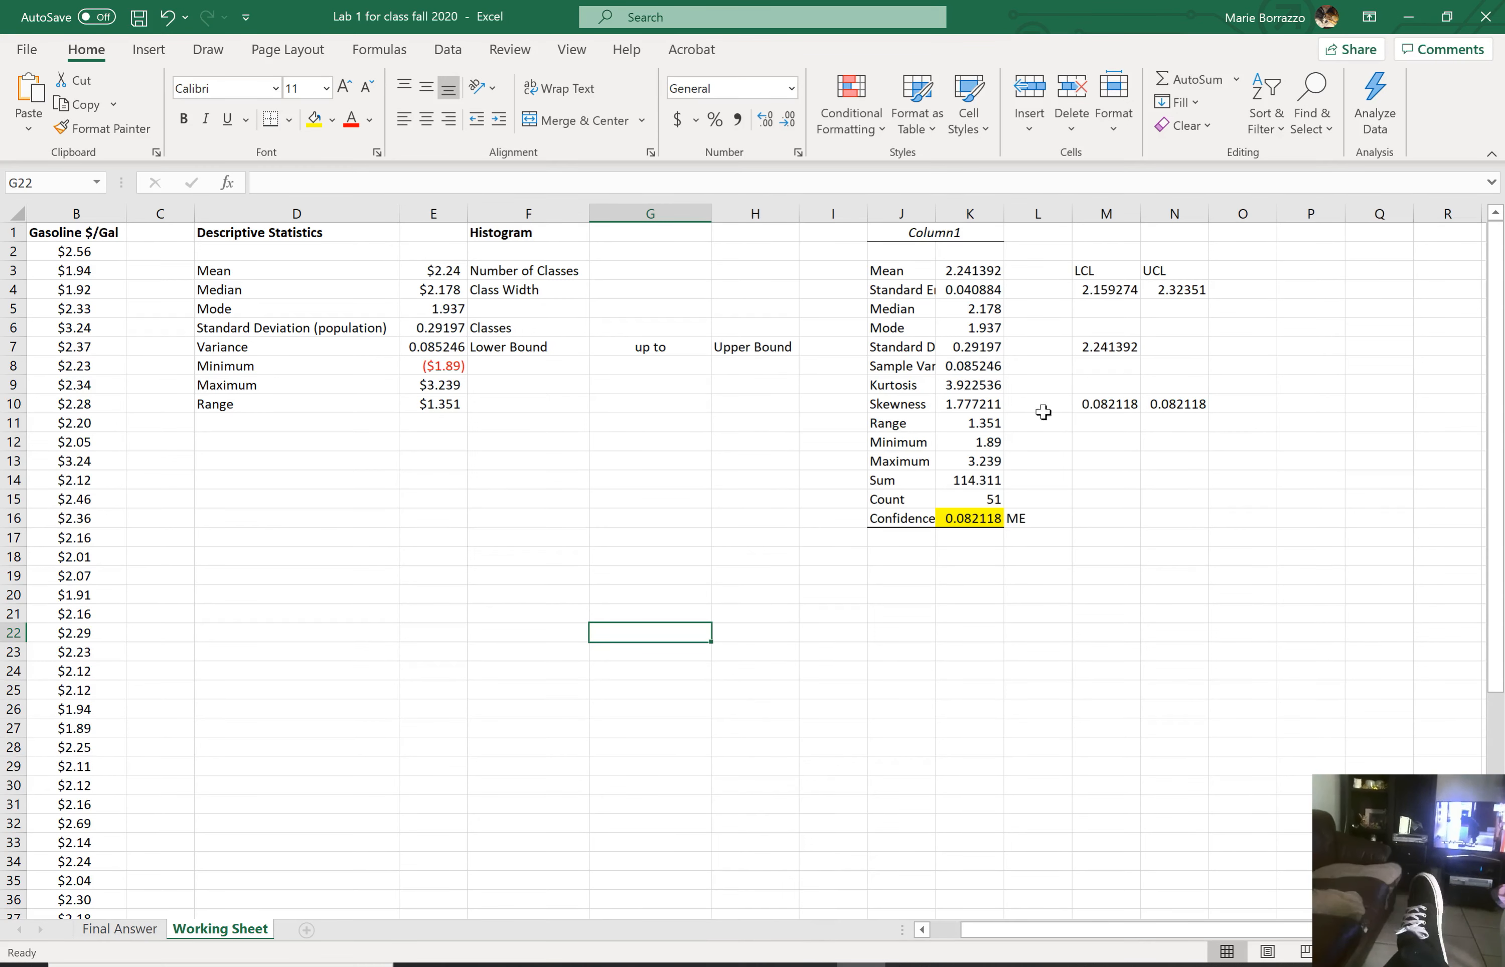
Step: Switch to the Data ribbon tab
{"action": "left_click", "coordinate": [448, 49]}
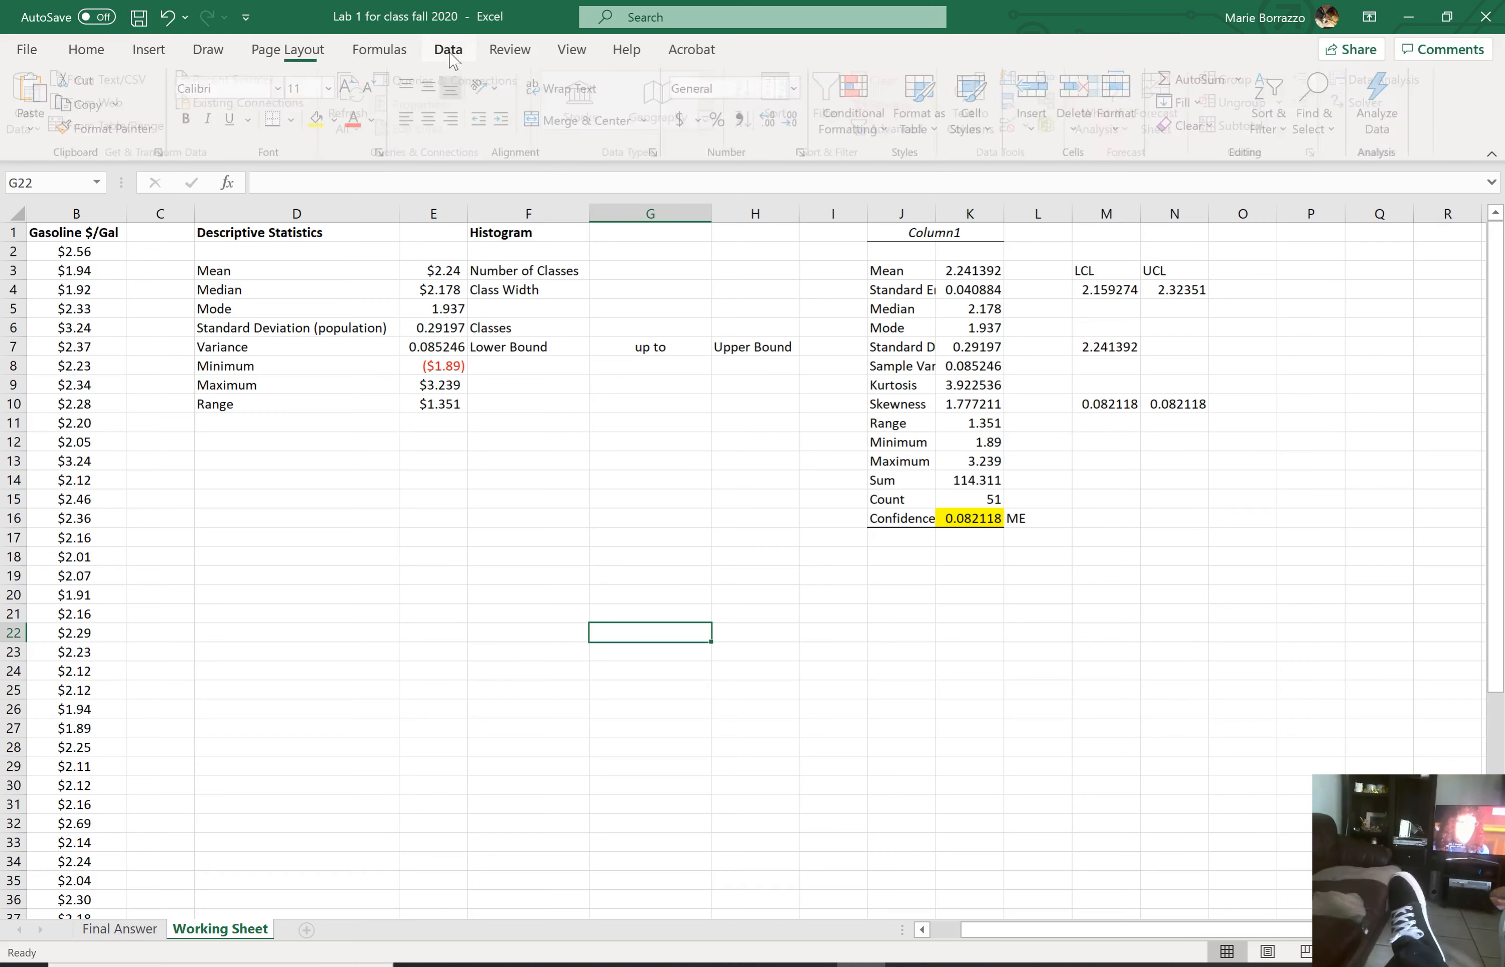
Step: Choose Histogram from the Data Analysis tools list and confirm
{"action": "left_click", "coordinate": [1387, 78]}
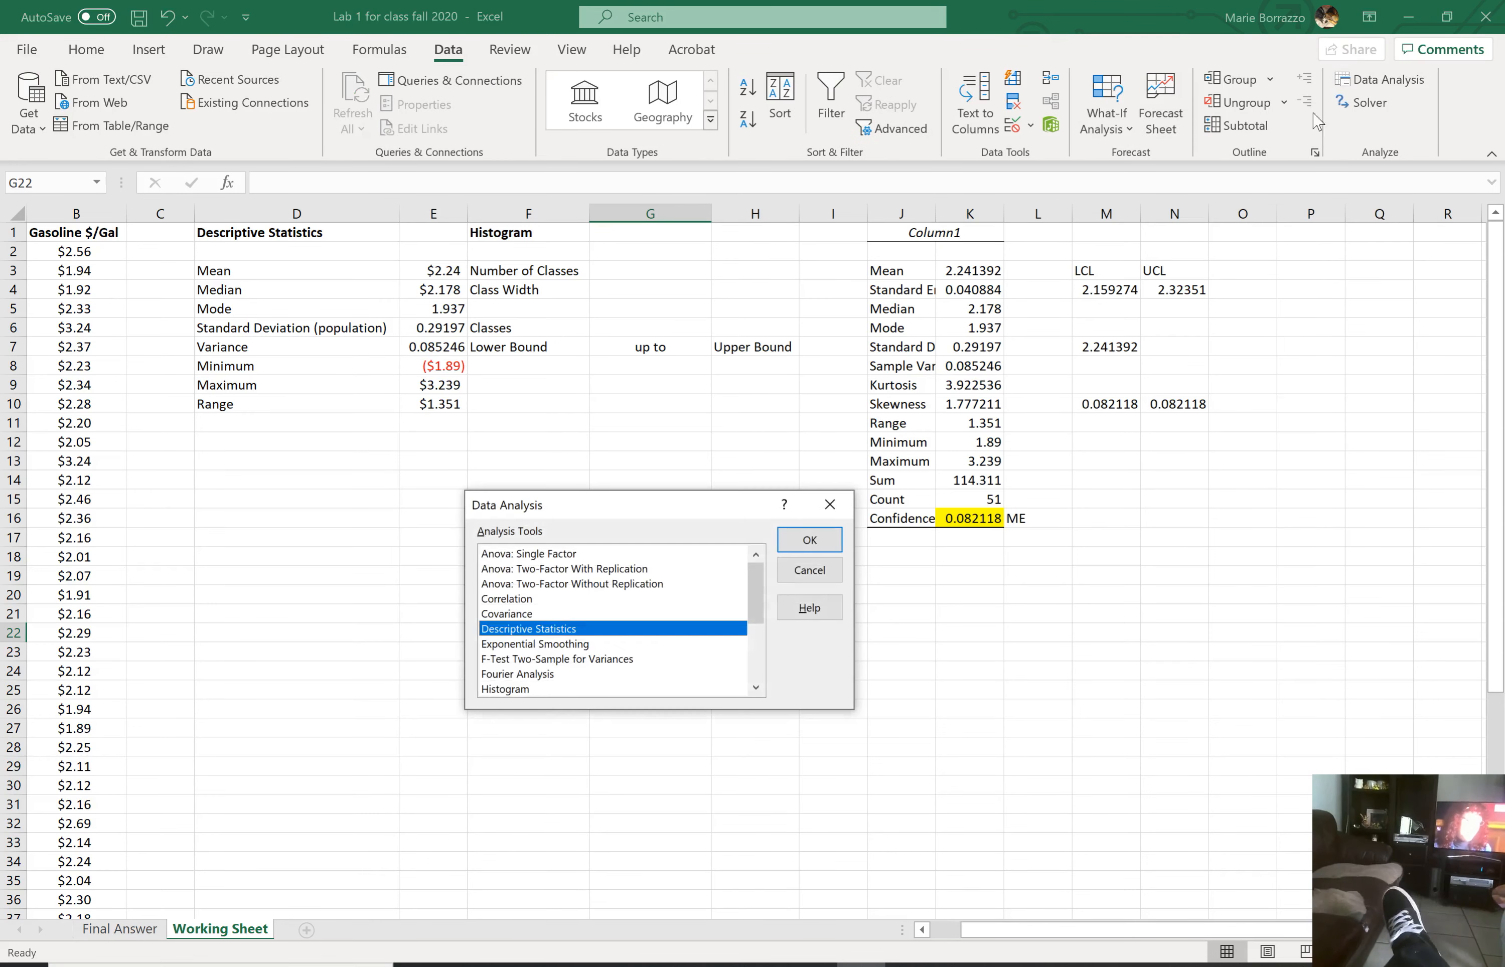
{"action": "left_click", "coordinate": [505, 690]}
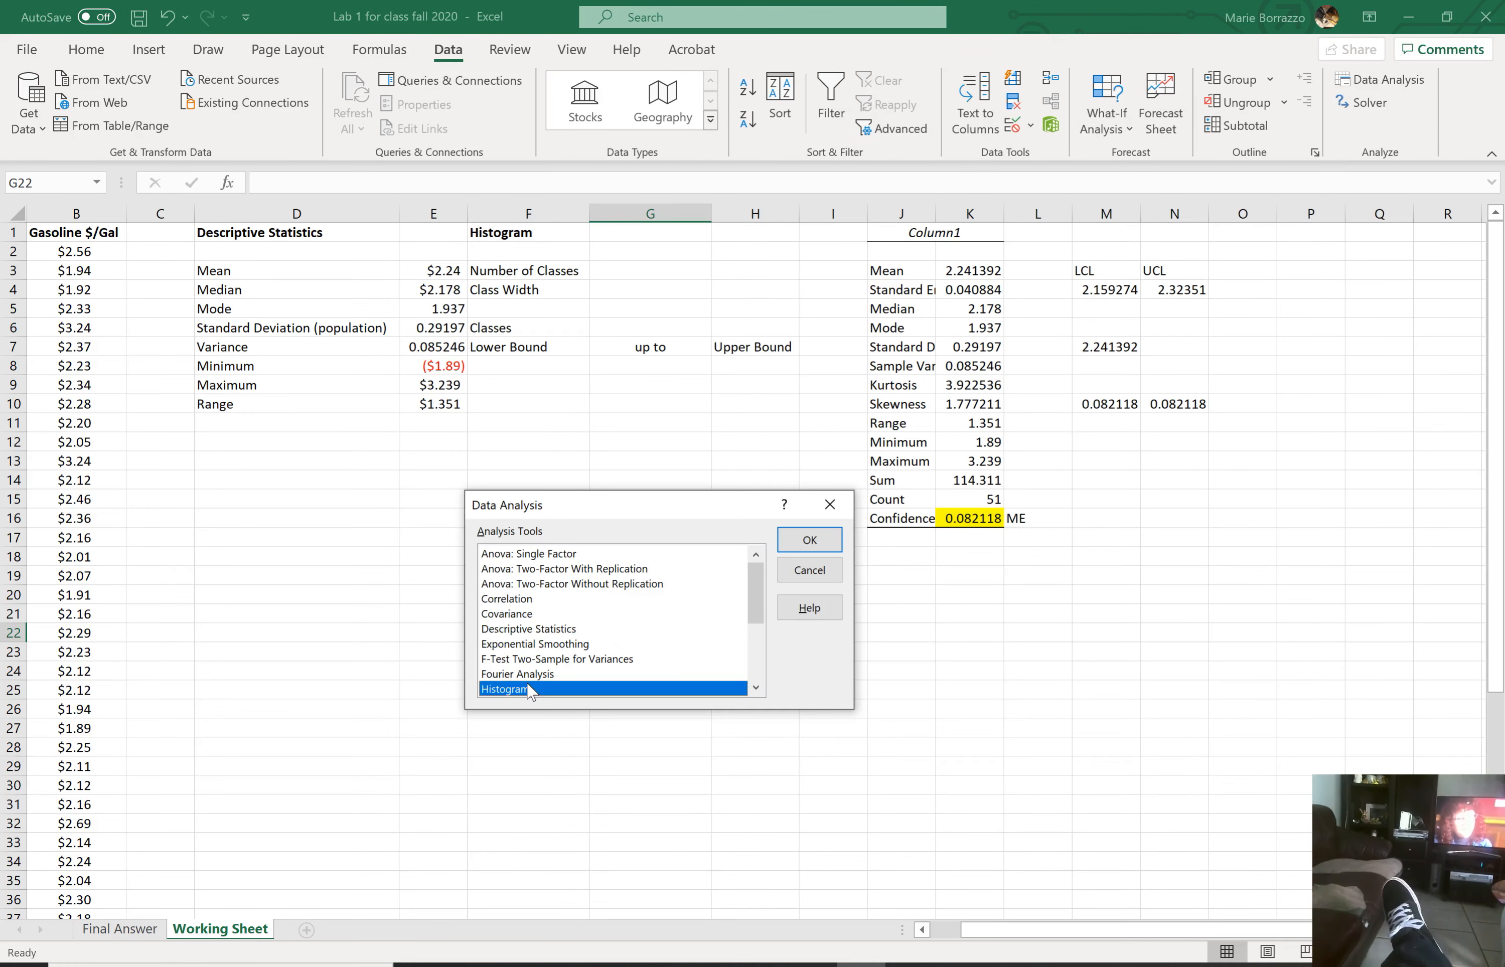
{"action": "left_click", "coordinate": [807, 539]}
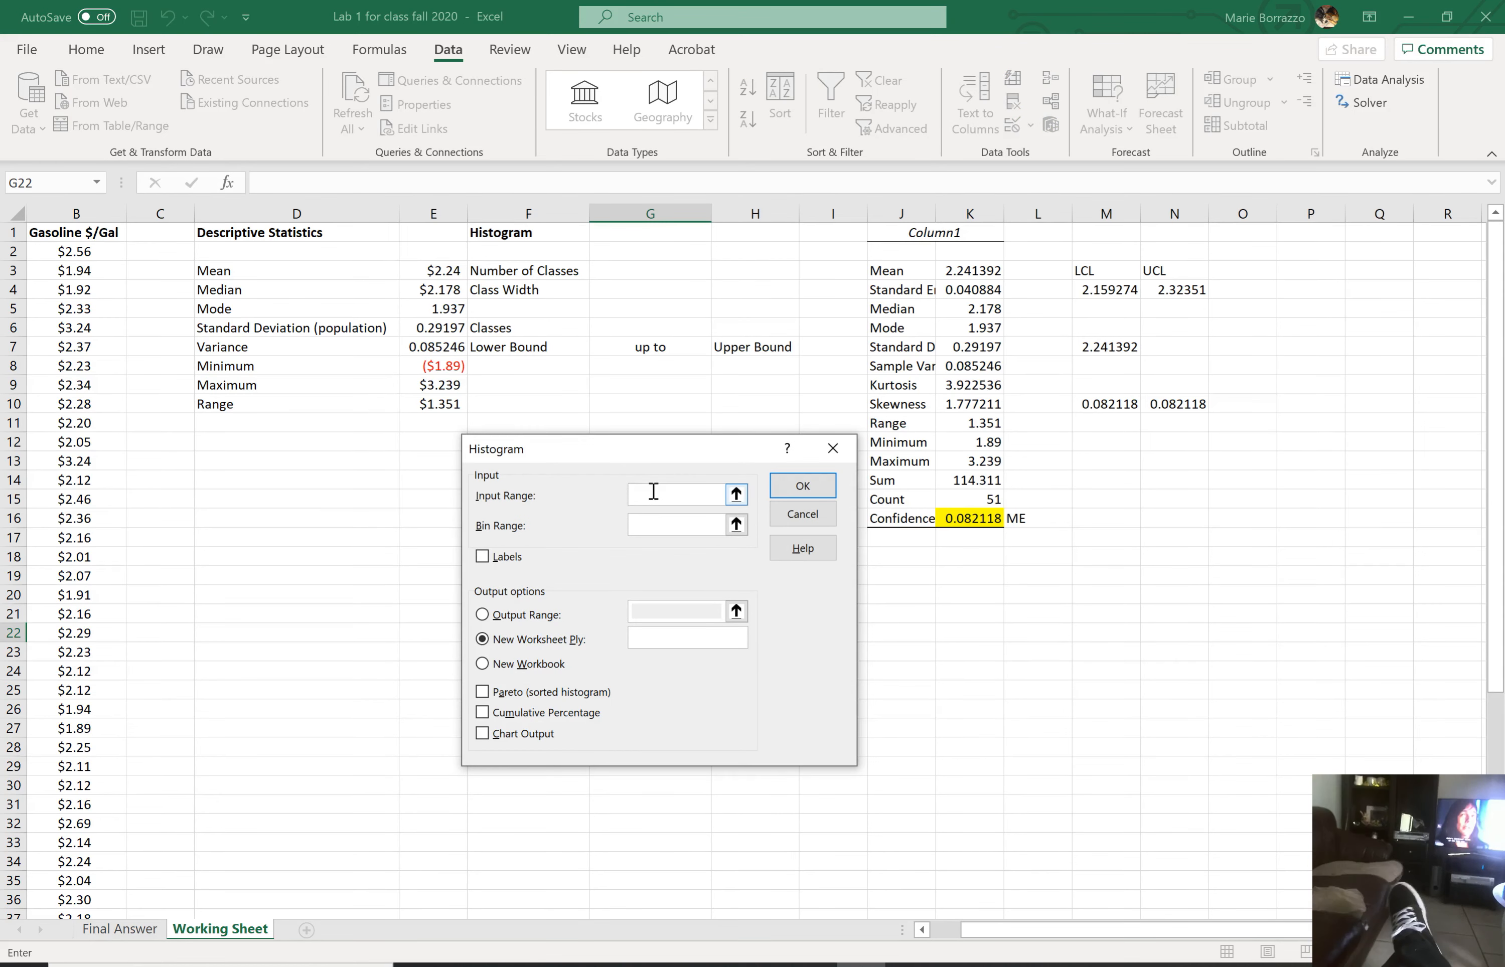
Step: Set the Histogram input range to the B2:B52 prices and adjust the output options
{"action": "left_click", "coordinate": [76, 252]}
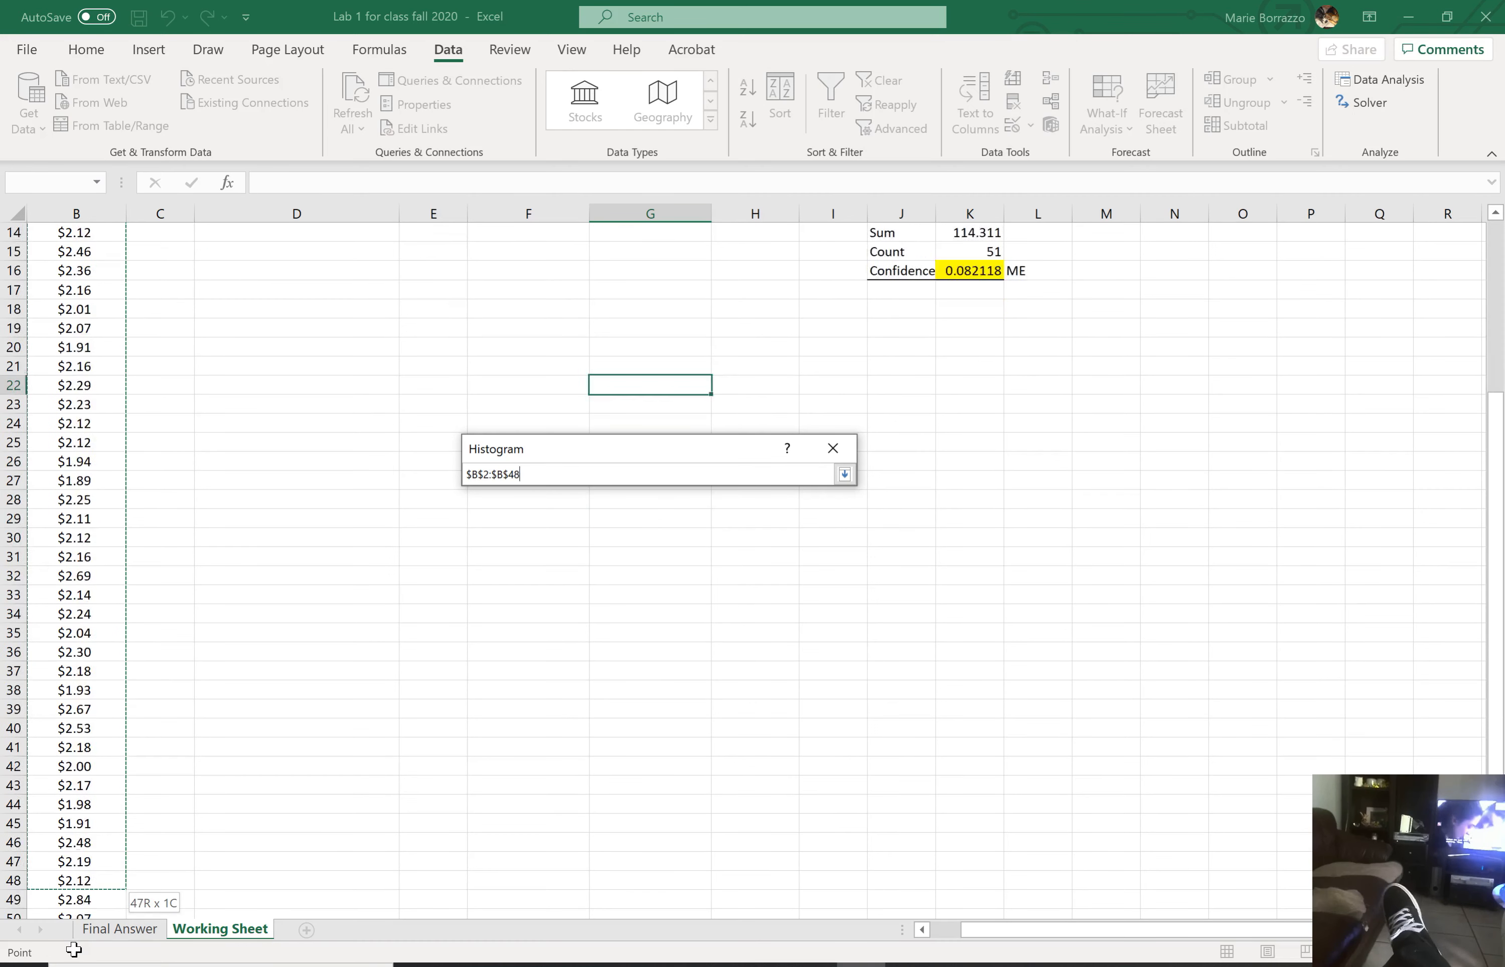
{"action": "left_click", "coordinate": [844, 473]}
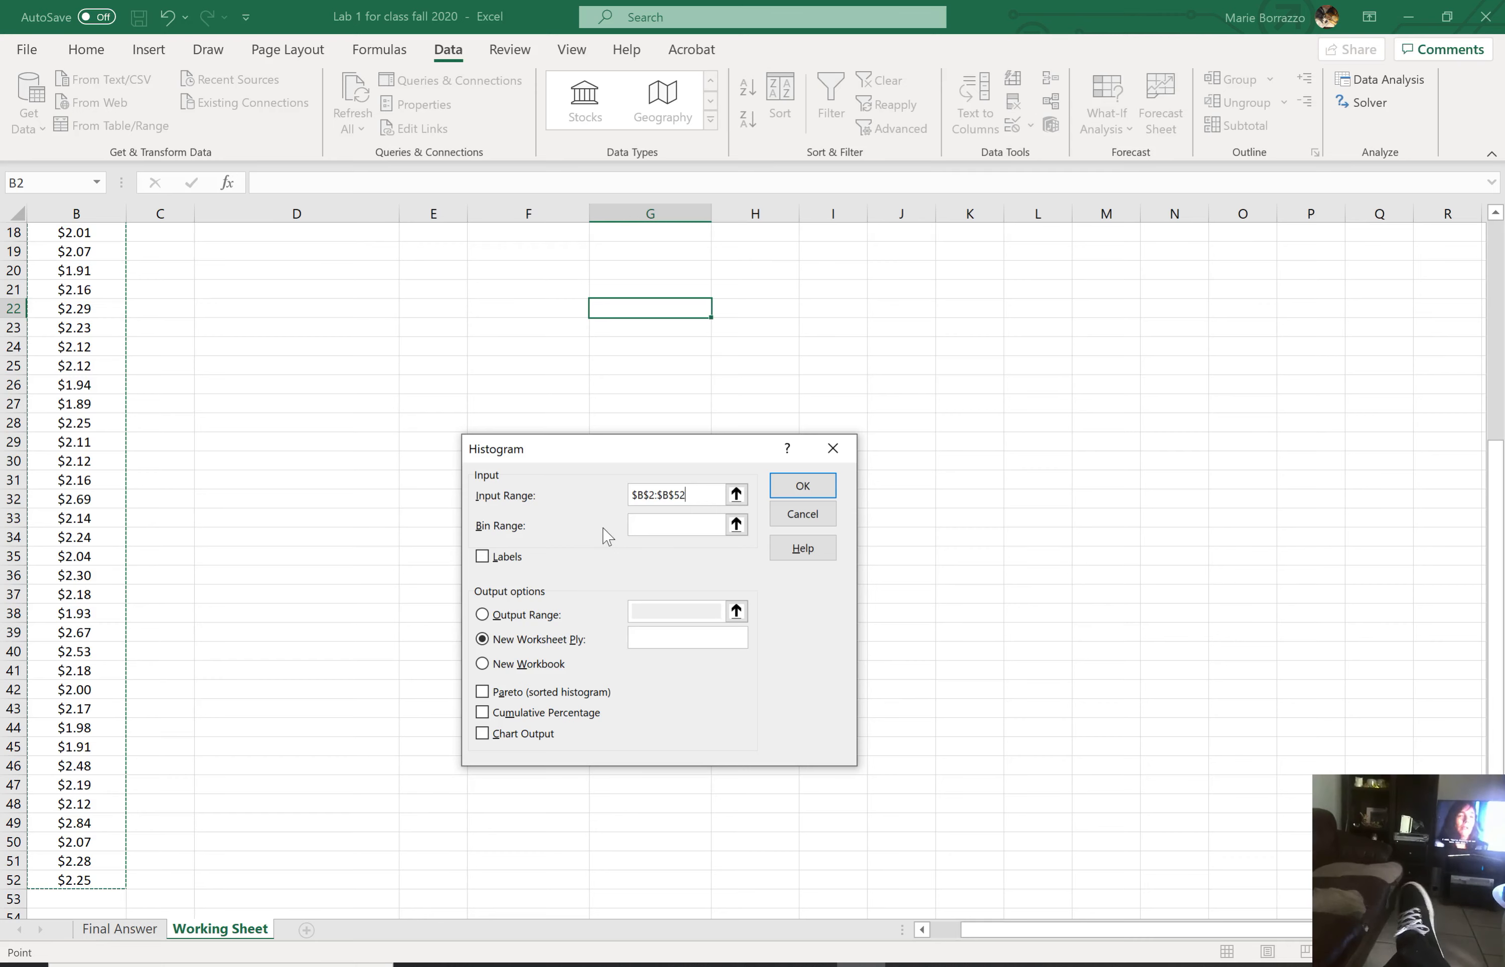
{"action": "left_click", "coordinate": [676, 525]}
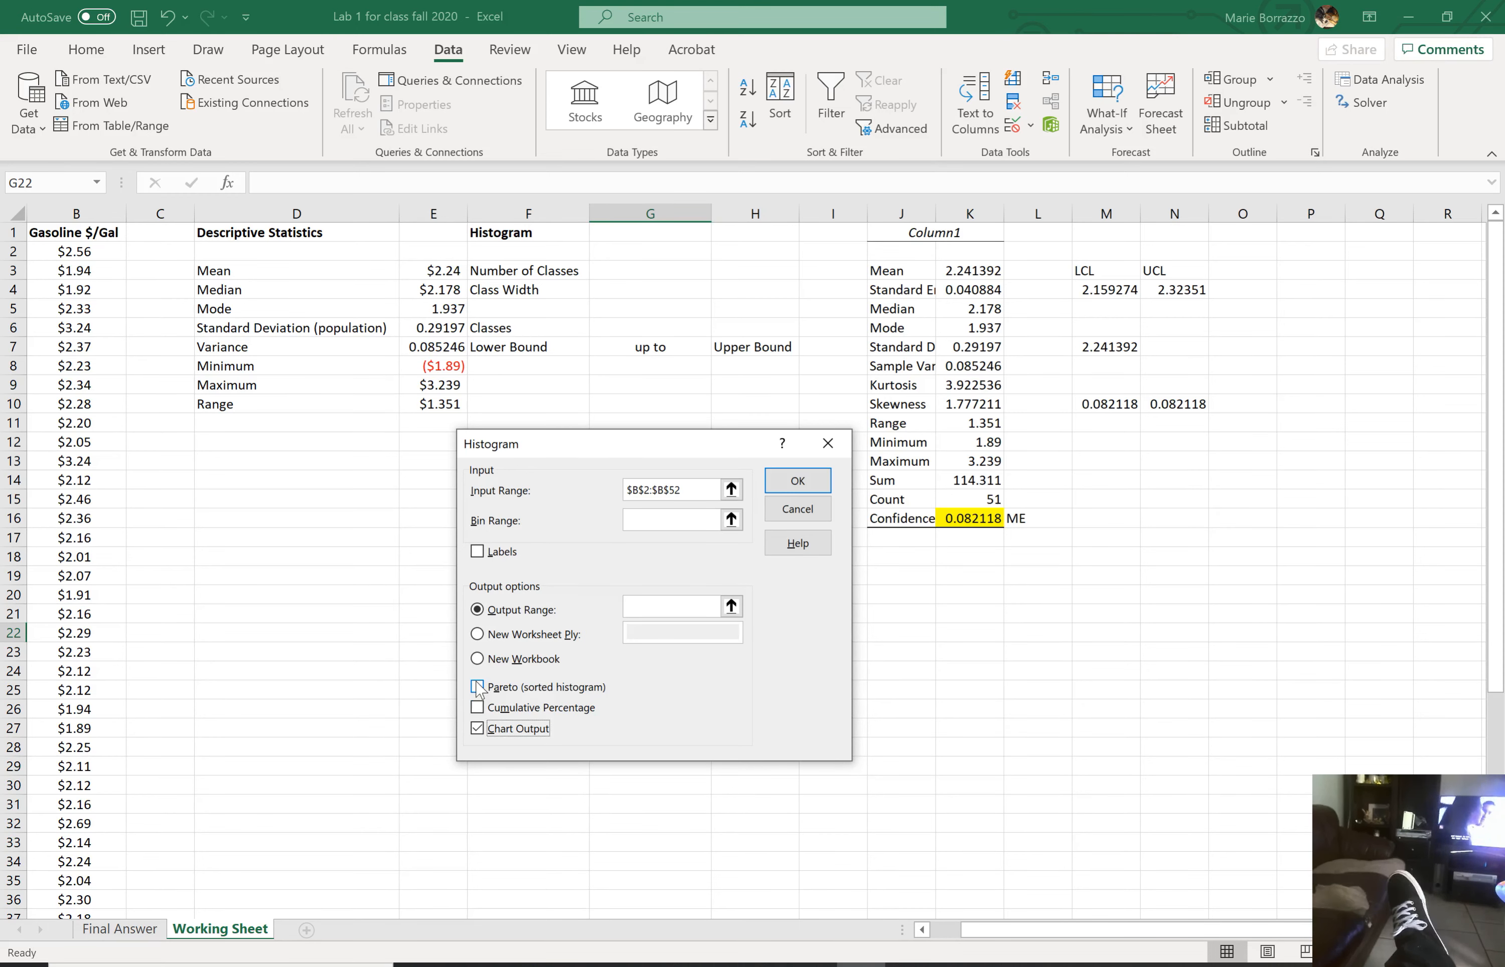
{"action": "left_click", "coordinate": [476, 687]}
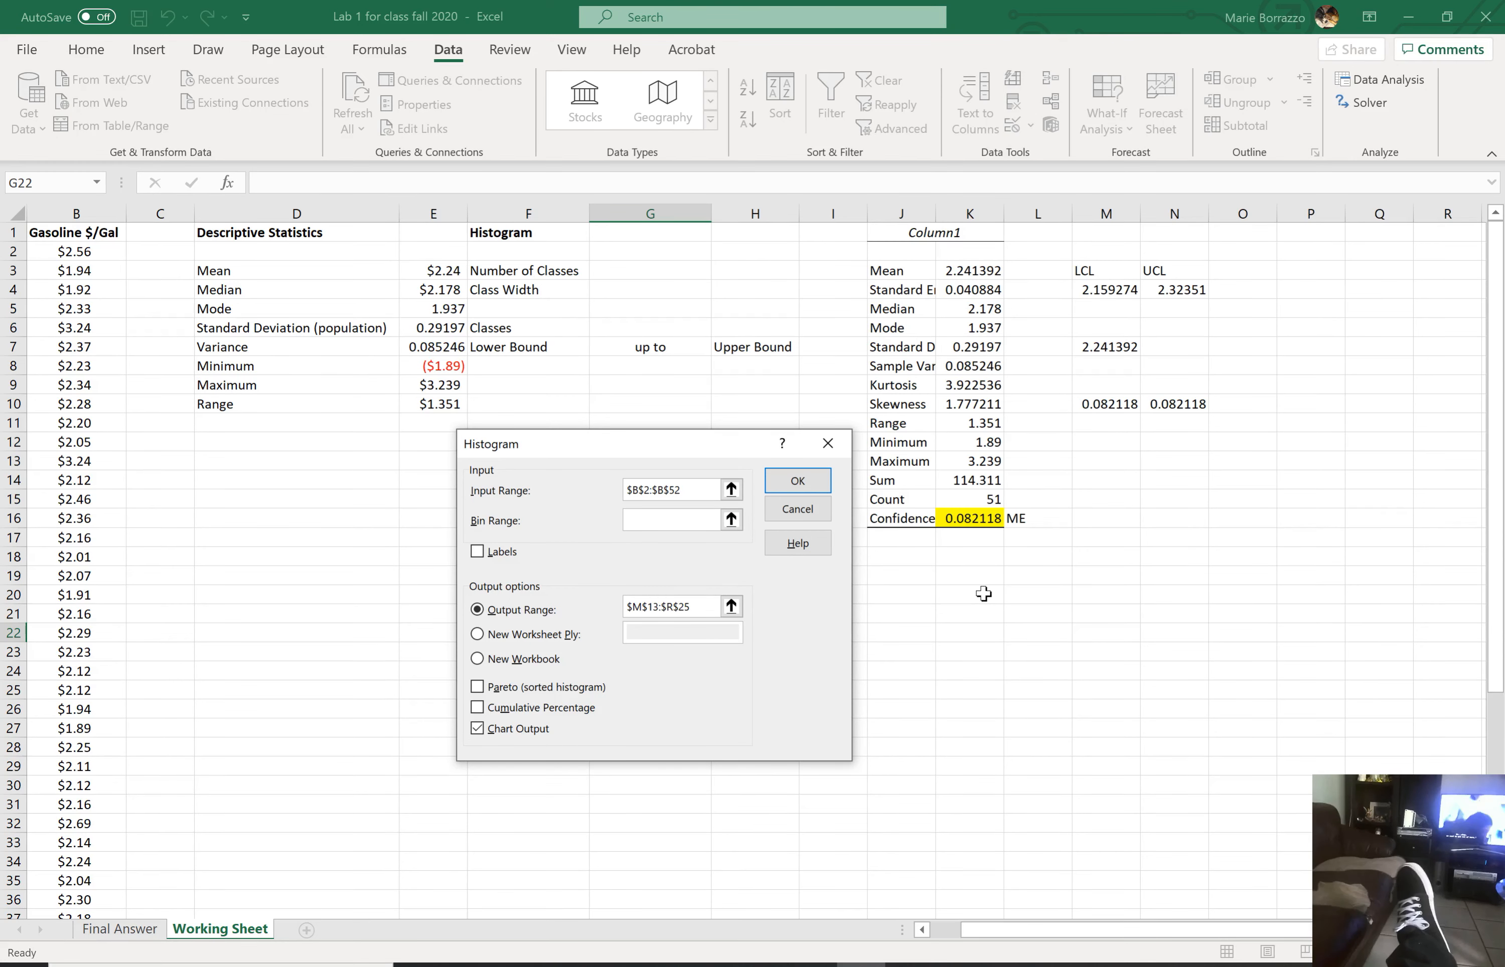
{"action": "left_click", "coordinate": [672, 520]}
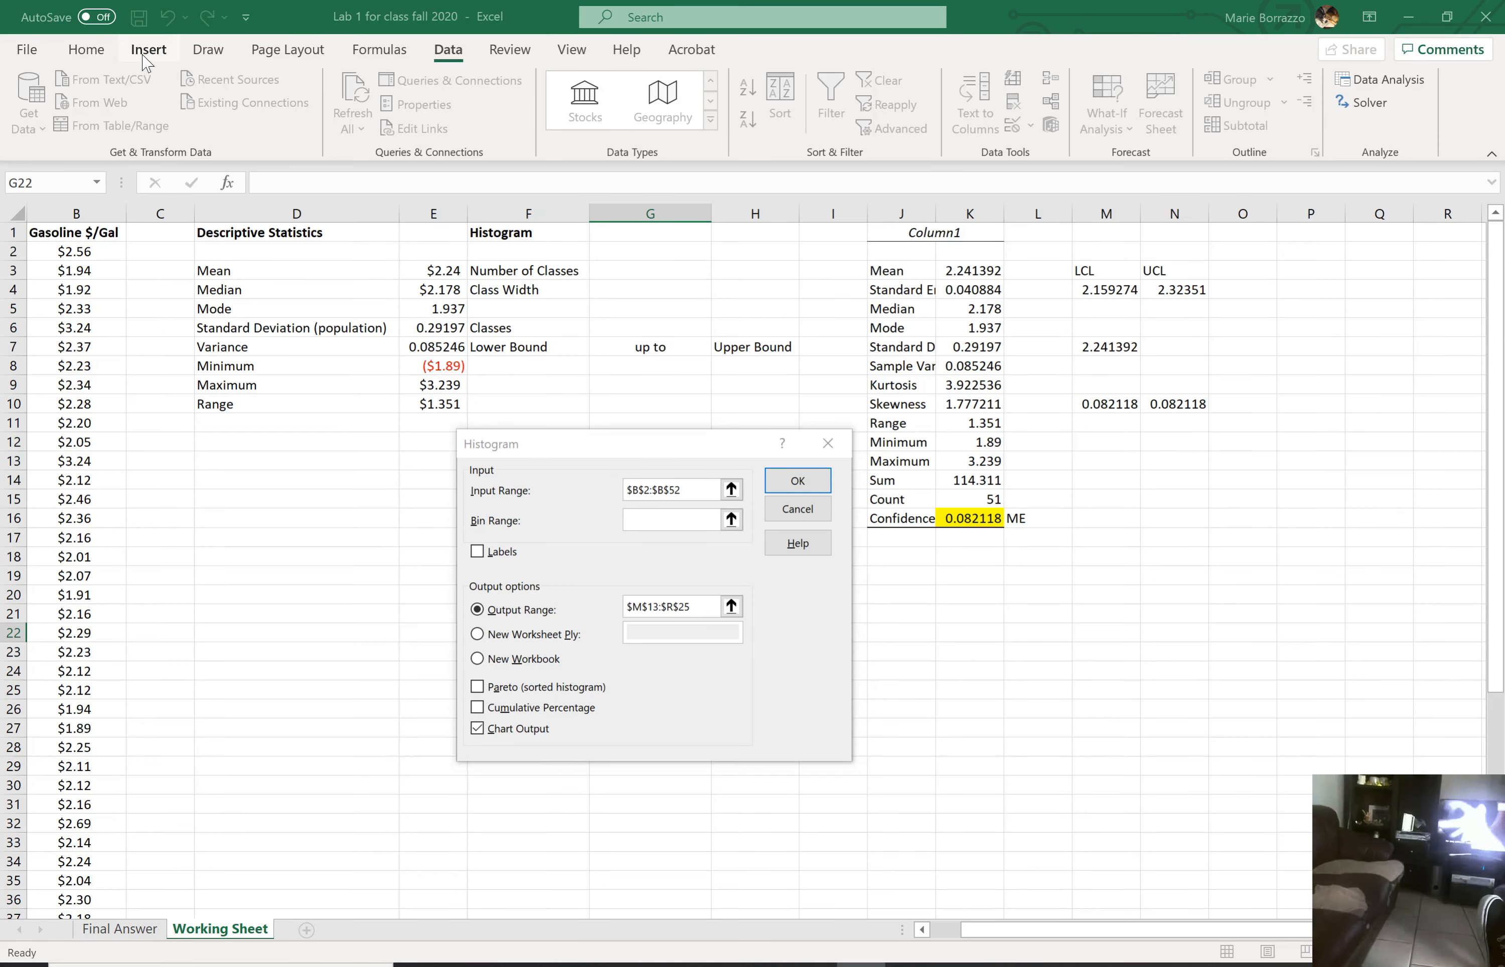
Step: Cancel the Histogram and Data Analysis dialogs without running anything
{"action": "left_click", "coordinate": [147, 49]}
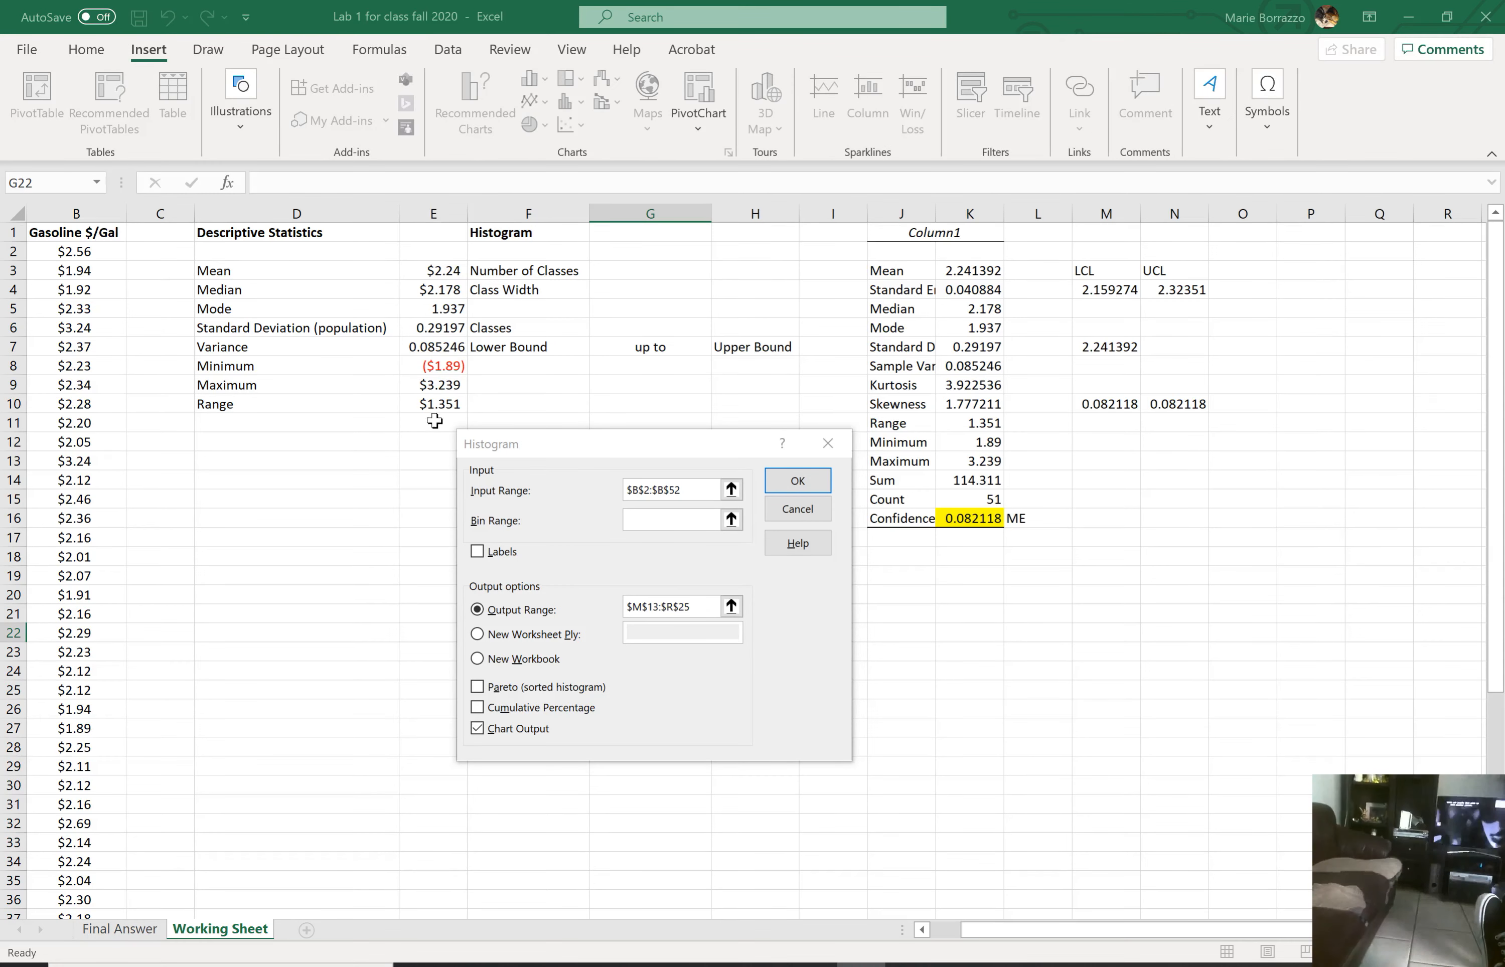
{"action": "left_click", "coordinate": [797, 509]}
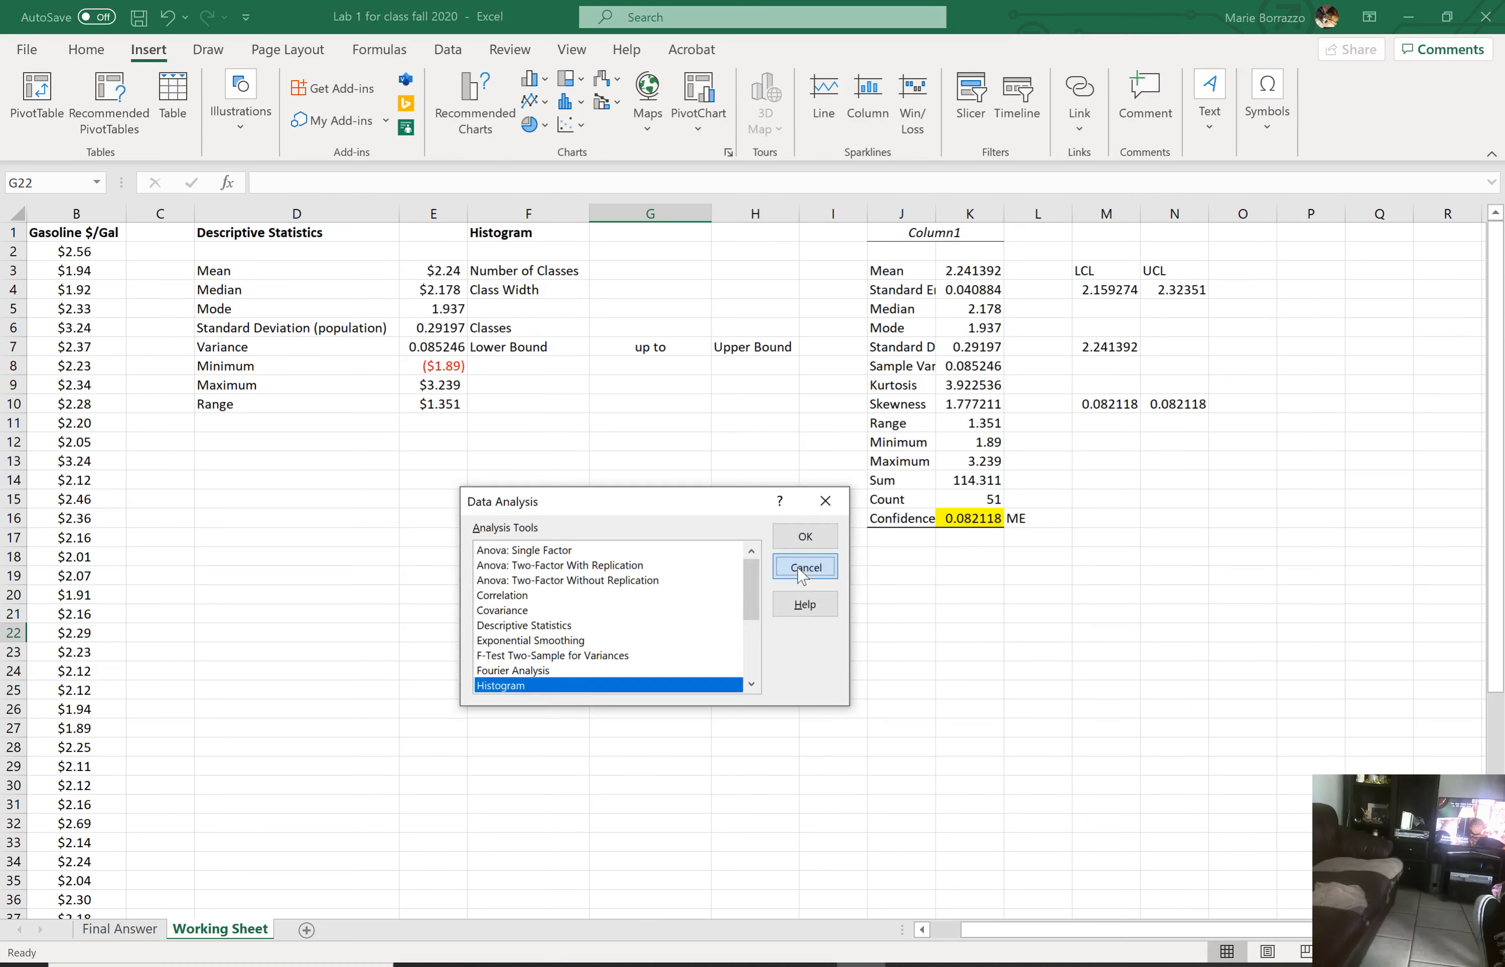
{"action": "left_click", "coordinate": [804, 566]}
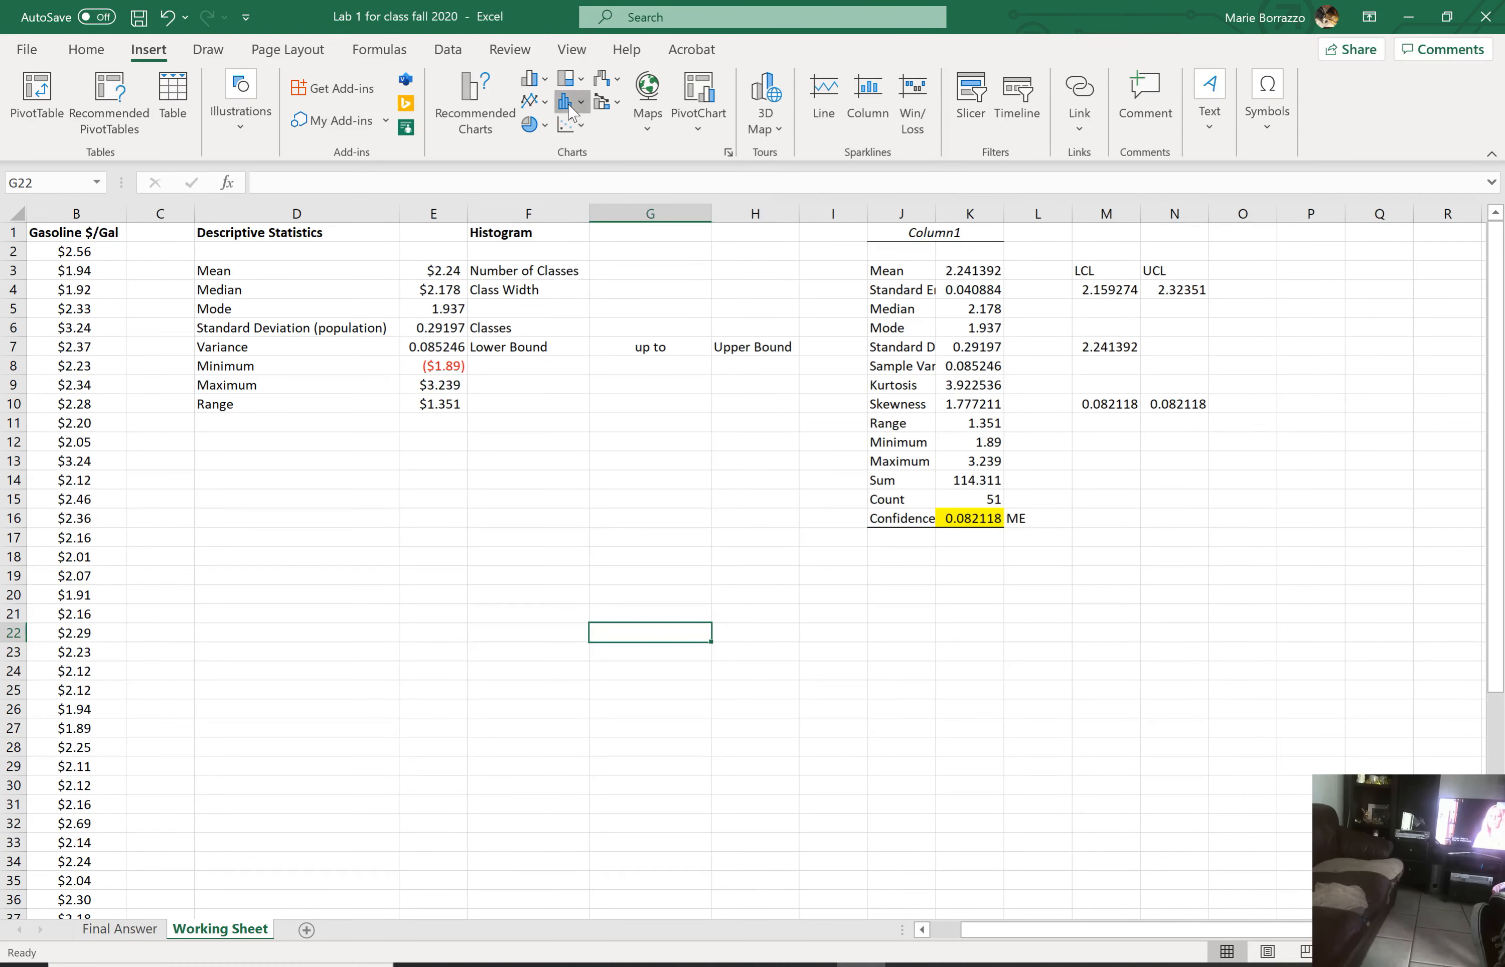
{"action": "left_click", "coordinate": [570, 101]}
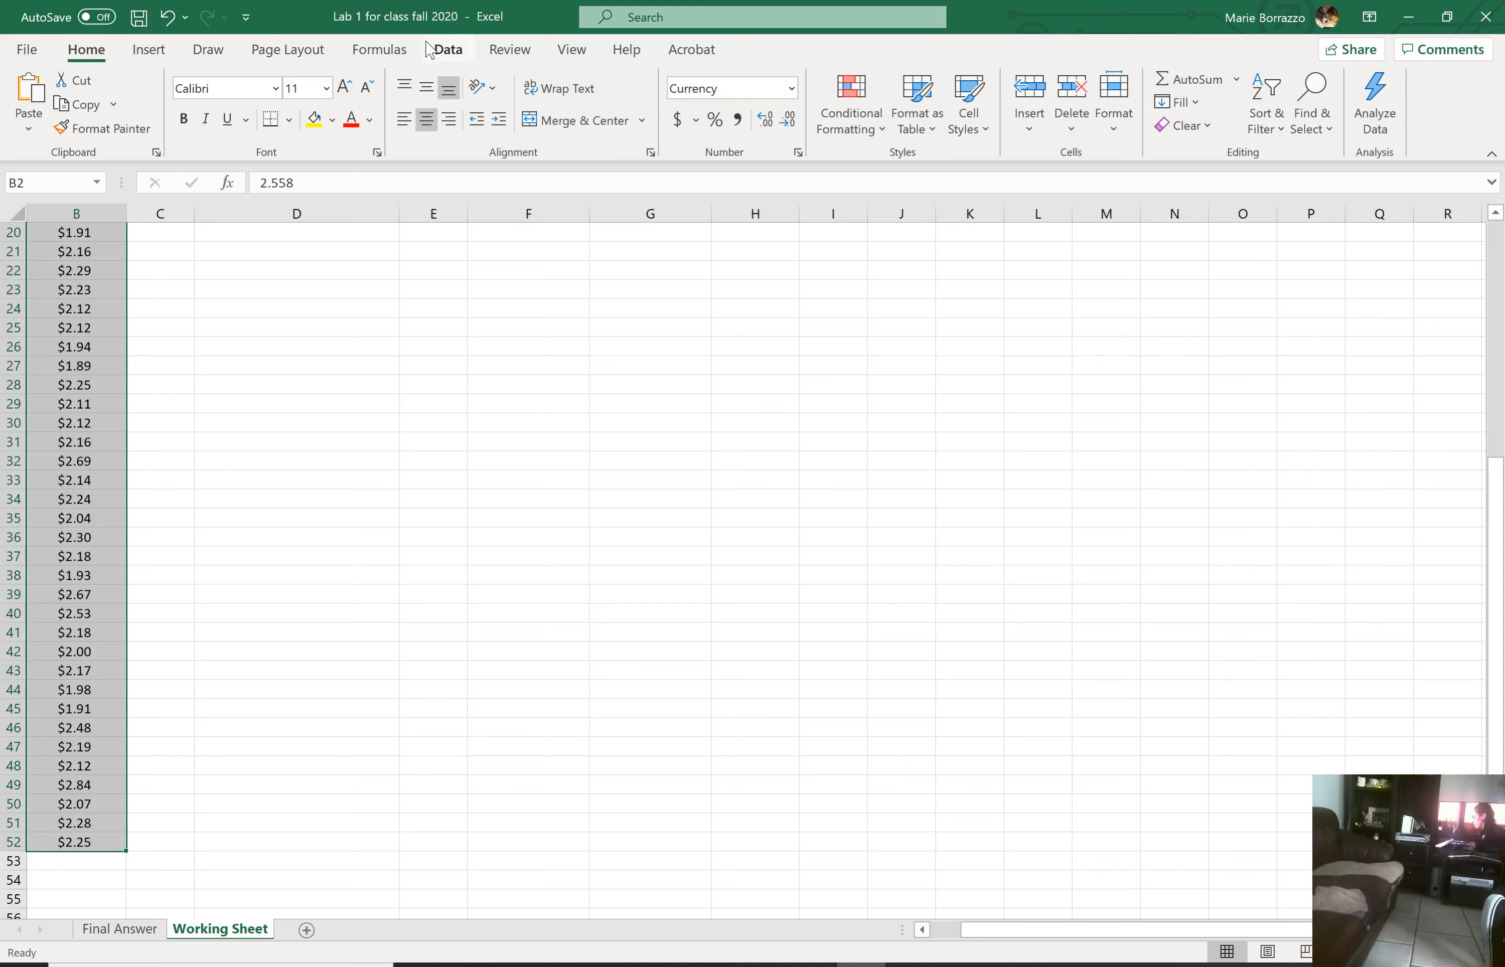
Step: Insert a Histogram statistic chart of the prices and show its Chart Elements list
{"action": "left_click", "coordinate": [148, 49]}
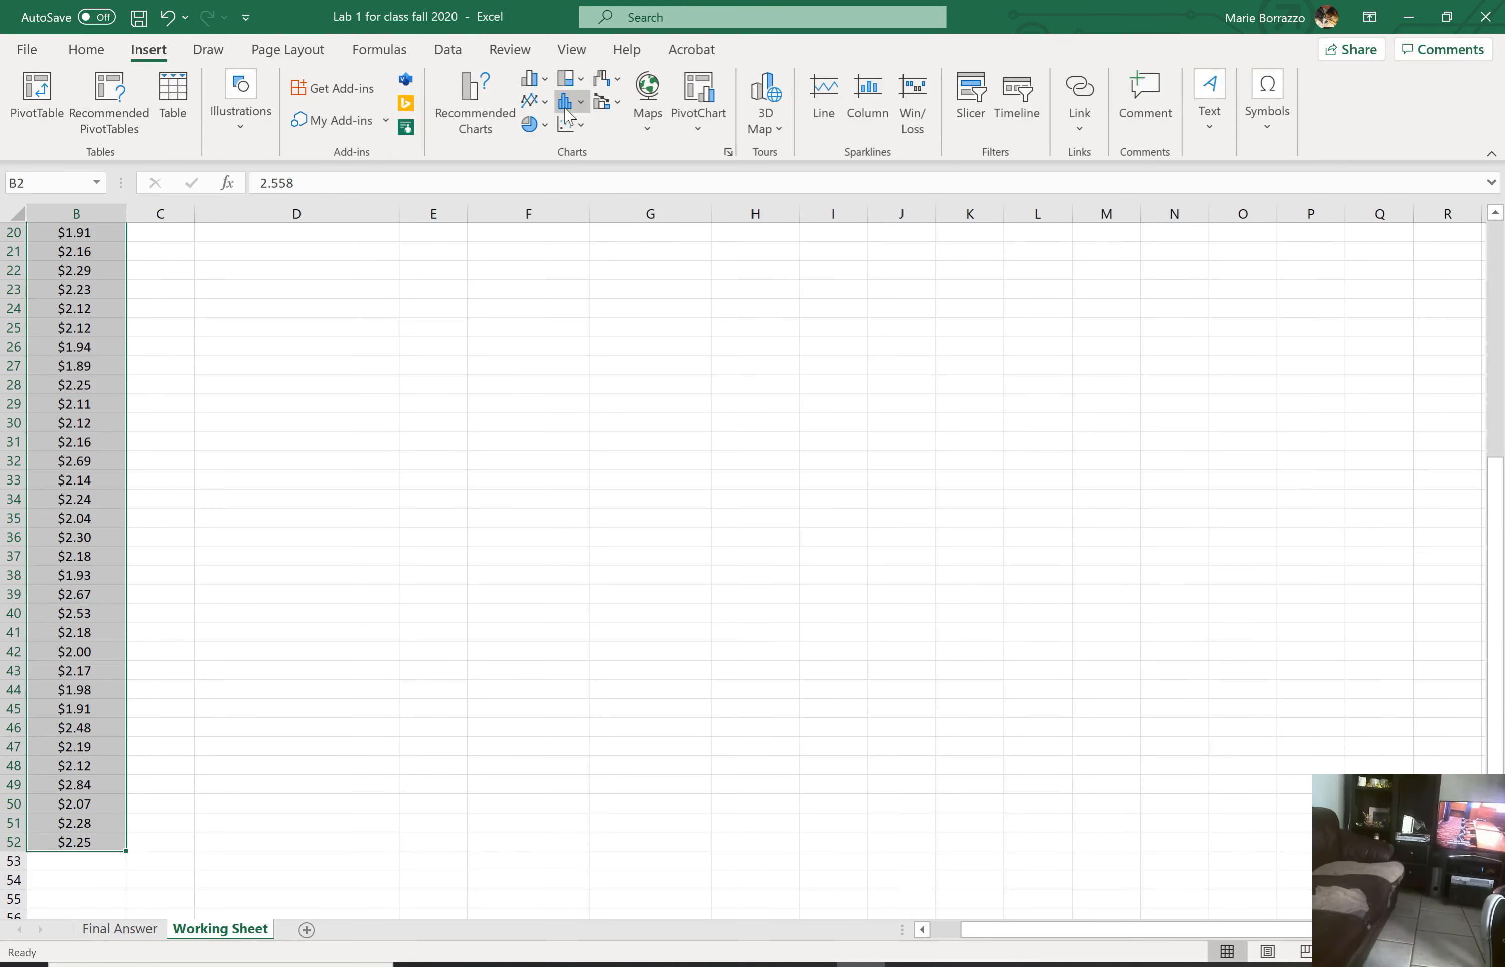
{"action": "left_click", "coordinate": [565, 101]}
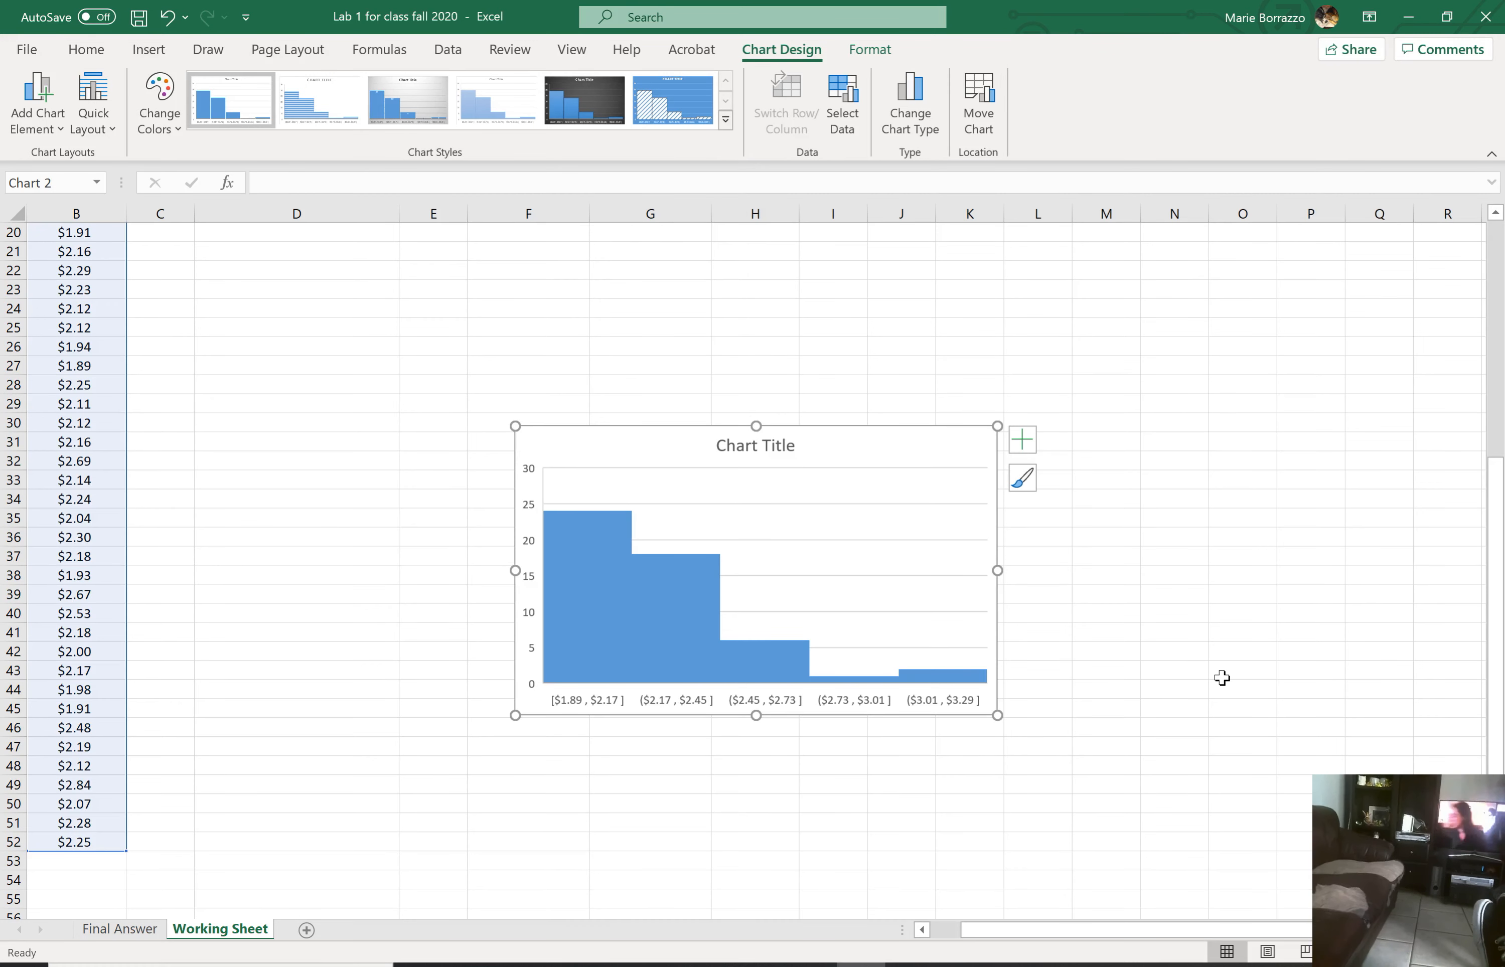
{"action": "mouse_move", "coordinate": [1122, 454]}
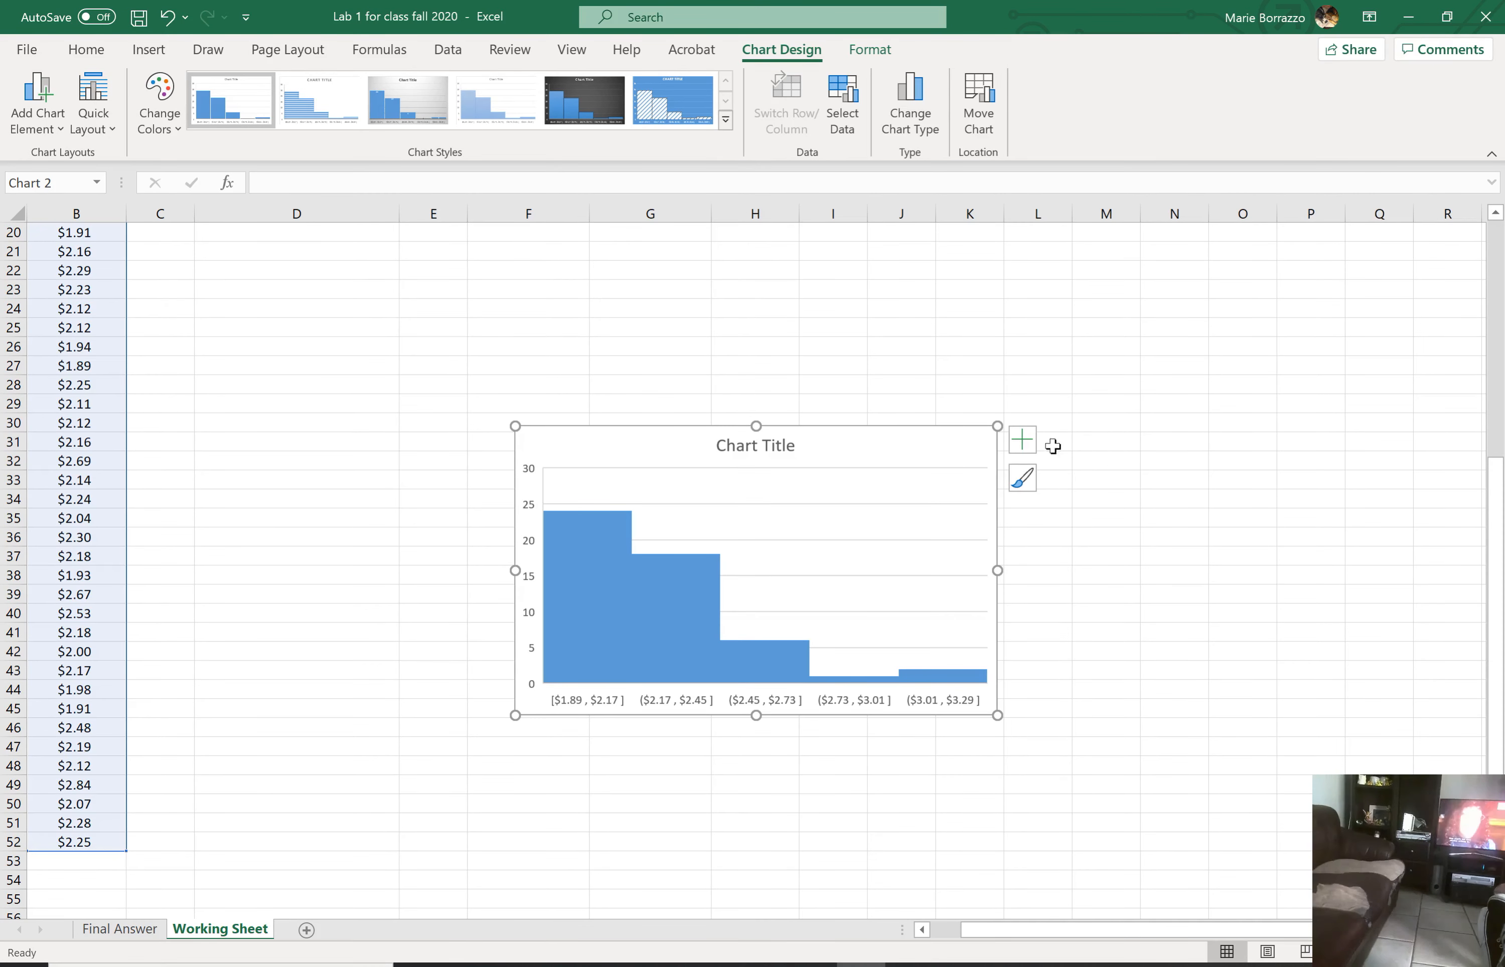
{"action": "left_click", "coordinate": [1021, 440]}
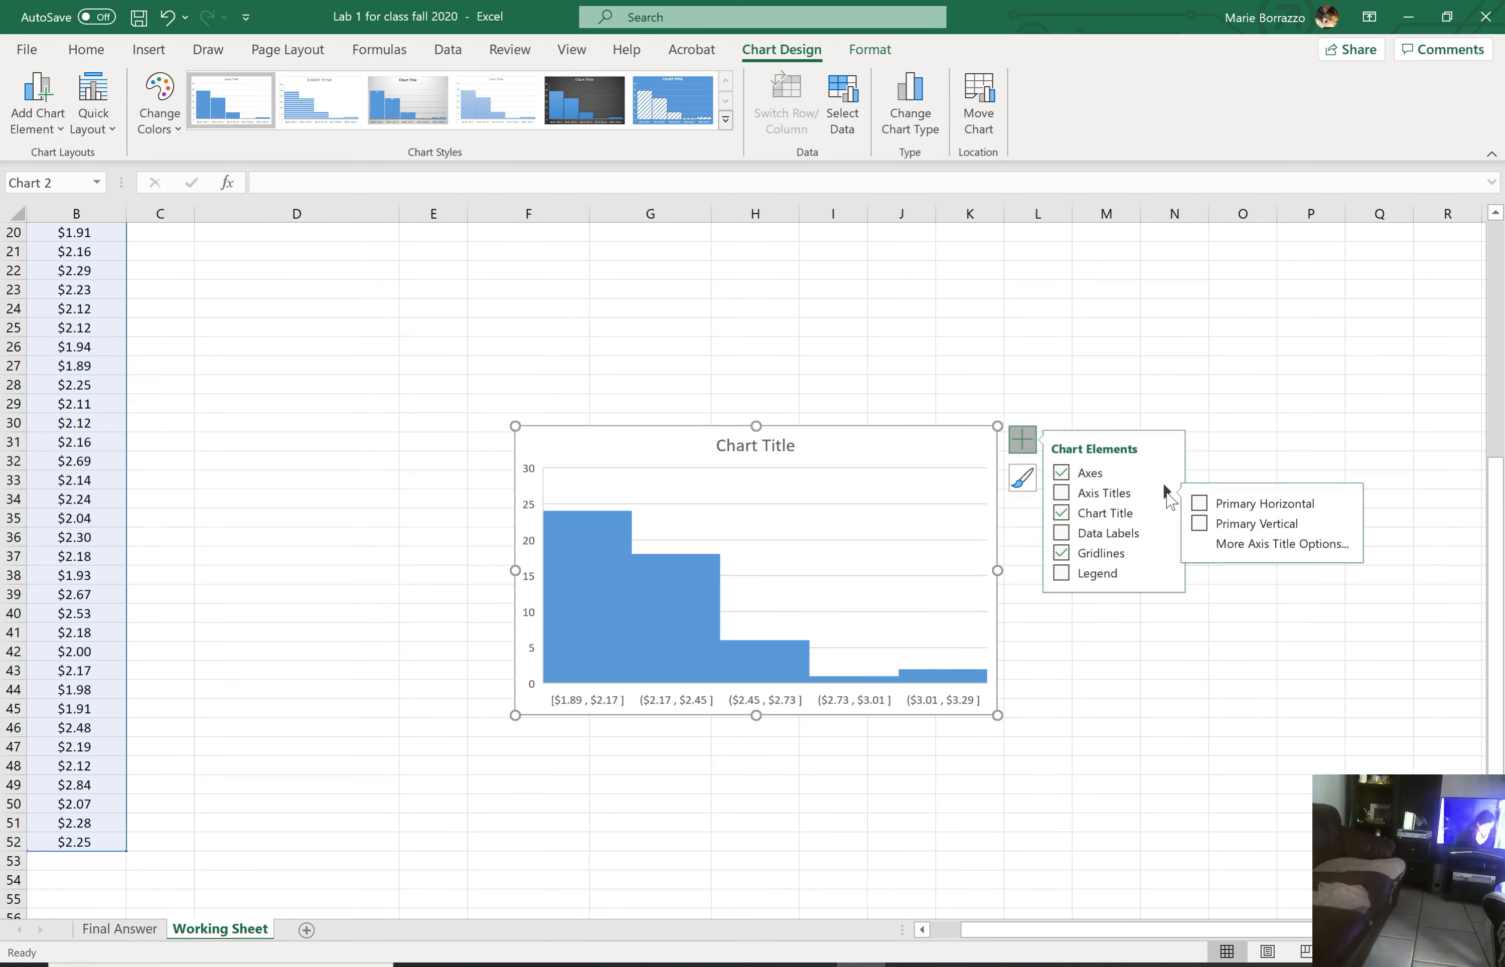
{"action": "mouse_move", "coordinate": [1270, 543]}
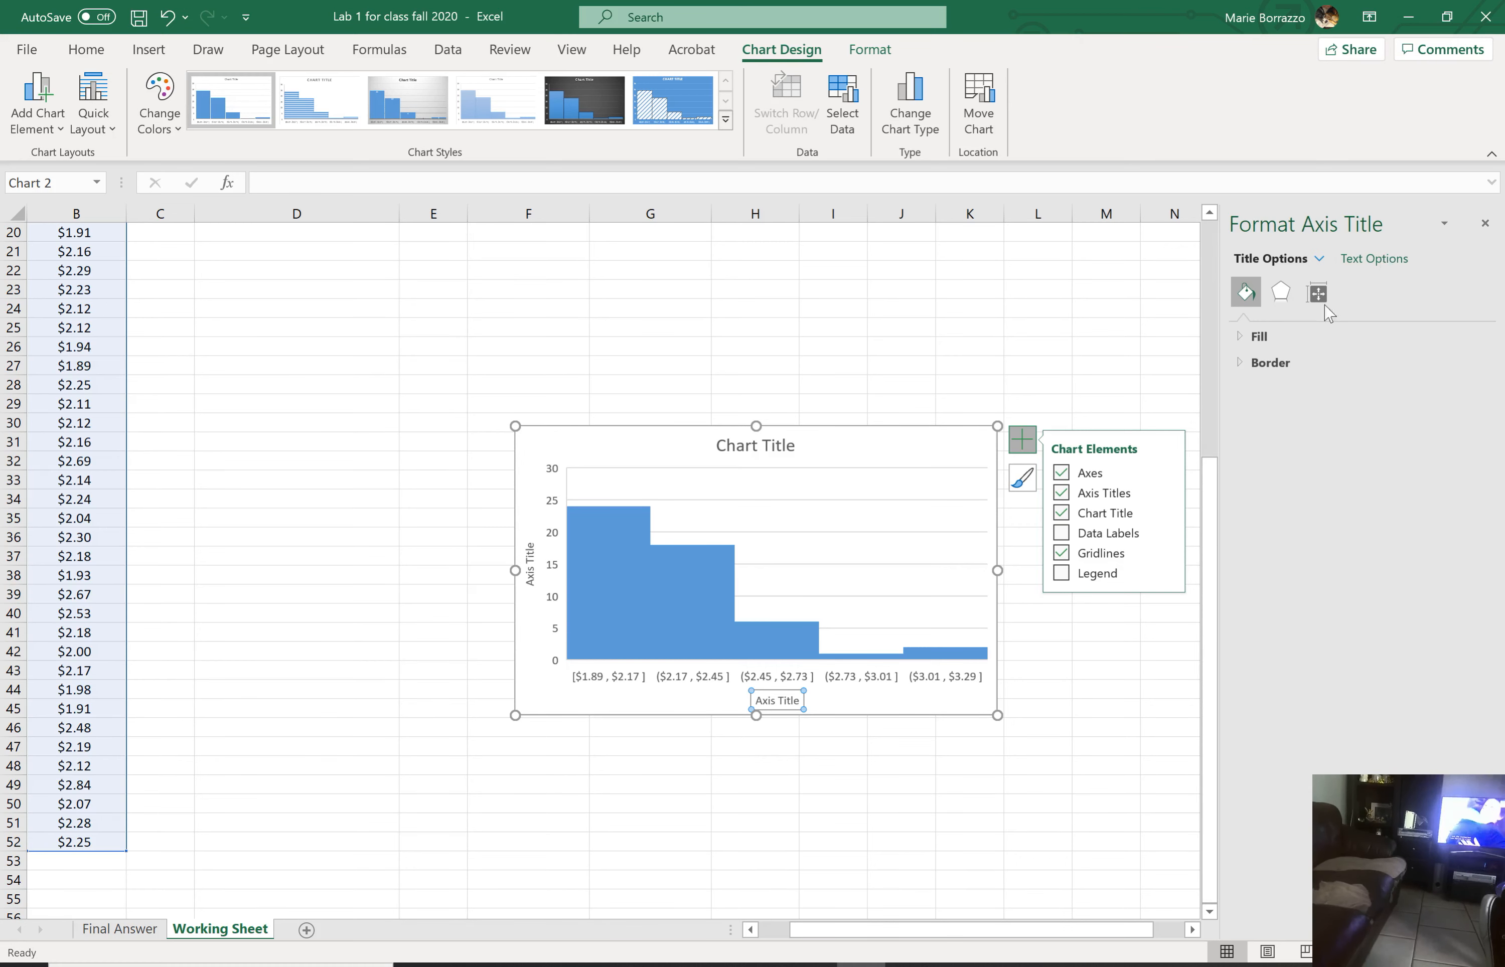
{"action": "mouse_move", "coordinate": [1168, 478]}
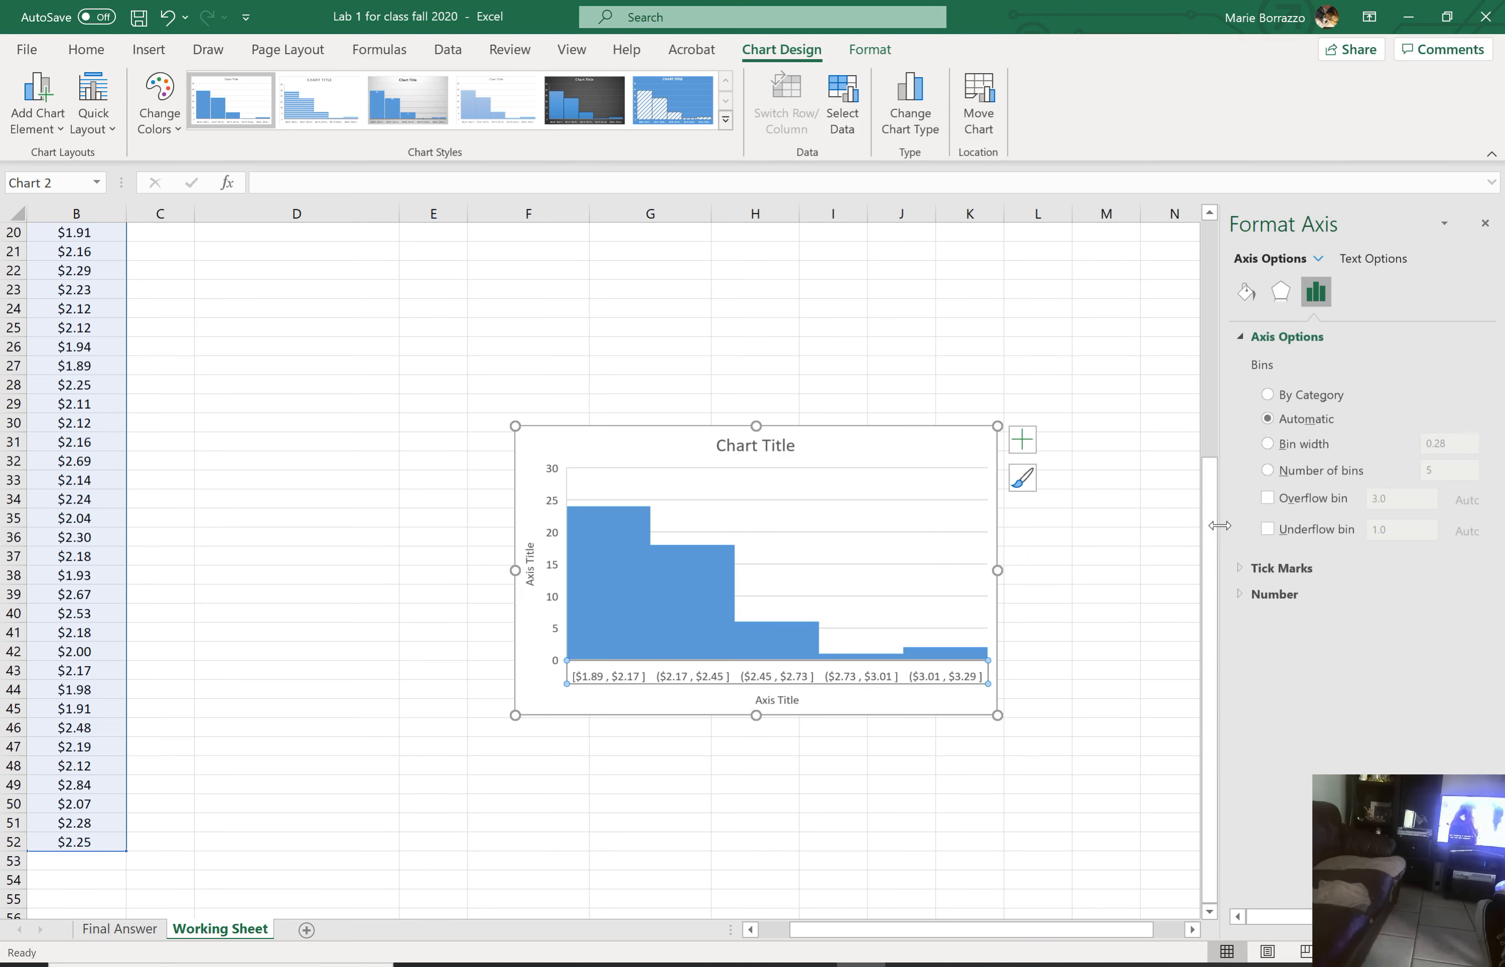
{"action": "mouse_move", "coordinate": [1273, 469]}
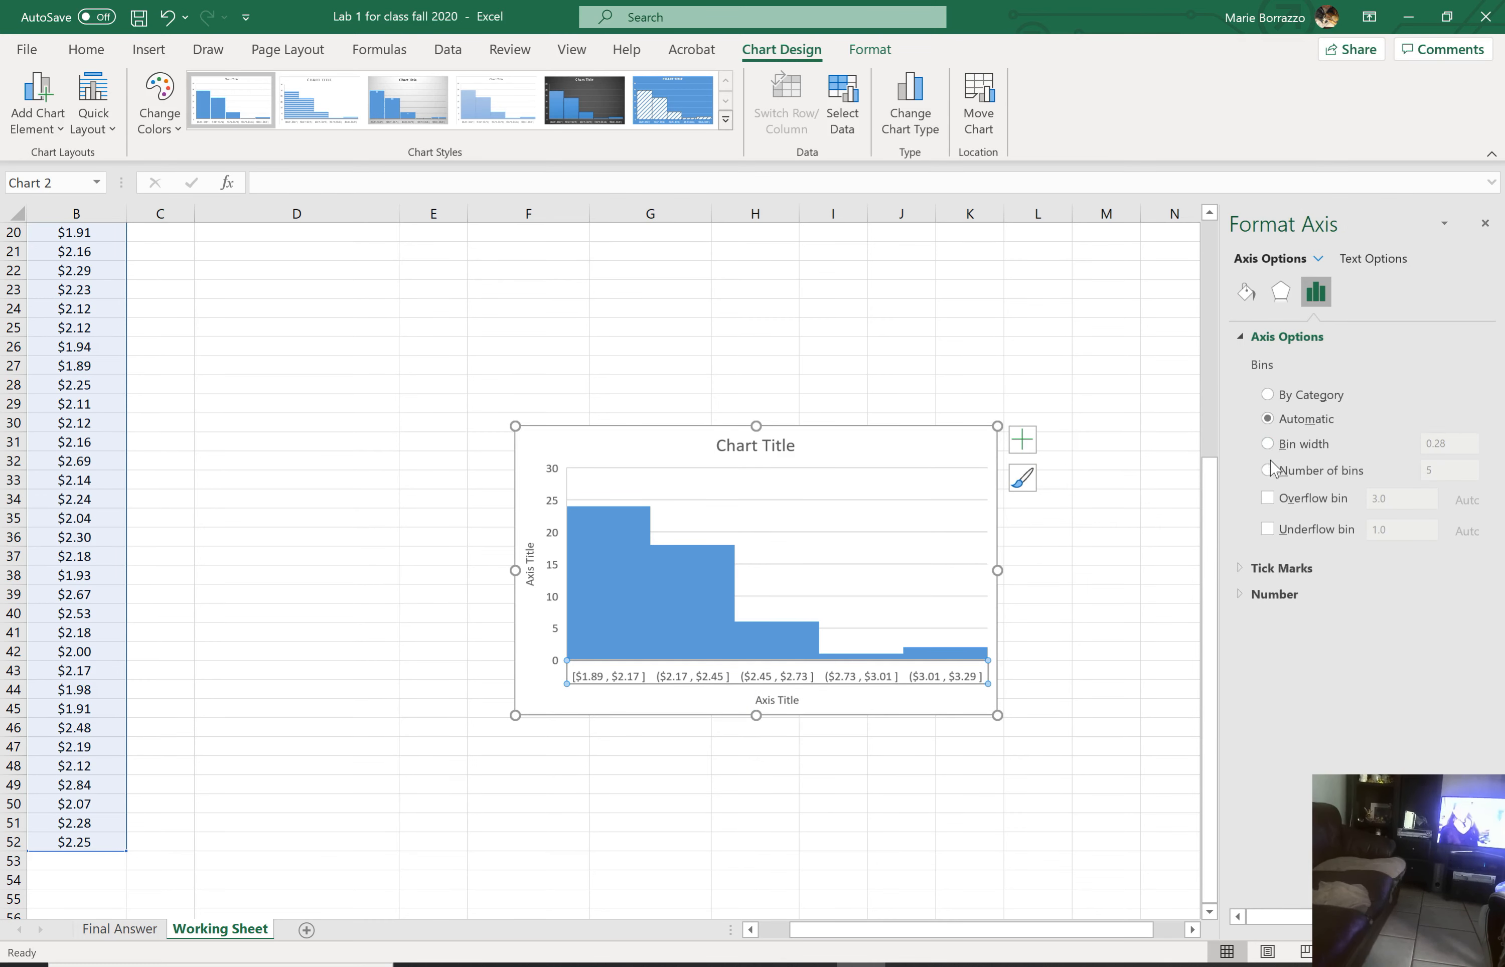
Step: Set the histogram's horizontal axis to a fixed bin count of 6
{"action": "left_click", "coordinate": [1267, 471]}
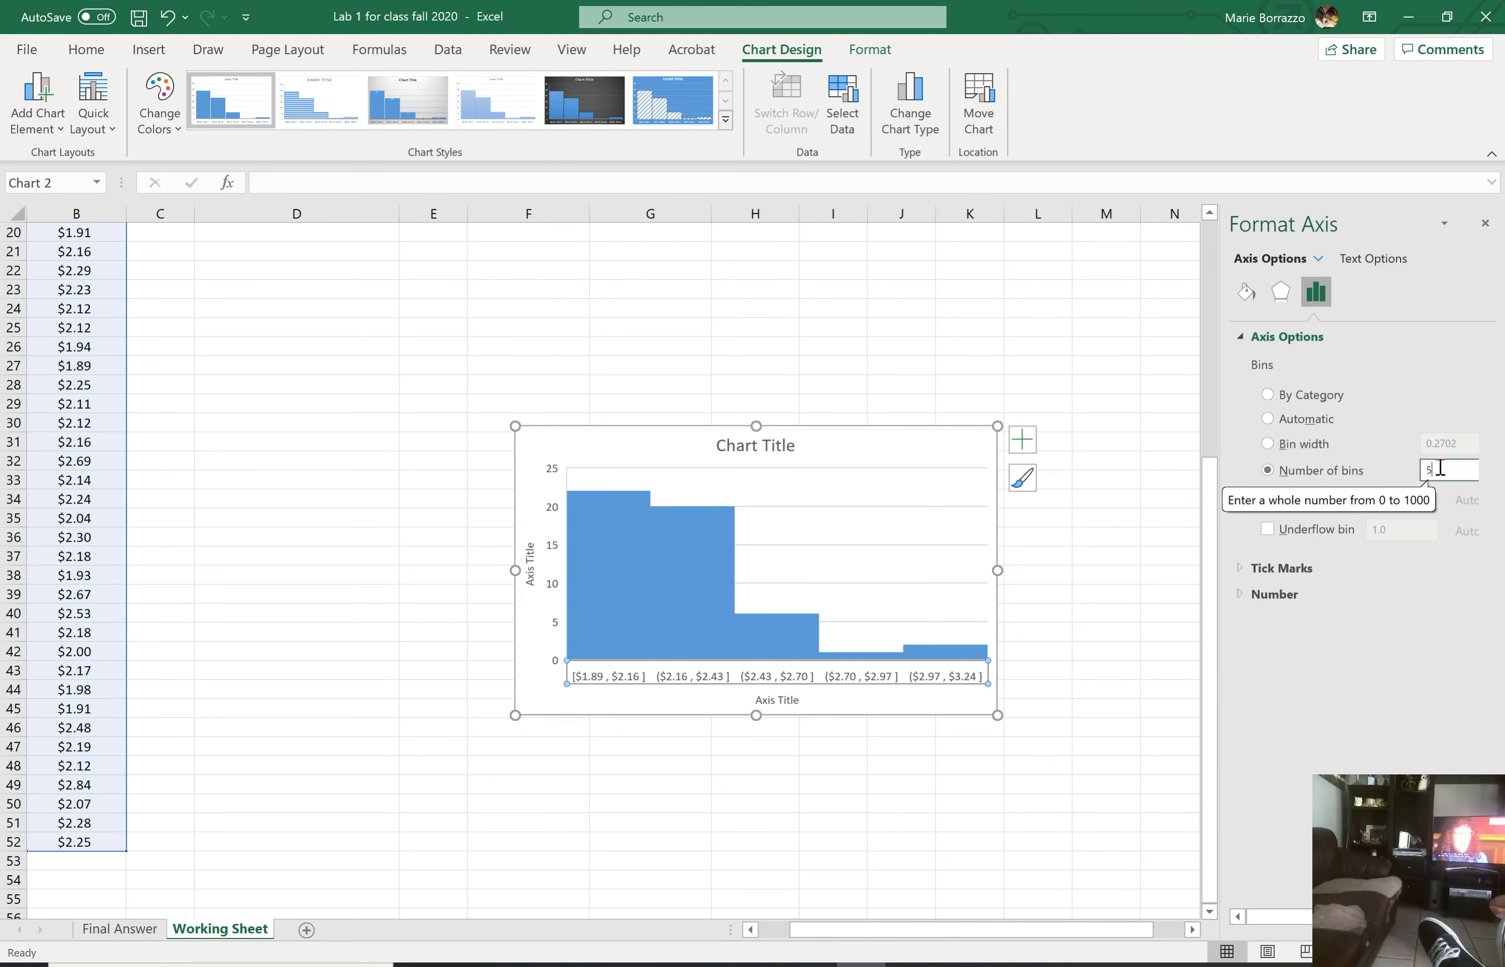
{"action": "type", "text": "6"}
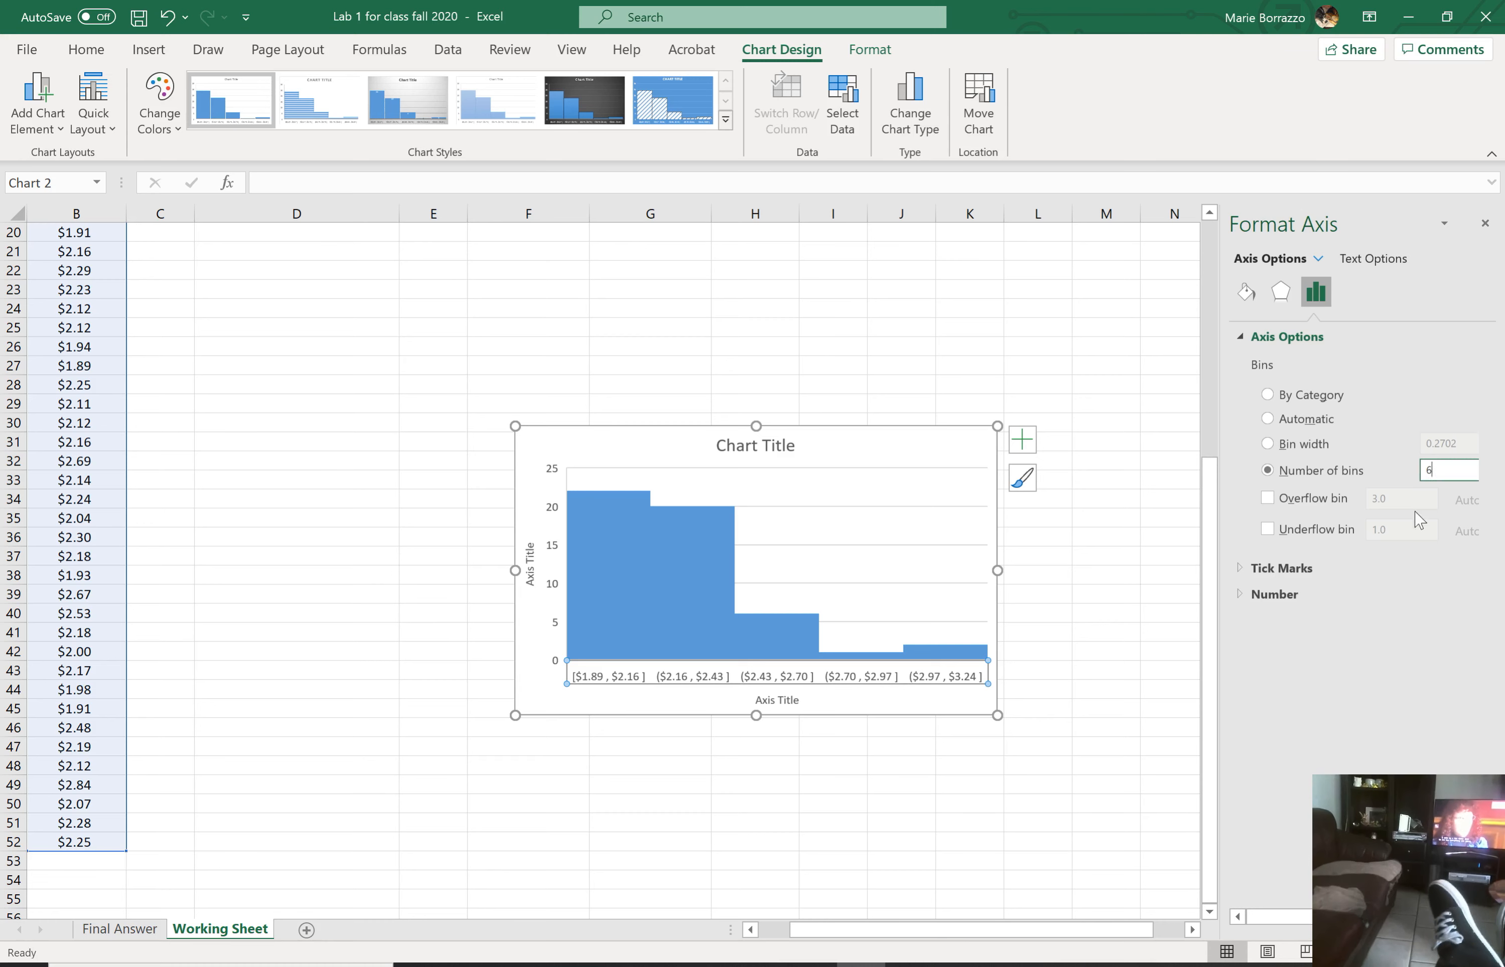
{"action": "mouse_move", "coordinate": [643, 571]}
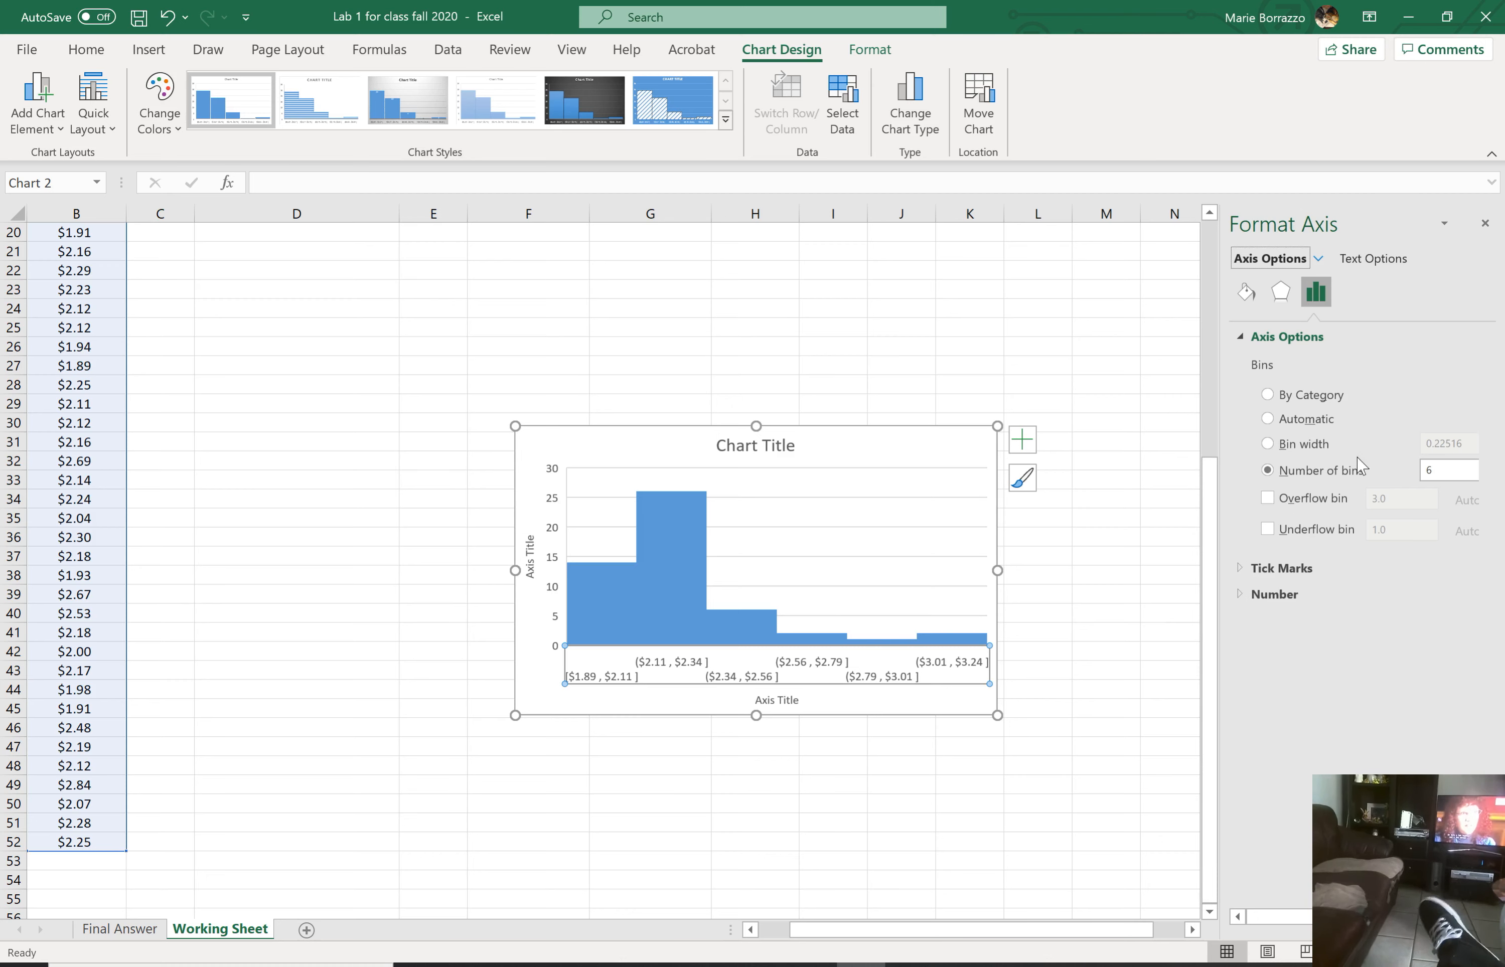
{"action": "mouse_move", "coordinate": [1067, 739]}
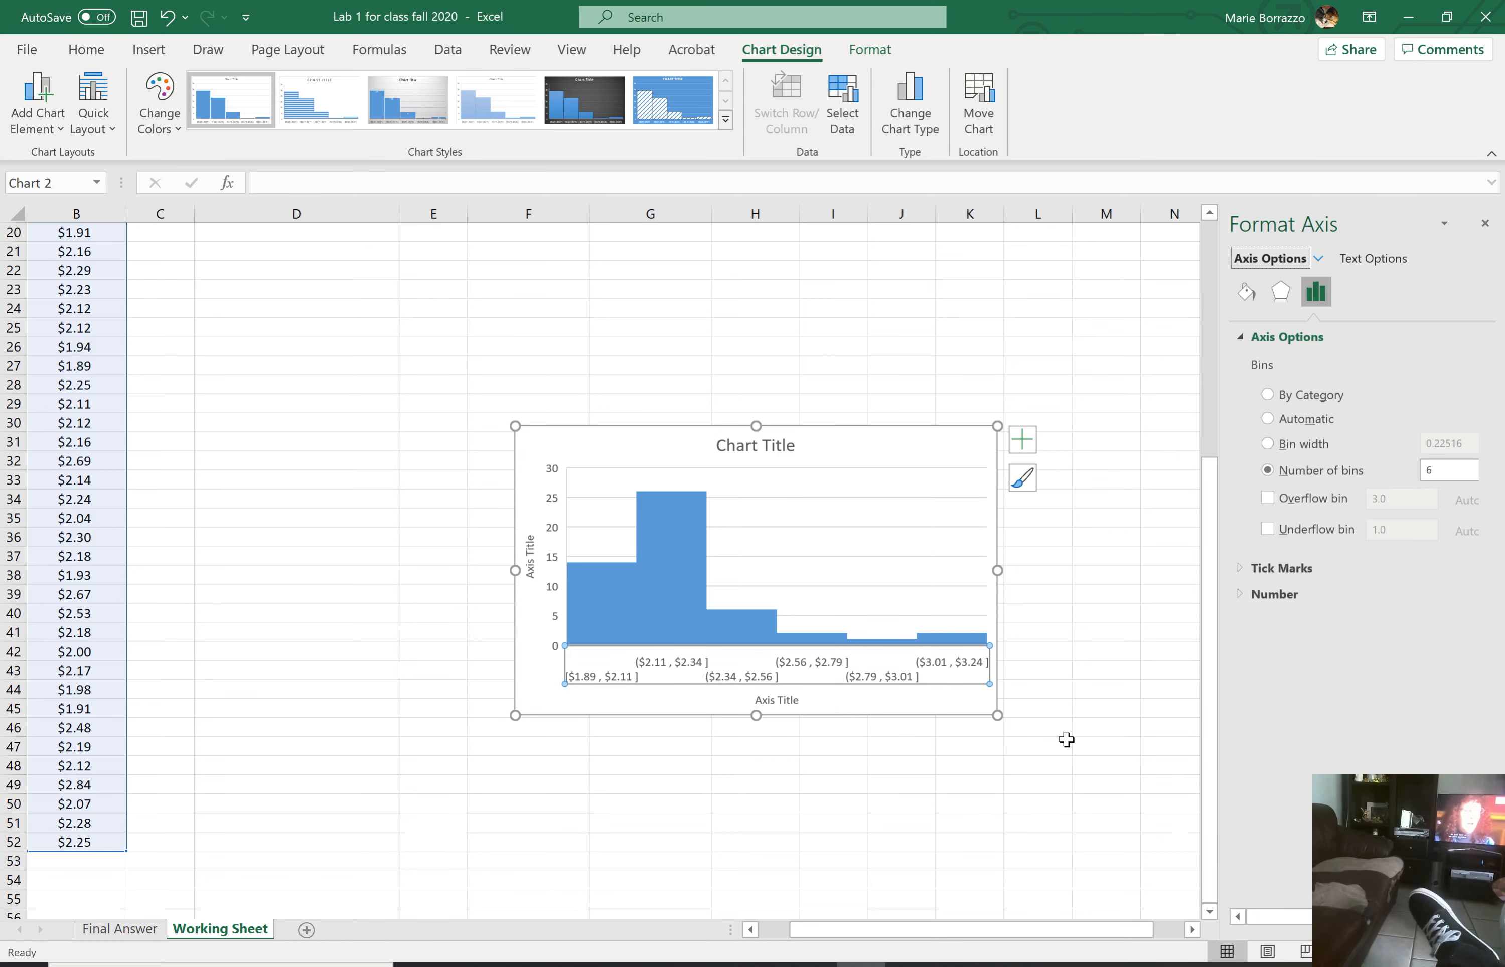
{"action": "mouse_move", "coordinate": [687, 523]}
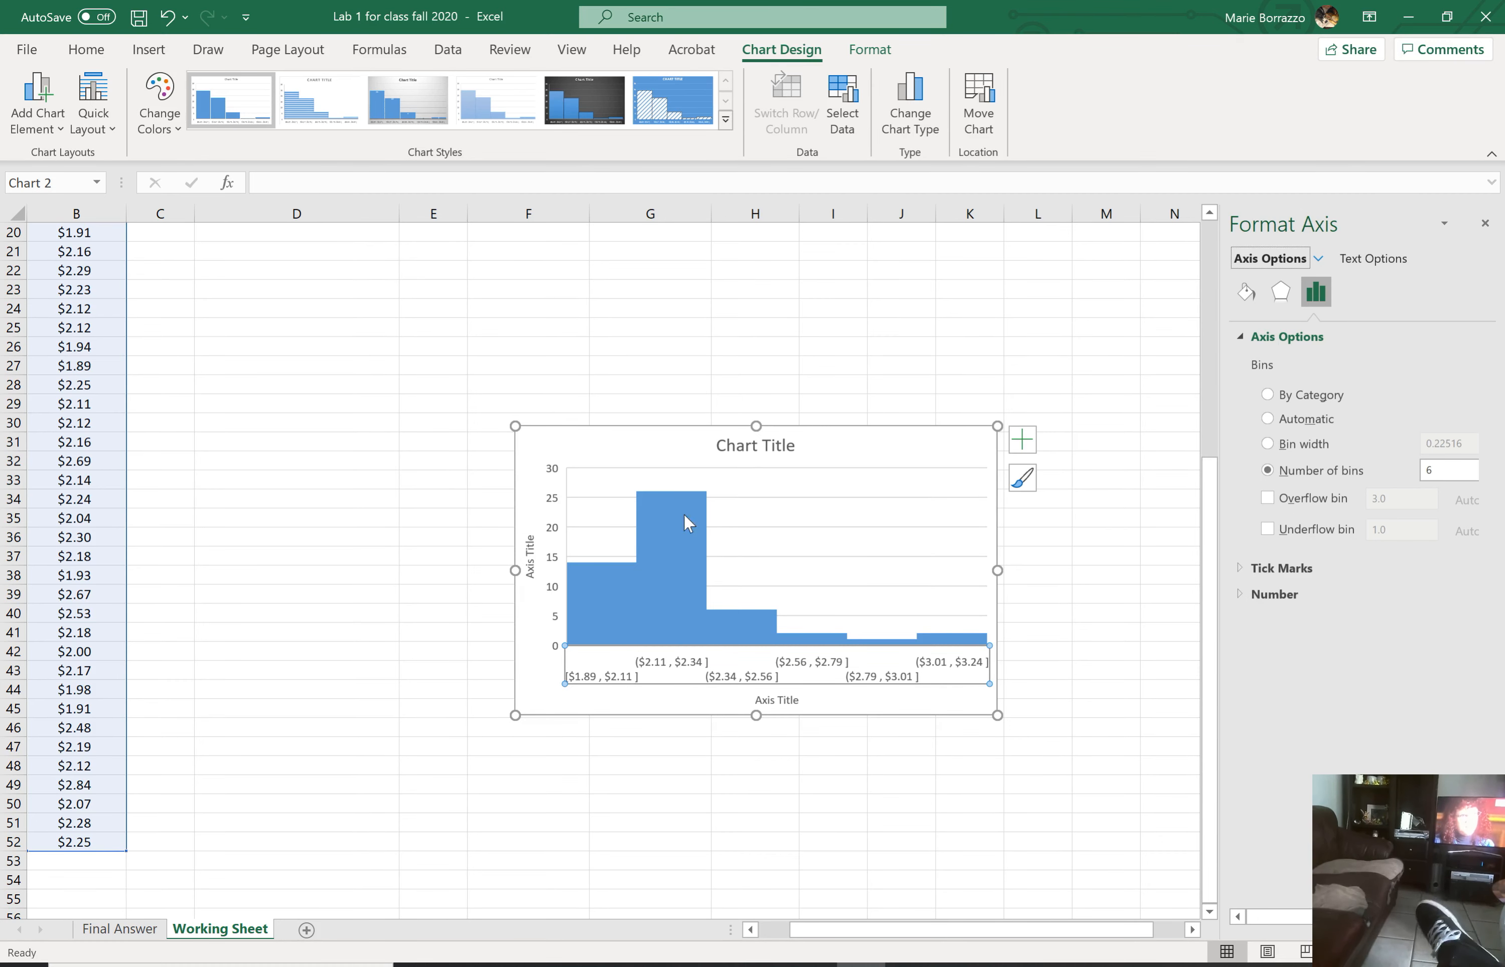
Step: Give the first histogram bar a solid cream fill from the Format Data Point colour picker
{"action": "left_click", "coordinate": [605, 595]}
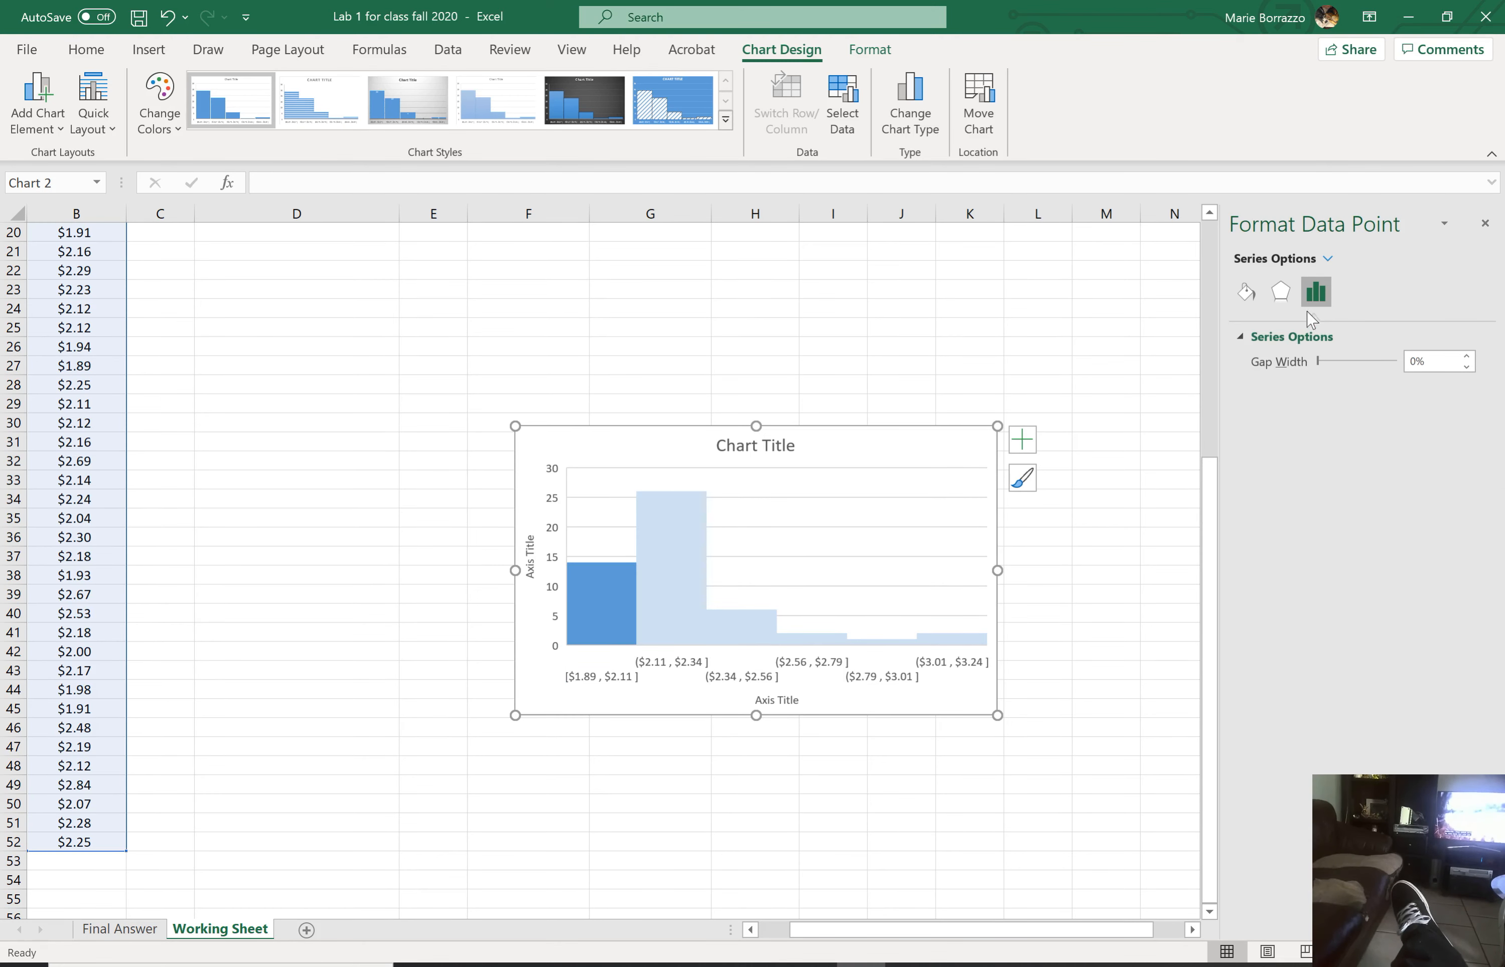
{"action": "left_click", "coordinate": [1246, 292]}
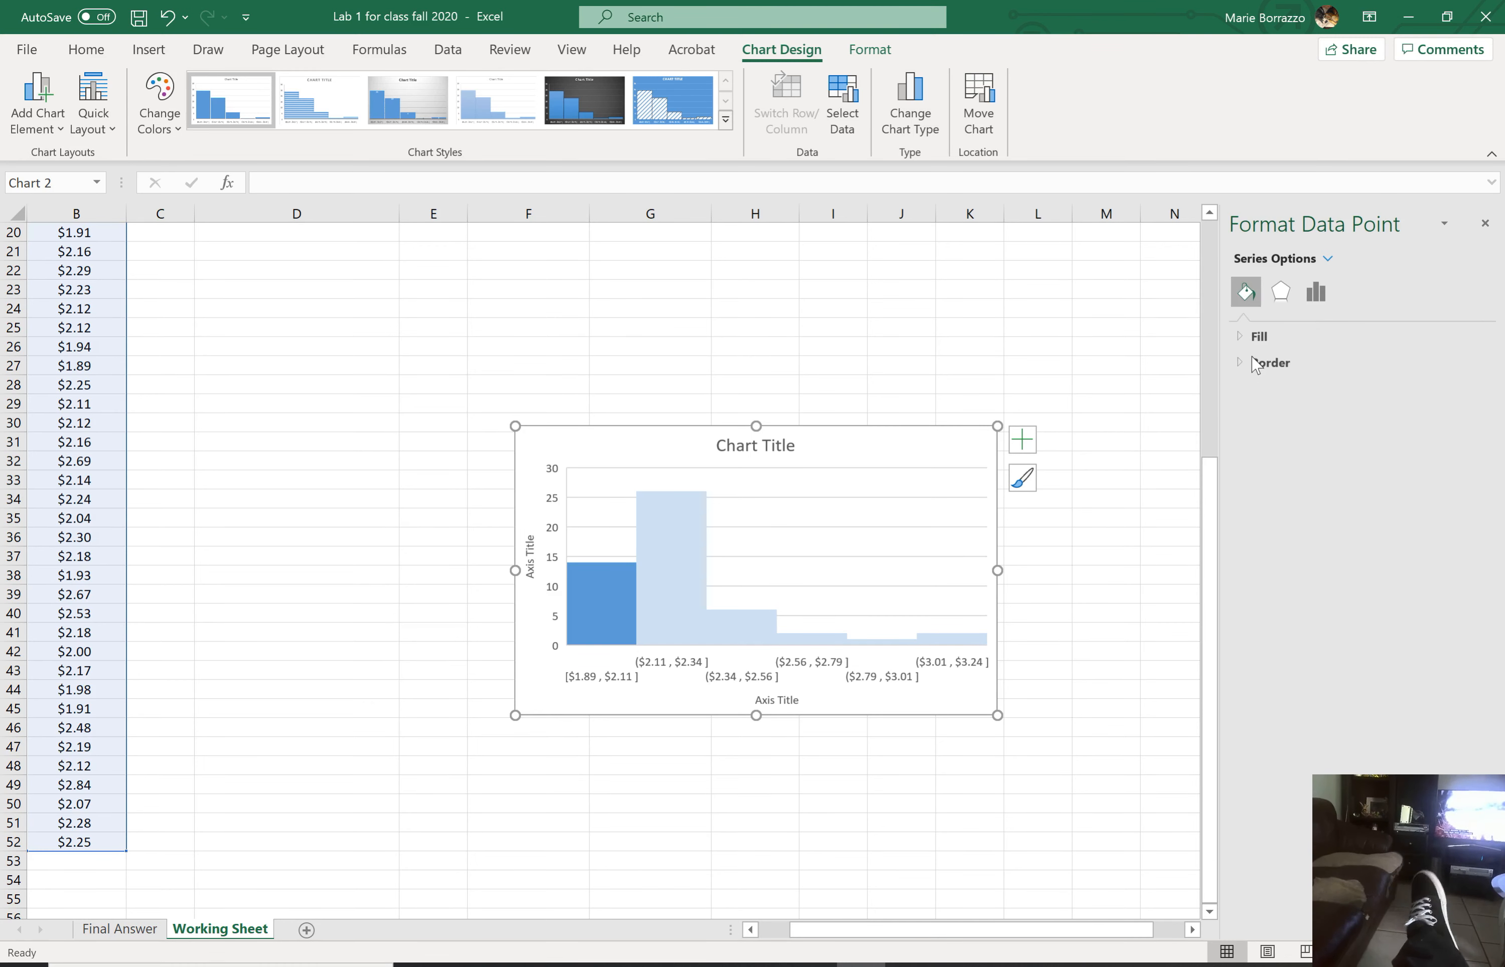
{"action": "left_click", "coordinate": [1258, 336]}
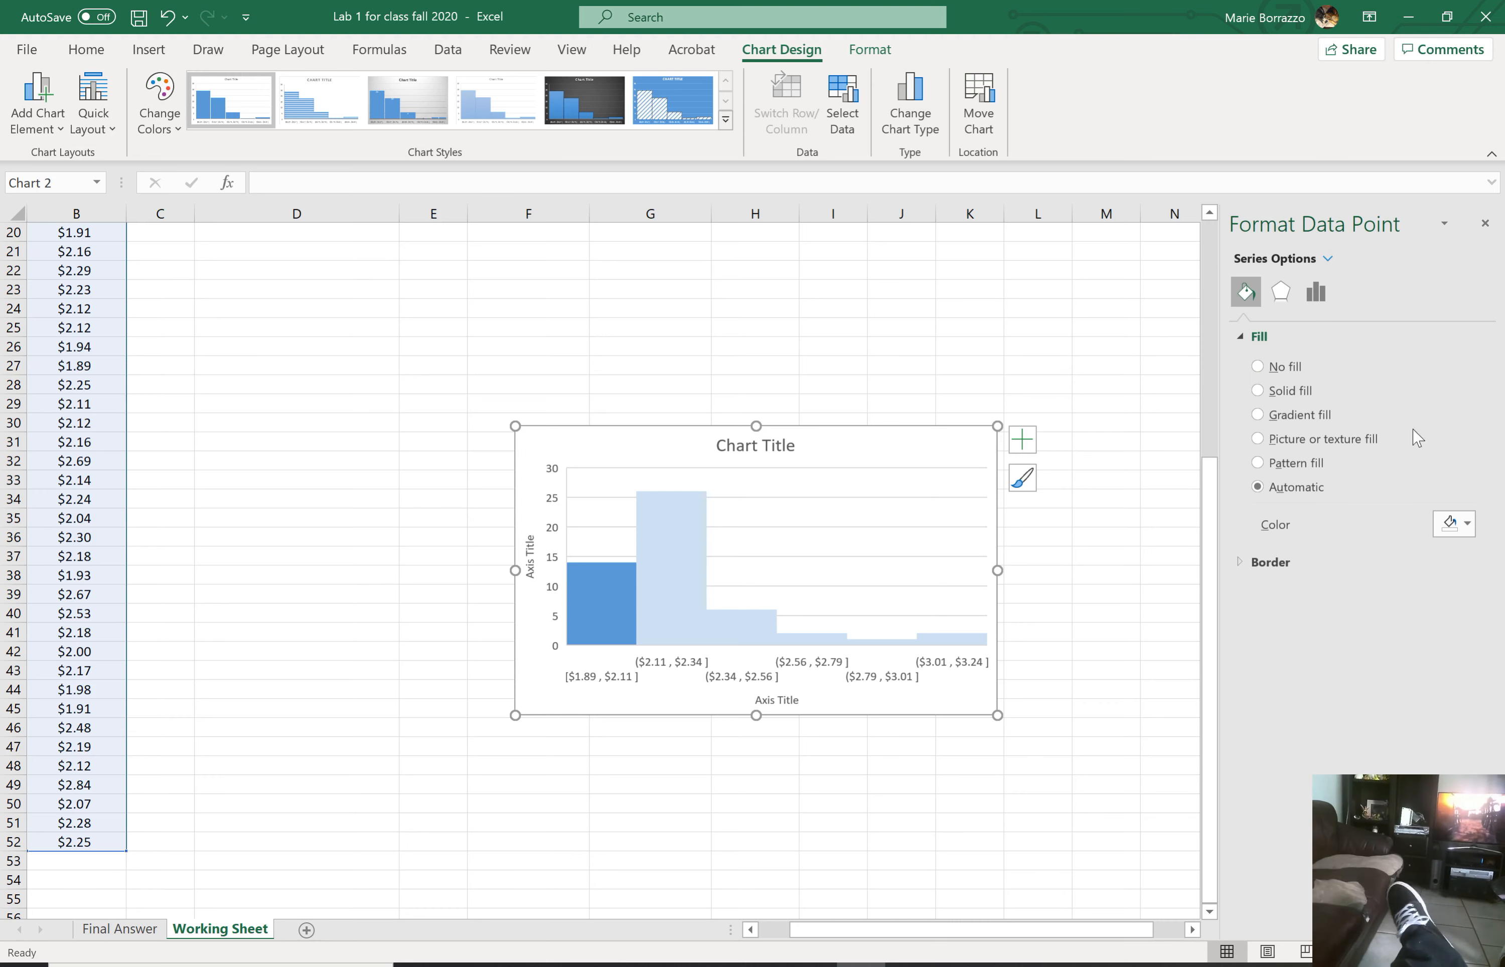
{"action": "left_click", "coordinate": [1465, 523]}
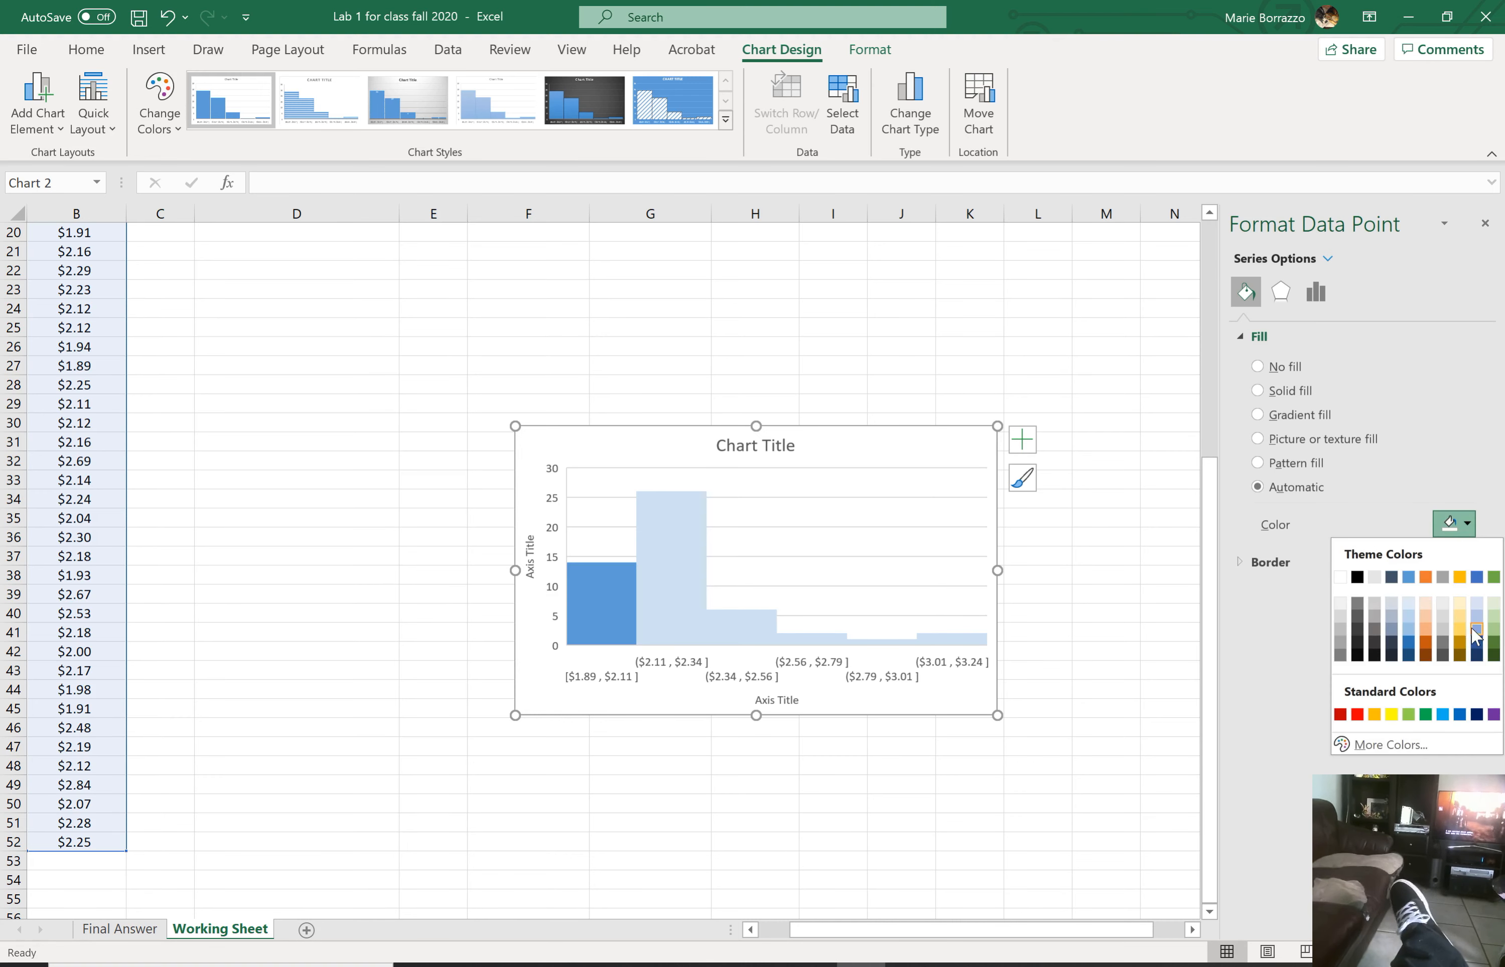
{"action": "left_click", "coordinate": [1476, 633]}
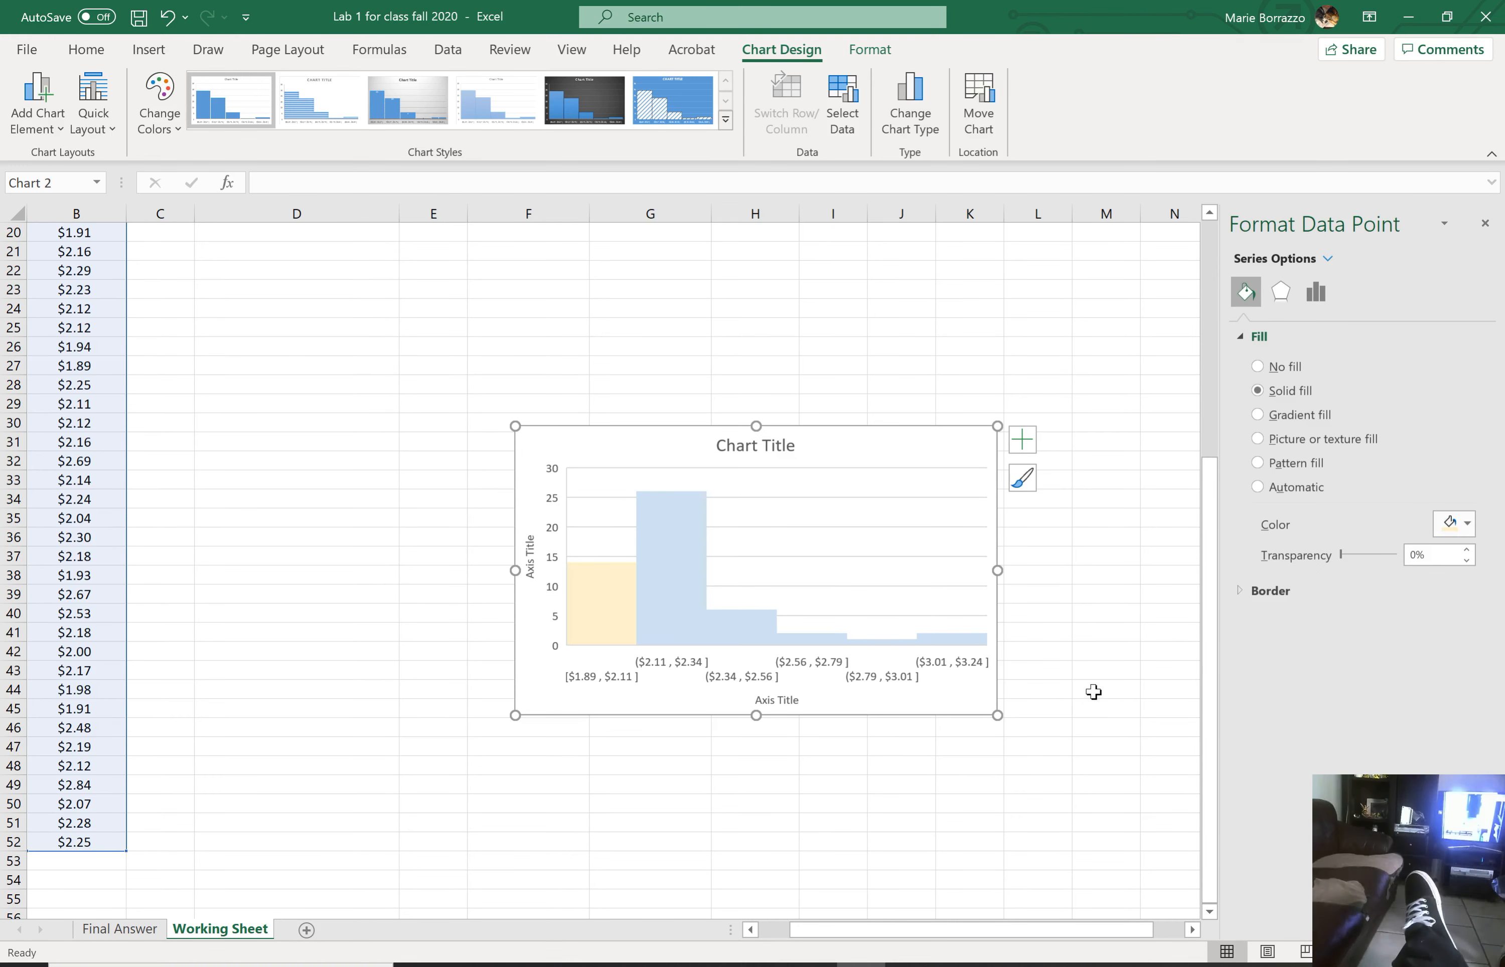
{"action": "mouse_move", "coordinate": [792, 758]}
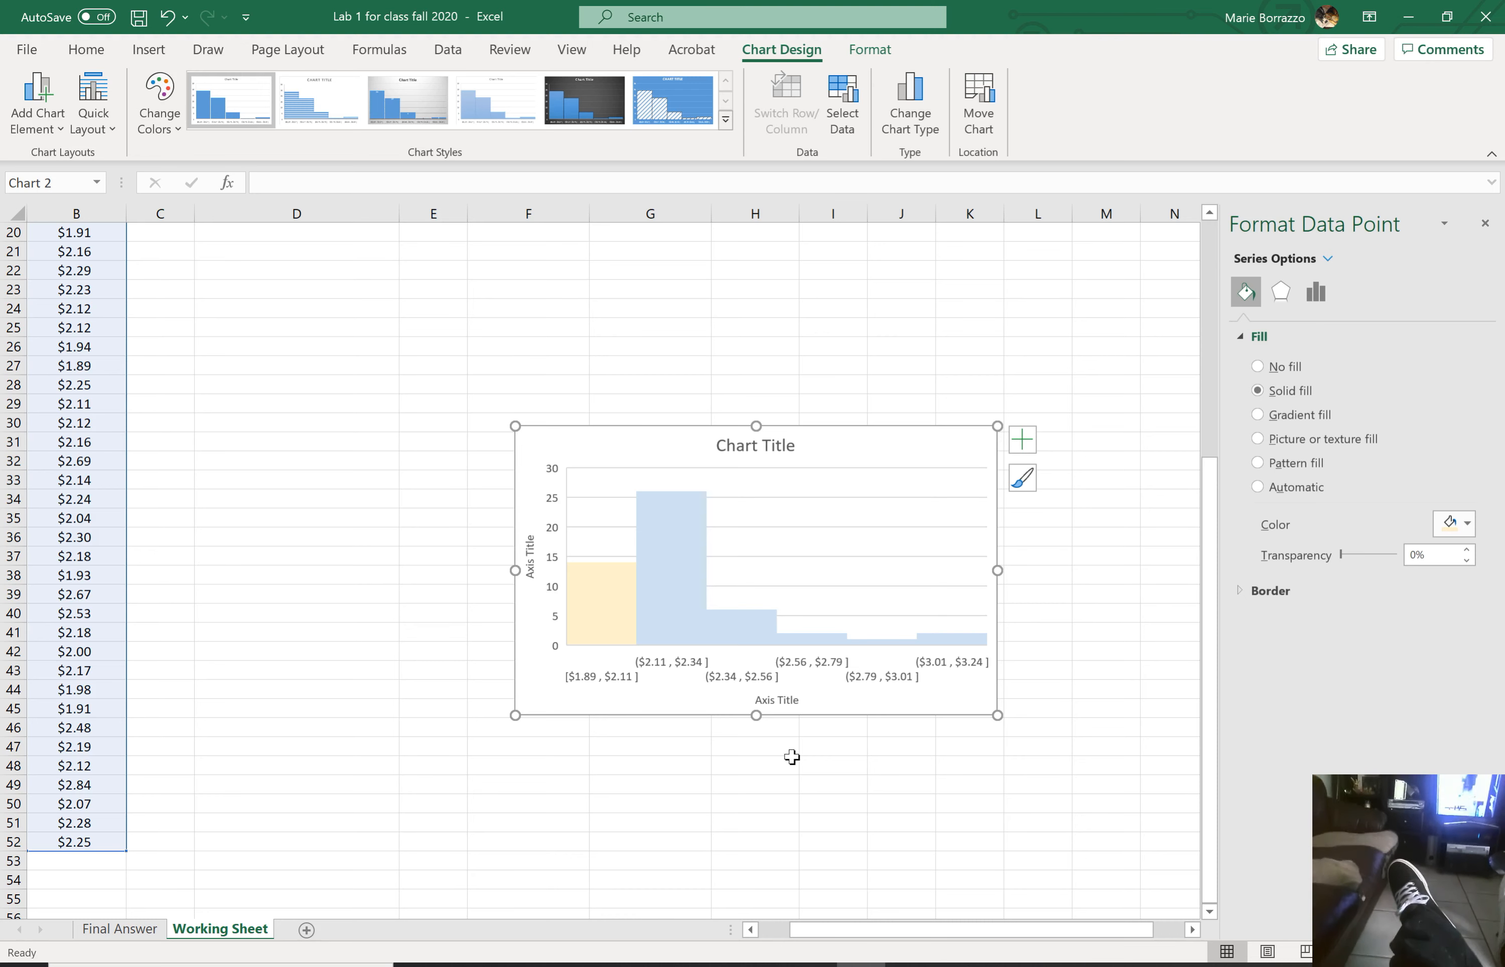
{"action": "mouse_move", "coordinate": [1347, 554]}
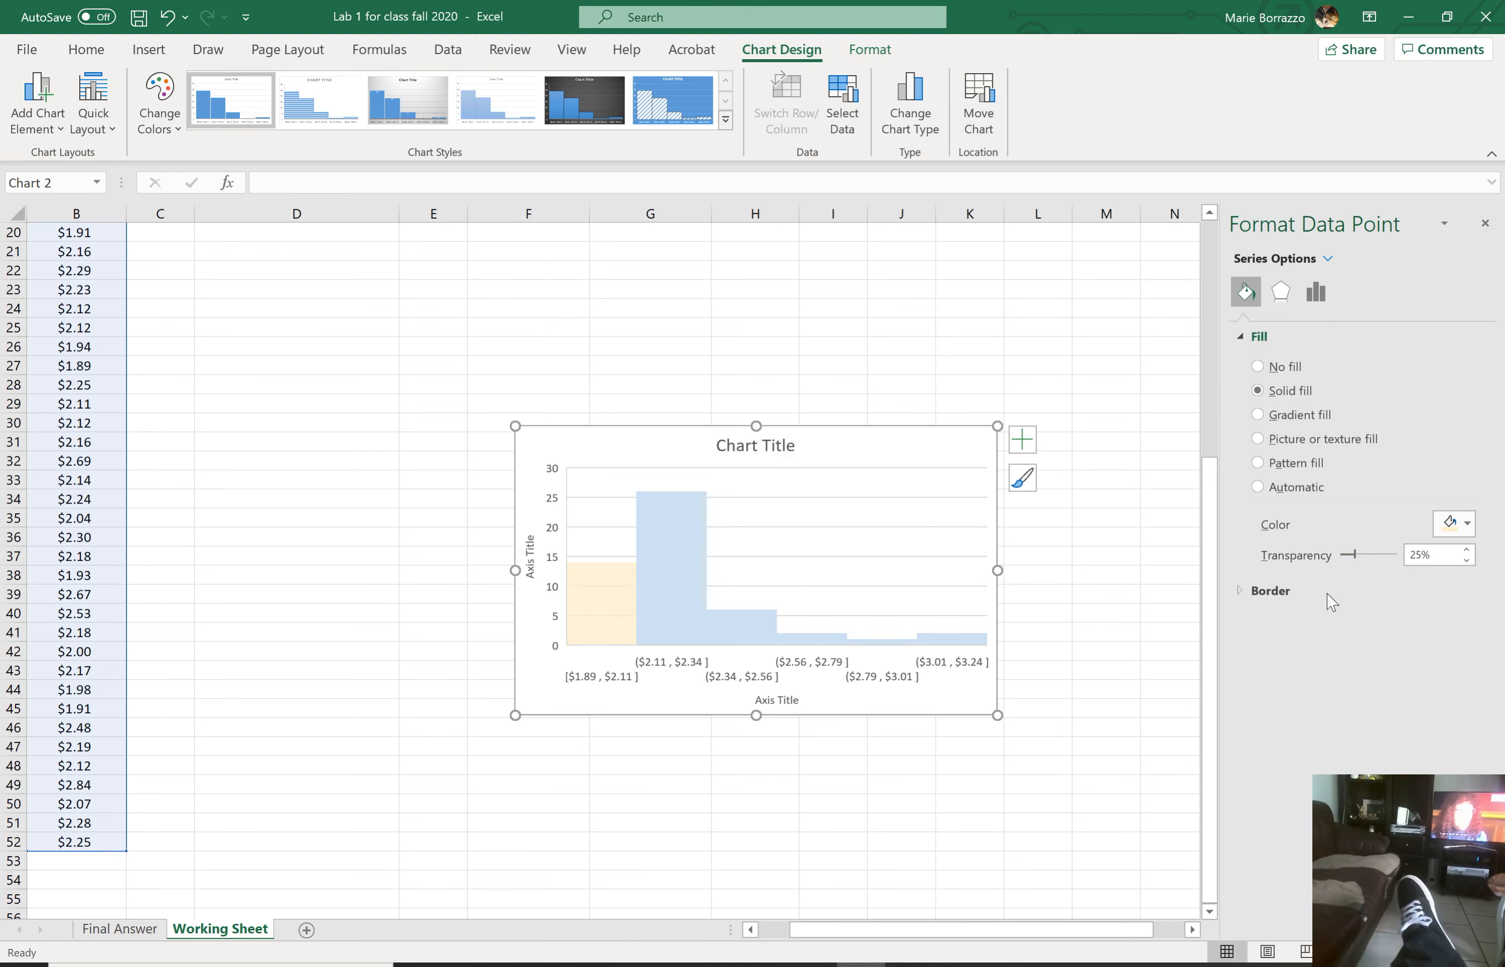
Step: Colour the $2.34–$2.56 bar green and the $2.56–$2.79 bar orange
{"action": "left_click", "coordinate": [1257, 487]}
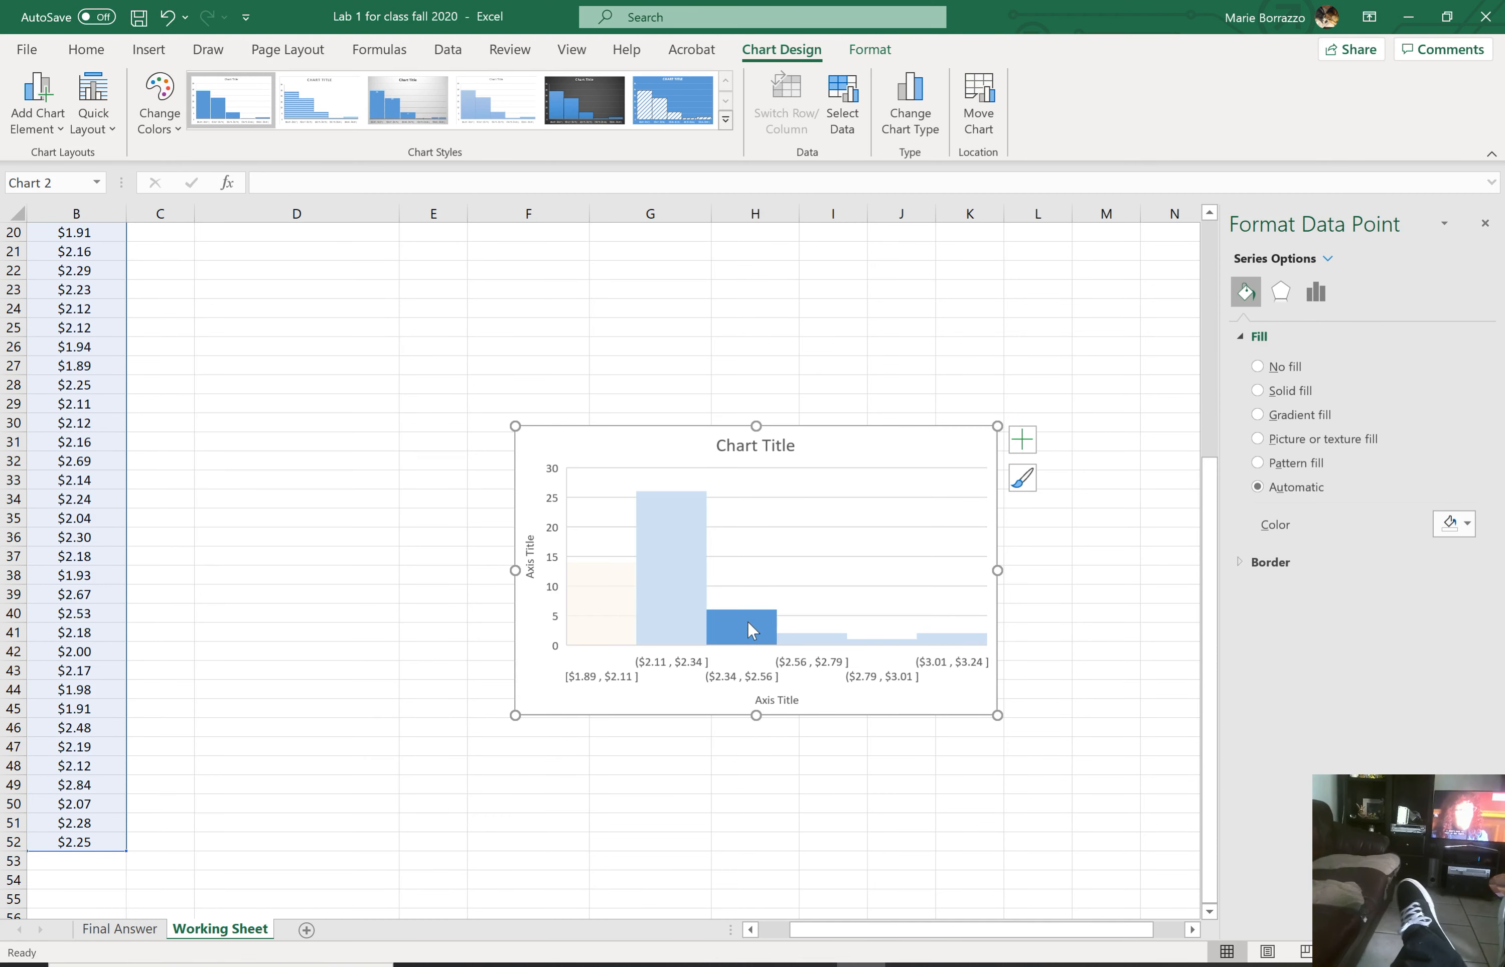
{"action": "left_click", "coordinate": [1468, 523]}
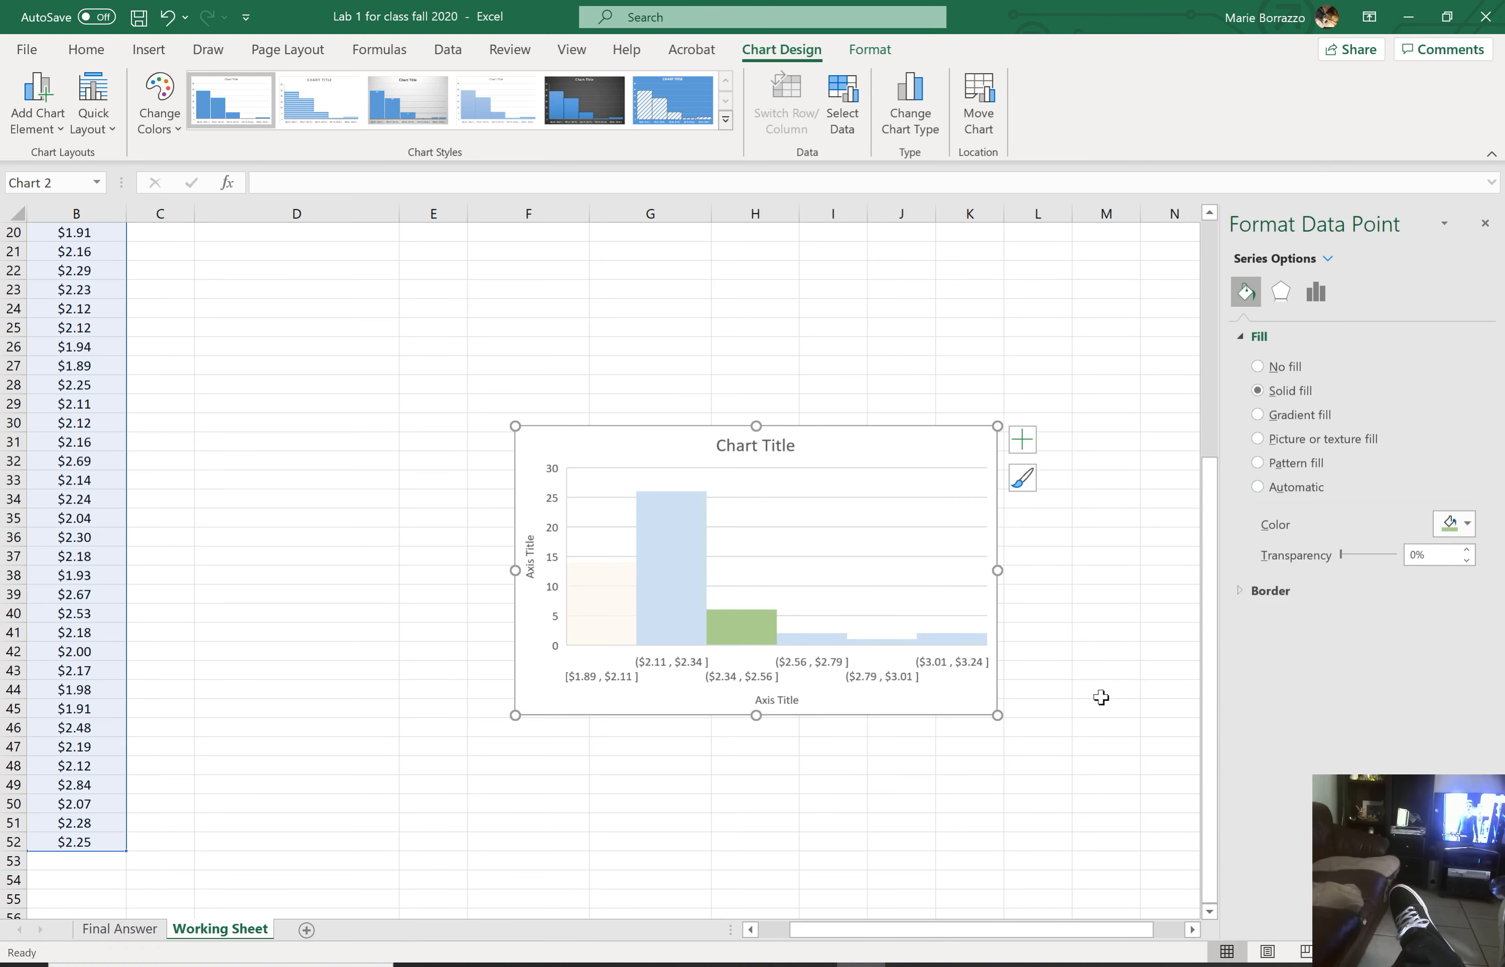
{"action": "left_click", "coordinate": [1257, 486]}
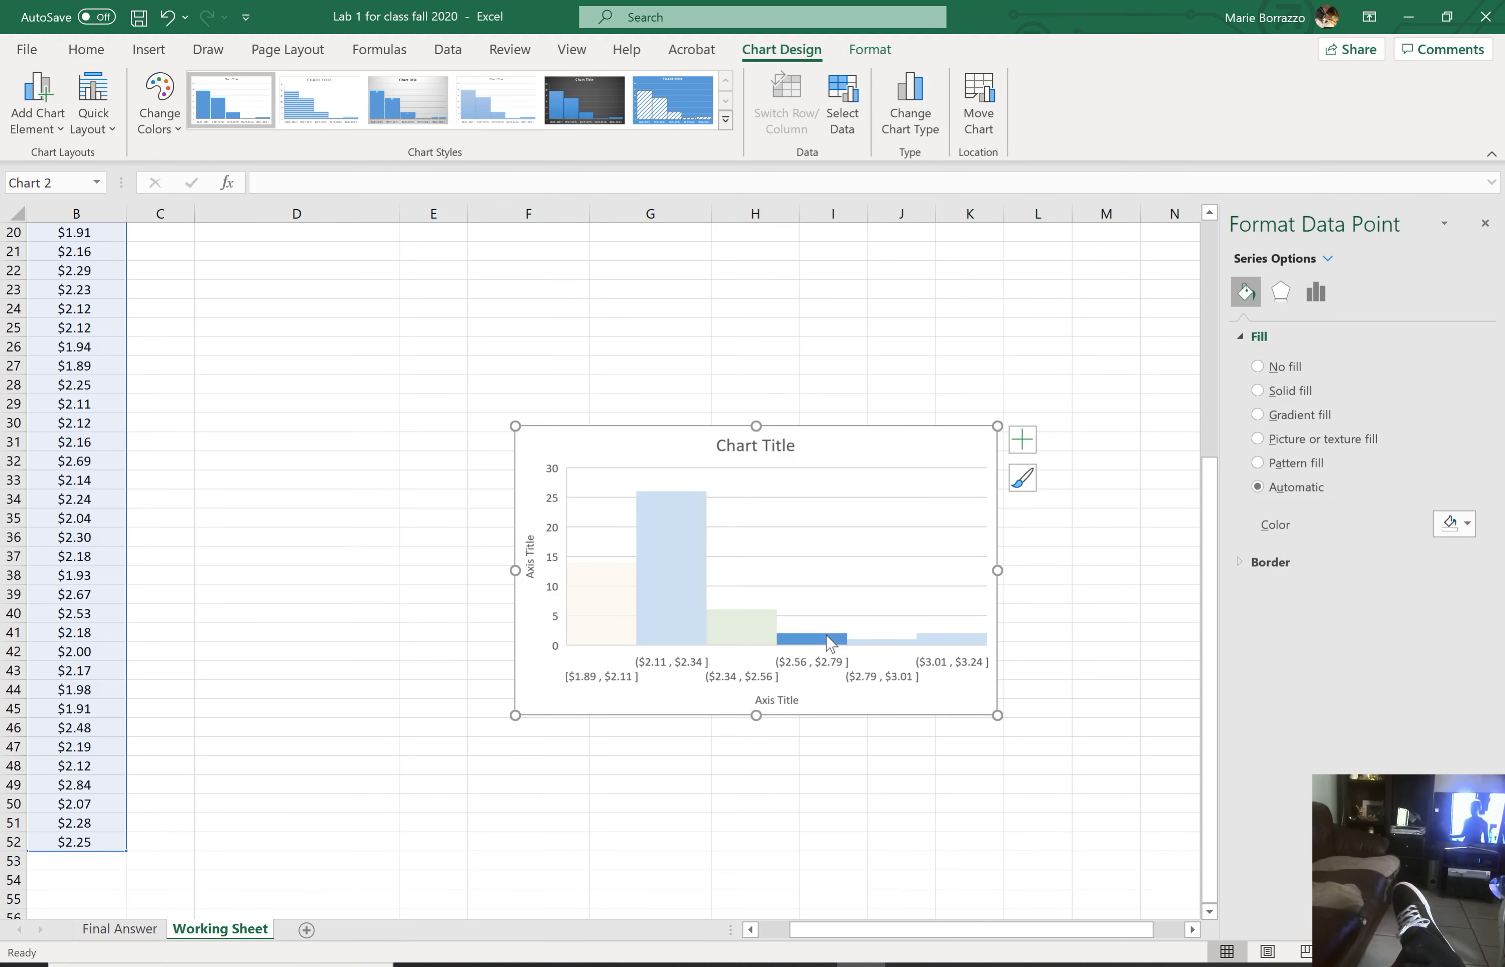
{"action": "left_click", "coordinate": [1467, 524]}
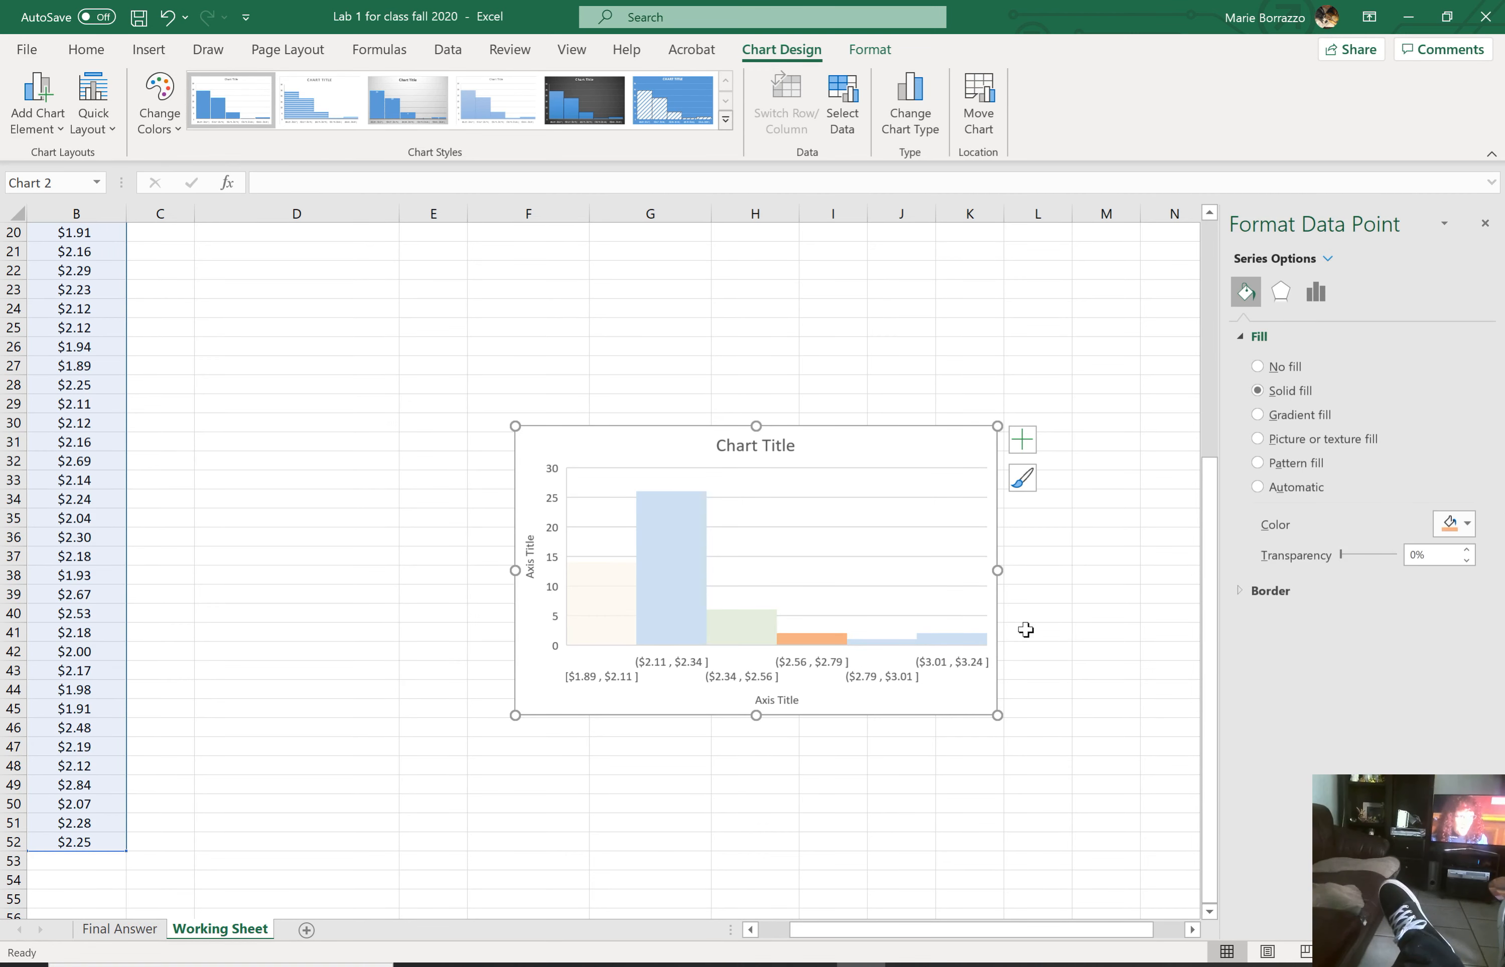
{"action": "mouse_move", "coordinate": [893, 641]}
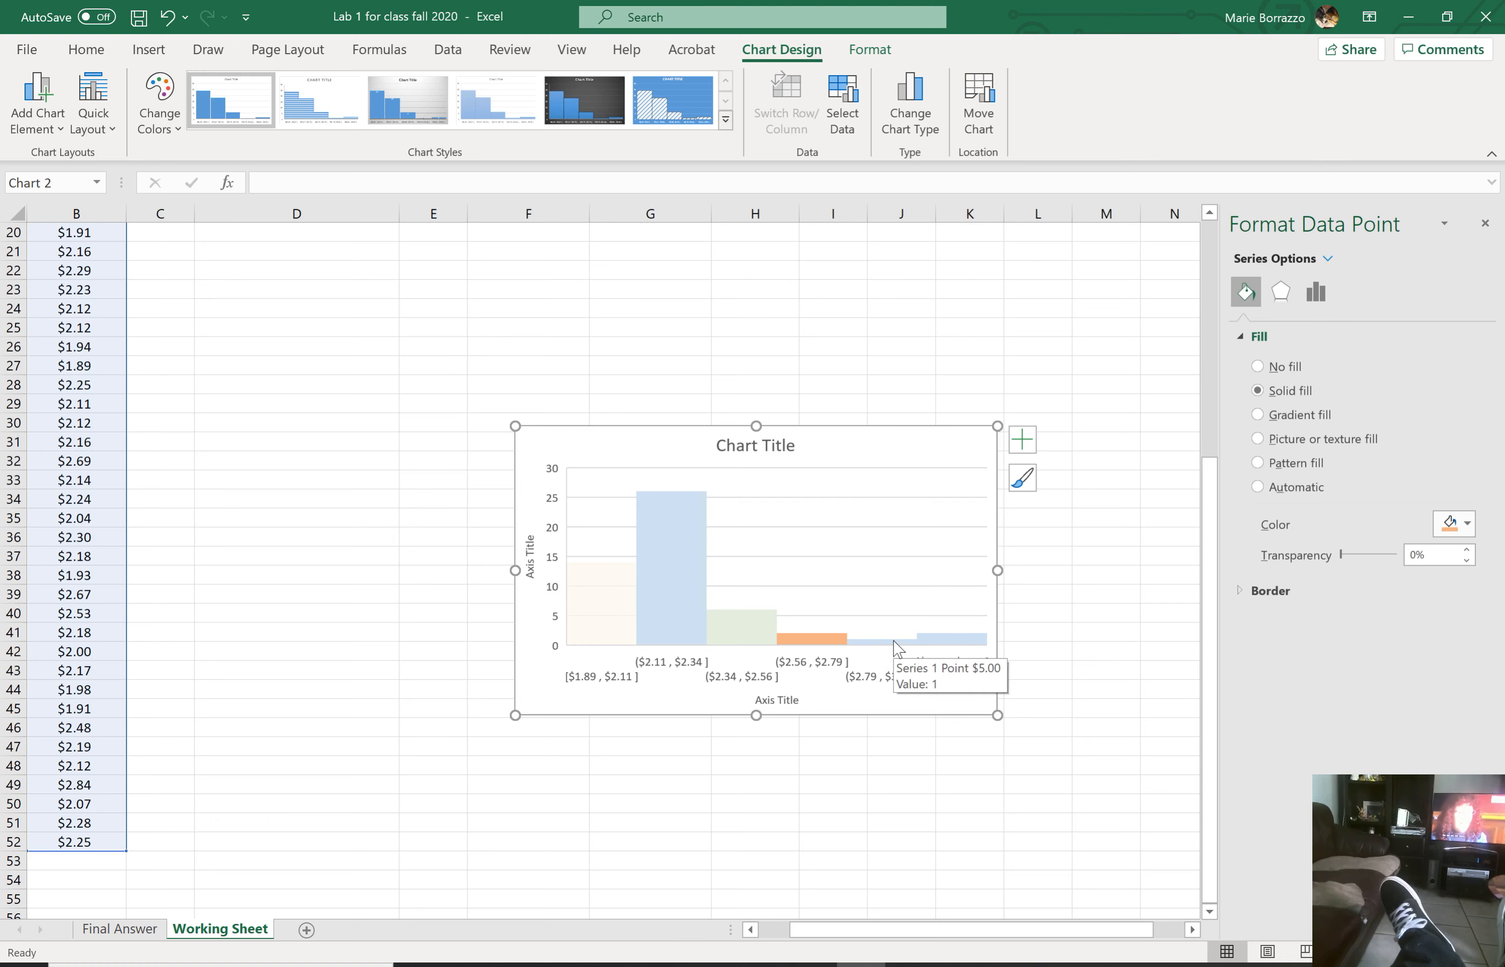
Step: Colour the $2.79–$3.01 bar dark blue and the $3.01–$3.24 bar red
{"action": "left_click", "coordinate": [1468, 524]}
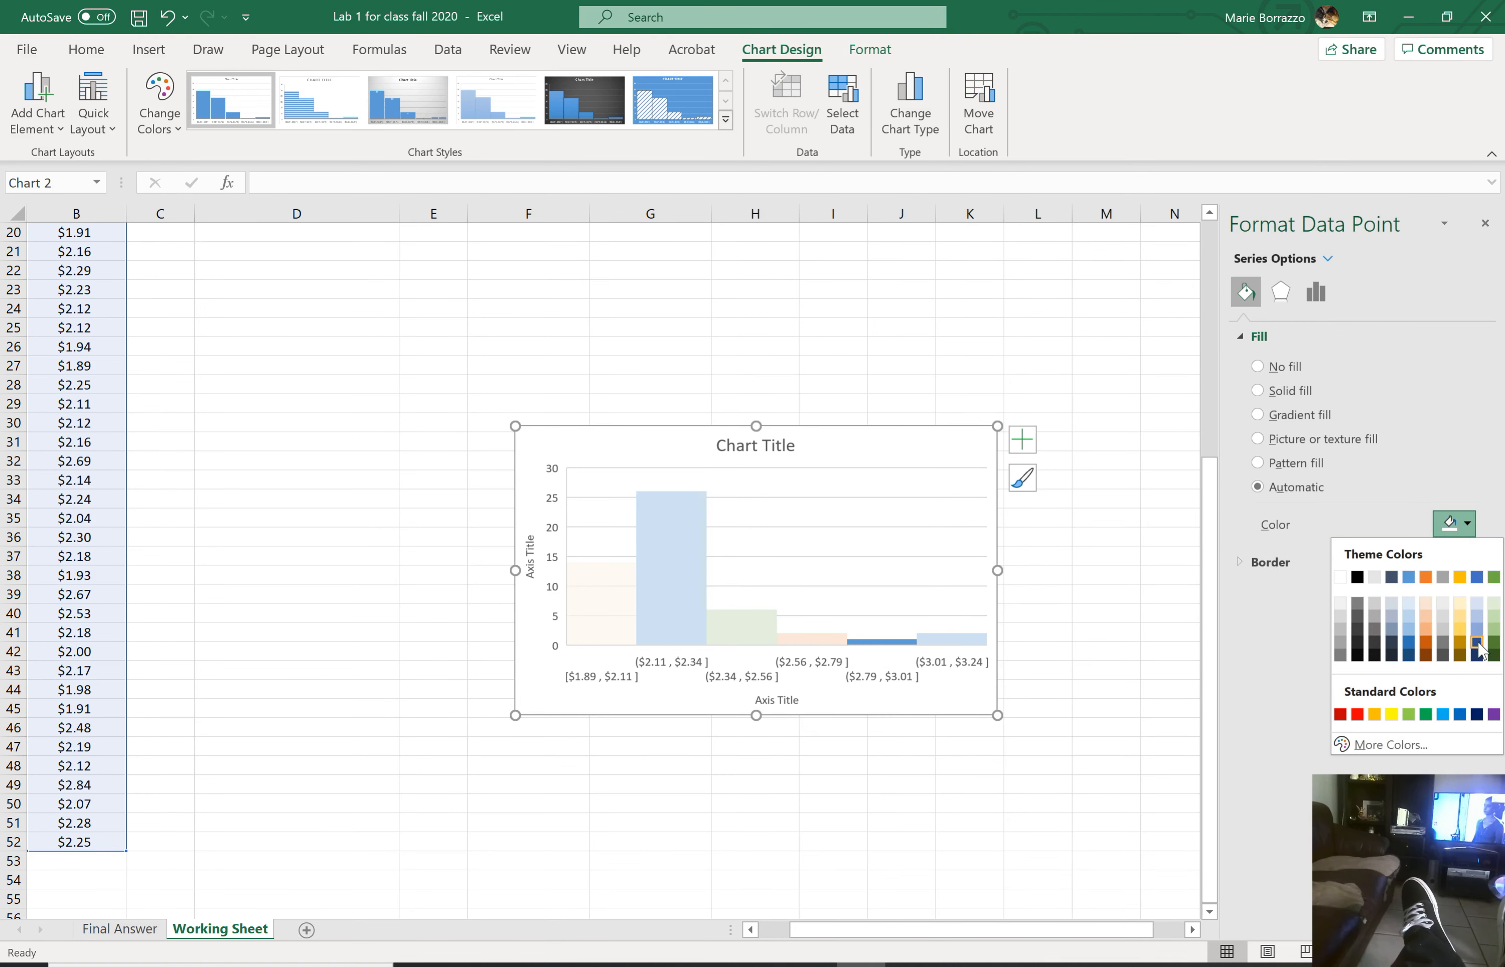
{"action": "left_click", "coordinate": [1477, 643]}
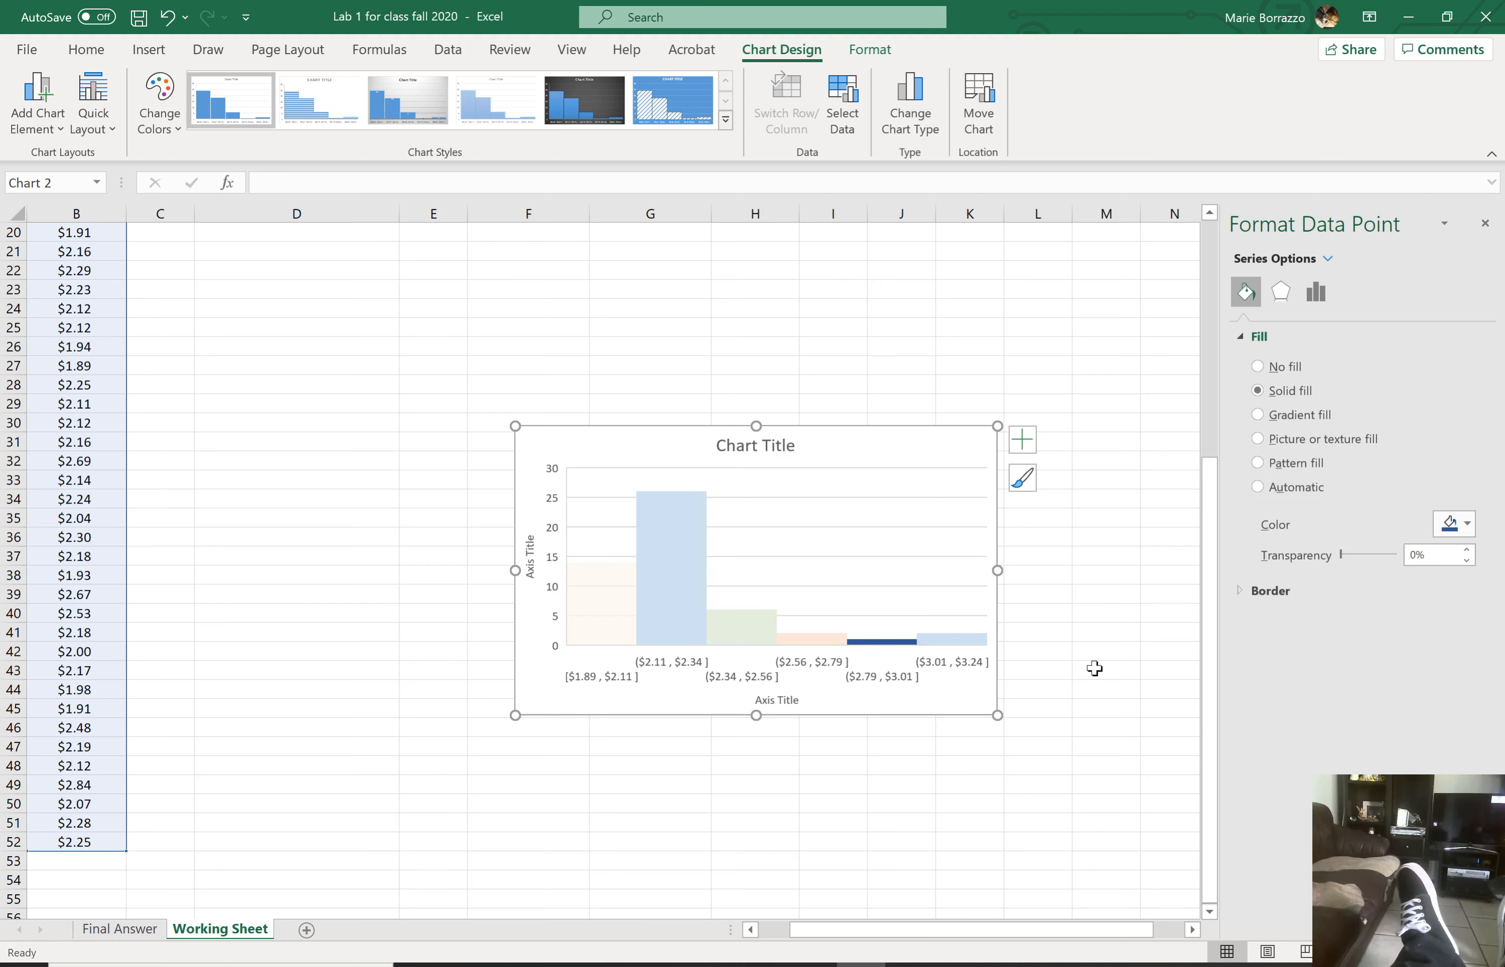
{"action": "left_click", "coordinate": [1257, 486]}
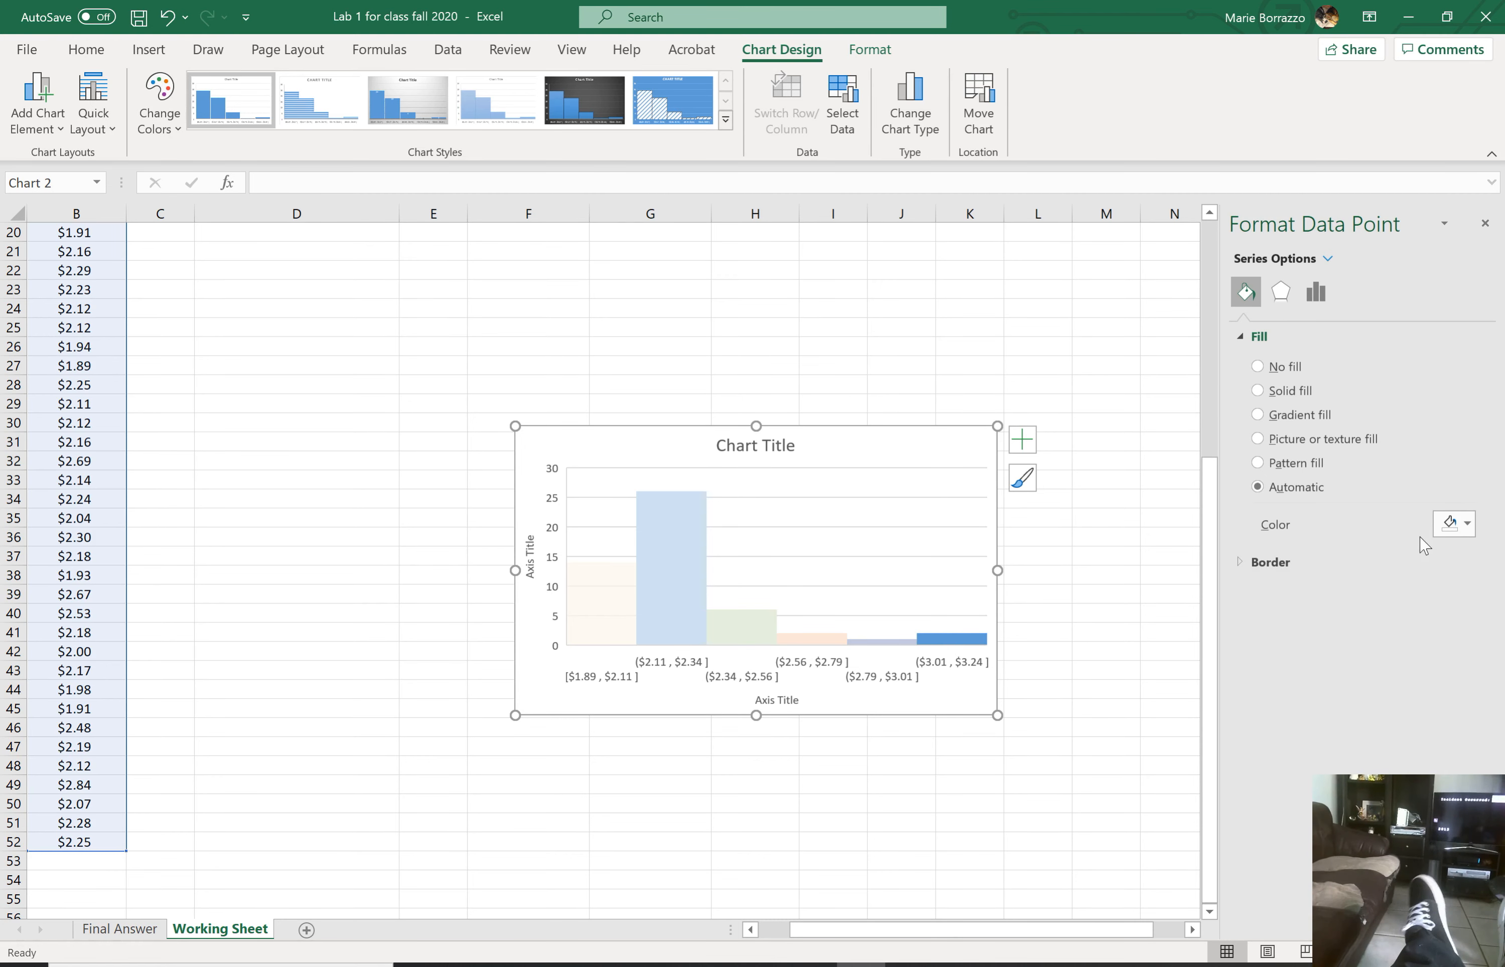
{"action": "left_click", "coordinate": [1454, 524]}
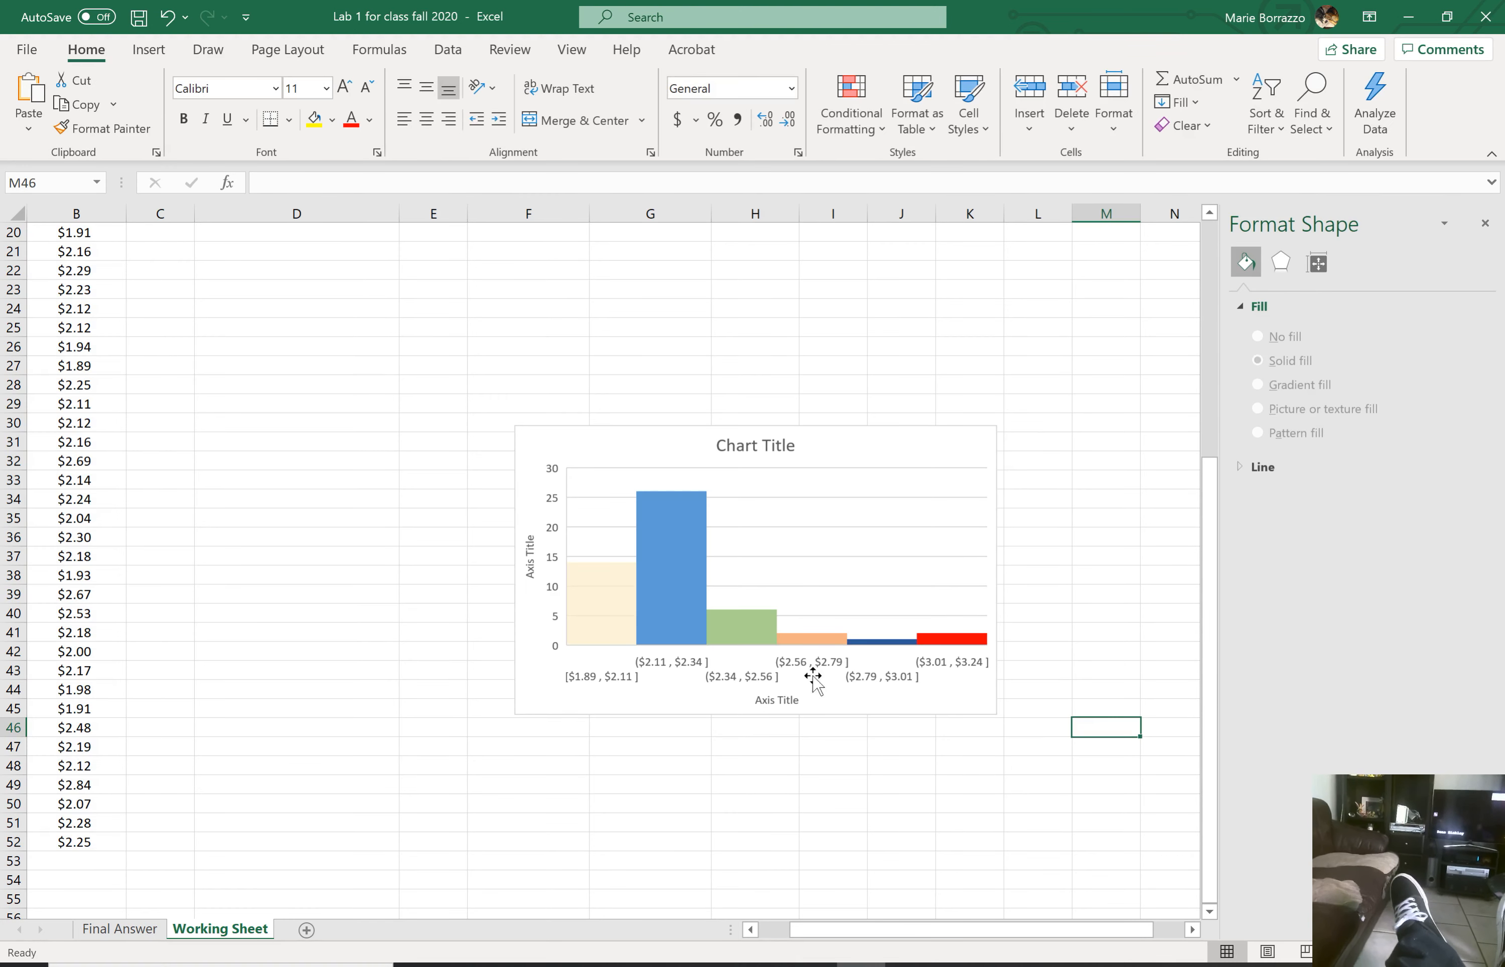
{"action": "mouse_move", "coordinate": [751, 455]}
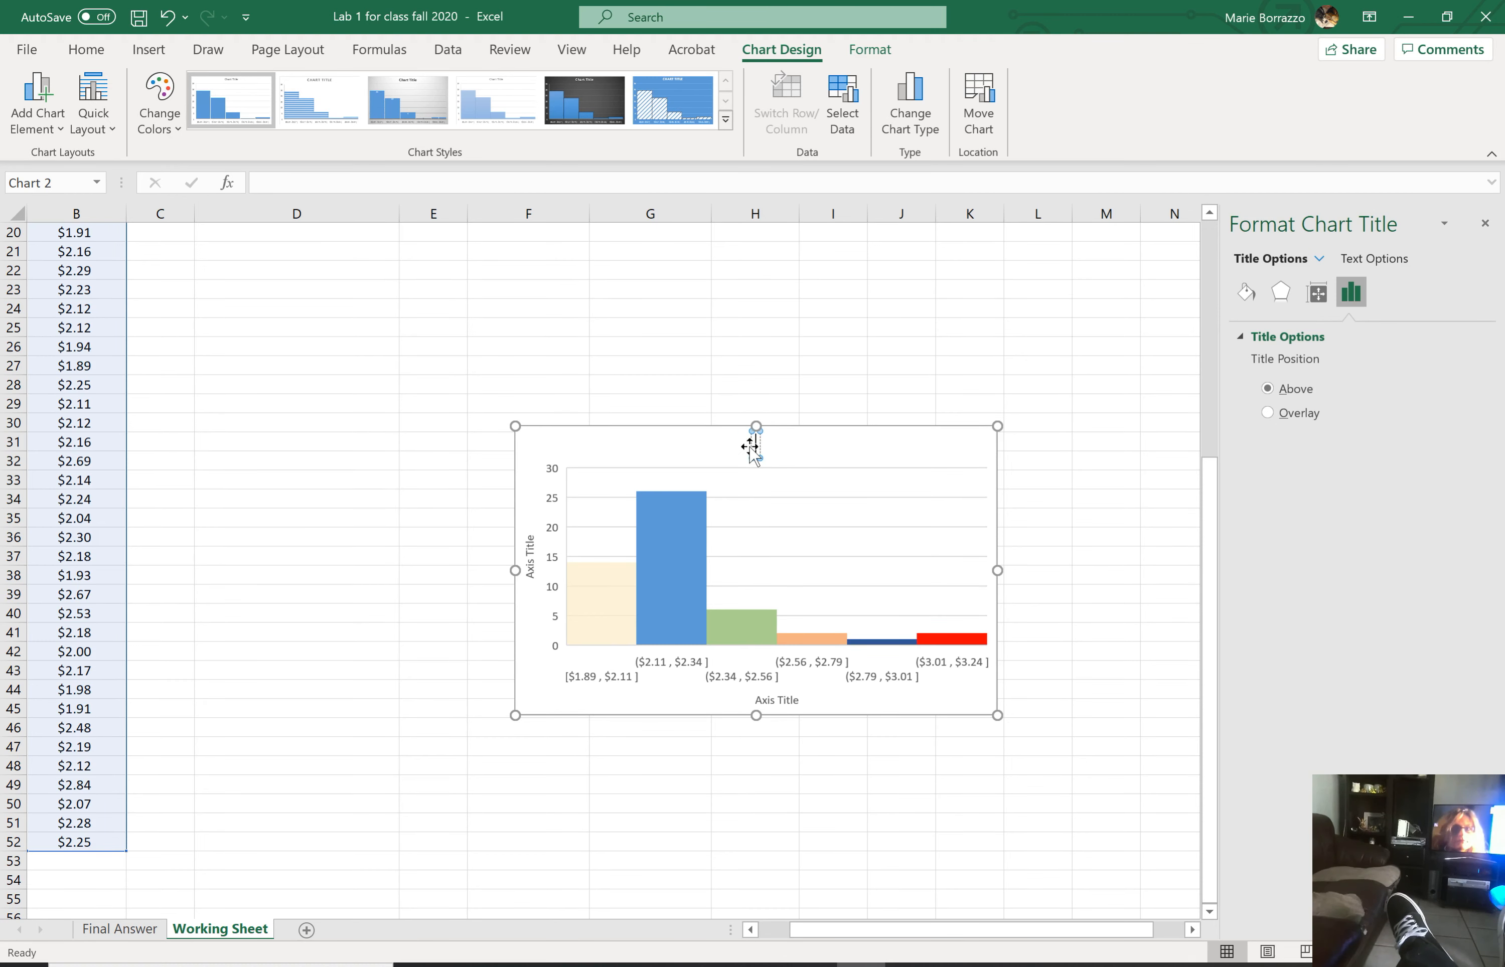
{"action": "mouse_move", "coordinate": [754, 446]}
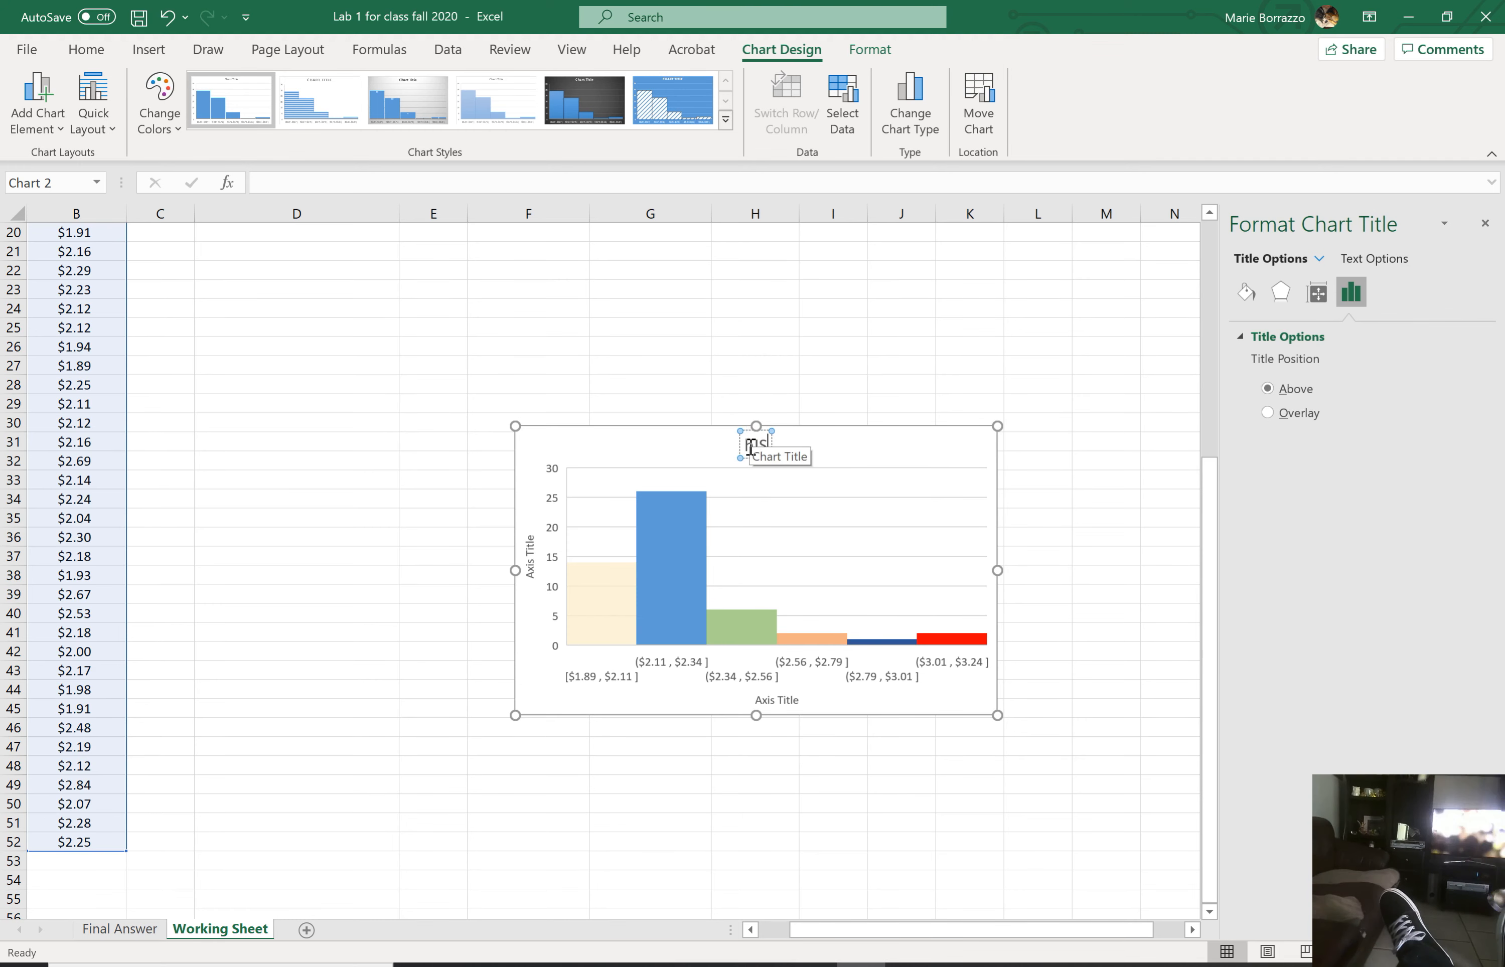
Step: Replace the chart title with 'Histogram of gas prices' and remove the vertical axis title
{"action": "type", "text": "ISTOGRAM"}
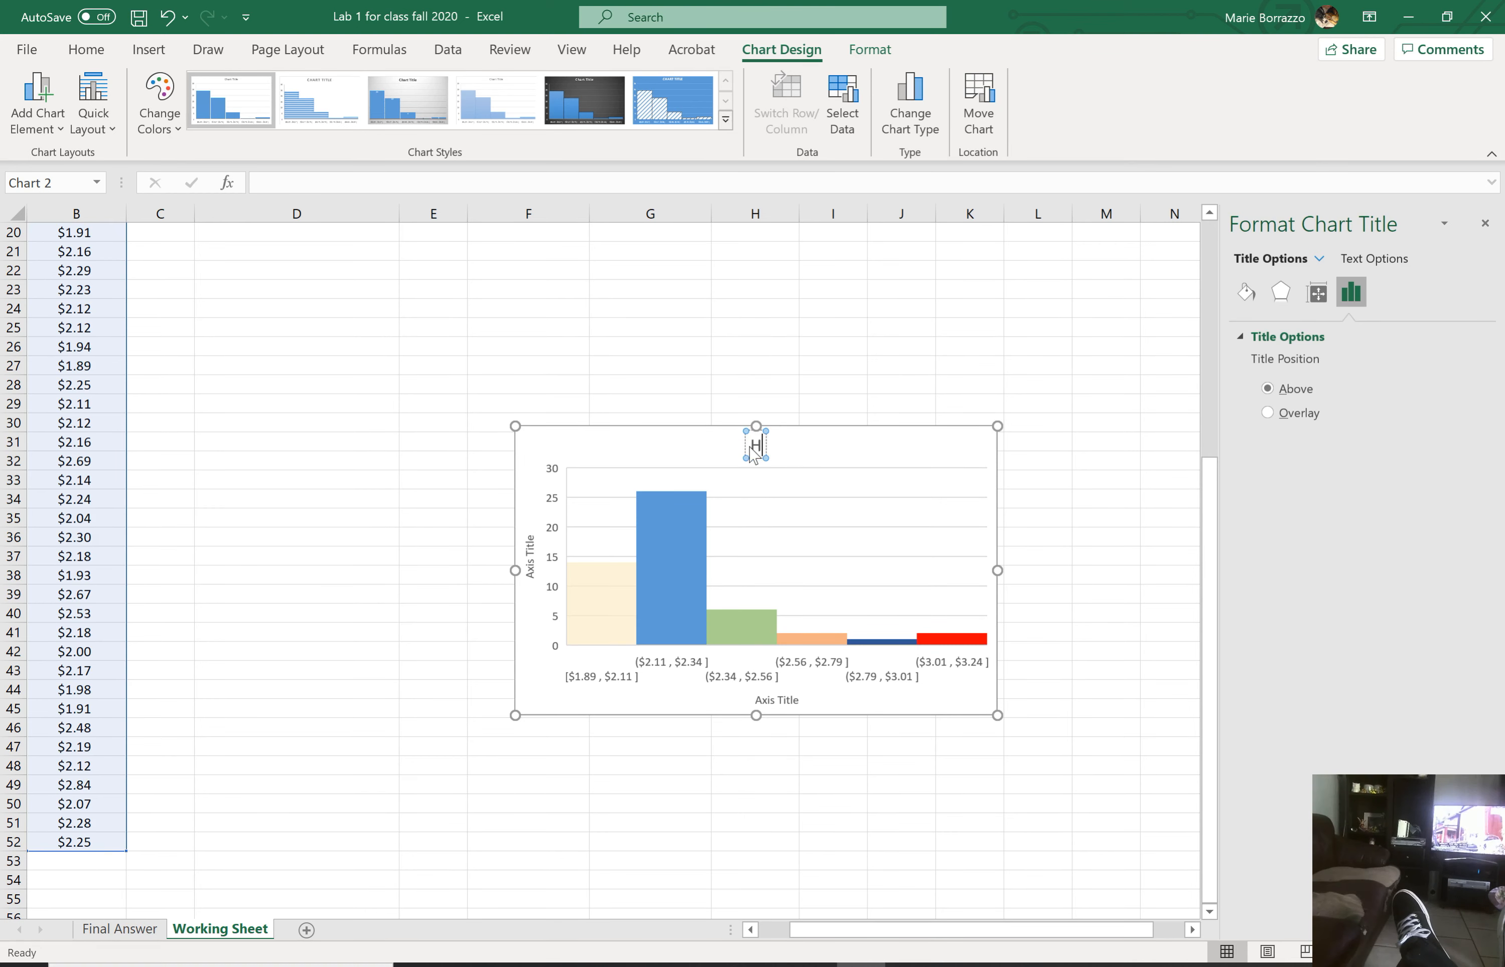
{"action": "type", "text": "Histogram of gas prices"}
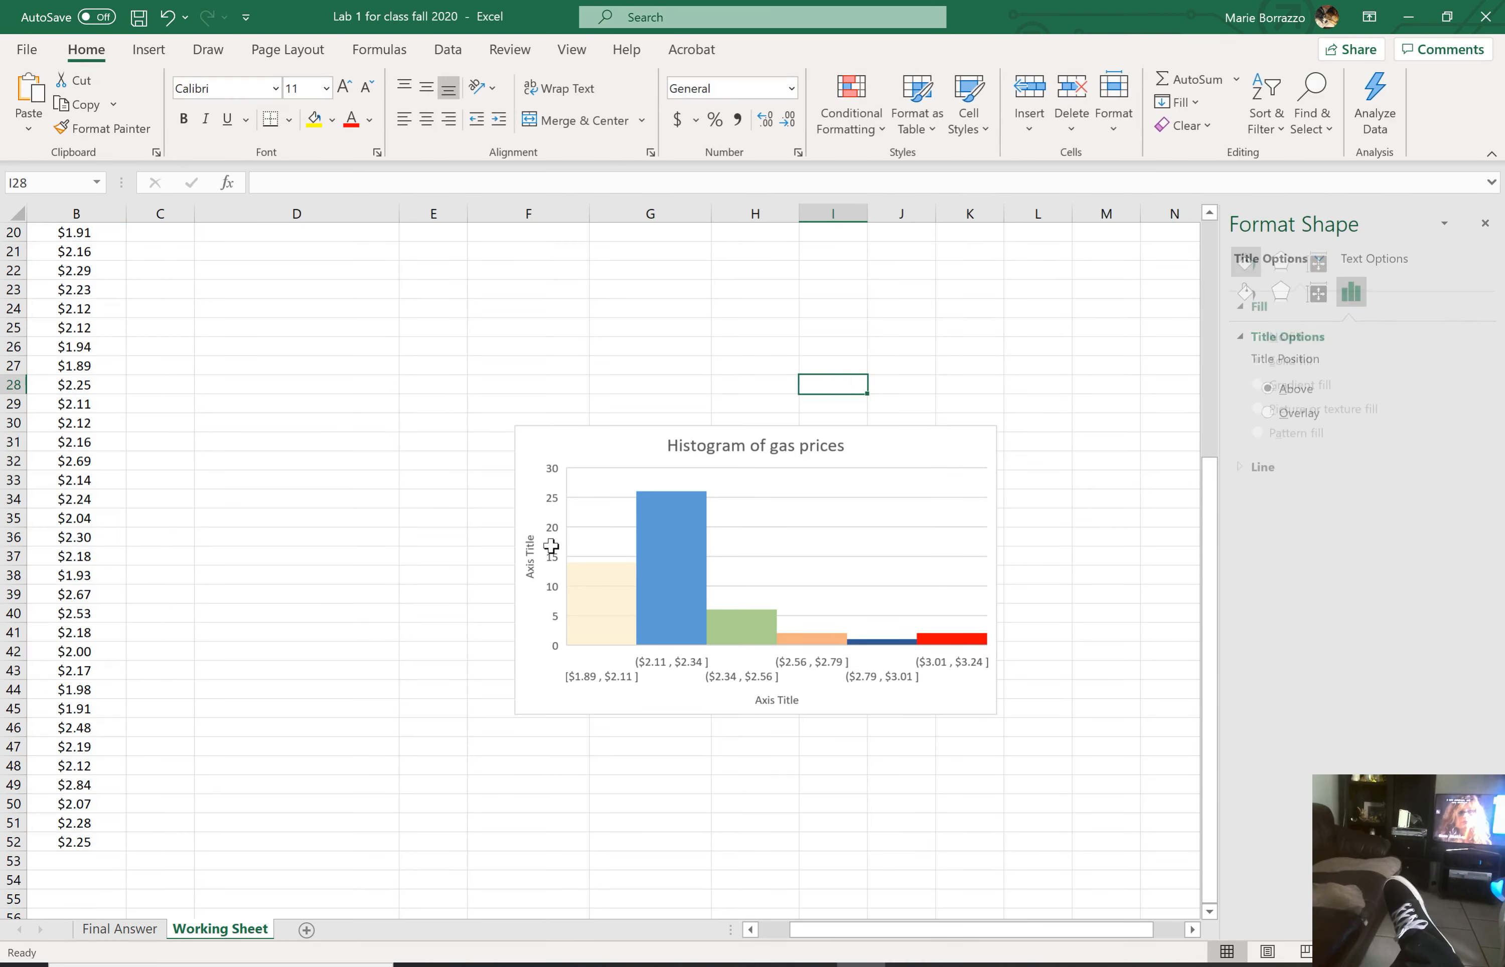
{"action": "left_click", "coordinate": [530, 552]}
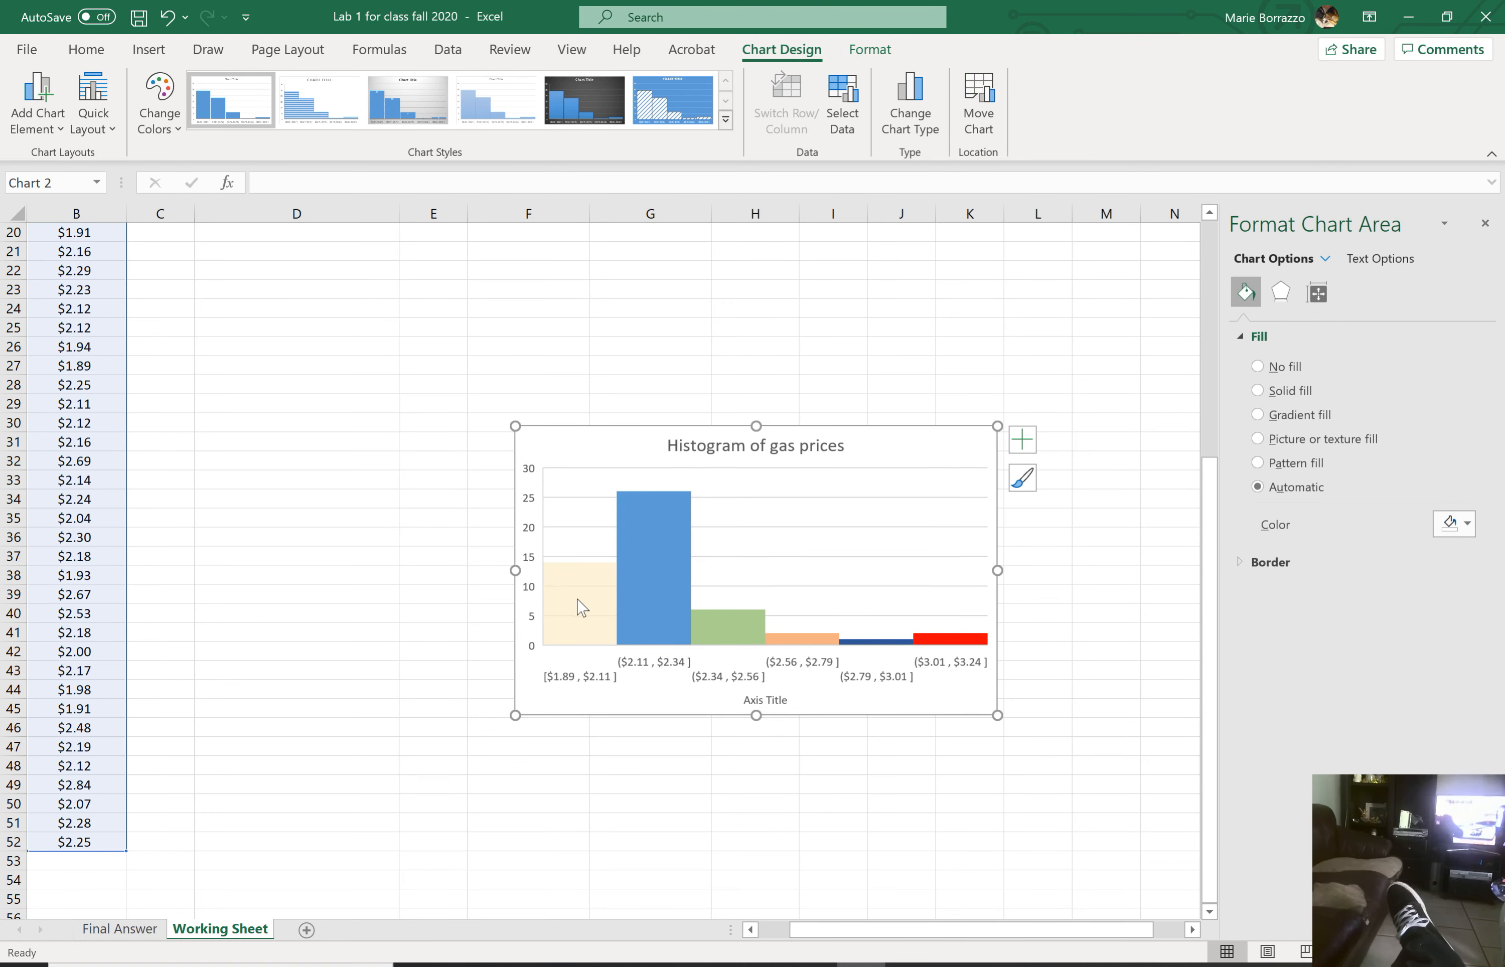
{"action": "mouse_move", "coordinate": [581, 604]}
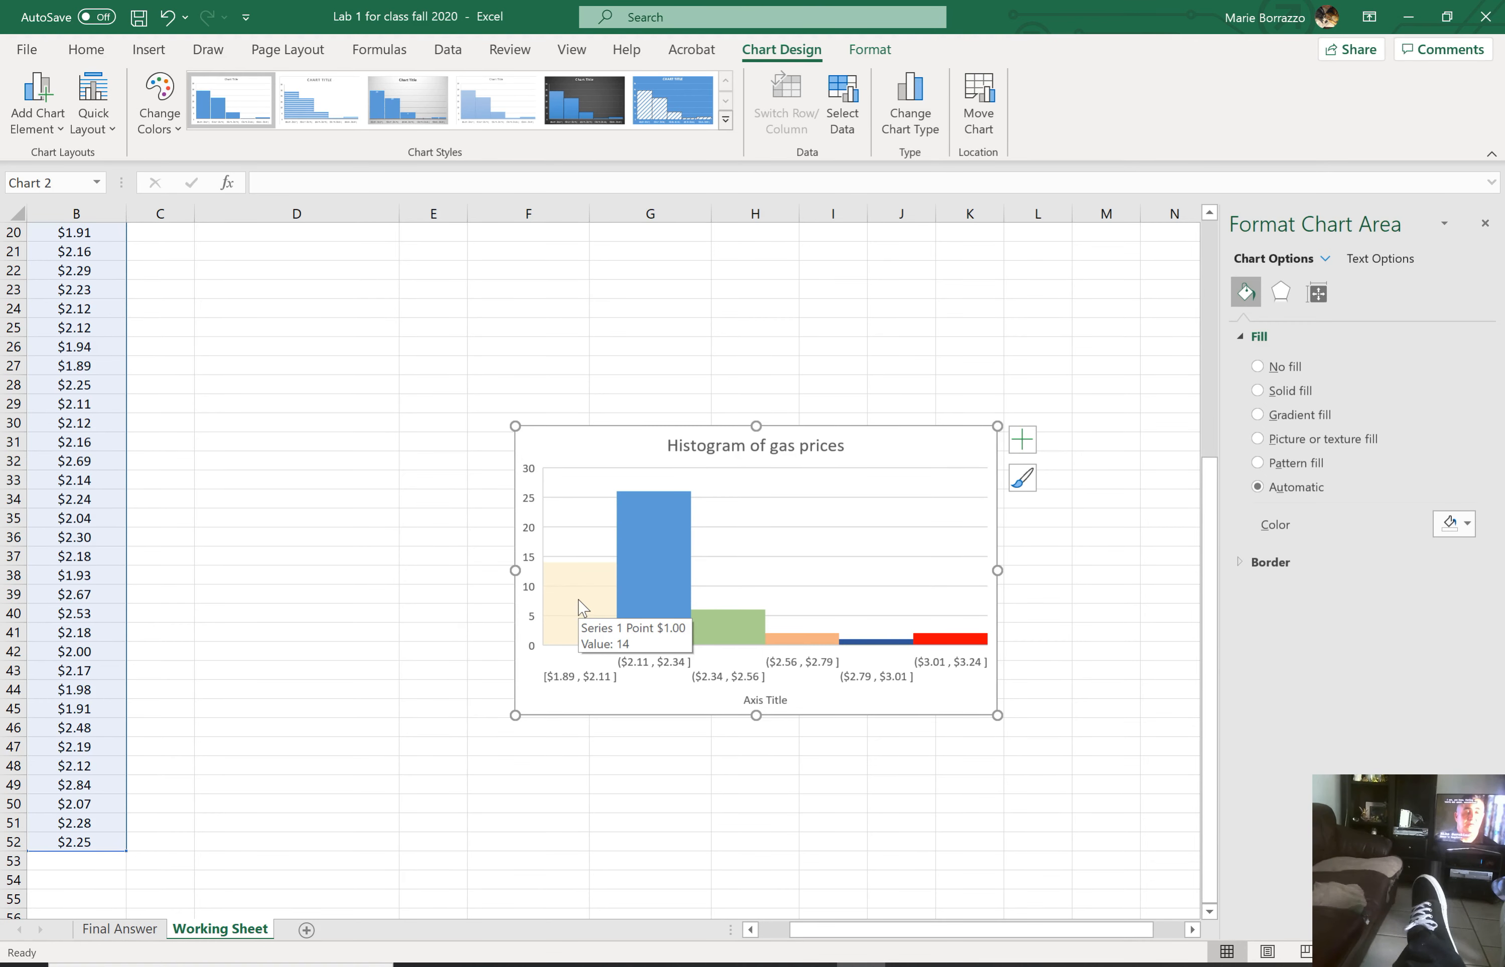
{"action": "mouse_move", "coordinate": [739, 635]}
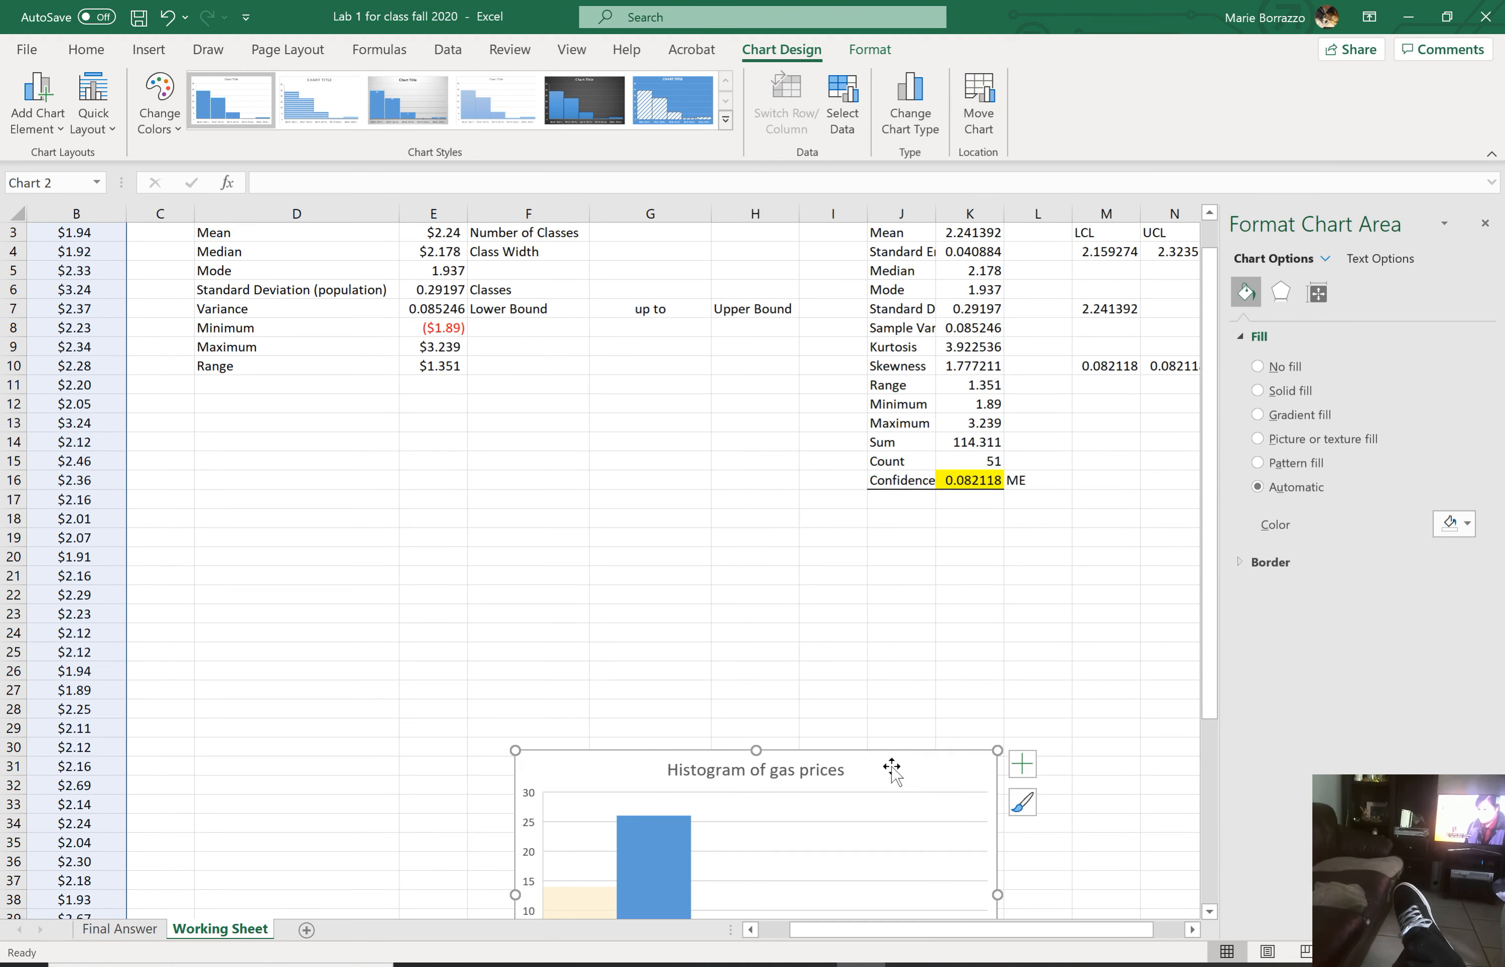
Step: Move the chart up beside the statistics and start the lower bound column at 1.89 in G8
{"action": "left_click_drag", "start_coordinate": [756, 769], "coordinate": [431, 401]}
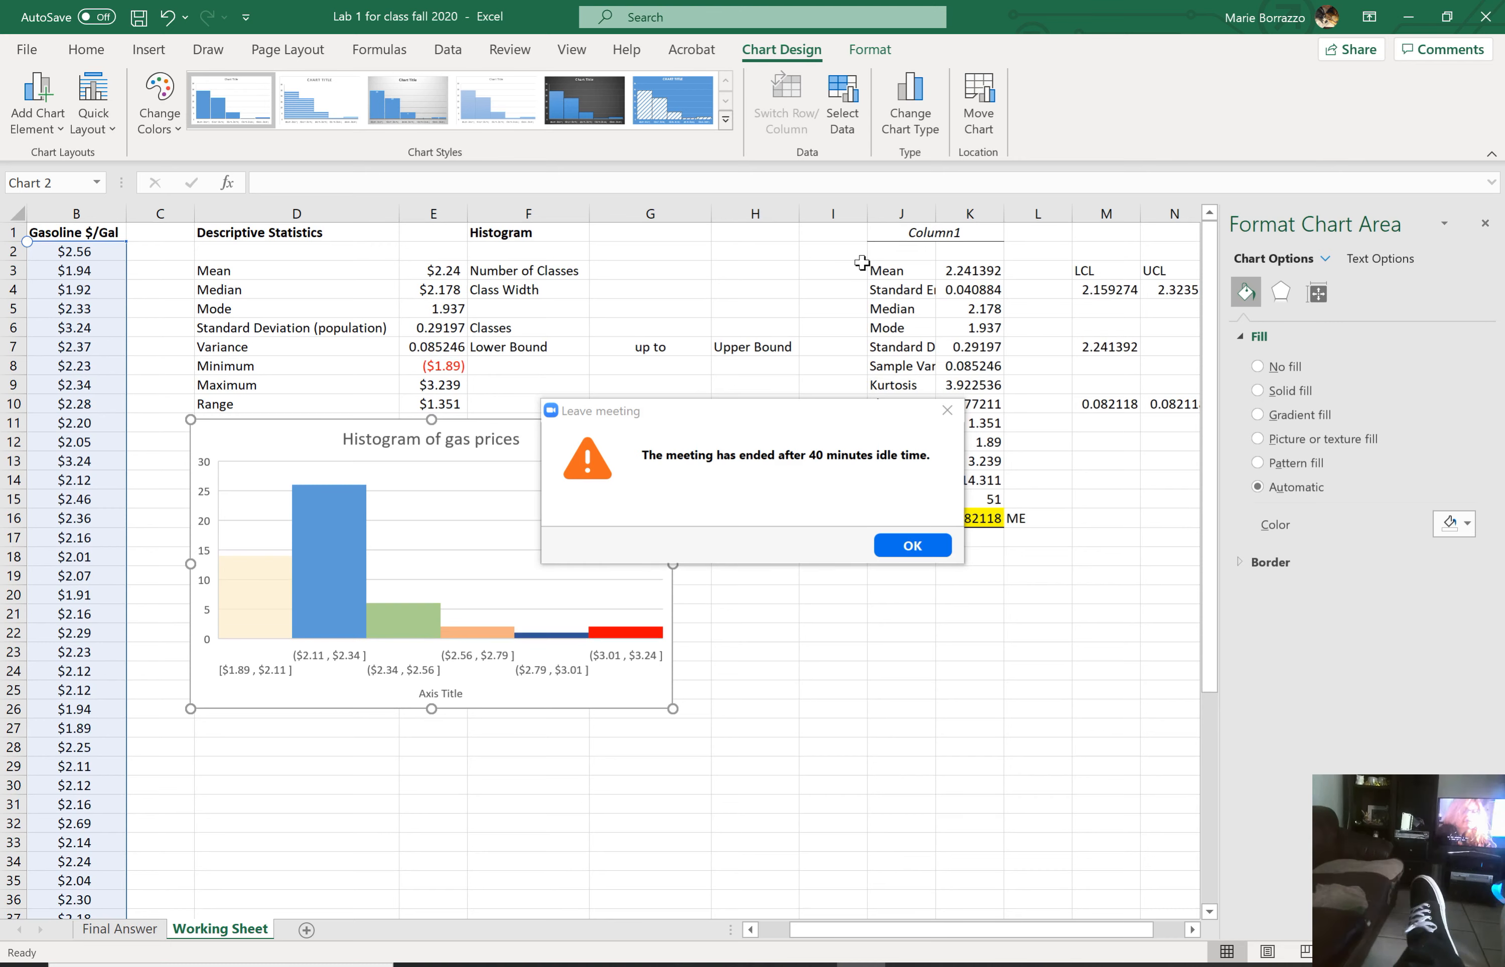
{"action": "left_click", "coordinate": [911, 544]}
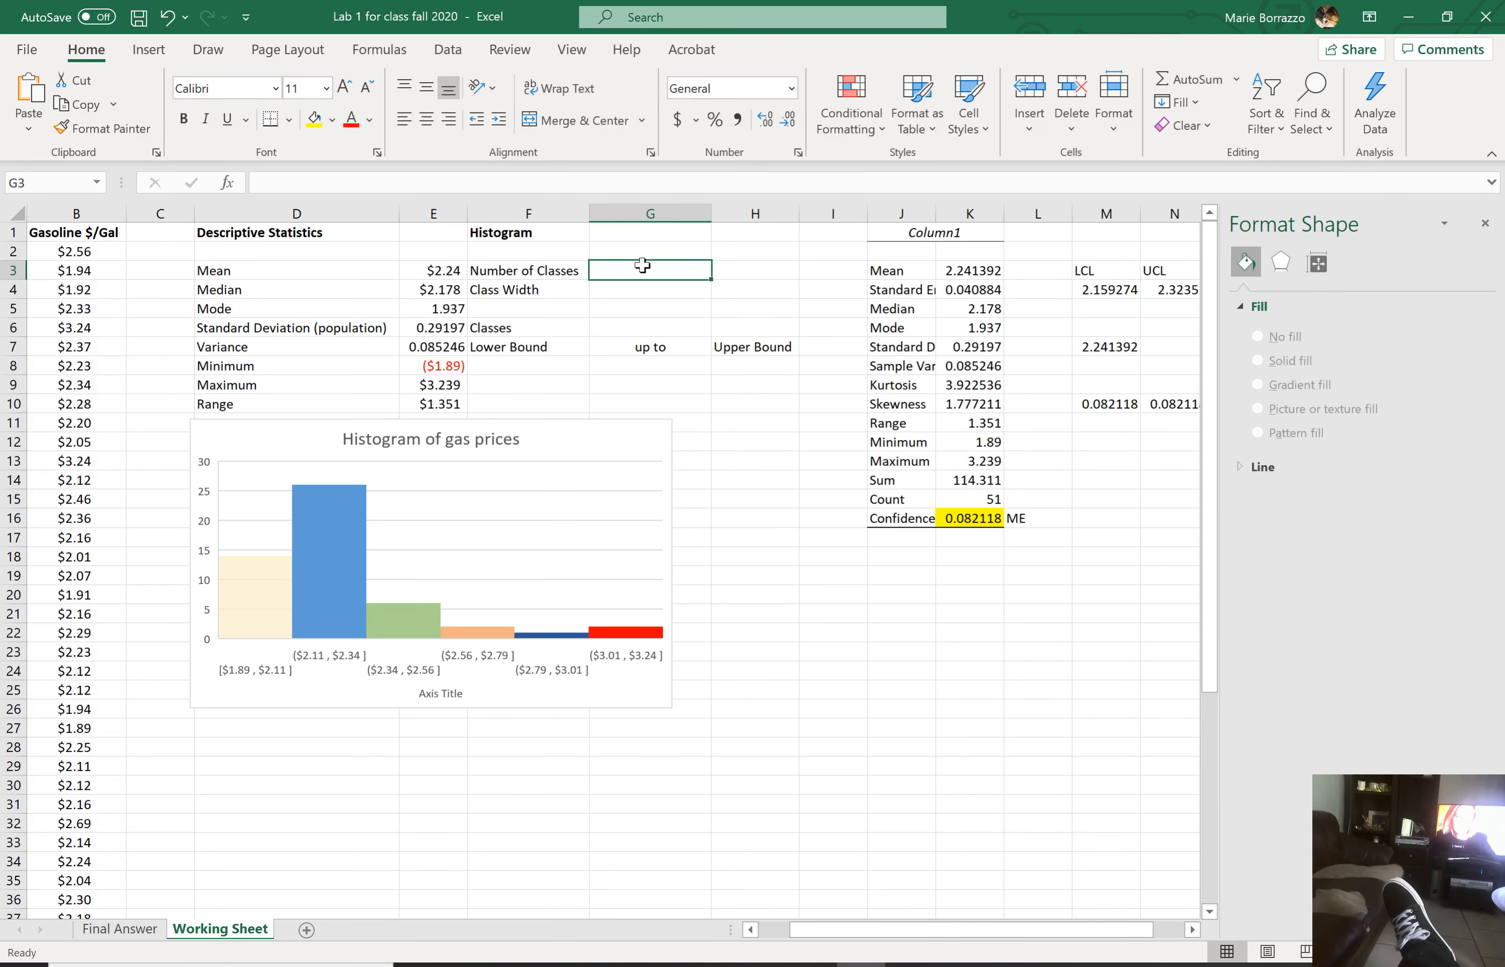
{"action": "type", "text": "6"}
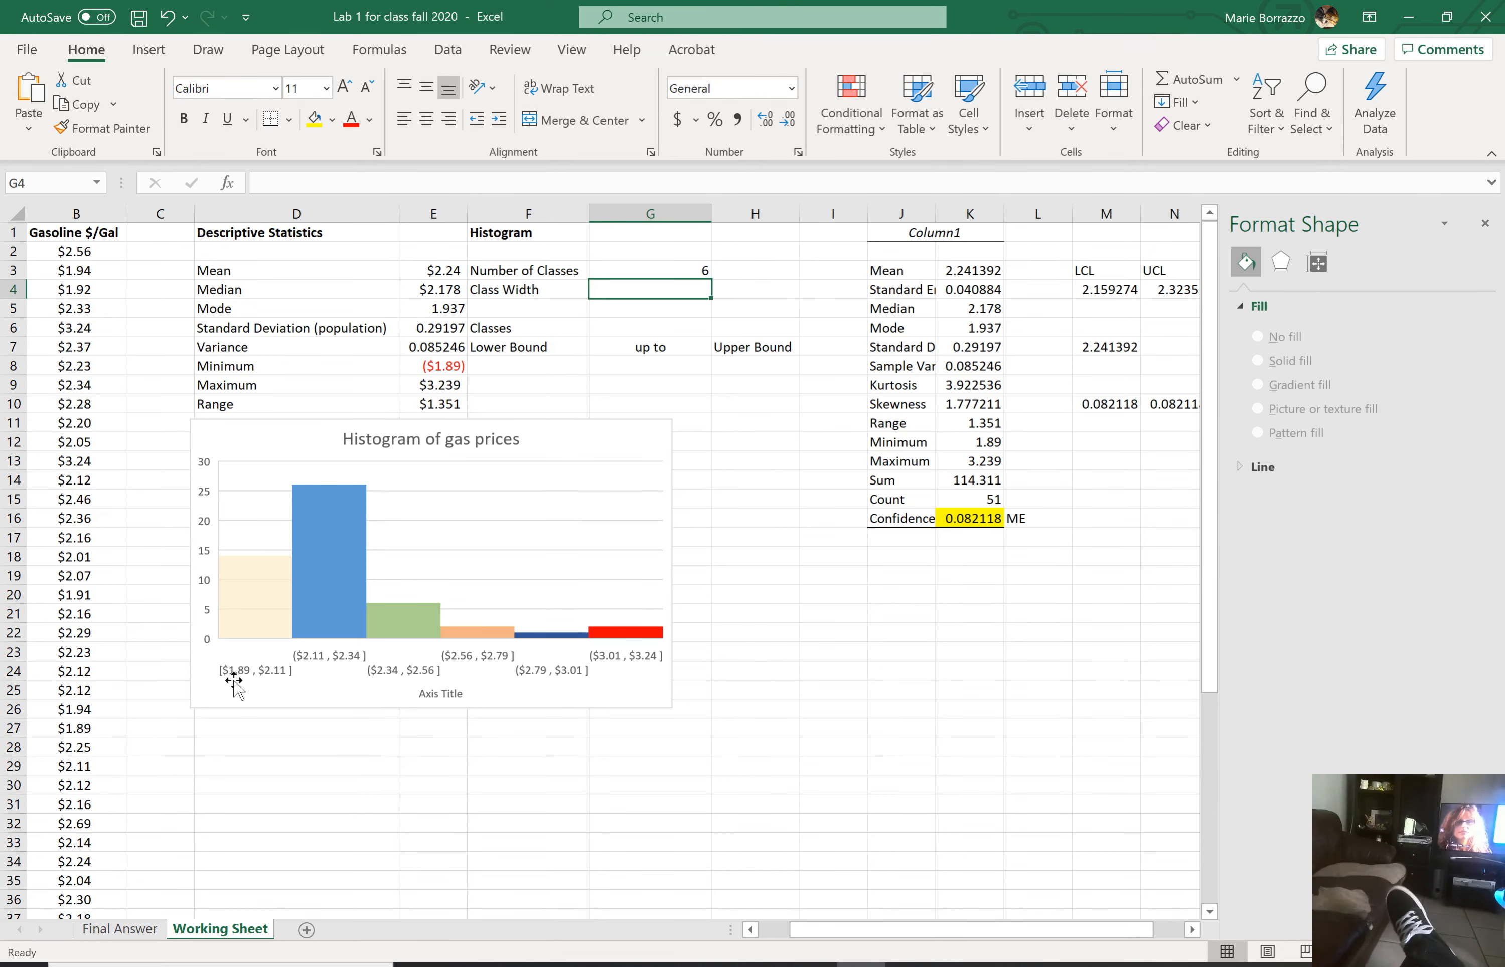
{"action": "mouse_move", "coordinate": [311, 643]}
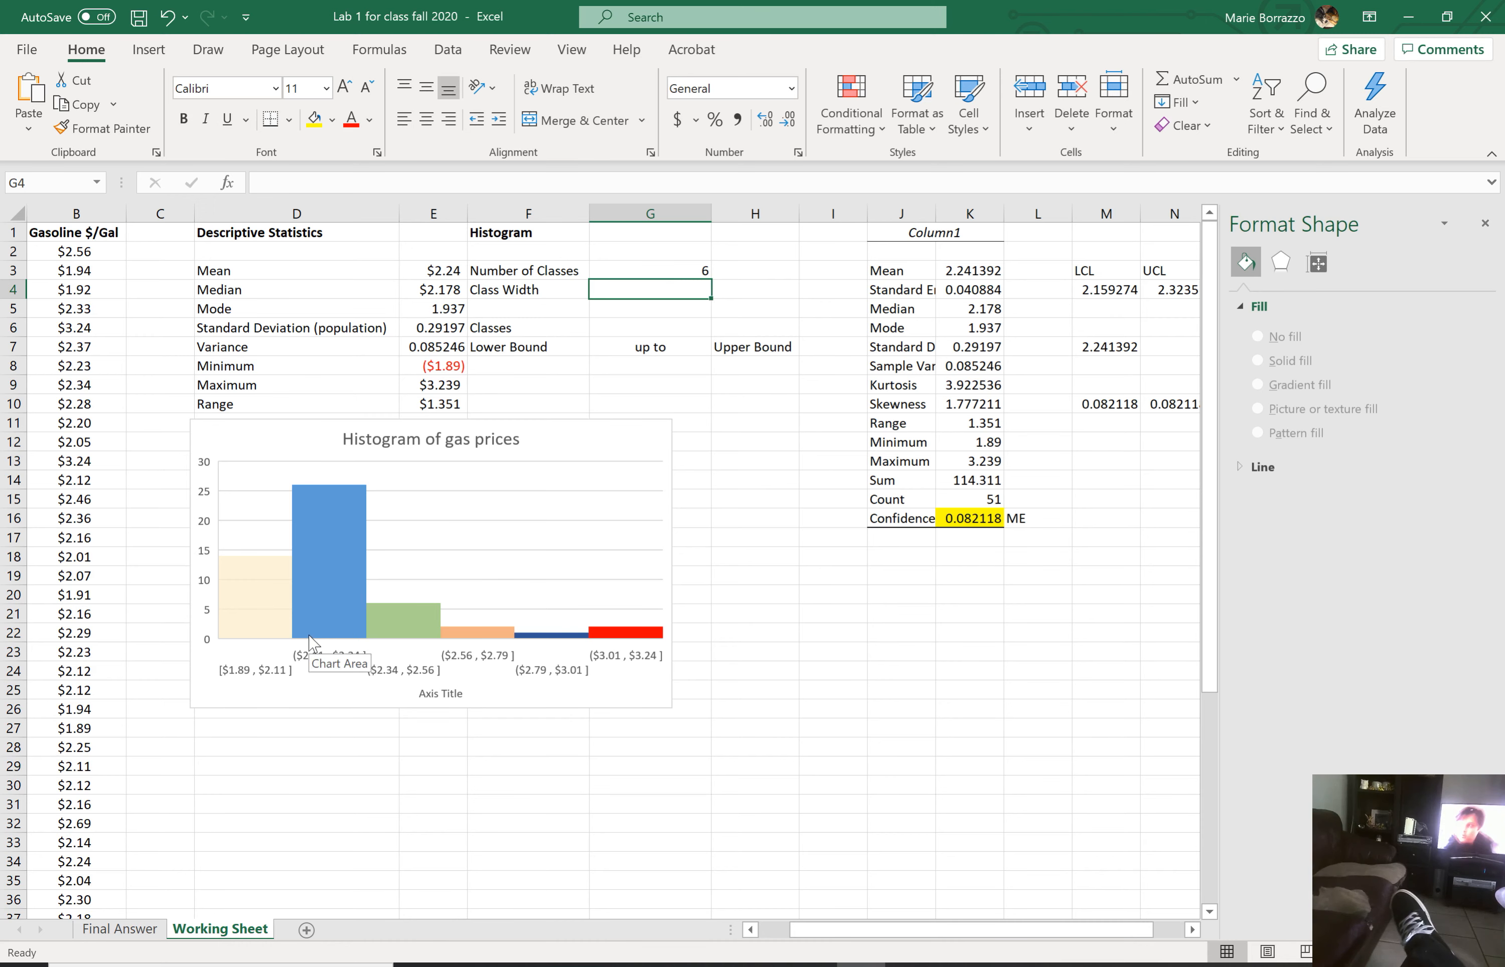
{"action": "left_click", "coordinate": [650, 365]}
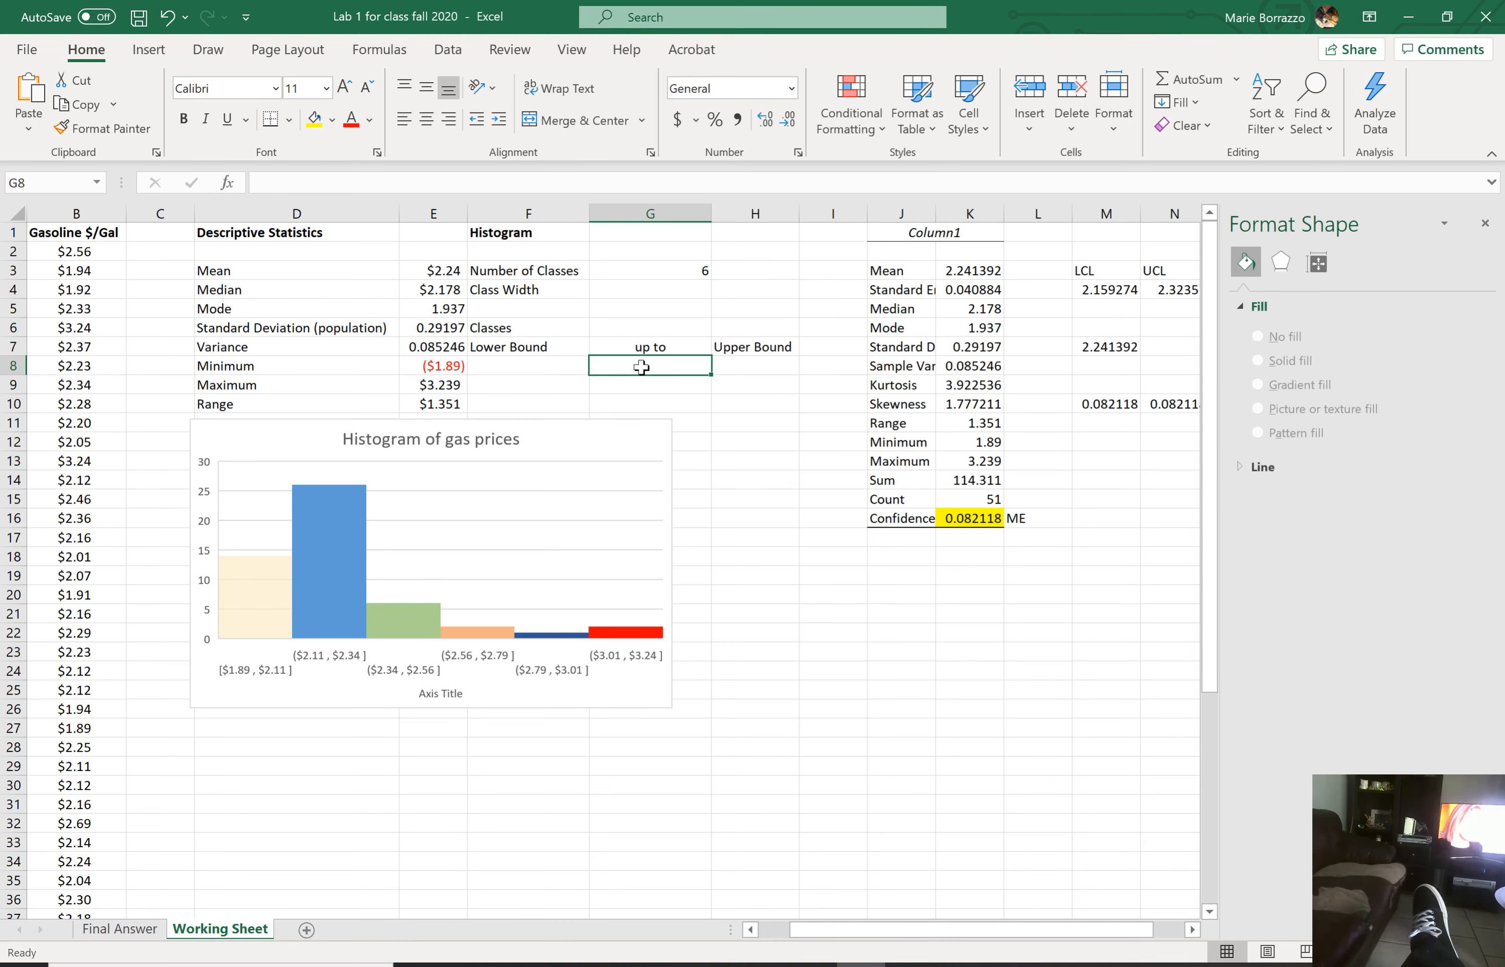
{"action": "type", "text": "1.89"}
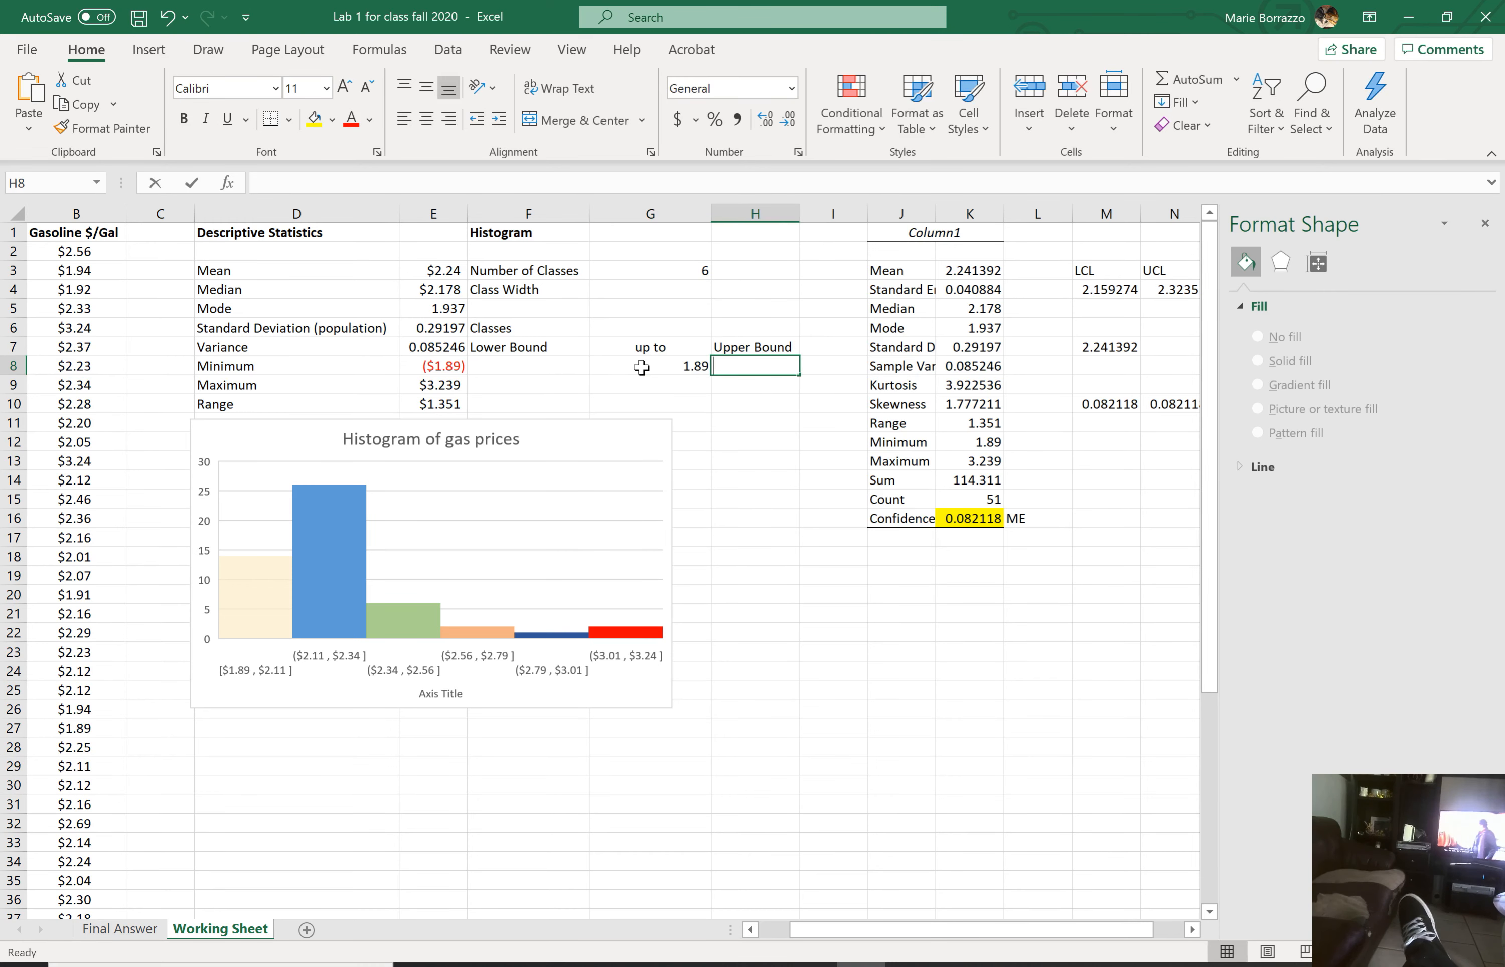
Step: Fill the class bounds 2.11, 2.34 and 2.56 into the lower and upper bound columns
{"action": "type", "text": "2.11"}
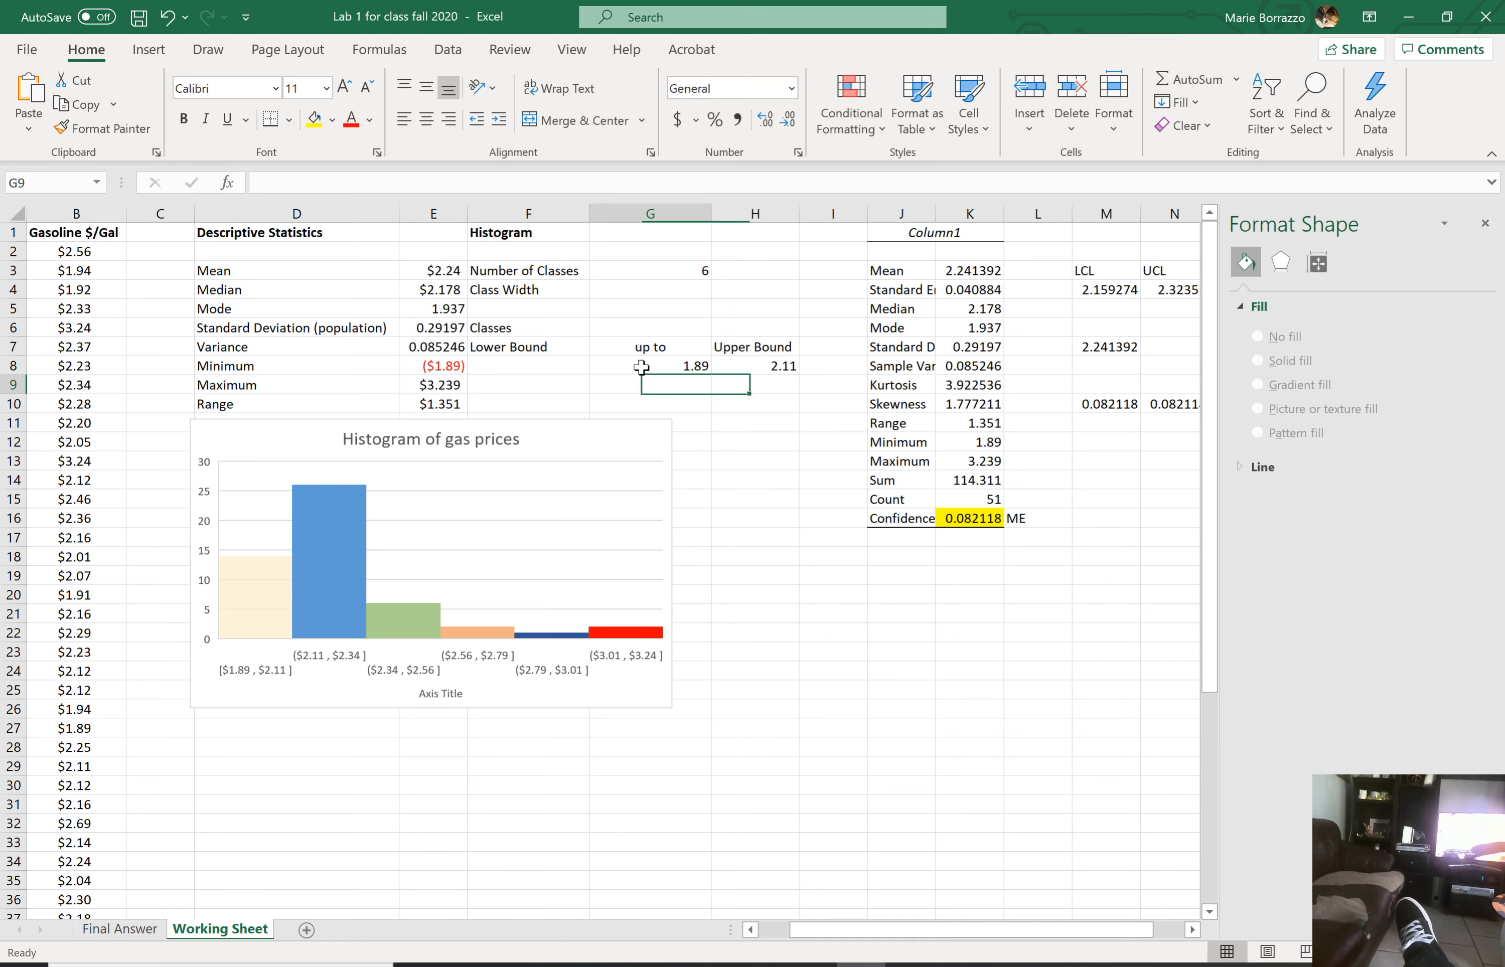
{"action": "type", "text": "2.11"}
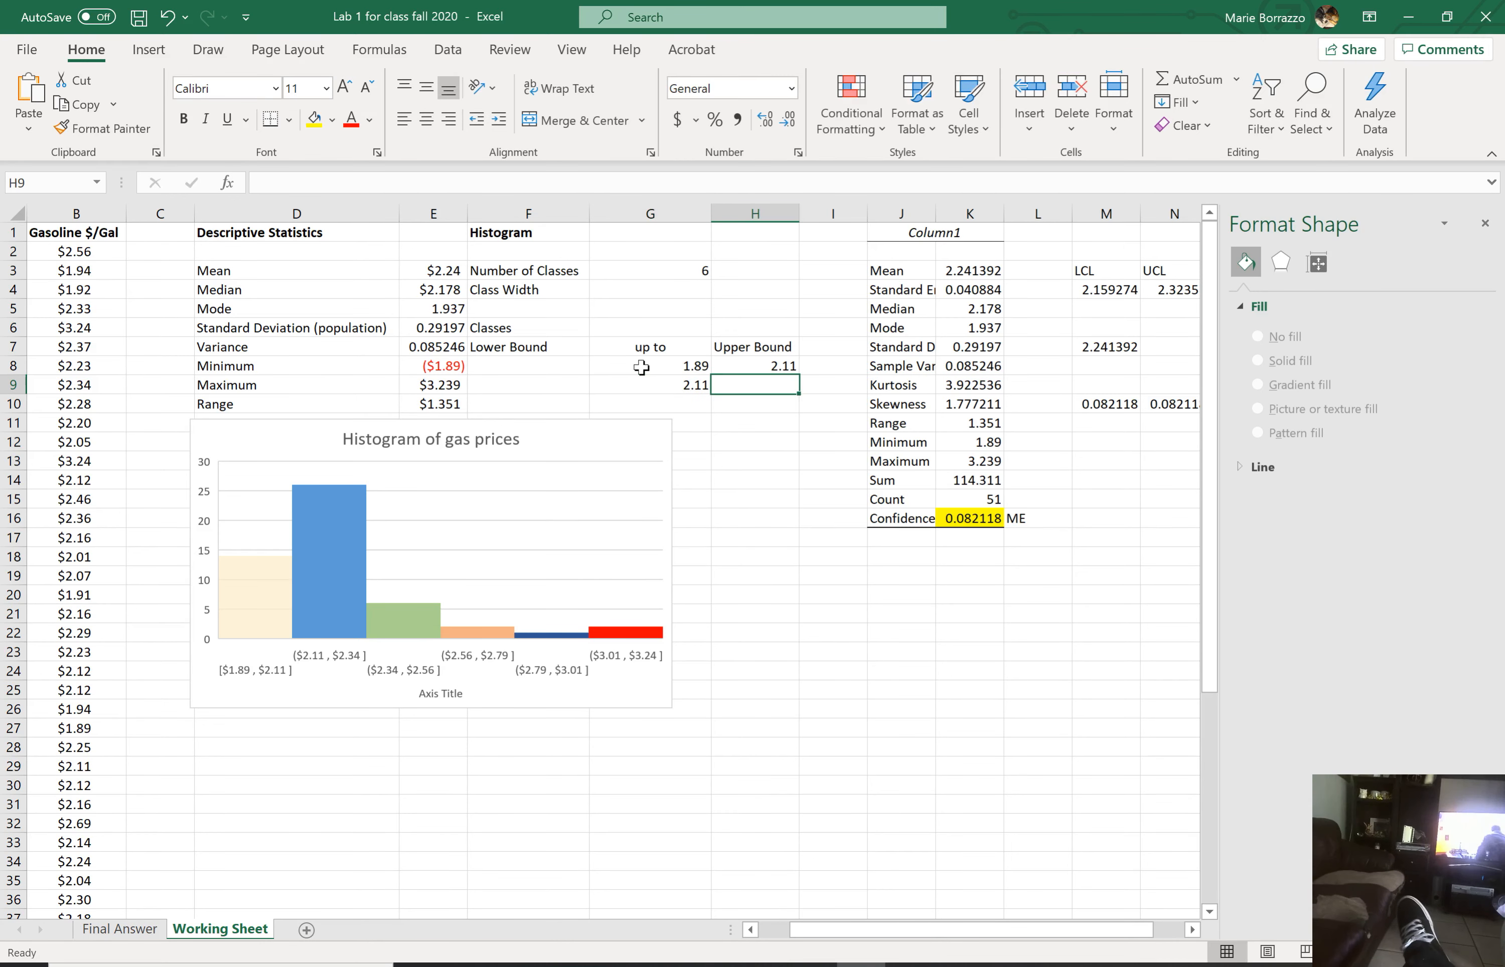
{"action": "type", "text": "2.34"}
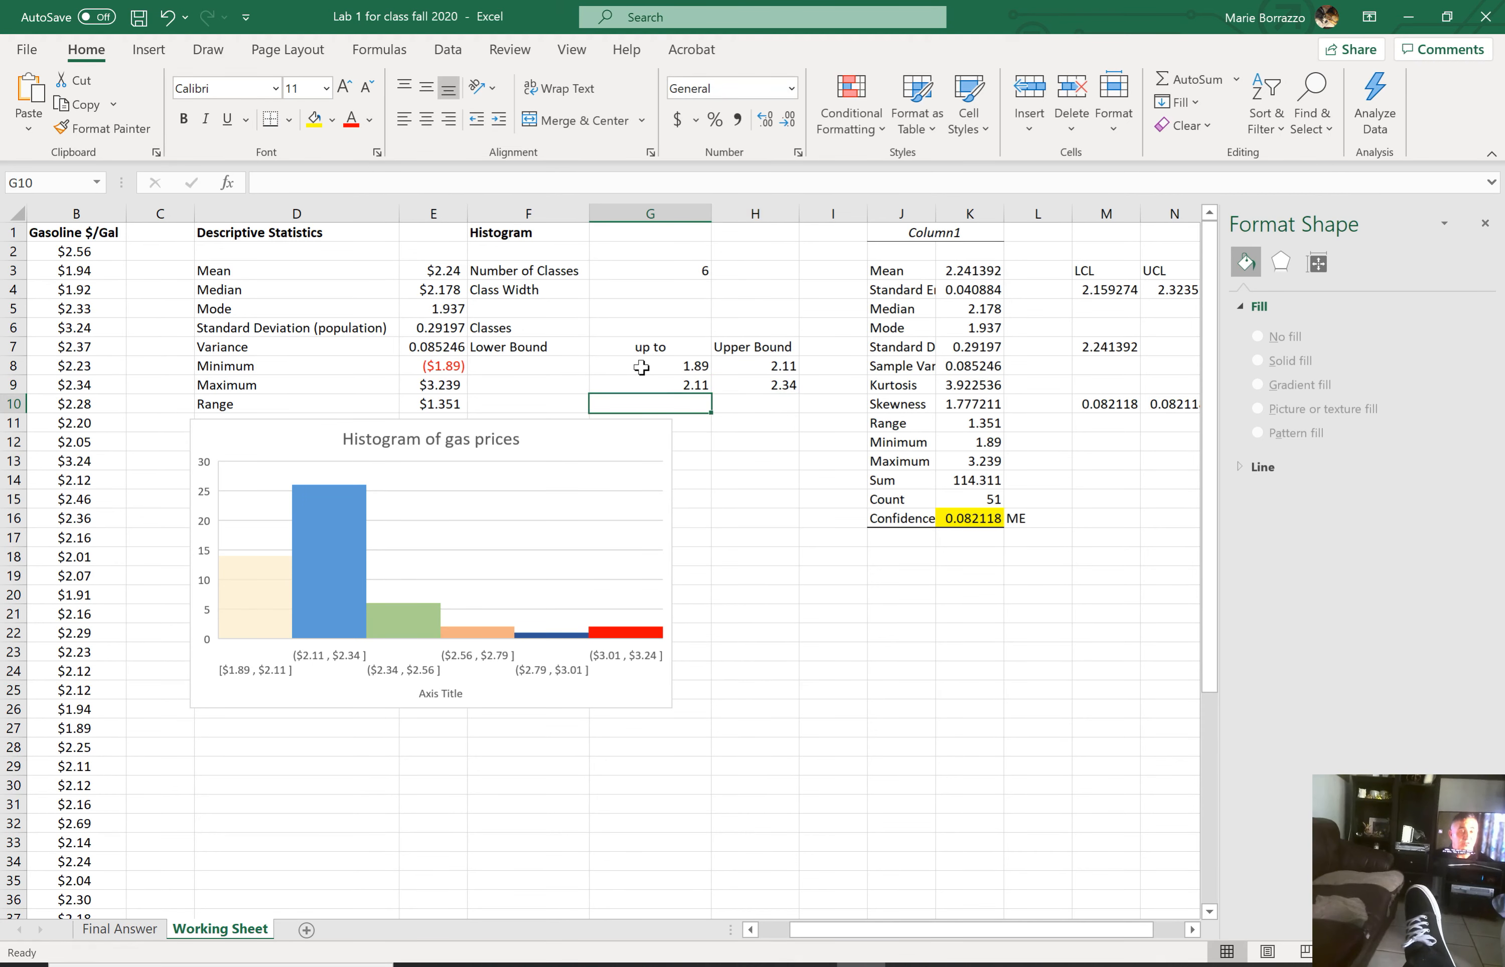
{"action": "type", "text": "2.34"}
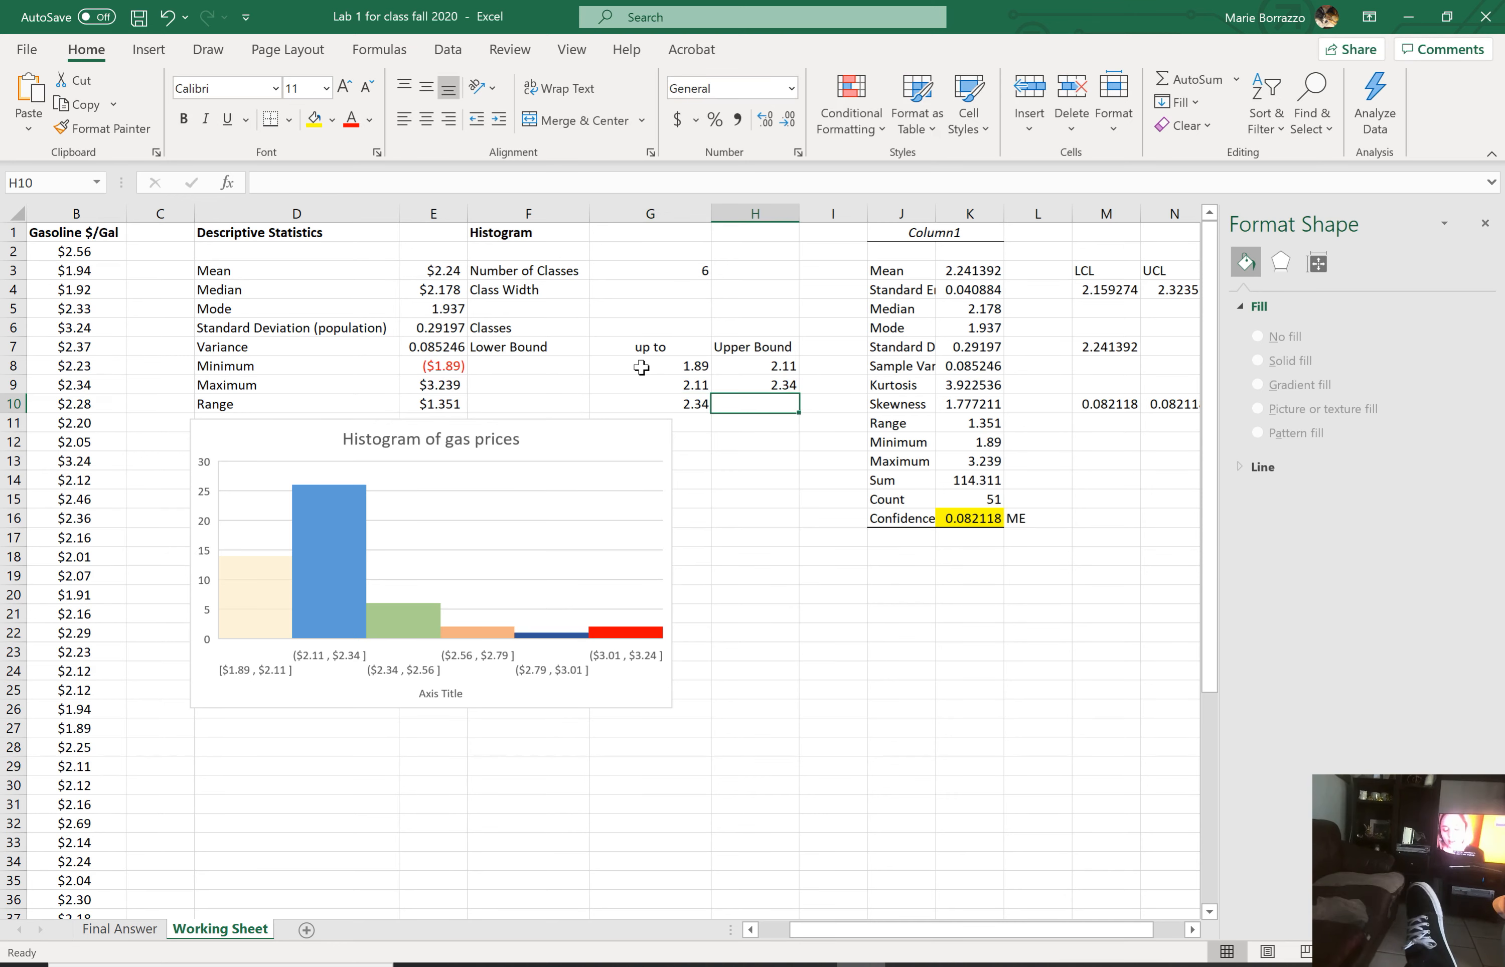
{"action": "type", "text": "2.56"}
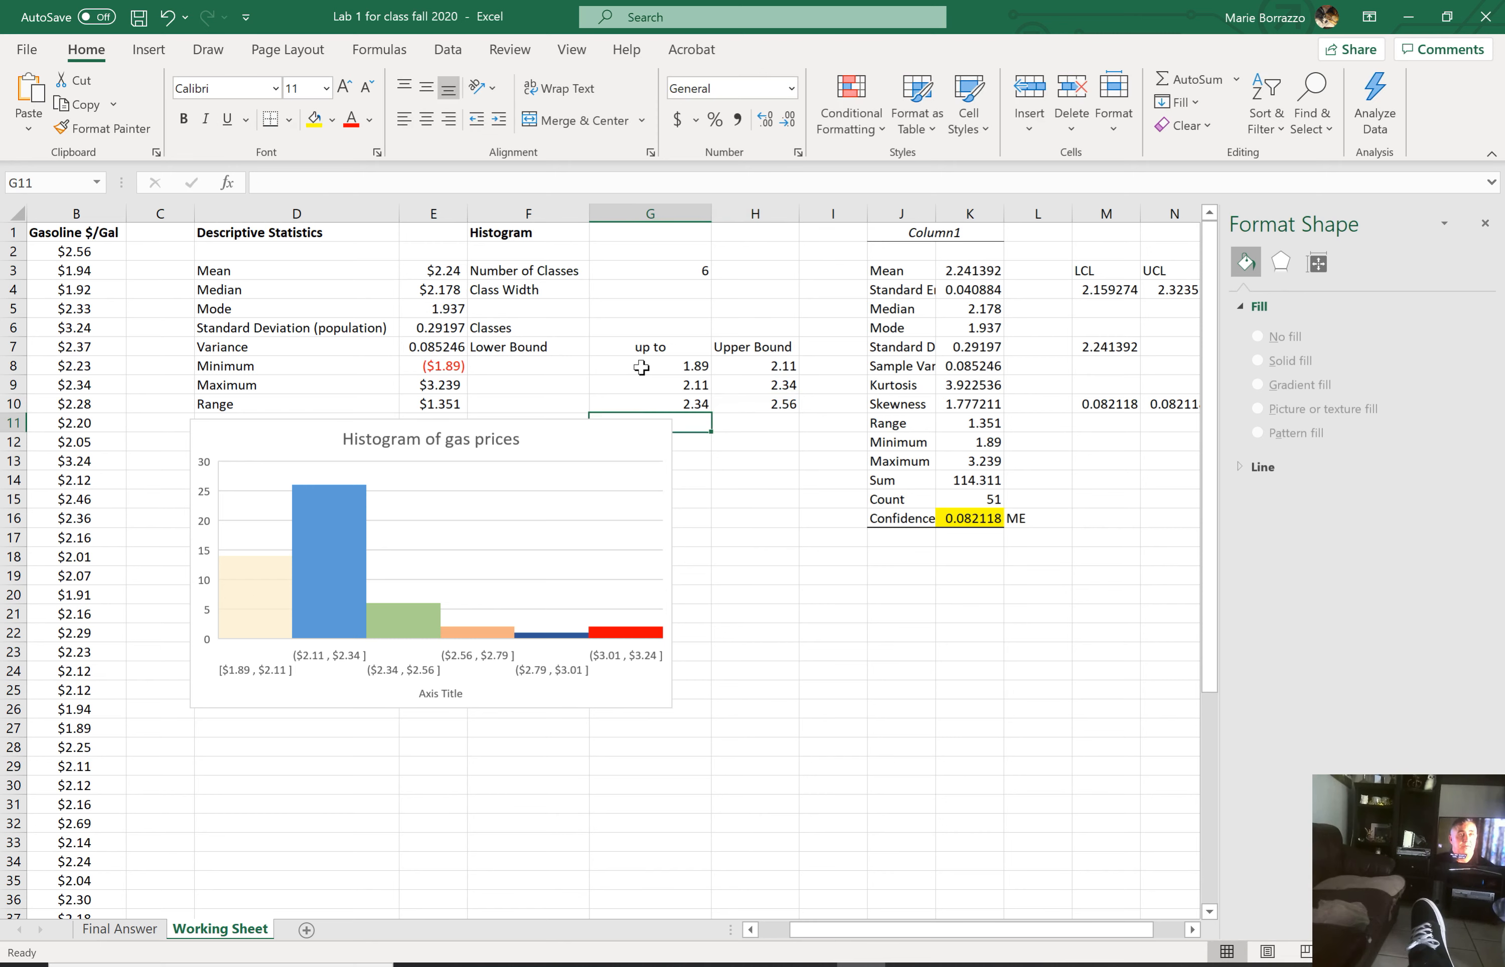
{"action": "type", "text": "2.56"}
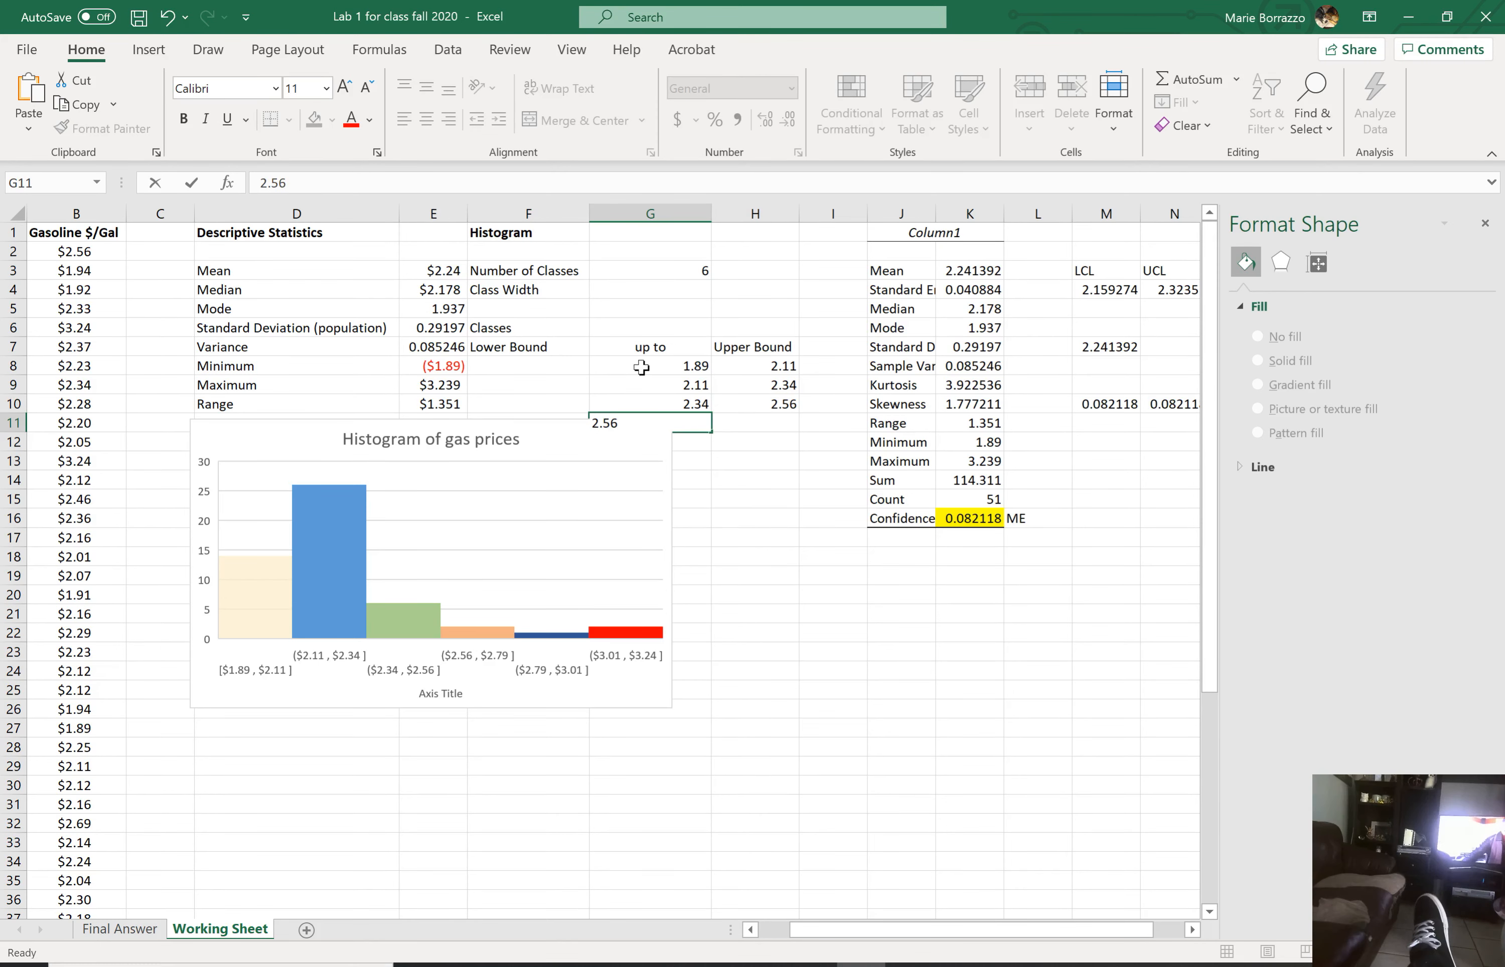
{"action": "key", "text": "Tab"}
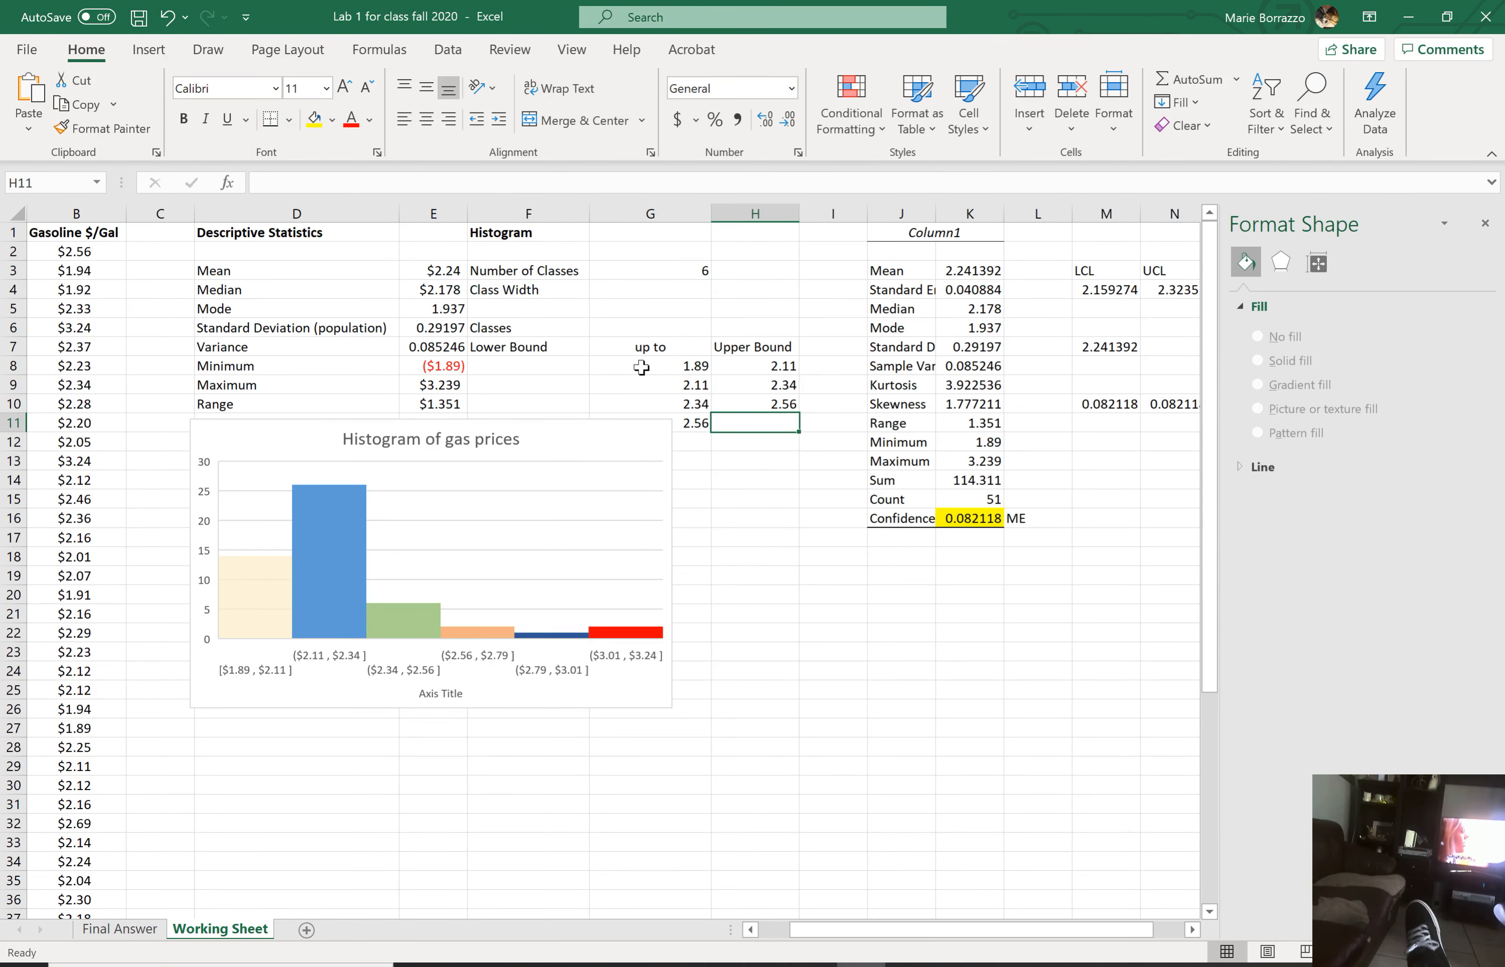
Step: Enter the last rows with lower bounds 2.79 and 3.01 and upper bounds 3.01 and 4.24
{"action": "type", "text": "2.79"}
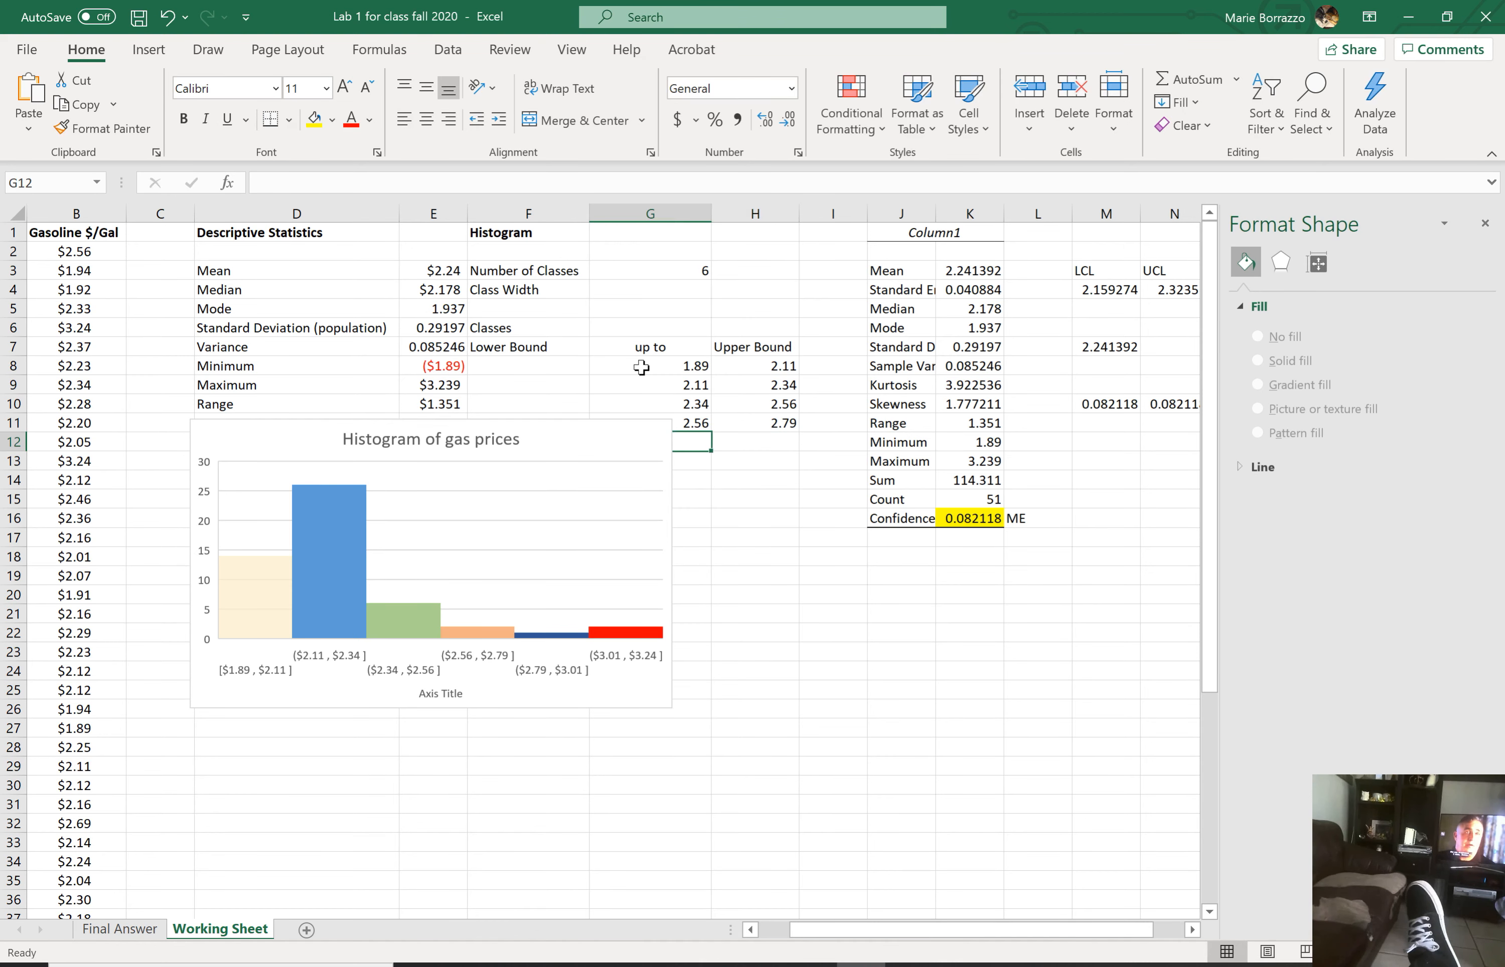
{"action": "type", "text": "2.79"}
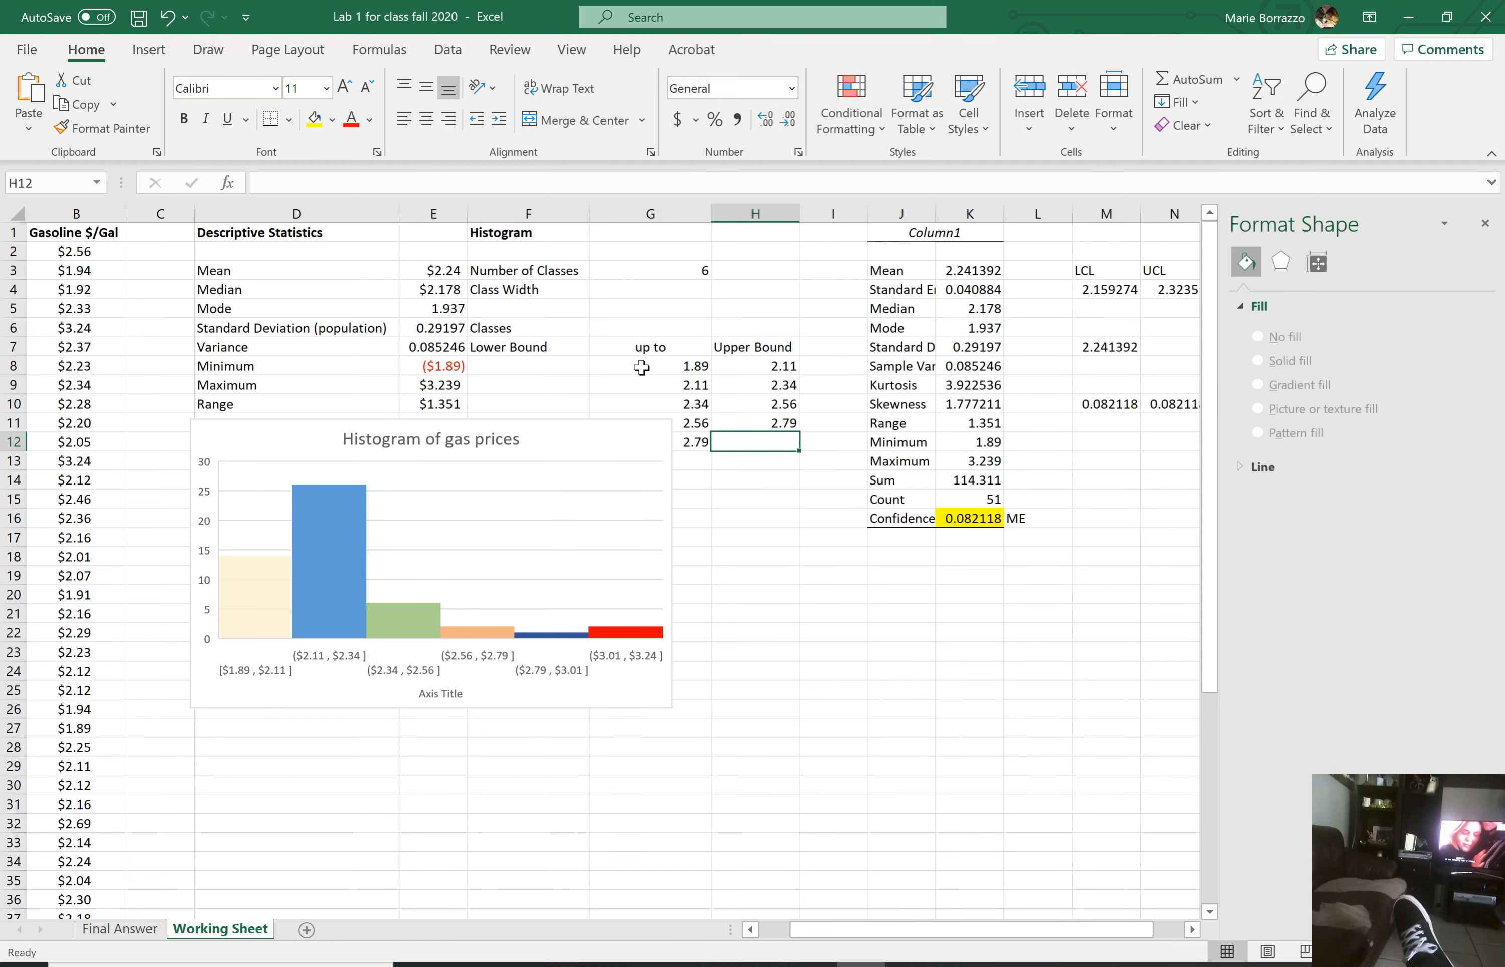
{"action": "type", "text": "3.01"}
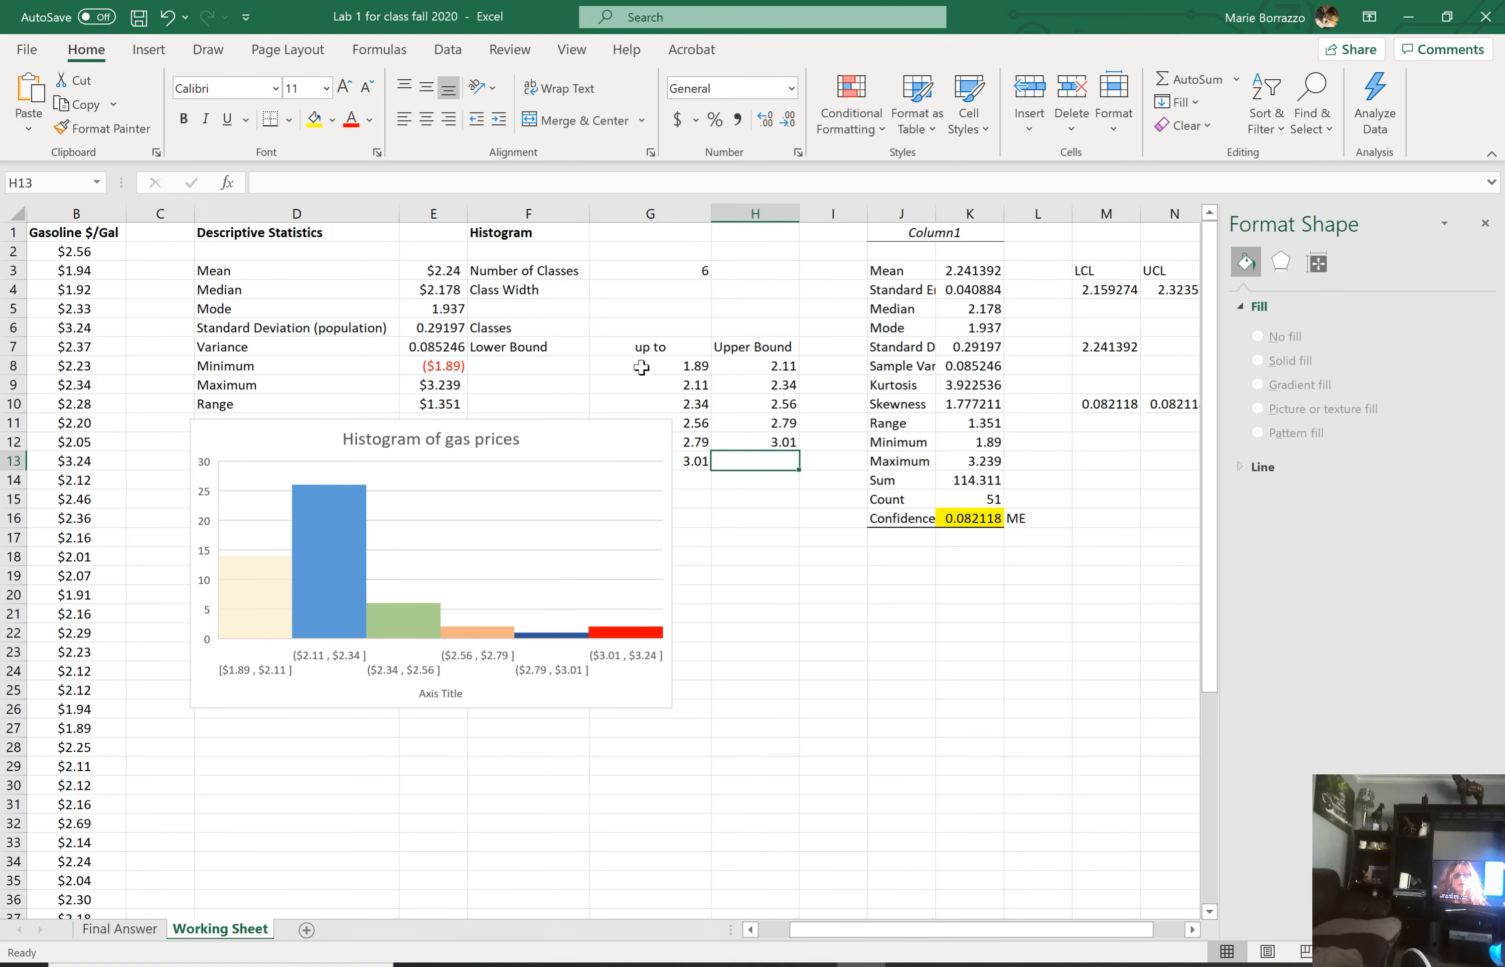
{"action": "type", "text": "4.24"}
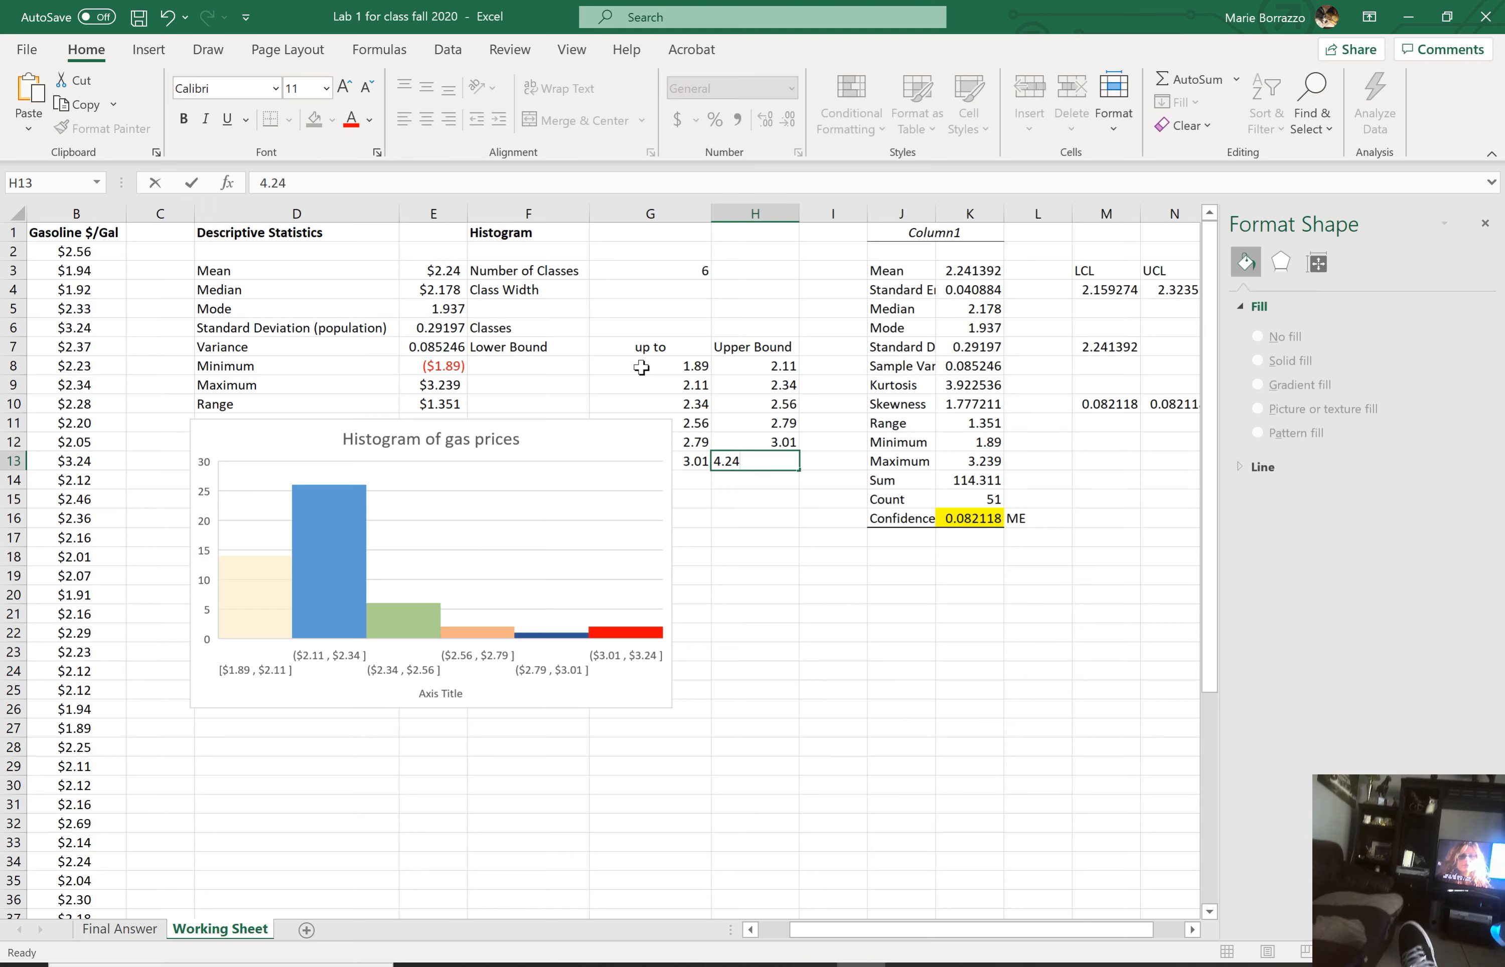
{"action": "key", "text": "enter"}
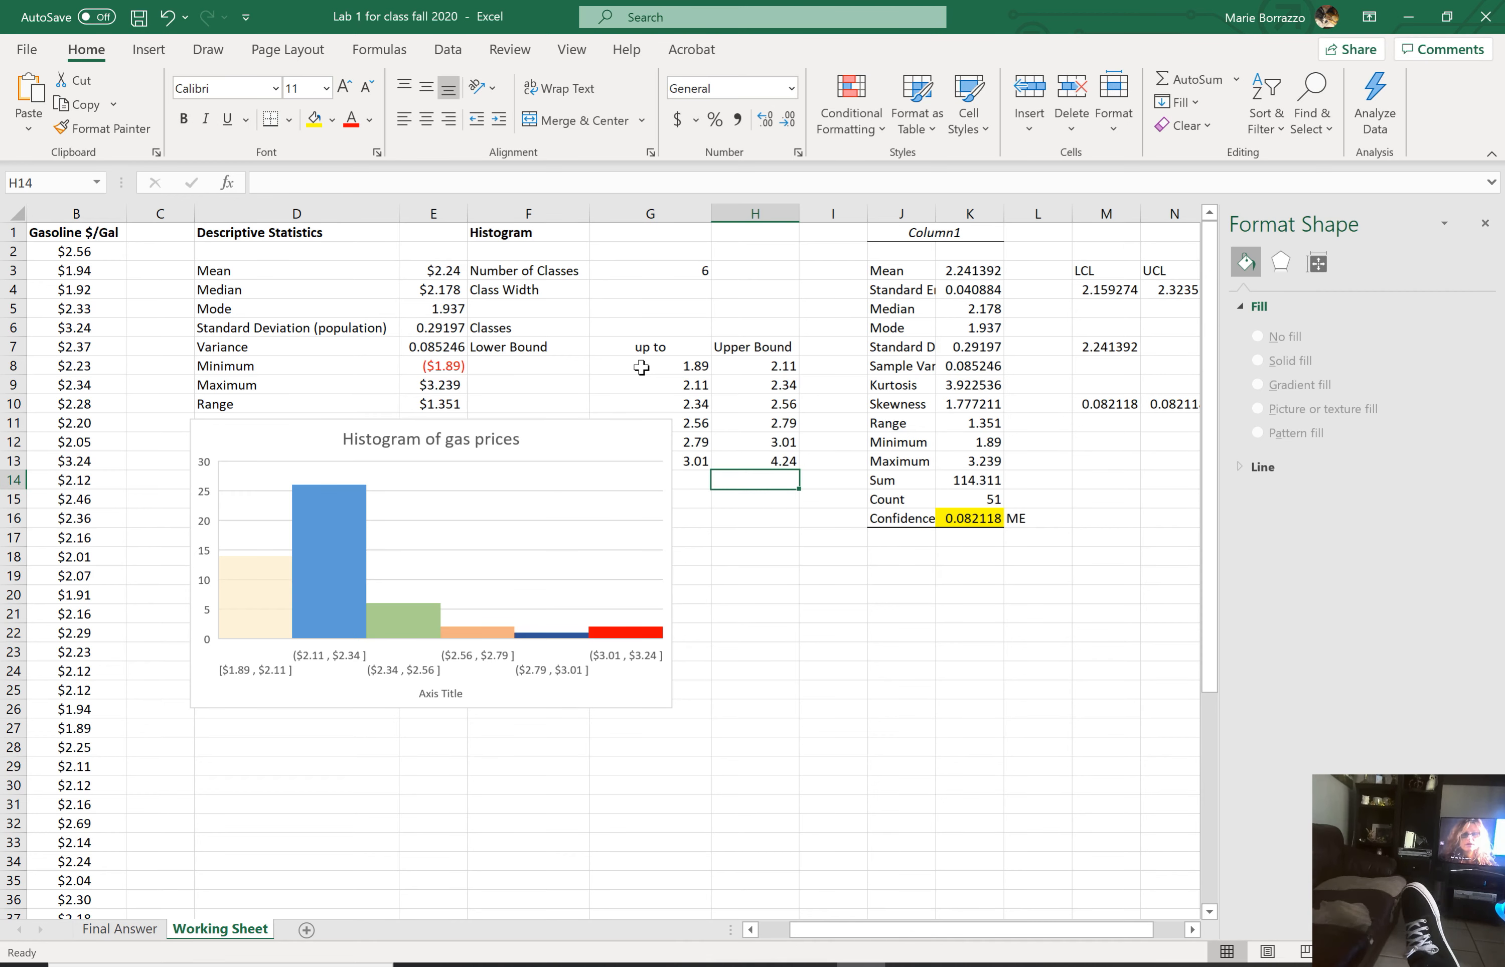
{"action": "left_click", "coordinate": [754, 404]}
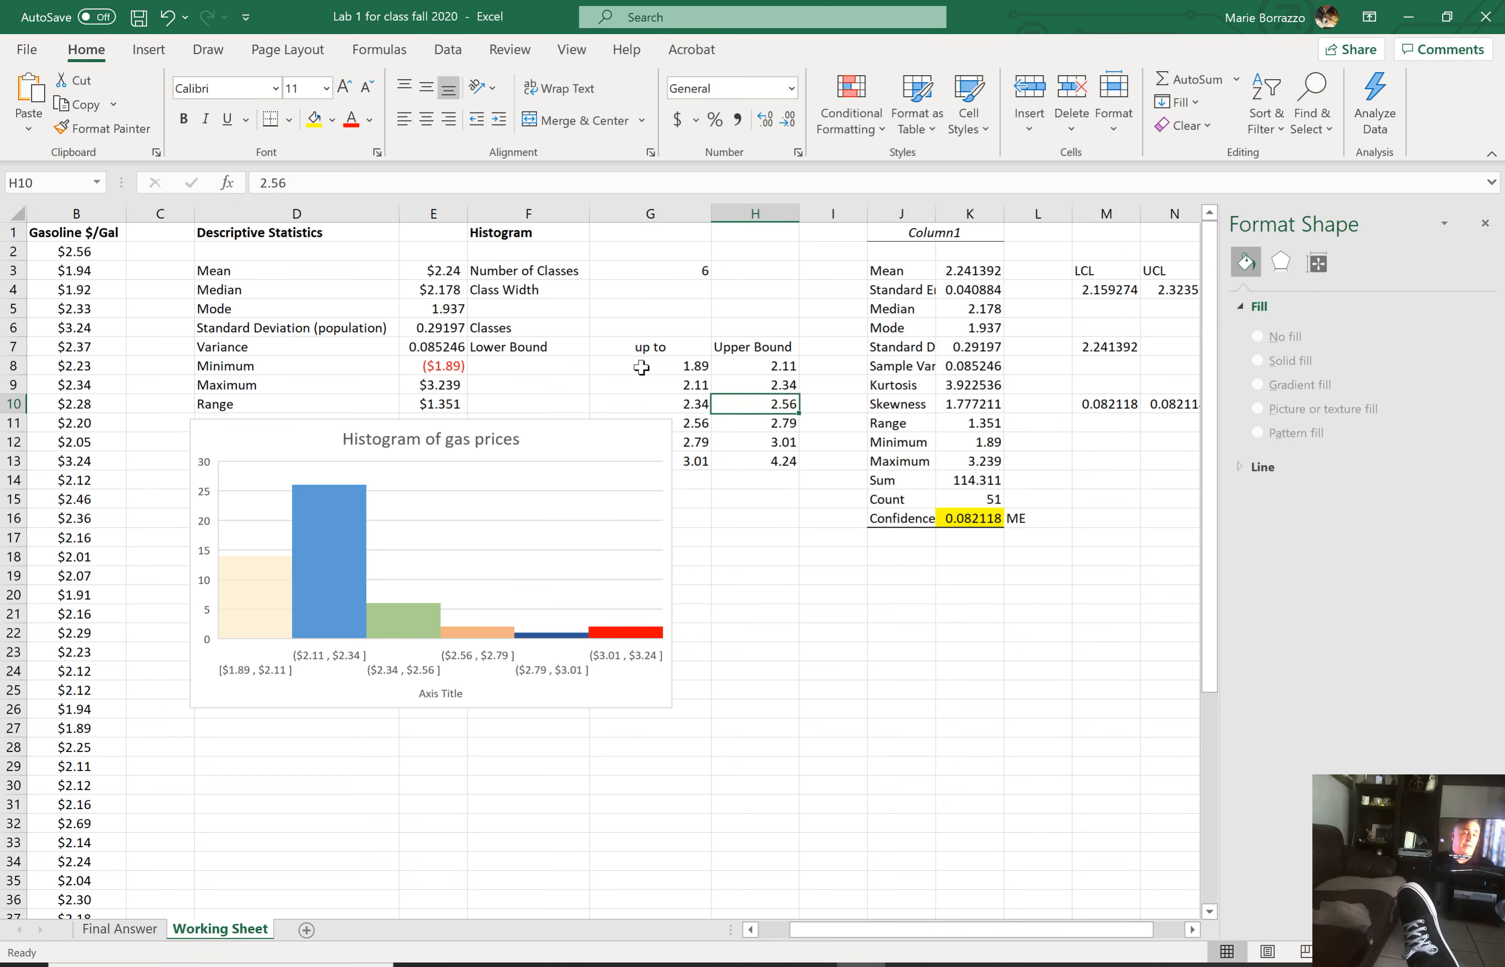
{"action": "left_click", "coordinate": [754, 347]}
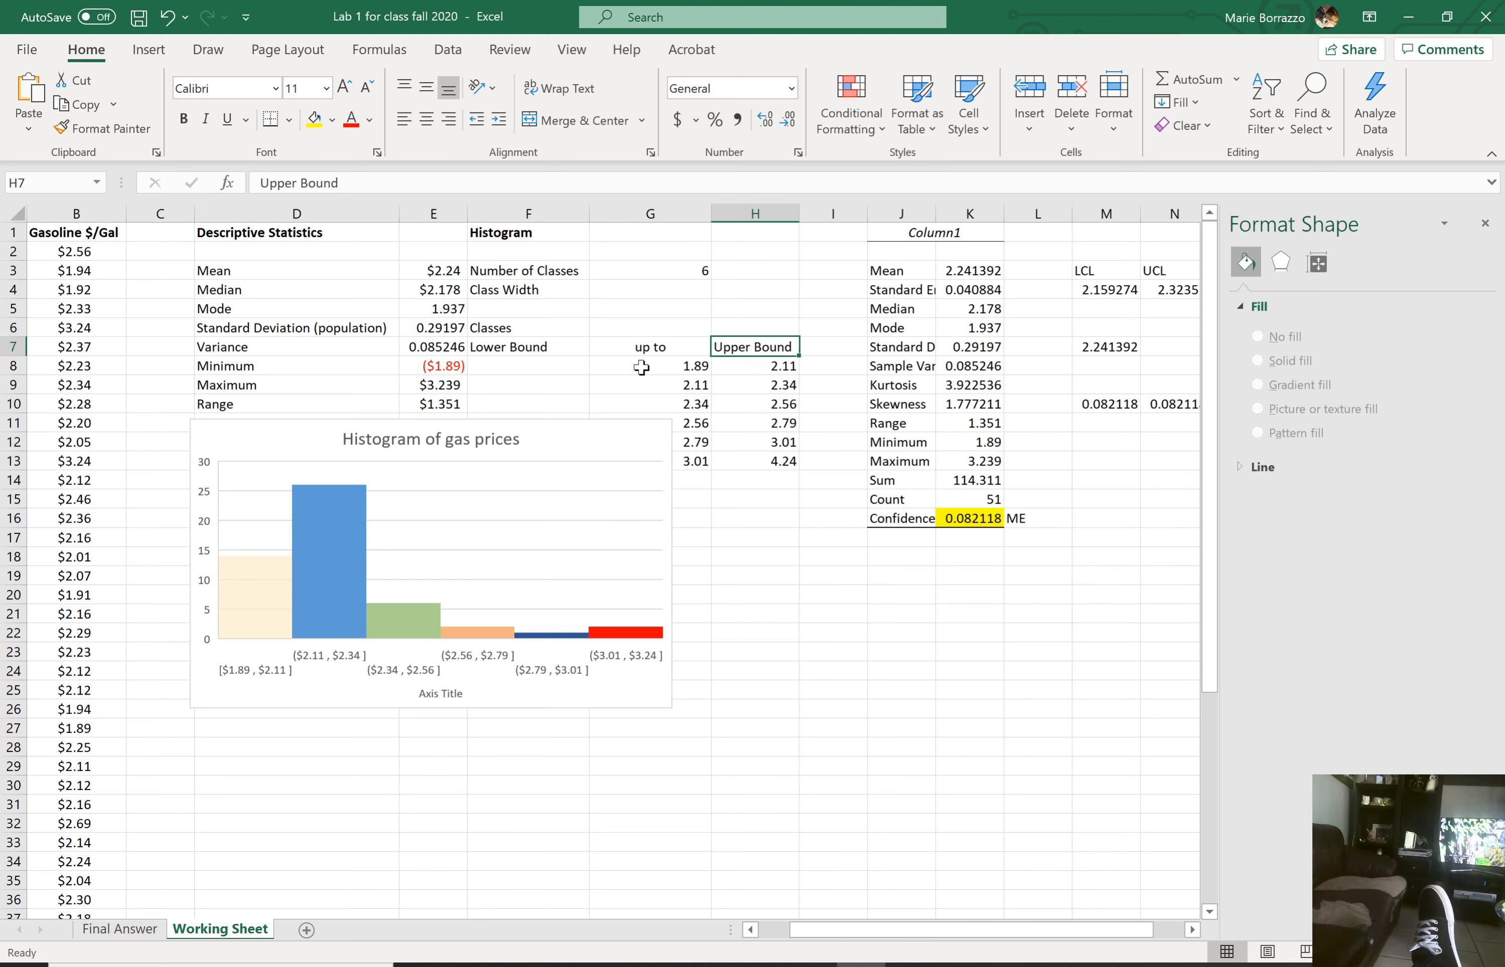
Step: Enter =2.11-1.89 in the Class Width cell G4 so it shows 0.22
{"action": "left_click", "coordinate": [650, 288]}
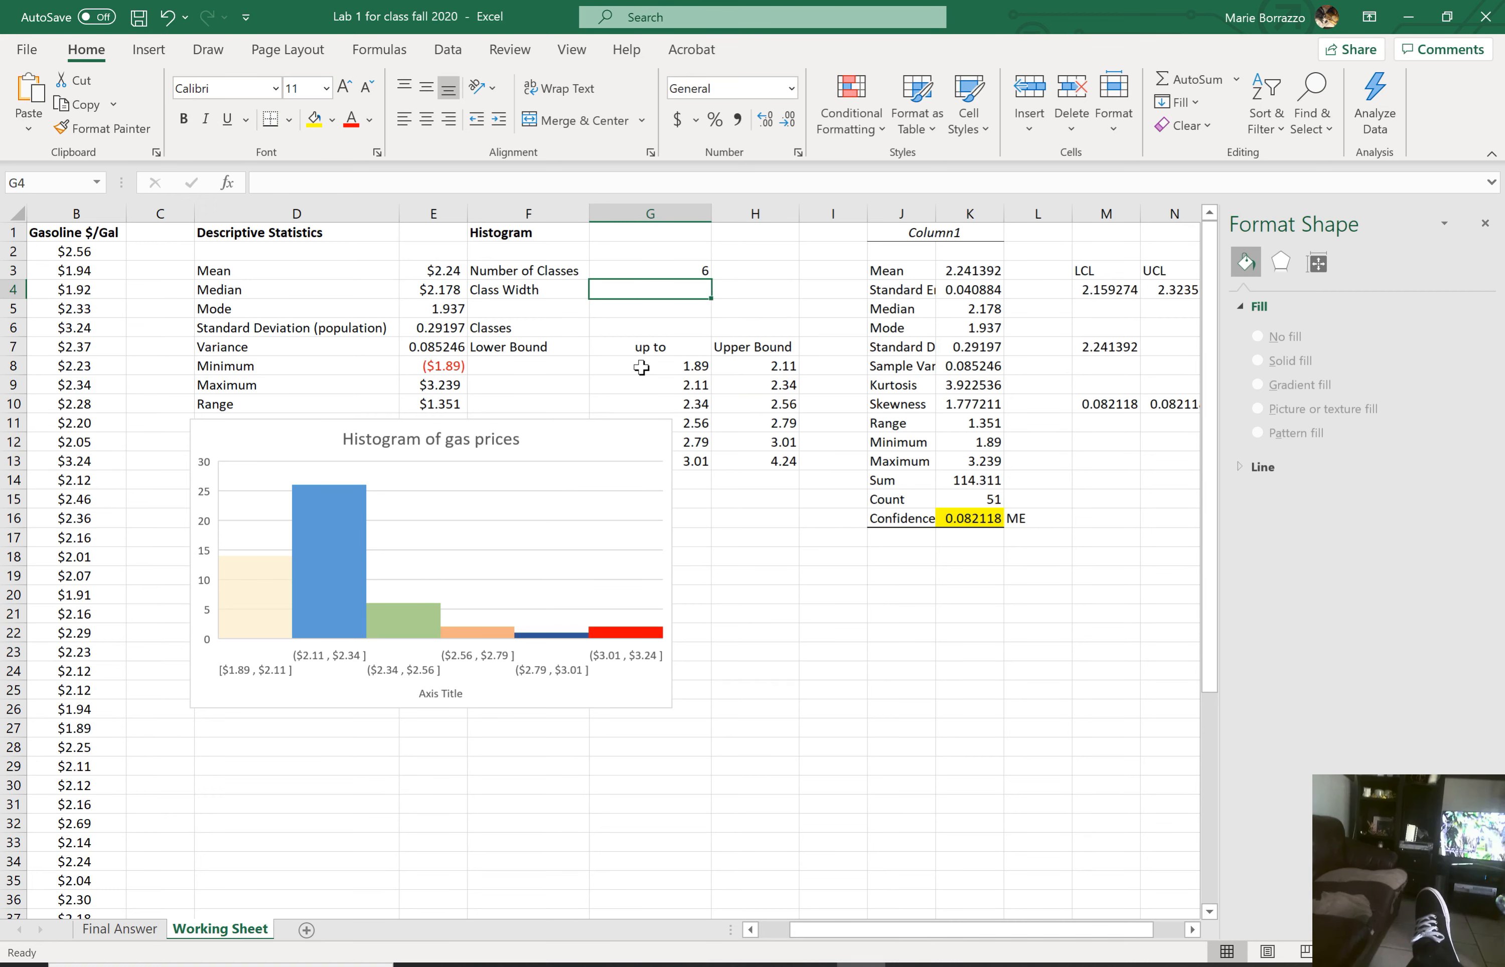
{"action": "type", "text": "2.1101"}
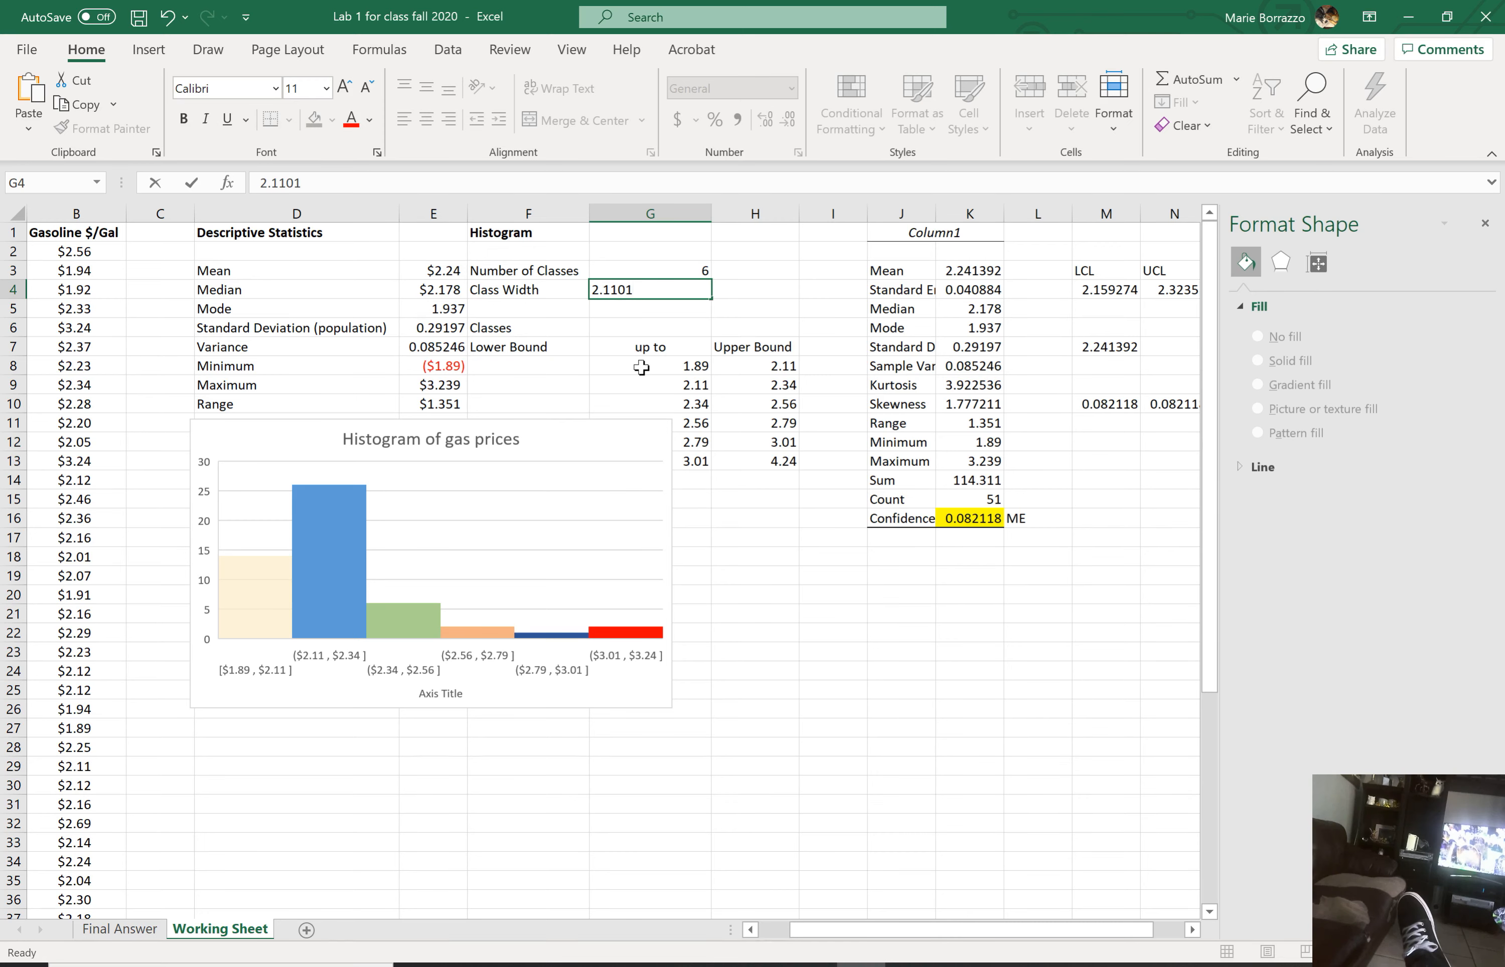
{"action": "type", "text": ".89"}
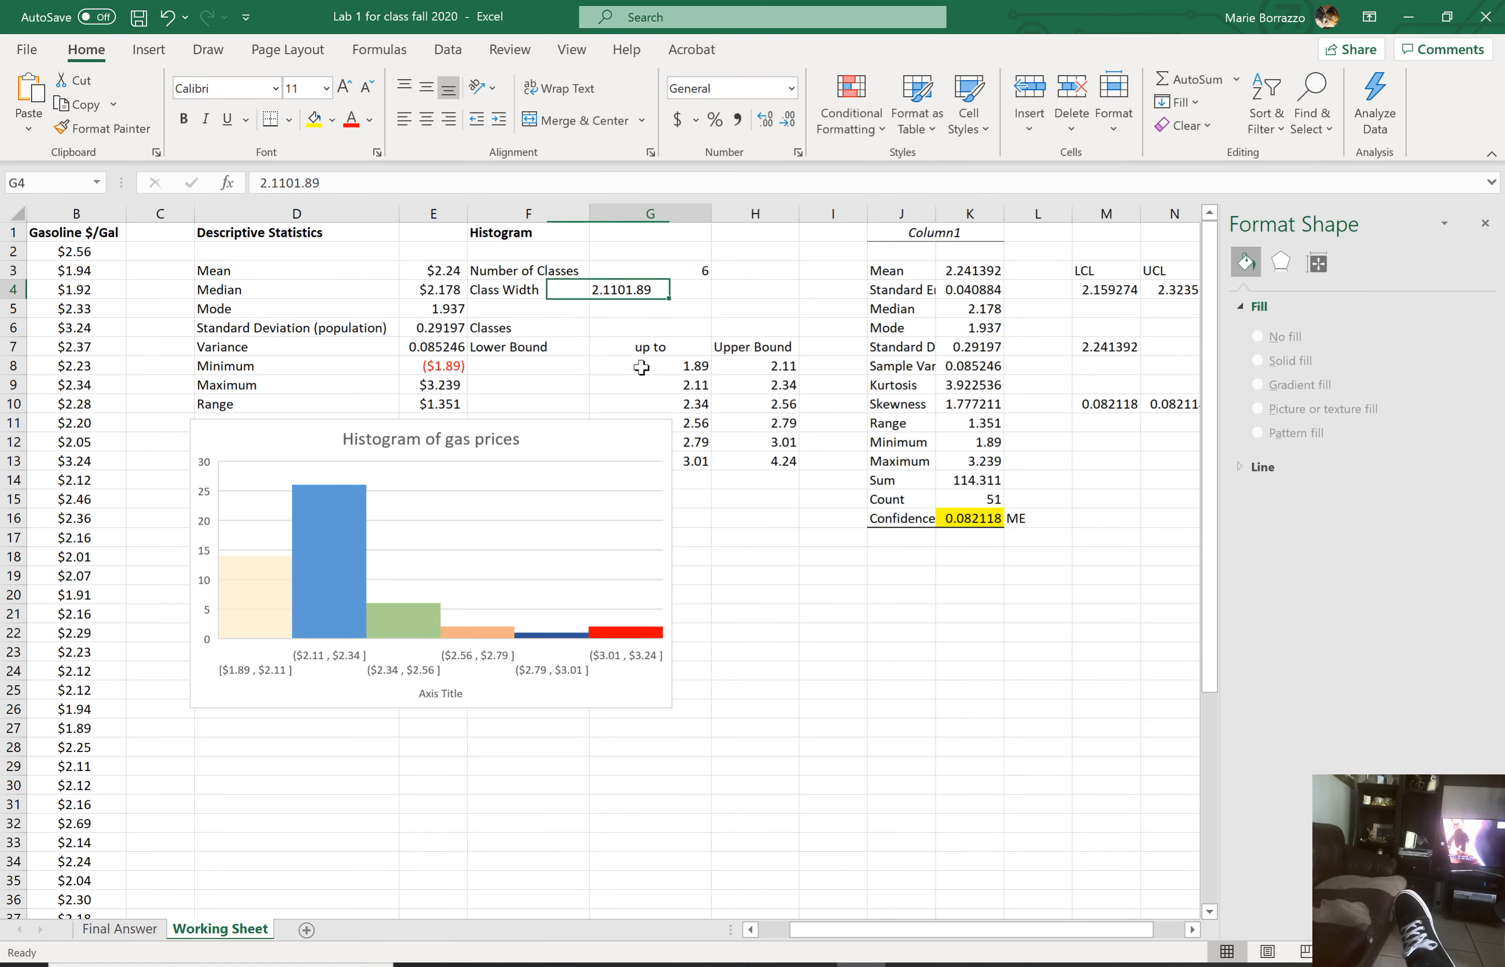
{"action": "type", "text": "="}
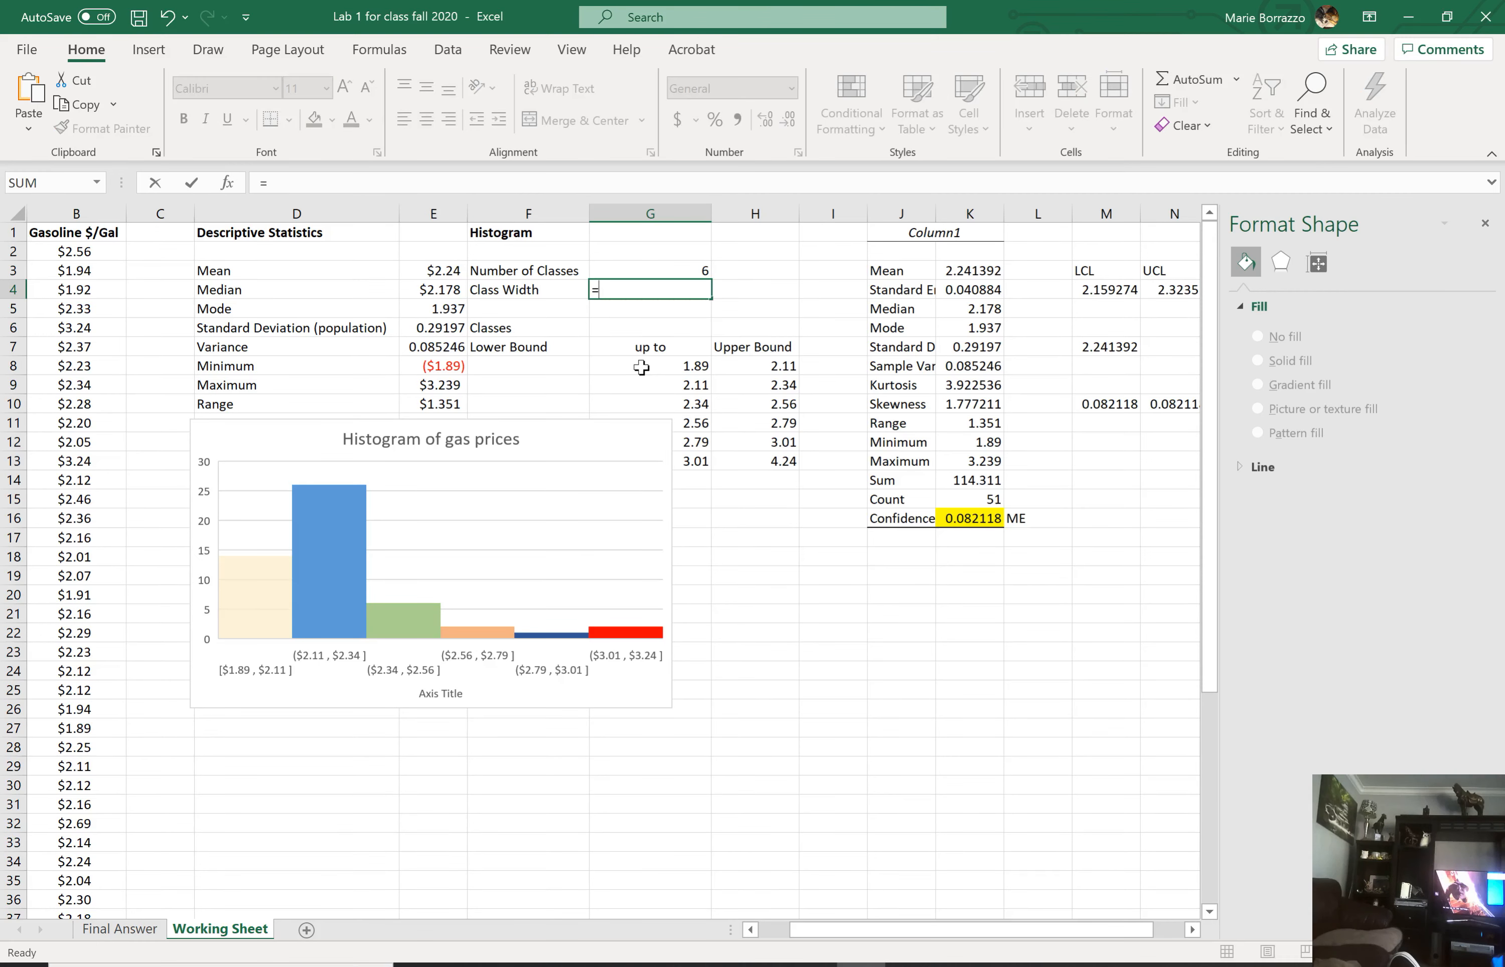
{"action": "type", "text": "2.11"}
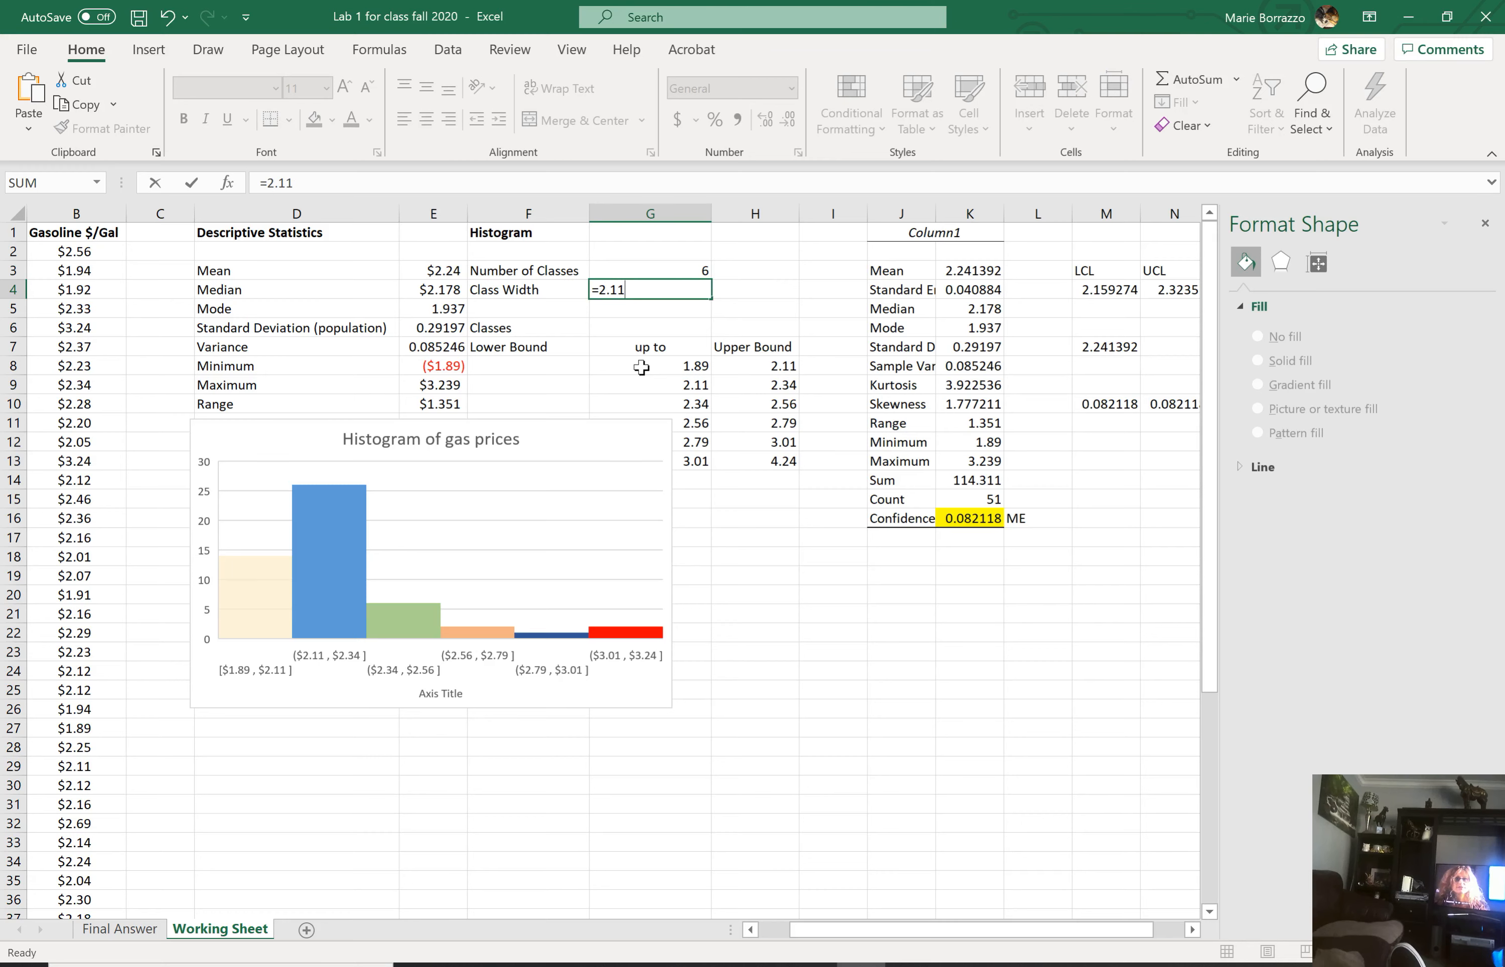
{"action": "type", "text": "-1."}
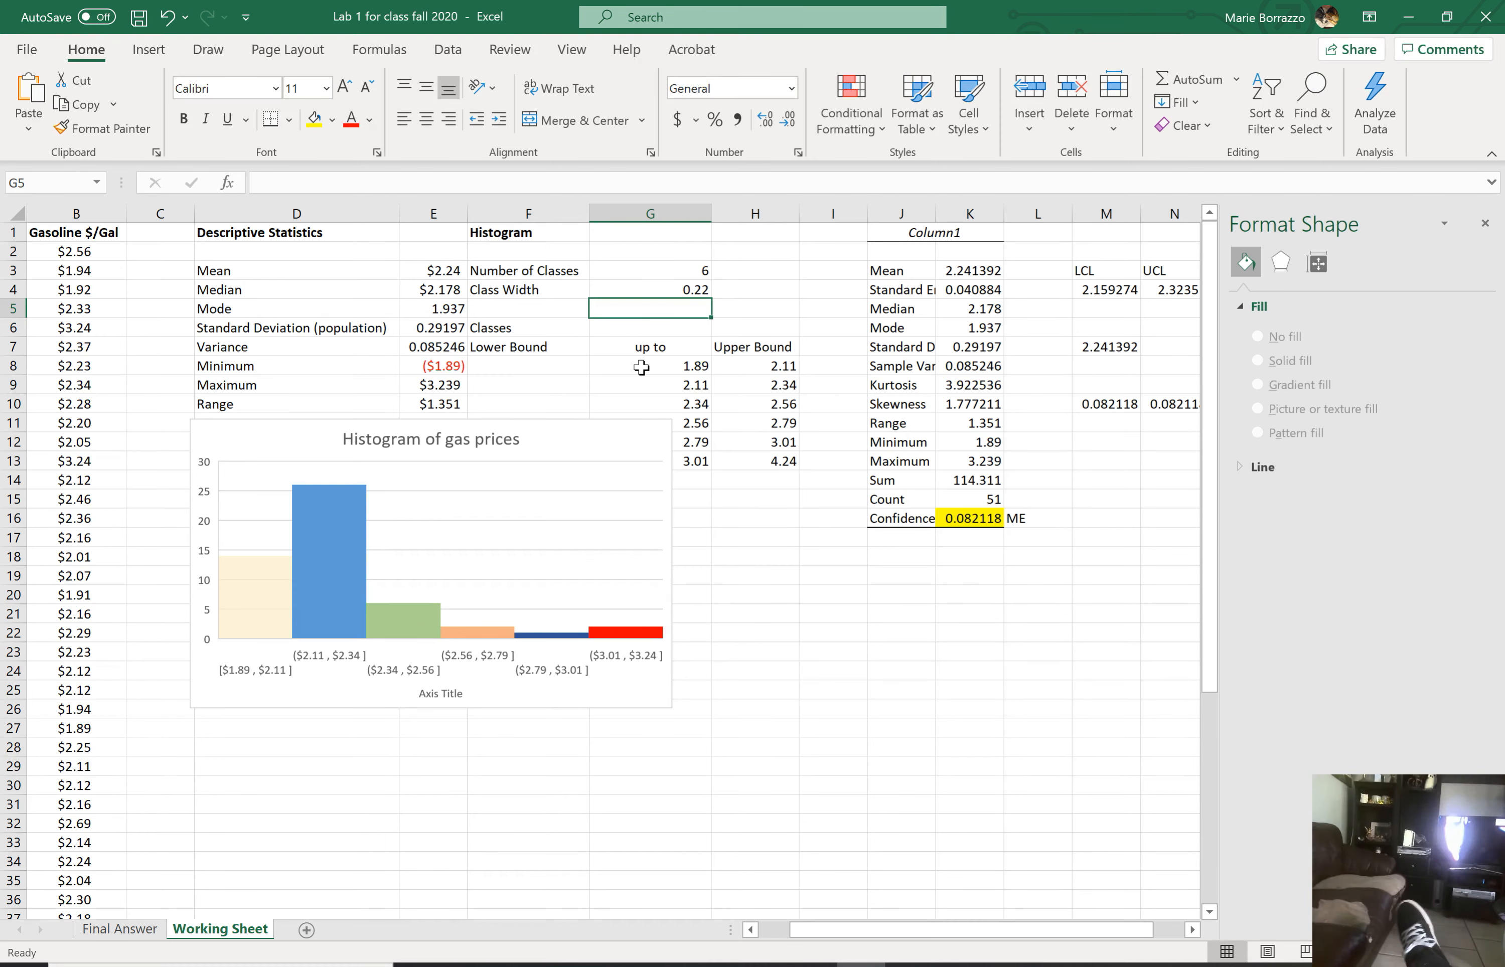
{"action": "left_click", "coordinate": [650, 327]}
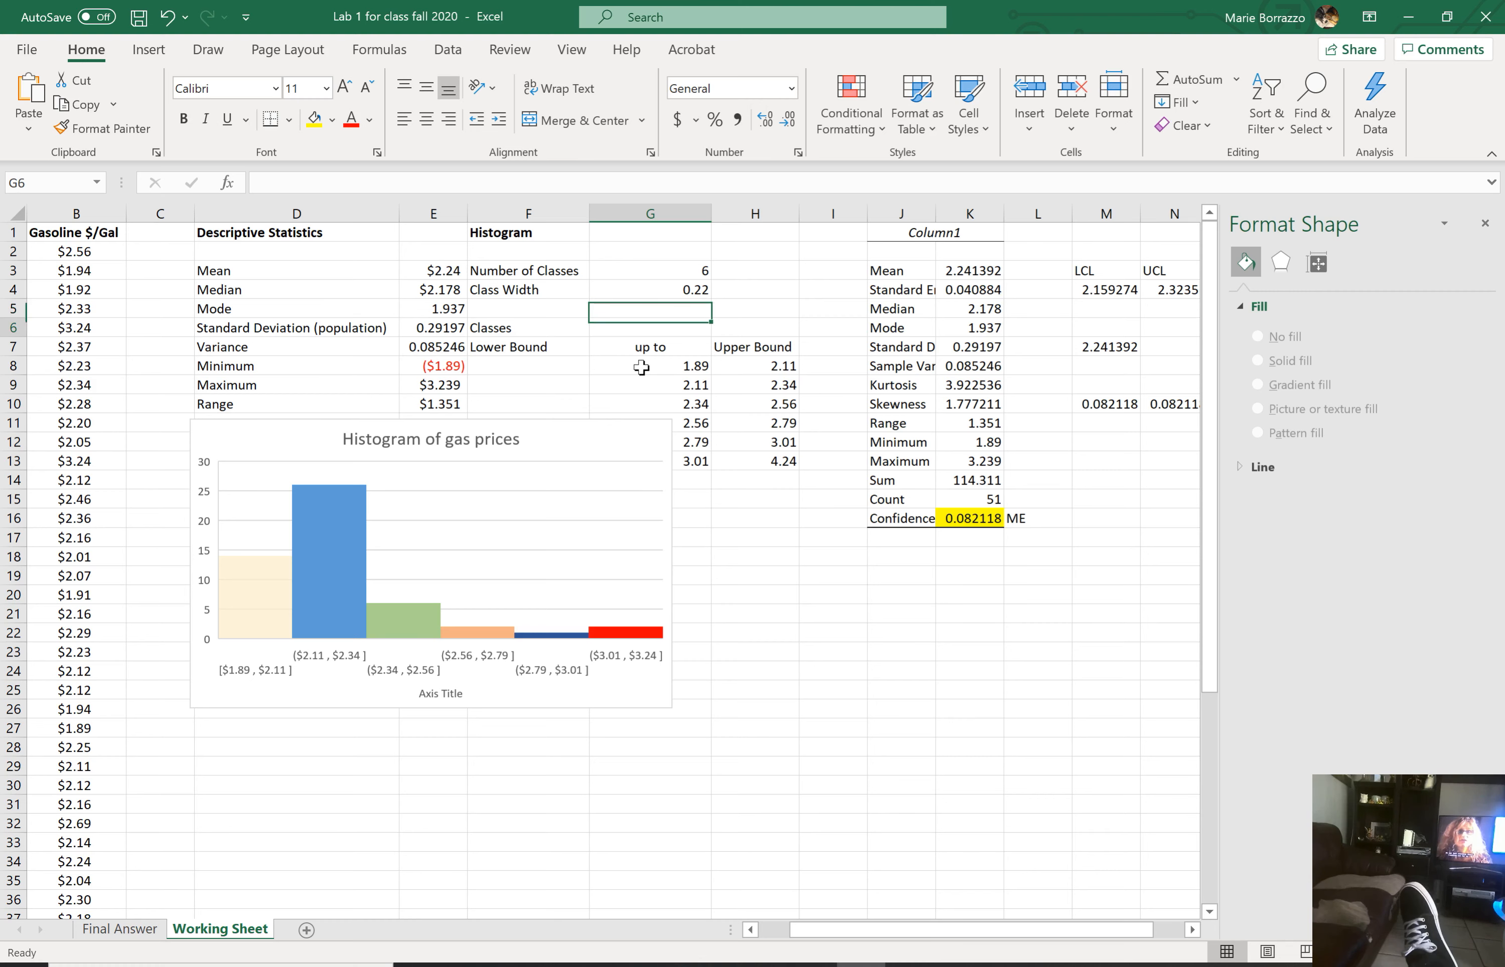
{"action": "left_click", "coordinate": [650, 404]}
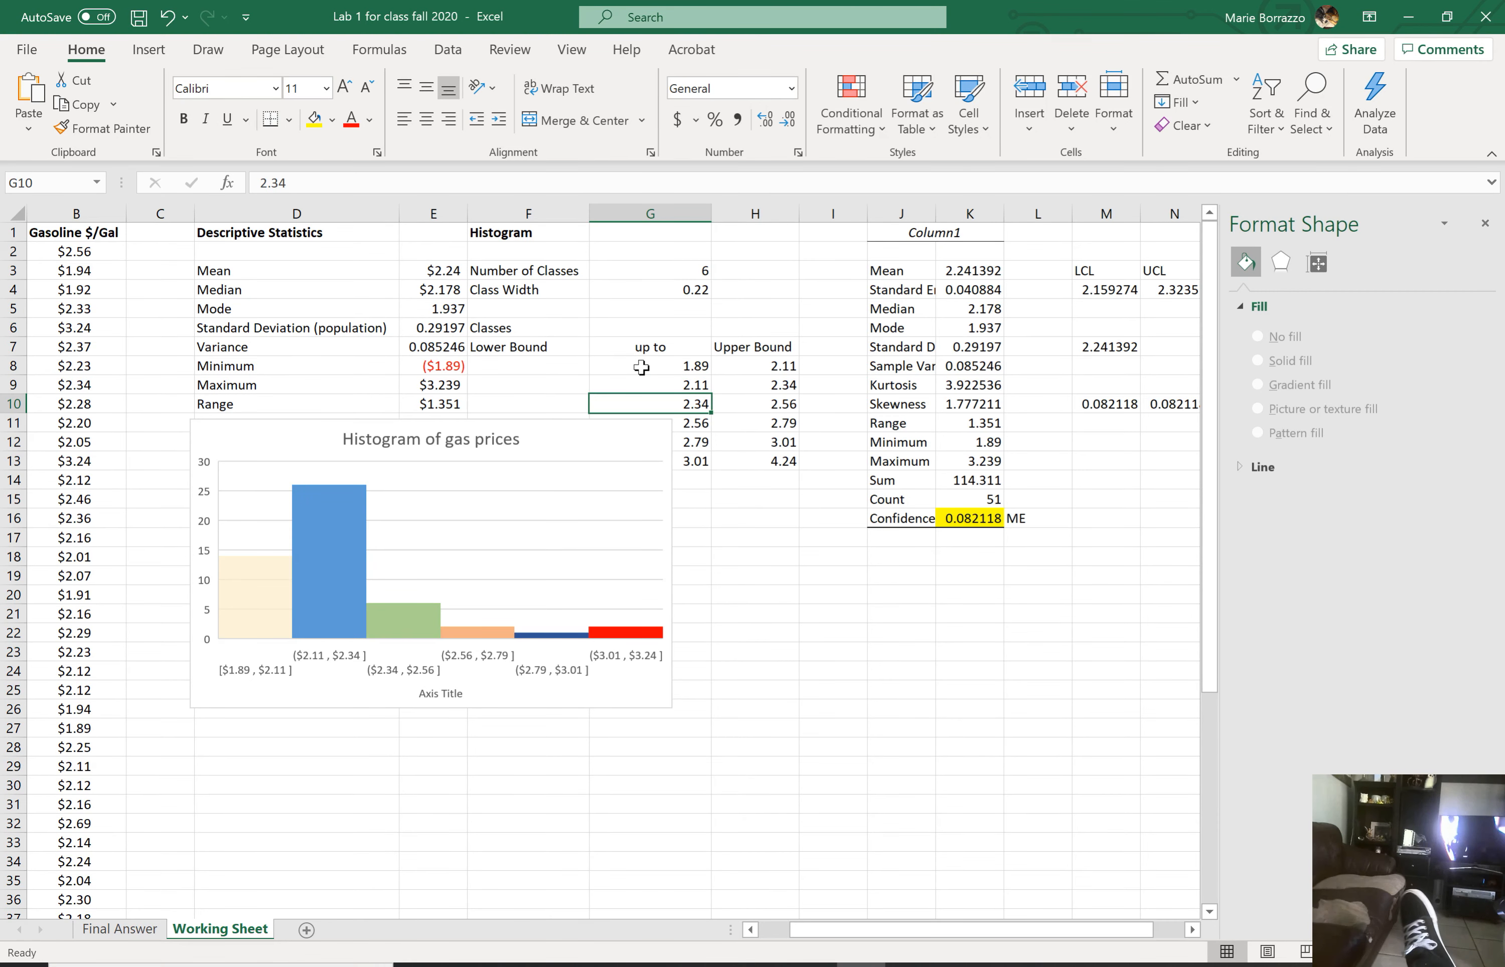
Step: Display the 1.89 and 2.11 lower bounds as 1.89000 and 2.11000 using Increase Decimal
{"action": "left_click", "coordinate": [650, 365]}
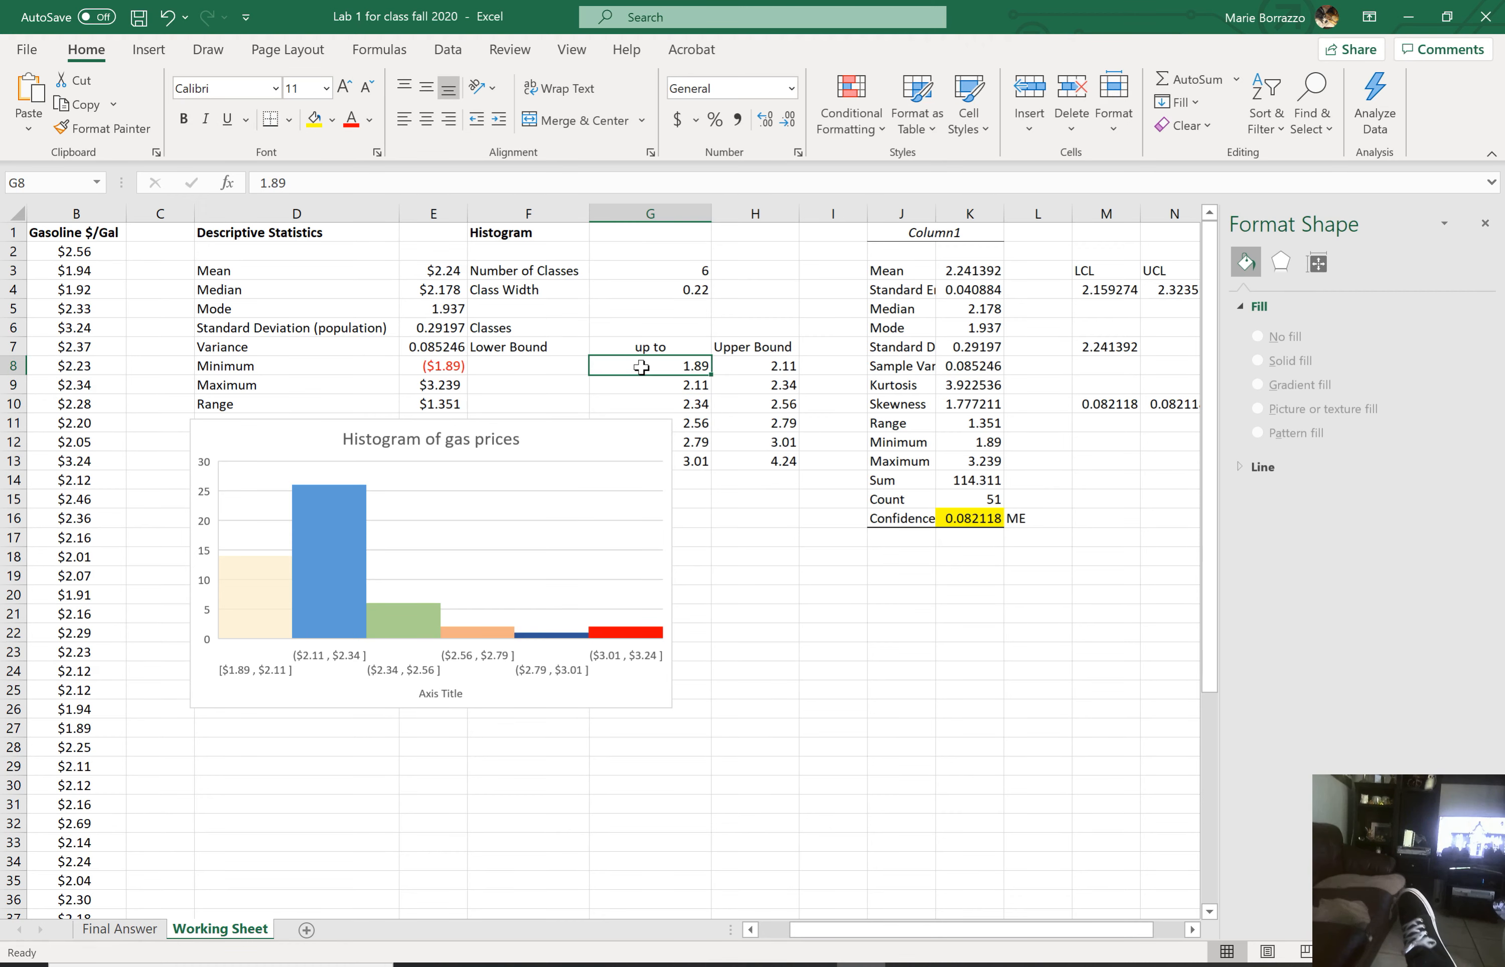
{"action": "left_click", "coordinate": [787, 120]}
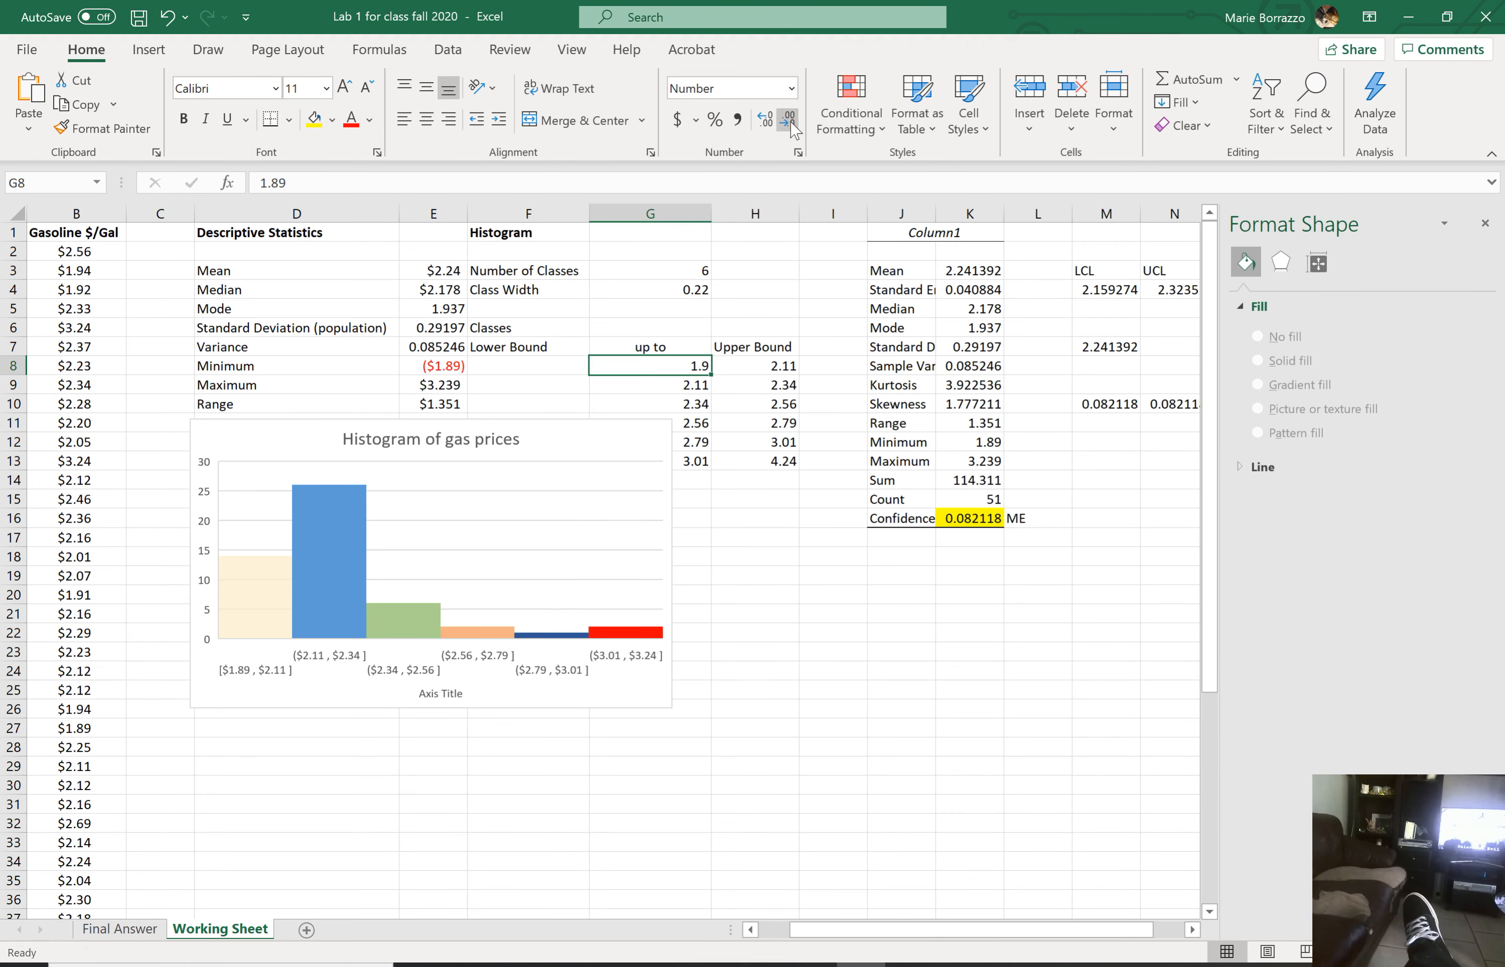
{"action": "left_click", "coordinate": [765, 120]}
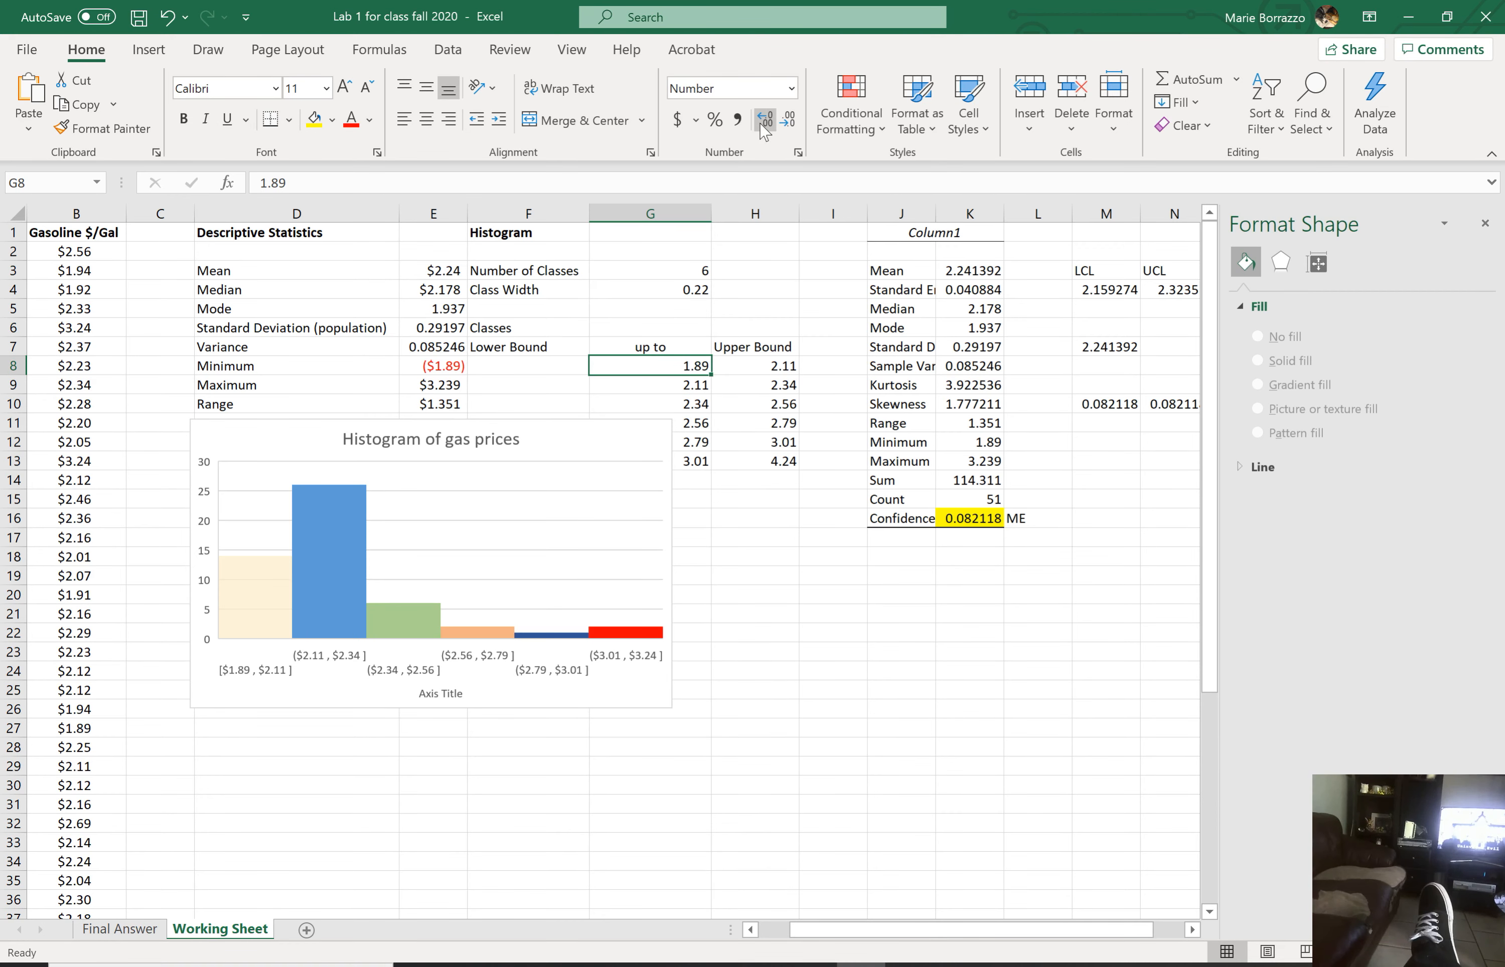
{"action": "left_click", "coordinate": [785, 119]}
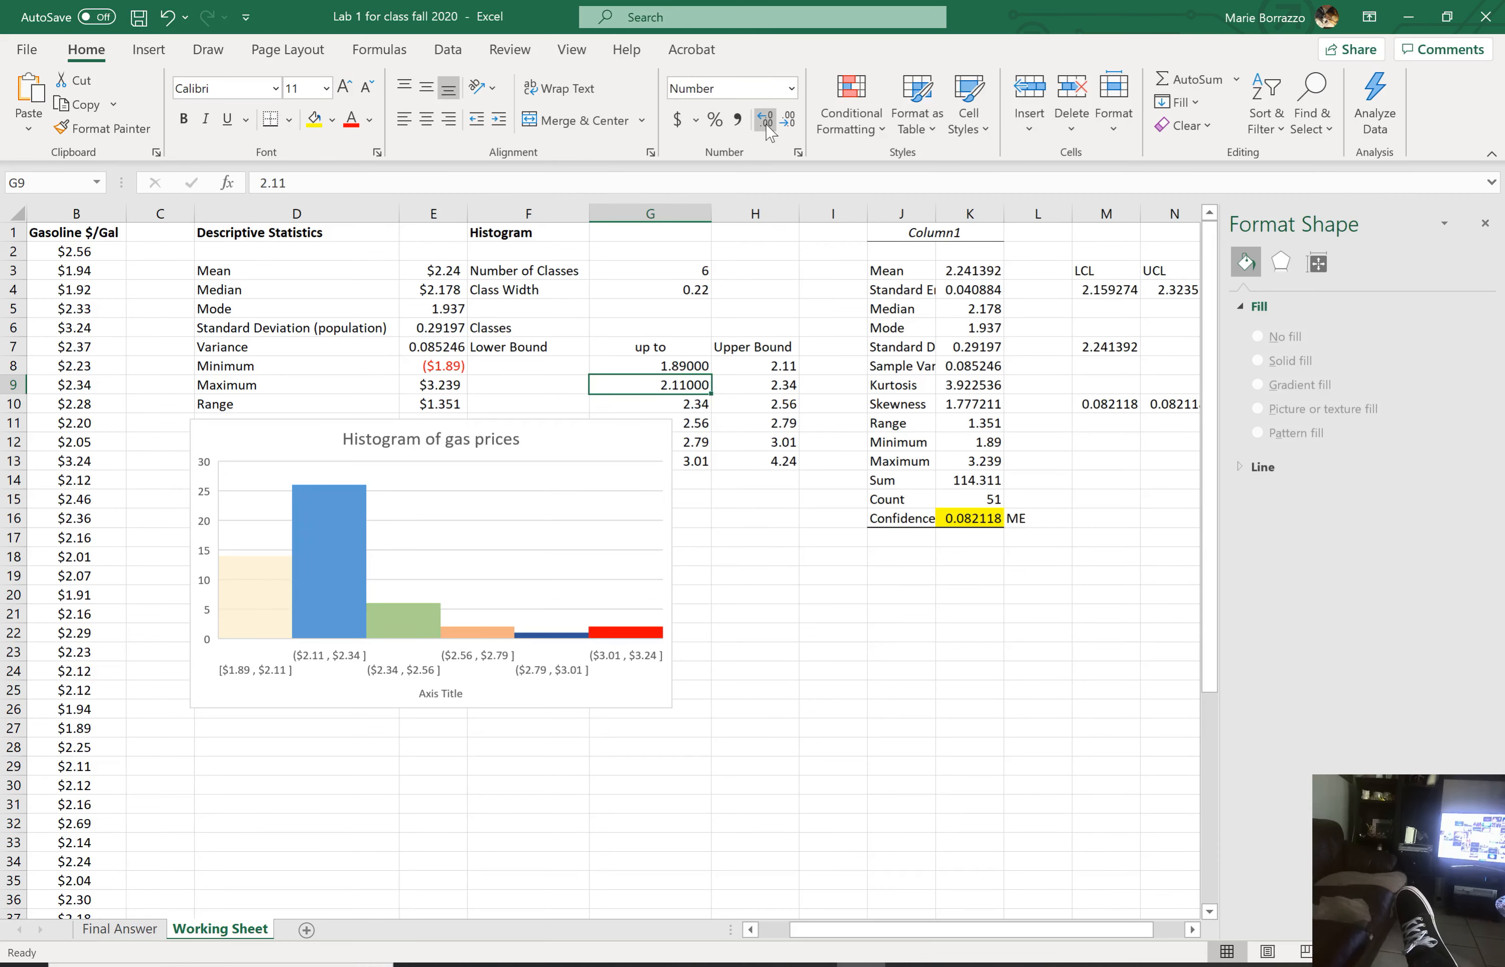
{"action": "left_click", "coordinate": [651, 422]}
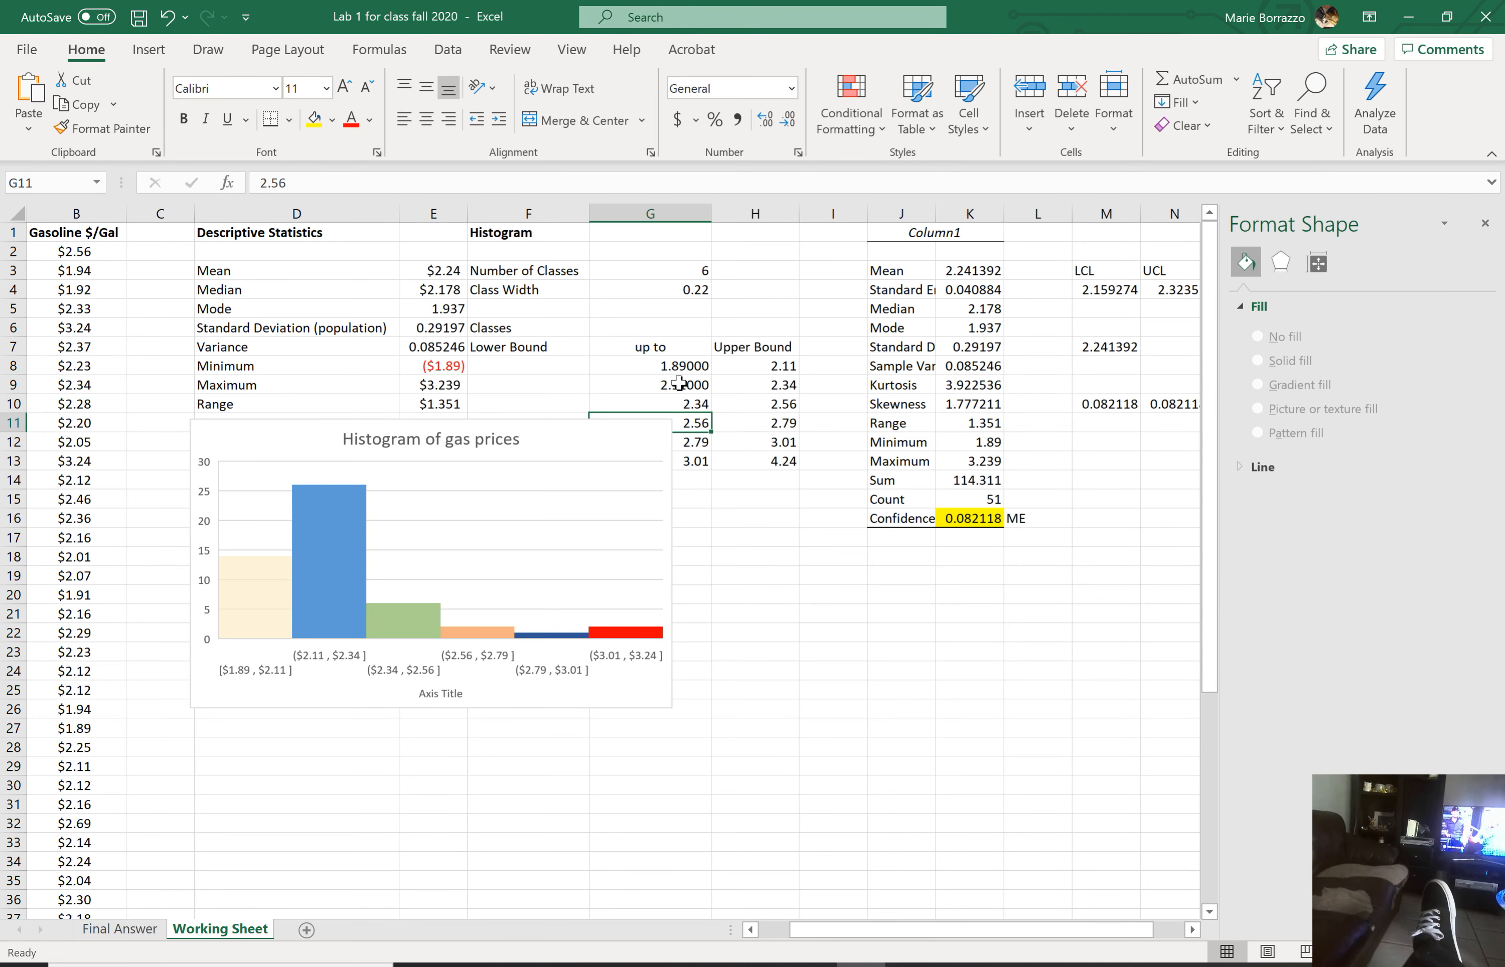
{"action": "left_click", "coordinate": [650, 384]}
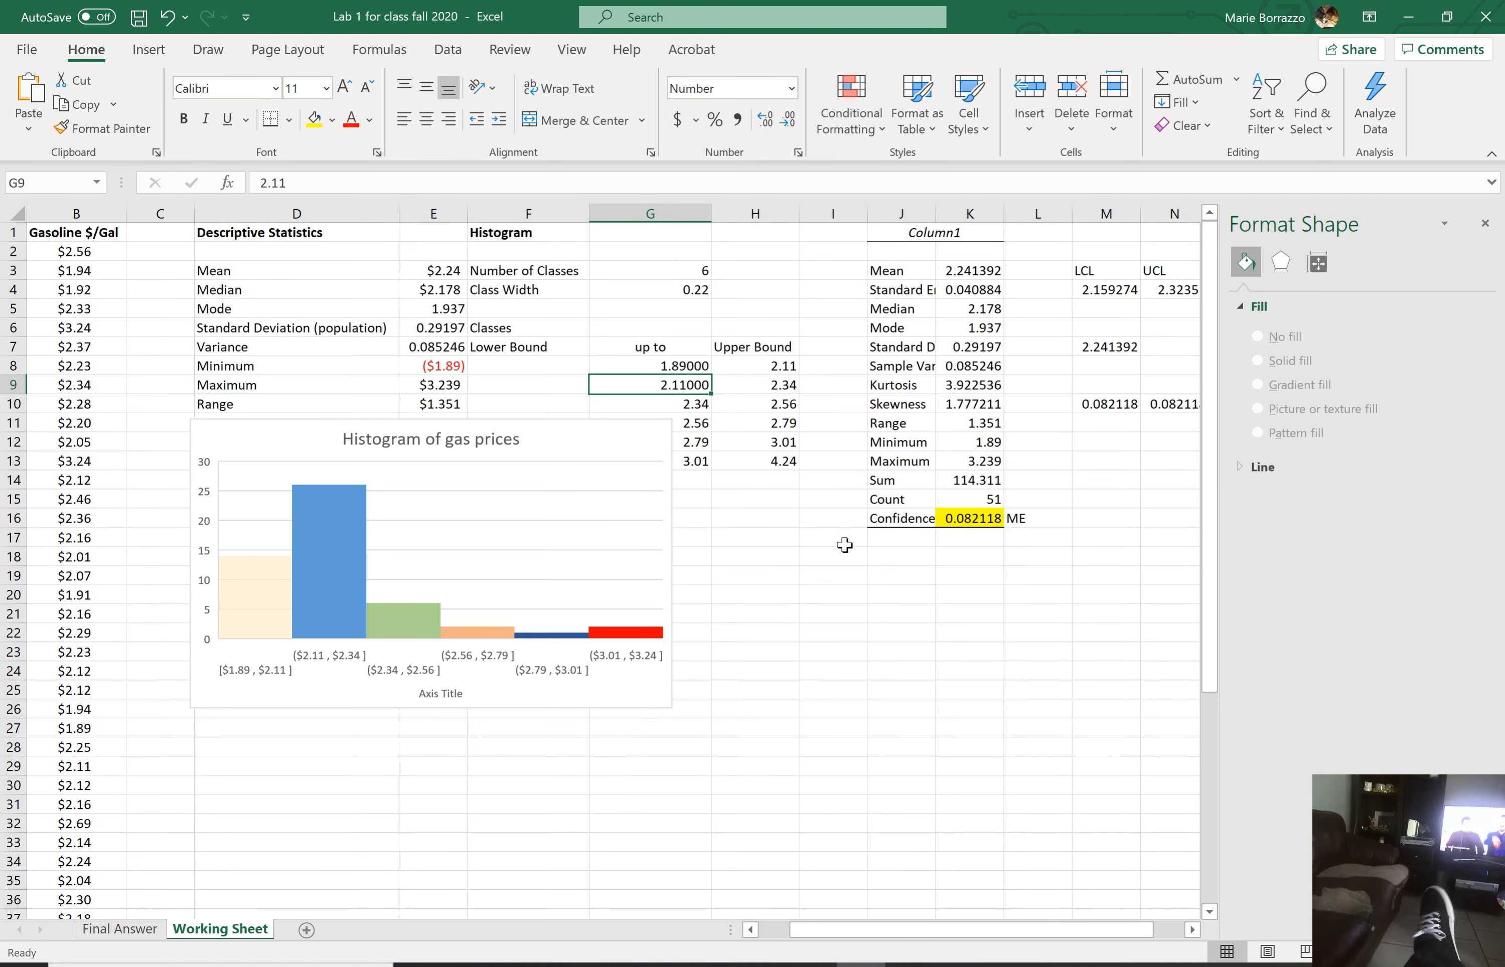
{"action": "mouse_move", "coordinate": [749, 571]}
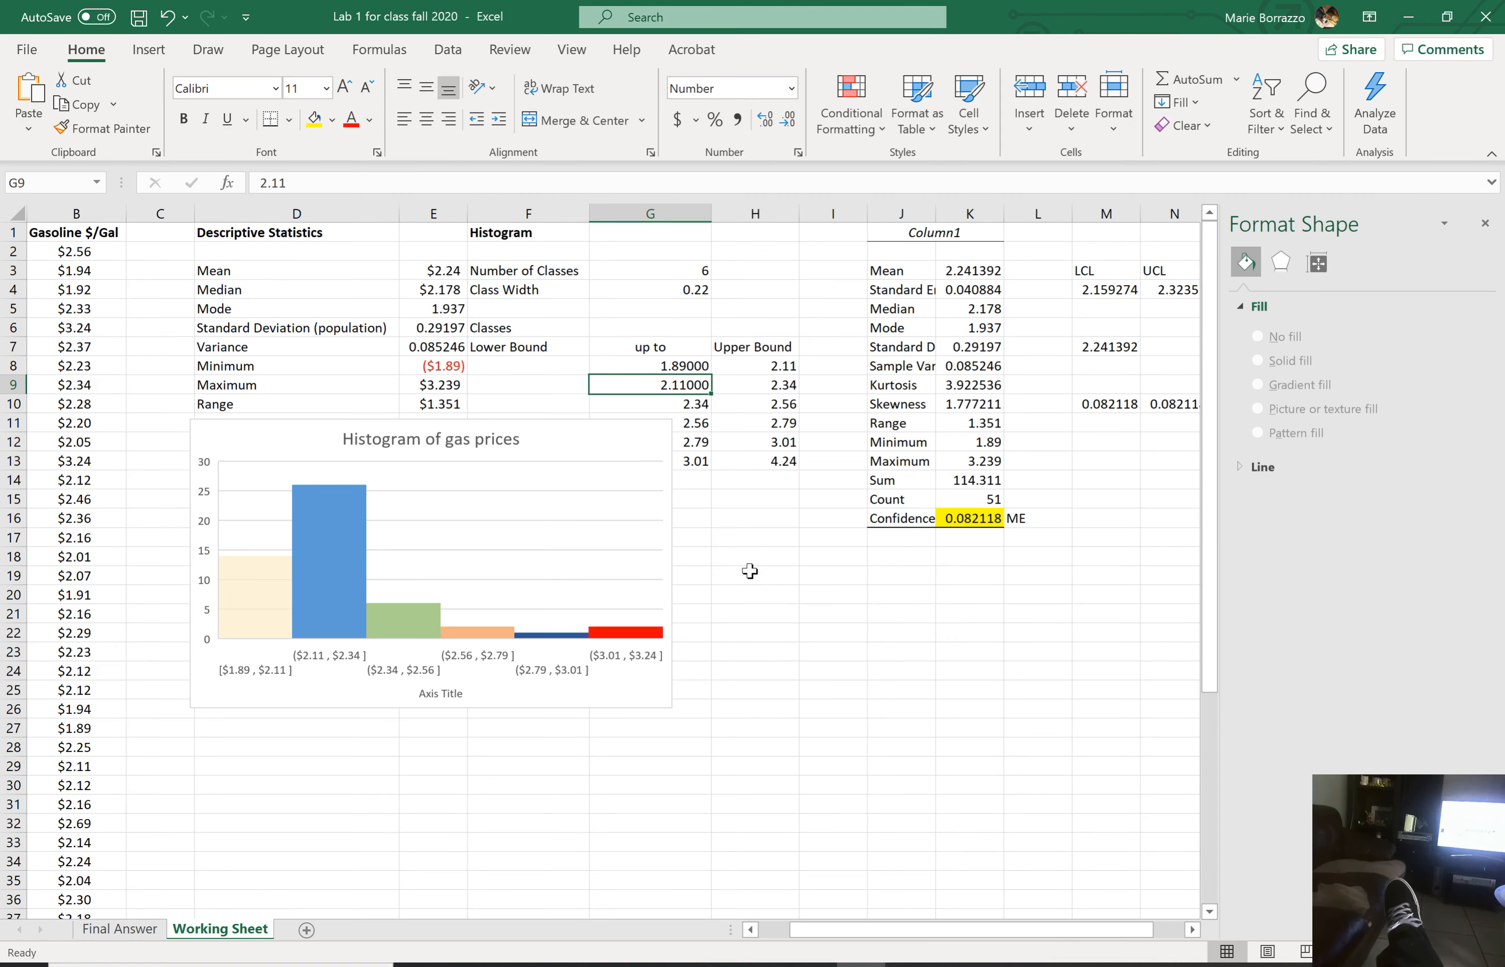
Step: Close the Format Shape pane so the full worksheet and 2.32351 UCL value show
{"action": "left_click", "coordinate": [756, 574]}
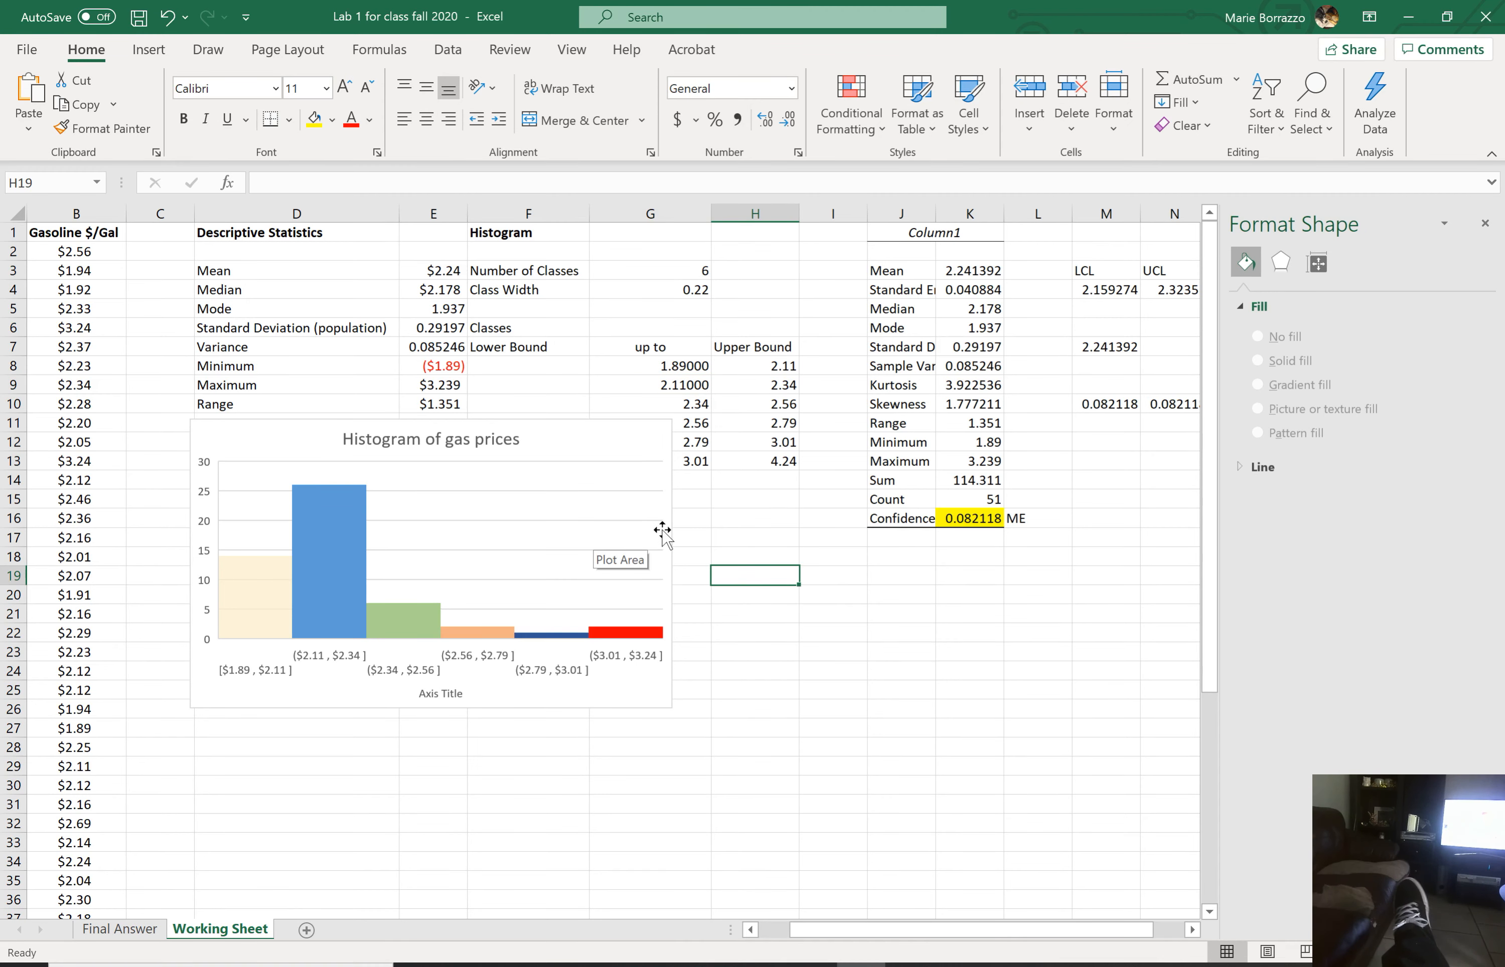
{"action": "mouse_move", "coordinate": [656, 285]}
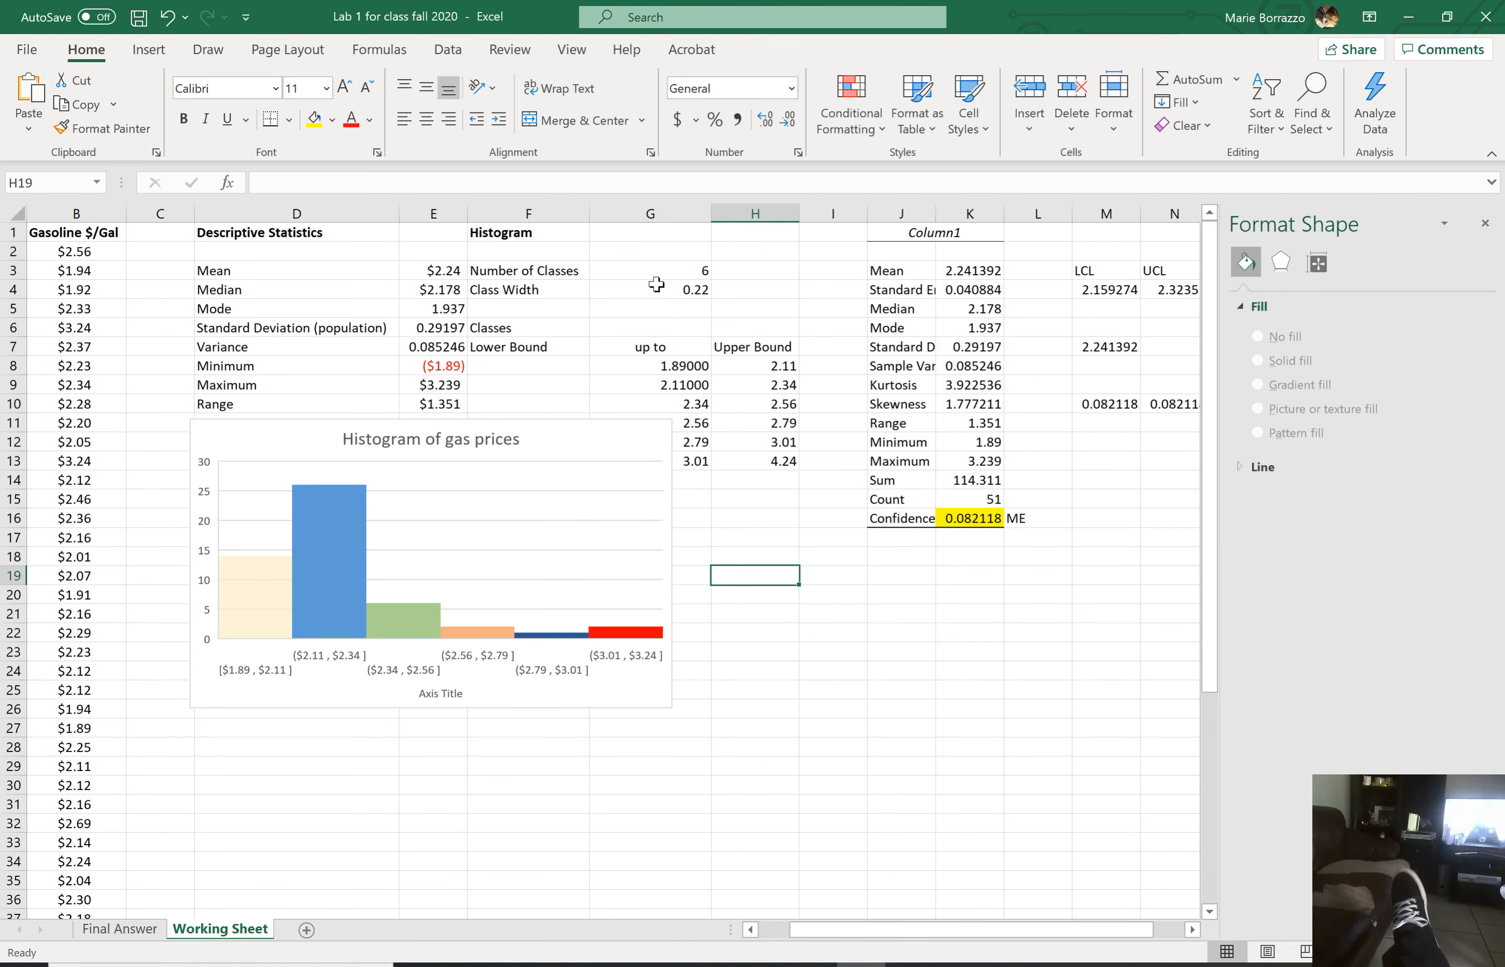
{"action": "mouse_move", "coordinate": [862, 553]}
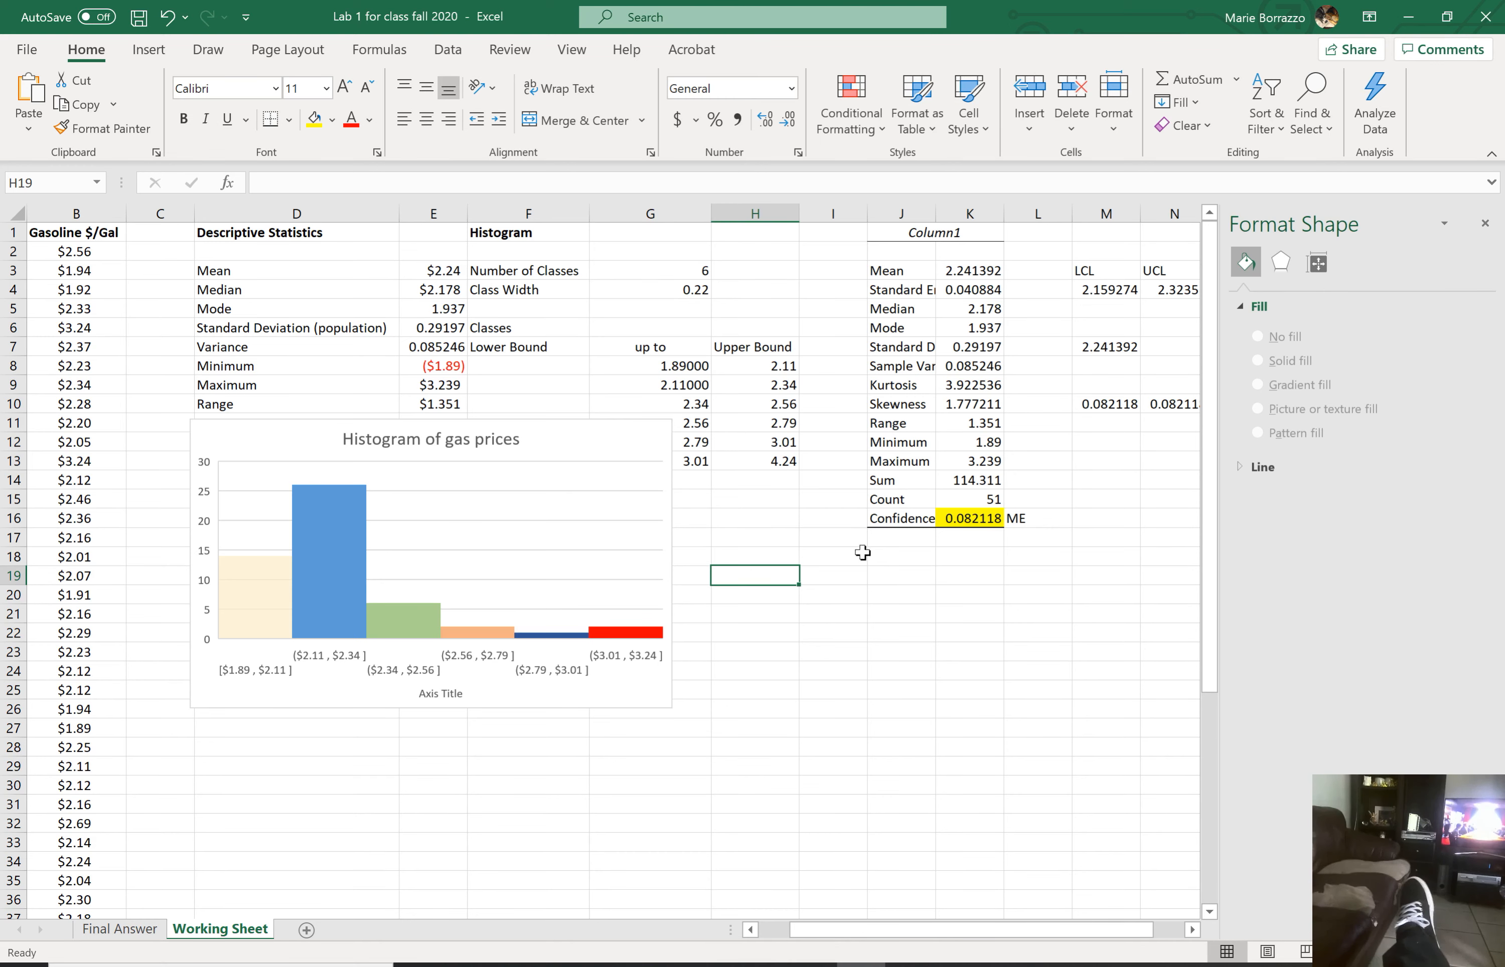
{"action": "mouse_move", "coordinate": [906, 804]}
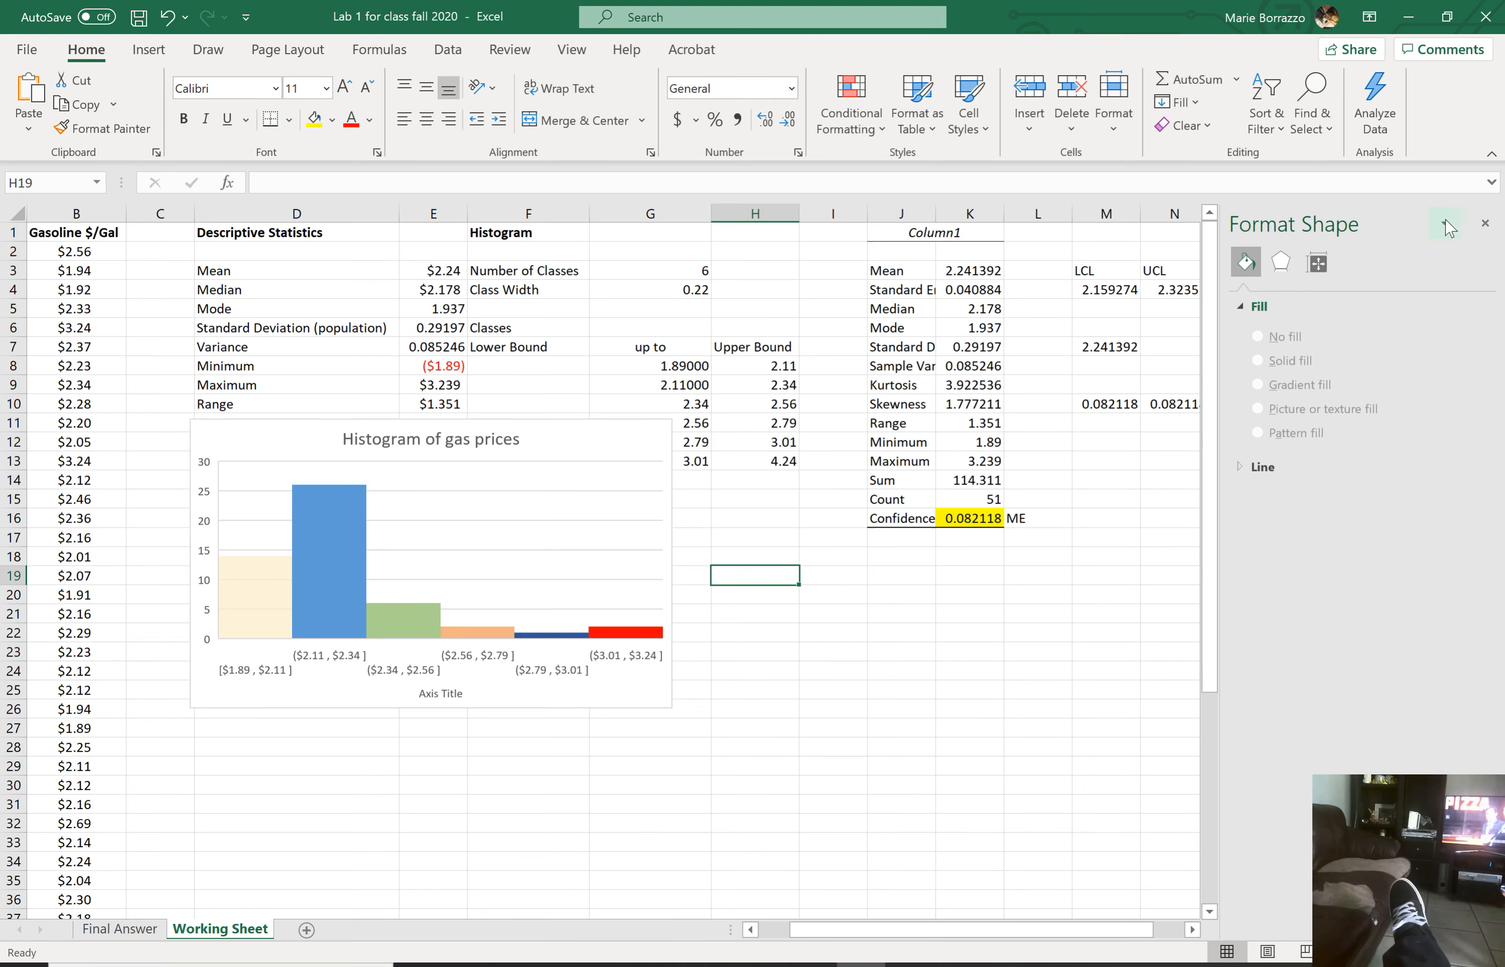
{"action": "left_click", "coordinate": [1485, 224]}
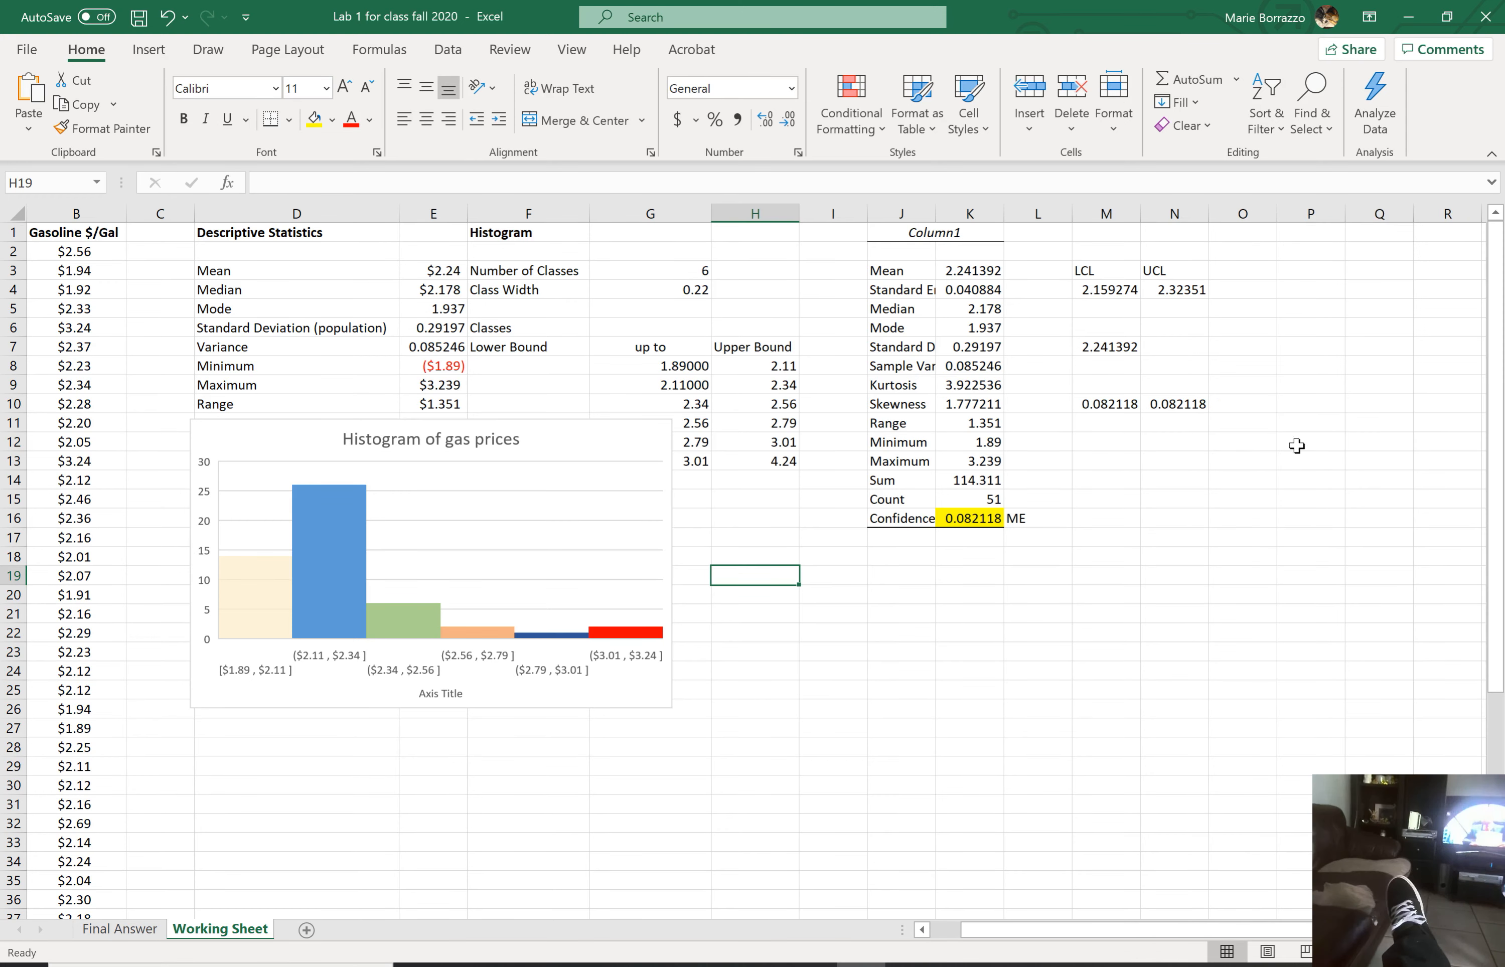
{"action": "mouse_move", "coordinate": [1134, 542]}
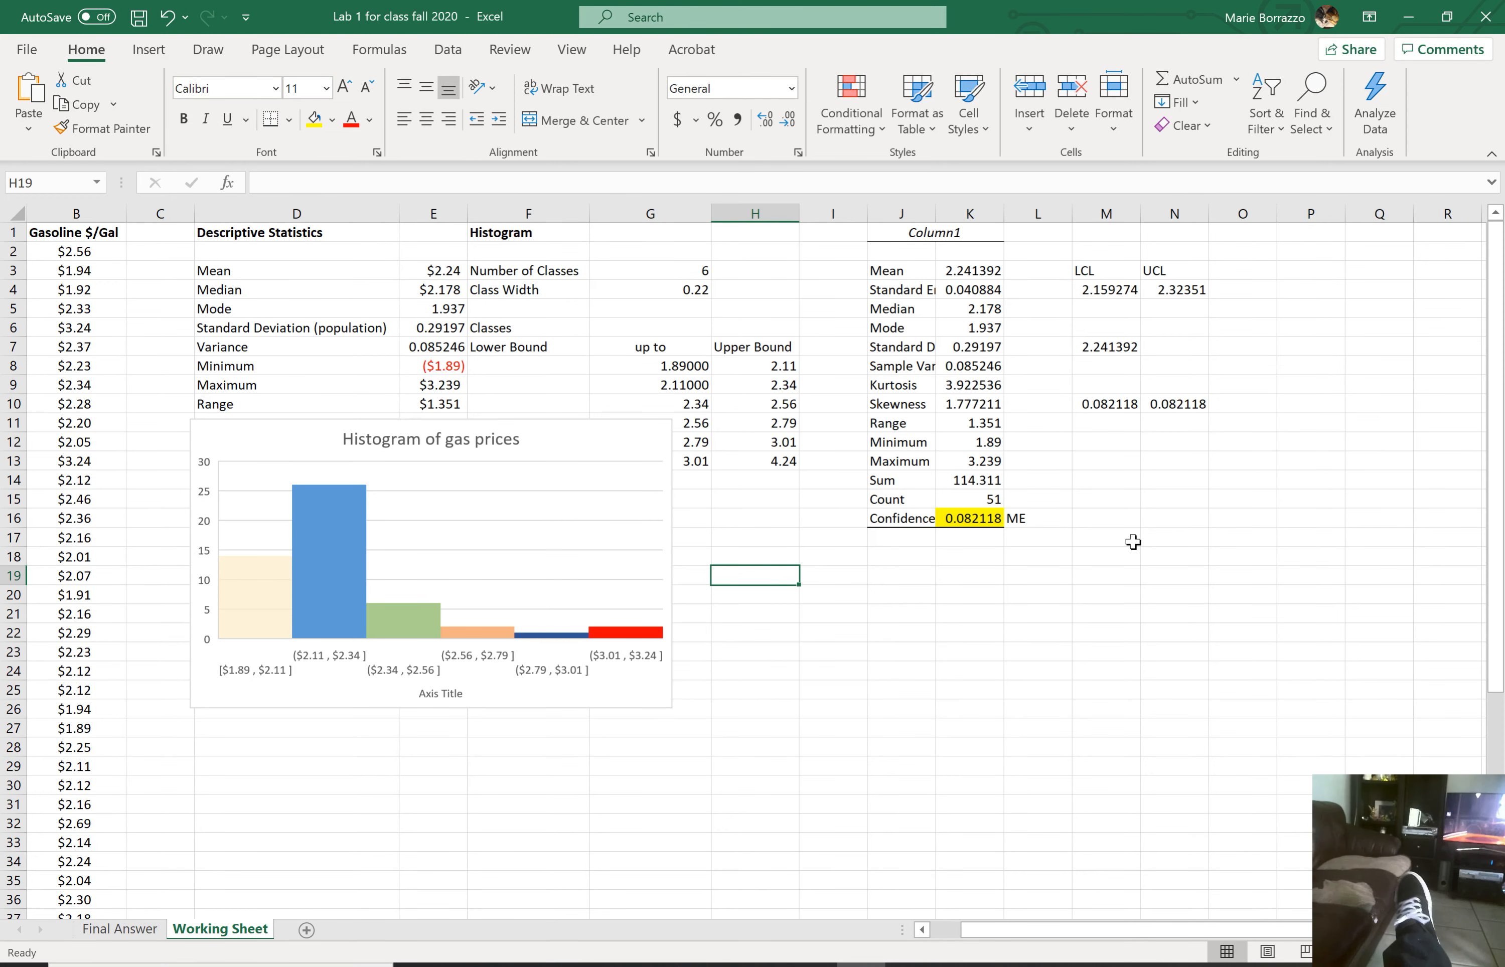
{"action": "mouse_move", "coordinate": [1114, 770]}
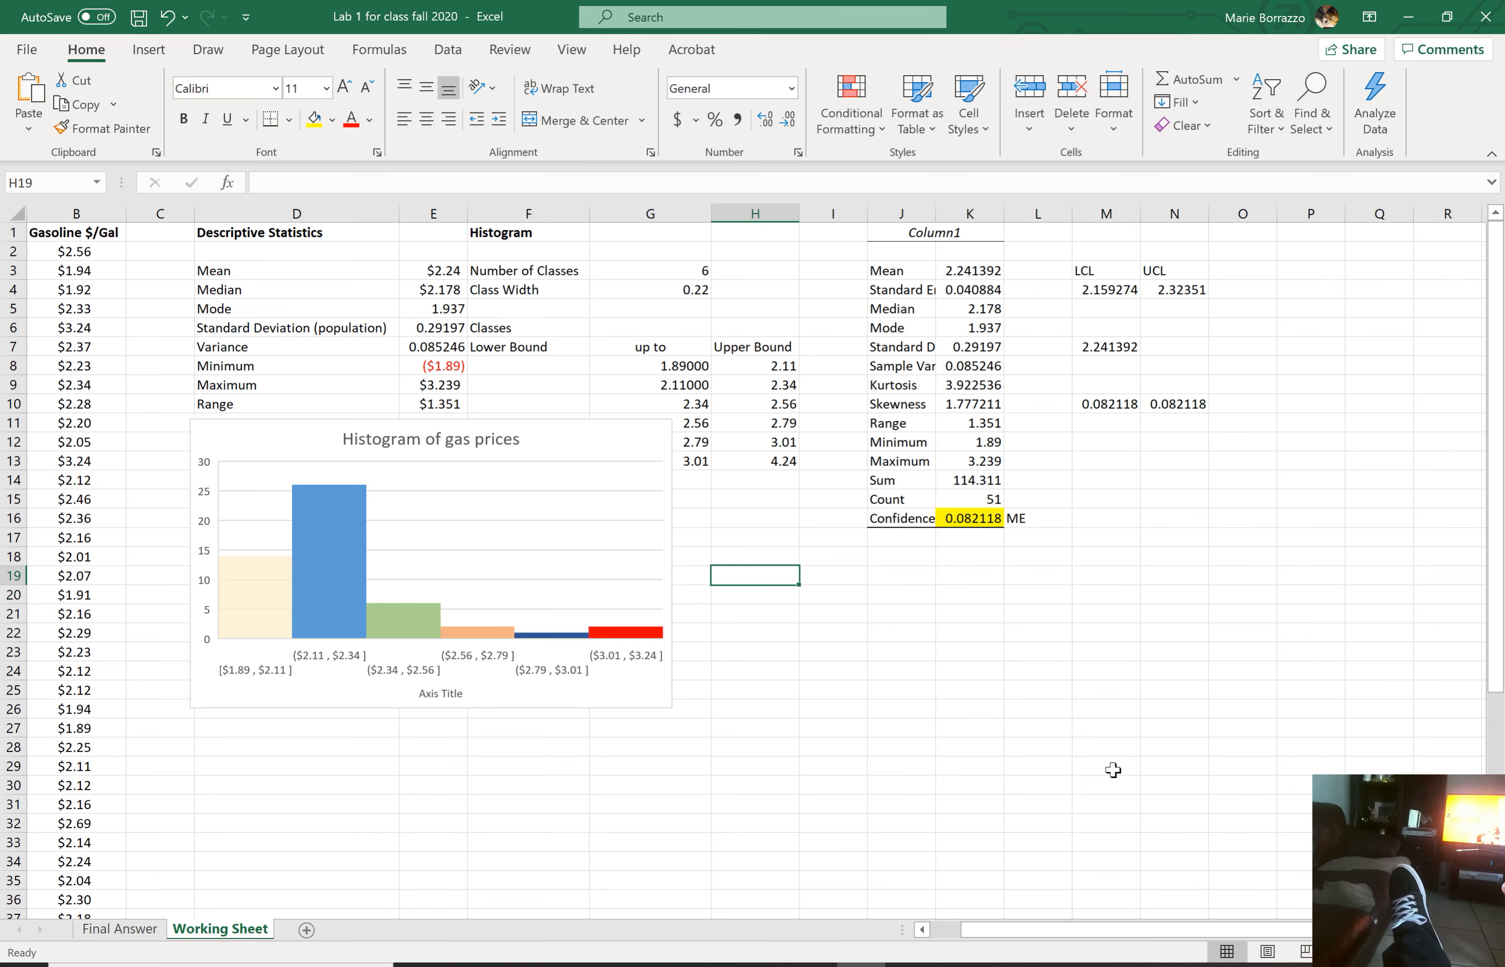